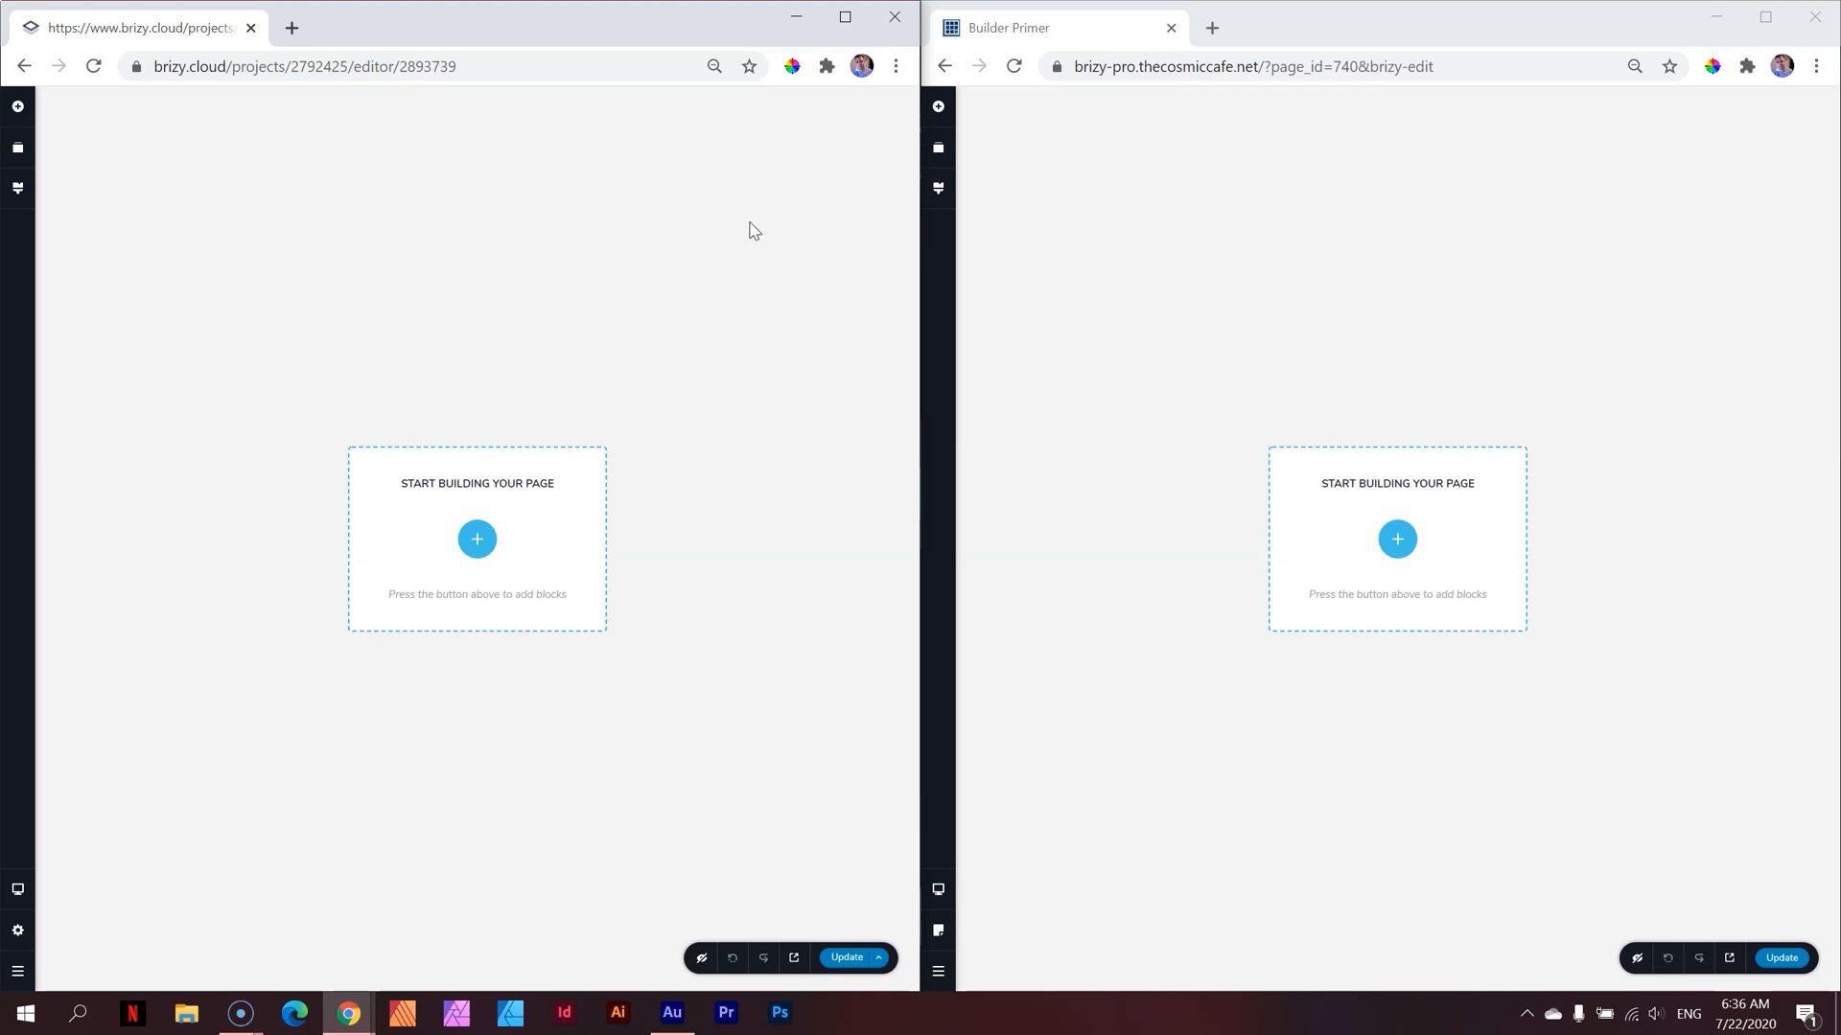
mouse_move(132, 315)
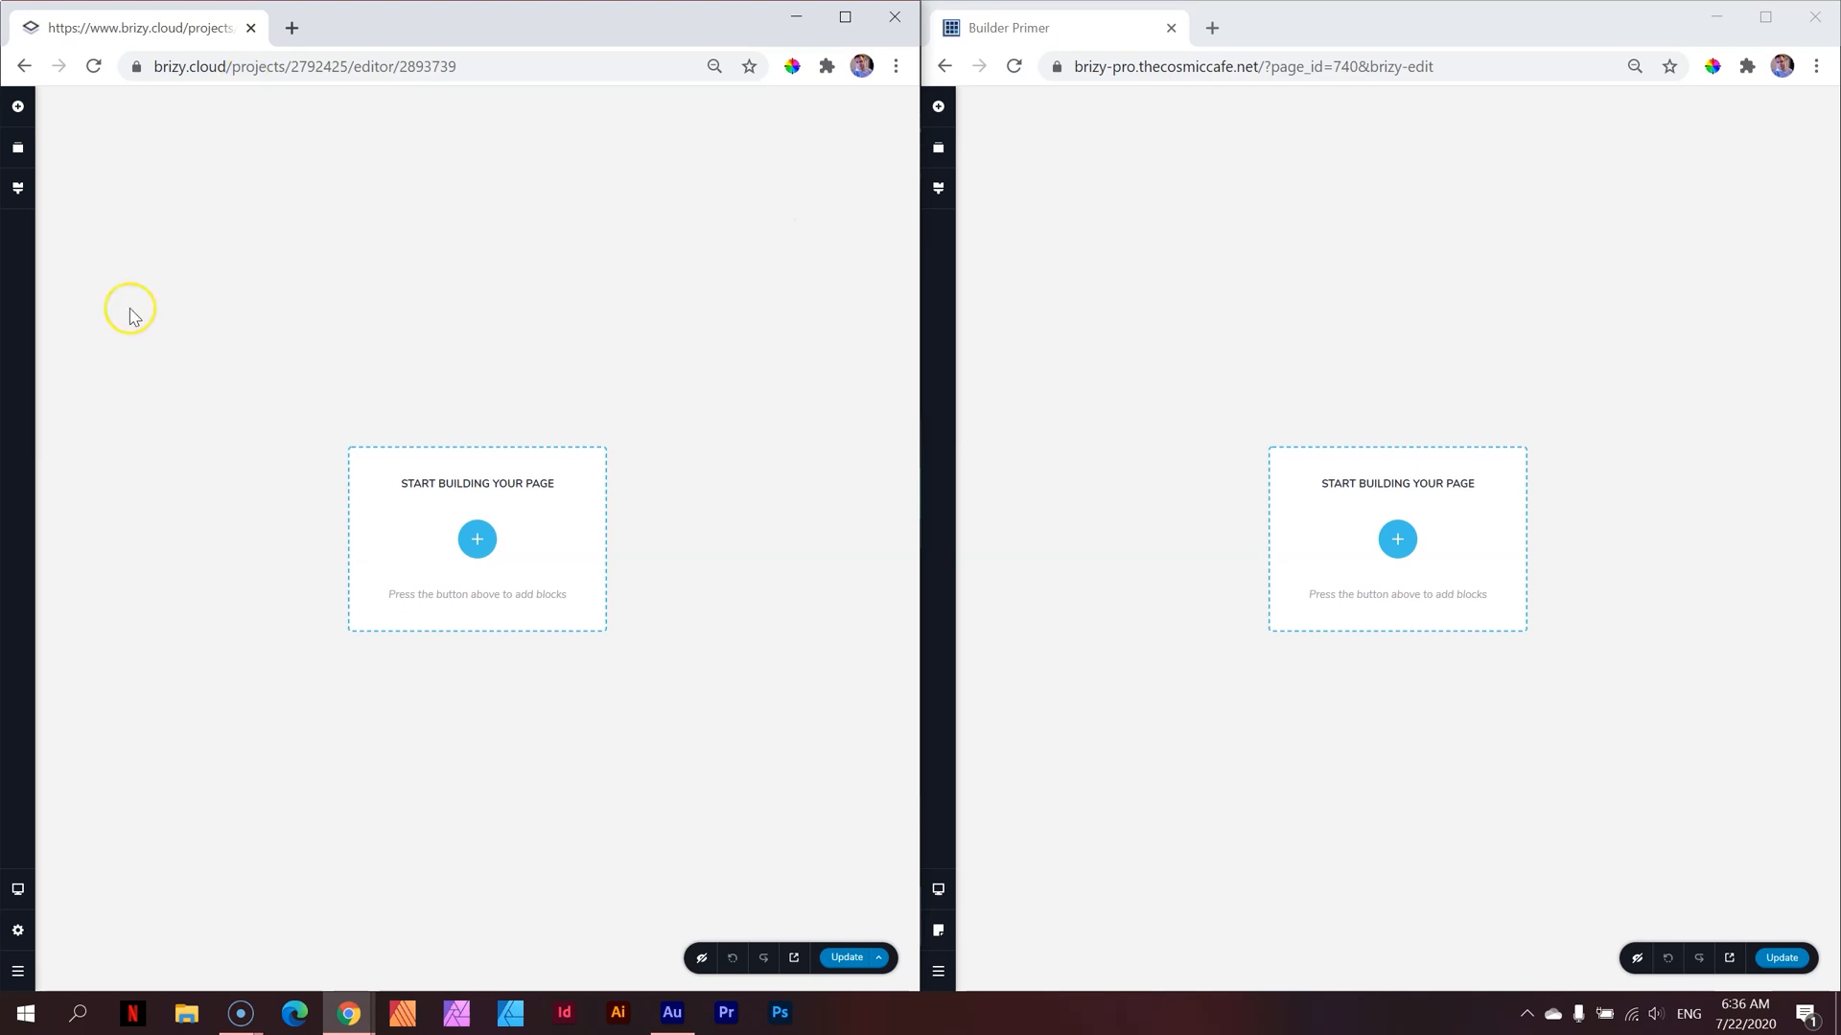
mouse_move(1778, 370)
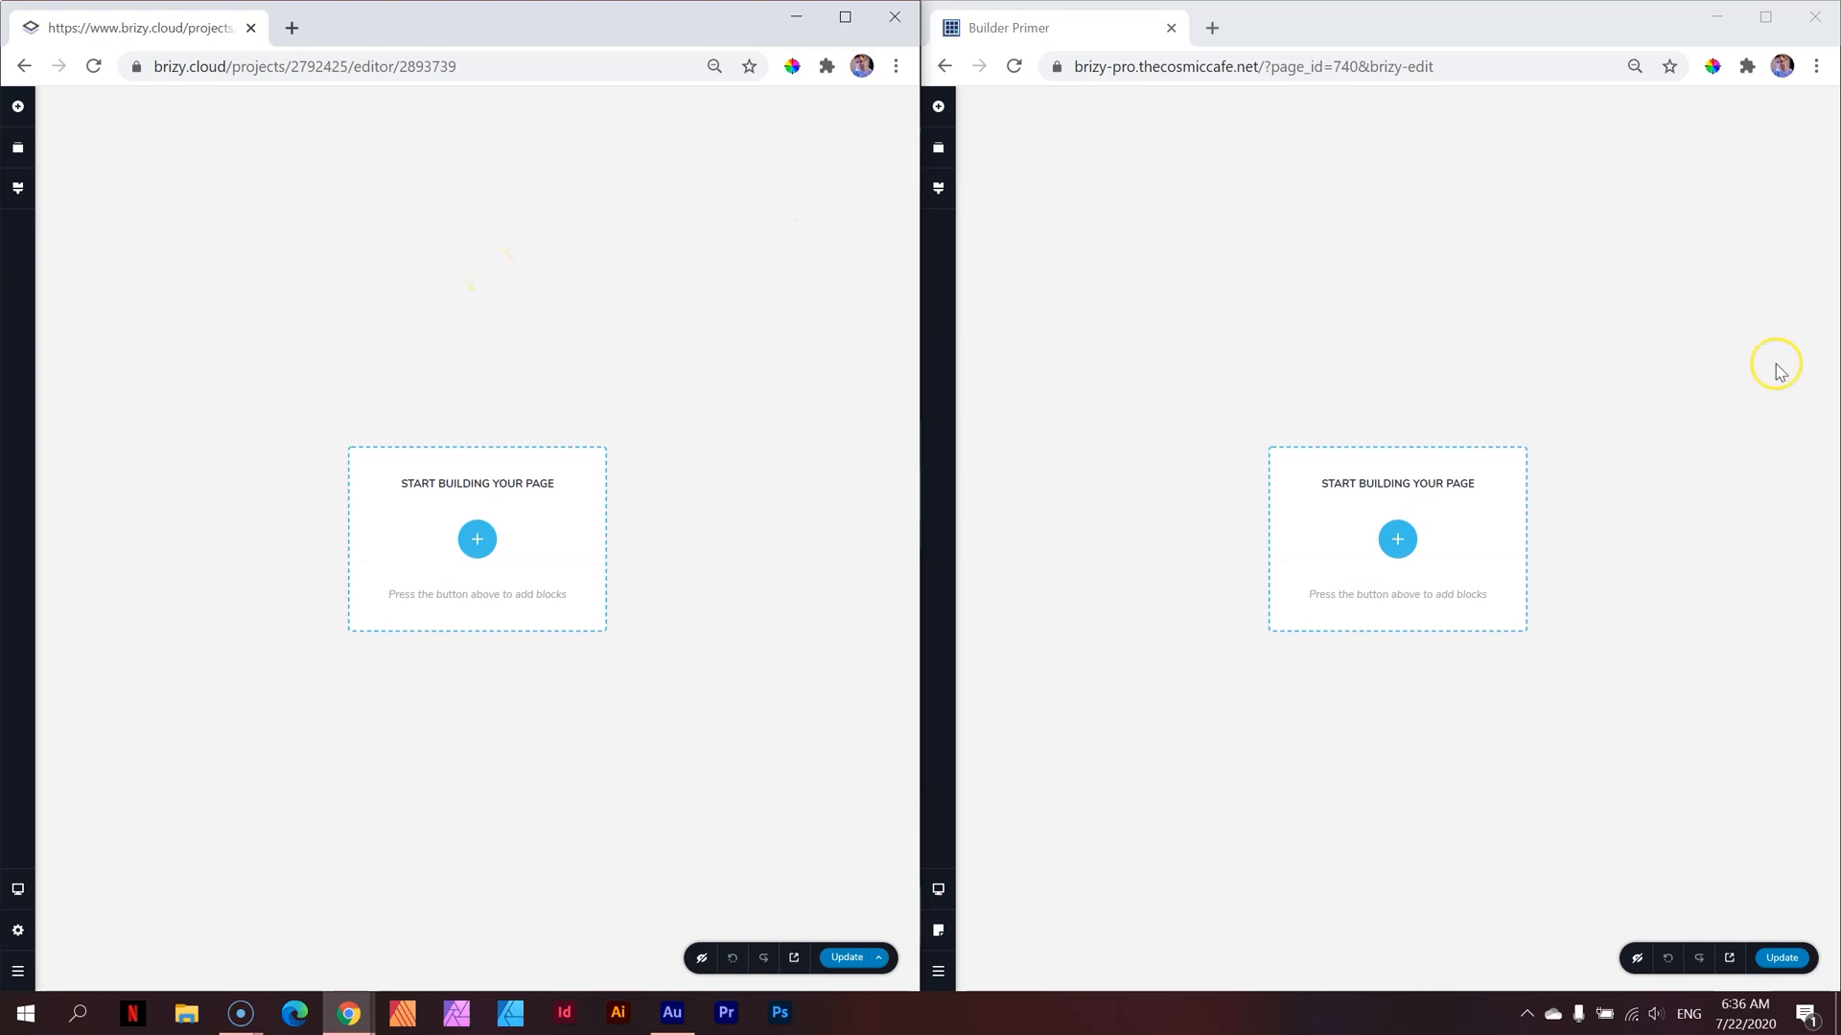
mouse_move(1621, 419)
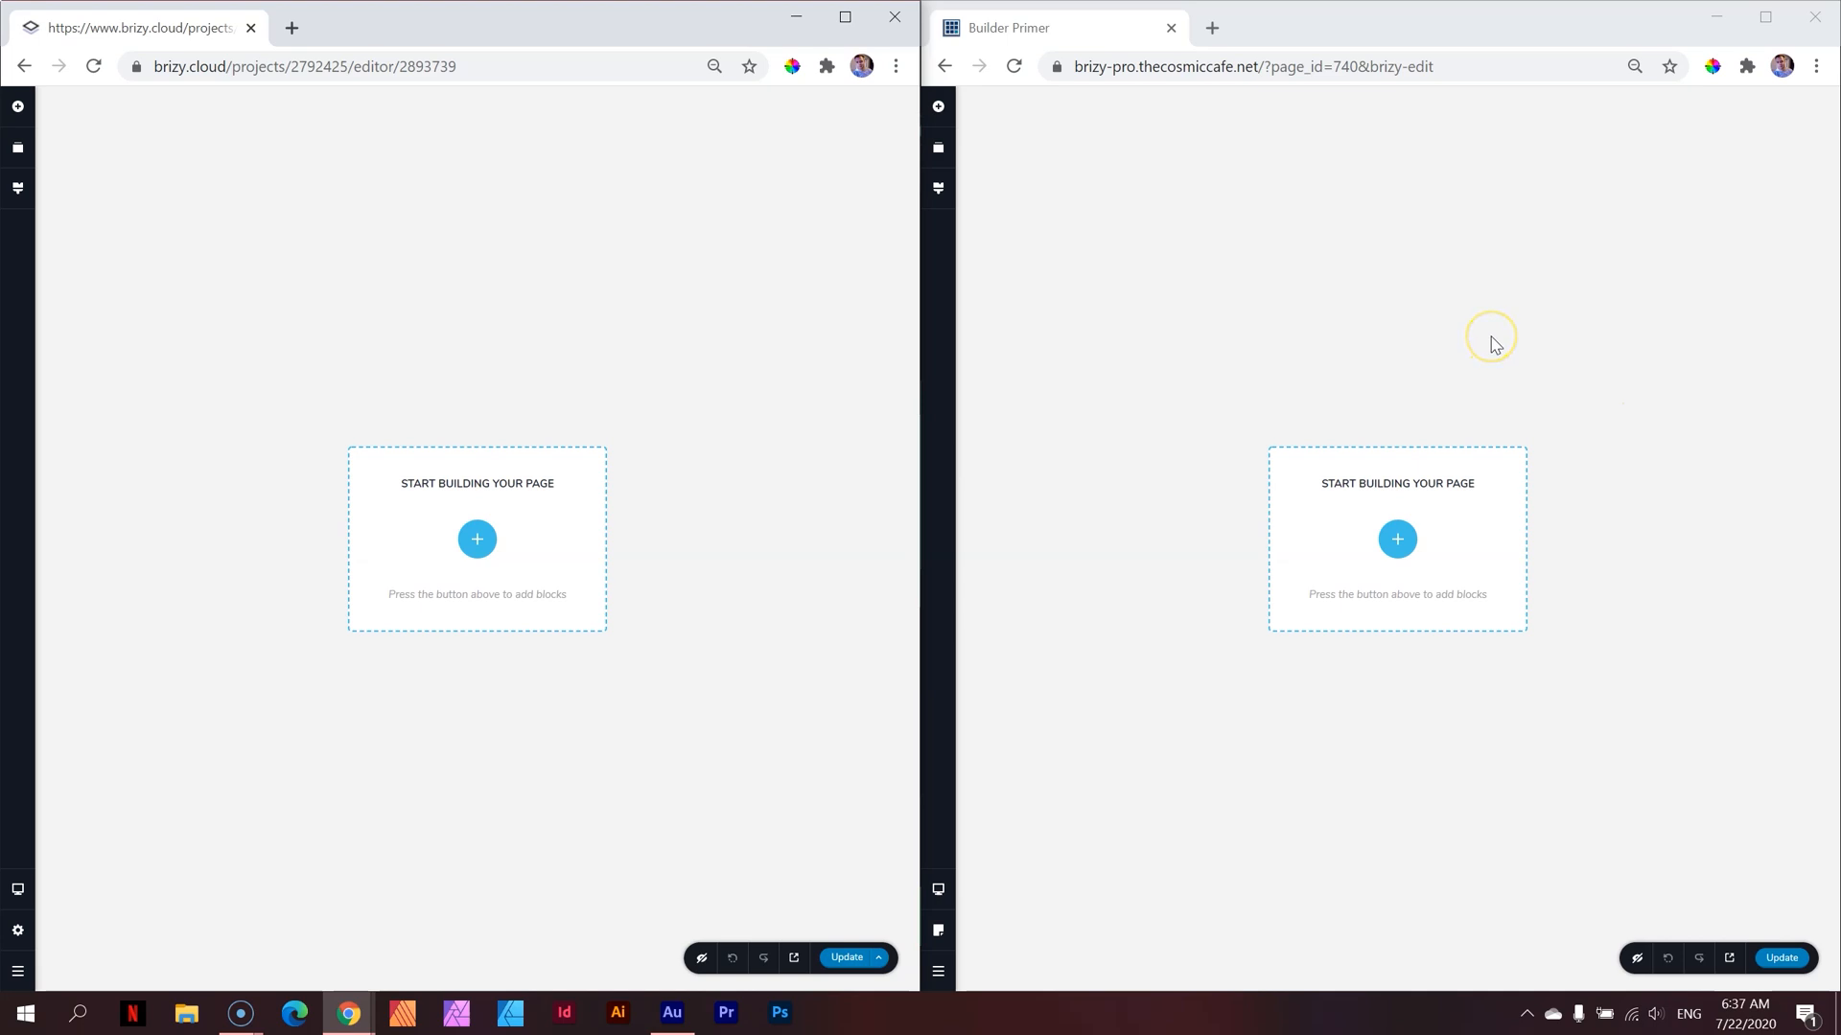
mouse_move(653, 488)
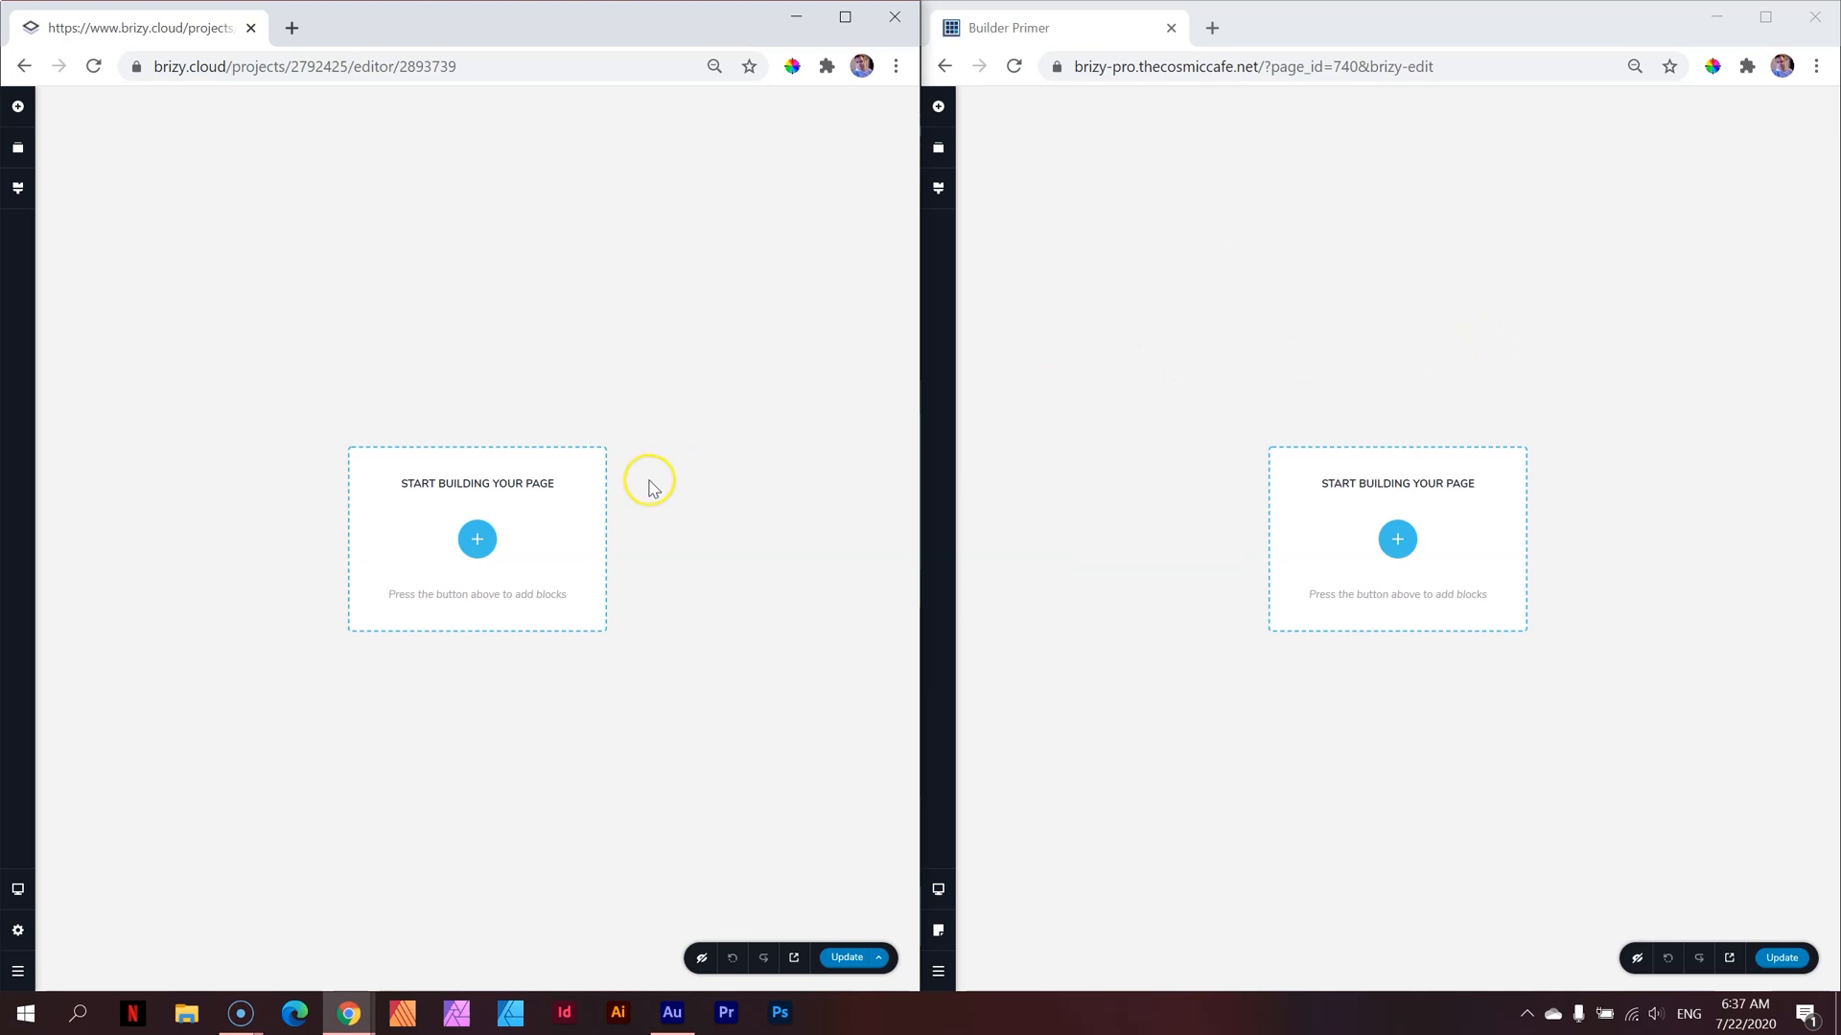
mouse_move(516, 386)
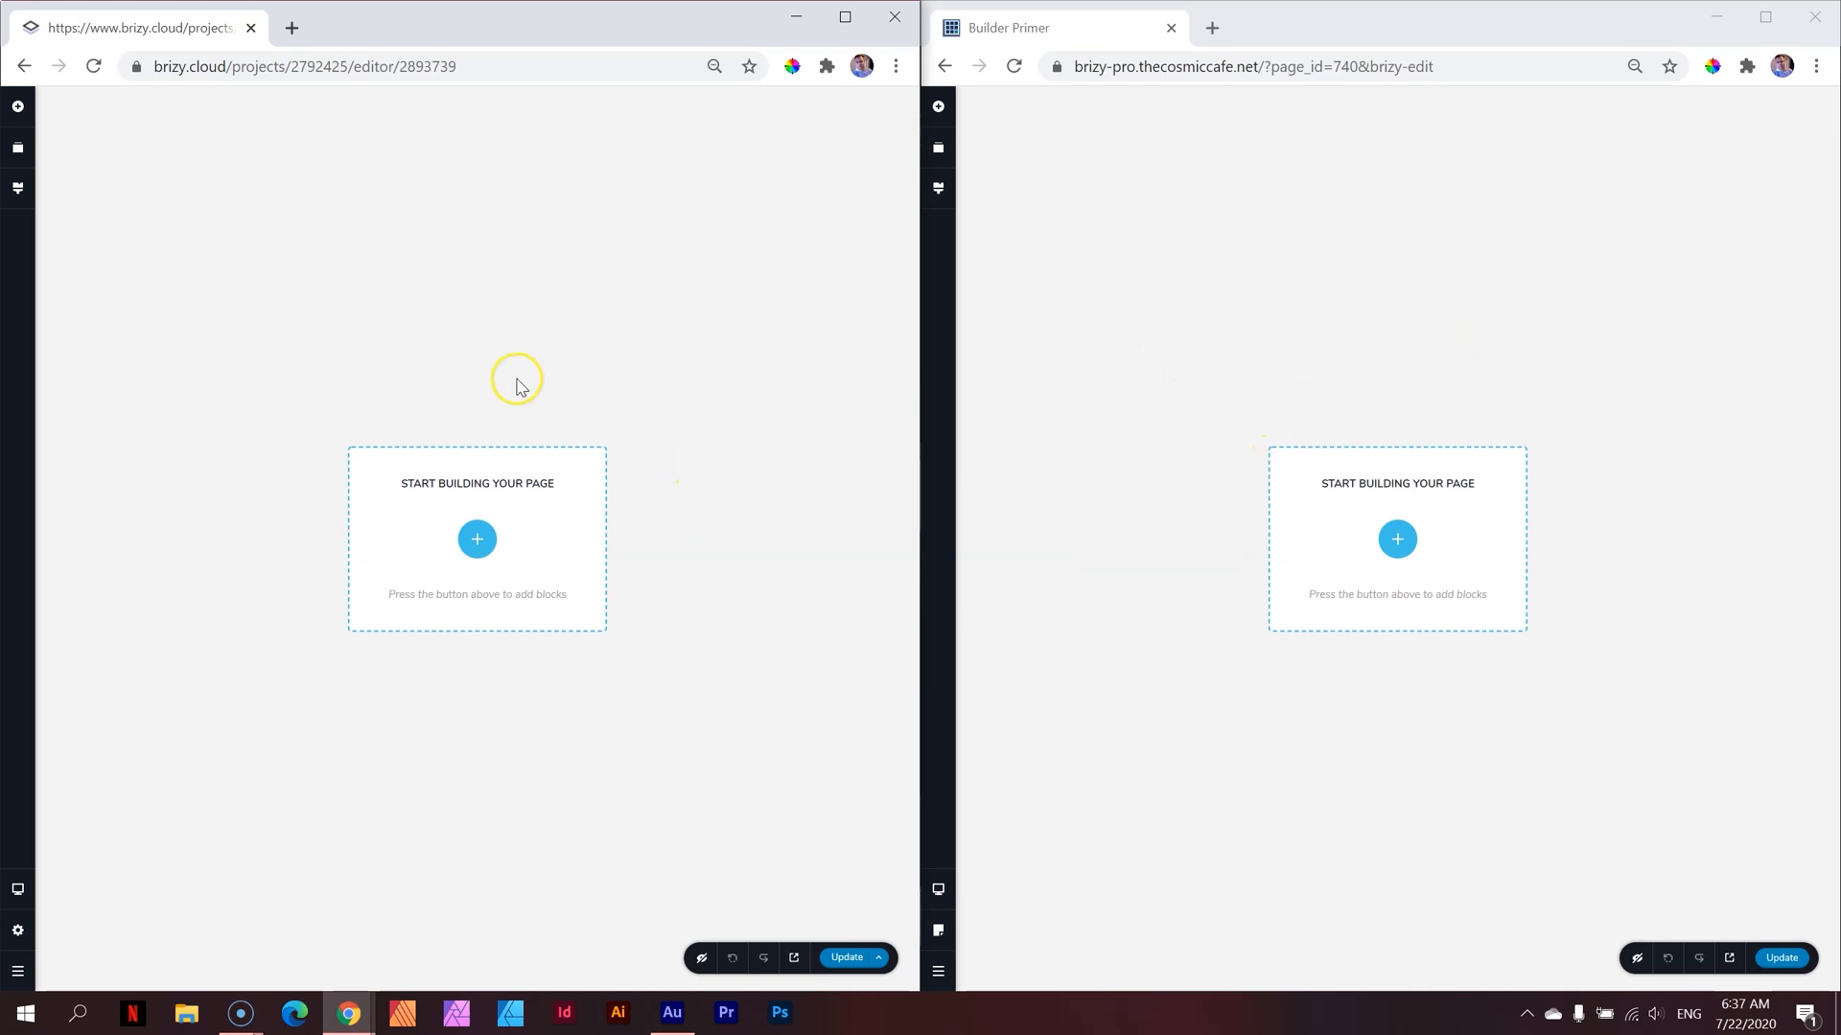
mouse_move(1301, 413)
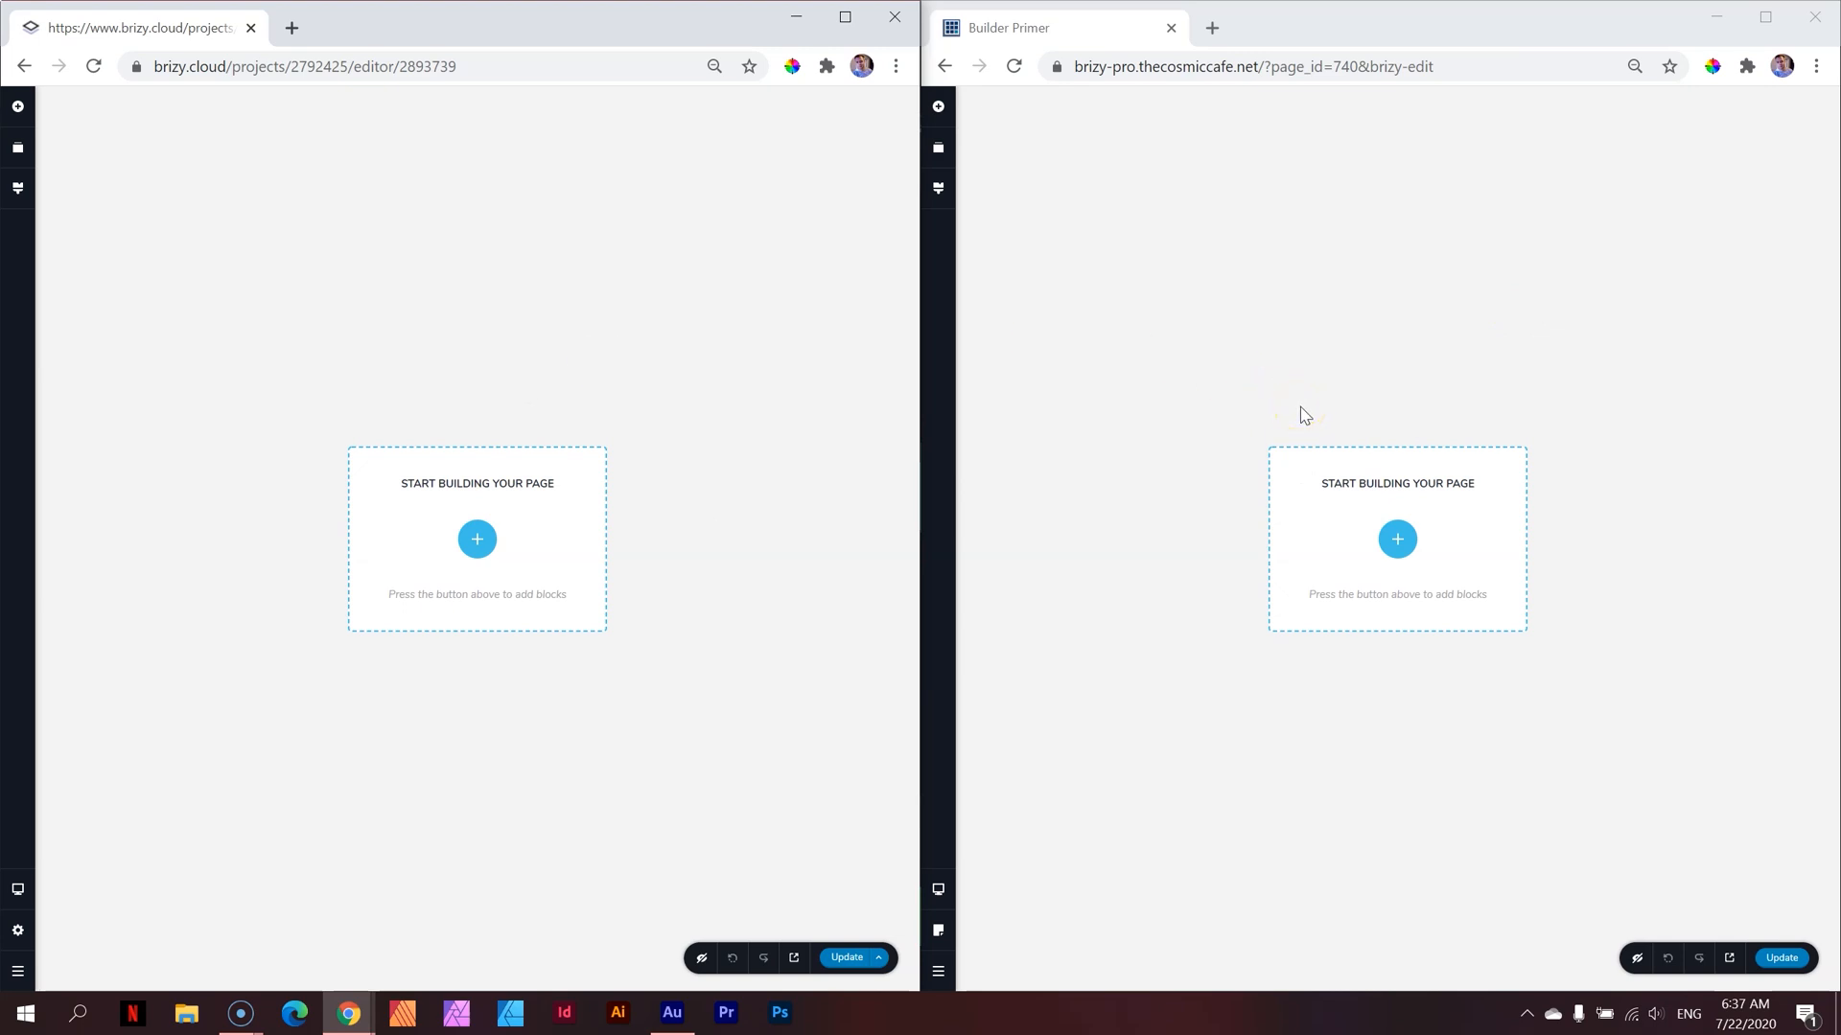
mouse_move(979, 913)
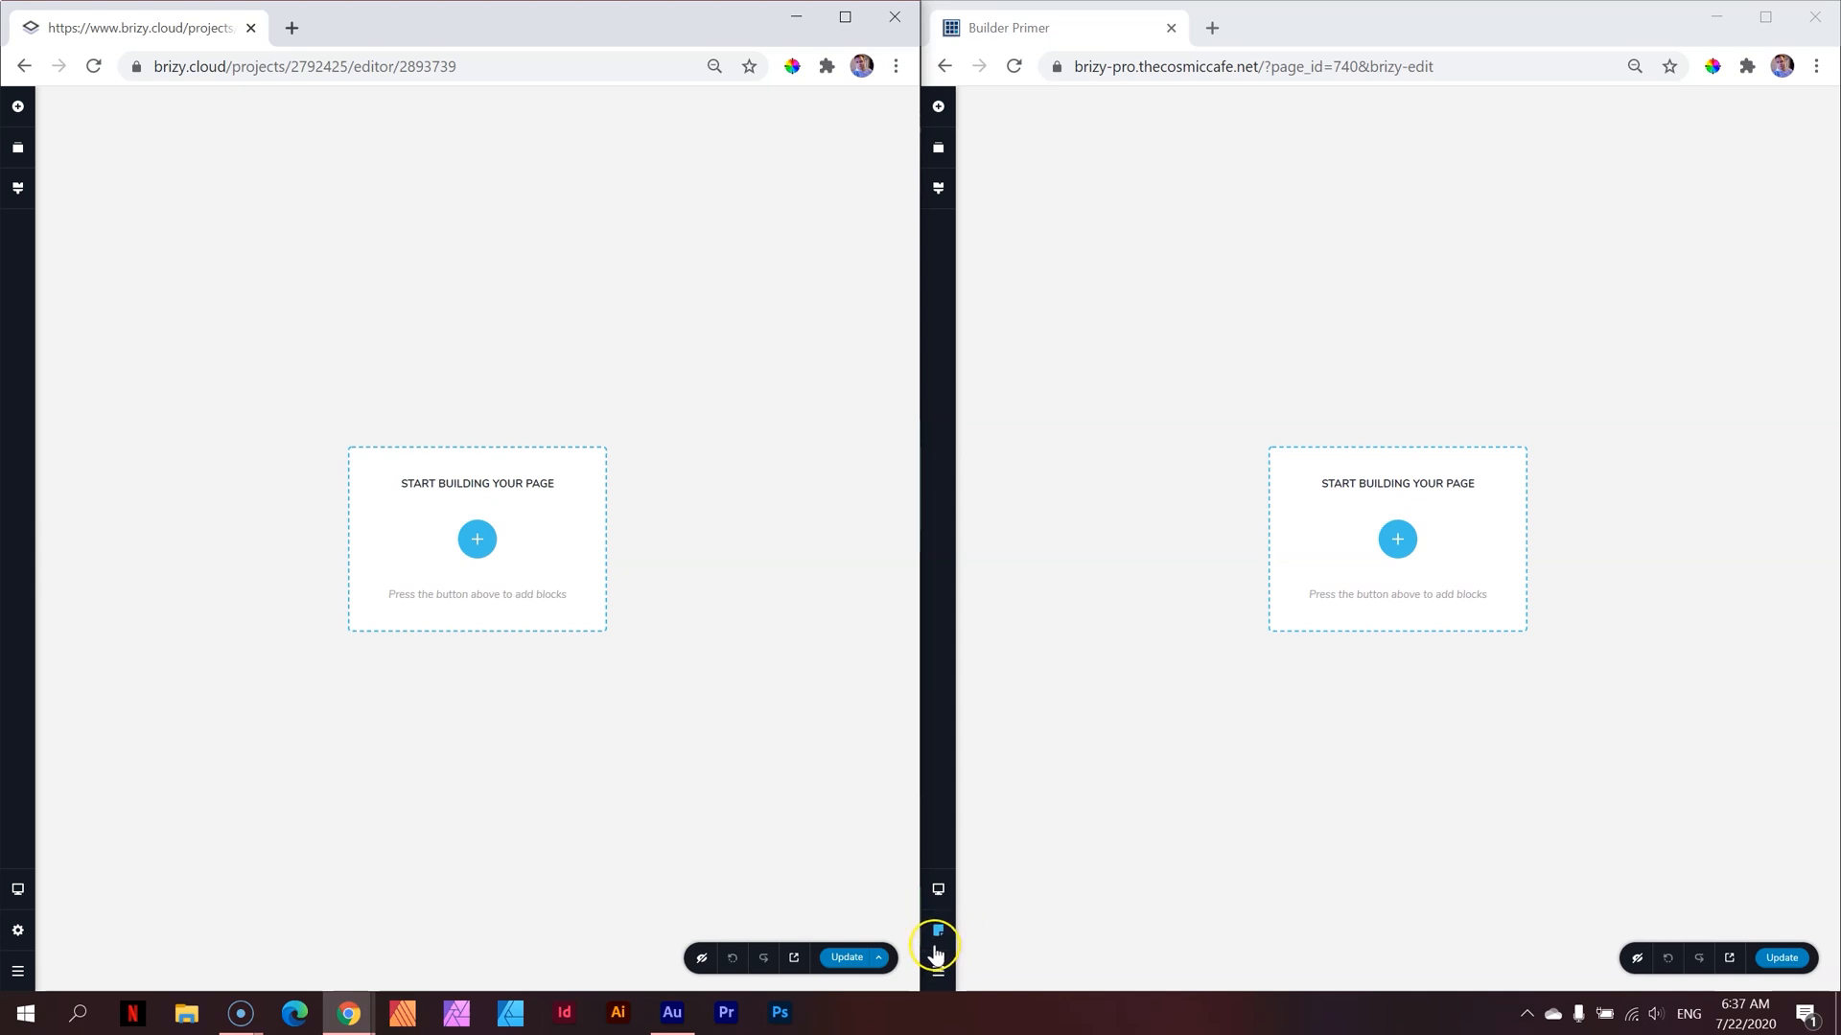
mouse_move(15, 939)
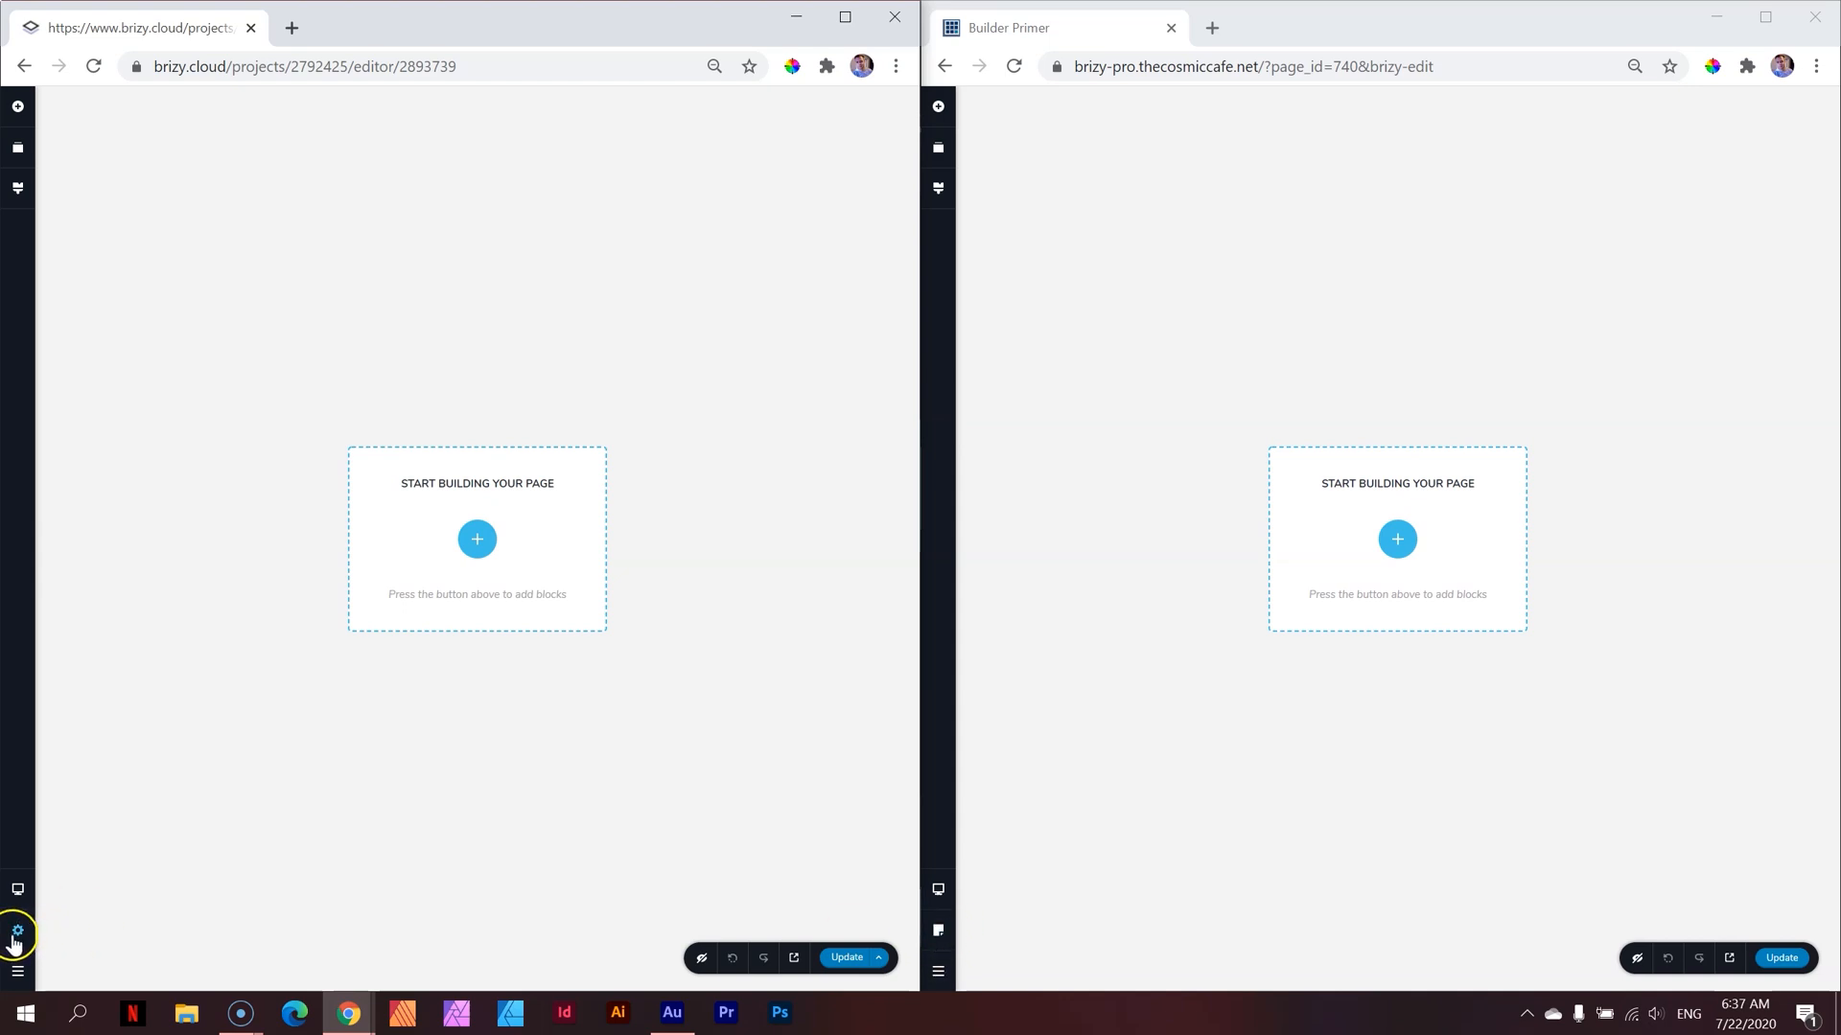
mouse_move(16, 931)
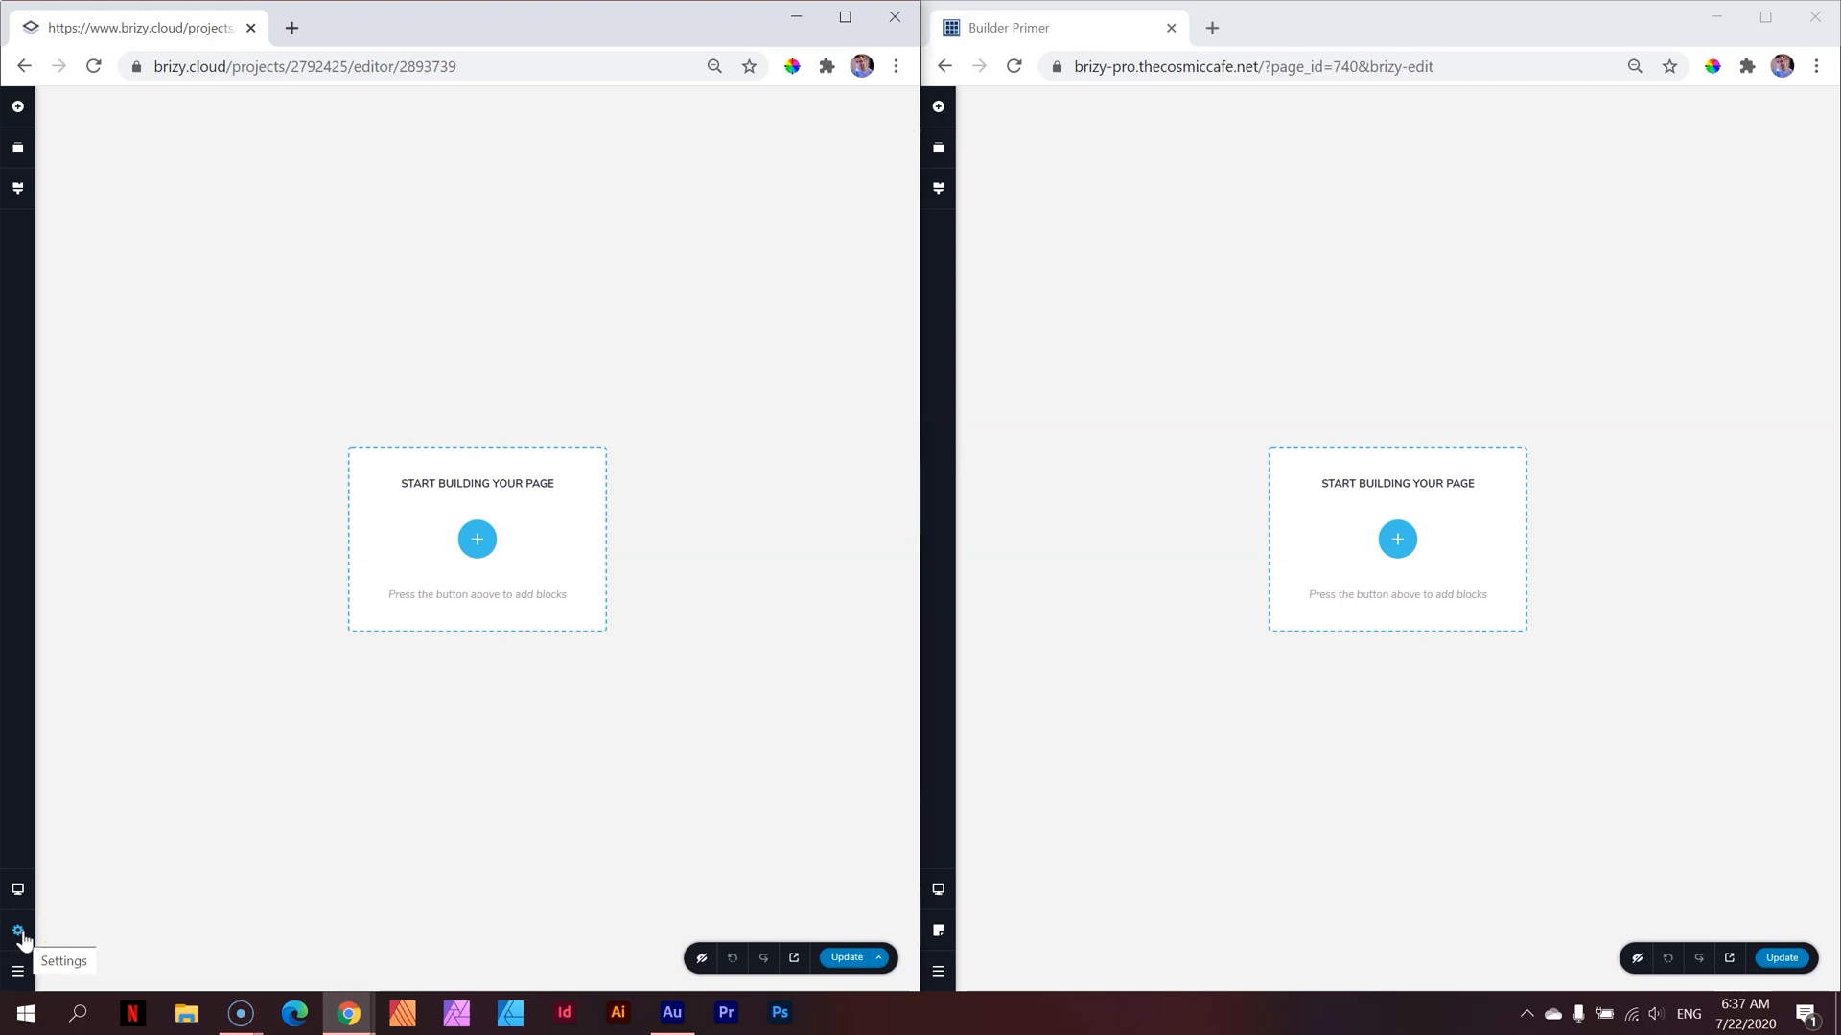
mouse_move(367, 857)
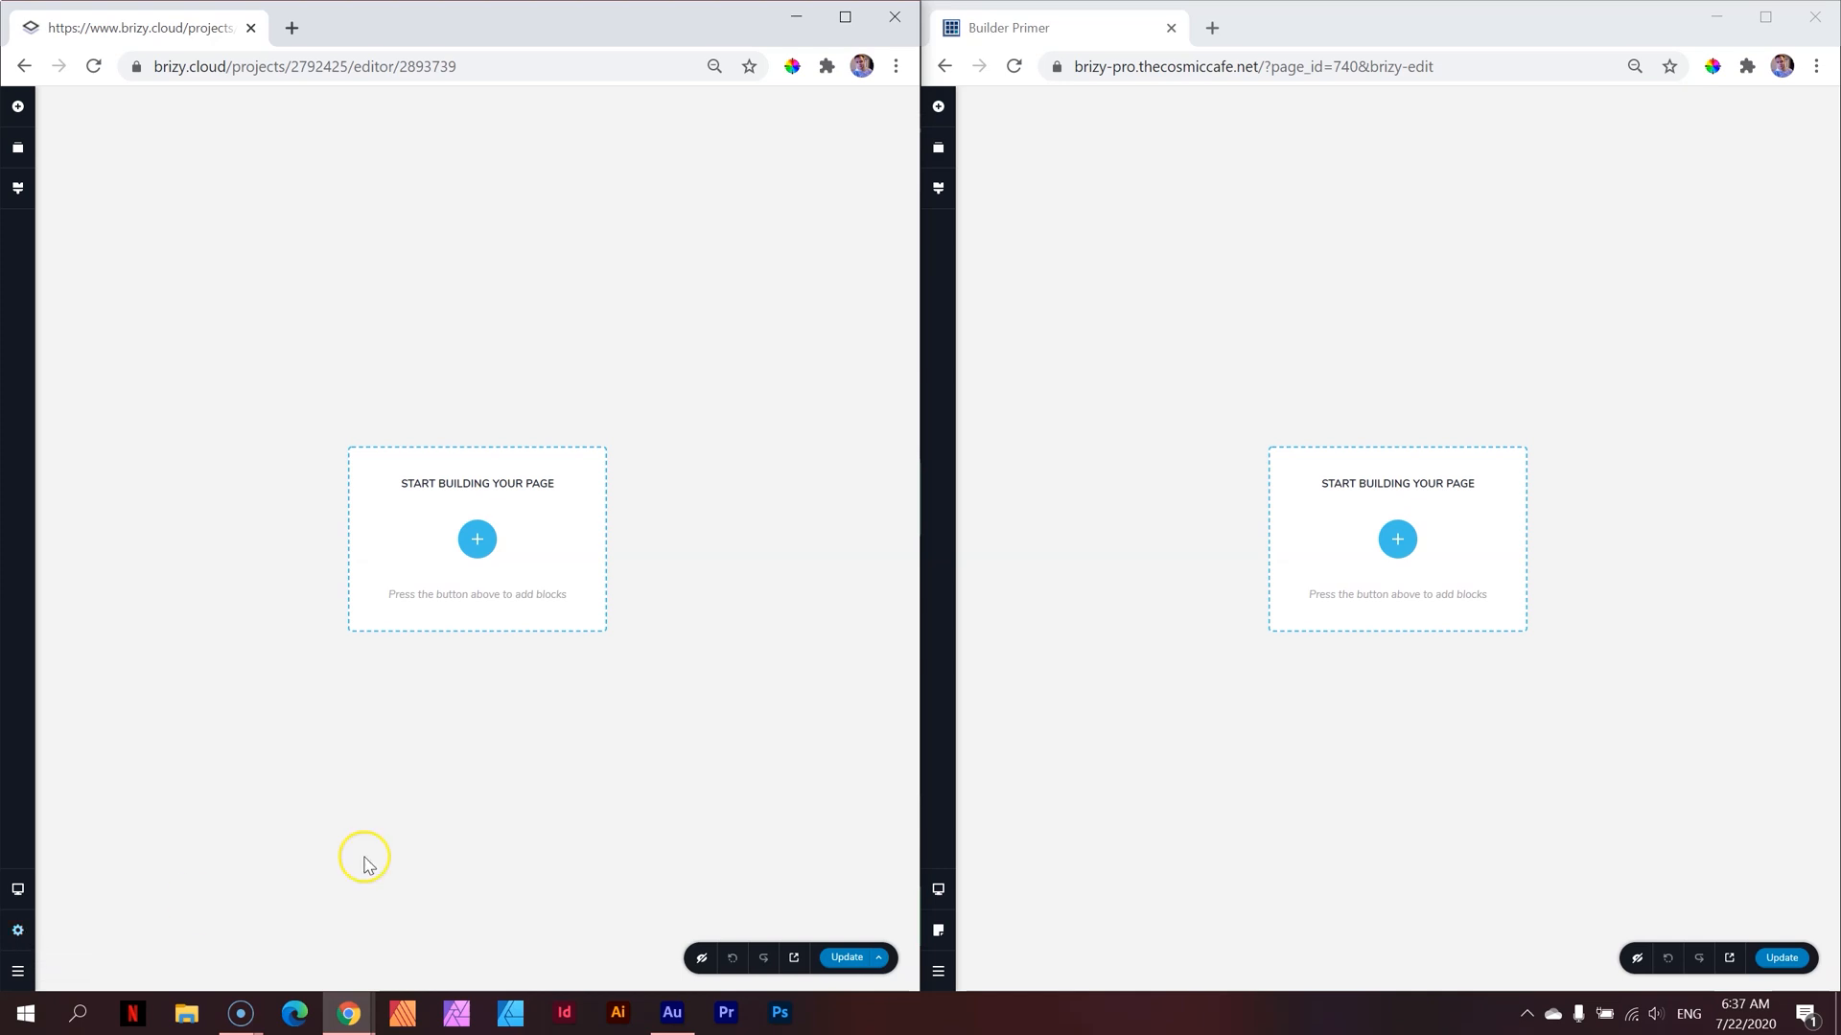
mouse_move(1389, 616)
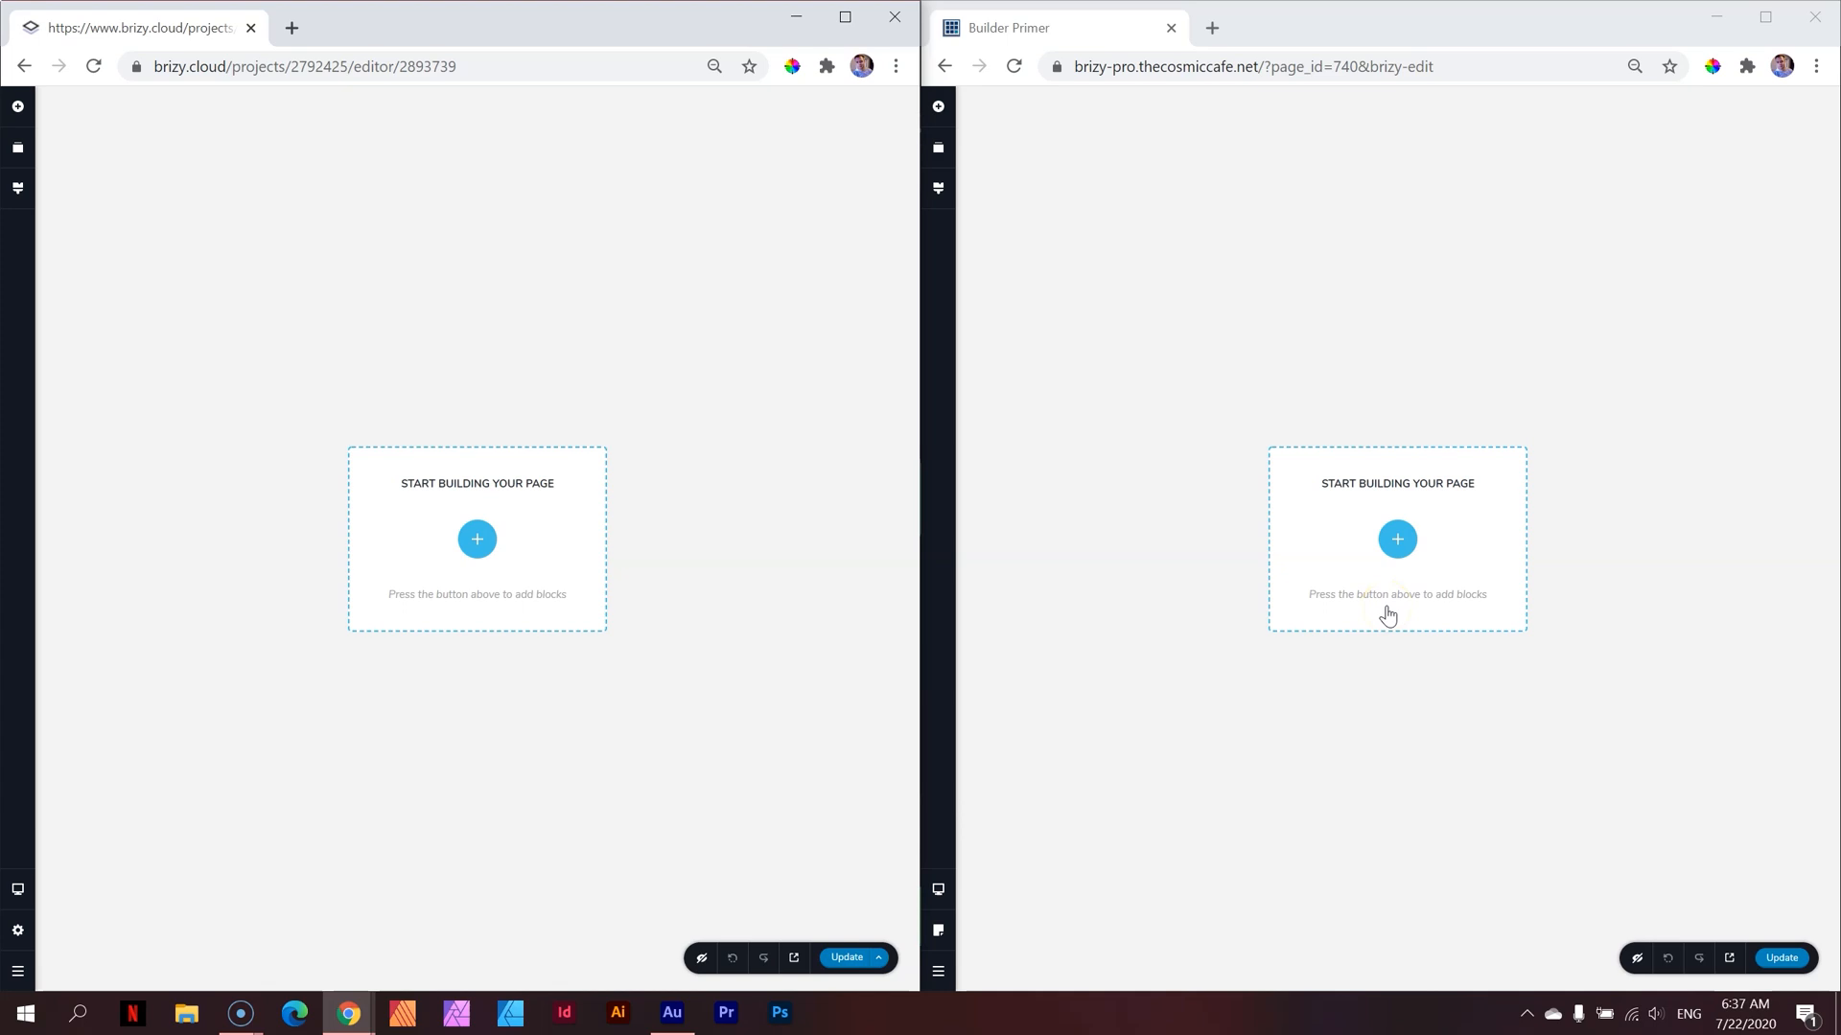
mouse_move(920, 924)
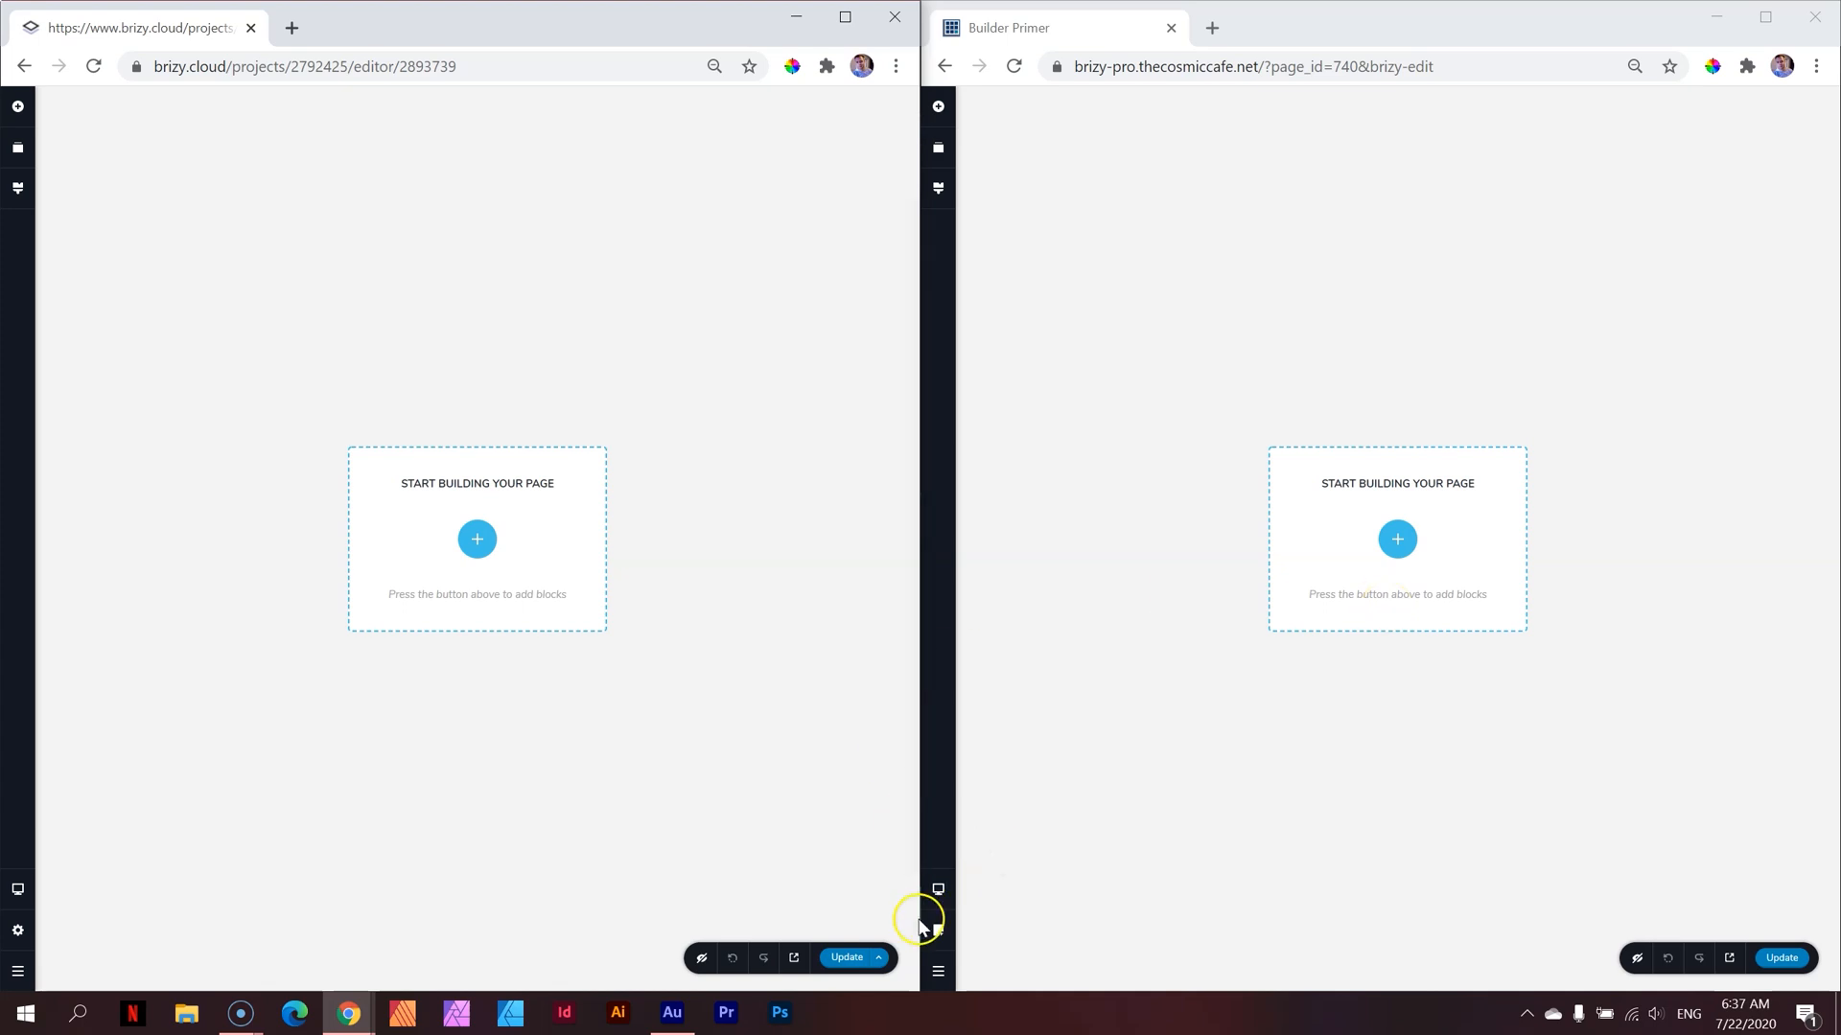
mouse_move(418, 790)
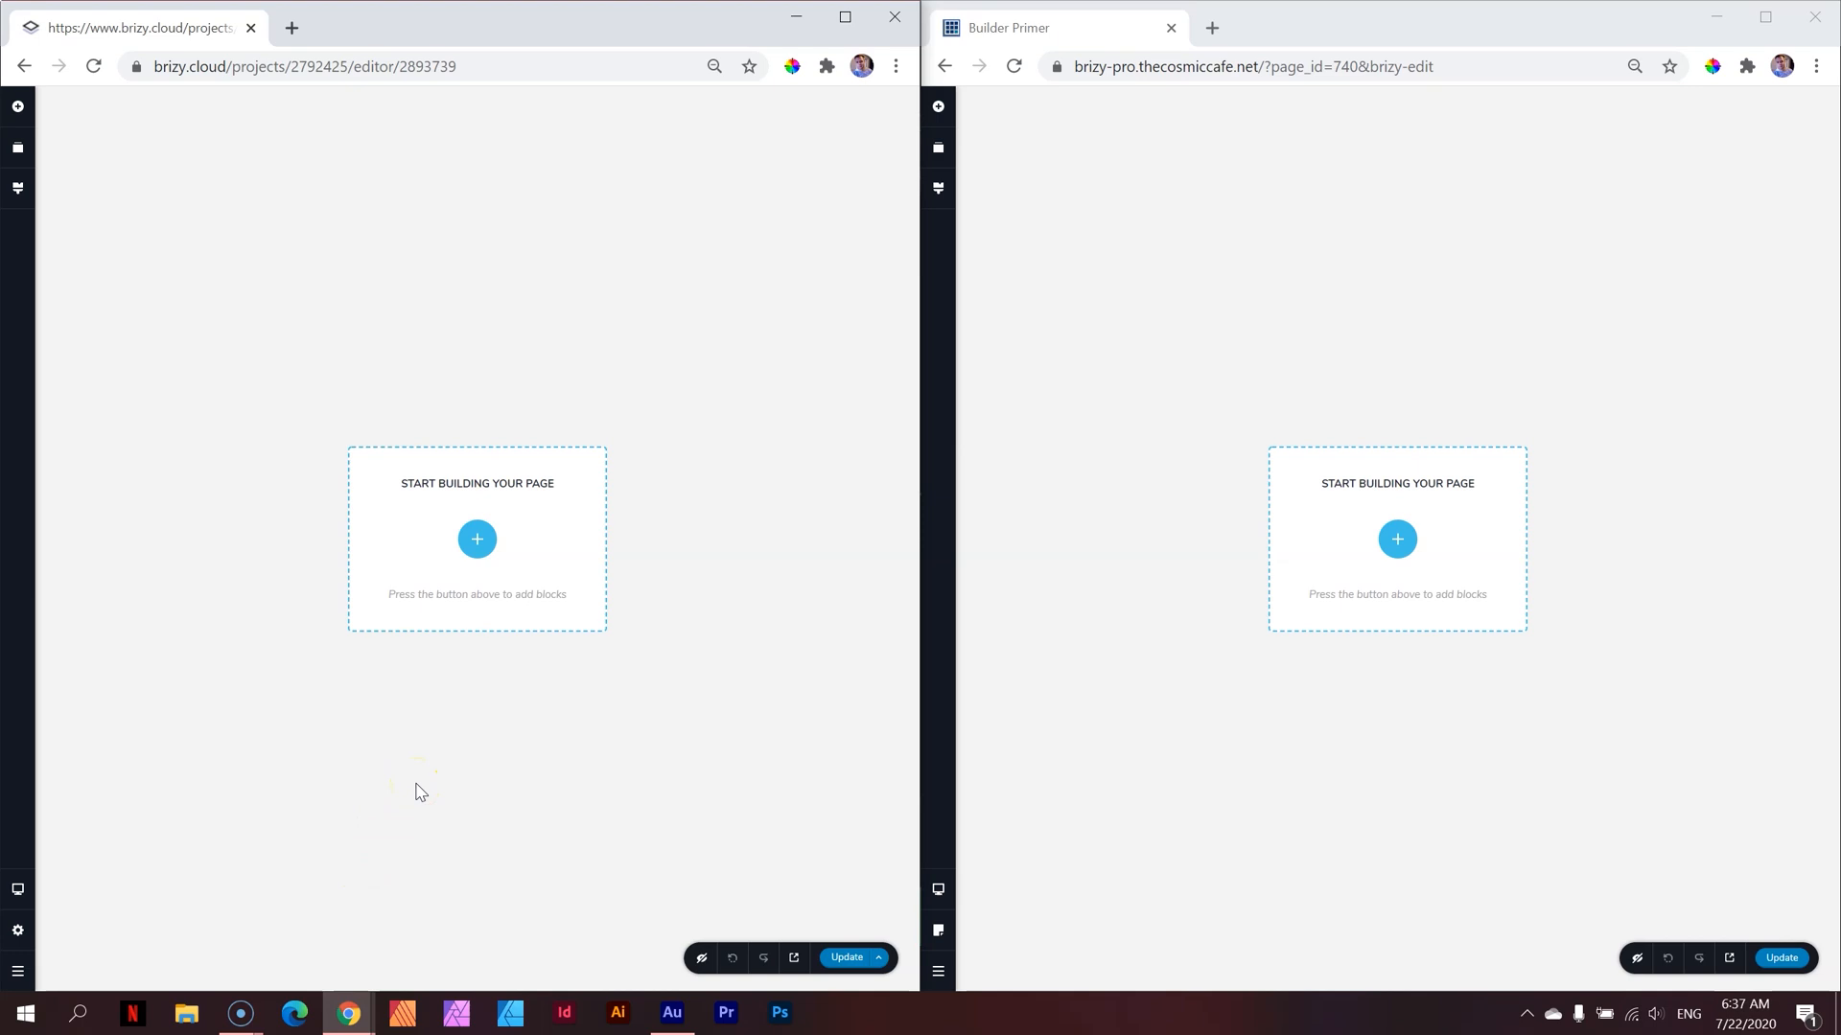
mouse_move(938, 106)
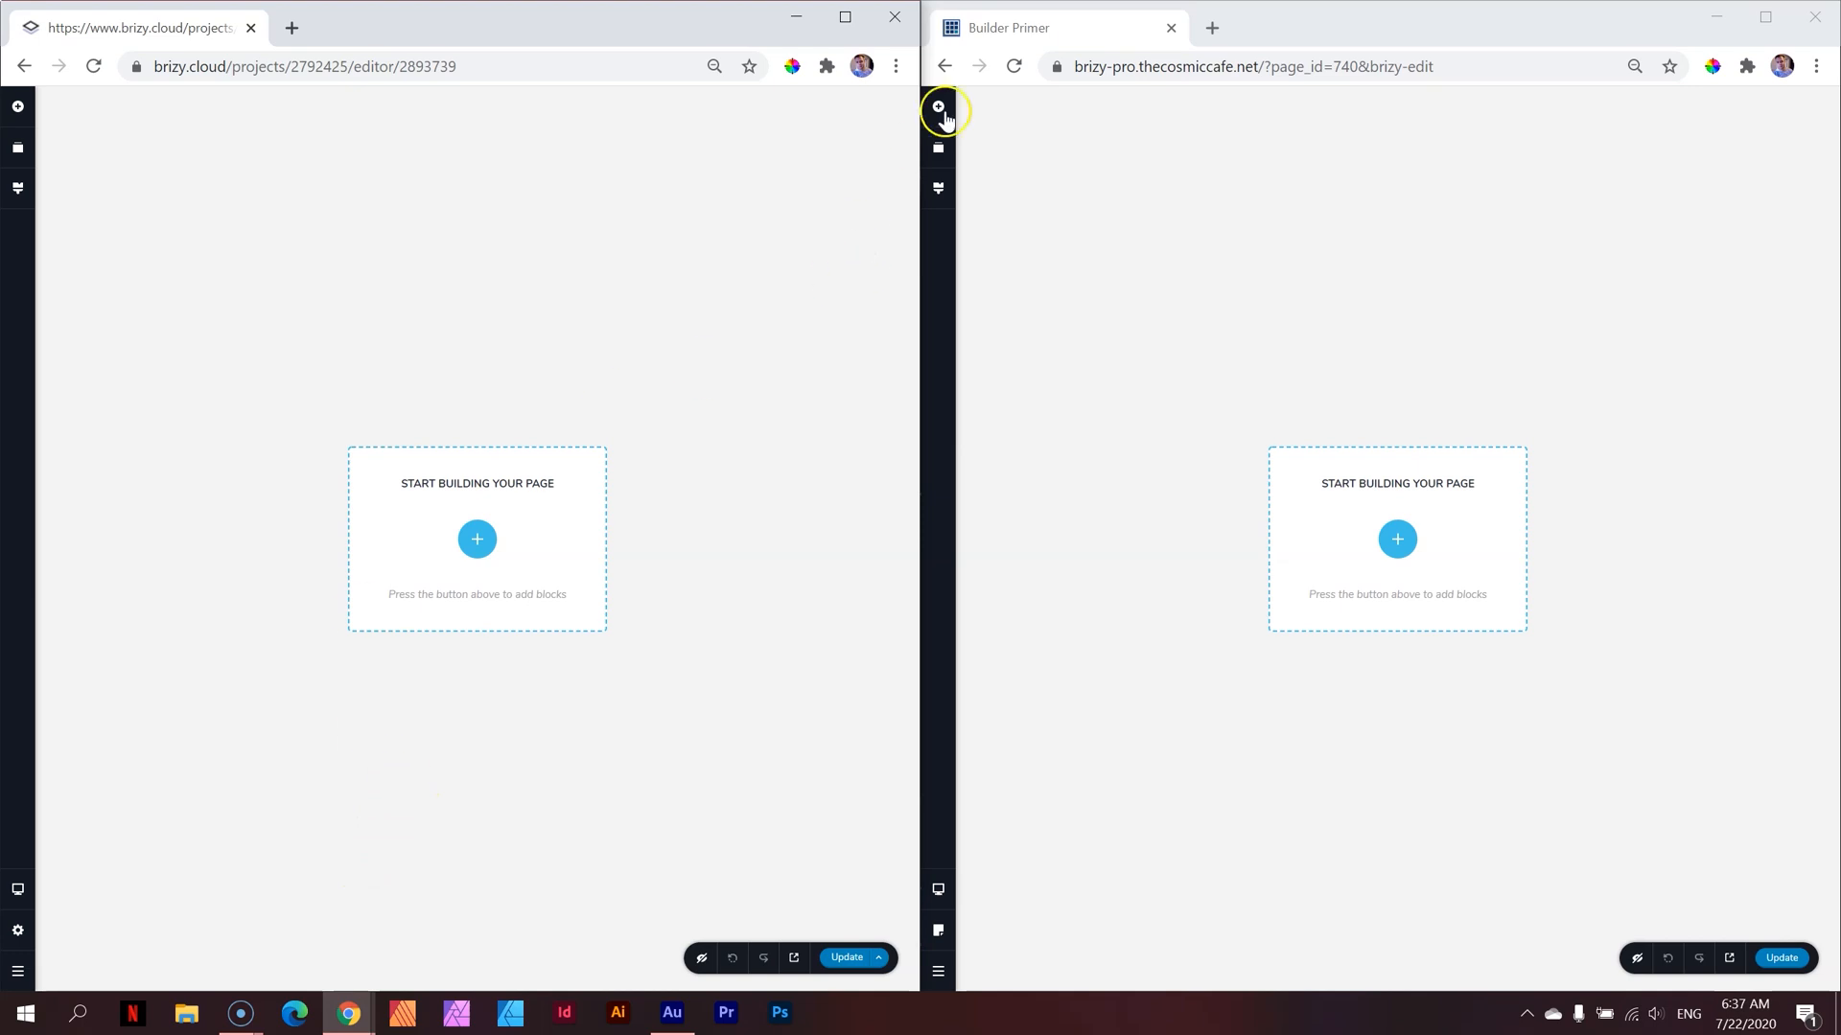
Show the Add Elements list in both the WordPress and cloud Brizy editors
click(936, 106)
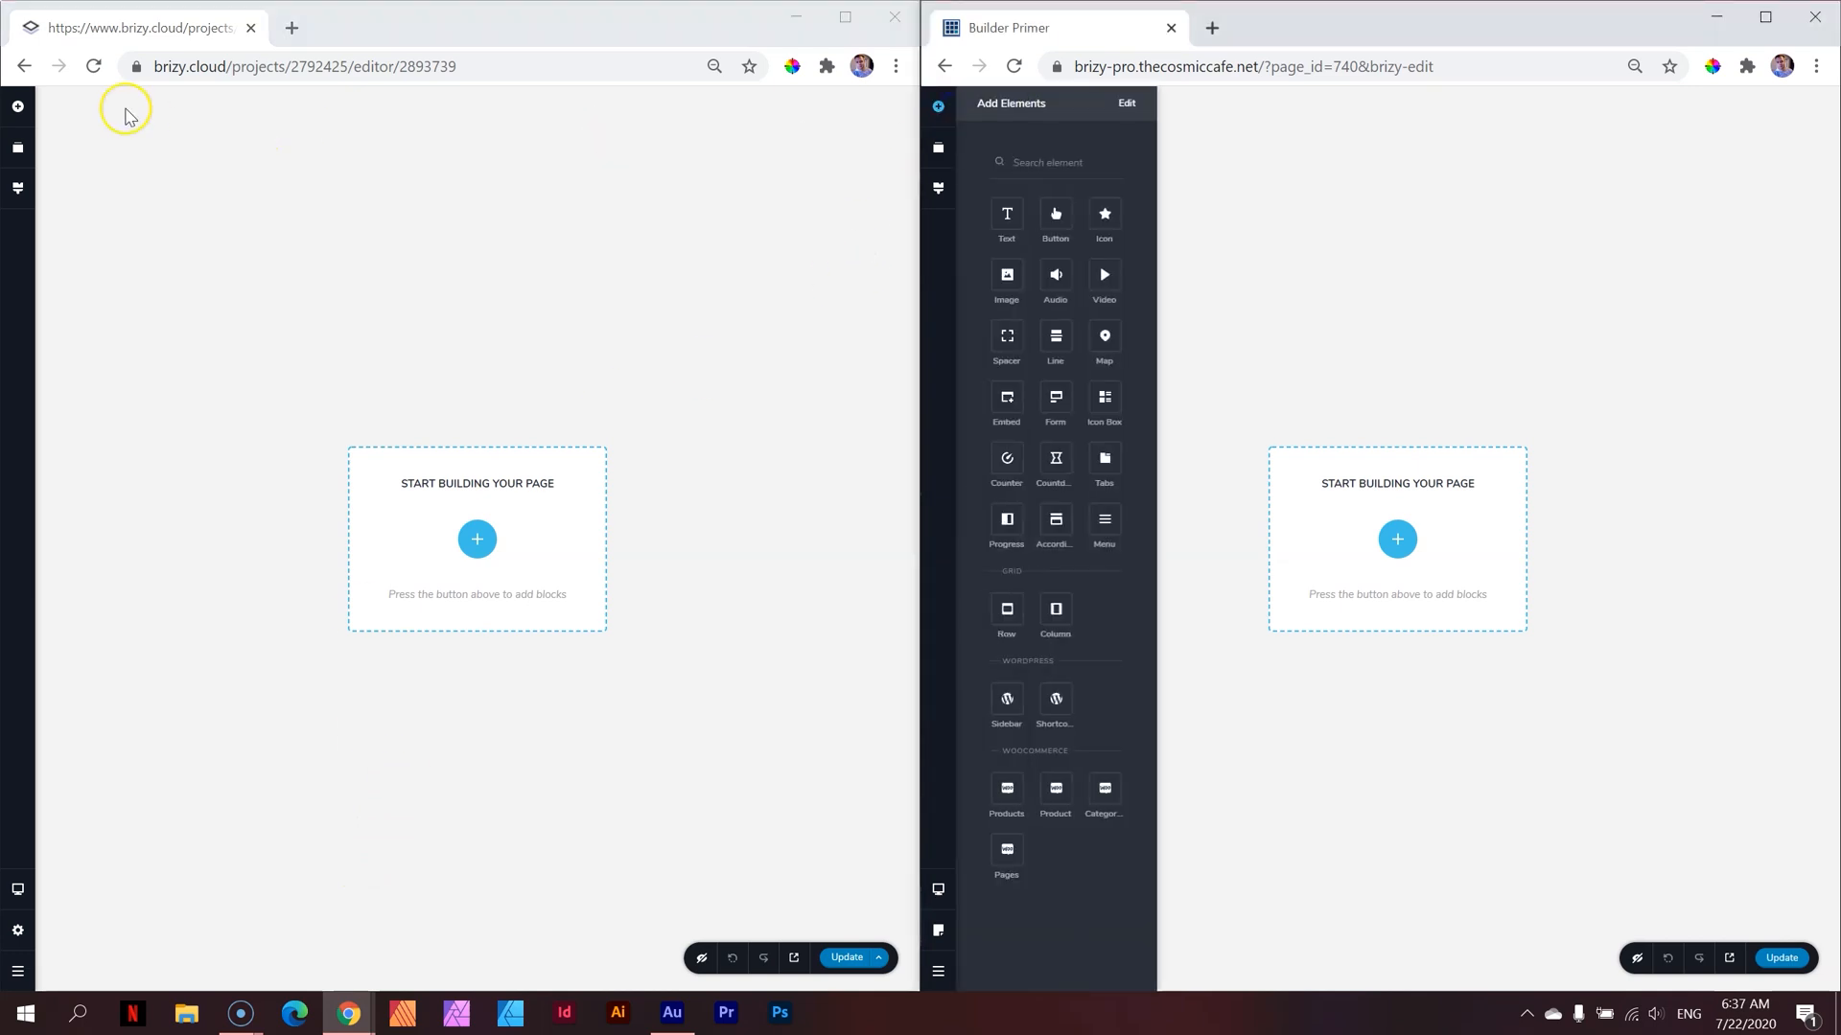
click(17, 106)
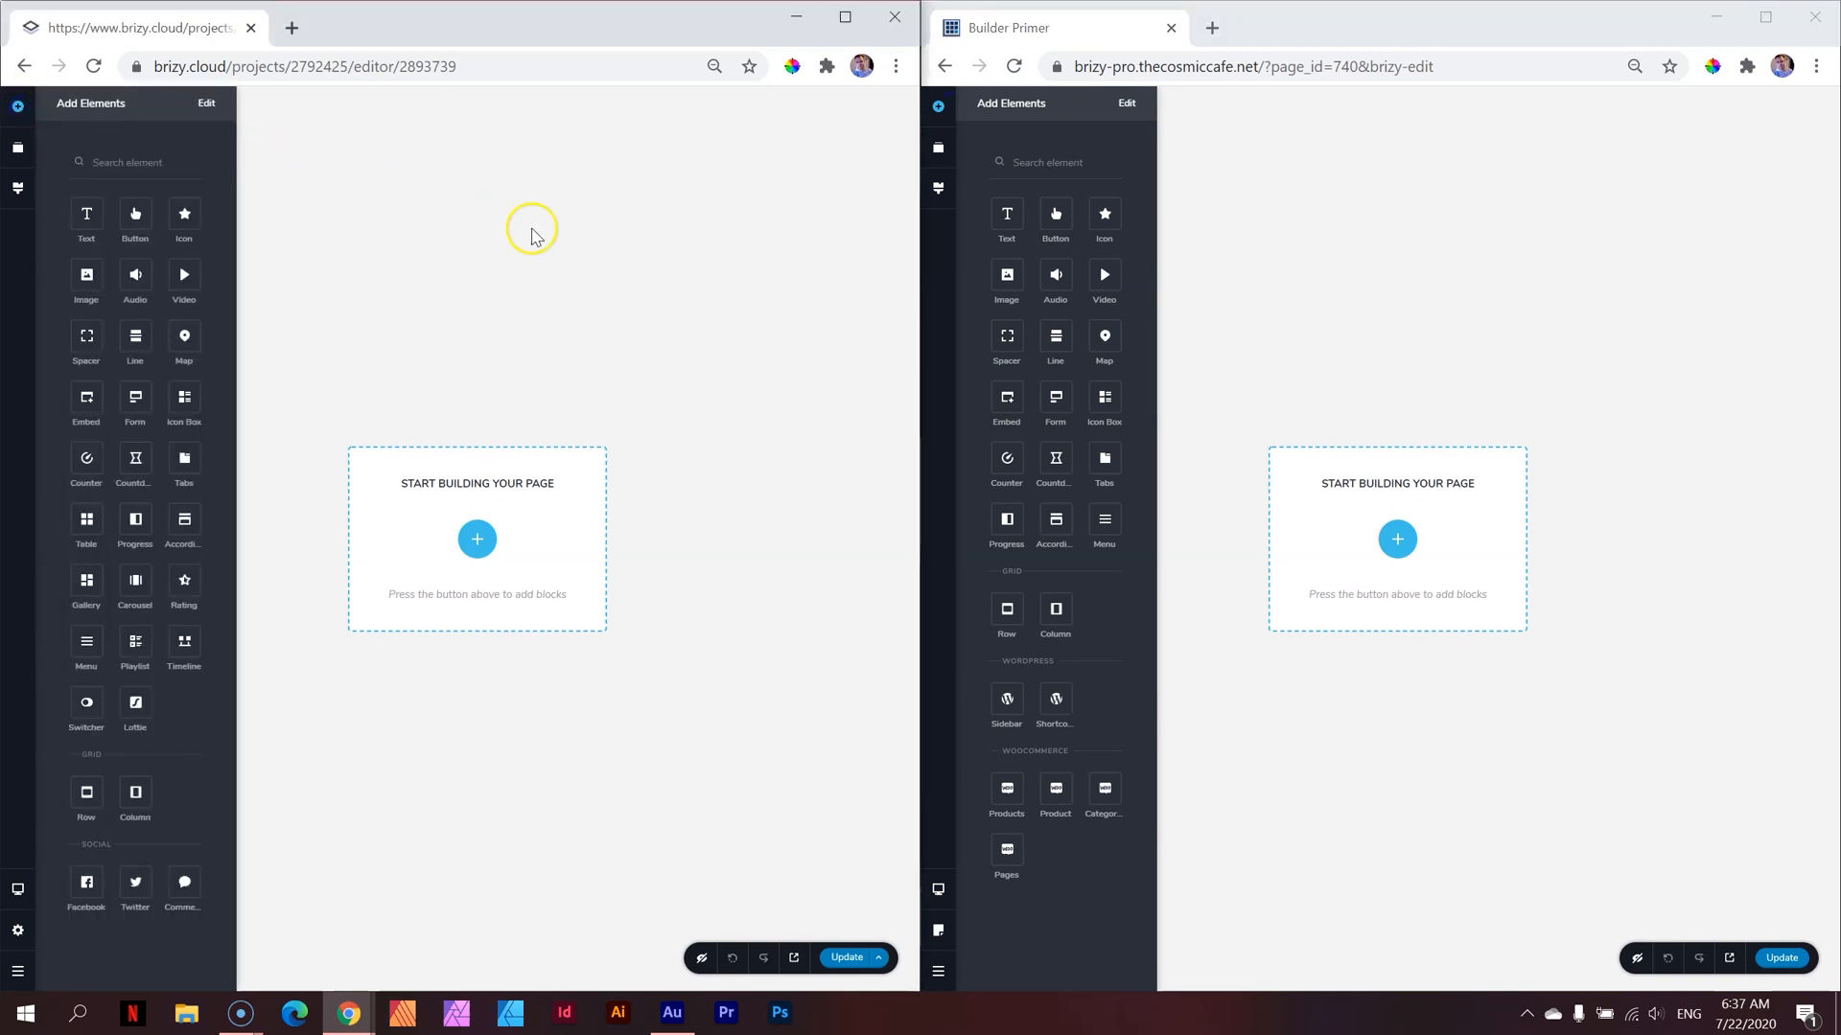
mouse_move(1041, 731)
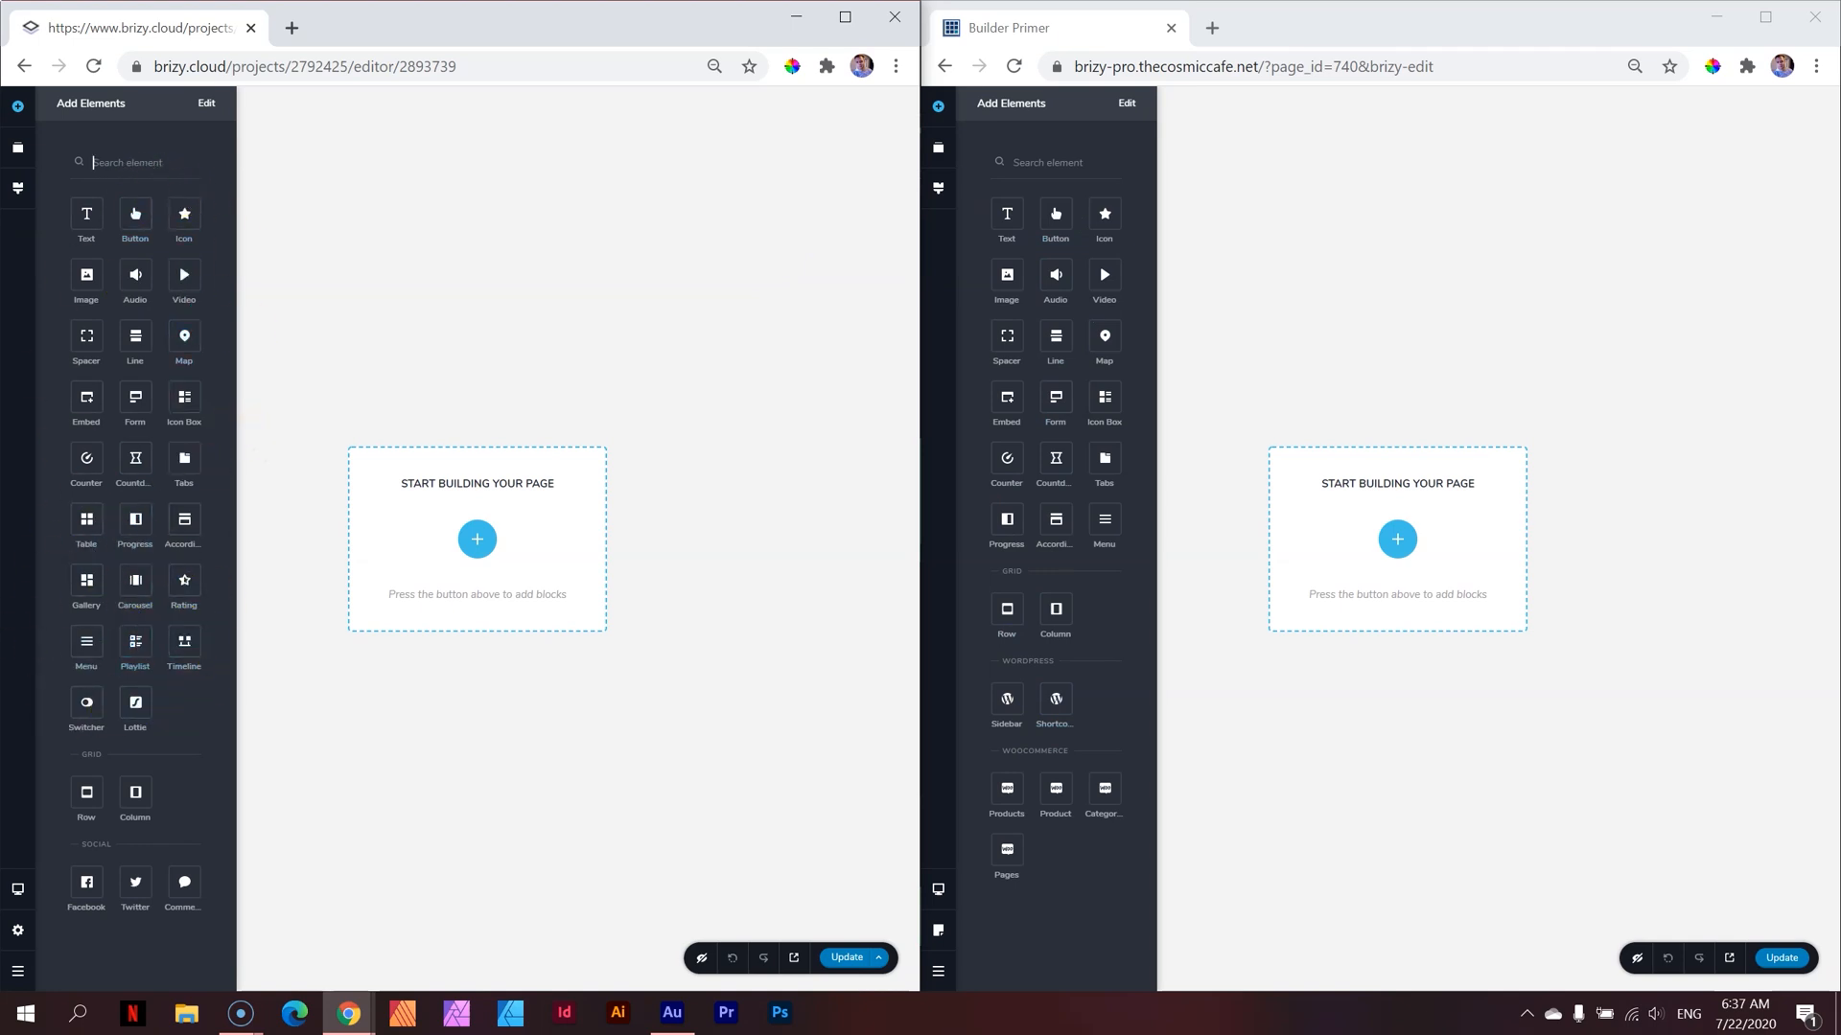
mouse_move(134, 214)
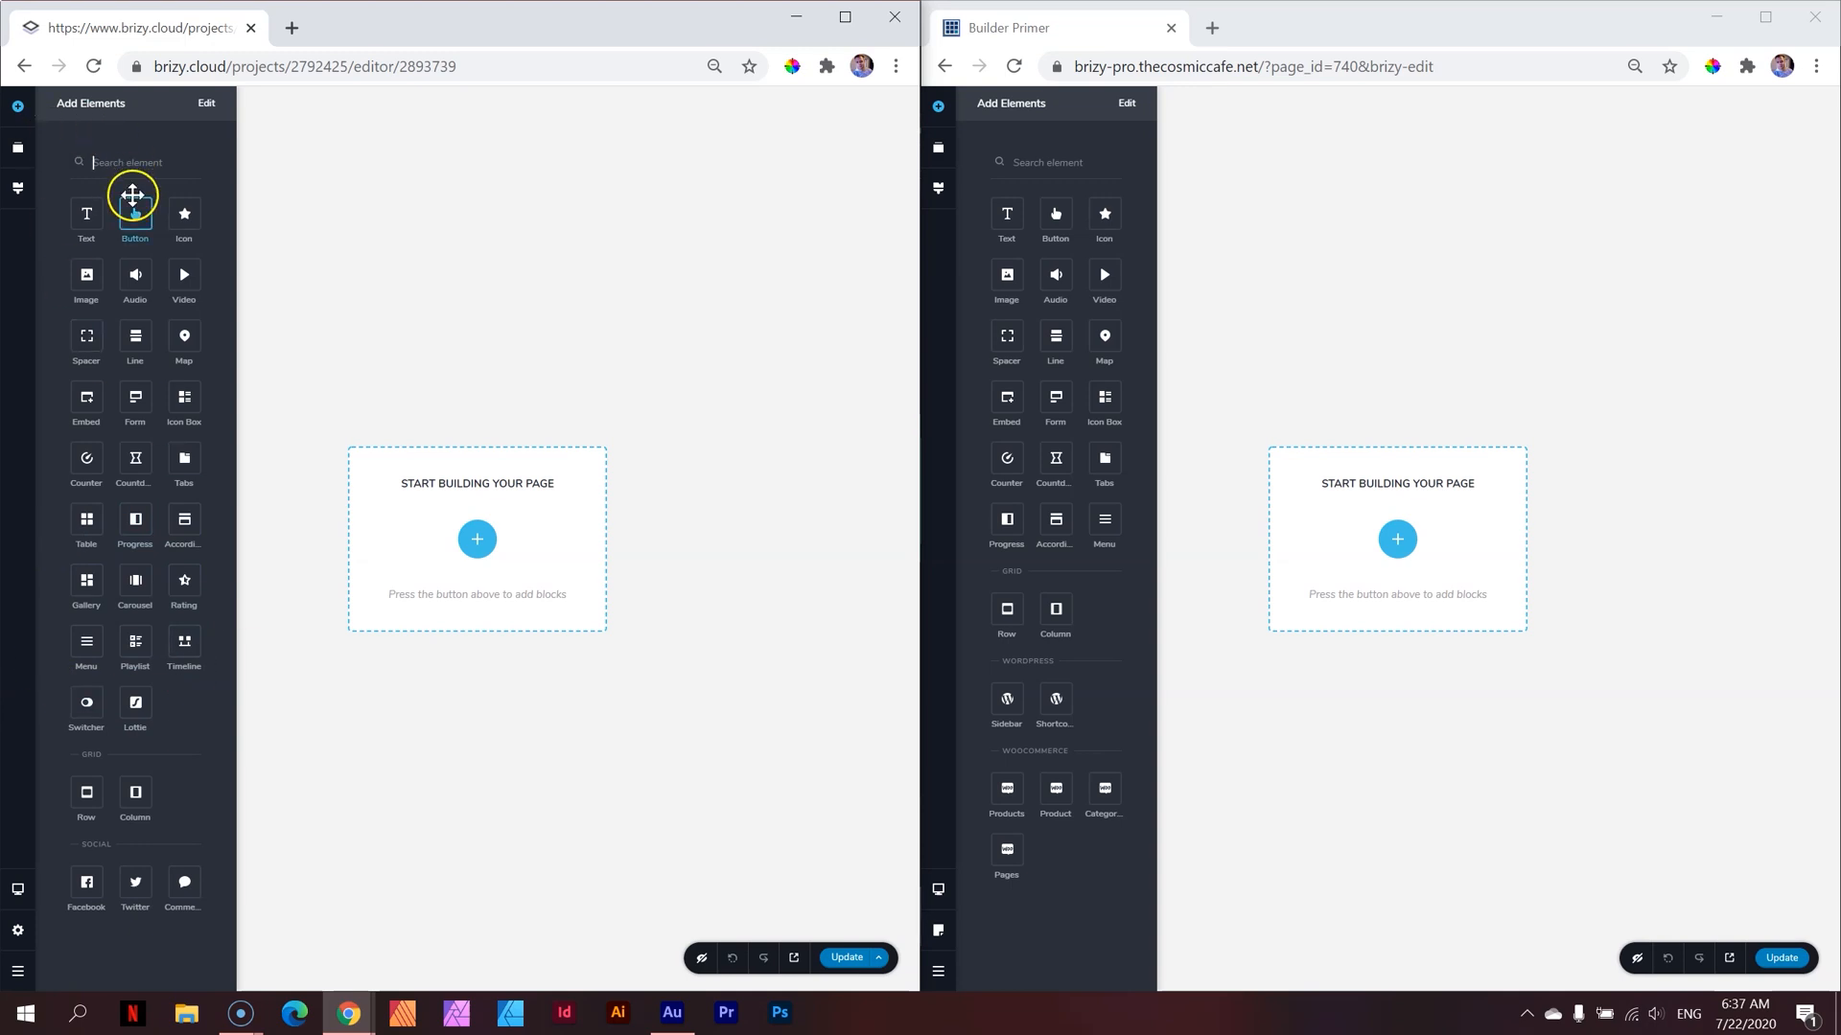
mouse_move(1006, 522)
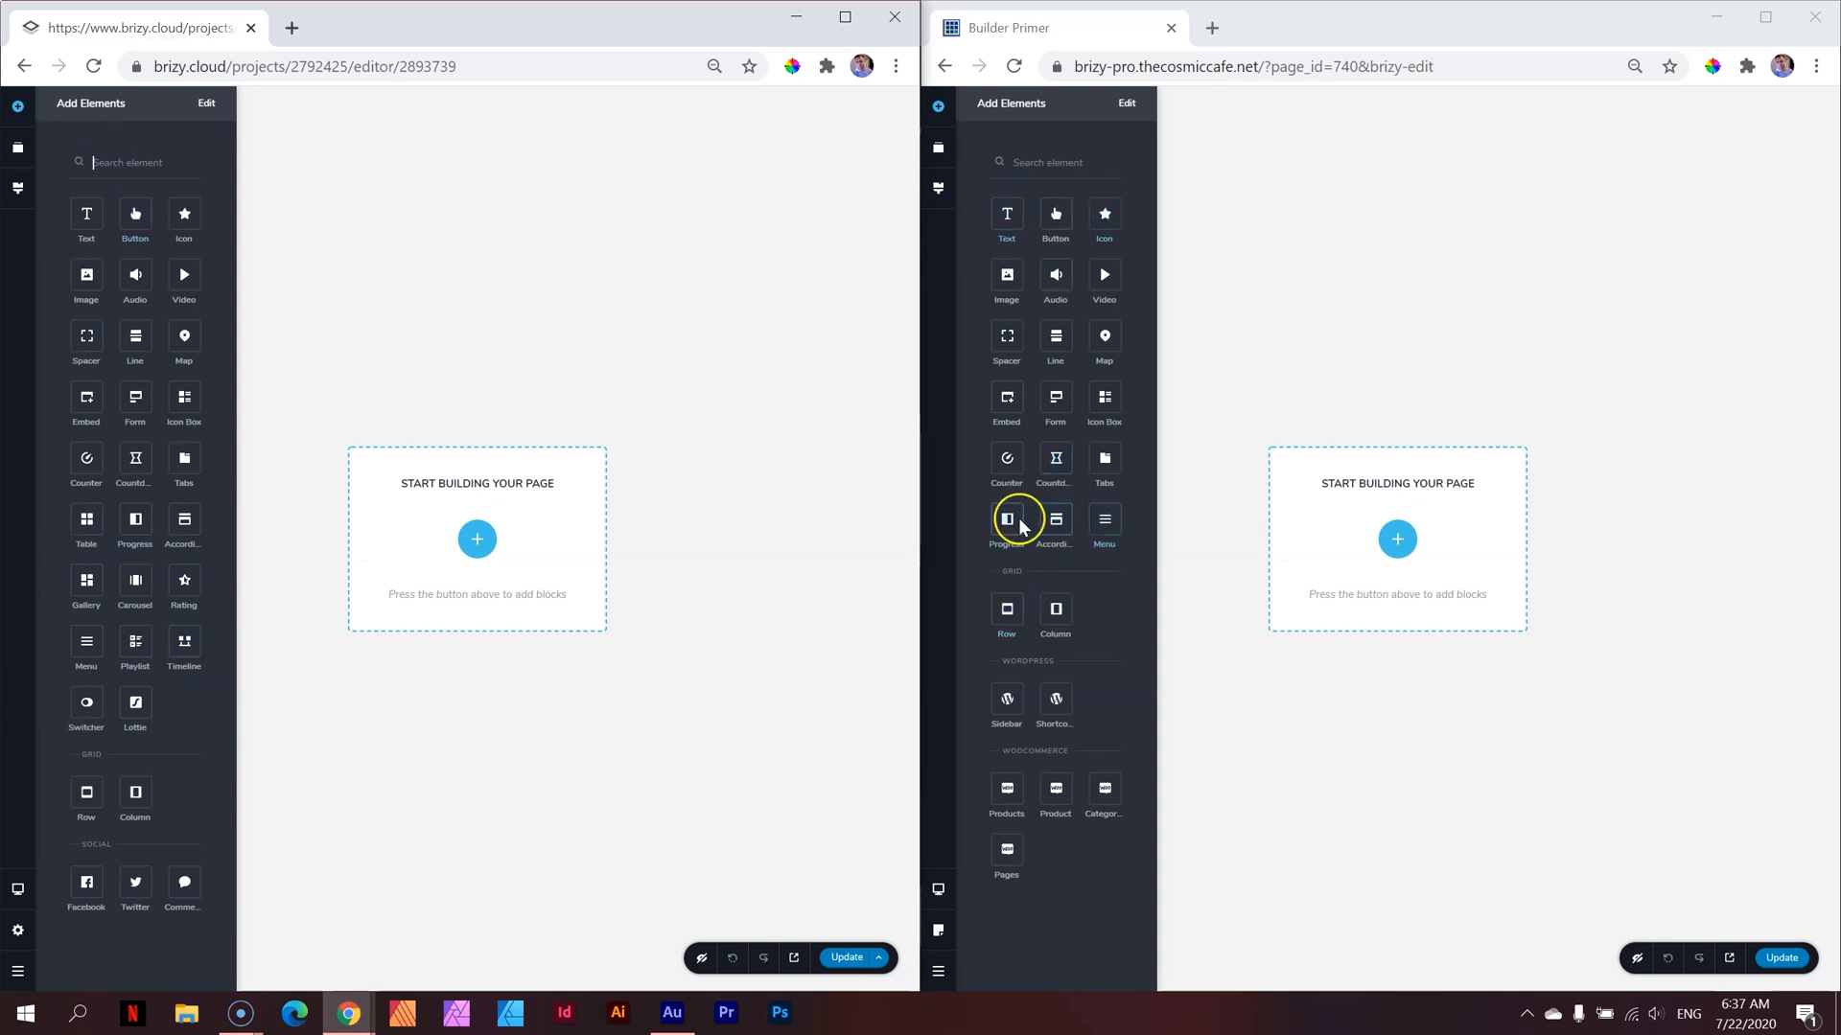
mouse_move(960, 430)
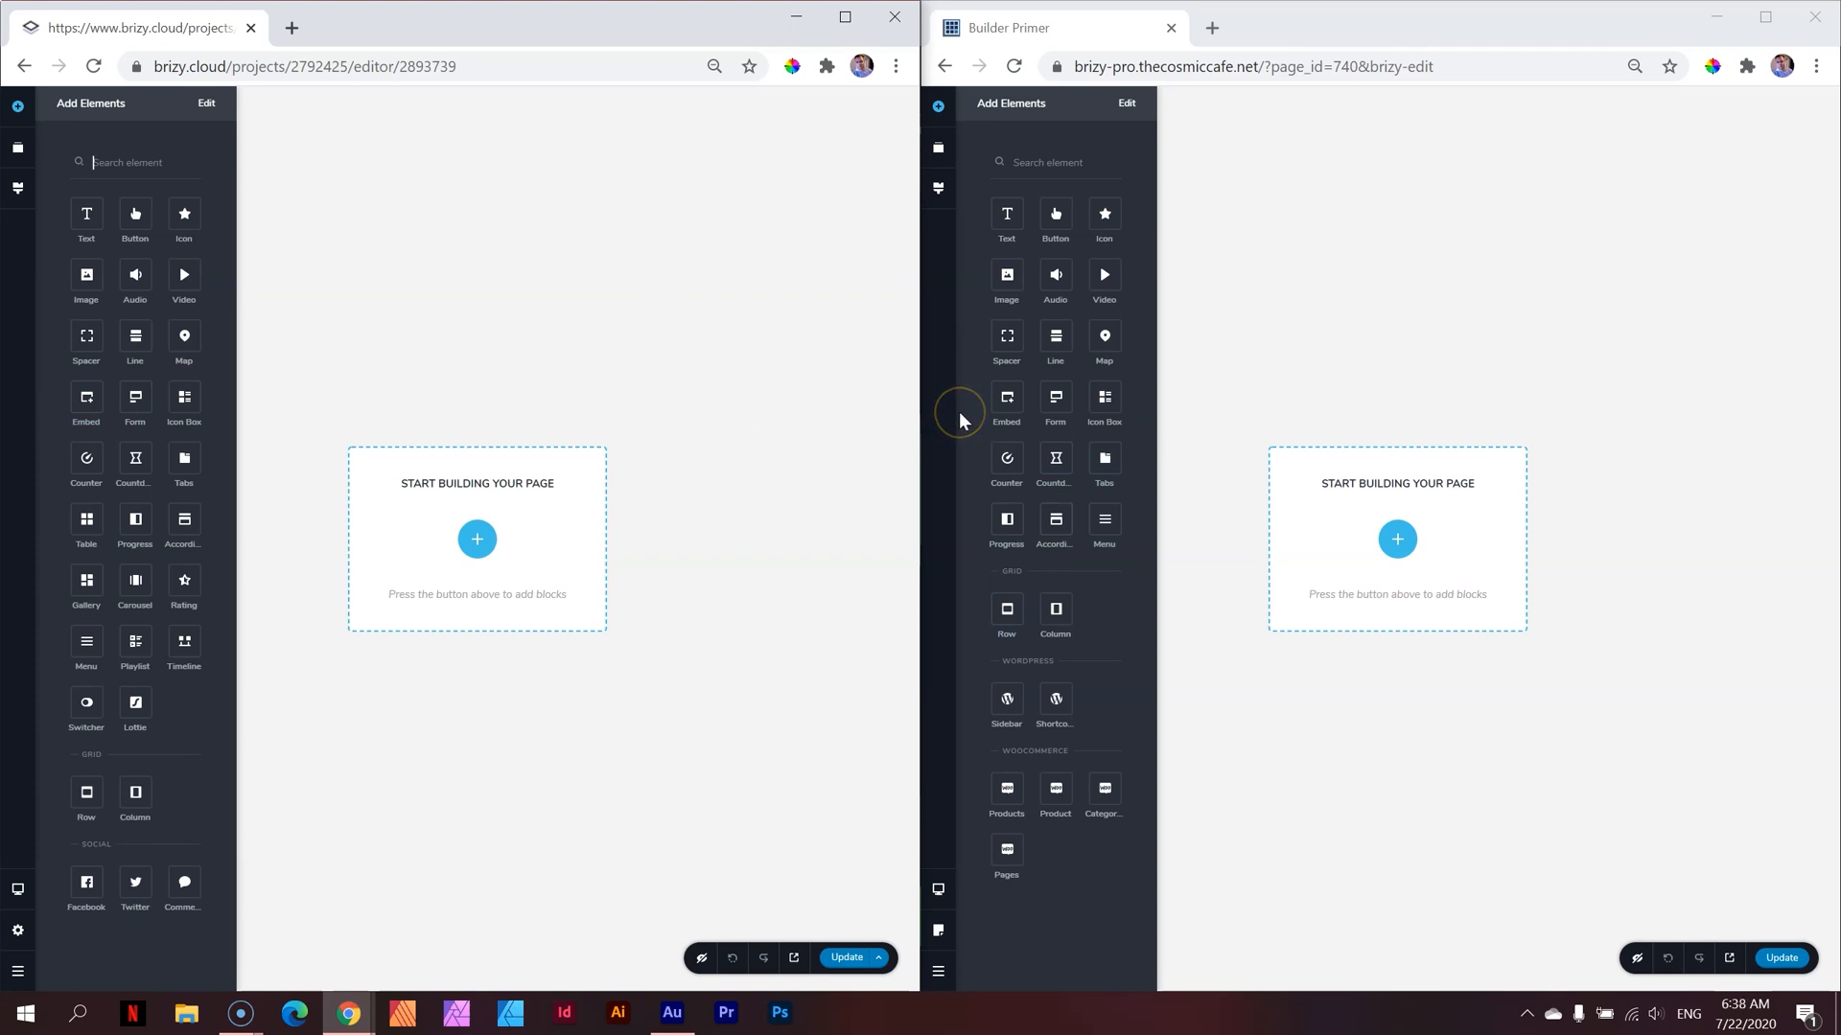
mouse_move(1006, 723)
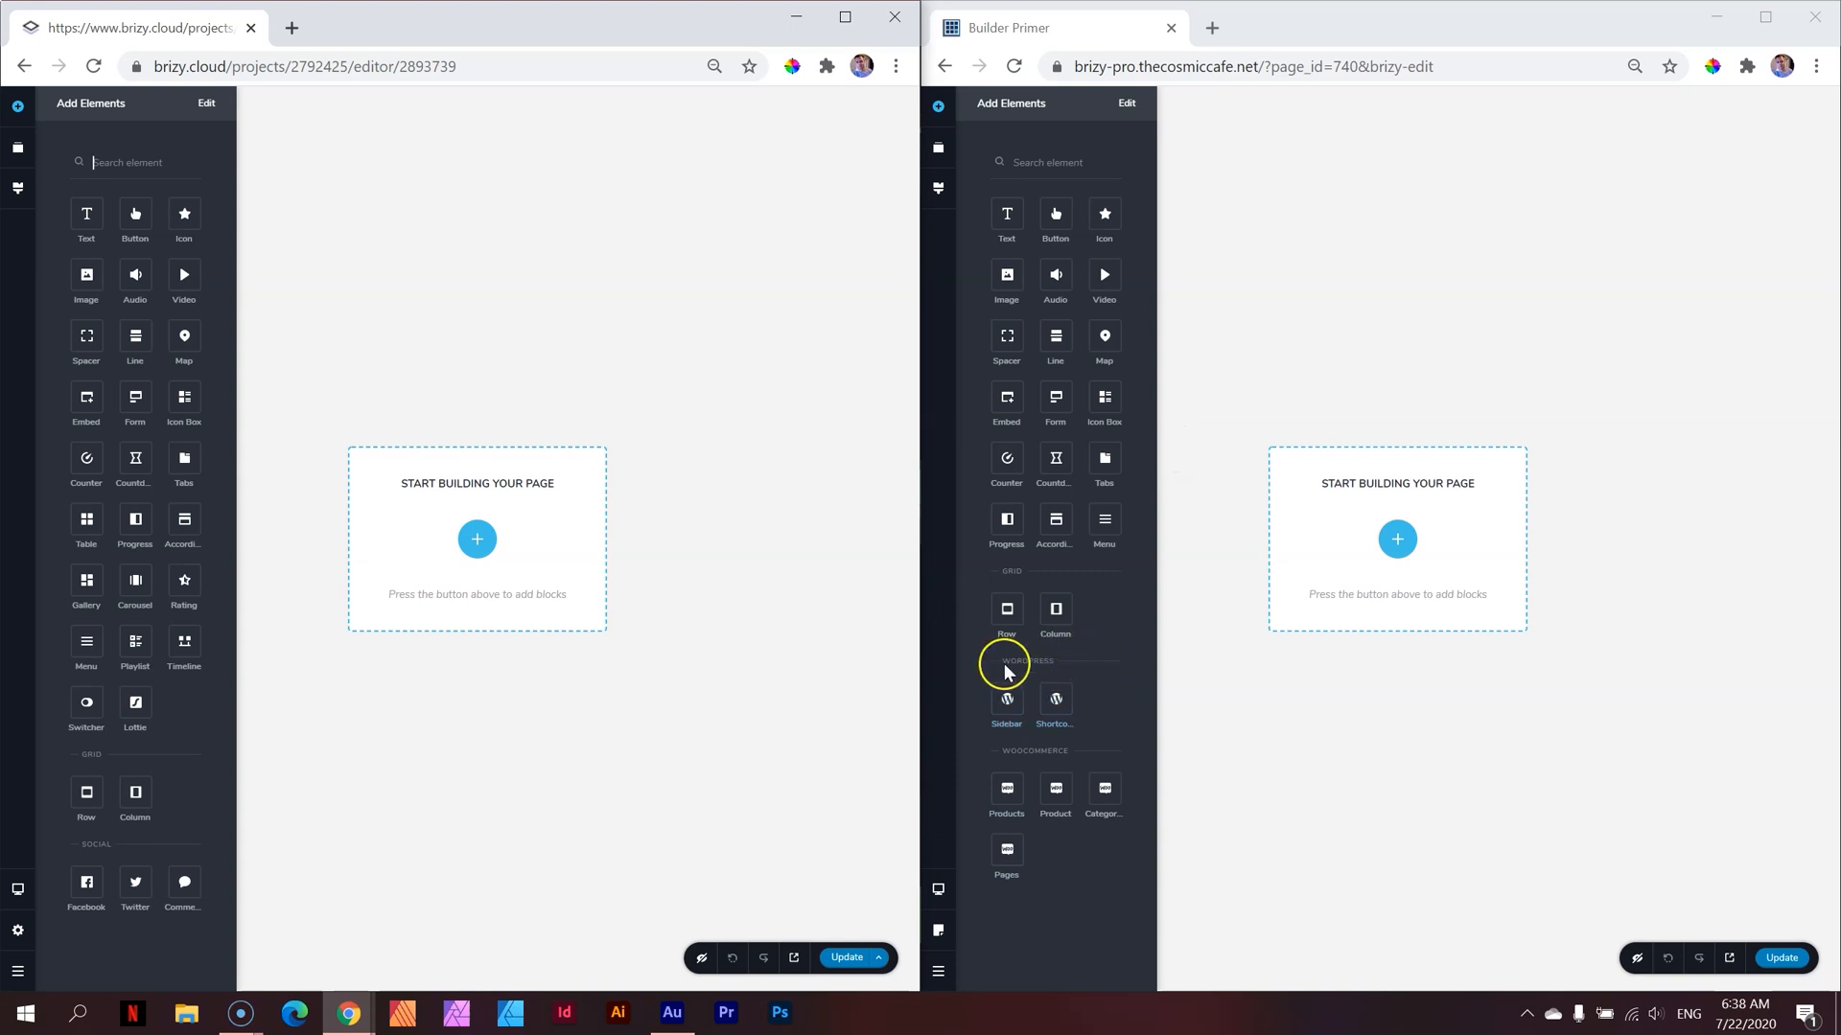
mouse_move(1004, 705)
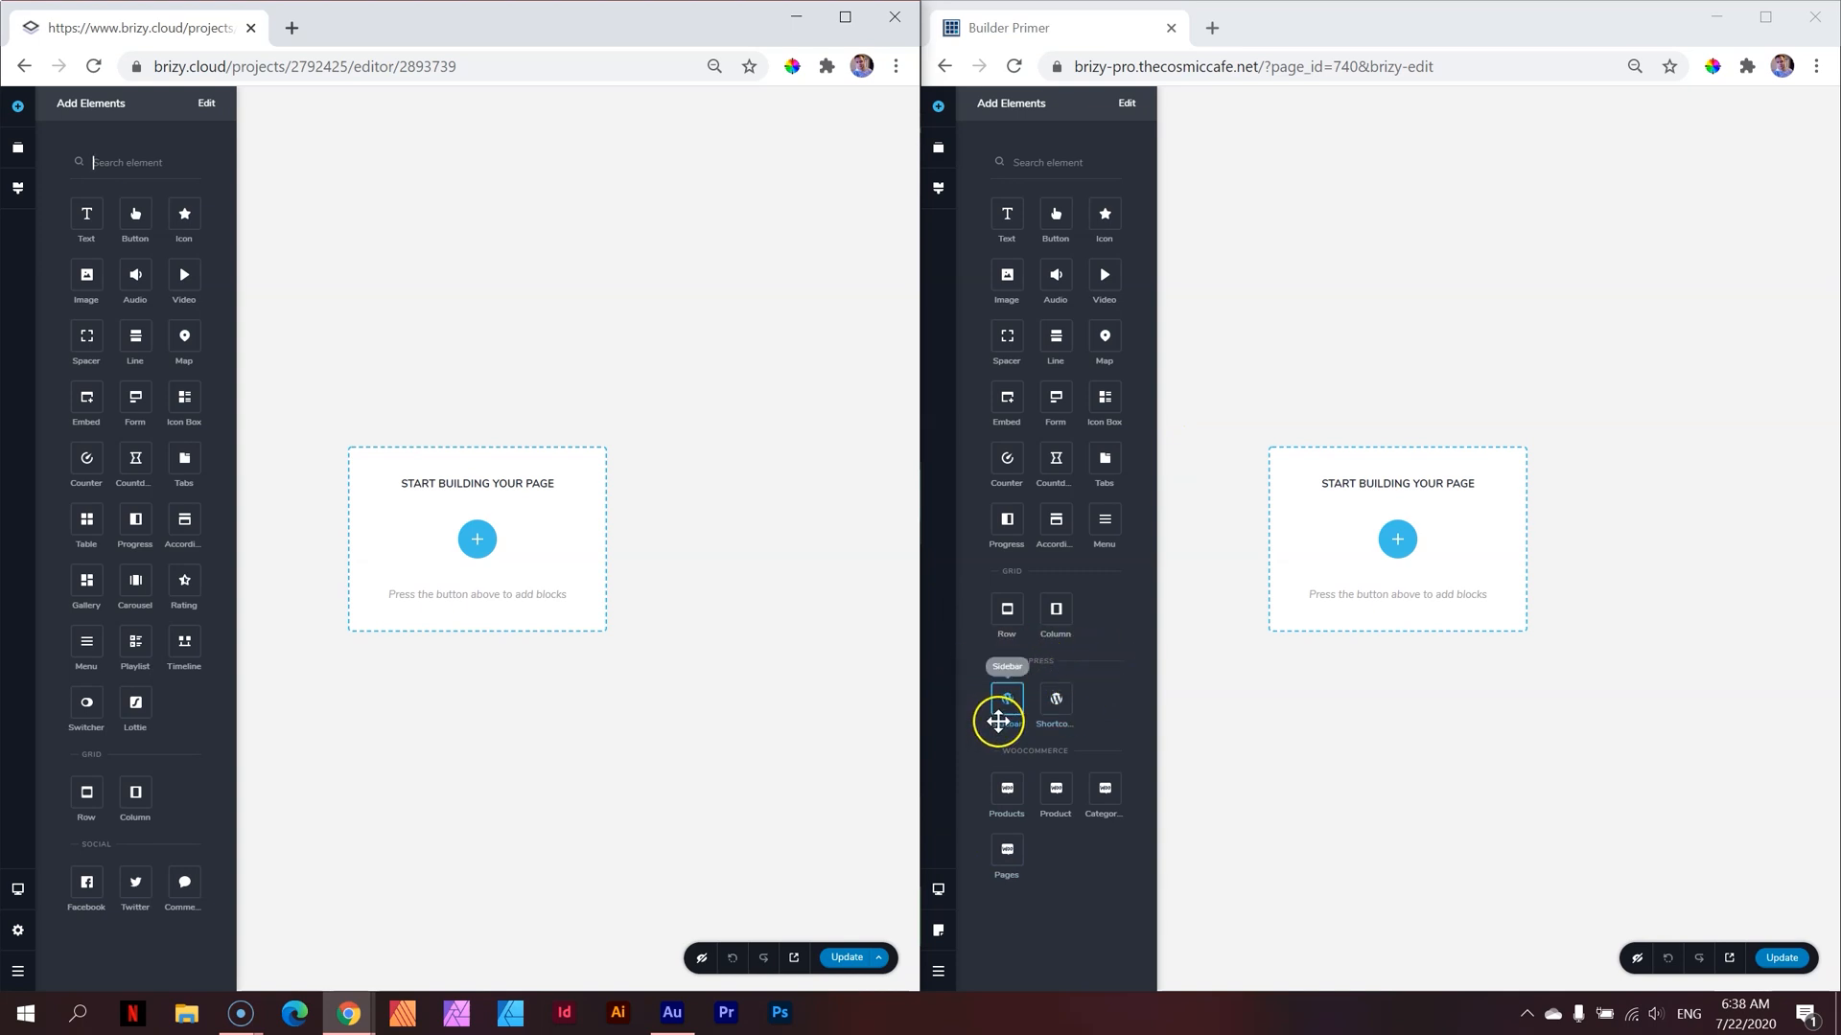
mouse_move(1054, 700)
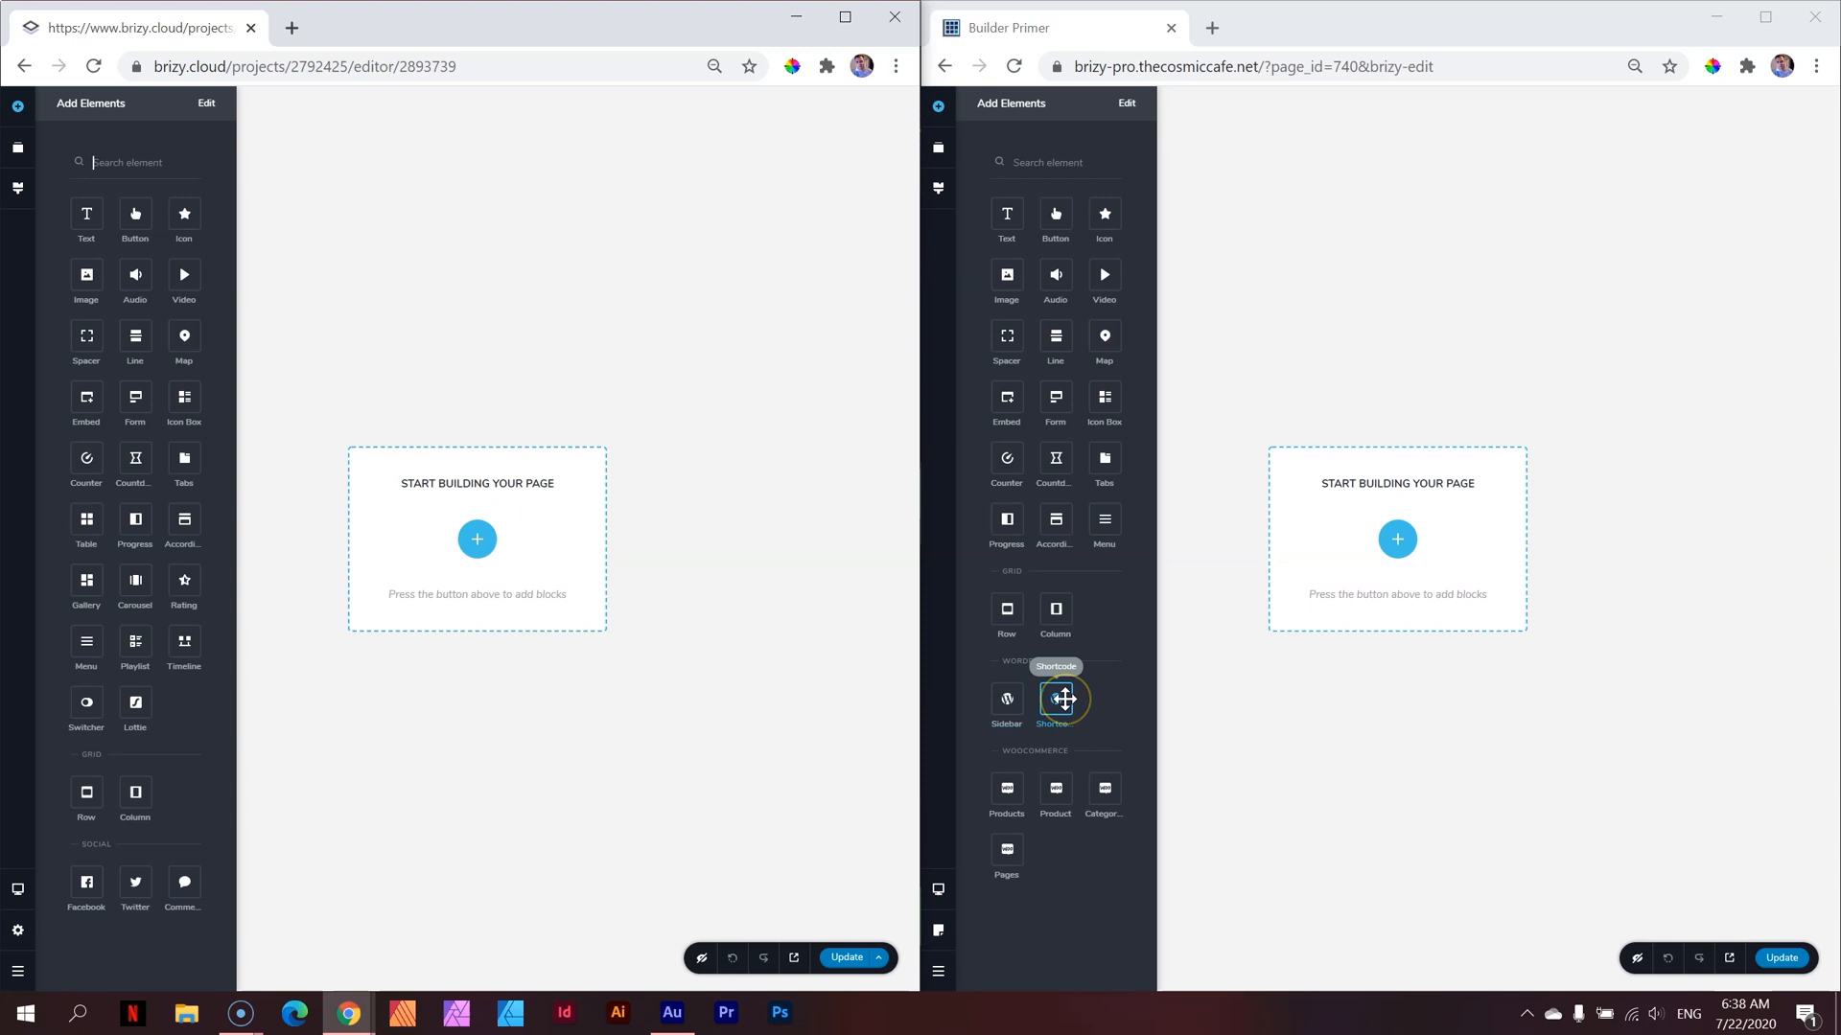
mouse_move(1078, 403)
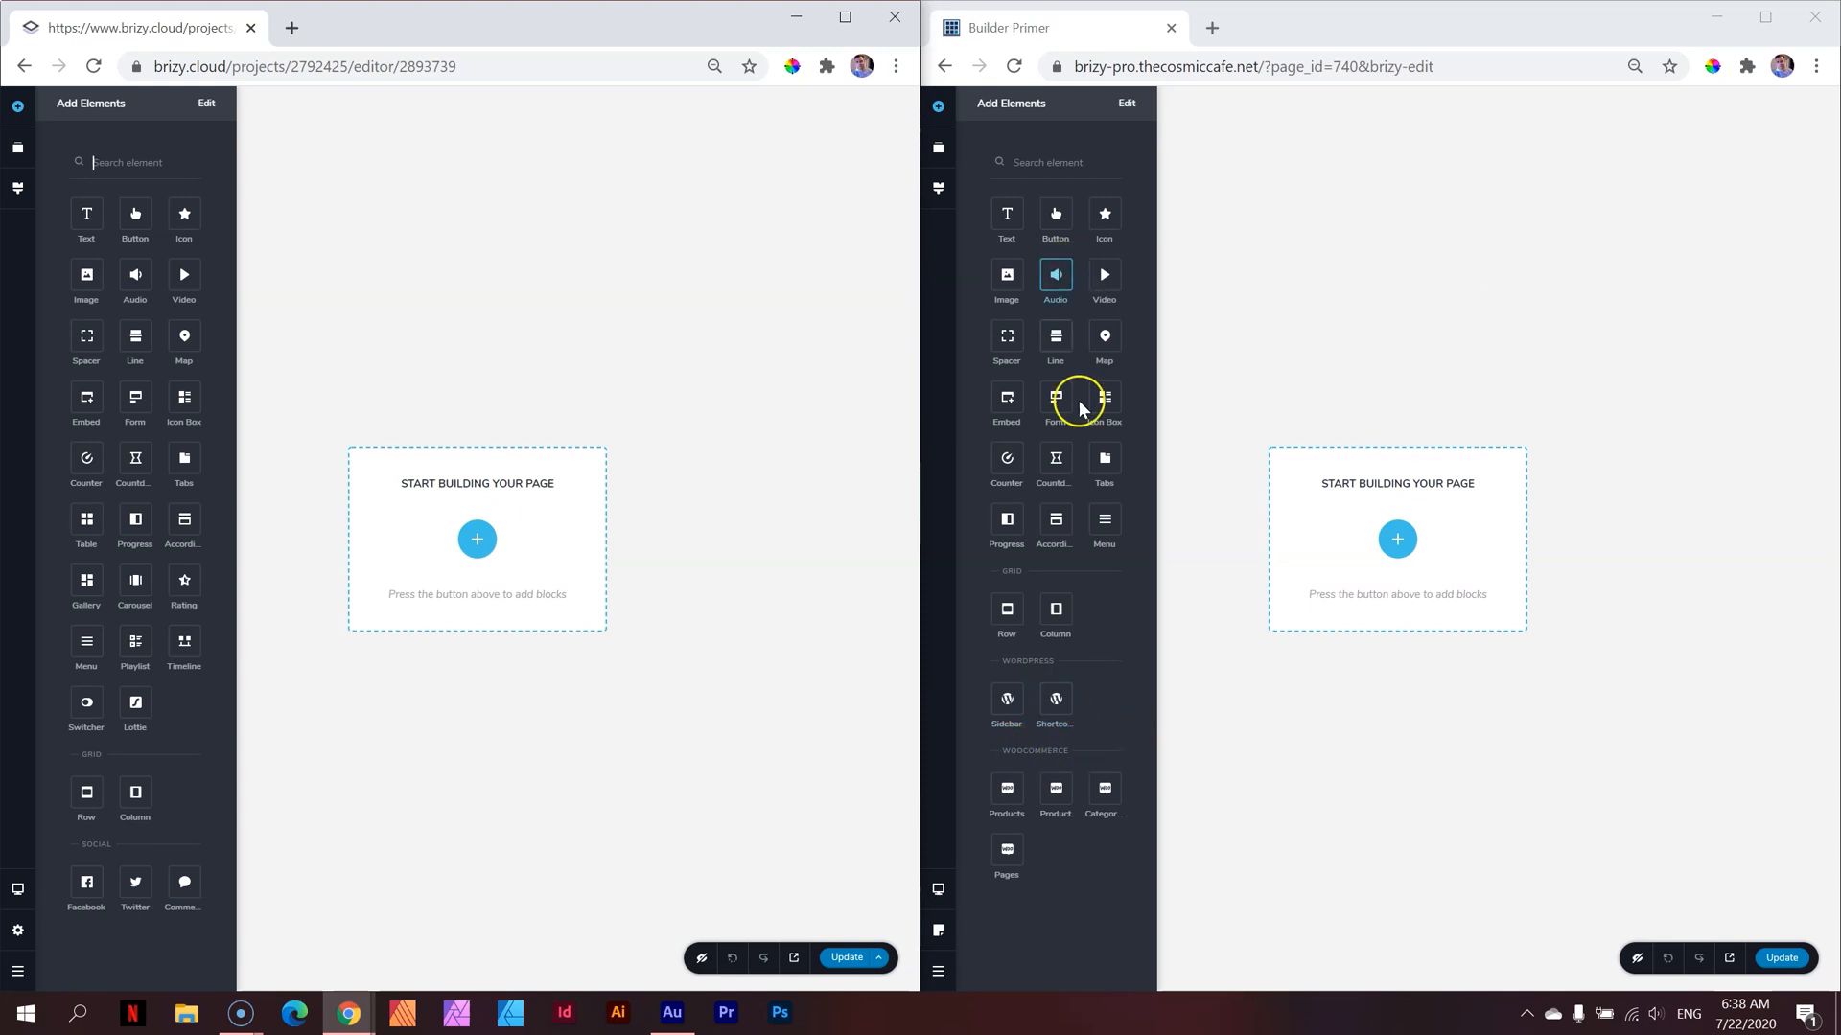
mouse_move(1019, 763)
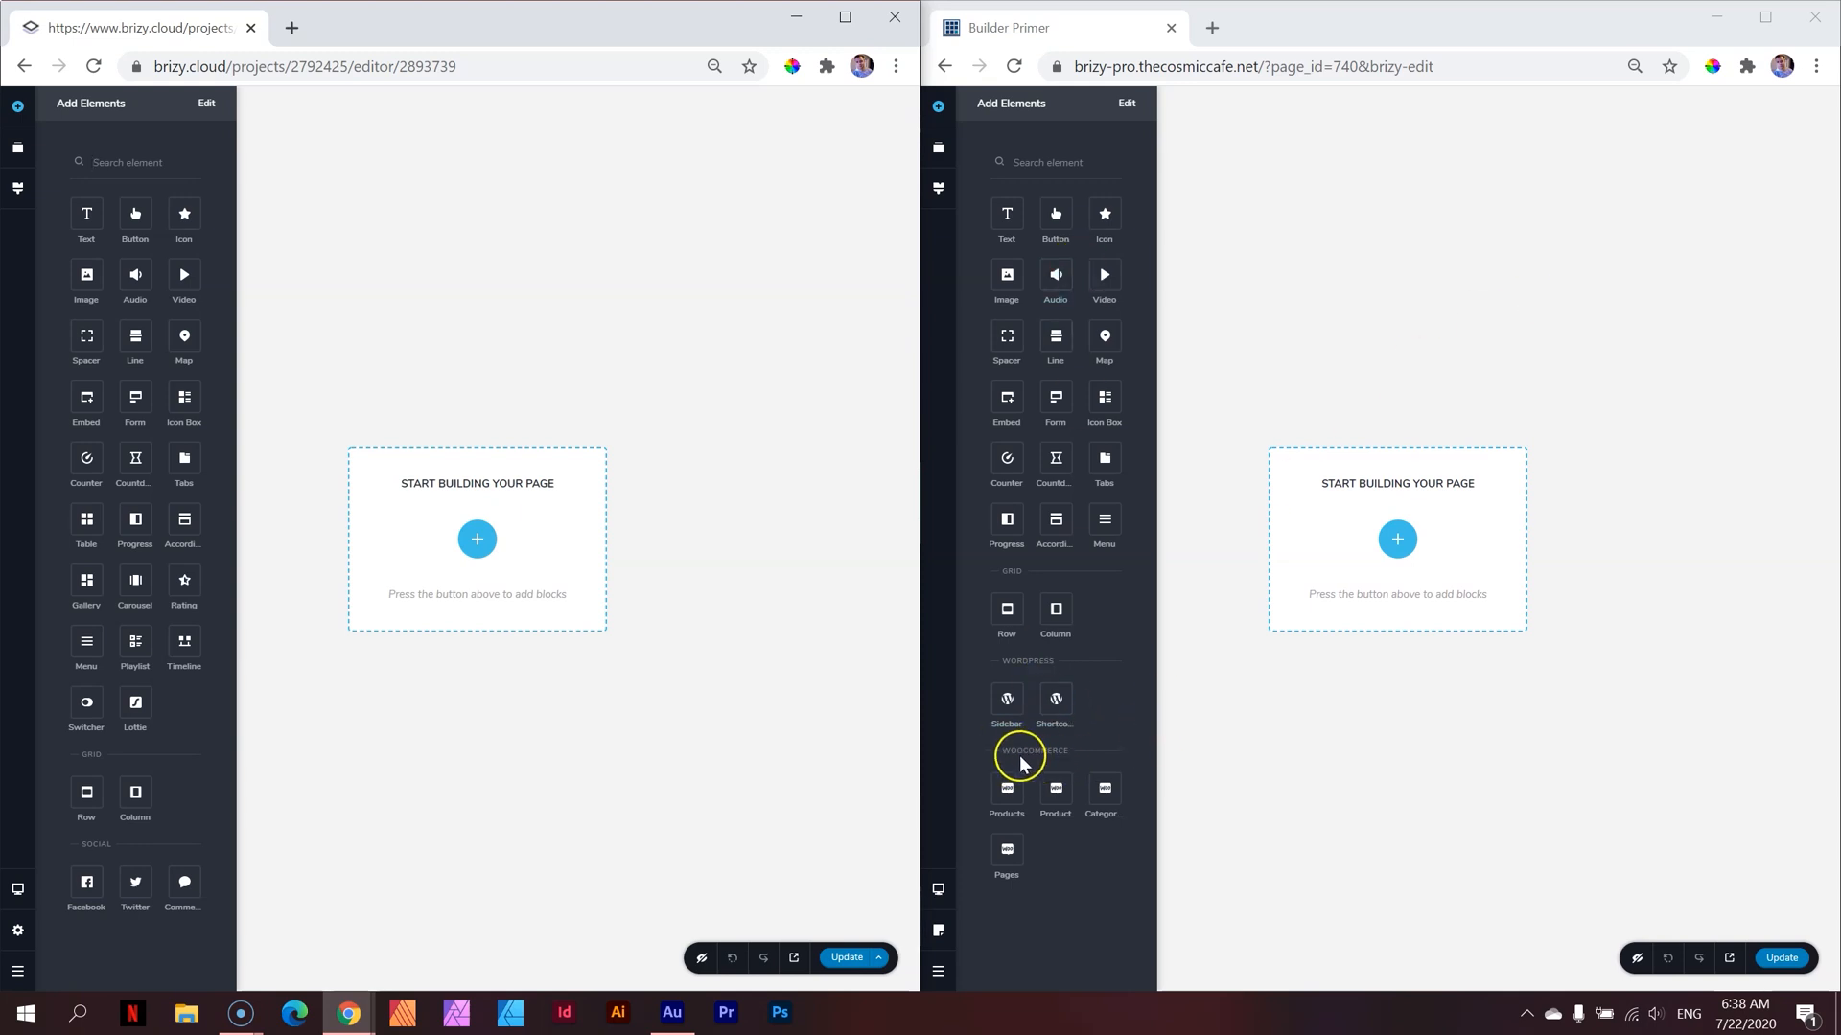
mouse_move(1054, 788)
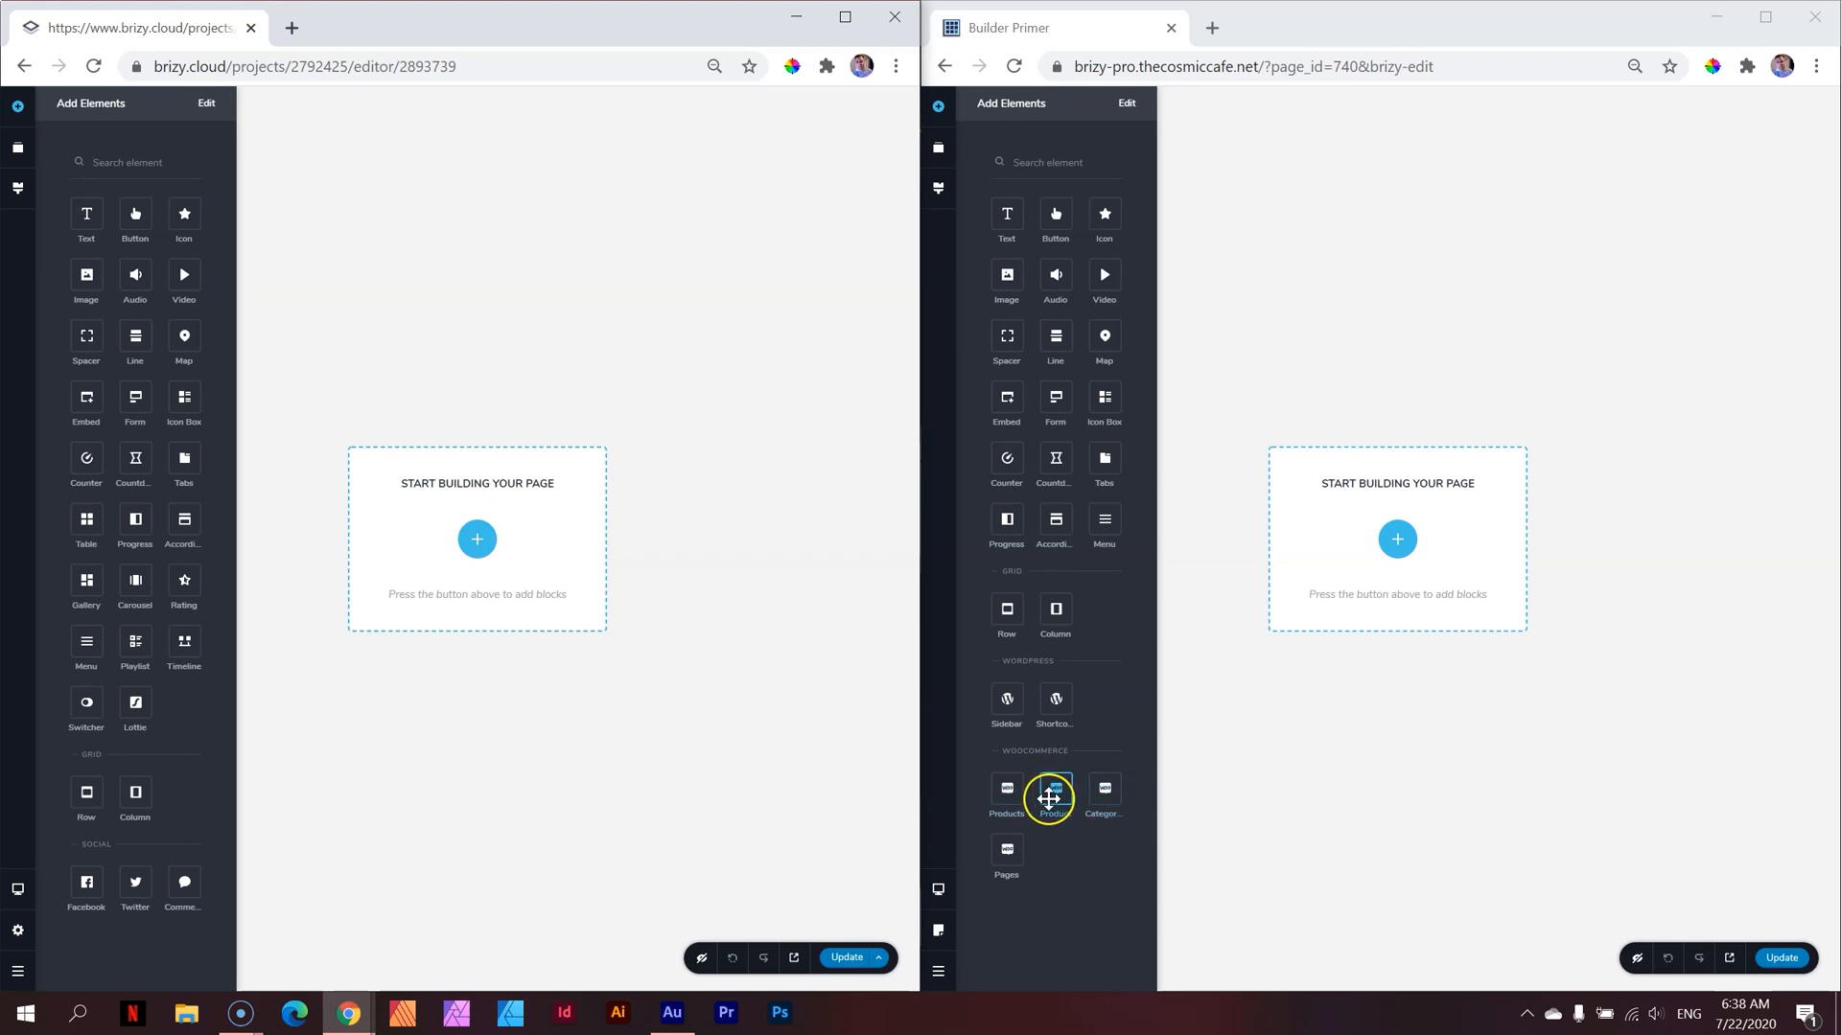
mouse_move(1104, 395)
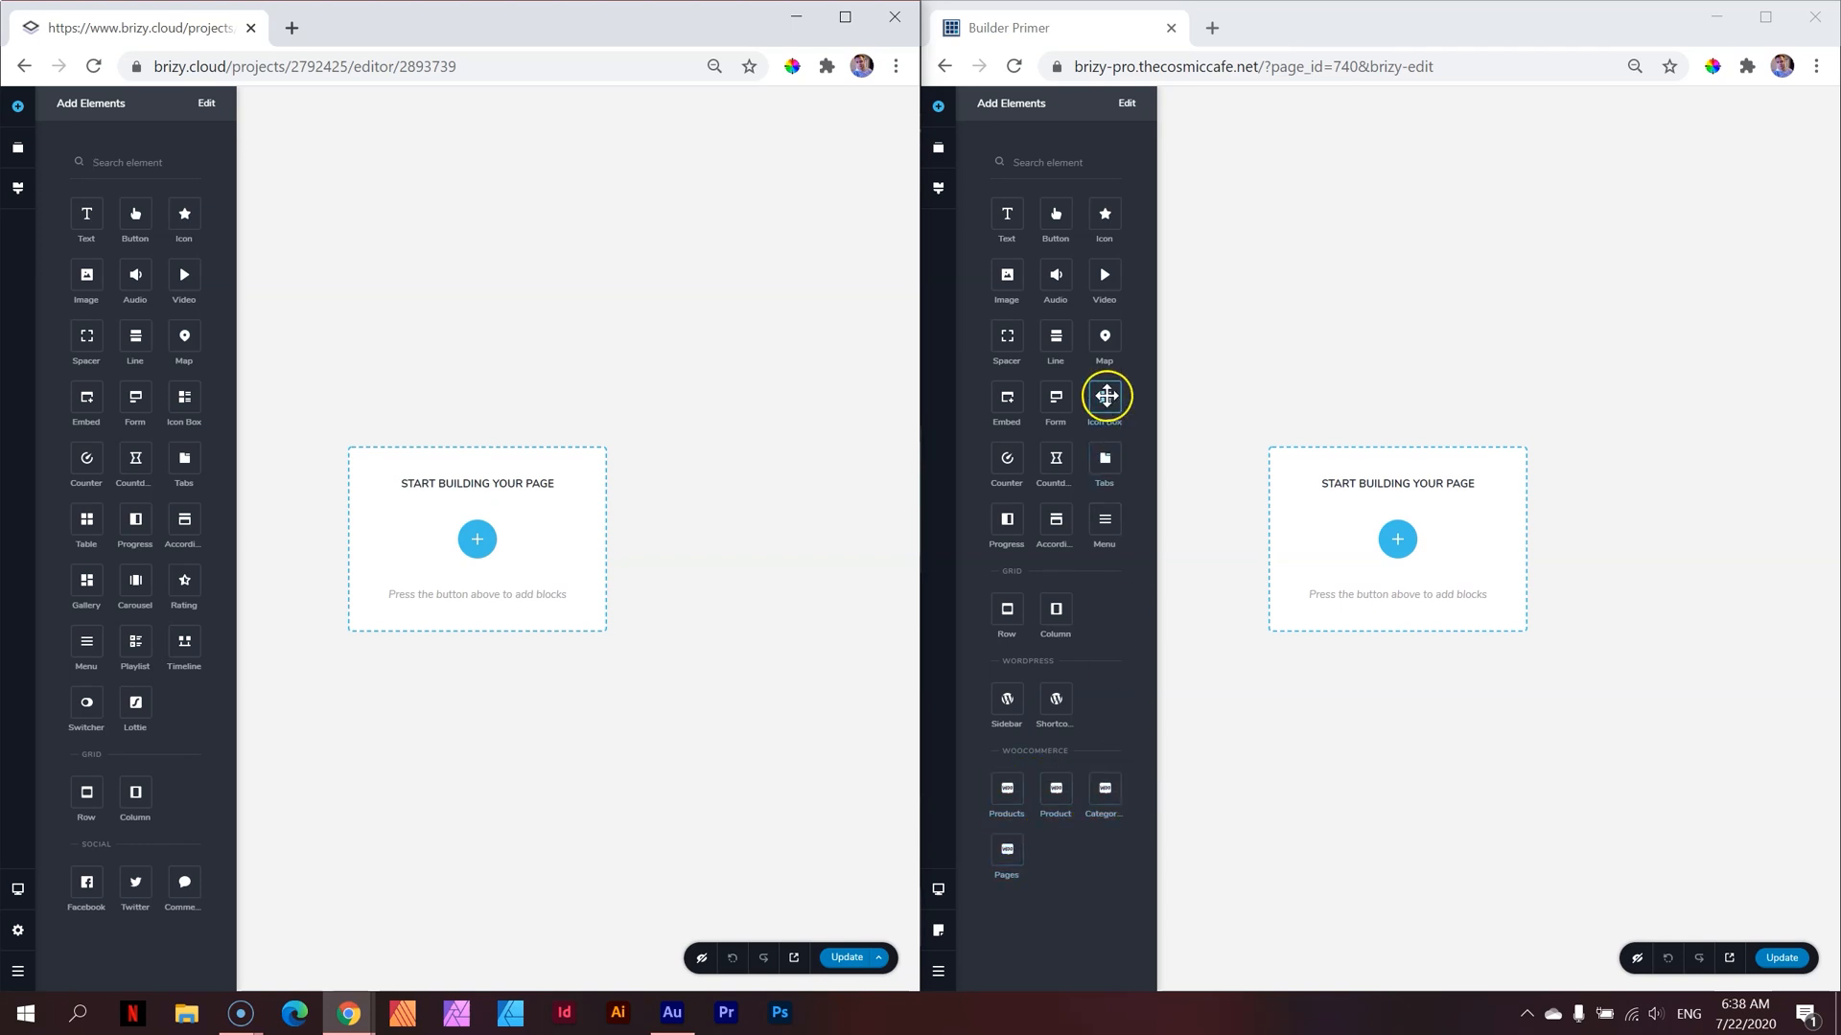
mouse_move(446, 217)
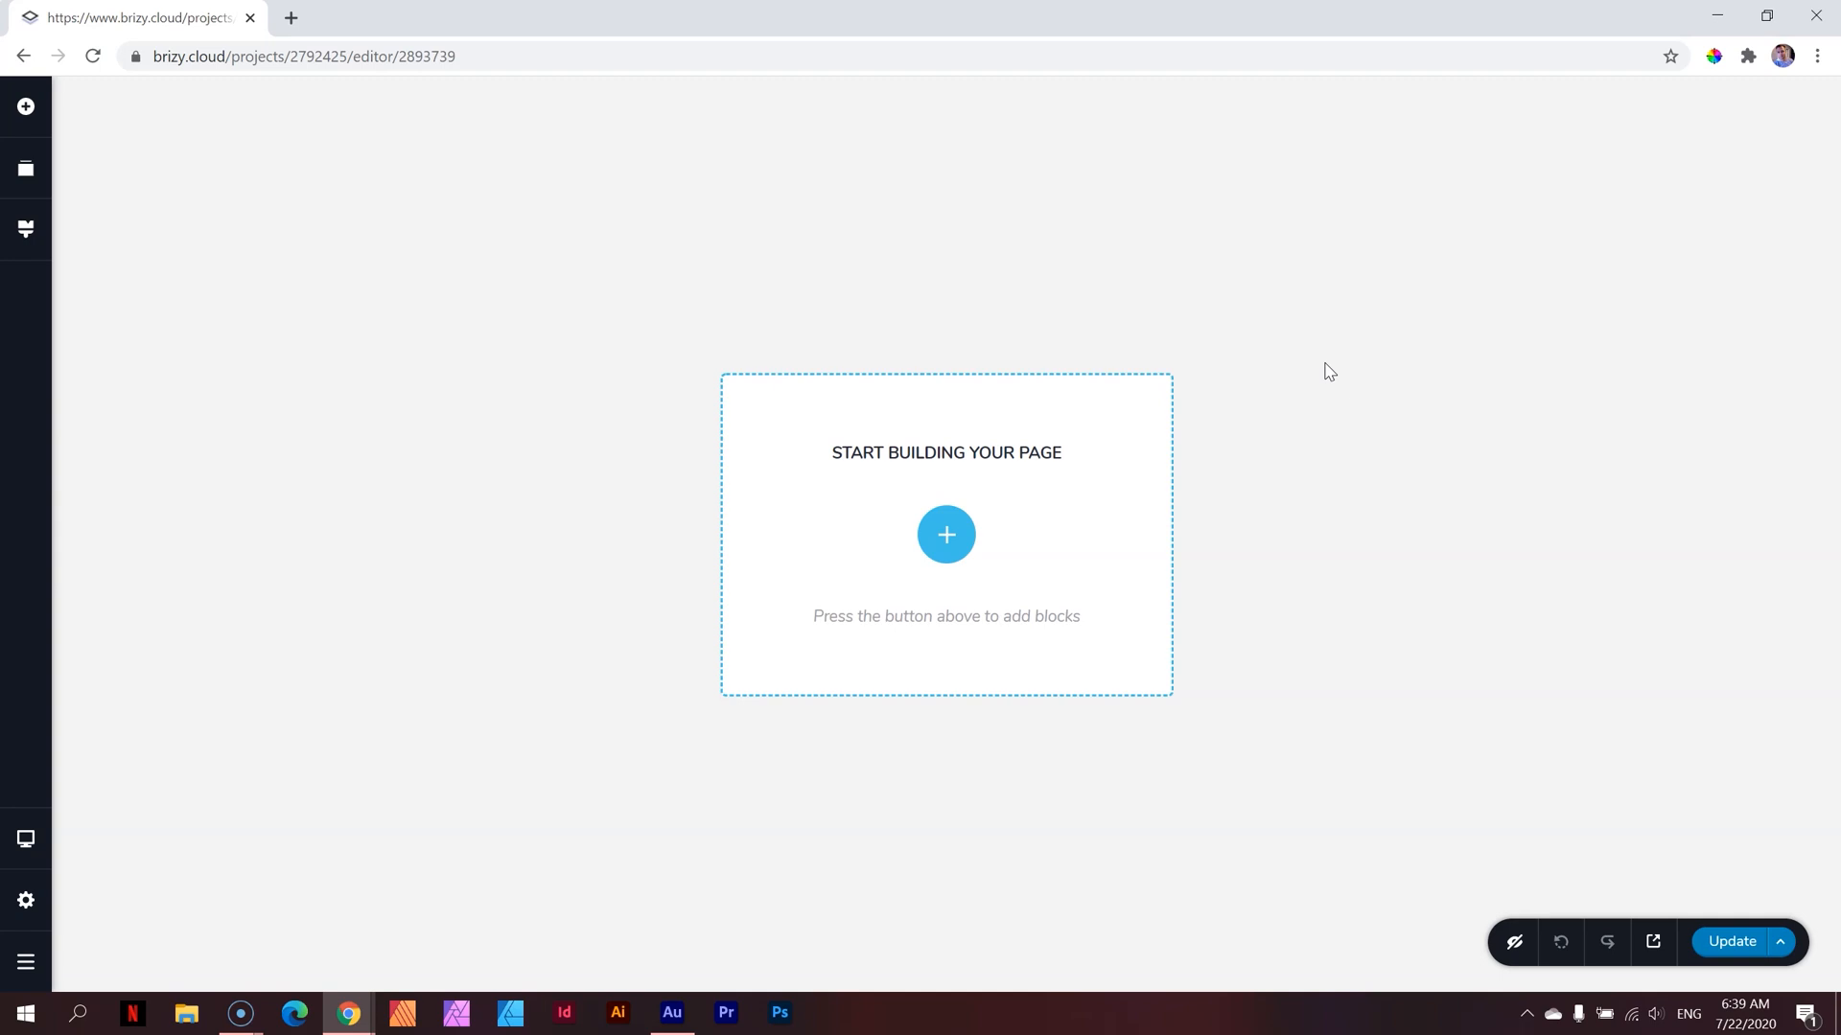
mouse_move(1280, 419)
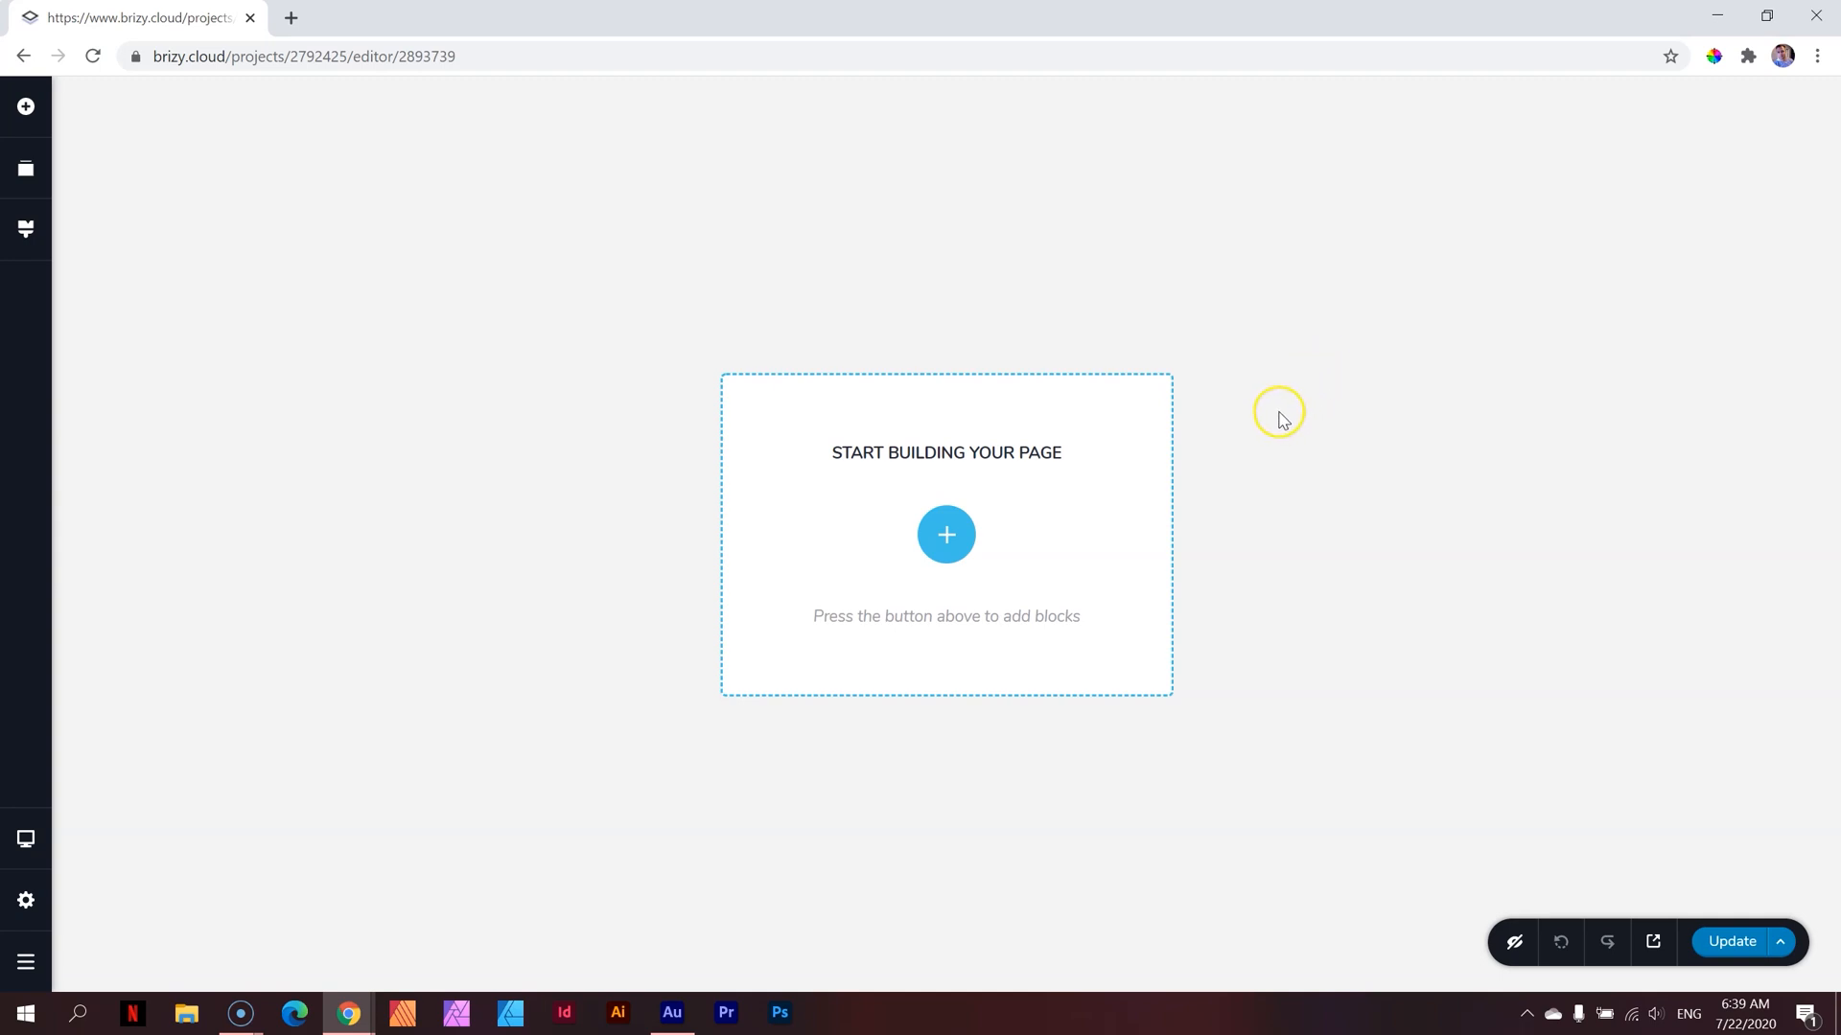
mouse_move(691, 282)
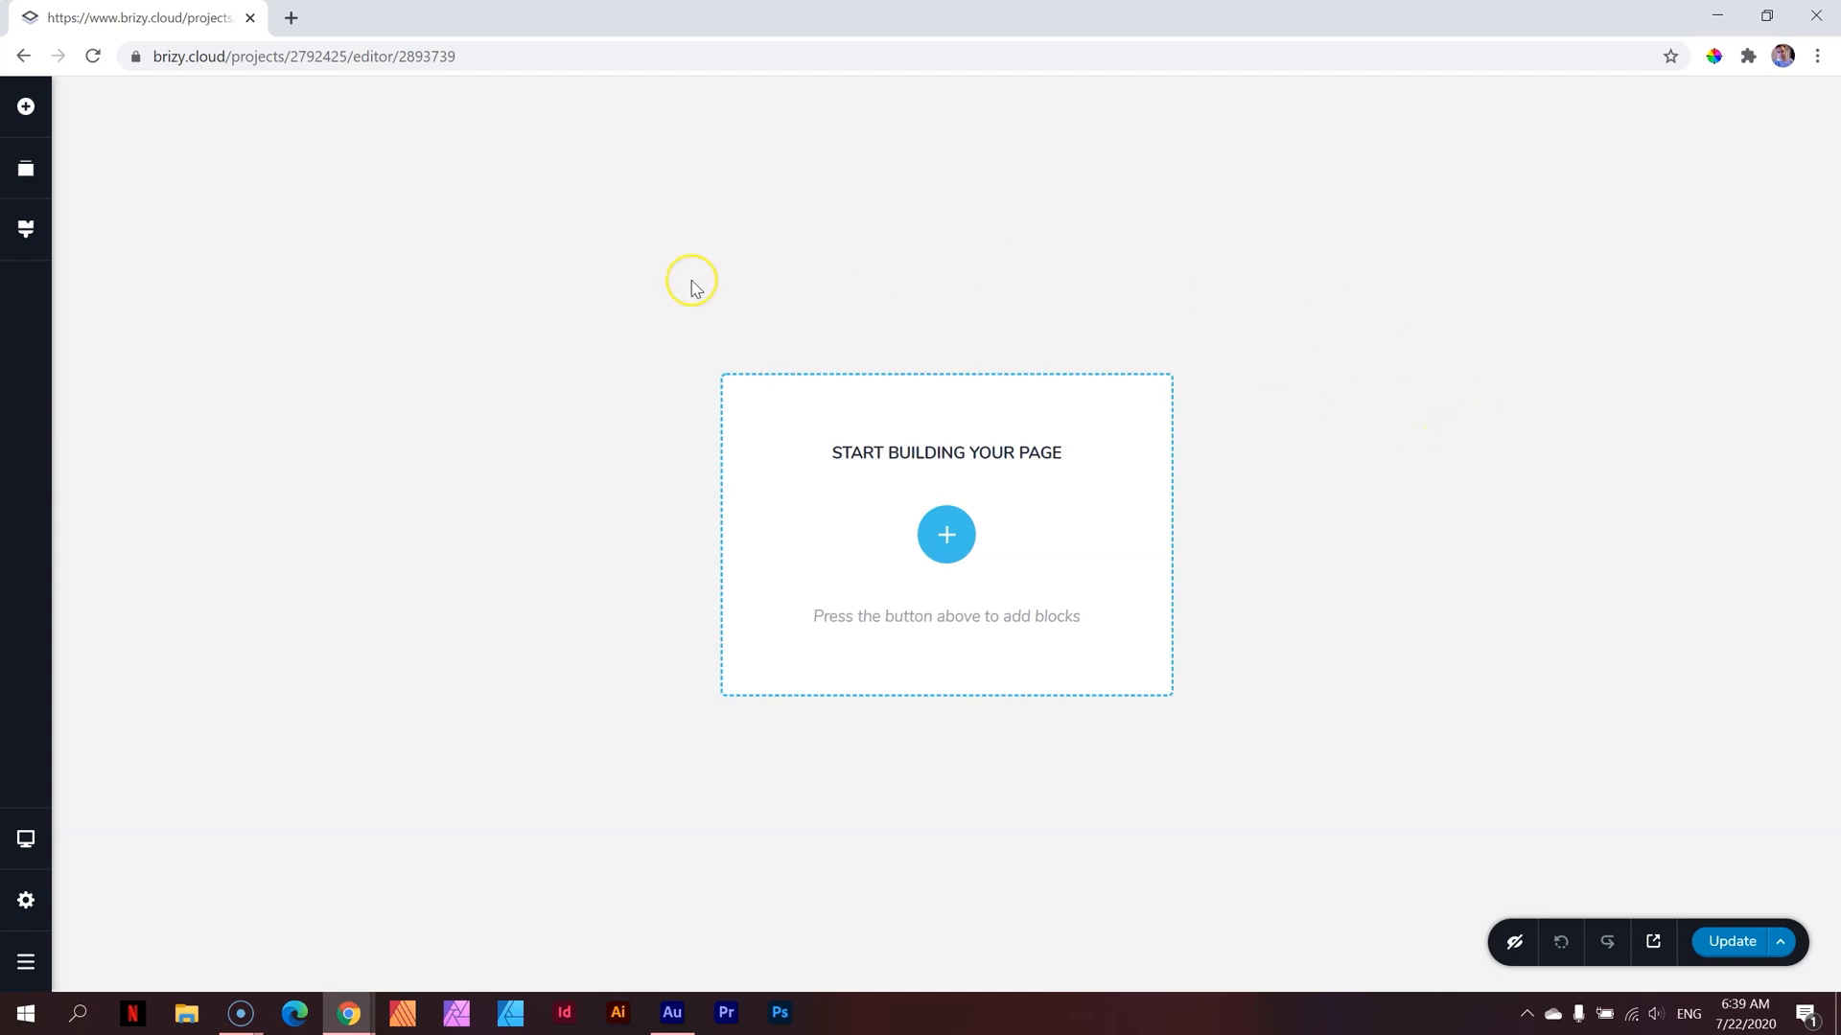
mouse_move(620, 230)
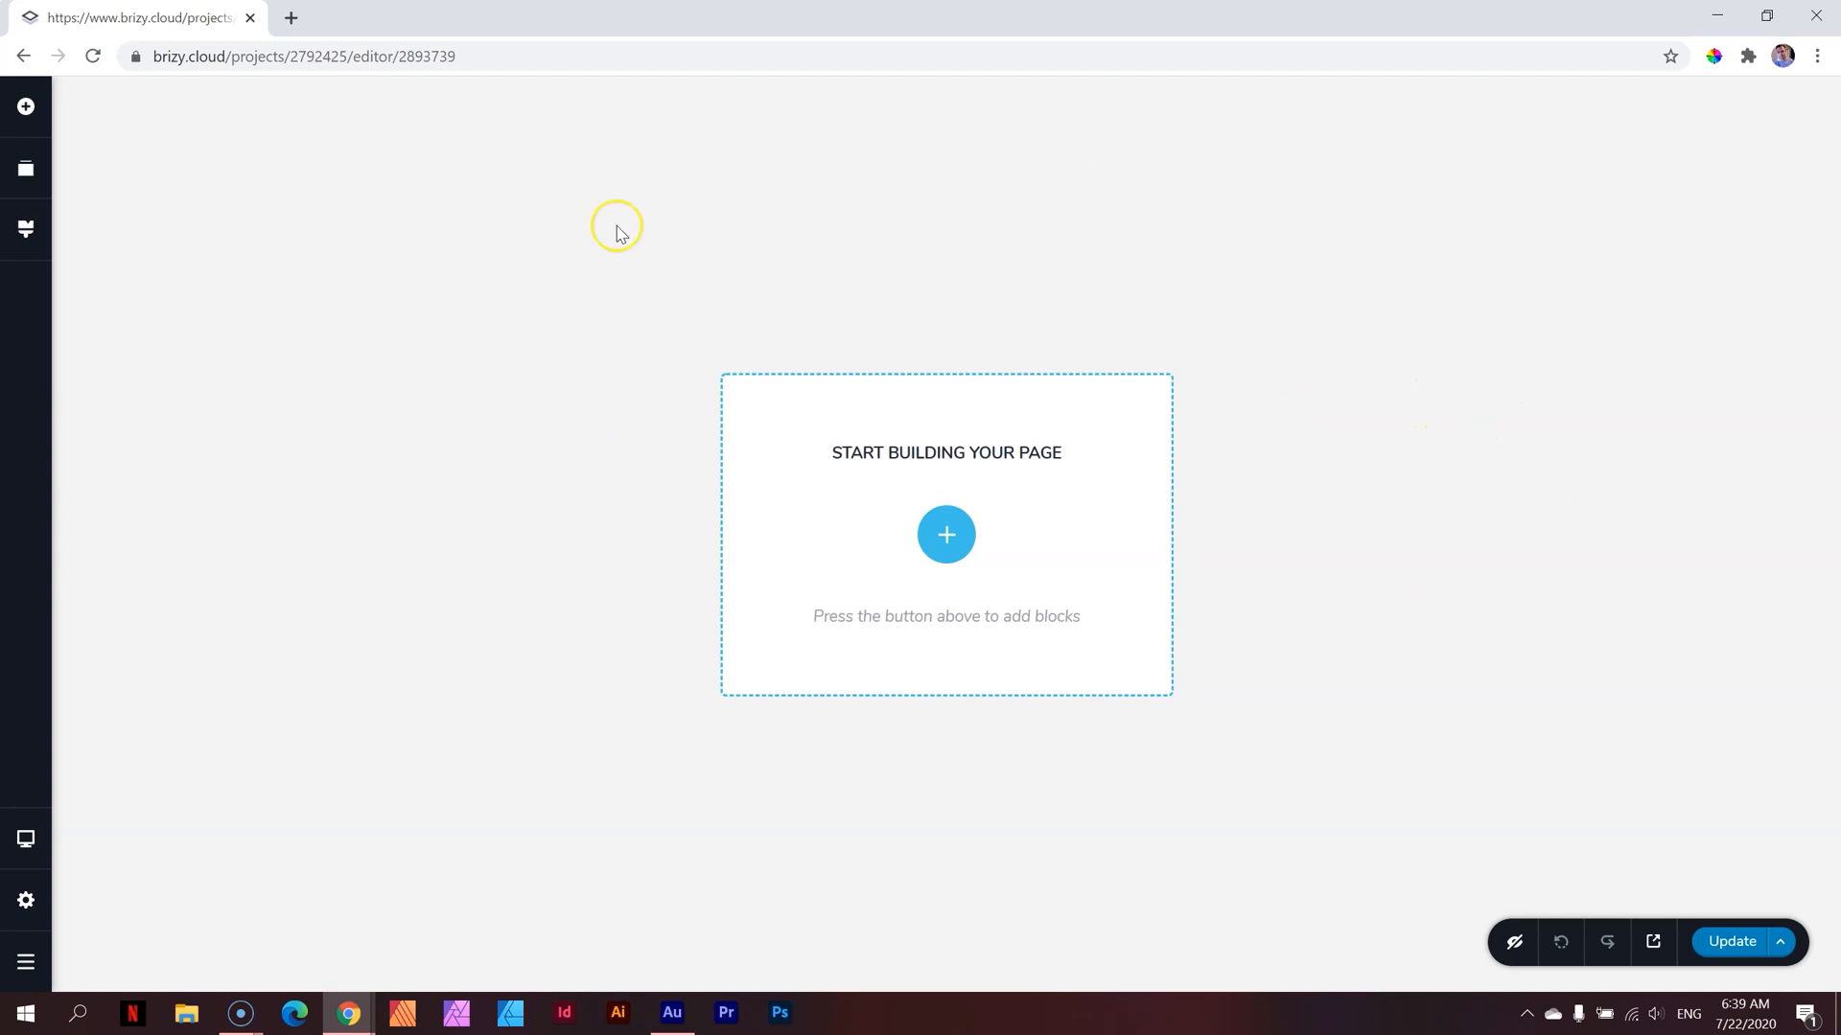
mouse_move(946, 535)
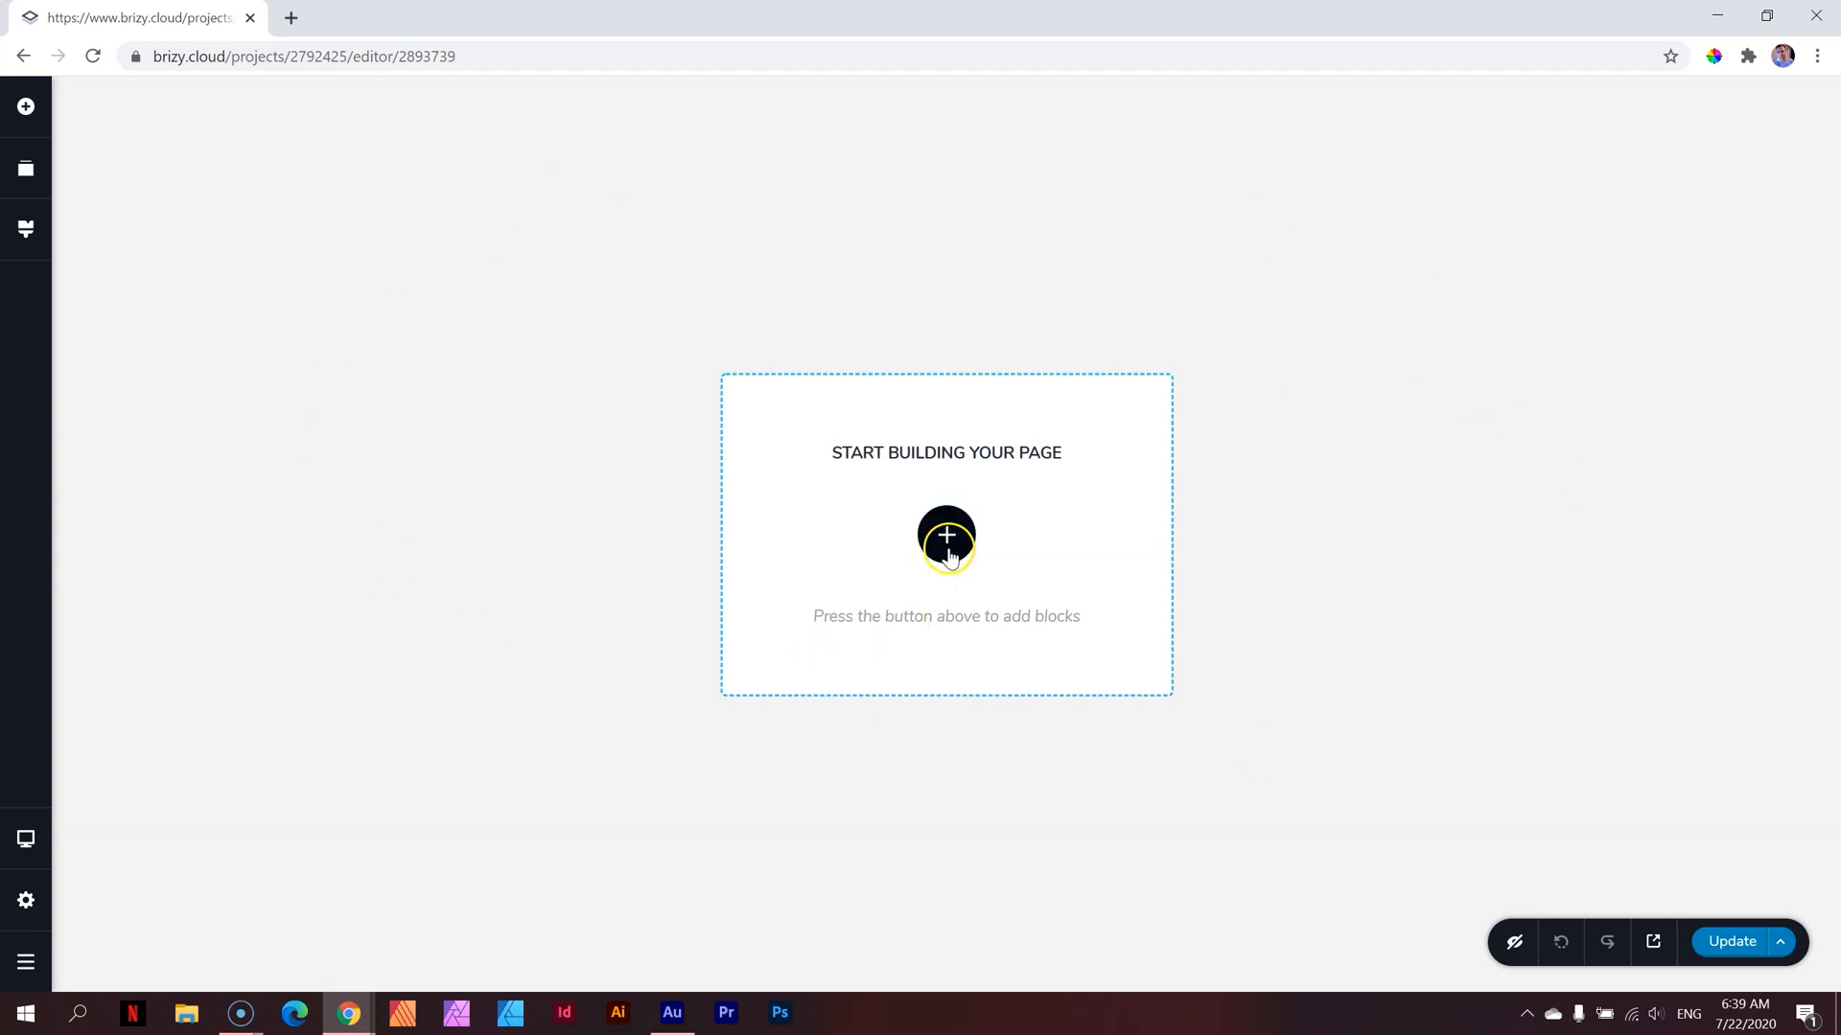
mouse_move(1089, 513)
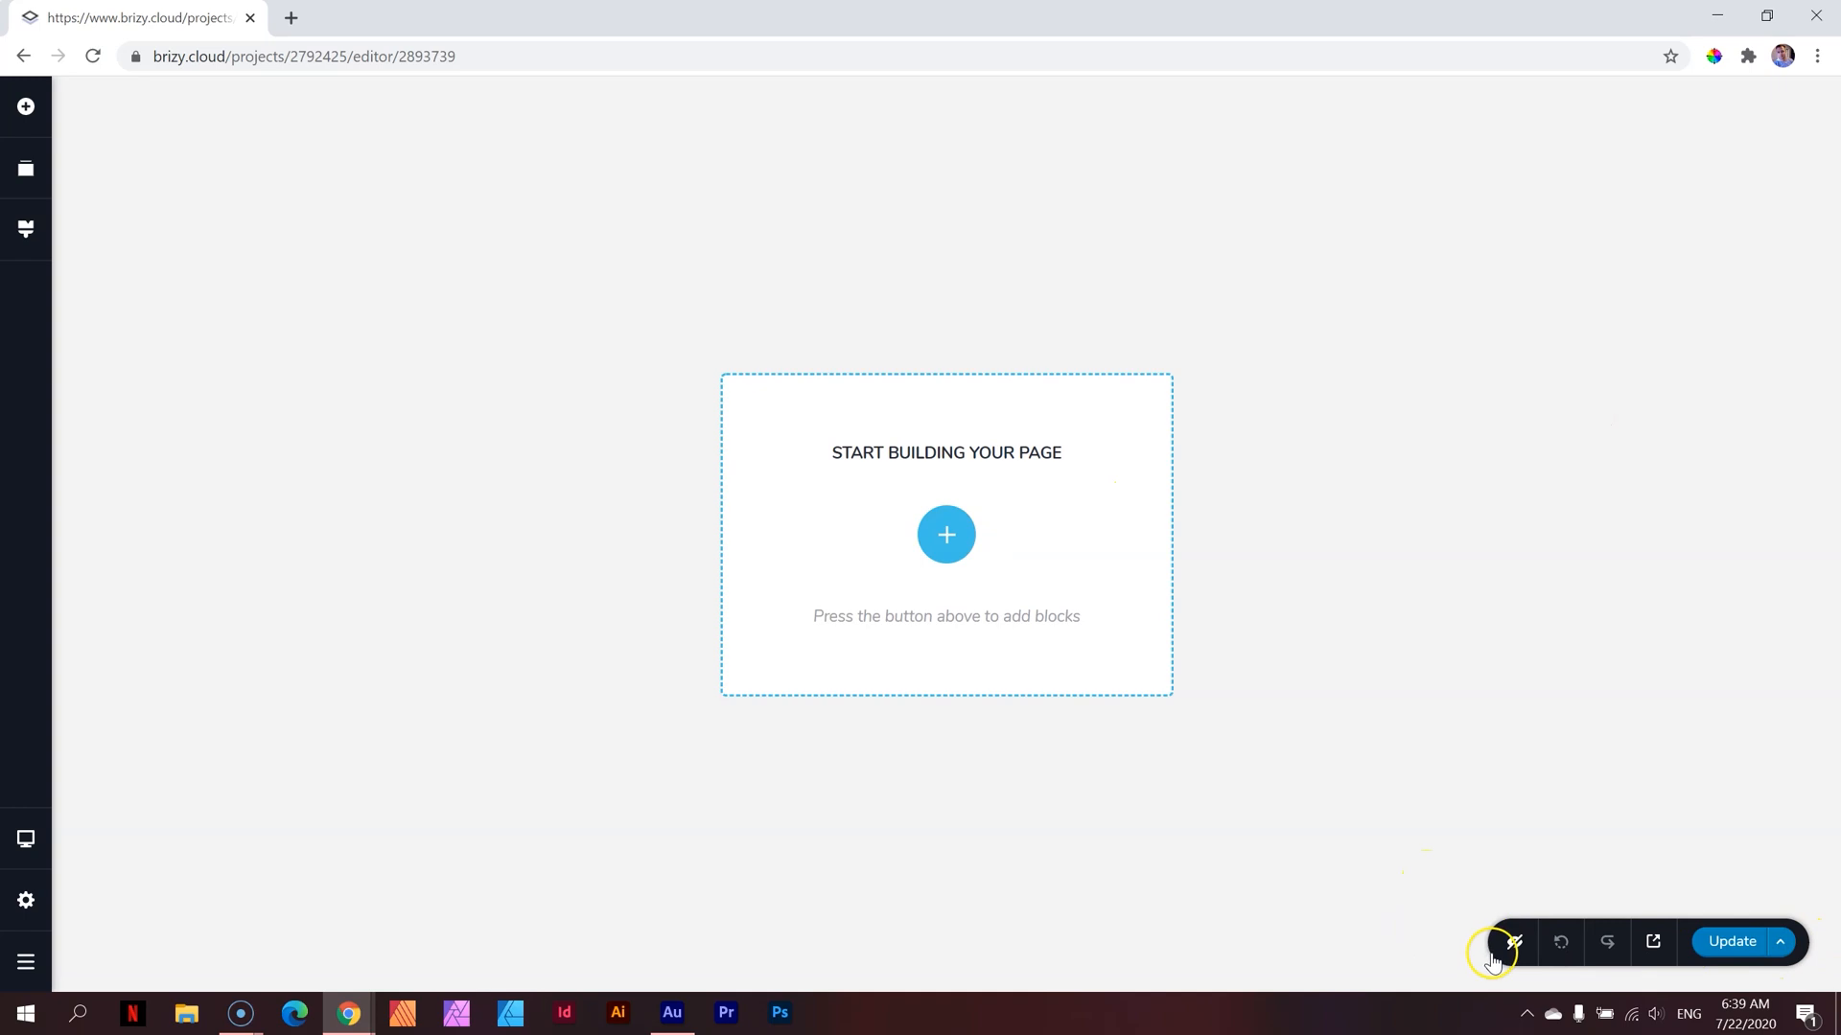
mouse_move(1602, 961)
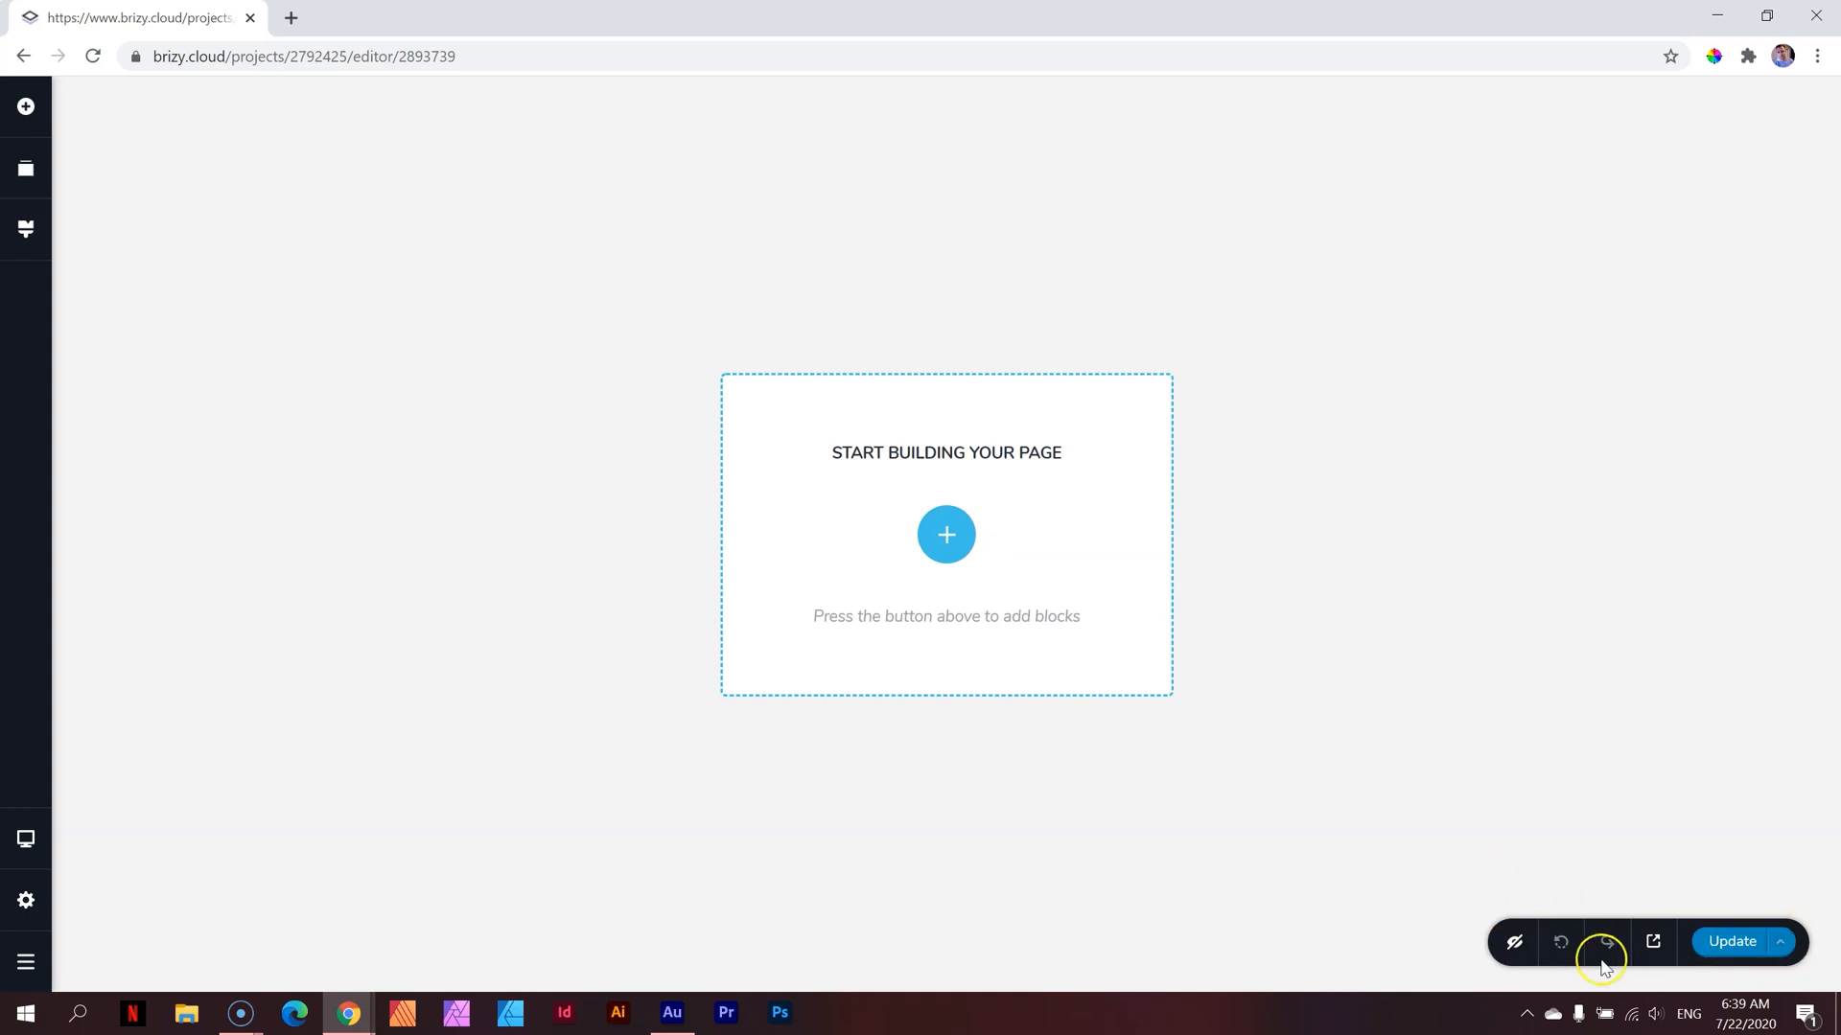
mouse_move(1513, 942)
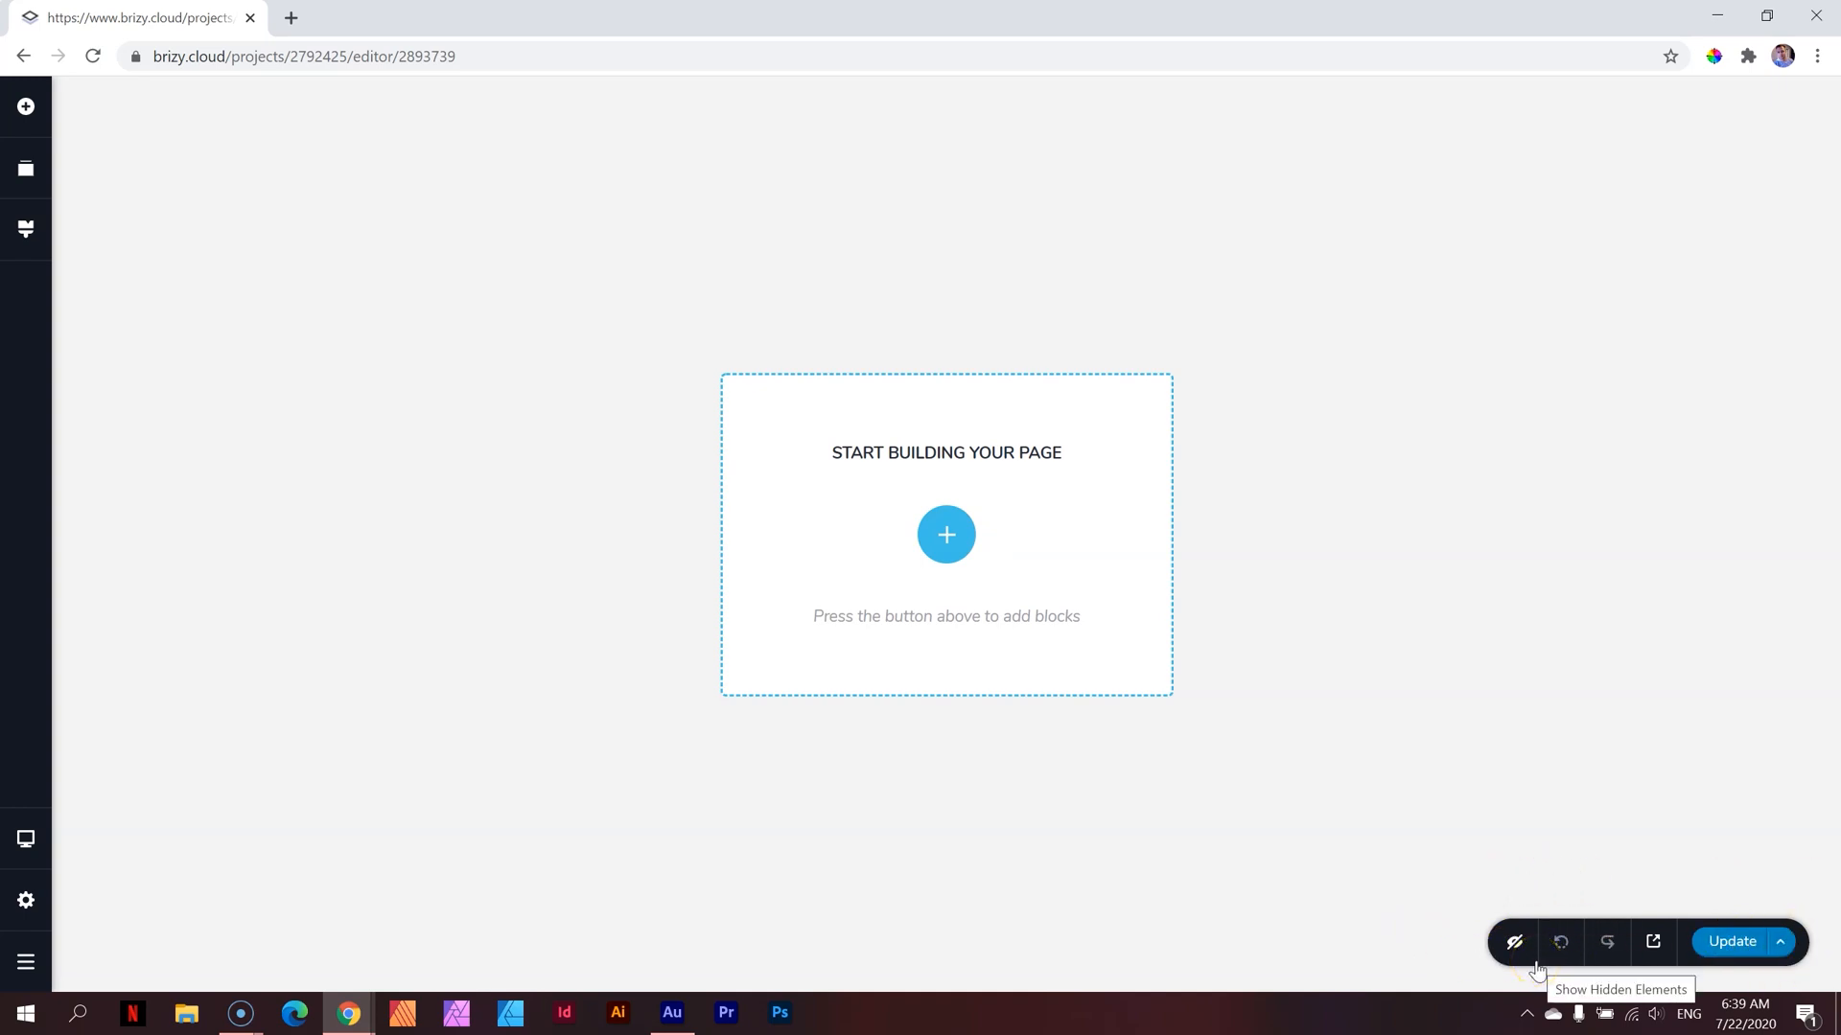
mouse_move(152, 355)
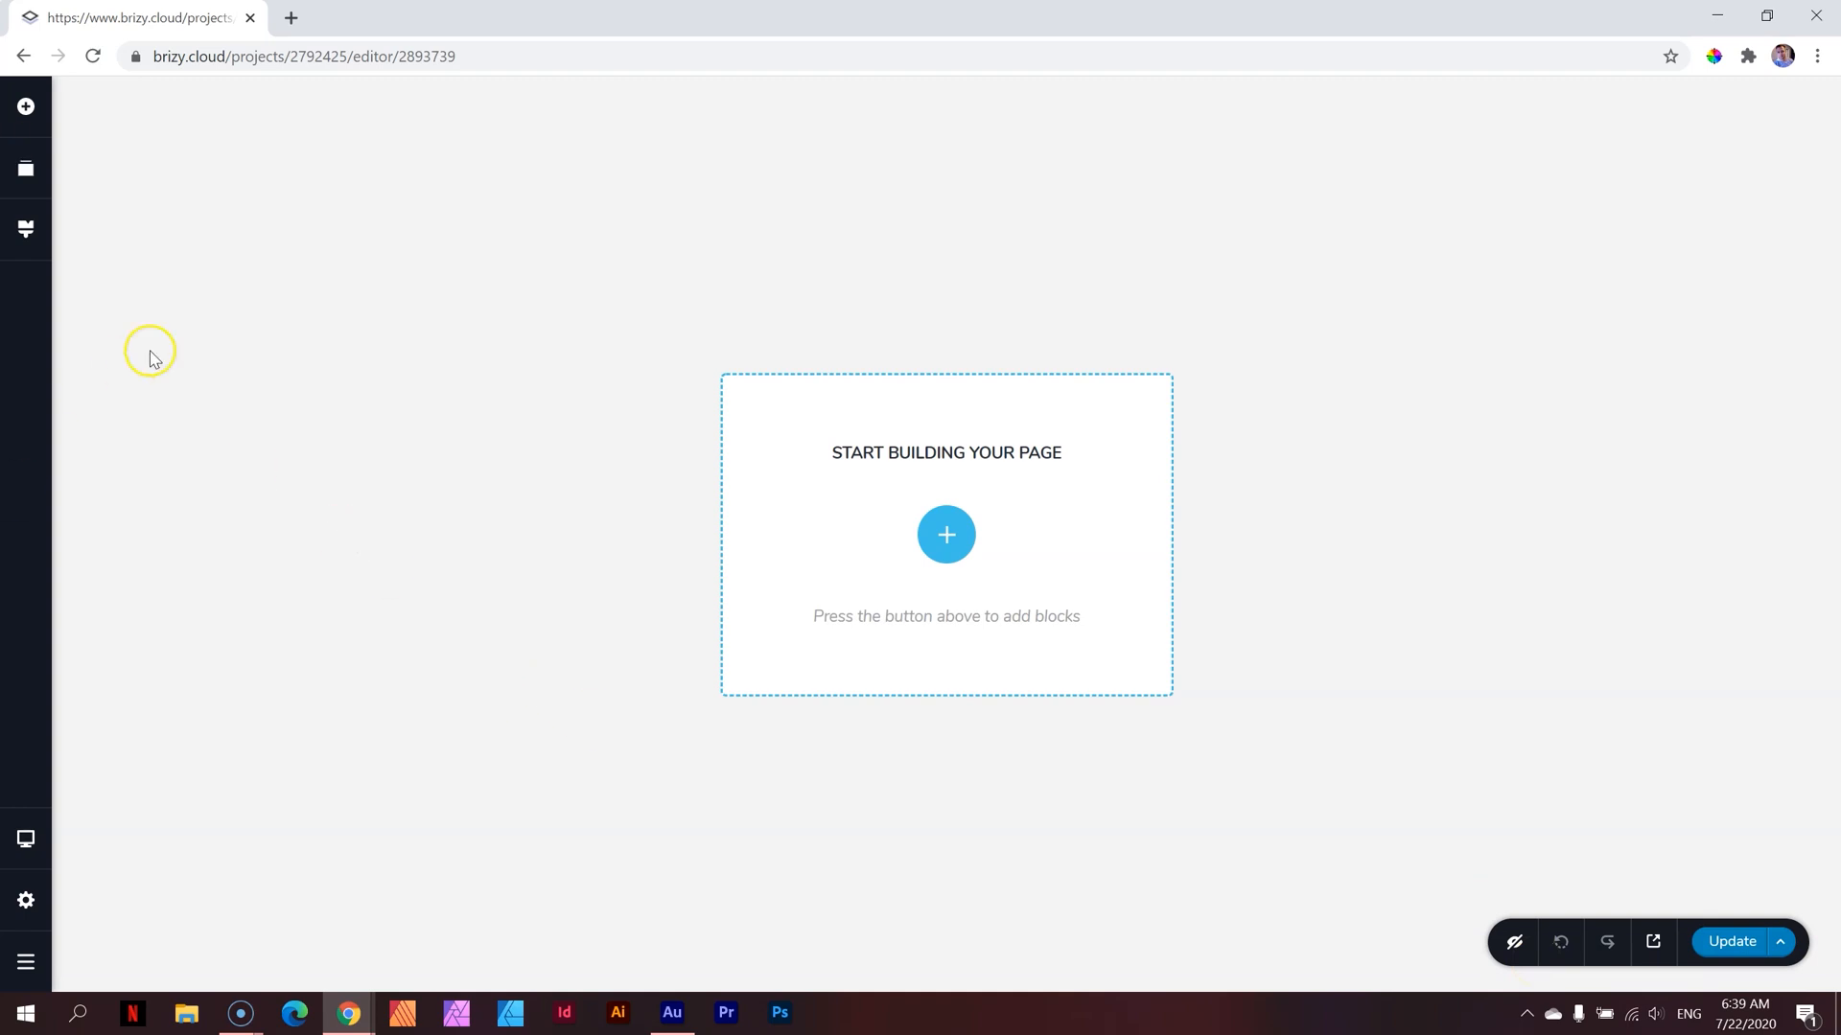
mouse_move(66, 158)
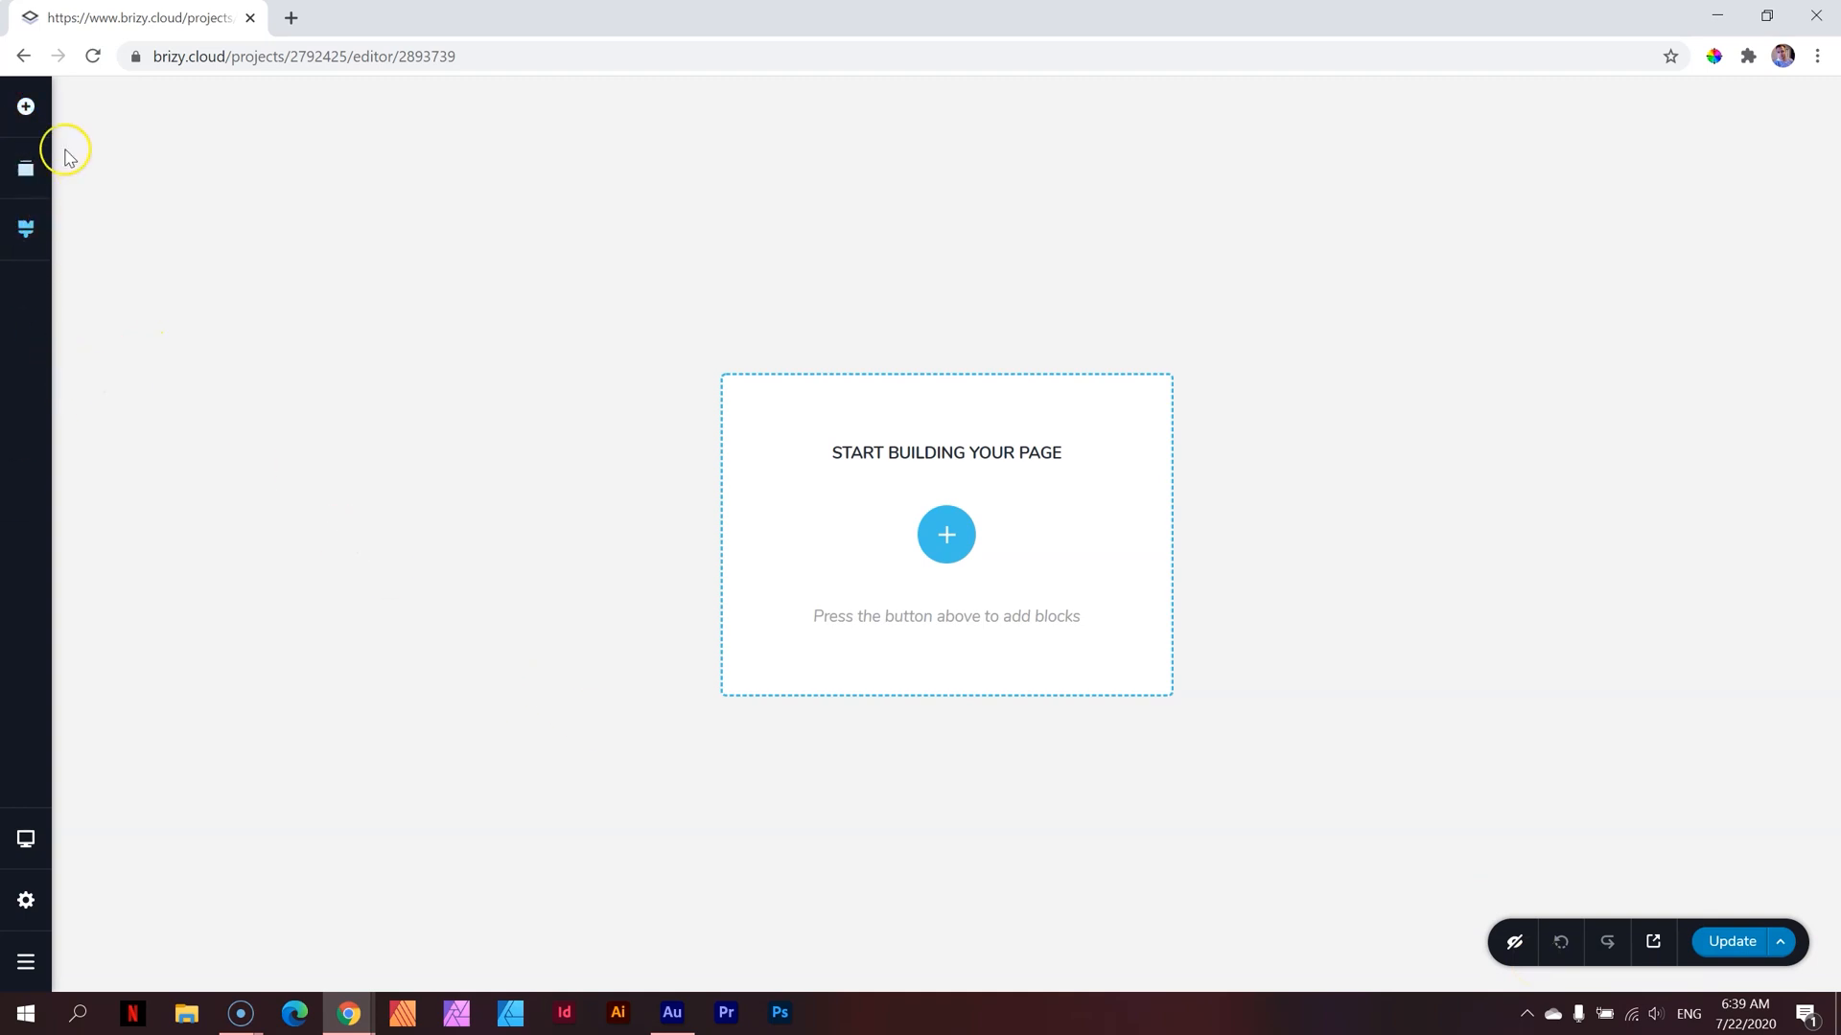
mouse_move(23, 667)
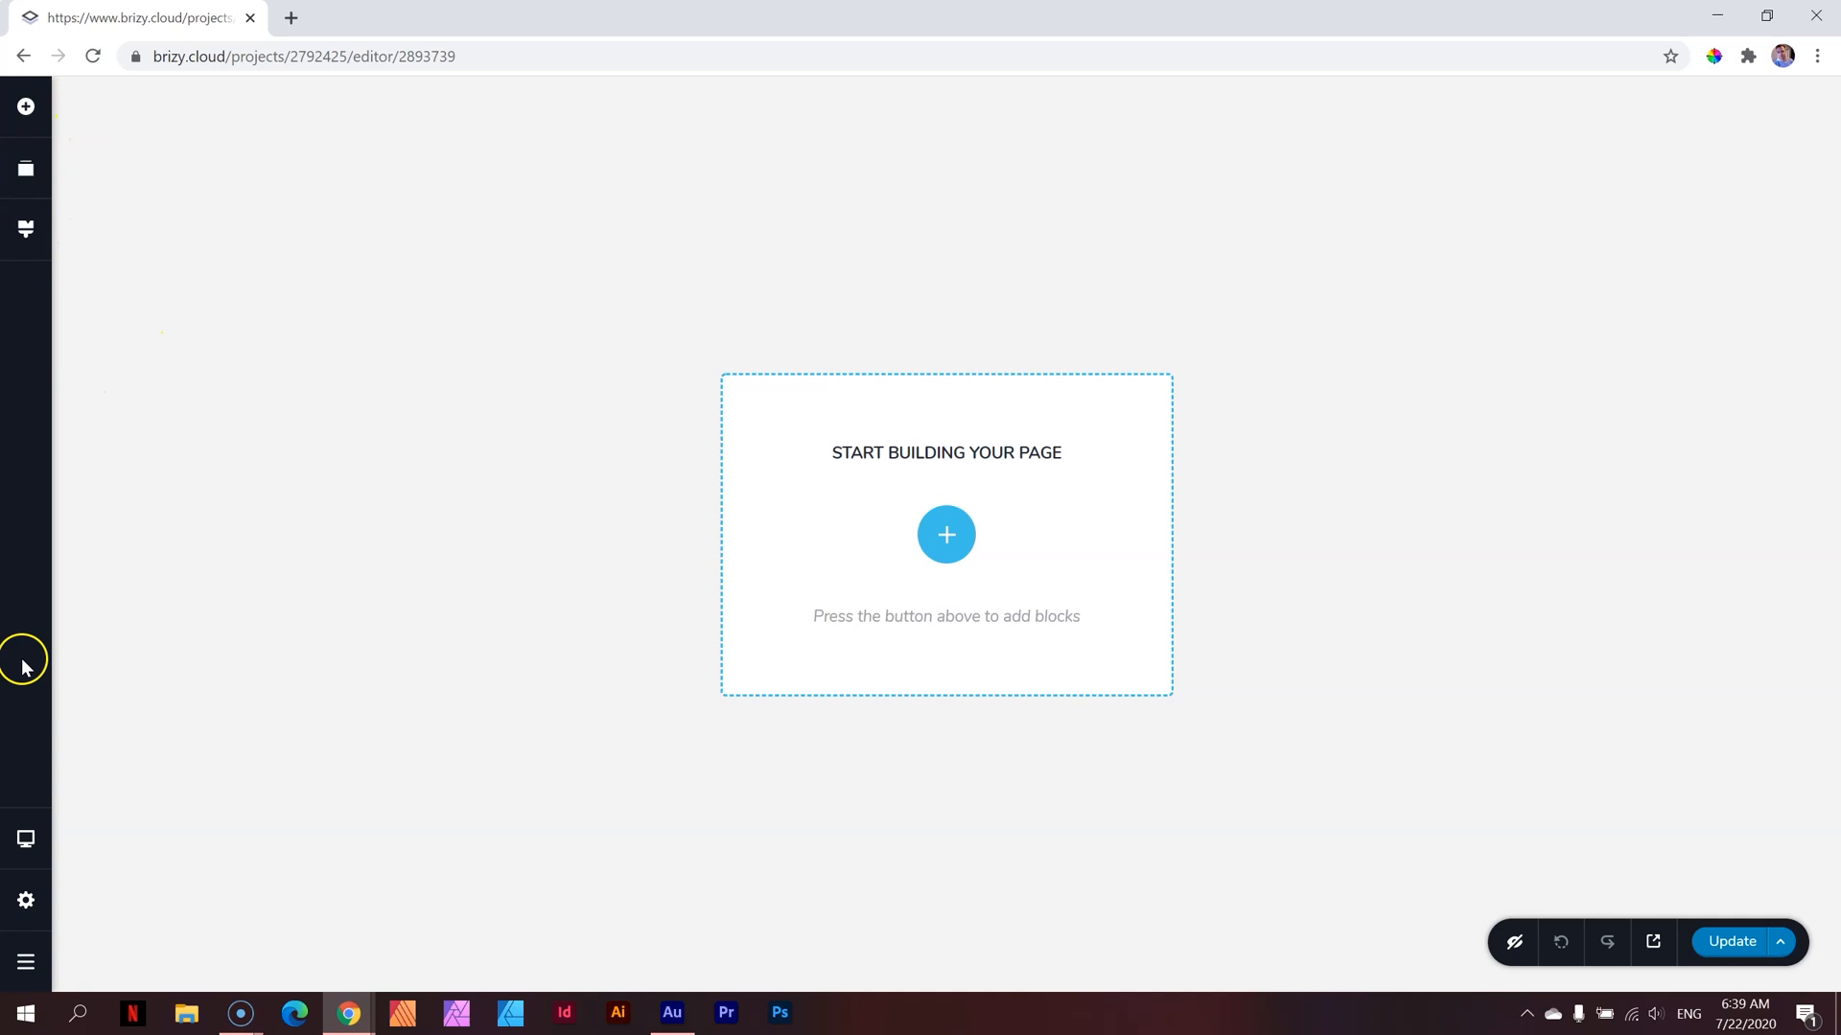
mouse_move(64, 261)
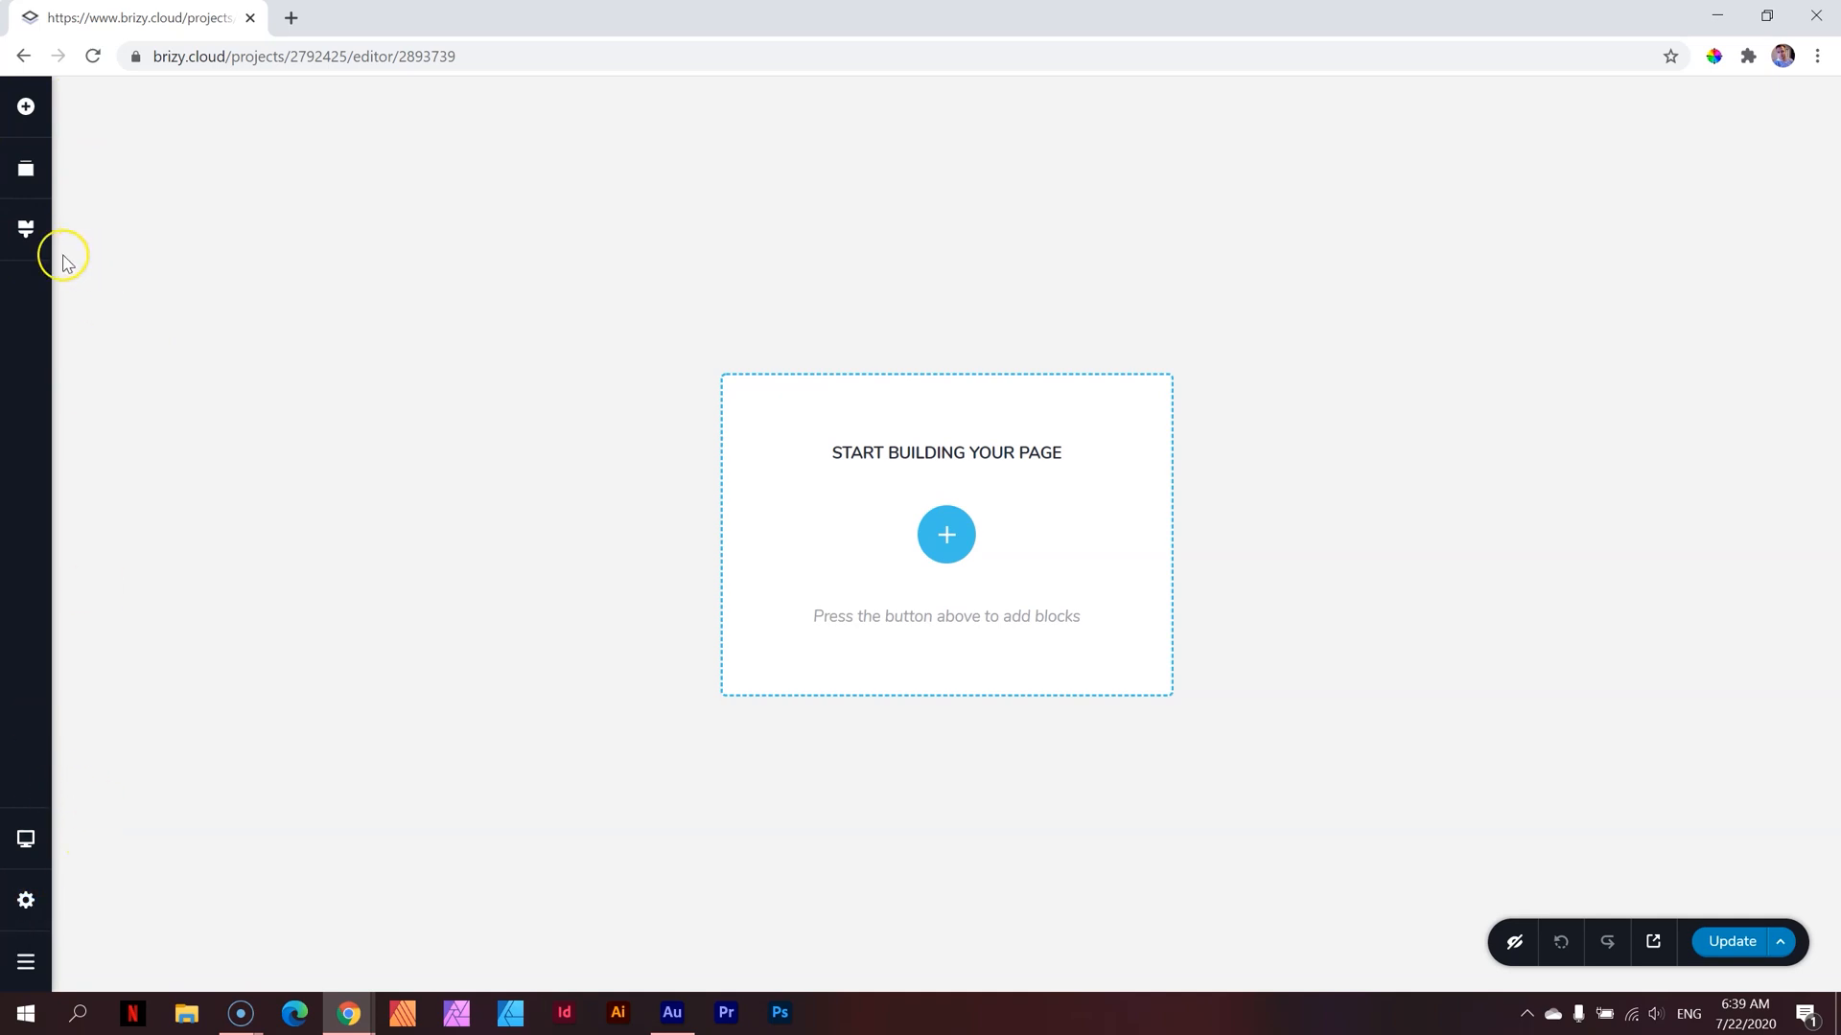
mouse_move(26, 170)
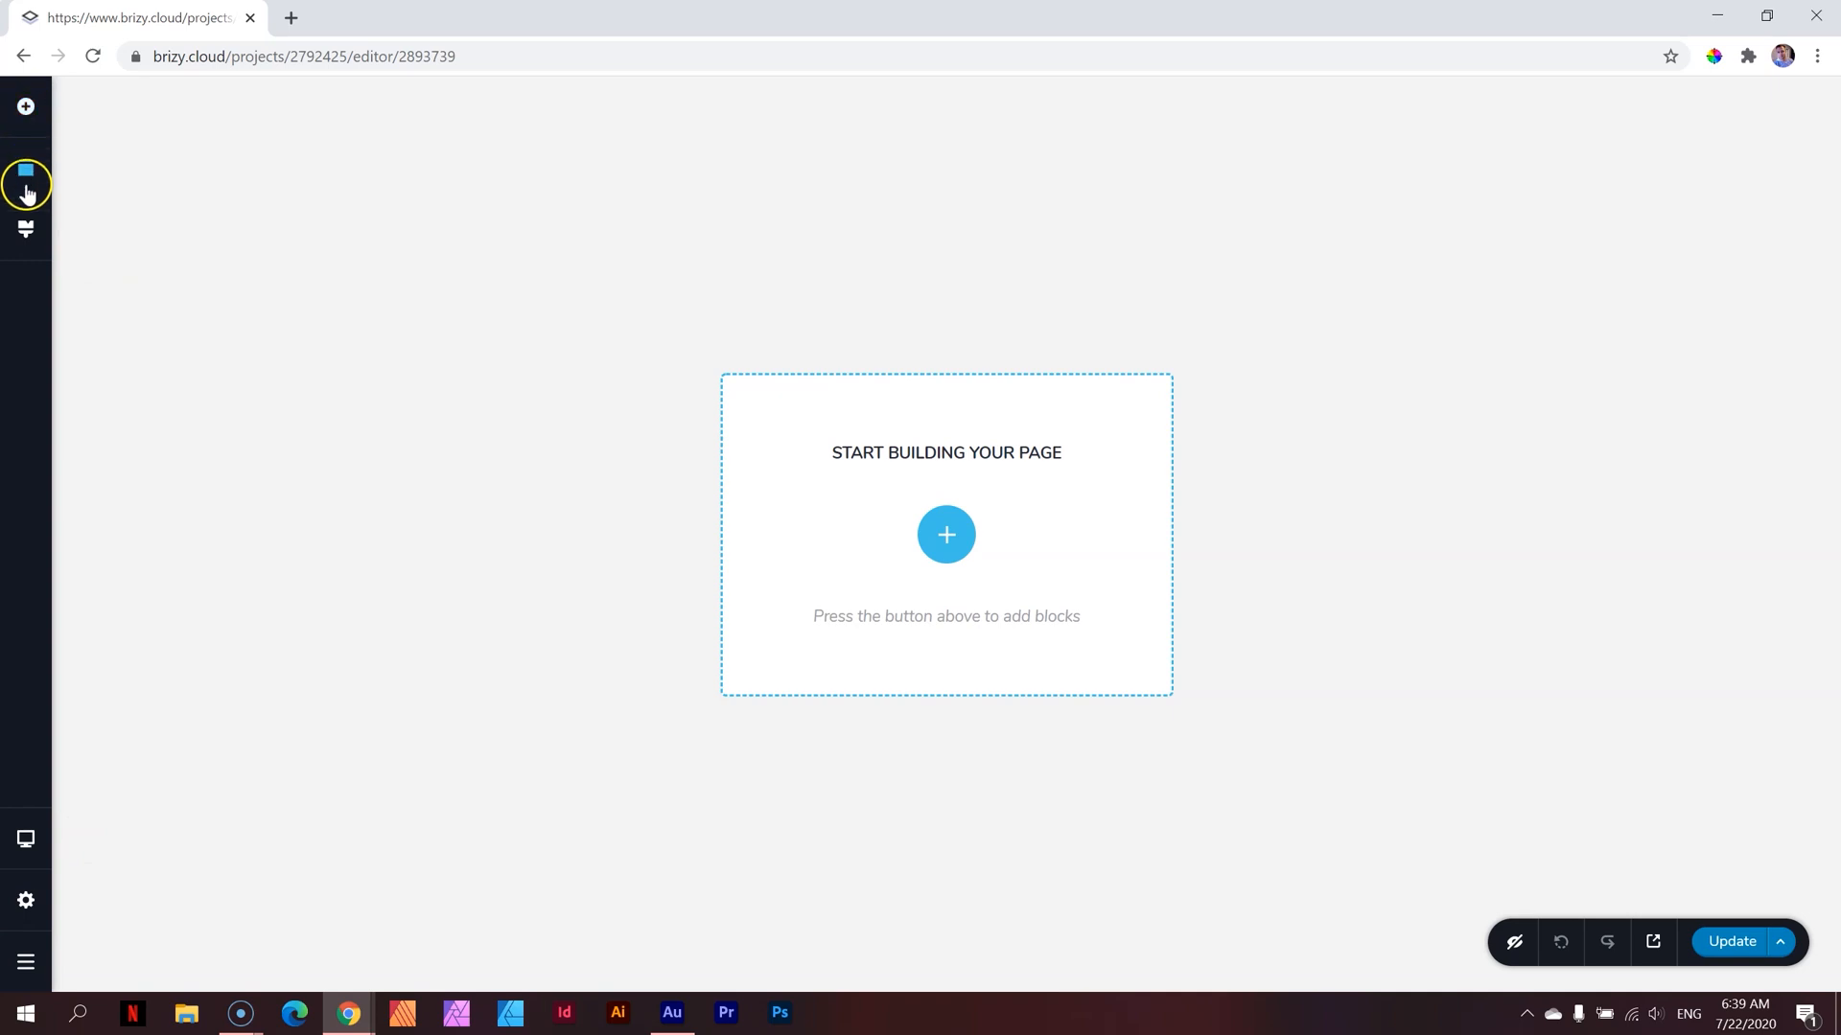
mouse_move(56, 627)
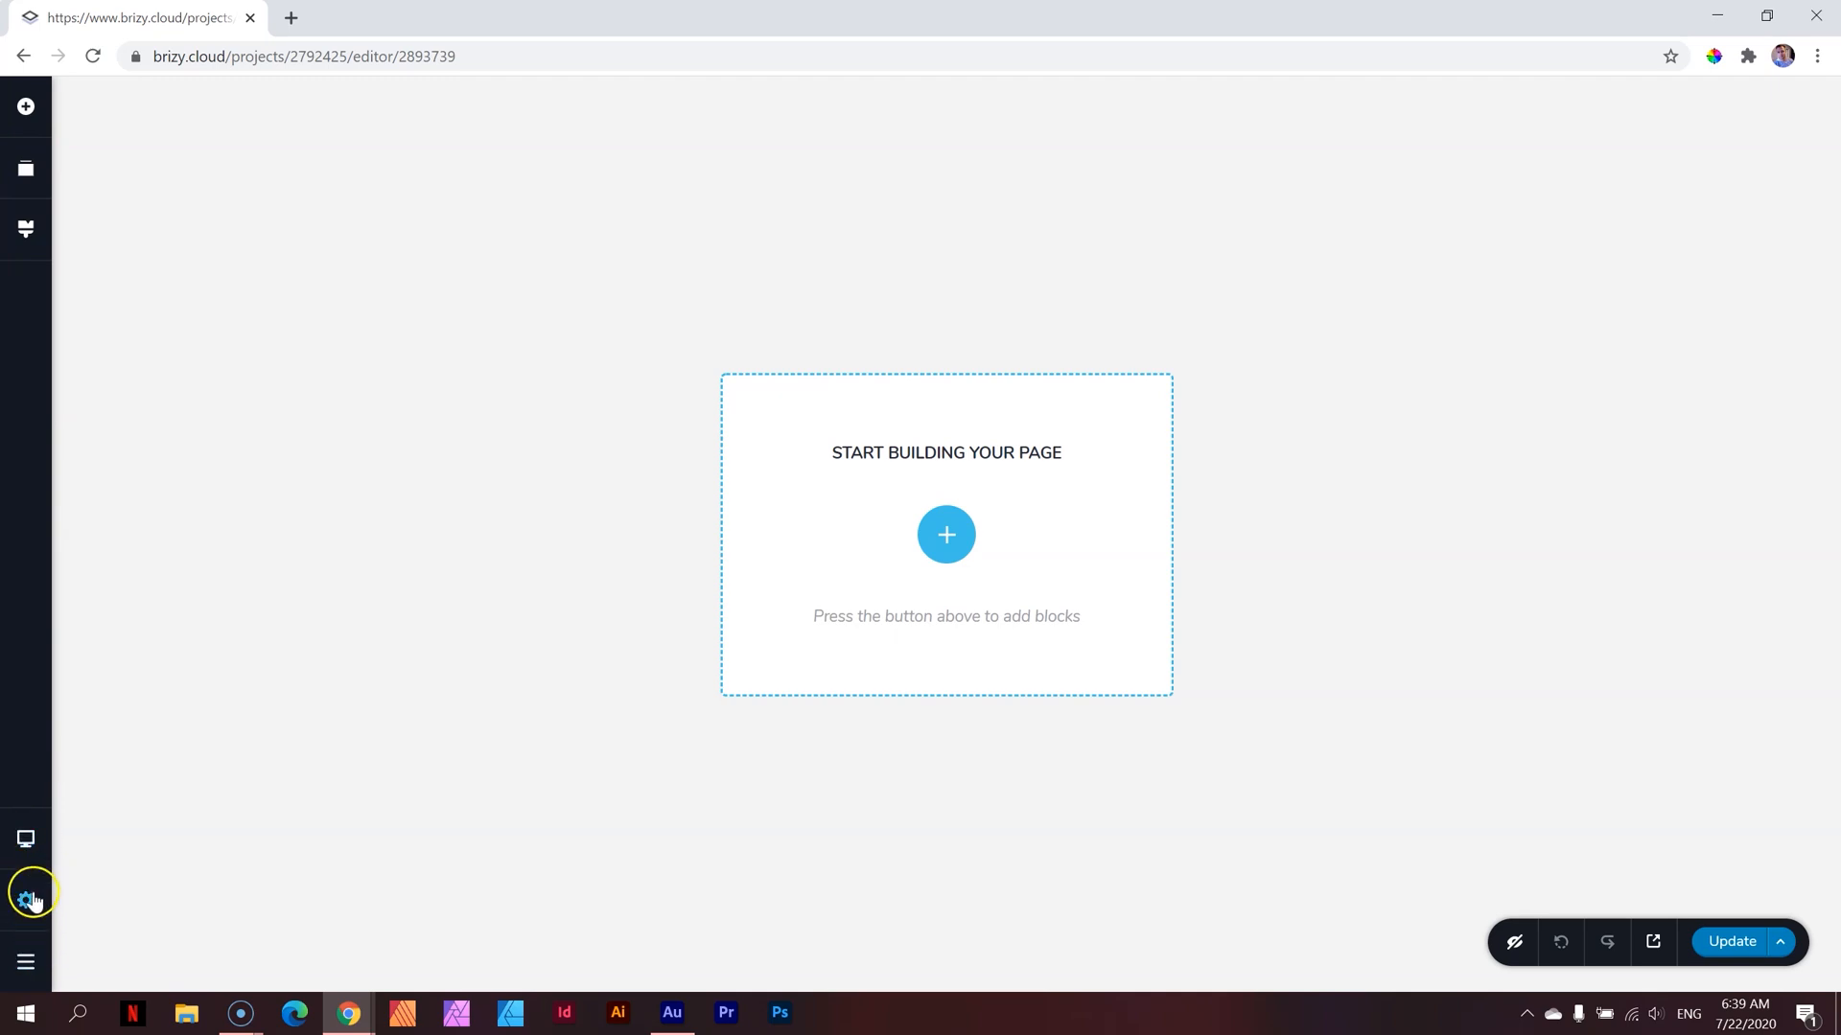
mouse_move(26, 840)
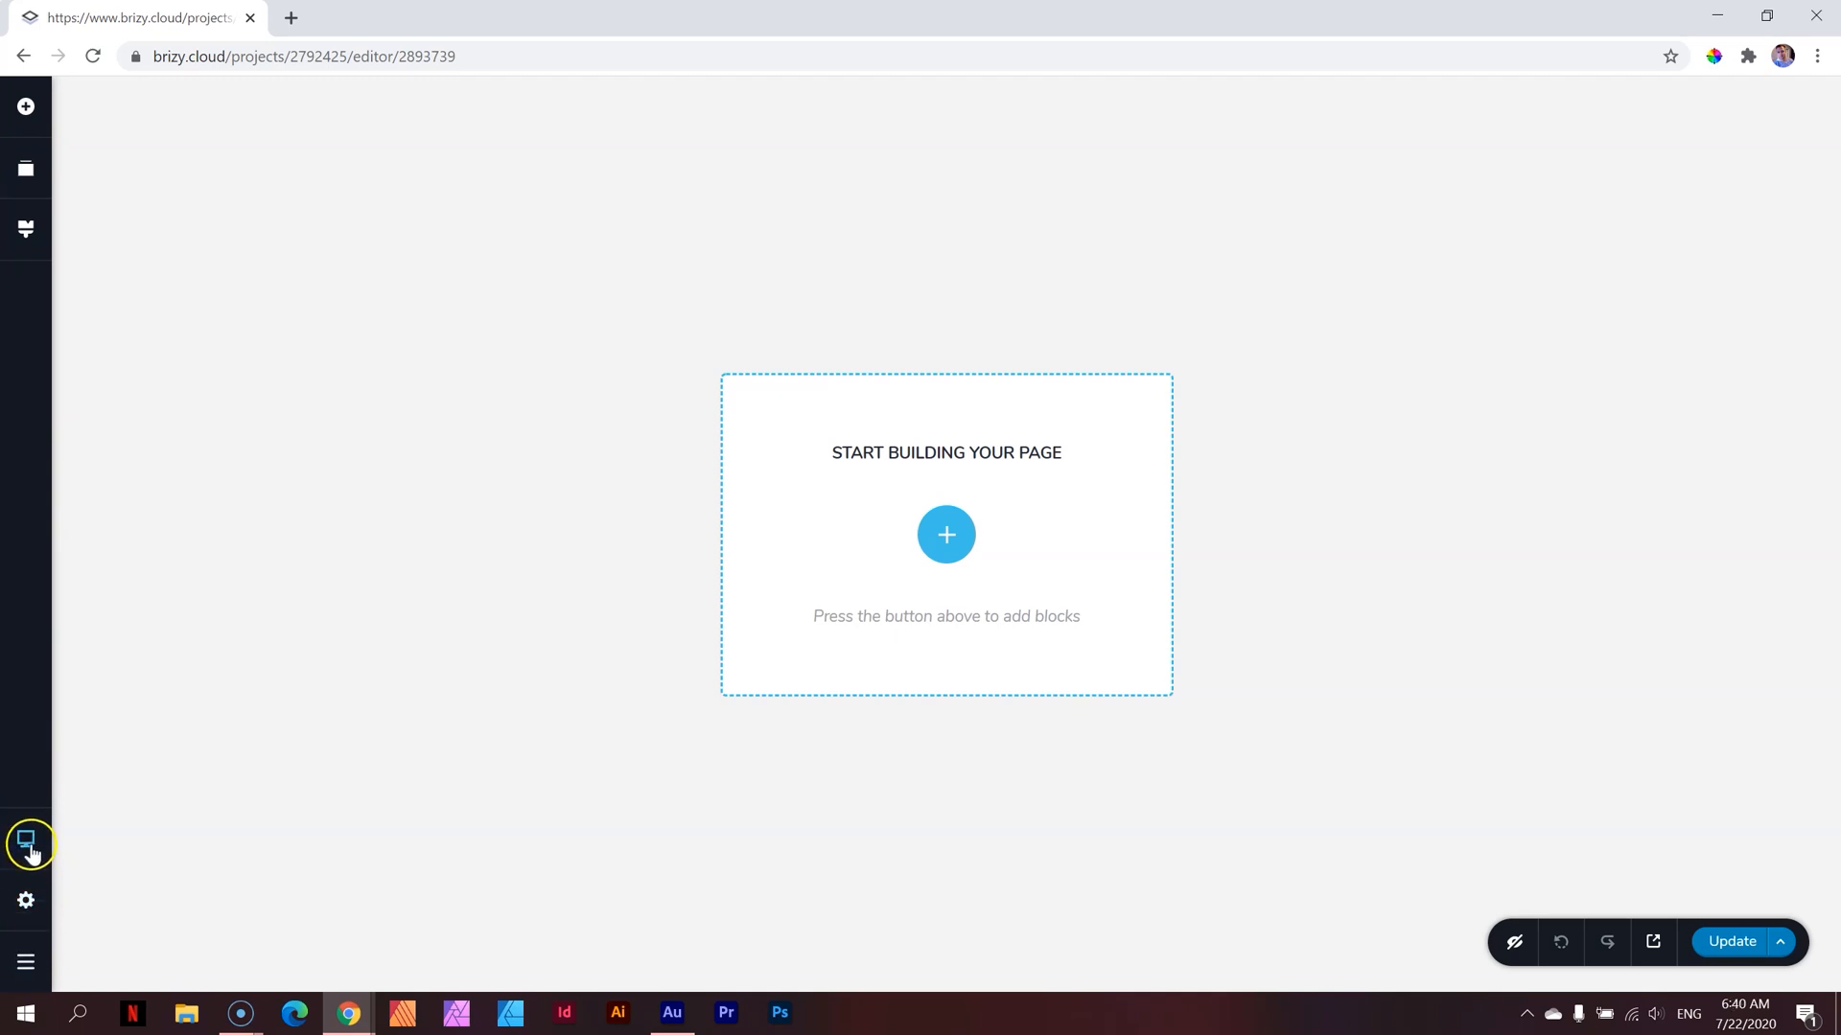
mouse_move(459, 700)
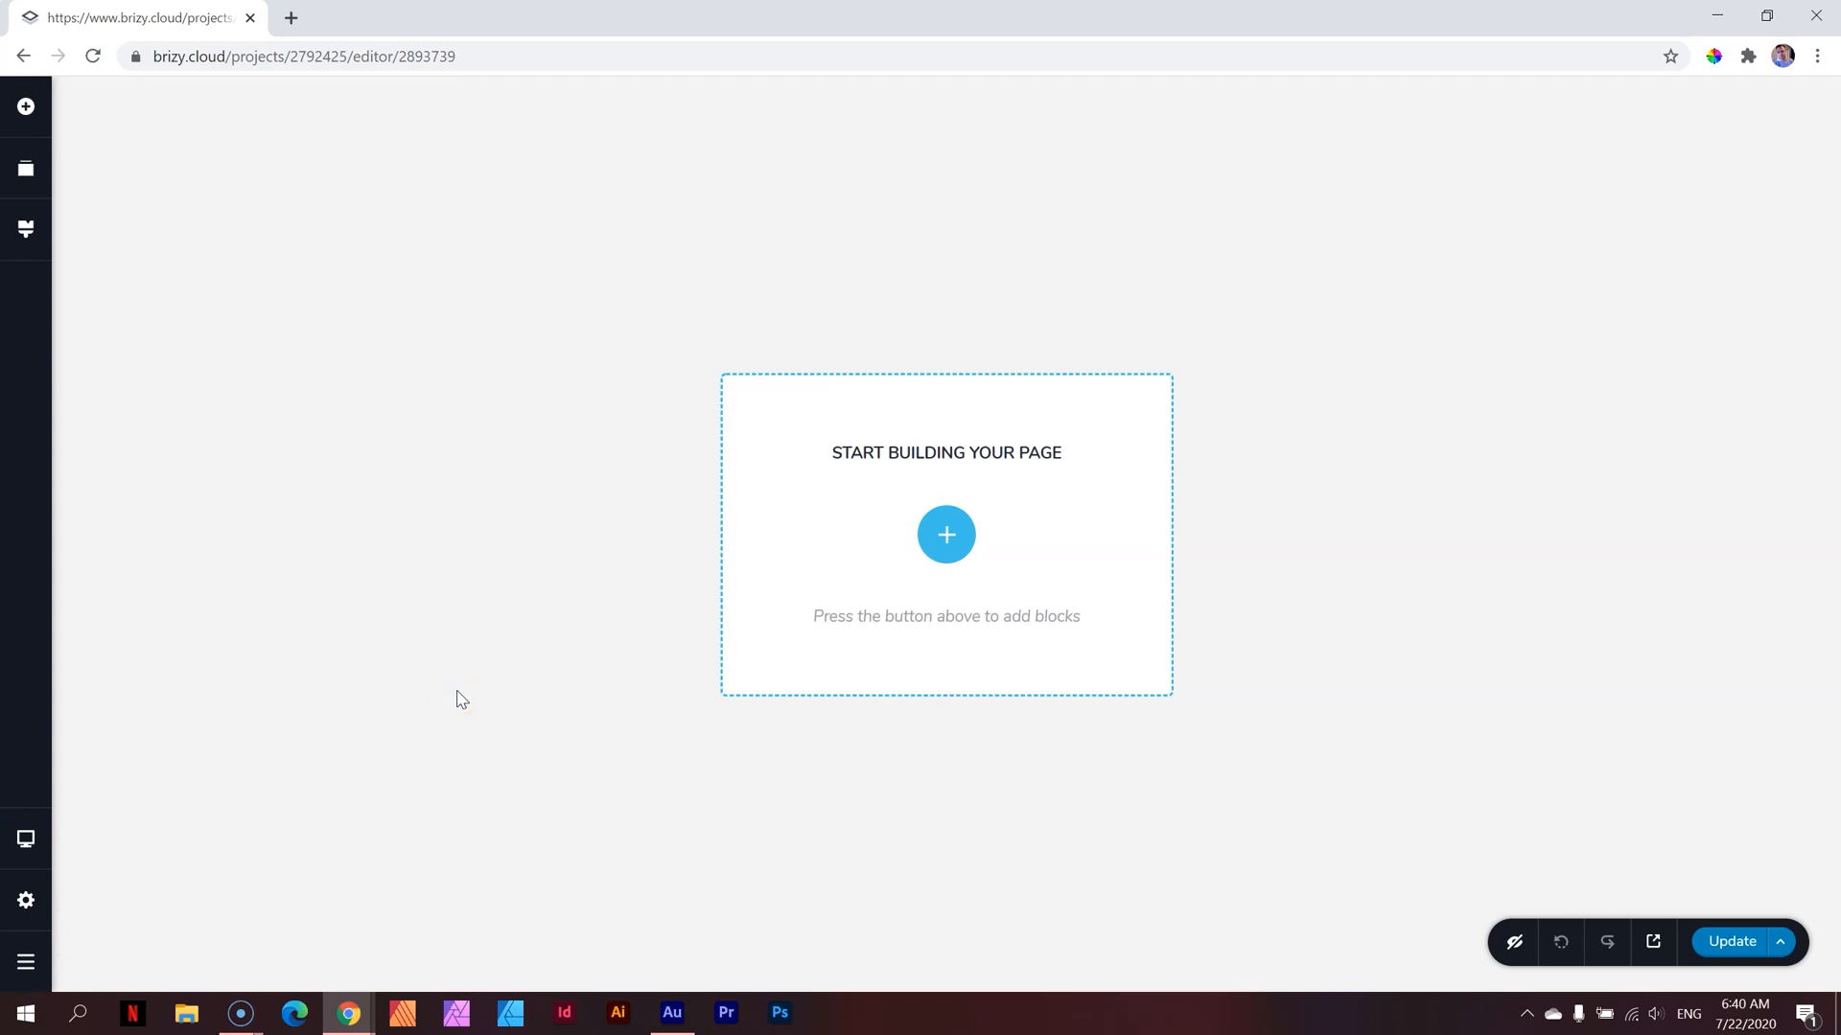
mouse_move(1035, 481)
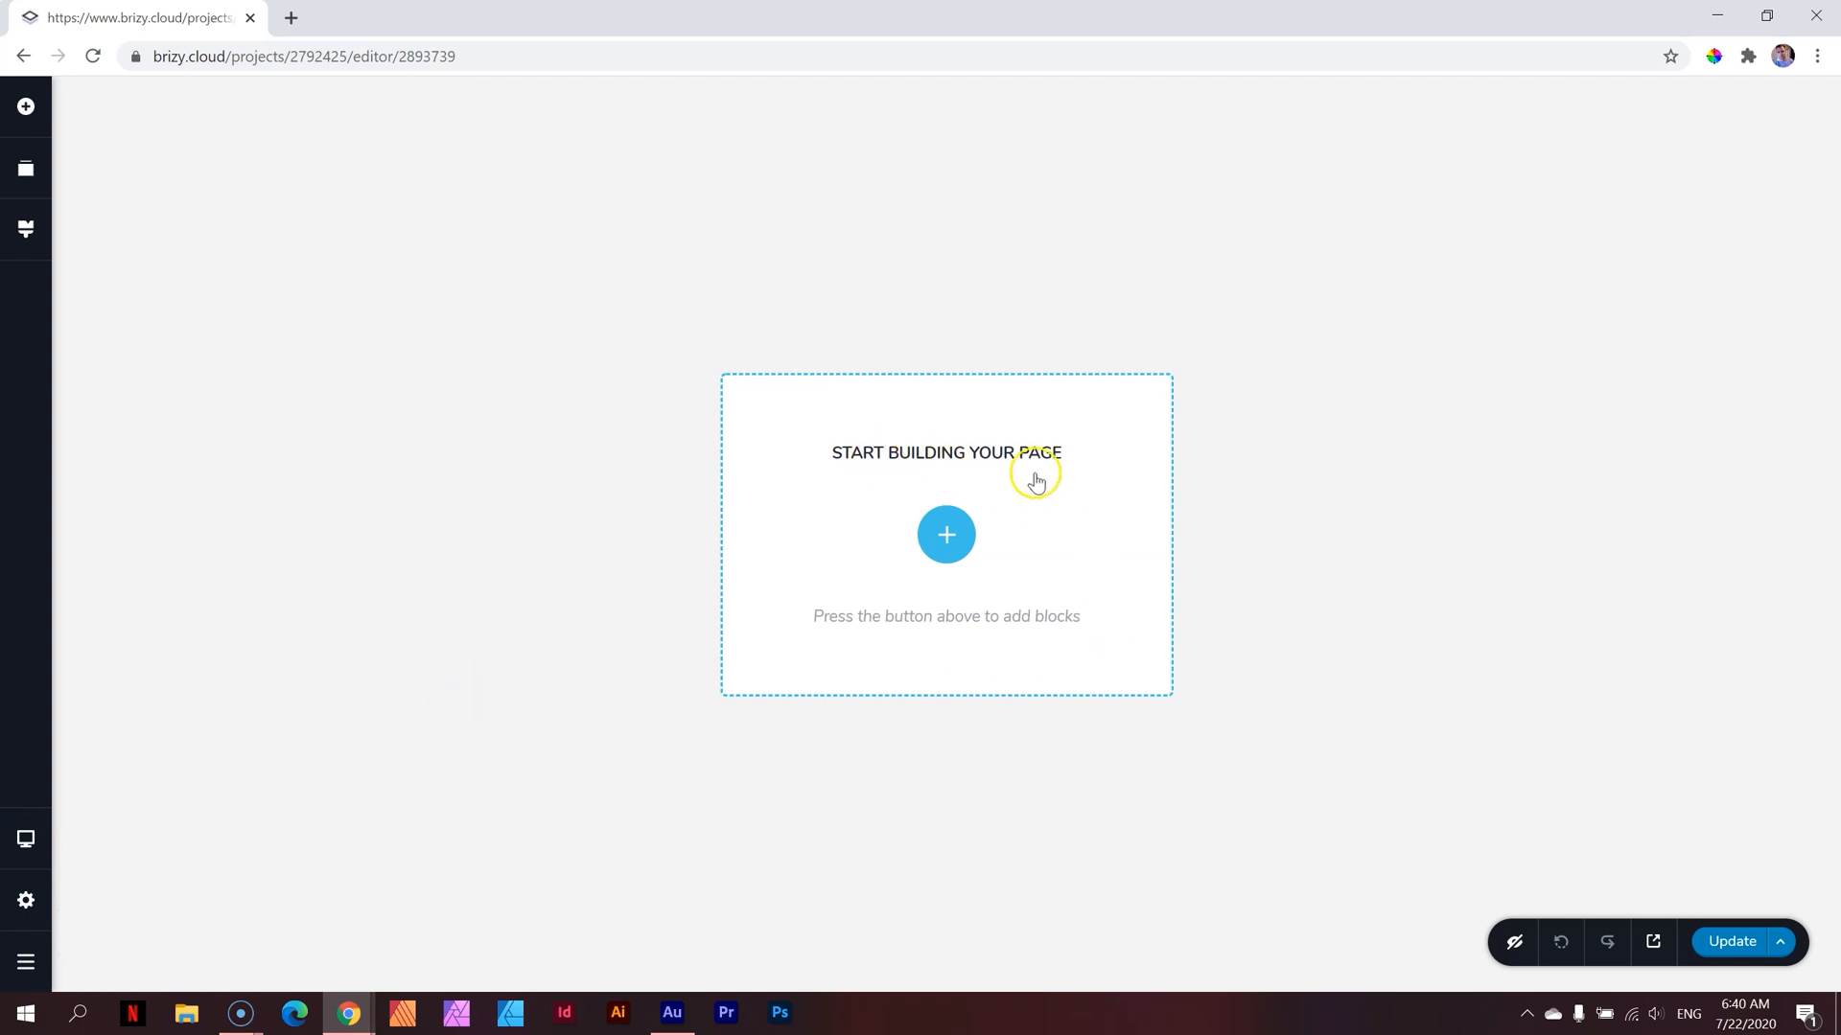
mouse_move(1229, 334)
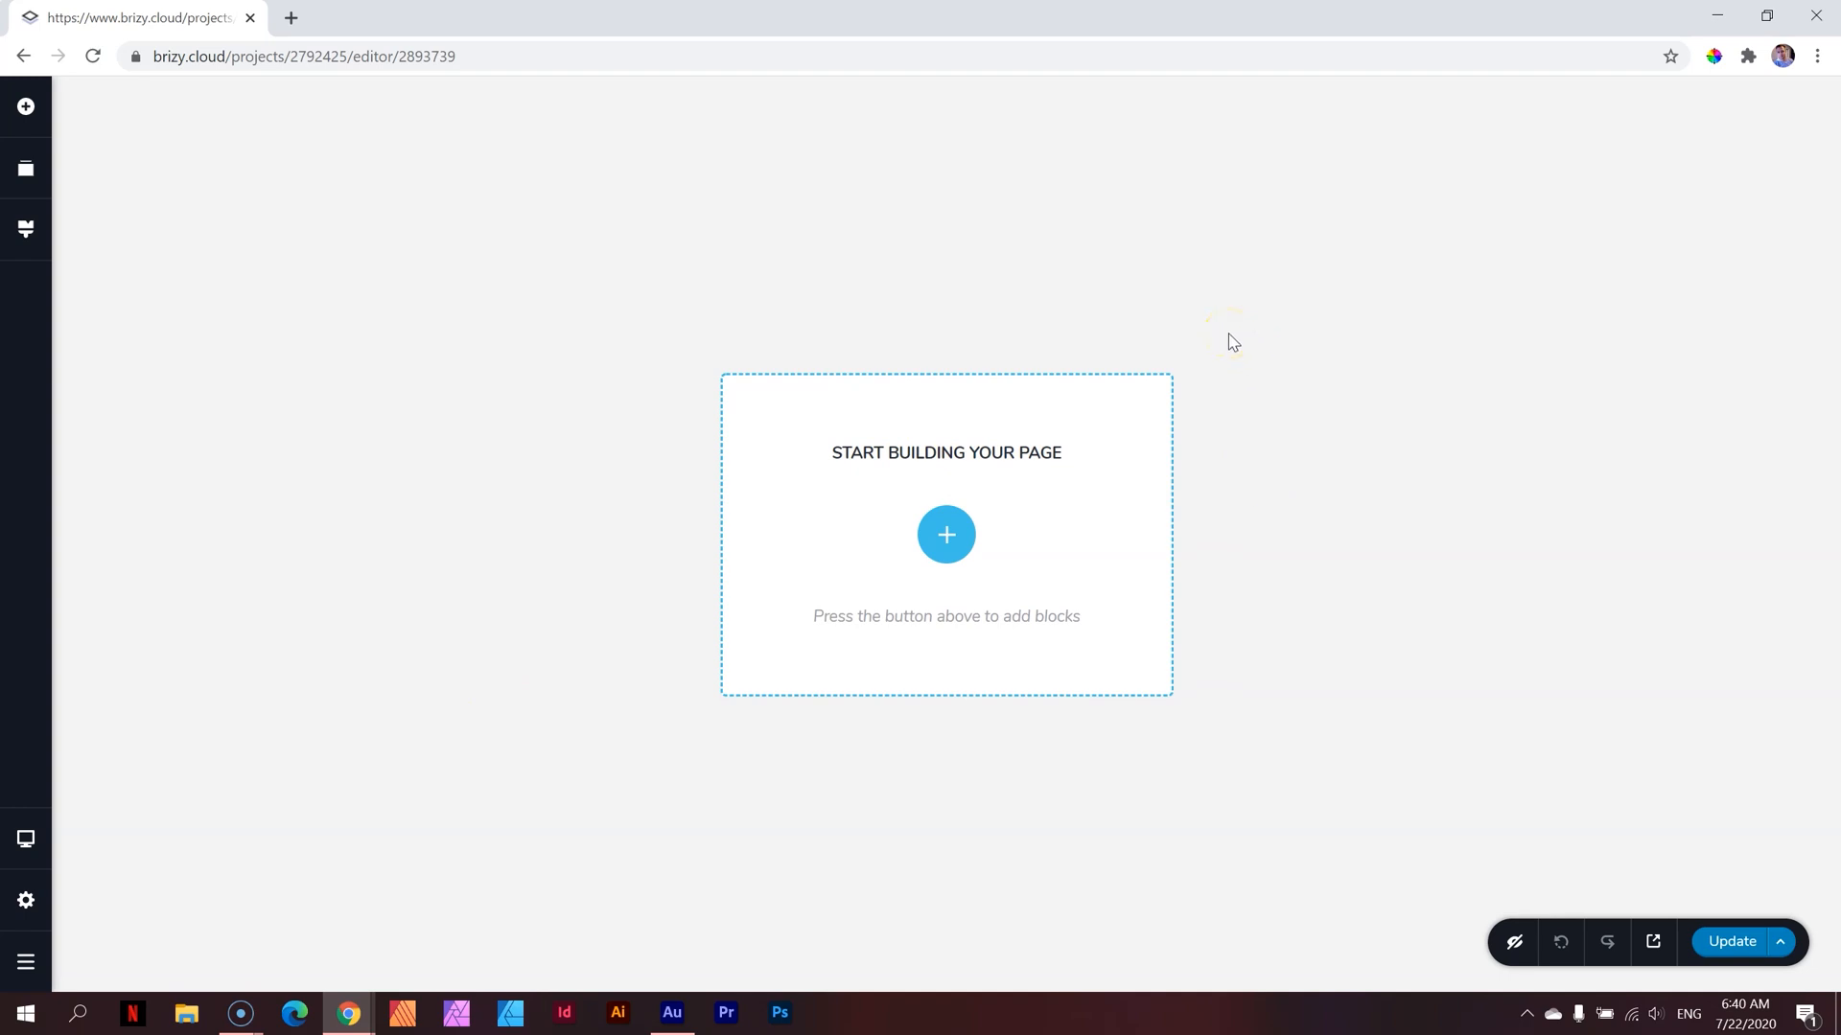
Browse the Blocks library and insert the purple 'Create your landing page' hero block
click(947, 535)
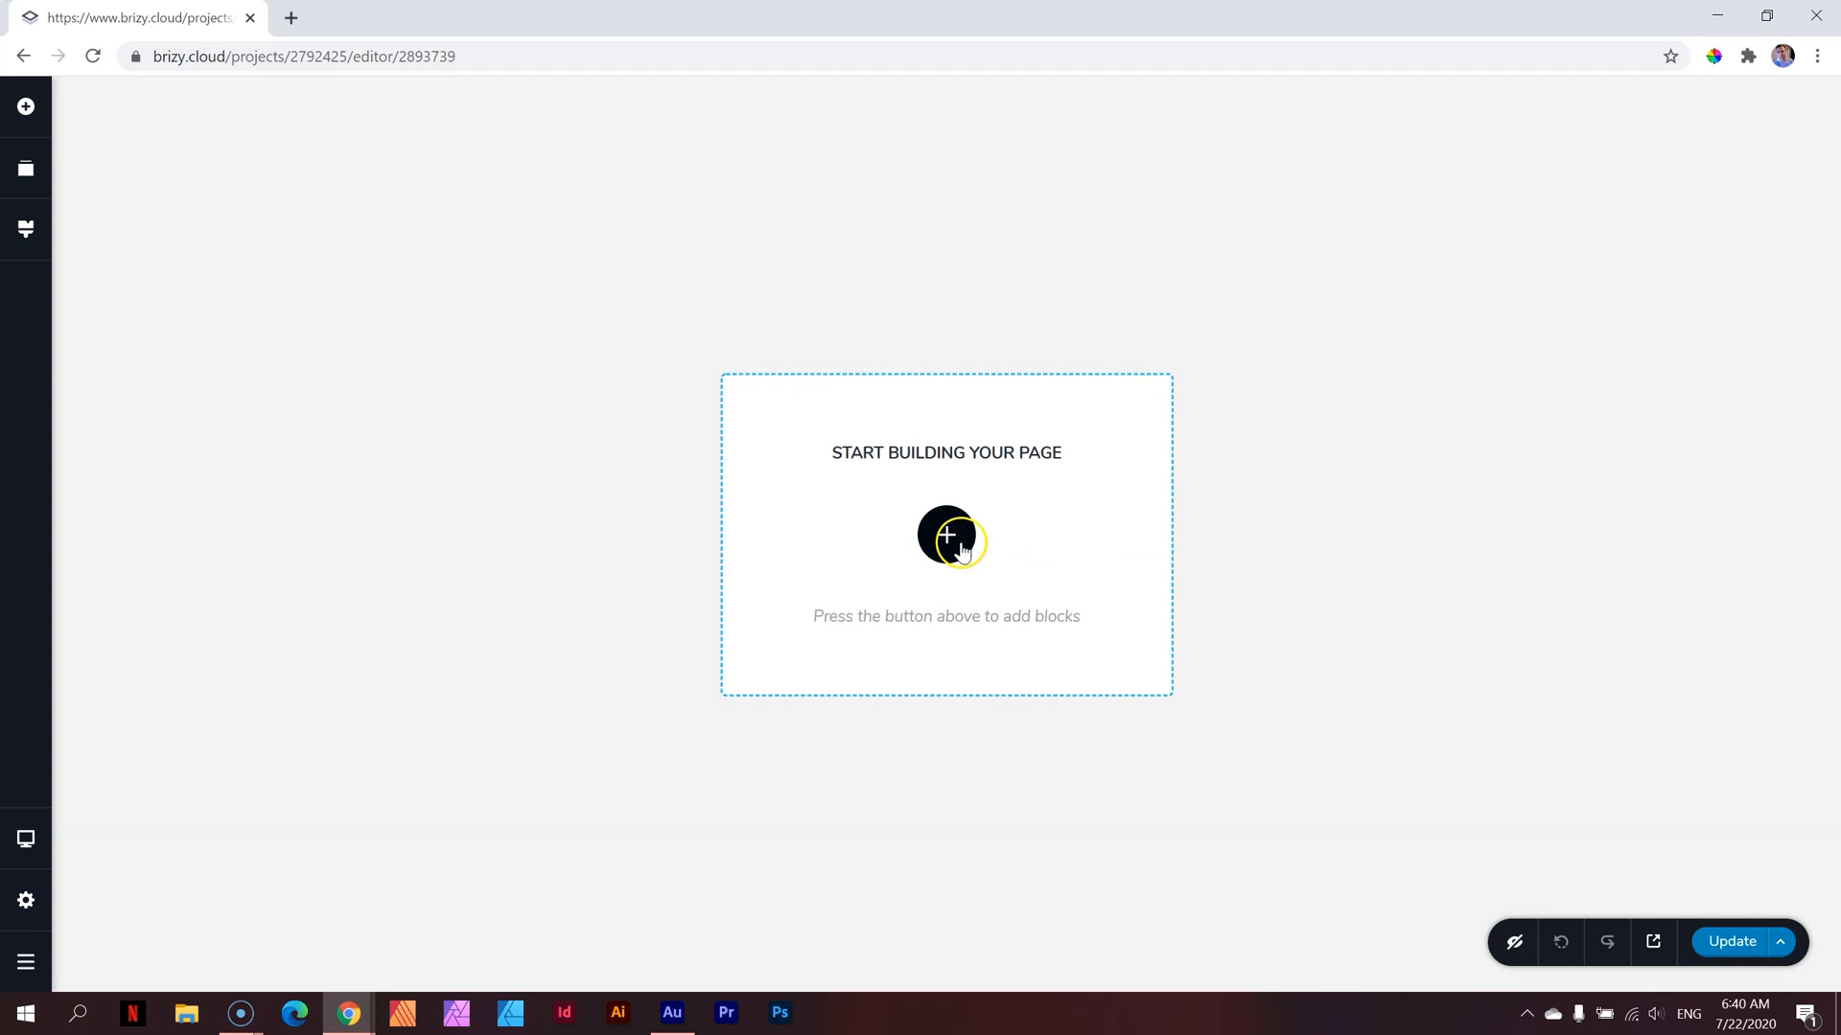
click(946, 537)
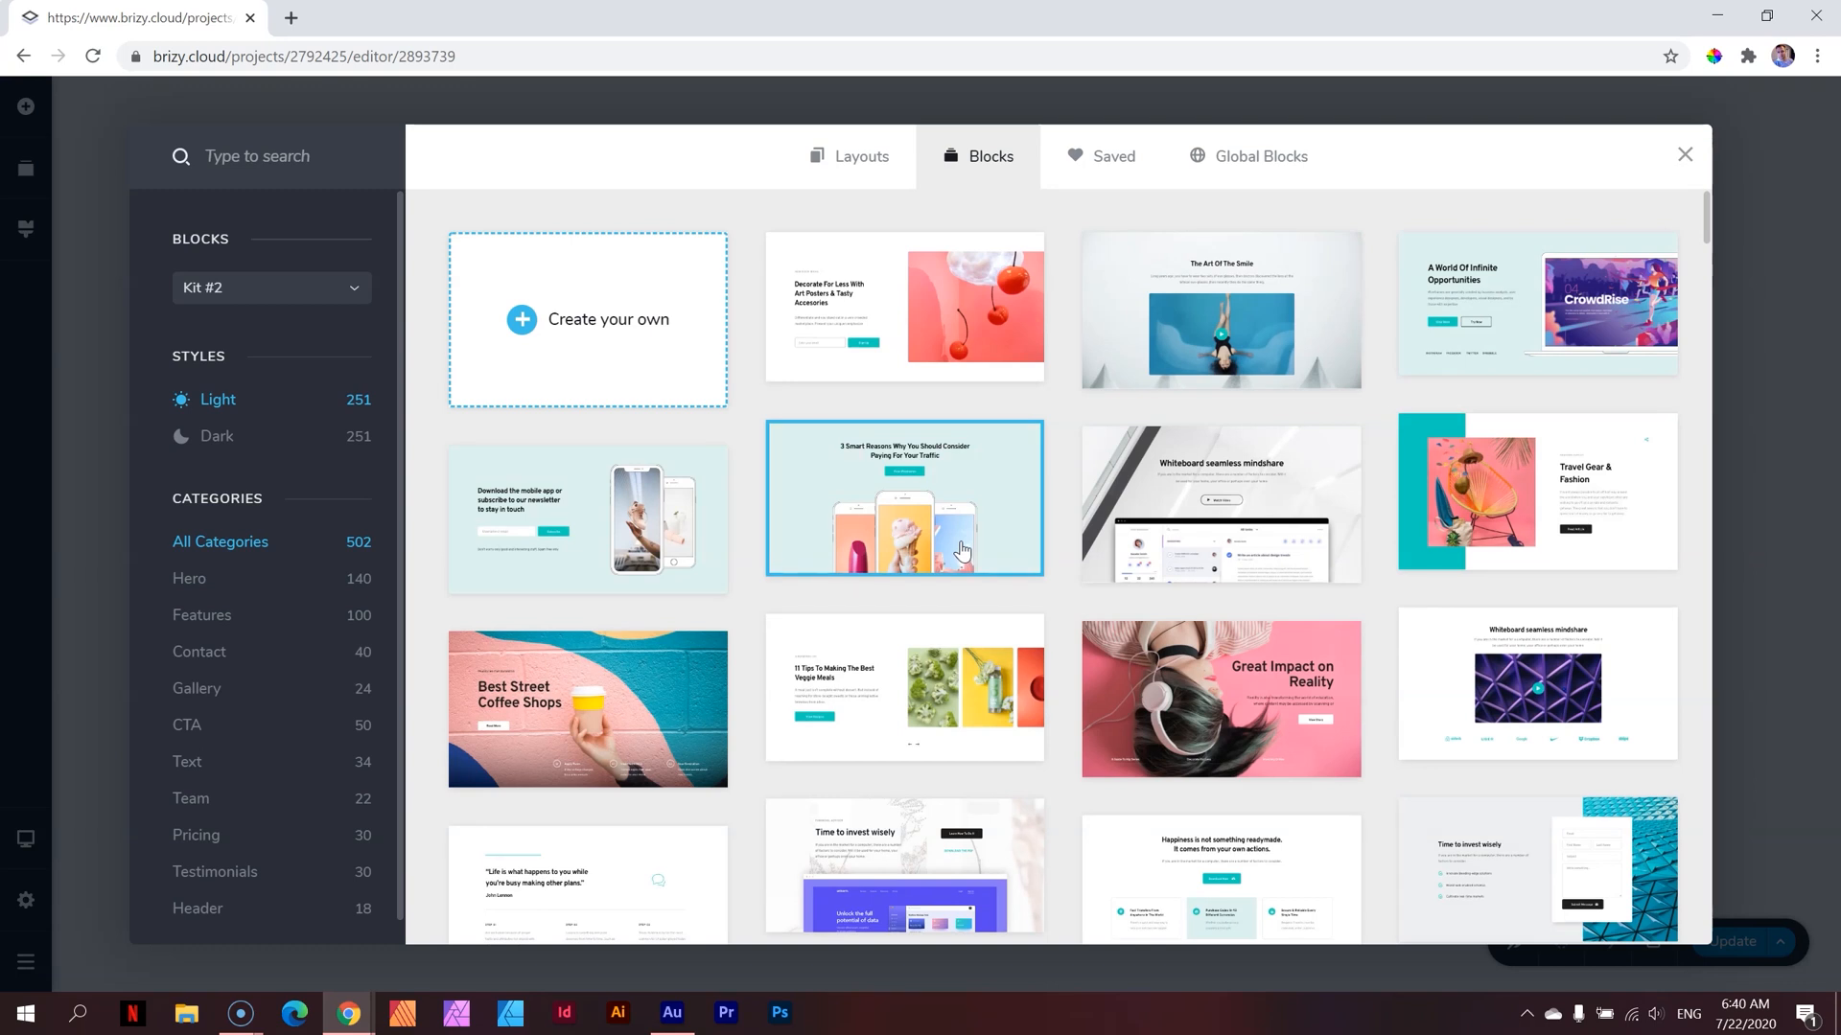
mouse_move(1278, 164)
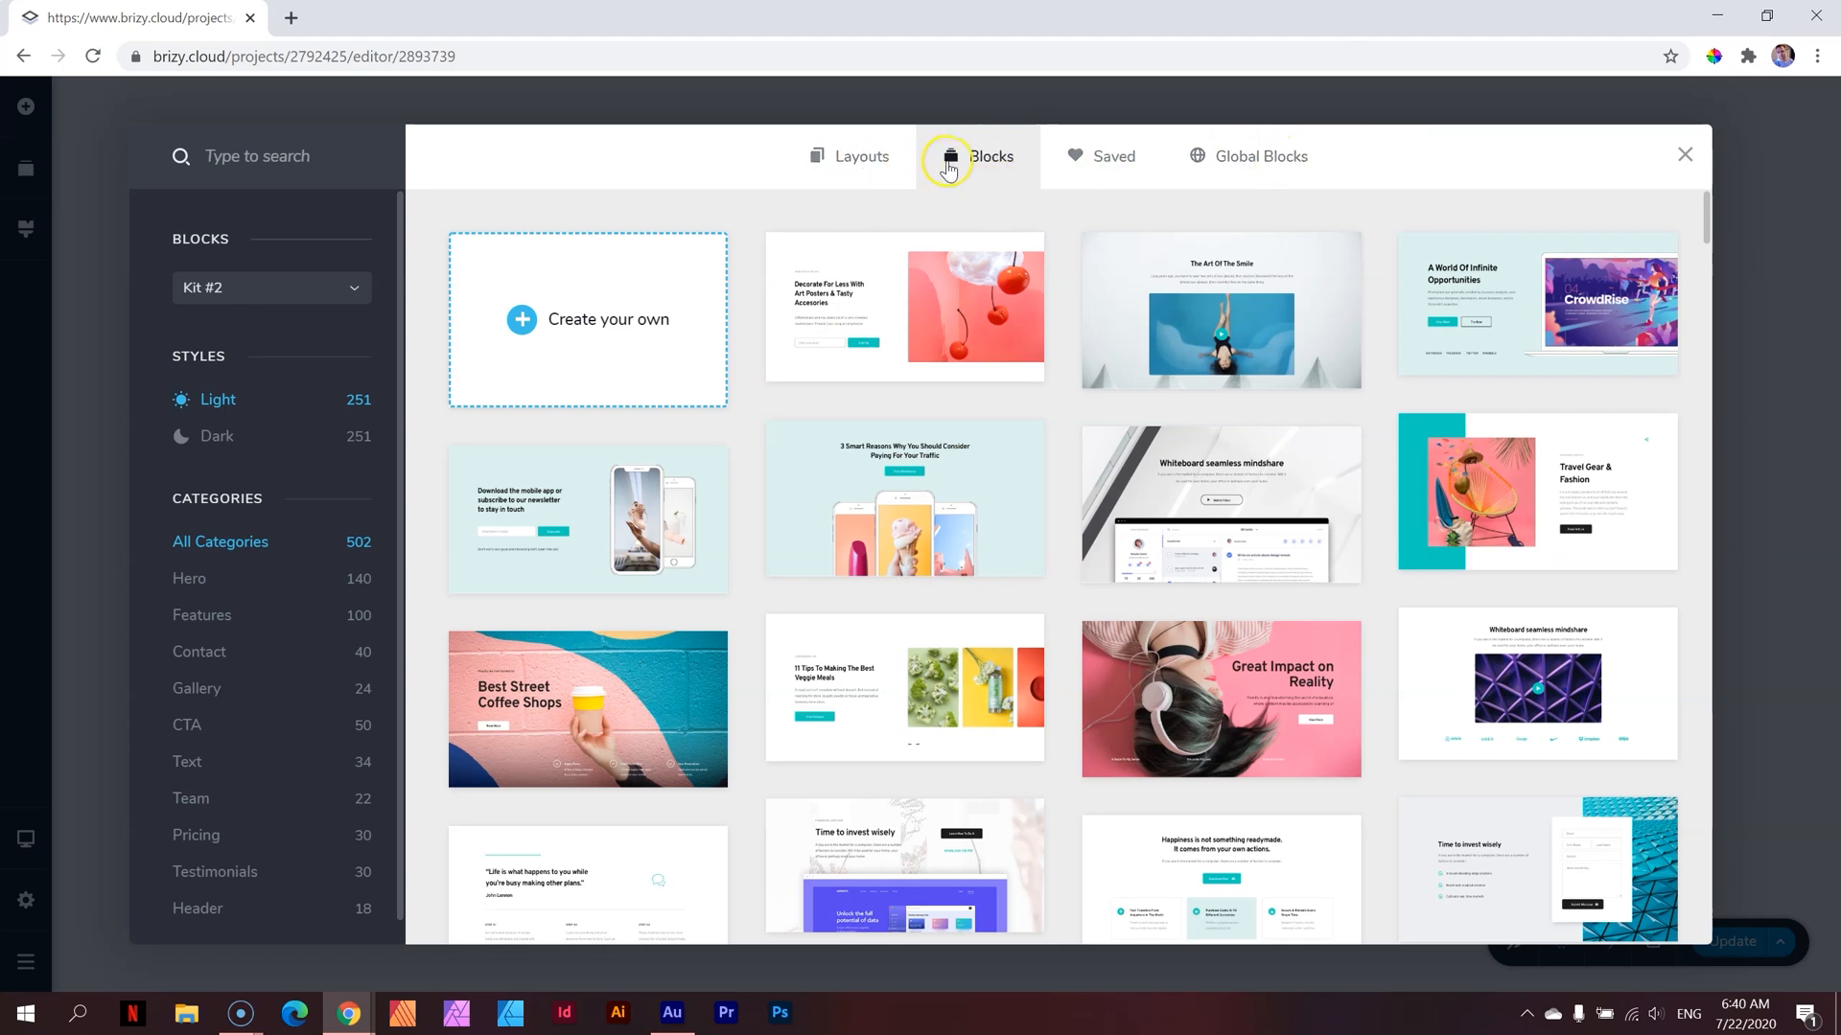
mouse_move(1276, 173)
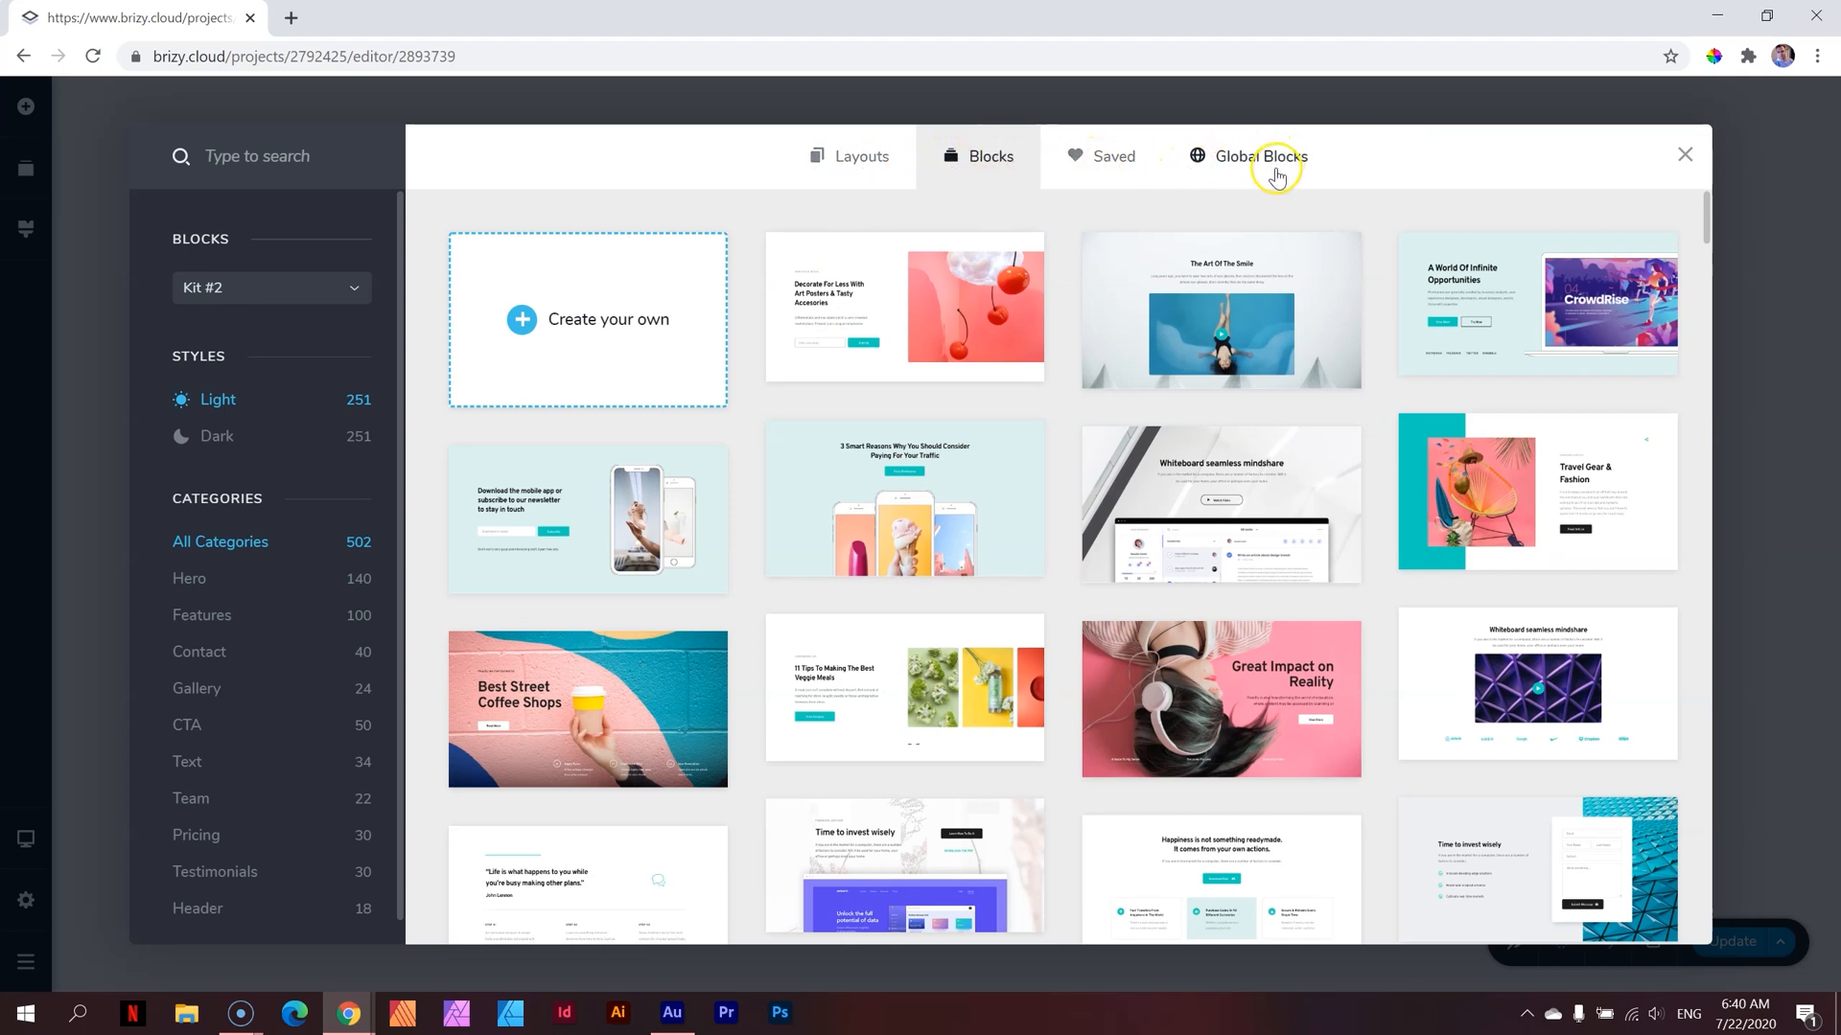
mouse_move(1189, 275)
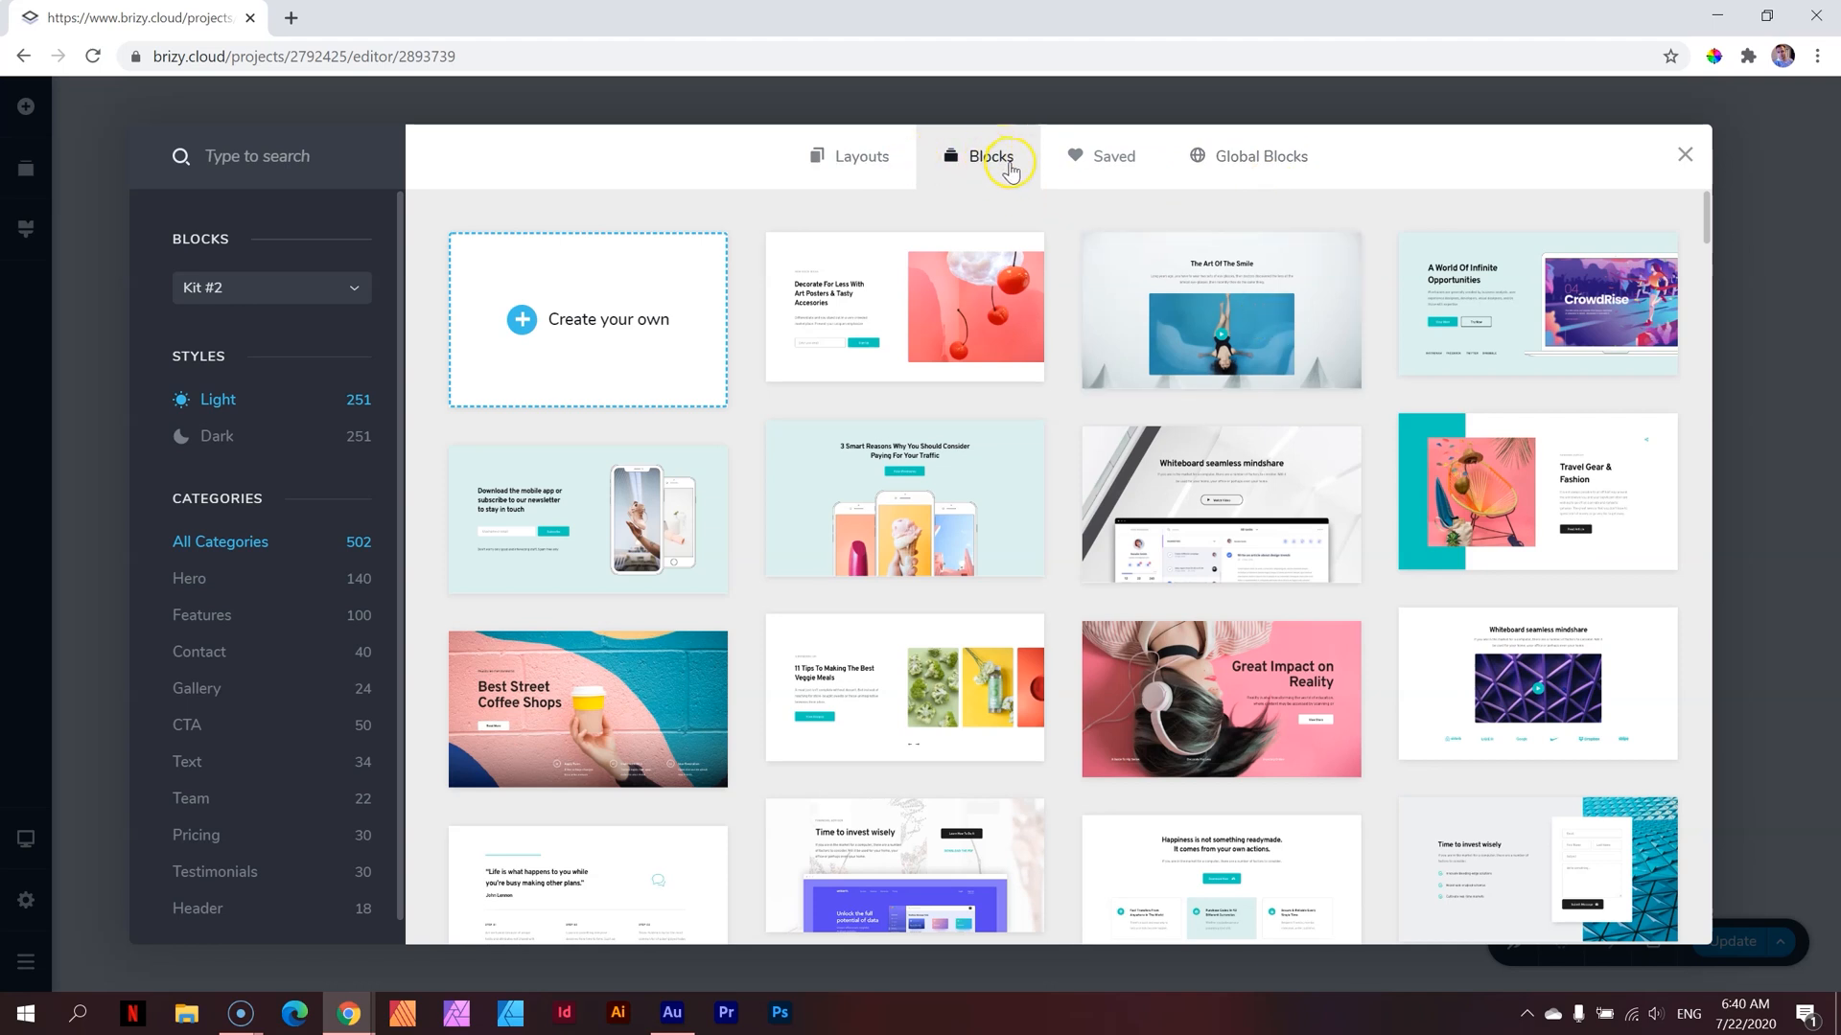
scroll(down, 3)
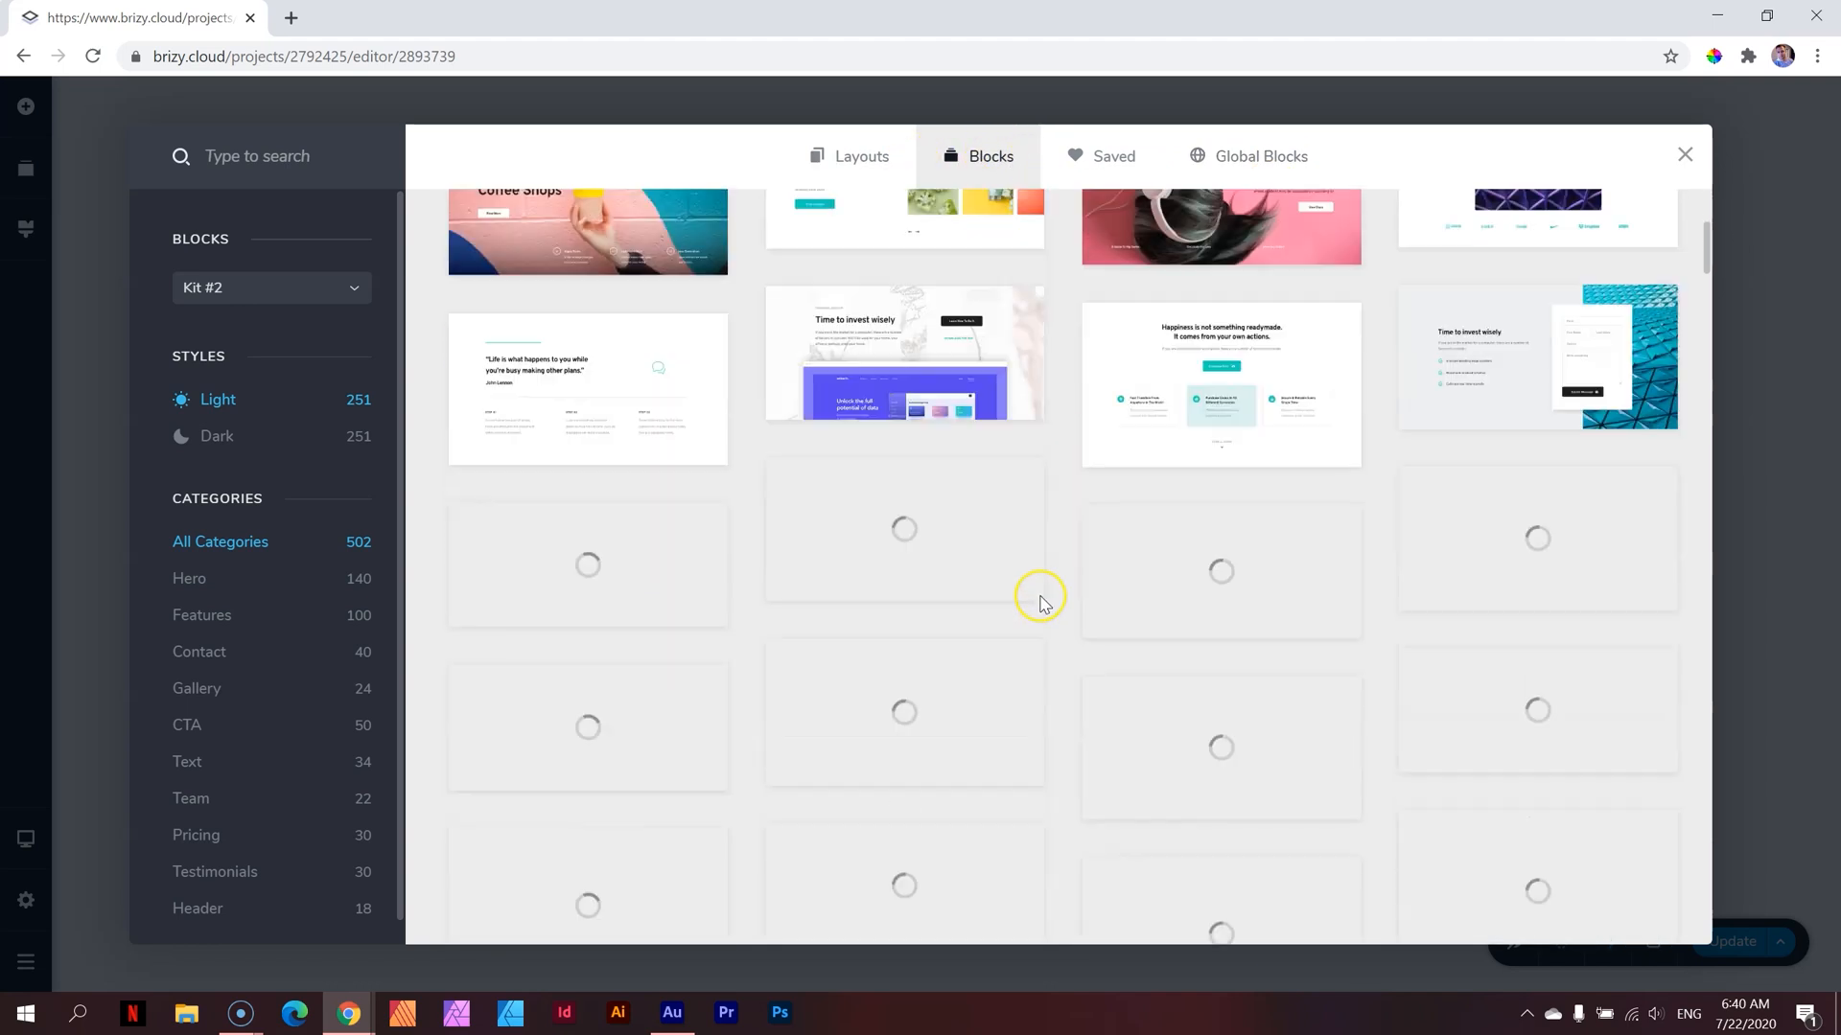
scroll(down, 3)
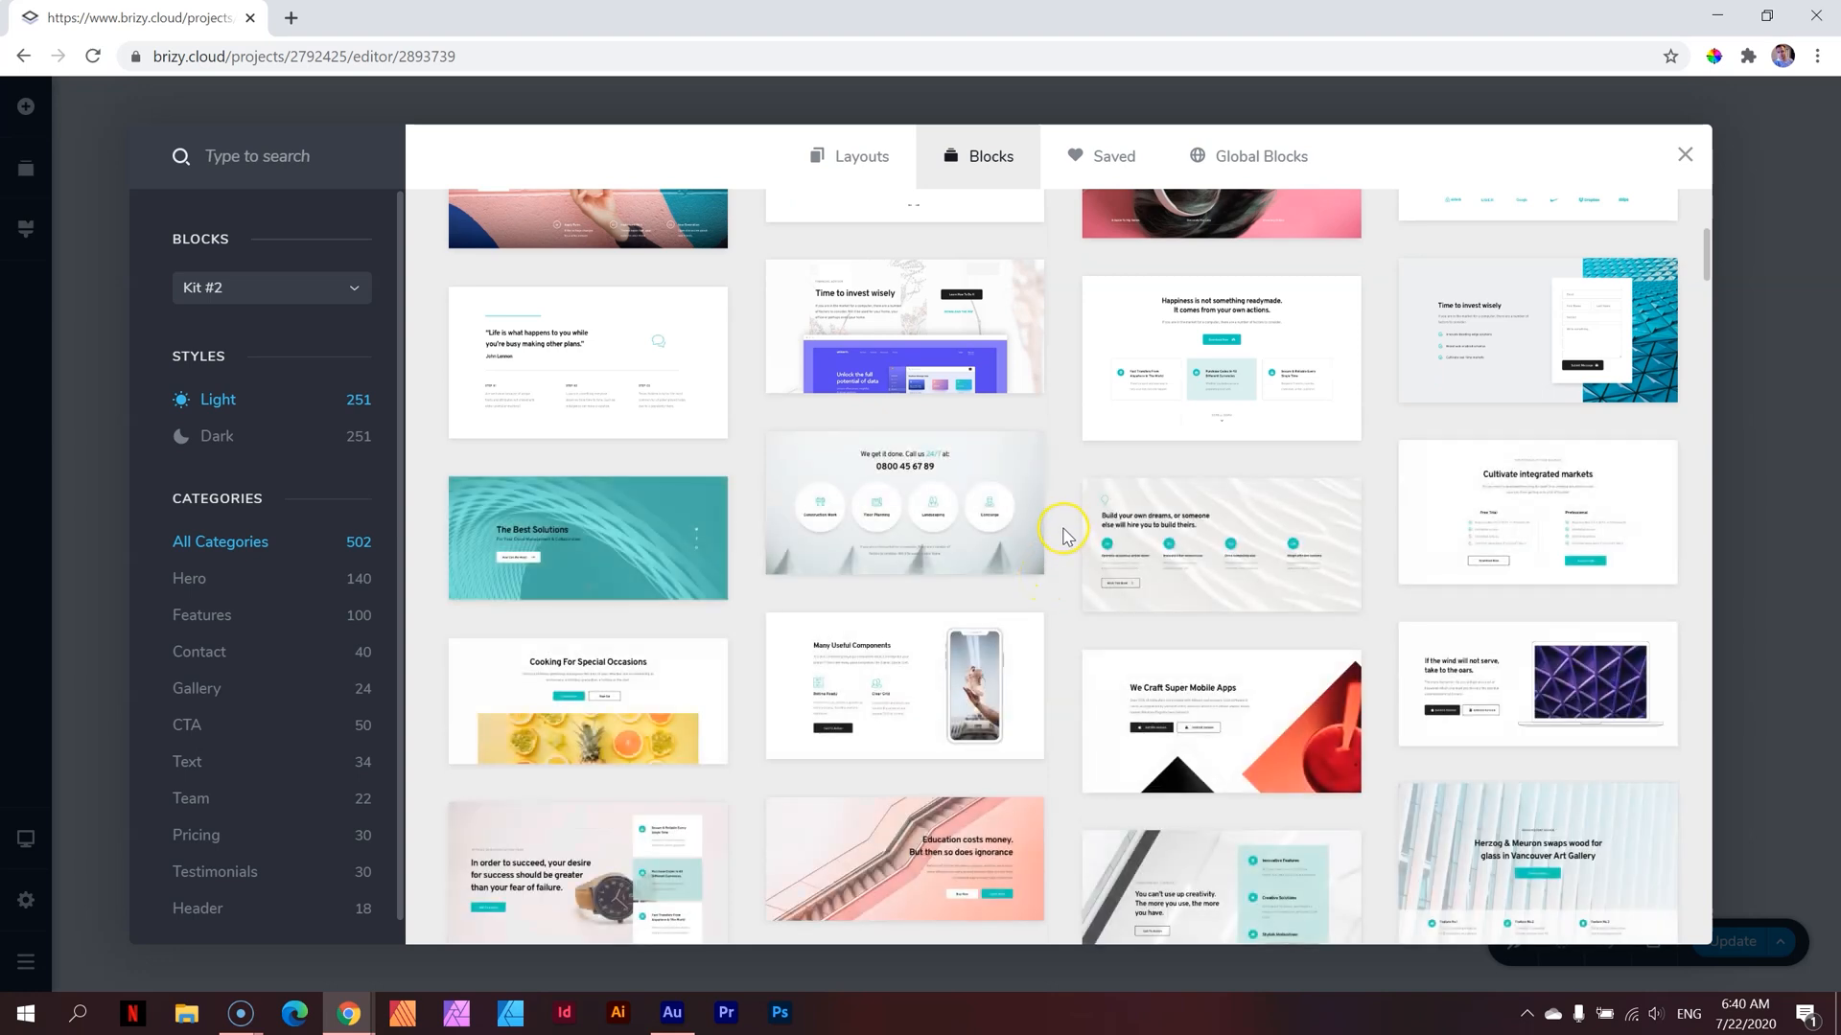
scroll(up, 3)
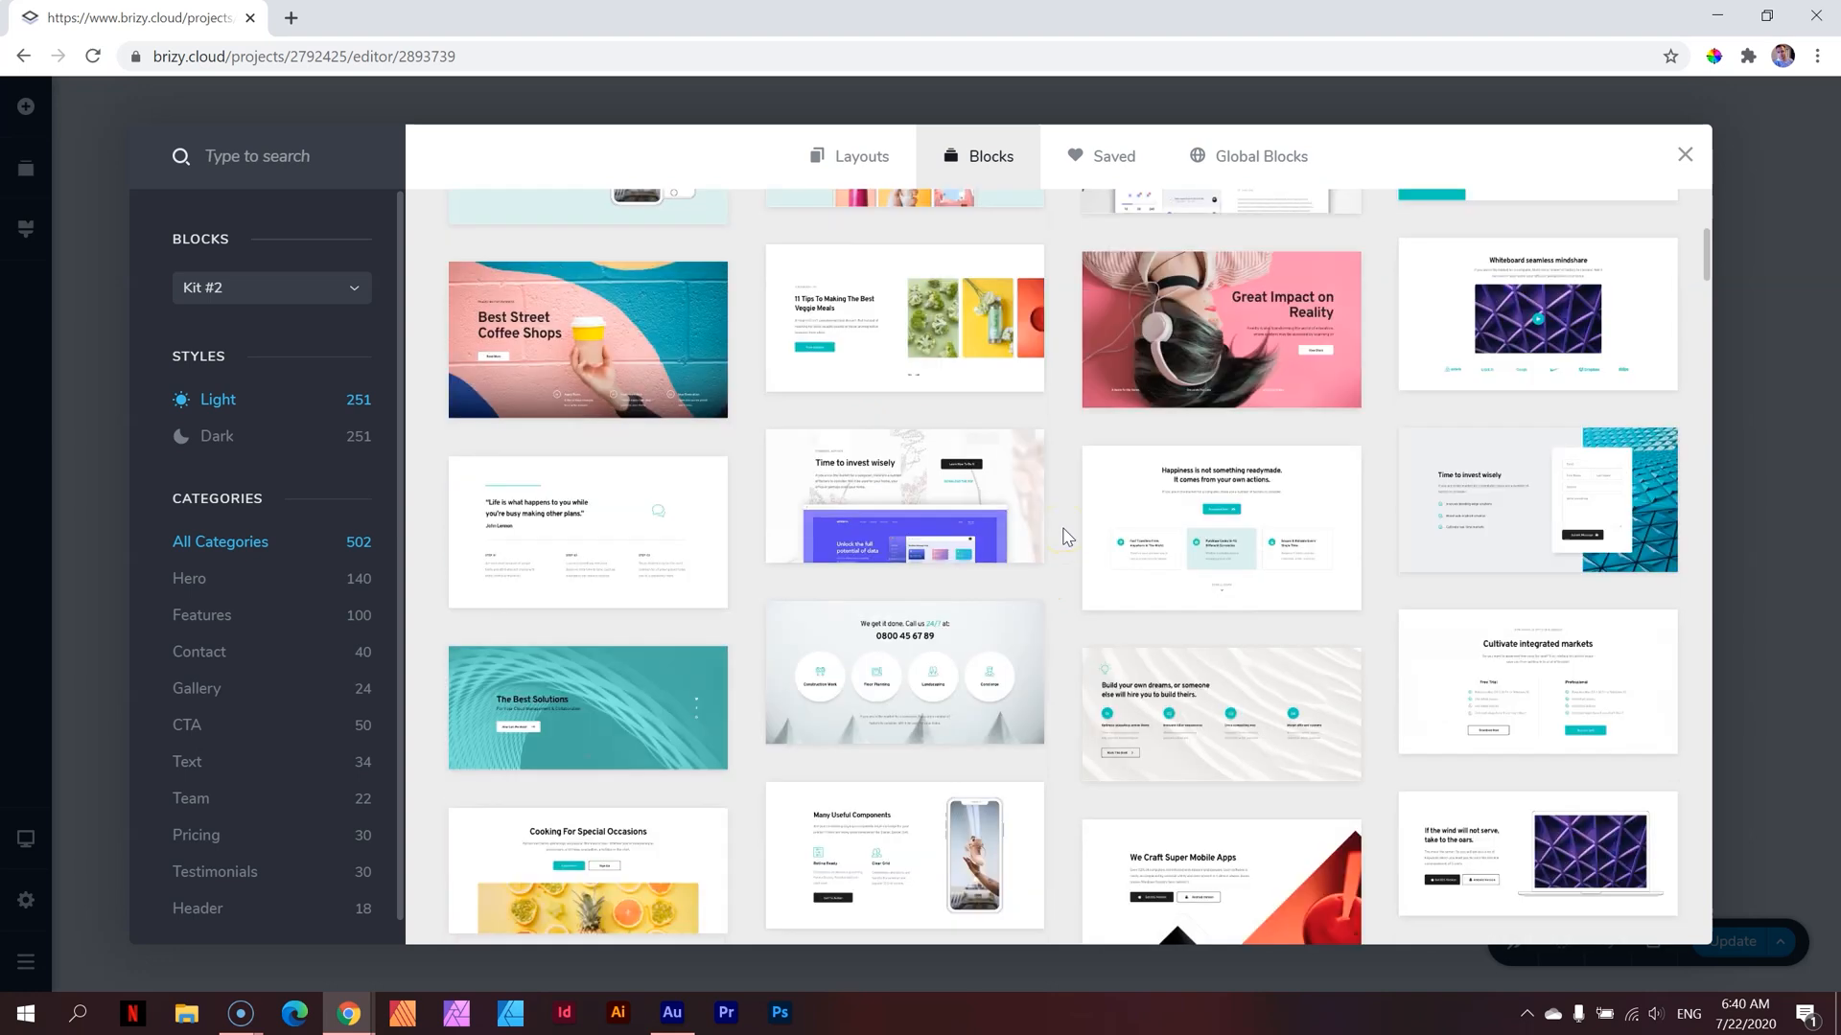
scroll(up, 3)
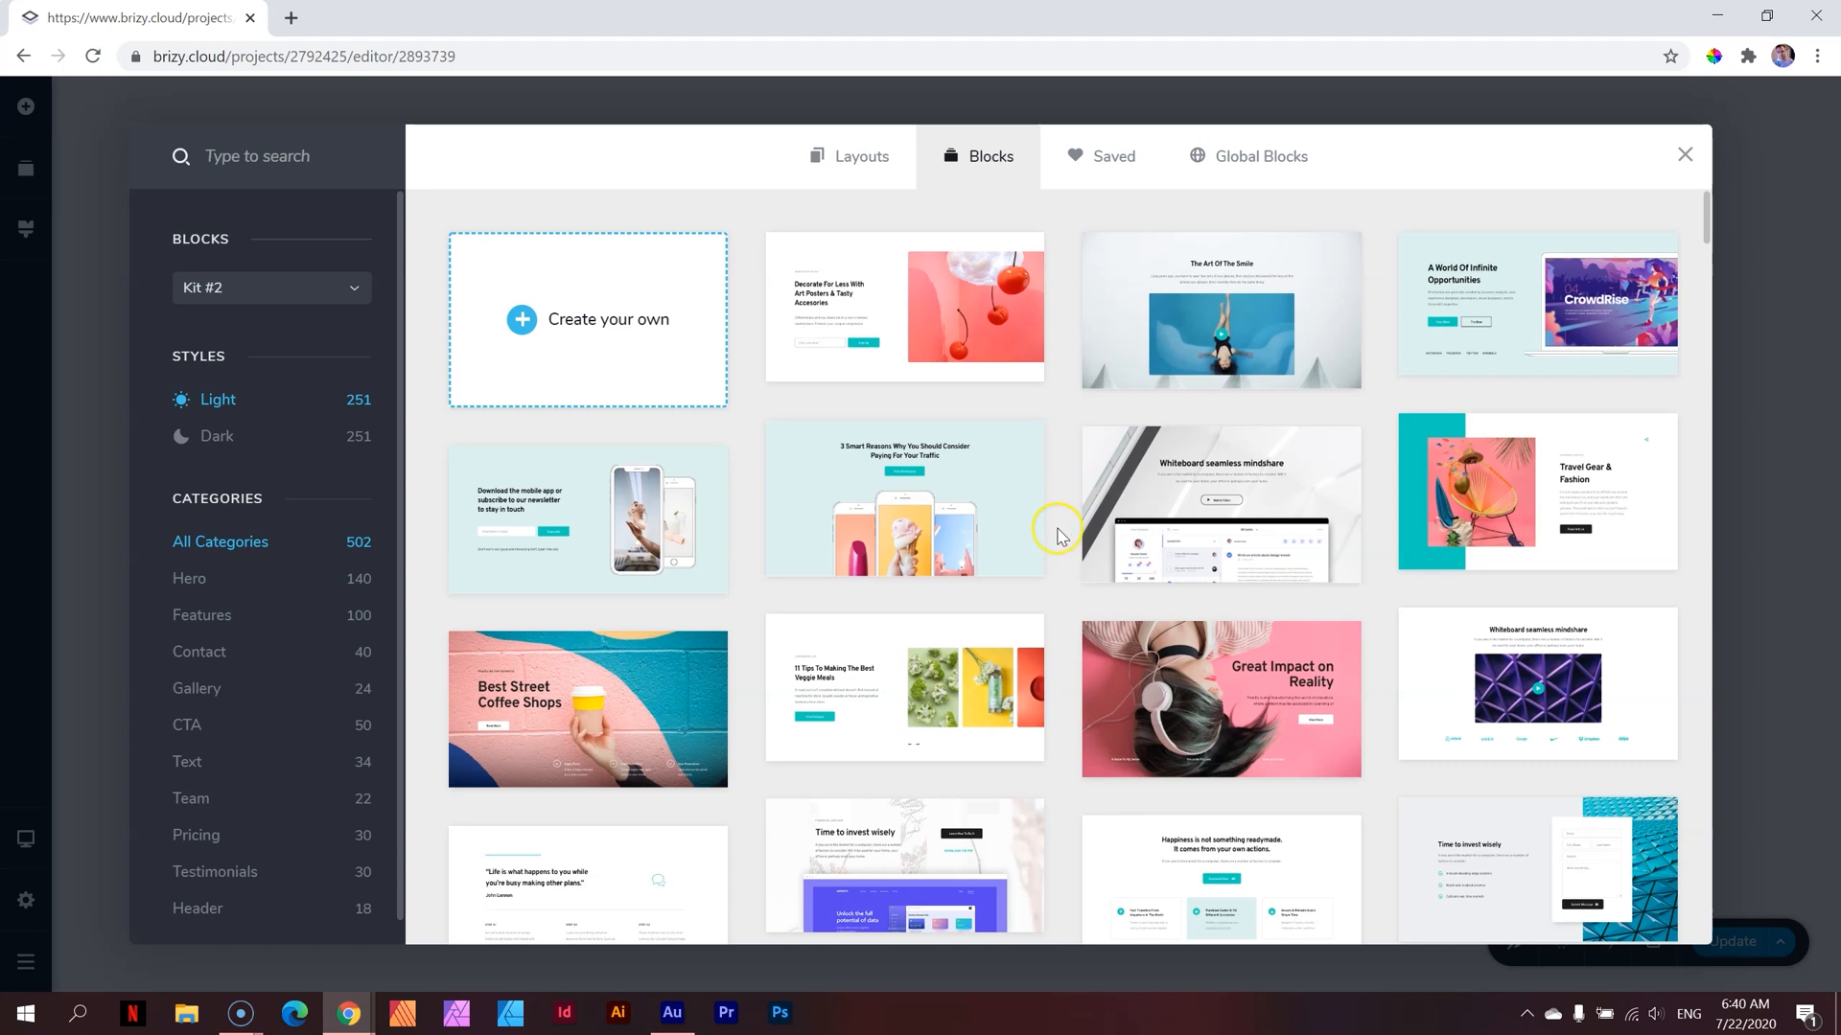
scroll(down, 3)
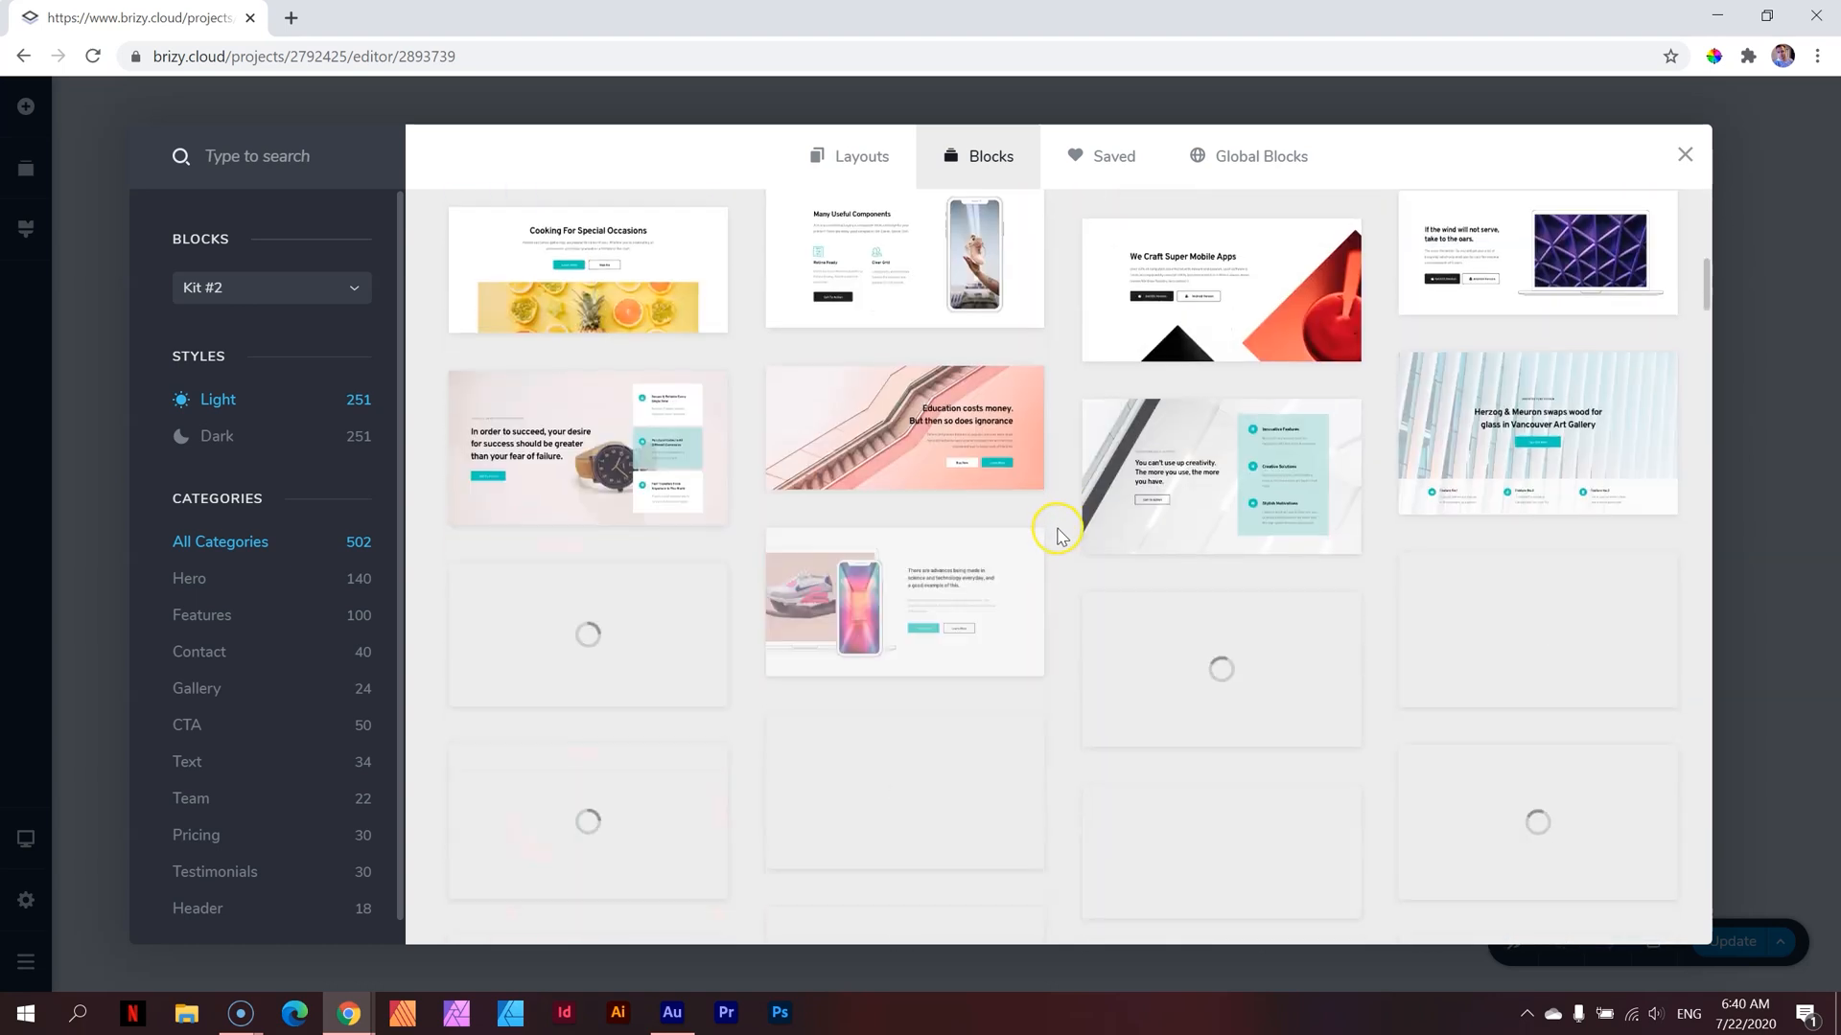
scroll(down, 3)
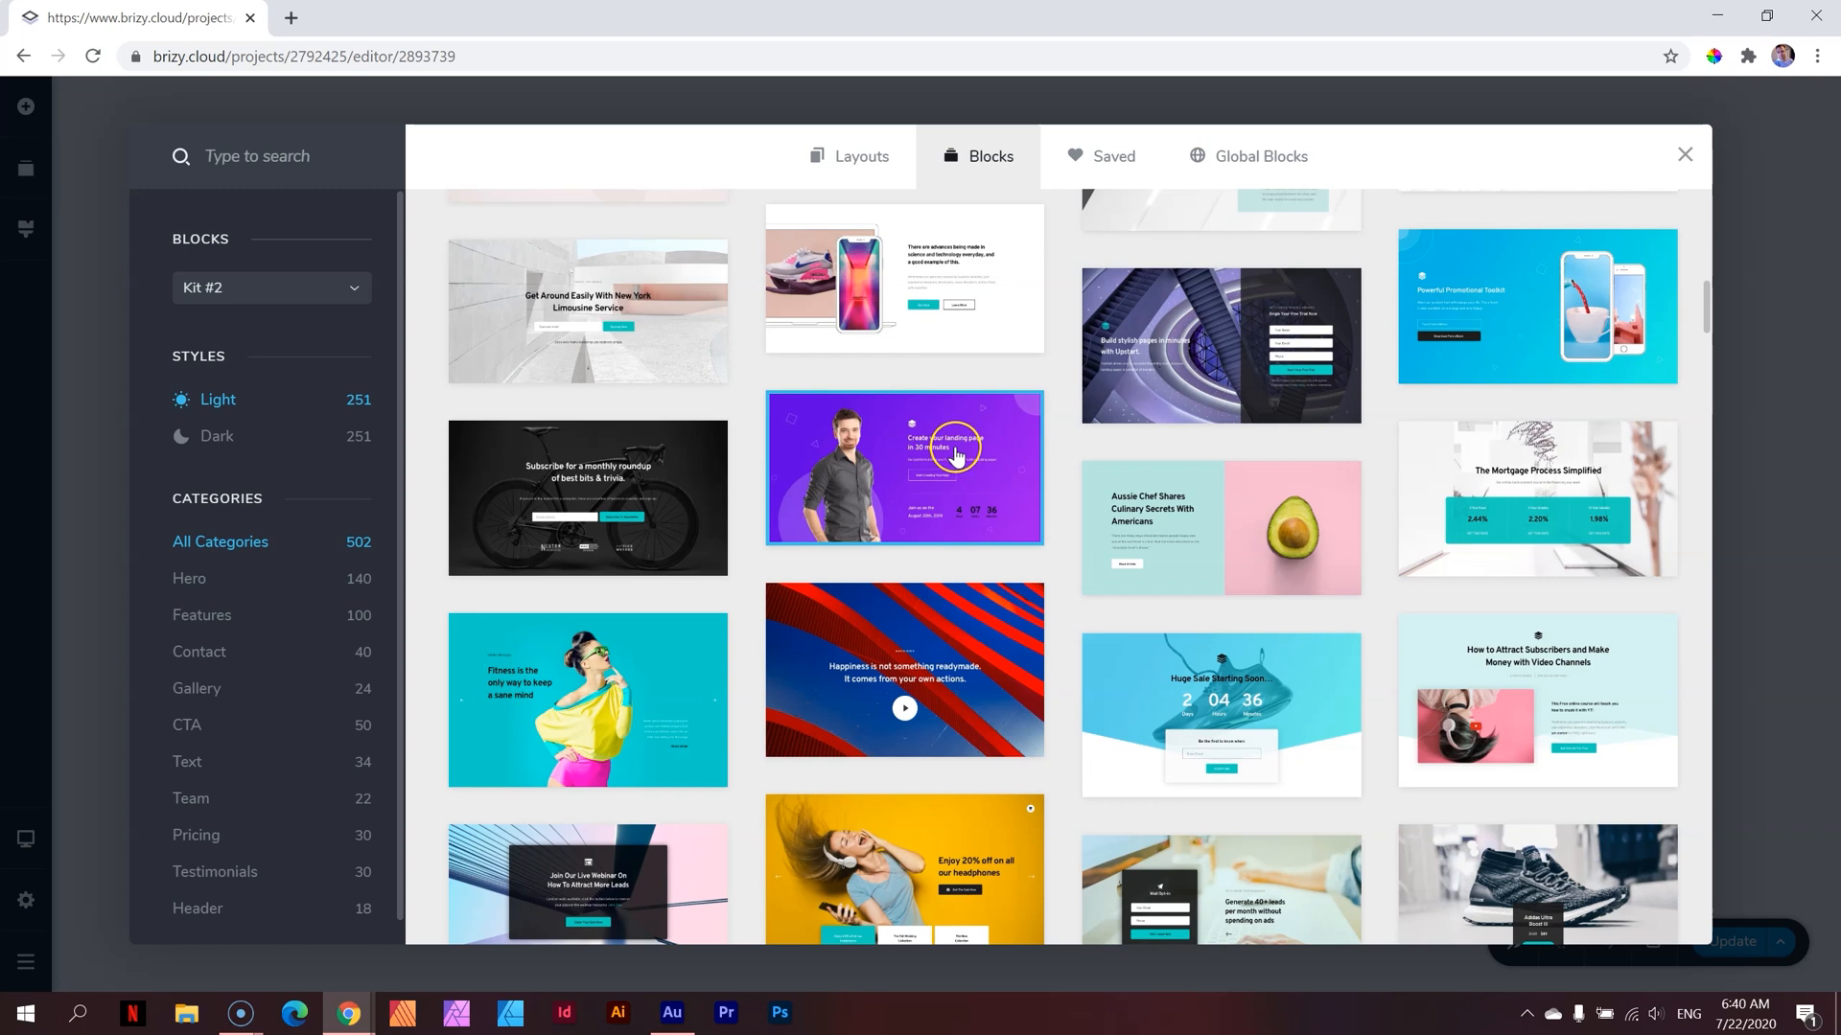
mouse_move(857, 411)
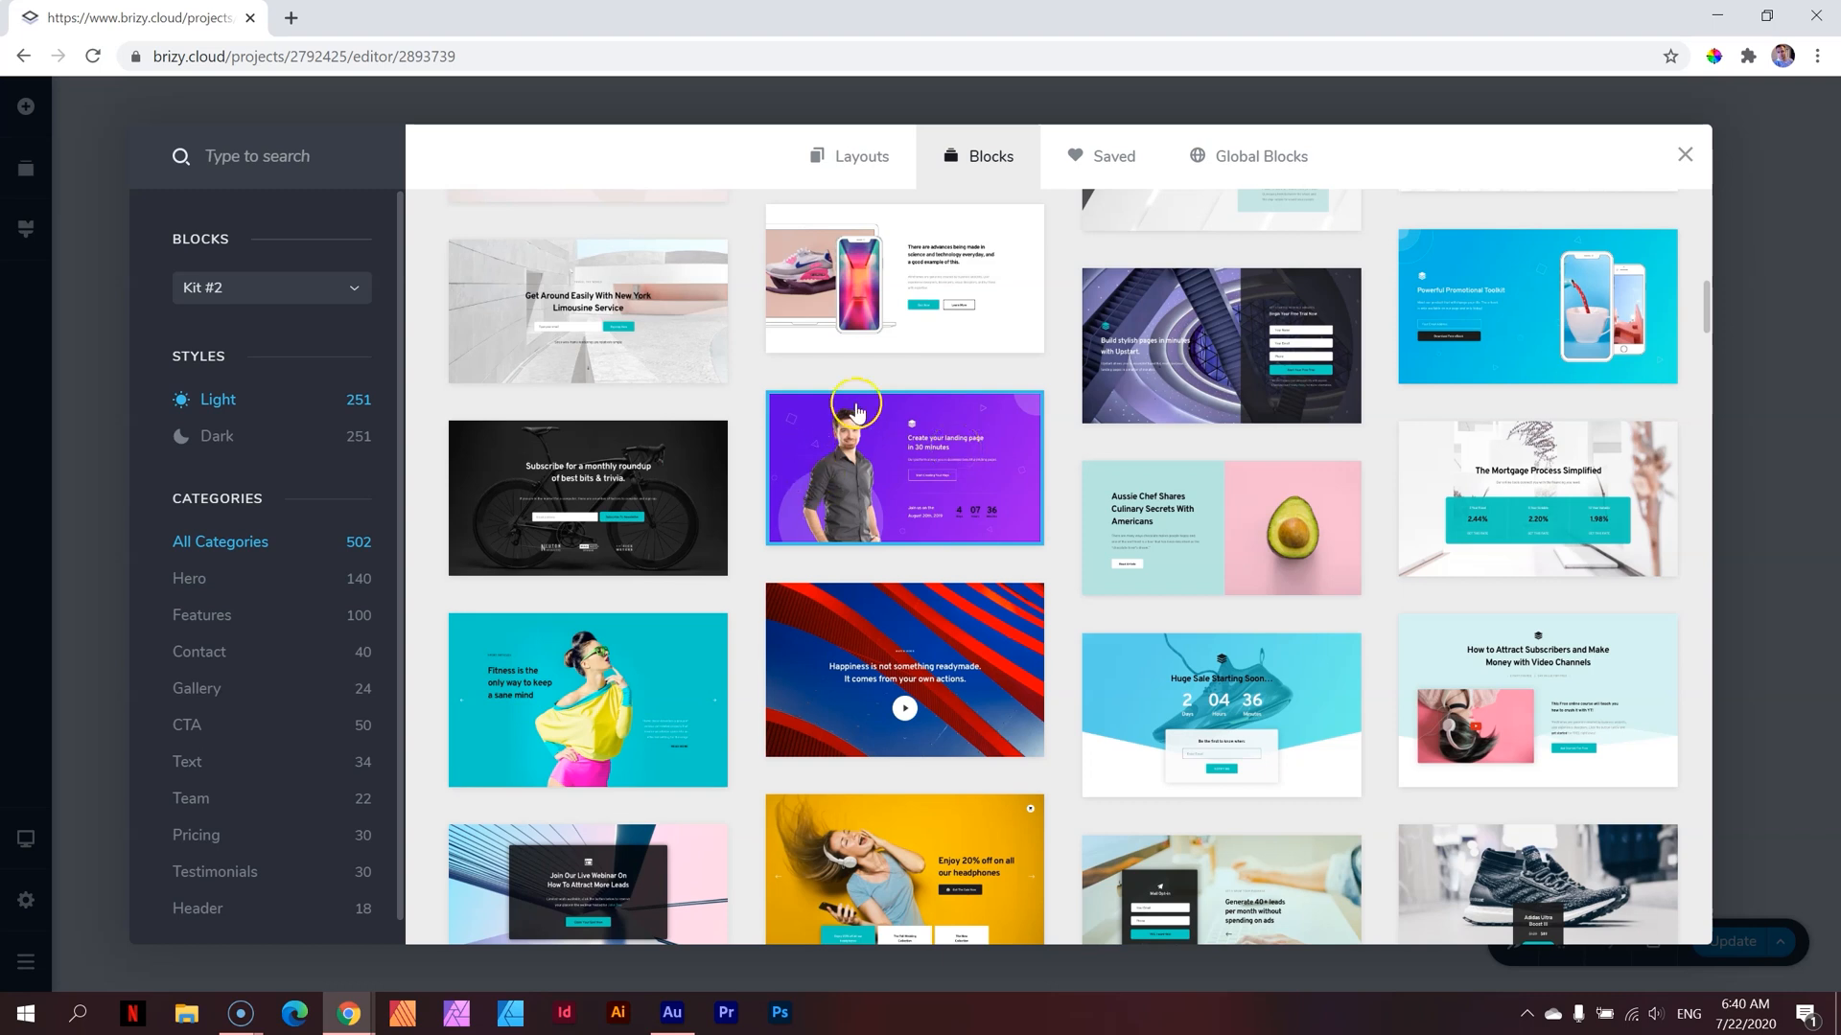
mouse_move(841, 492)
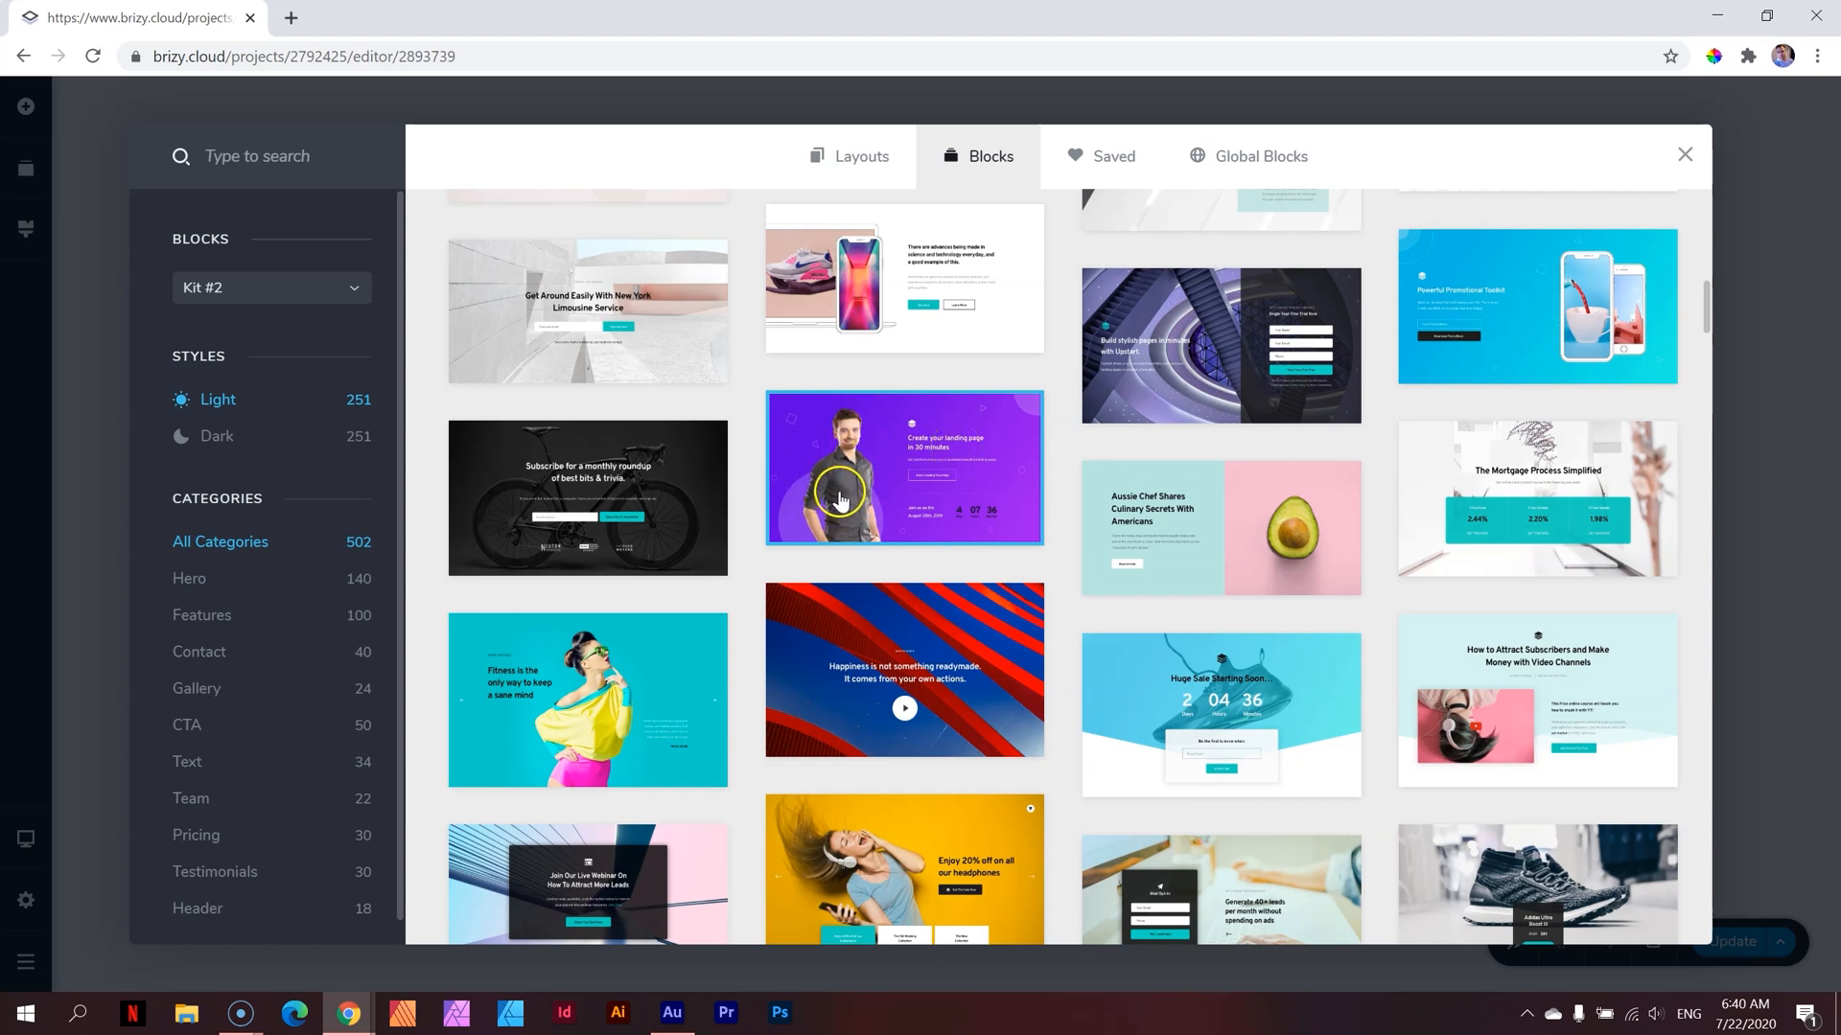
mouse_move(927, 481)
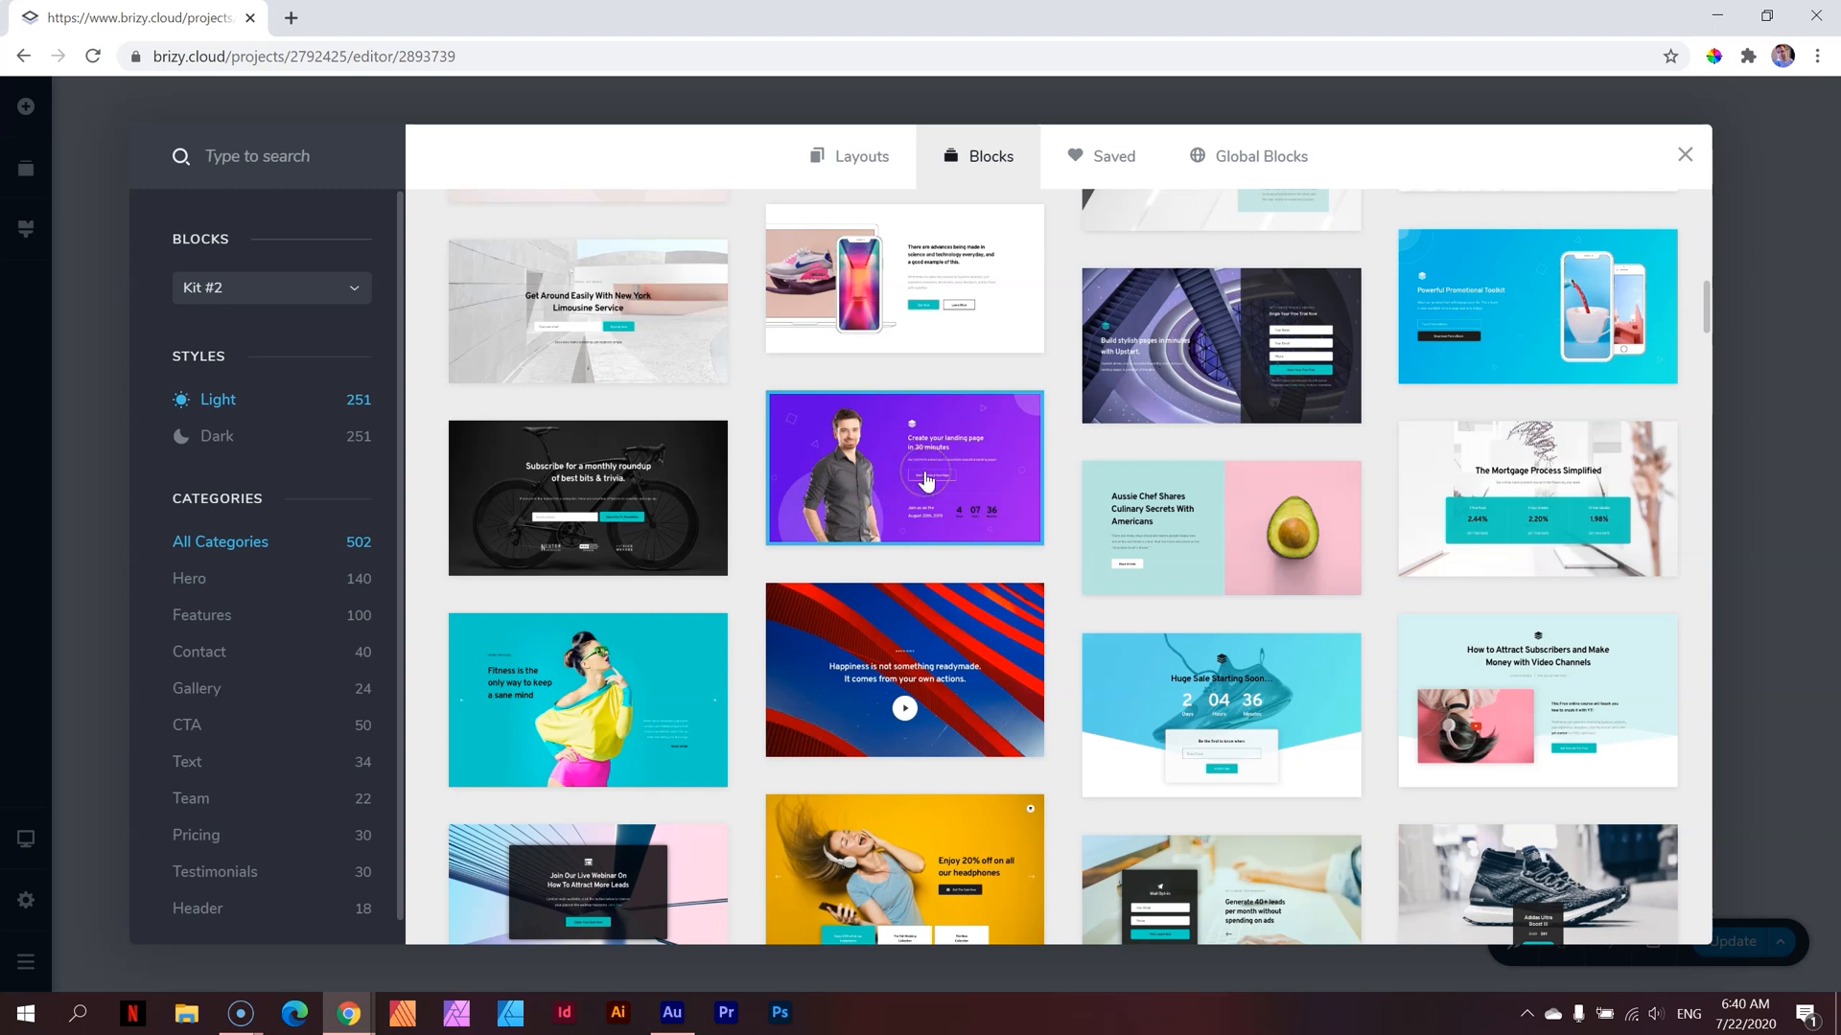
click(904, 467)
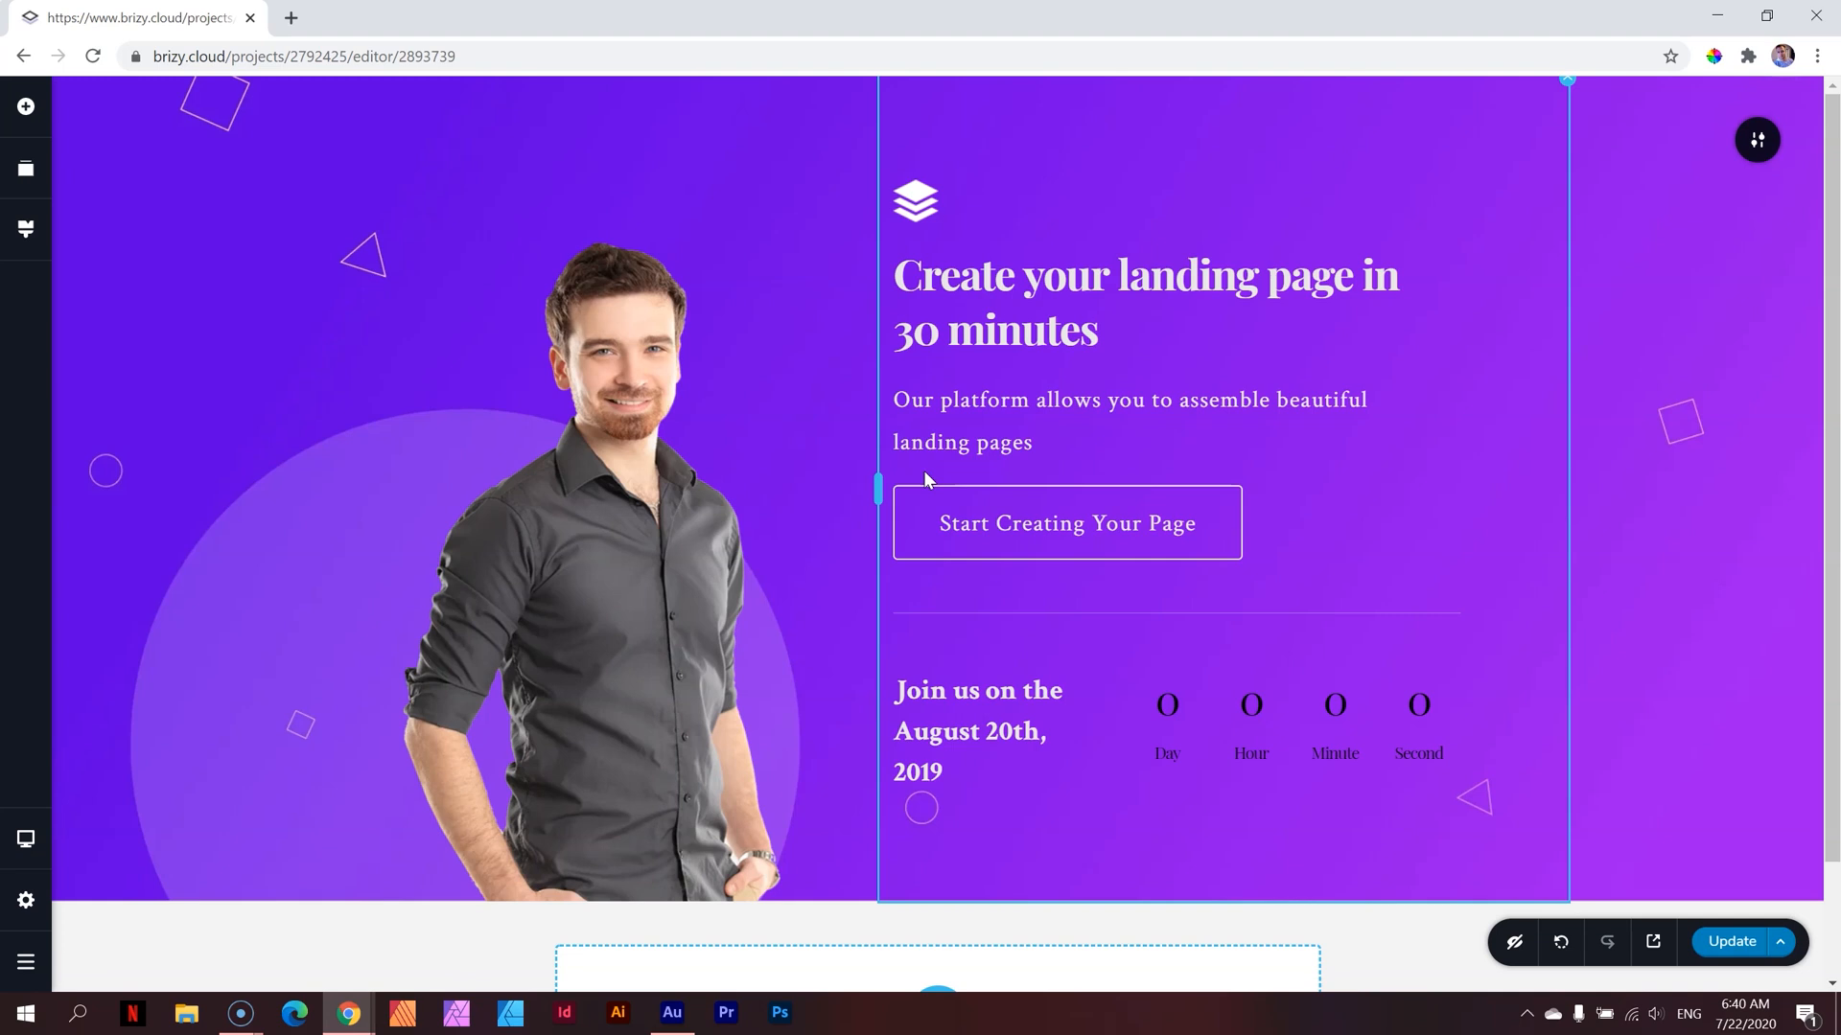
click(1066, 522)
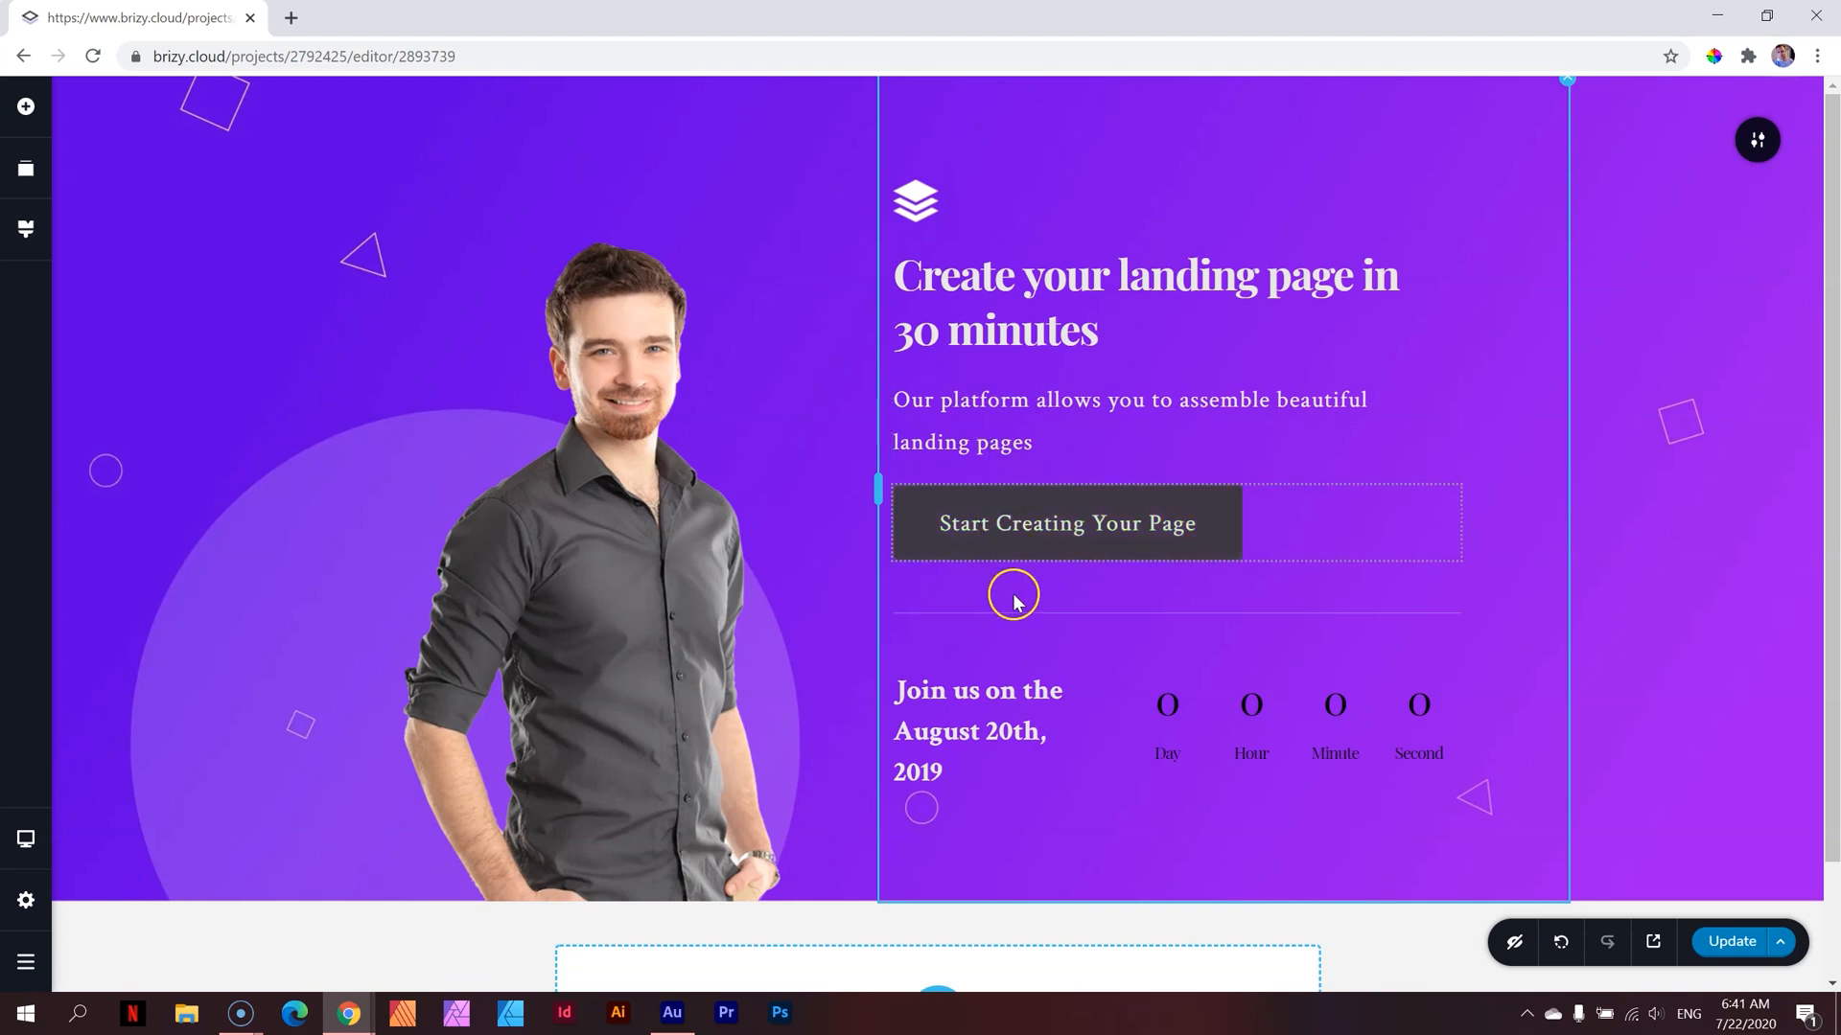
mouse_move(1288, 566)
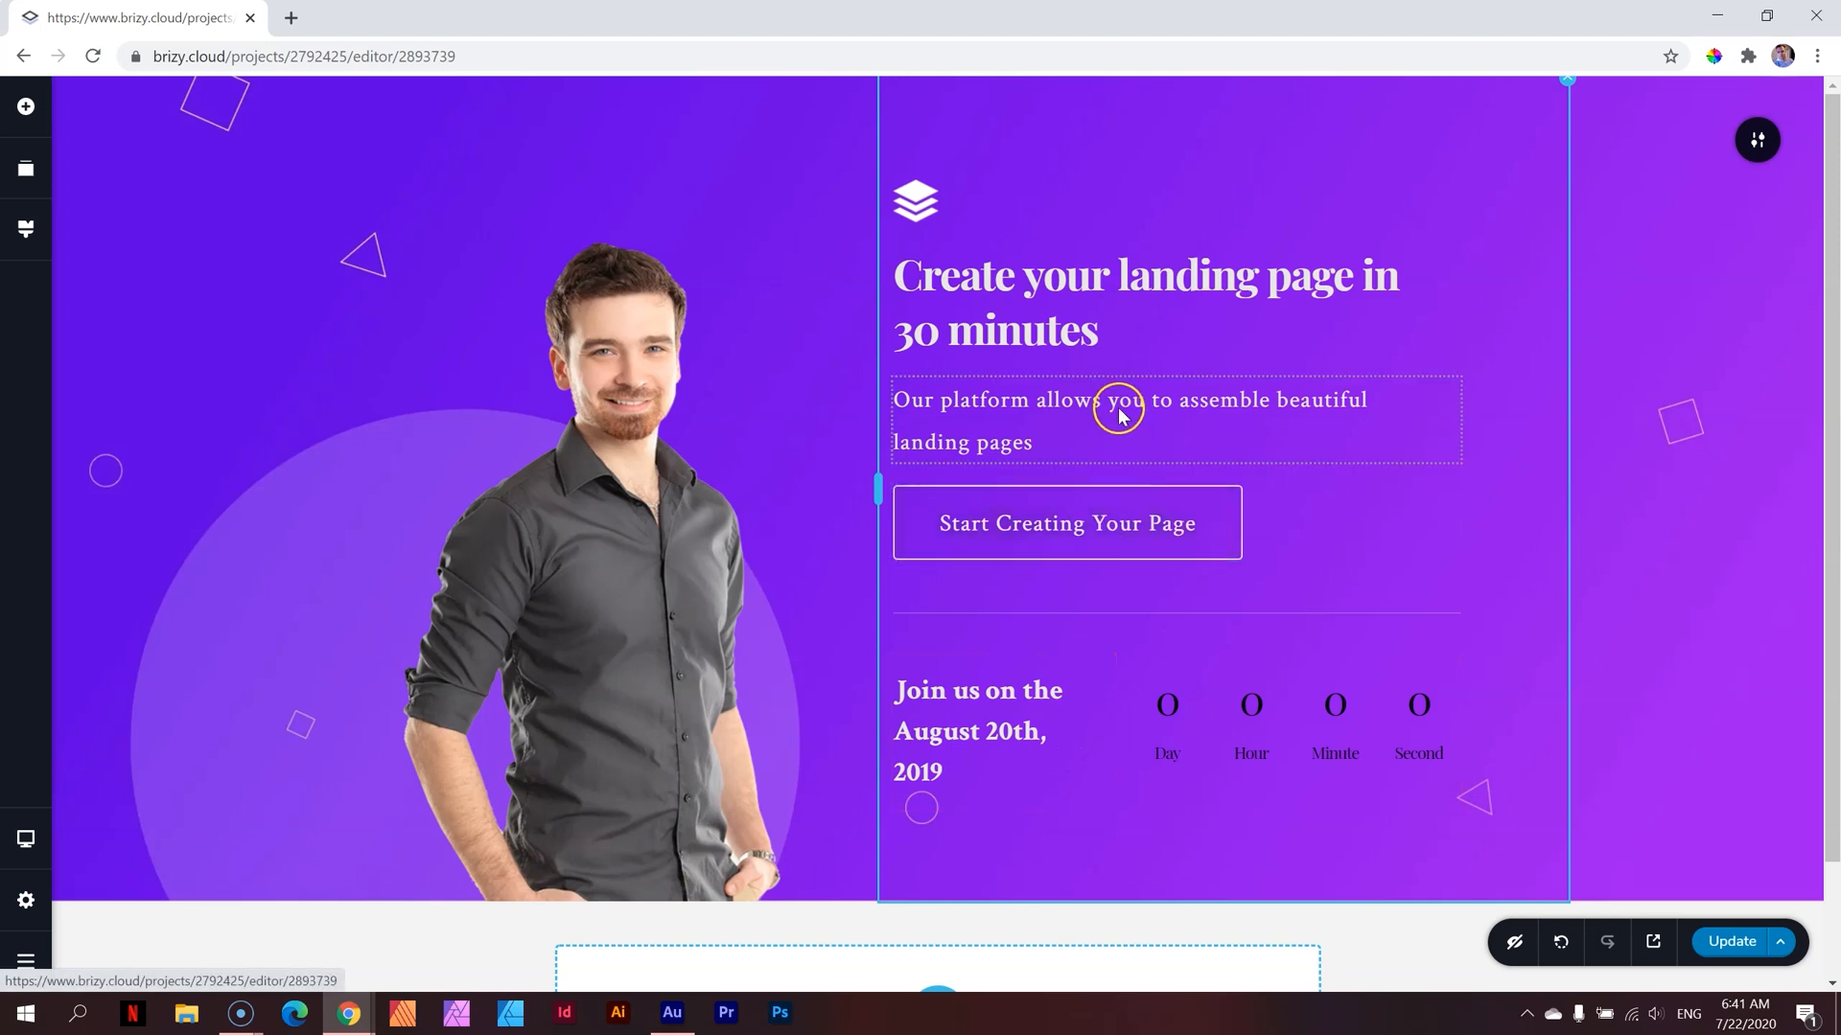
mouse_move(1033, 458)
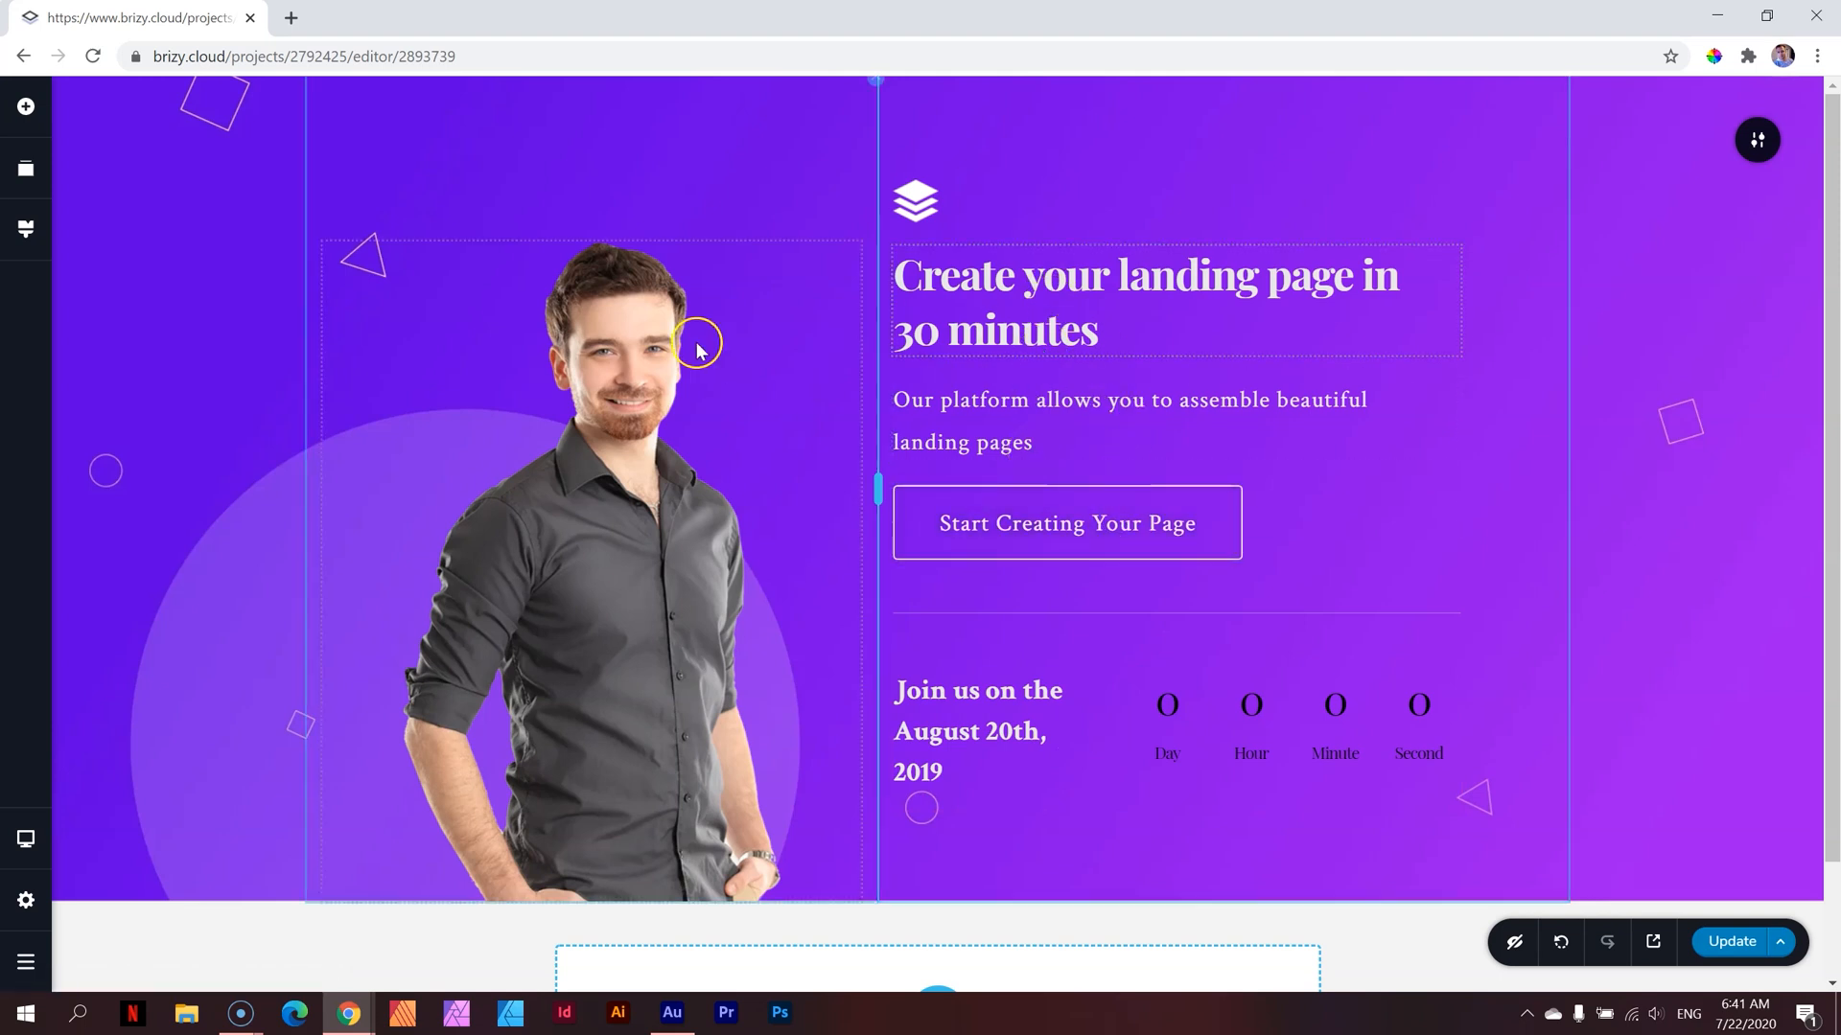
mouse_move(793, 449)
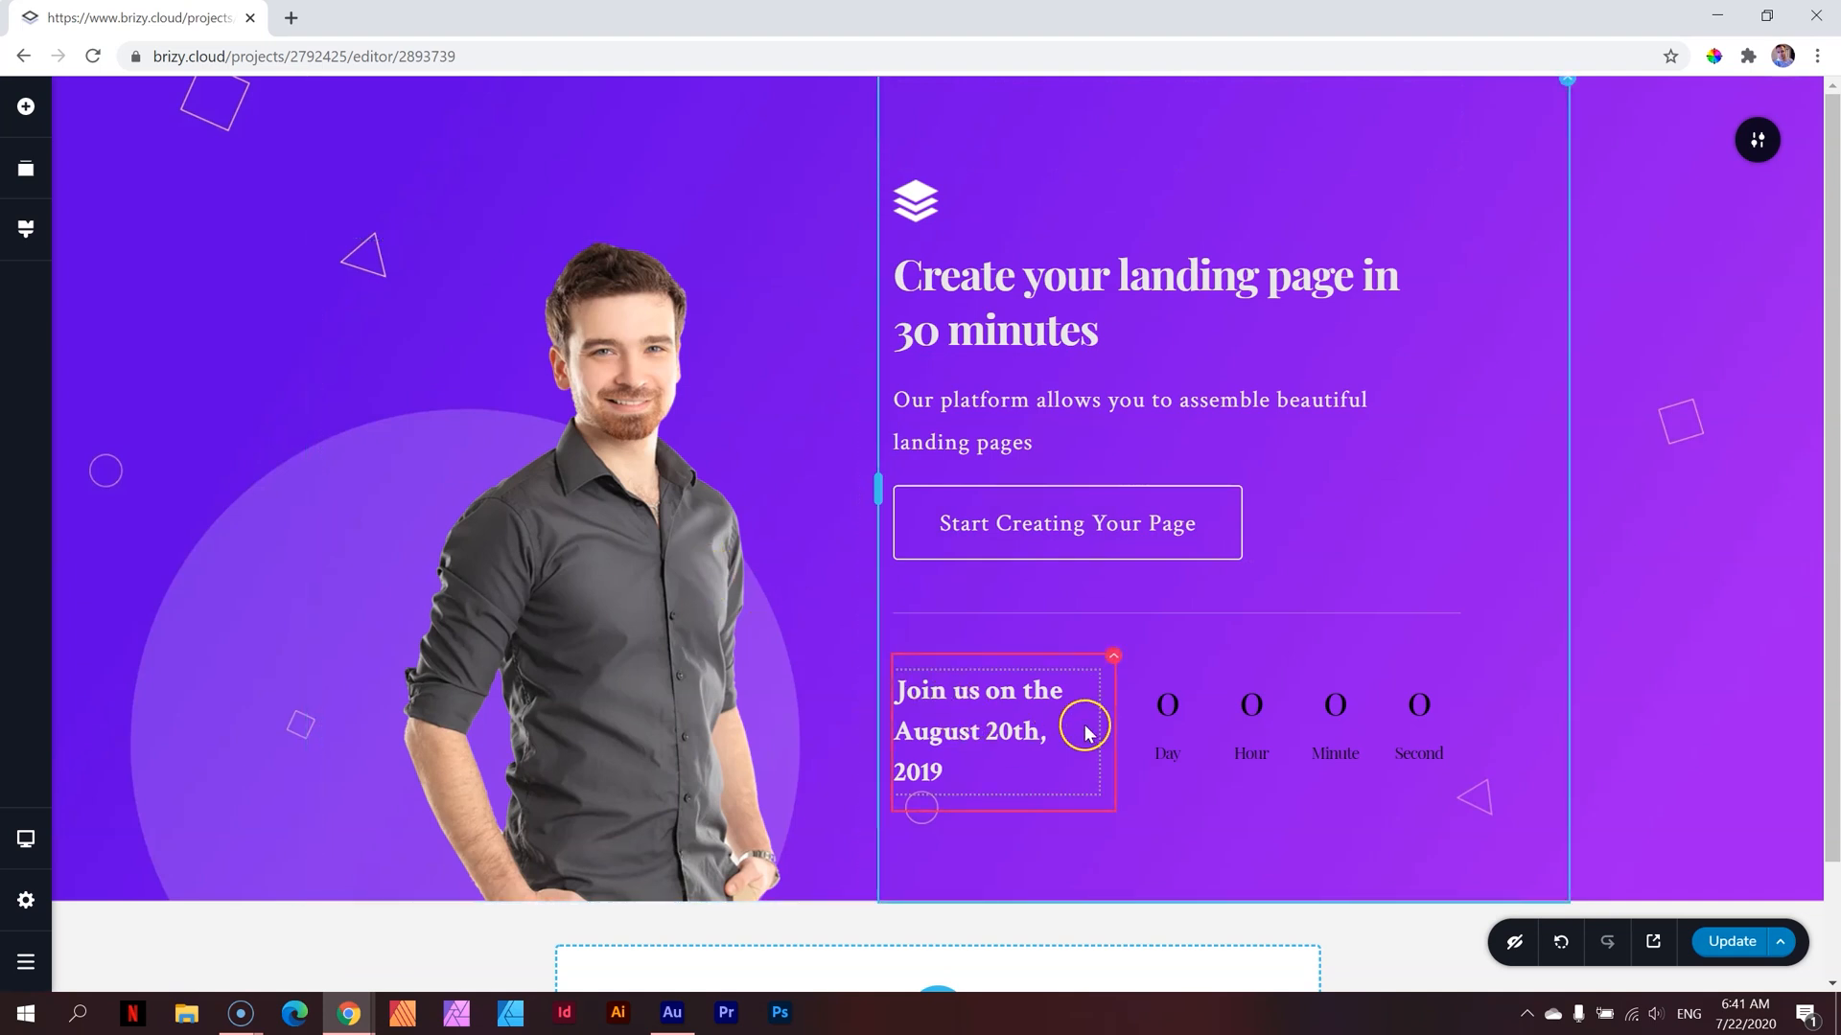
mouse_move(1078, 716)
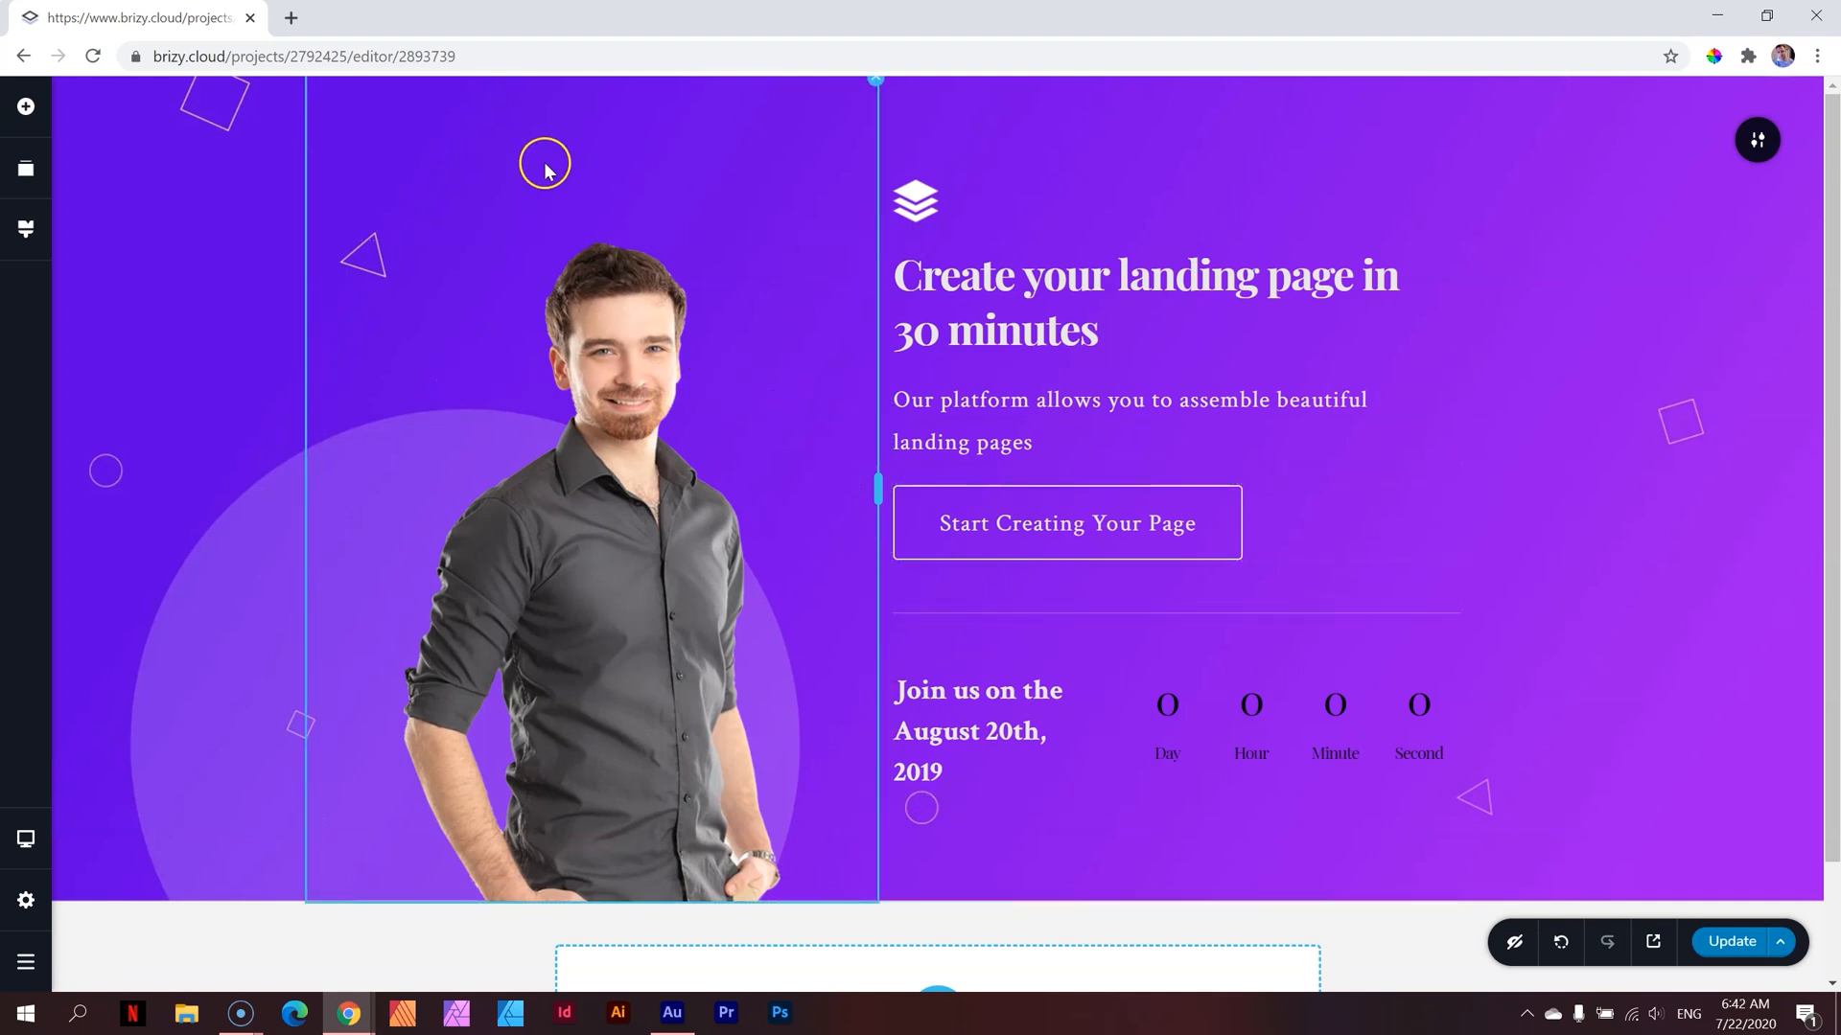
mouse_move(759, 131)
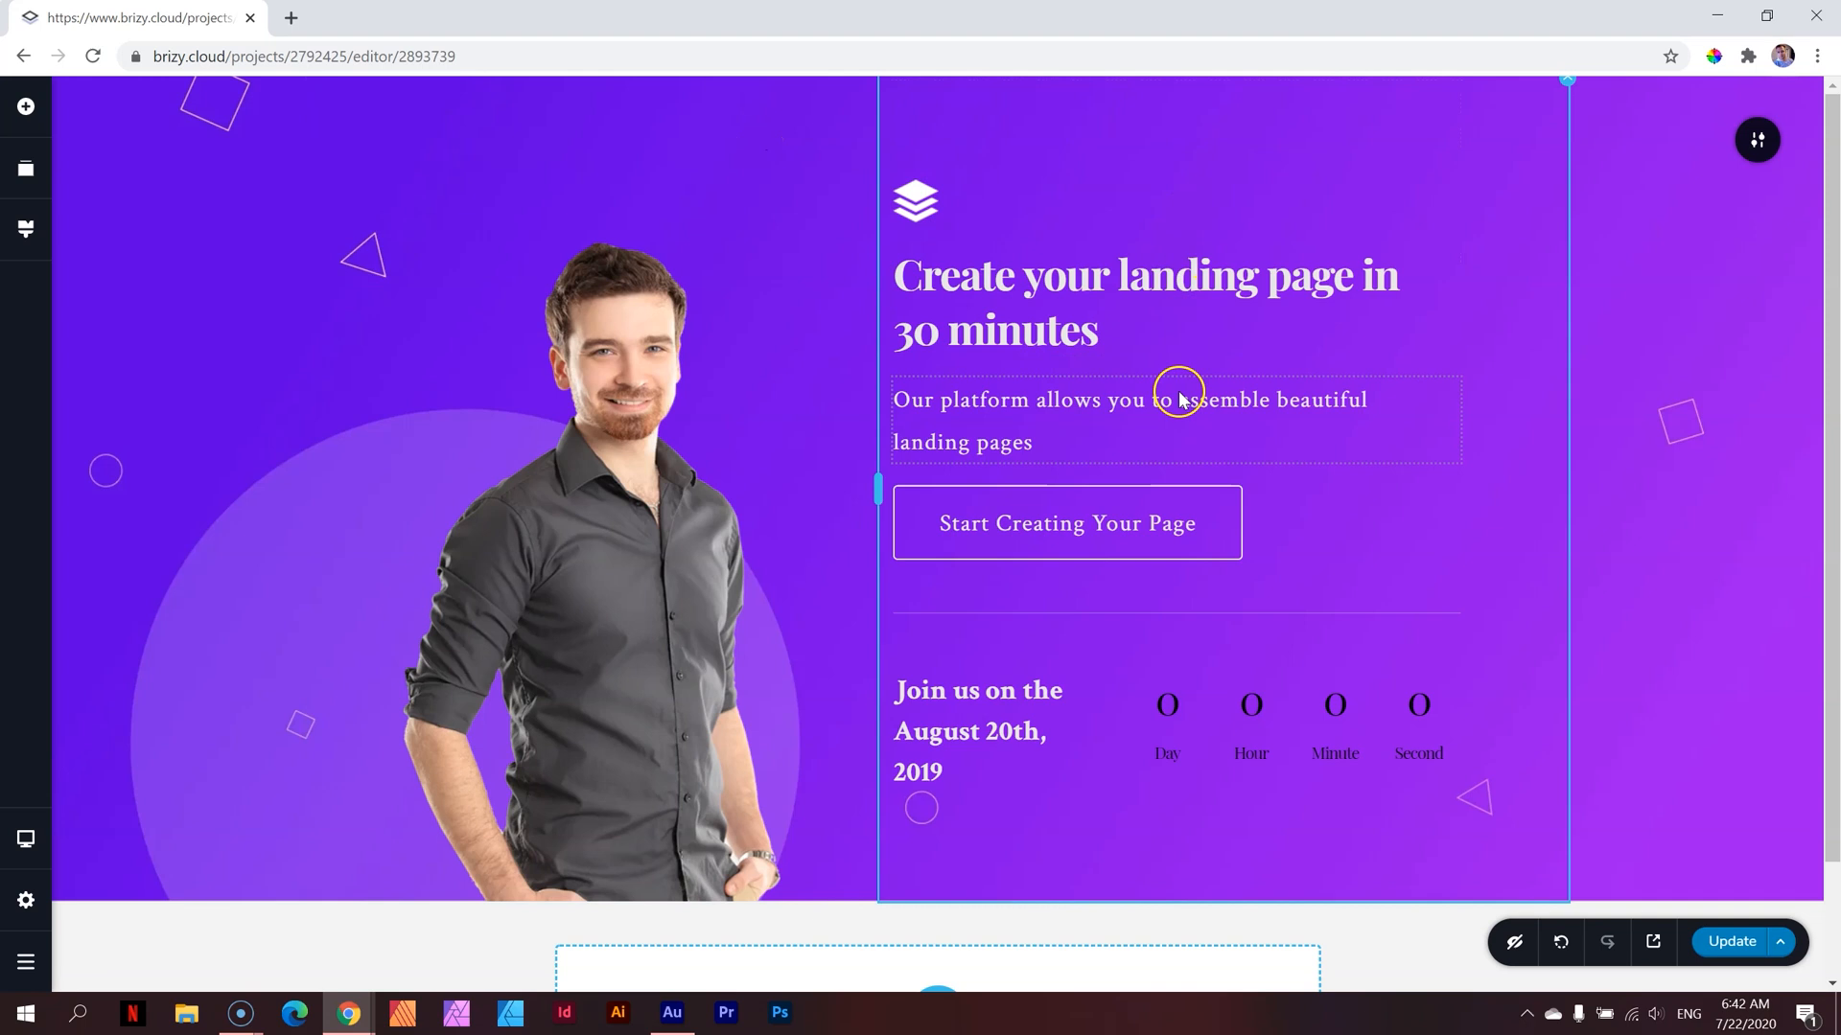
mouse_move(960, 437)
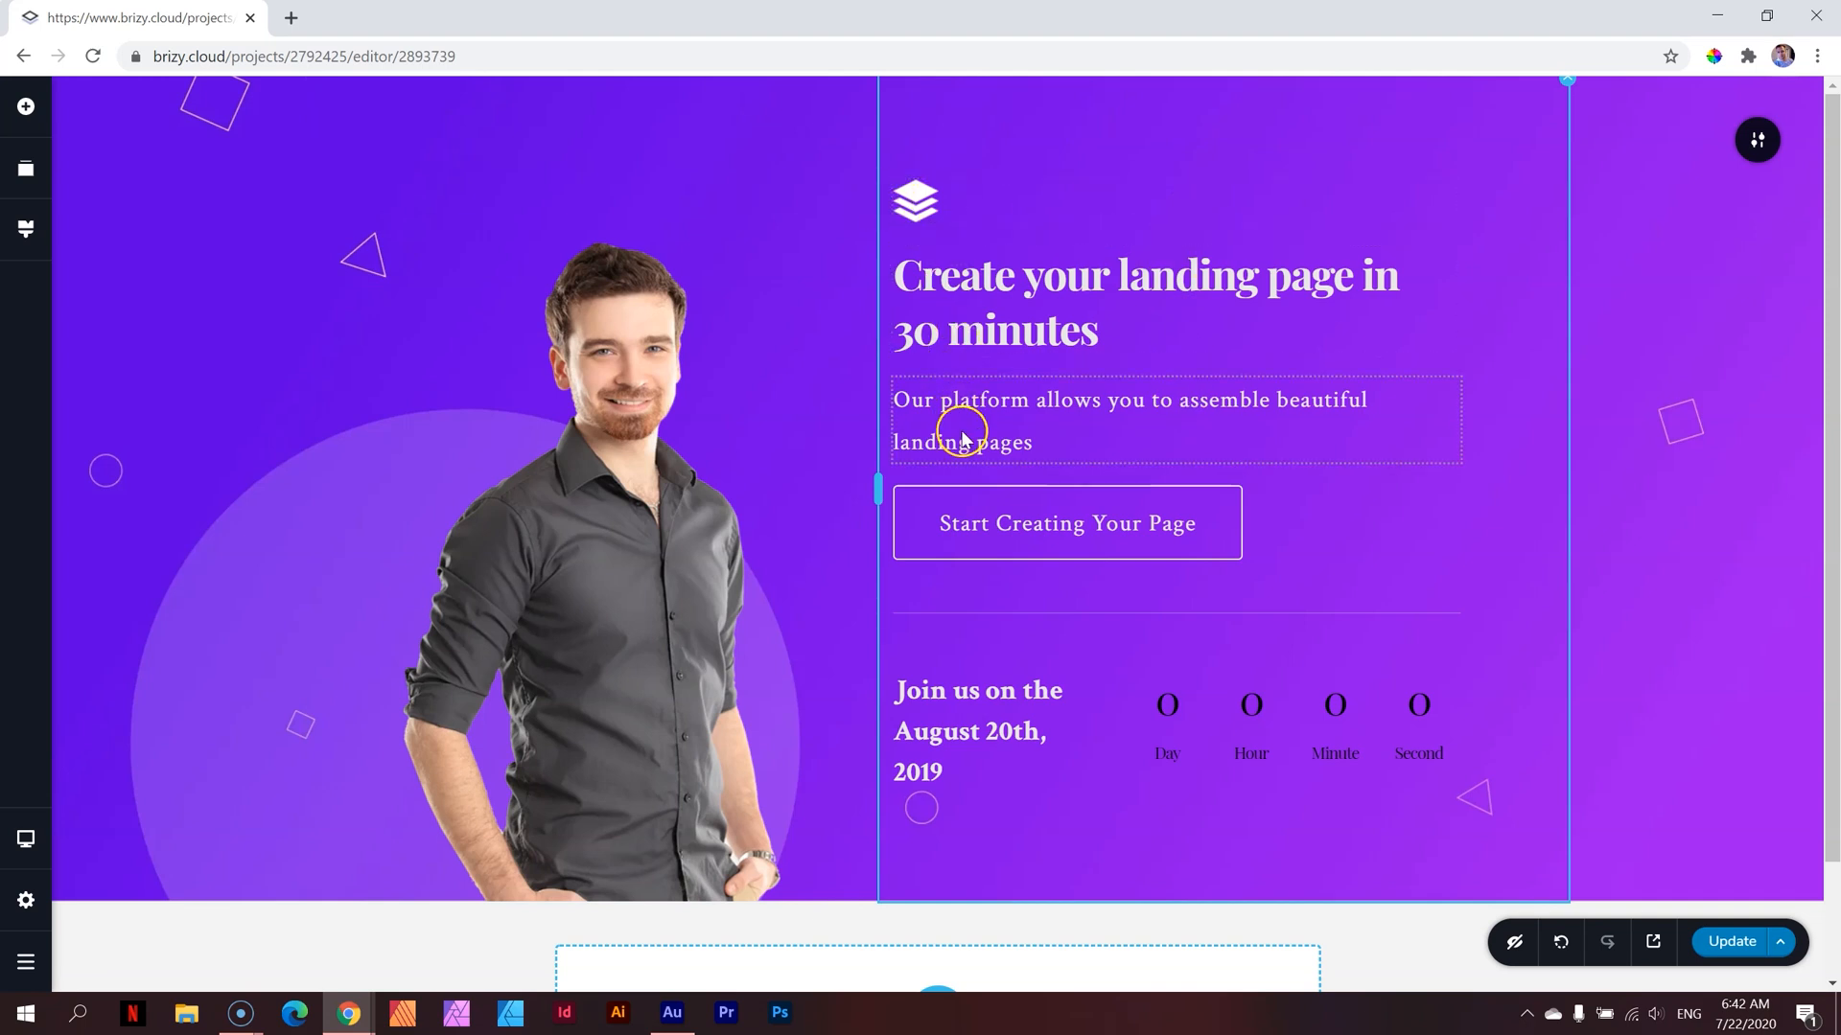
click(968, 691)
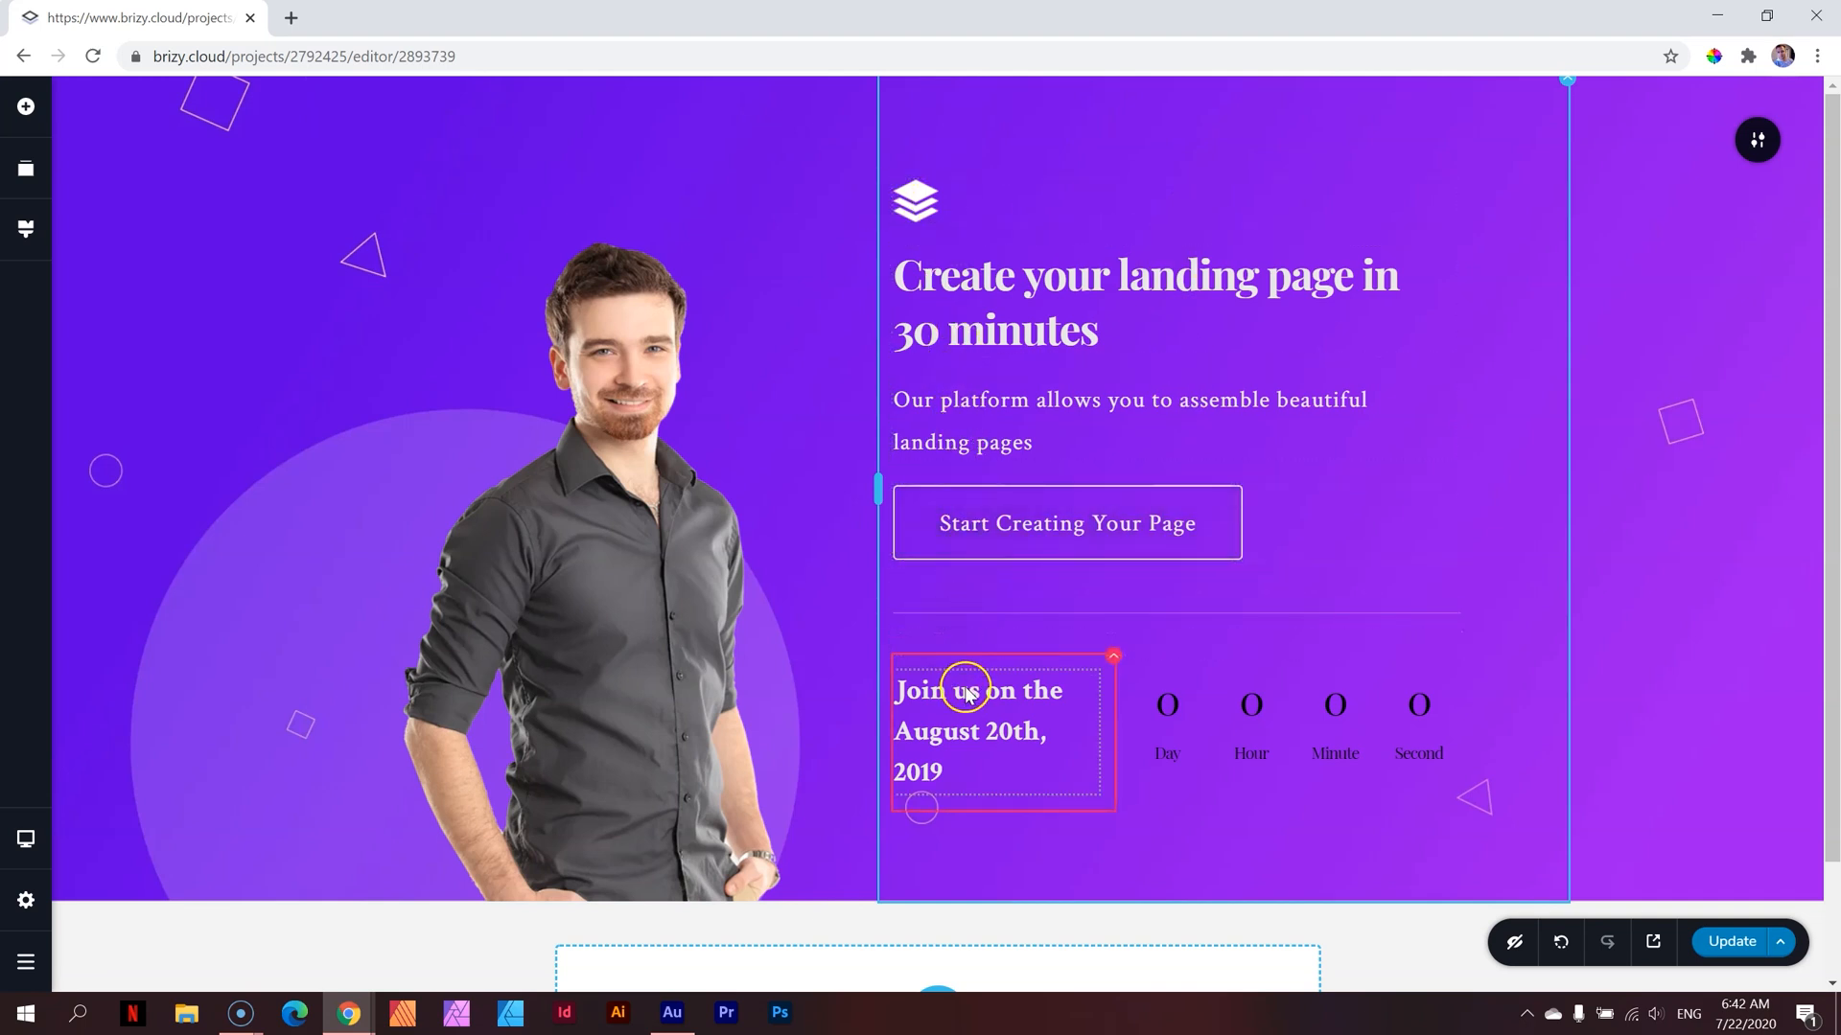
click(1309, 704)
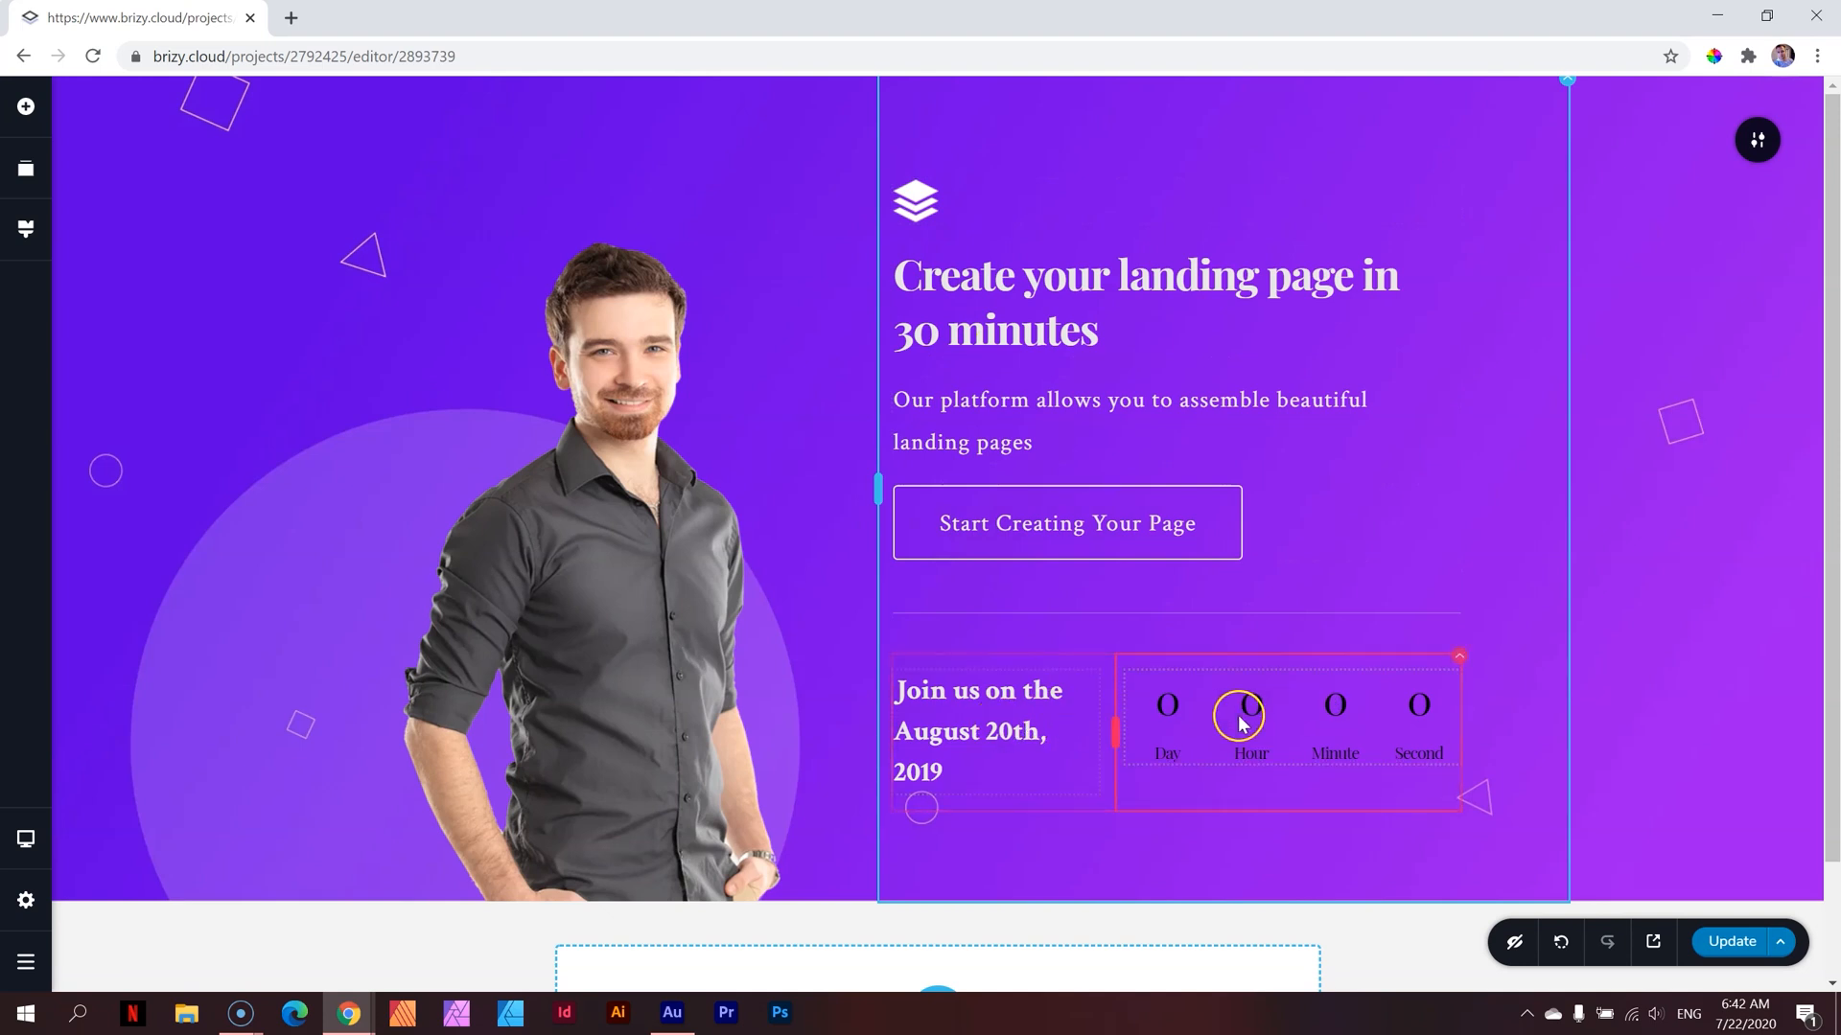
mouse_move(1552, 361)
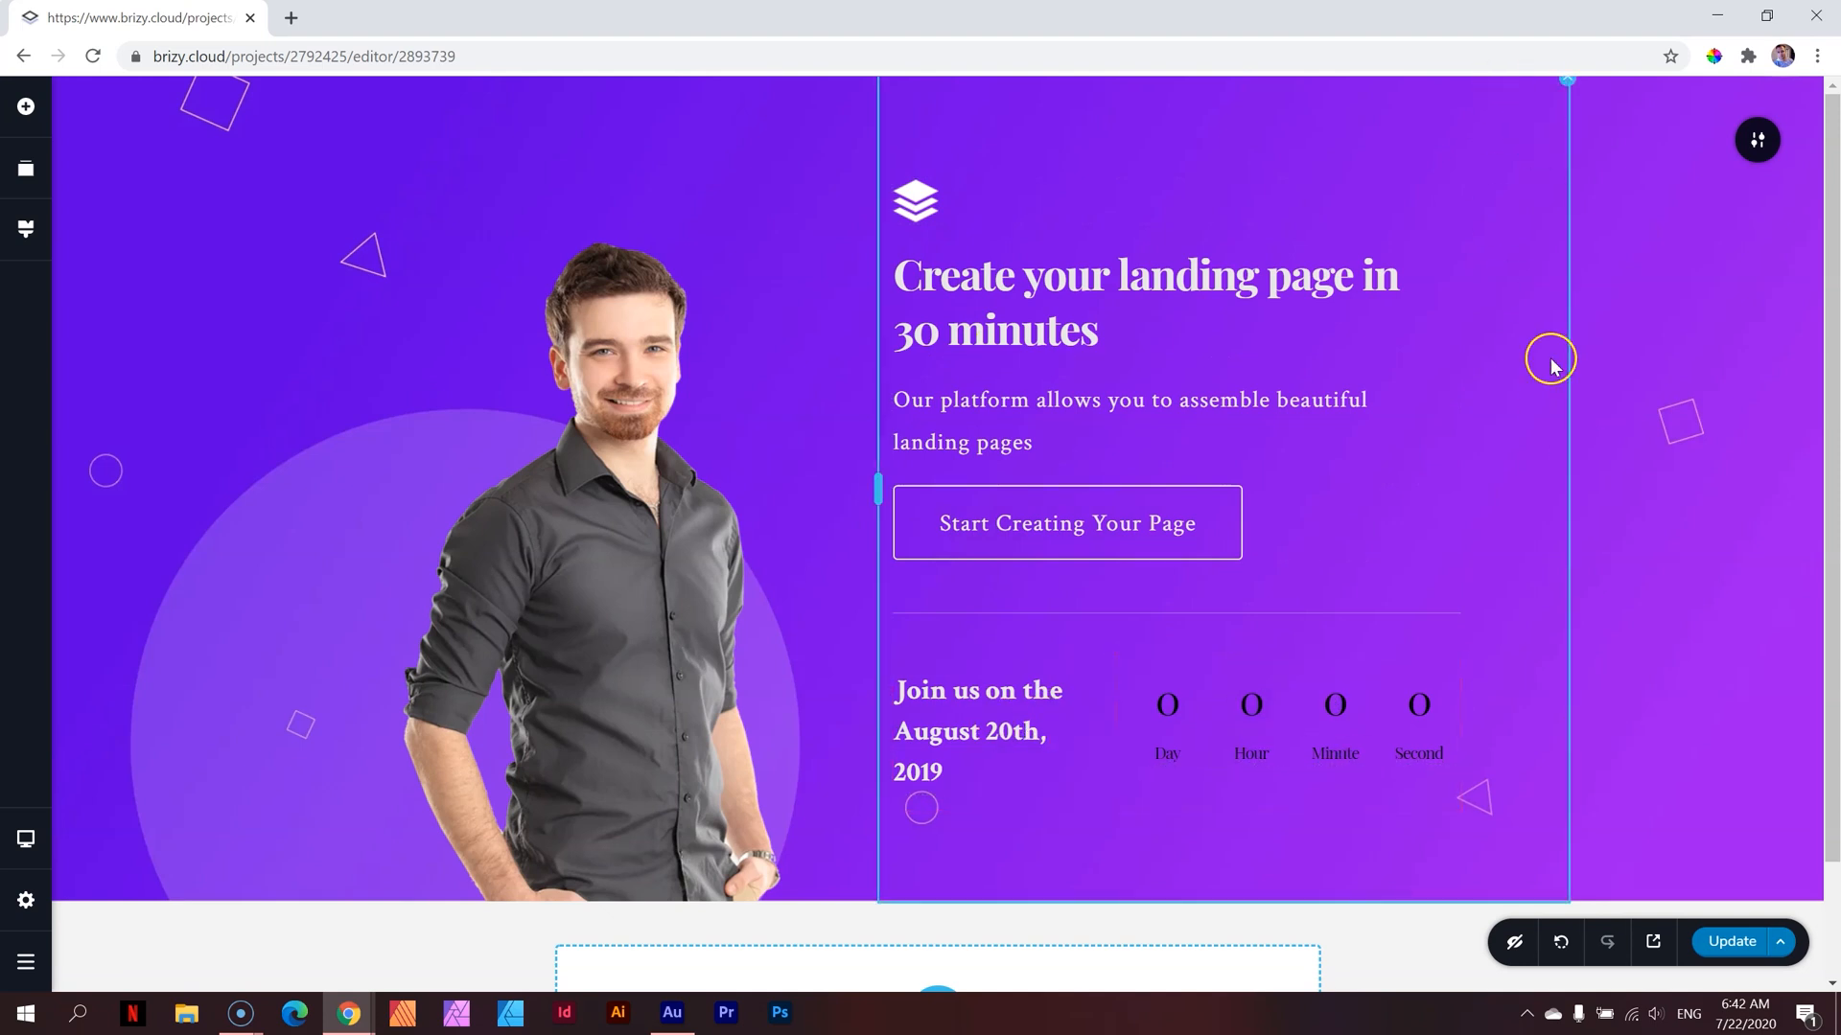
click(977, 730)
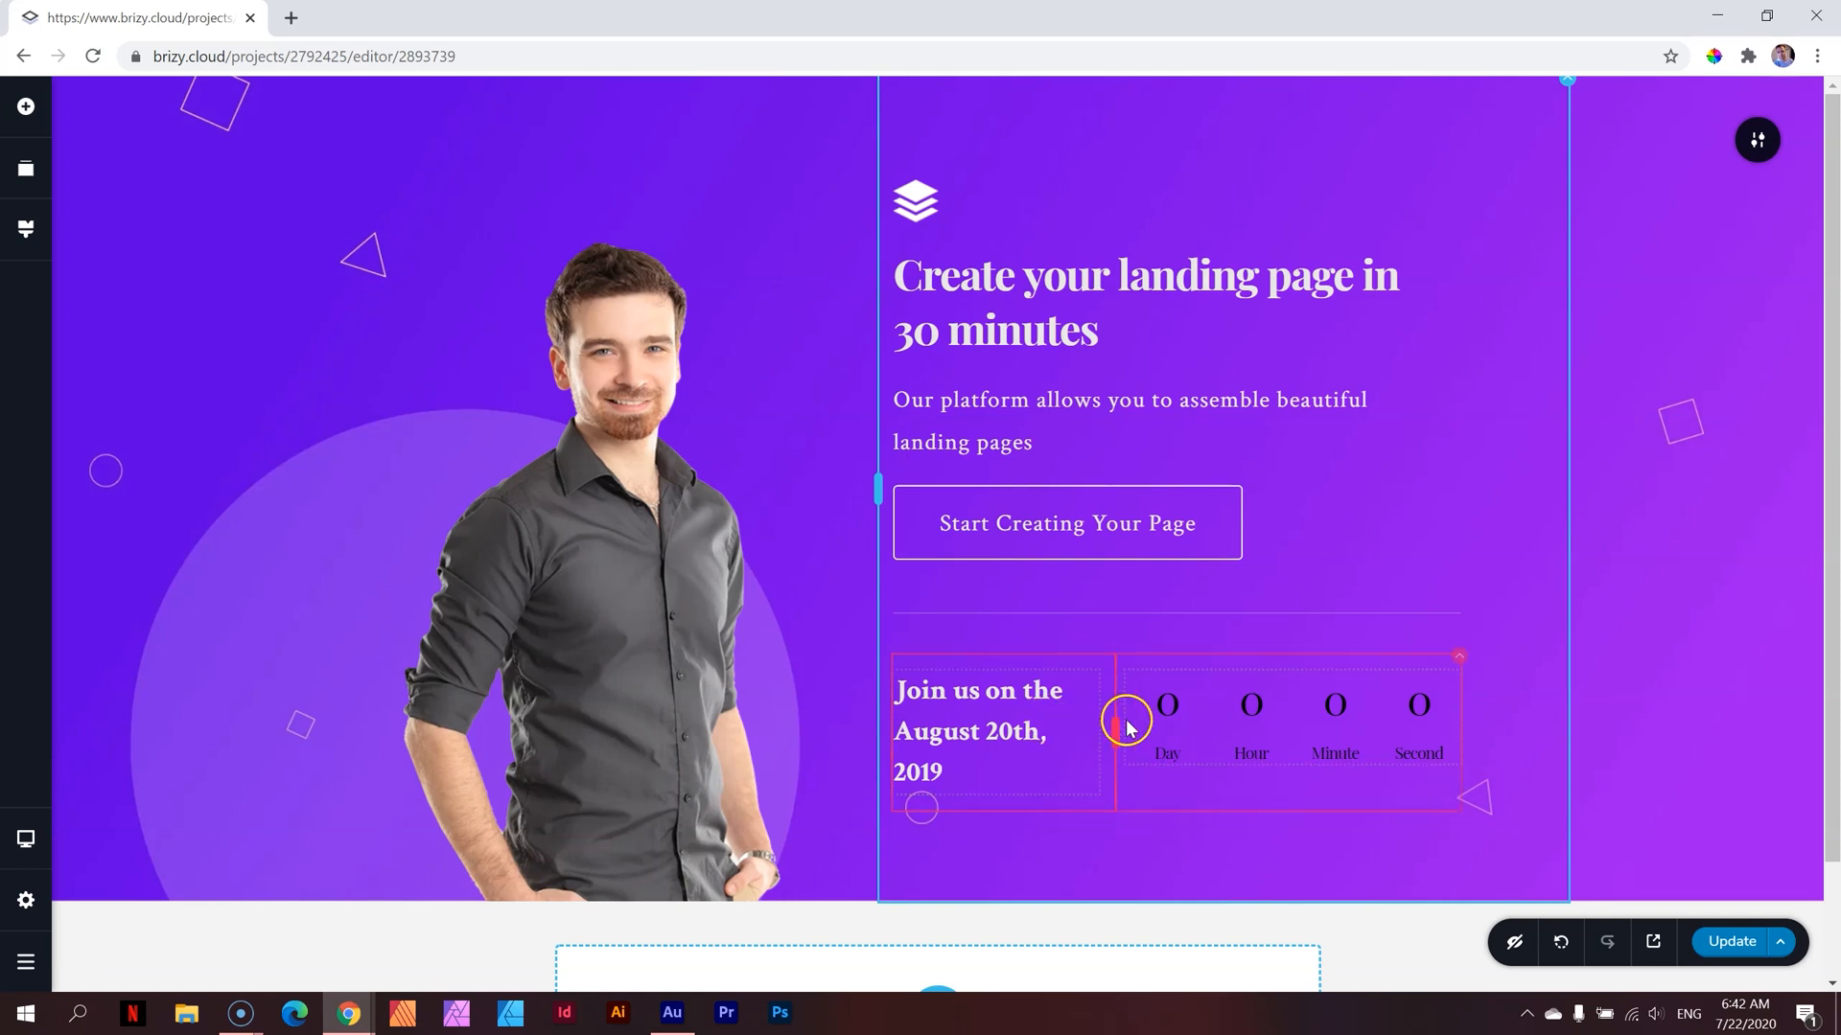
click(1125, 718)
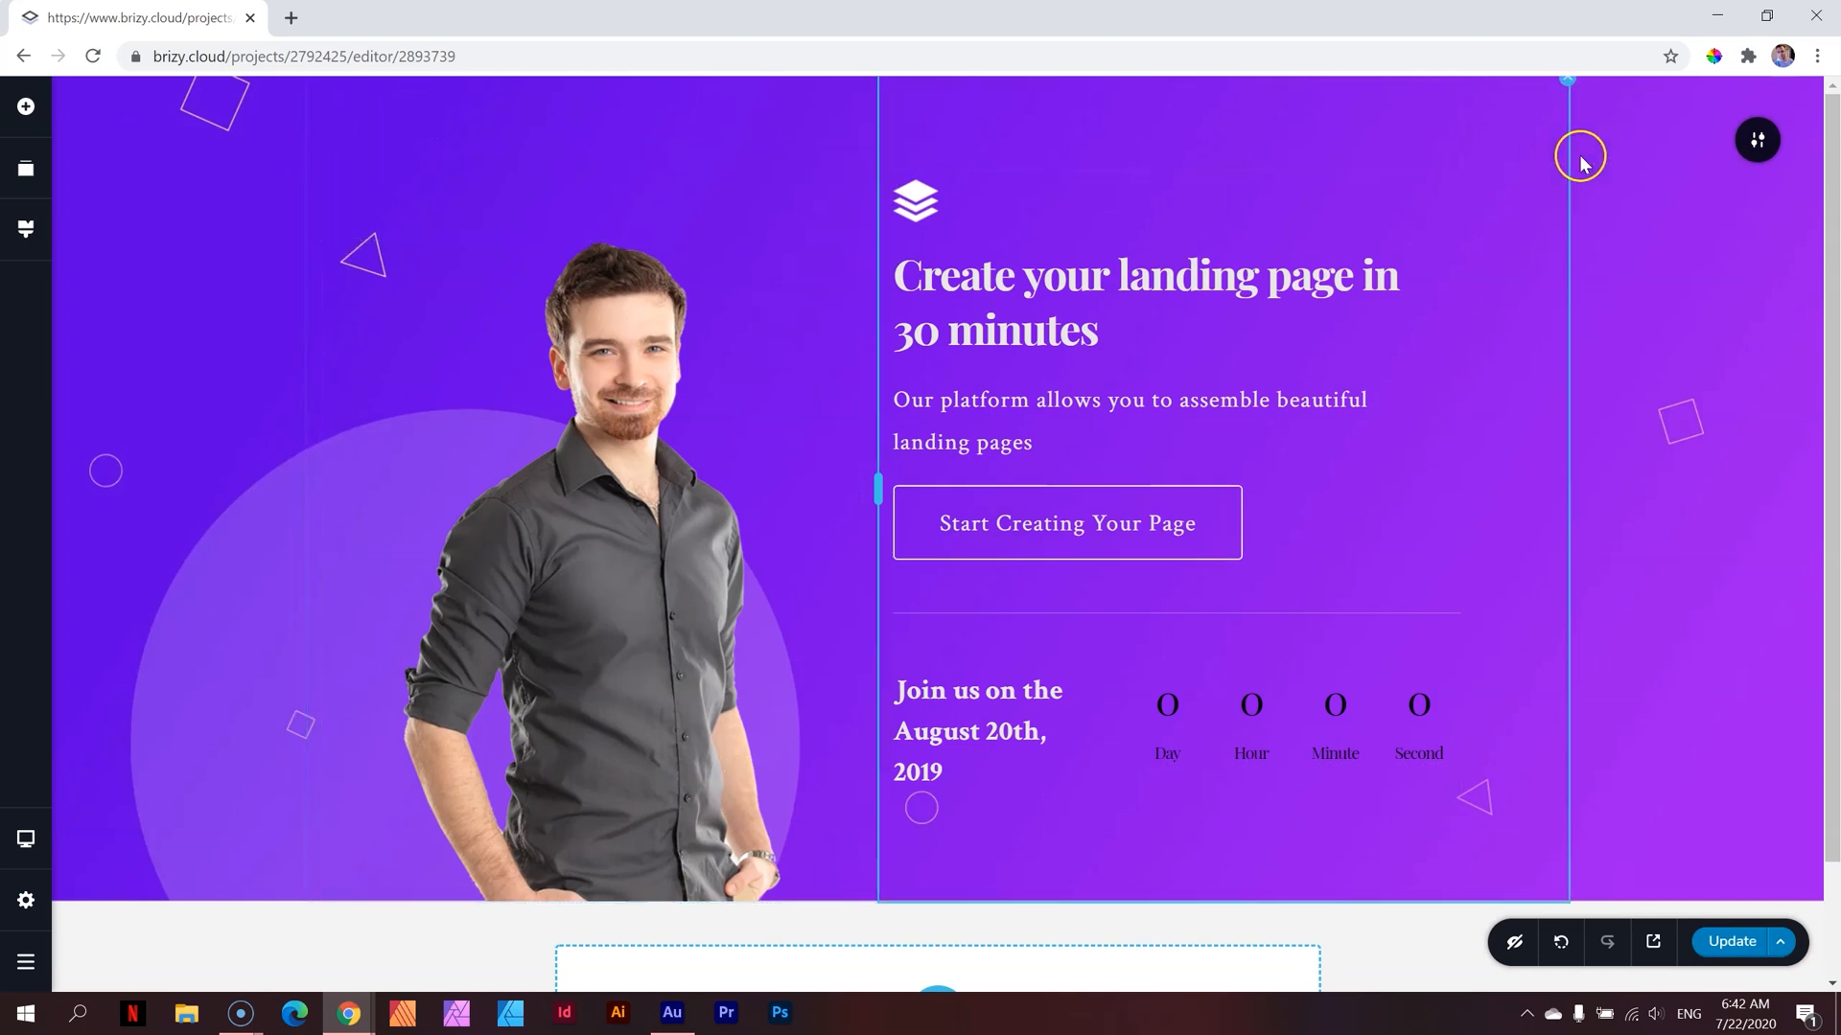
mouse_move(1109, 272)
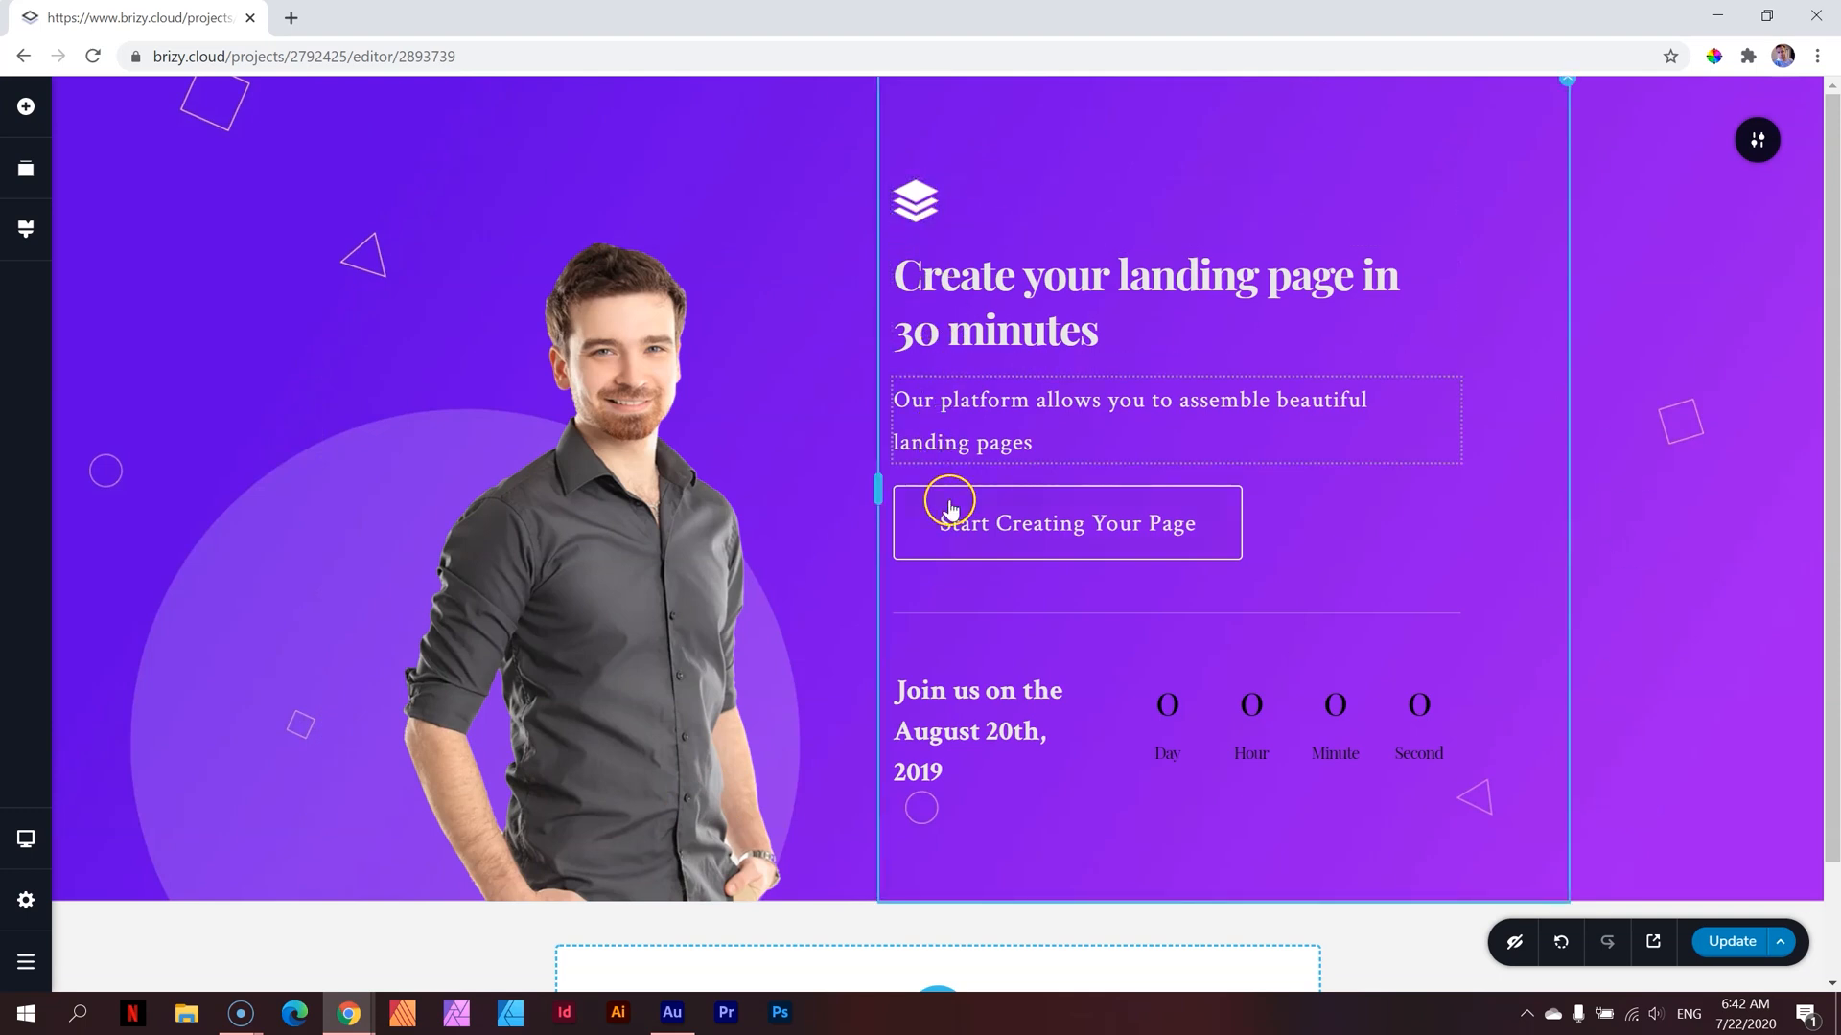
mouse_move(951, 456)
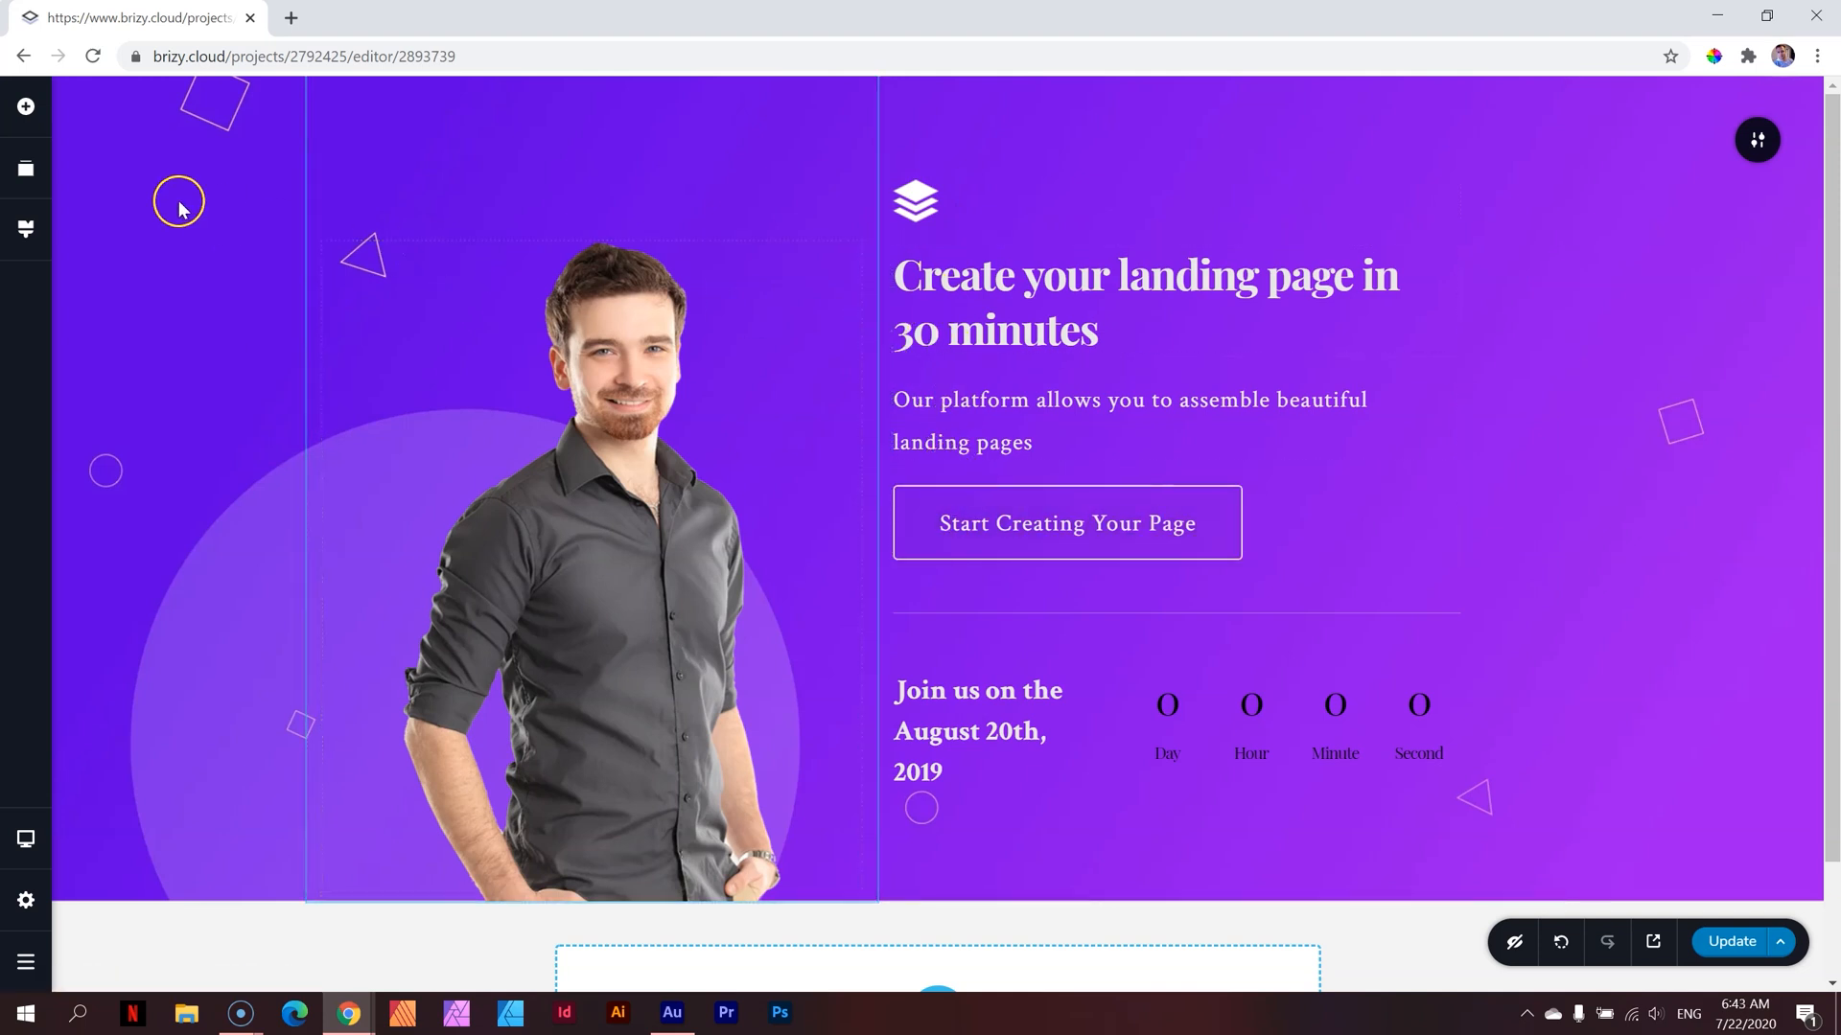
Bring up the Add Elements list and scroll through it to find Text
click(26, 106)
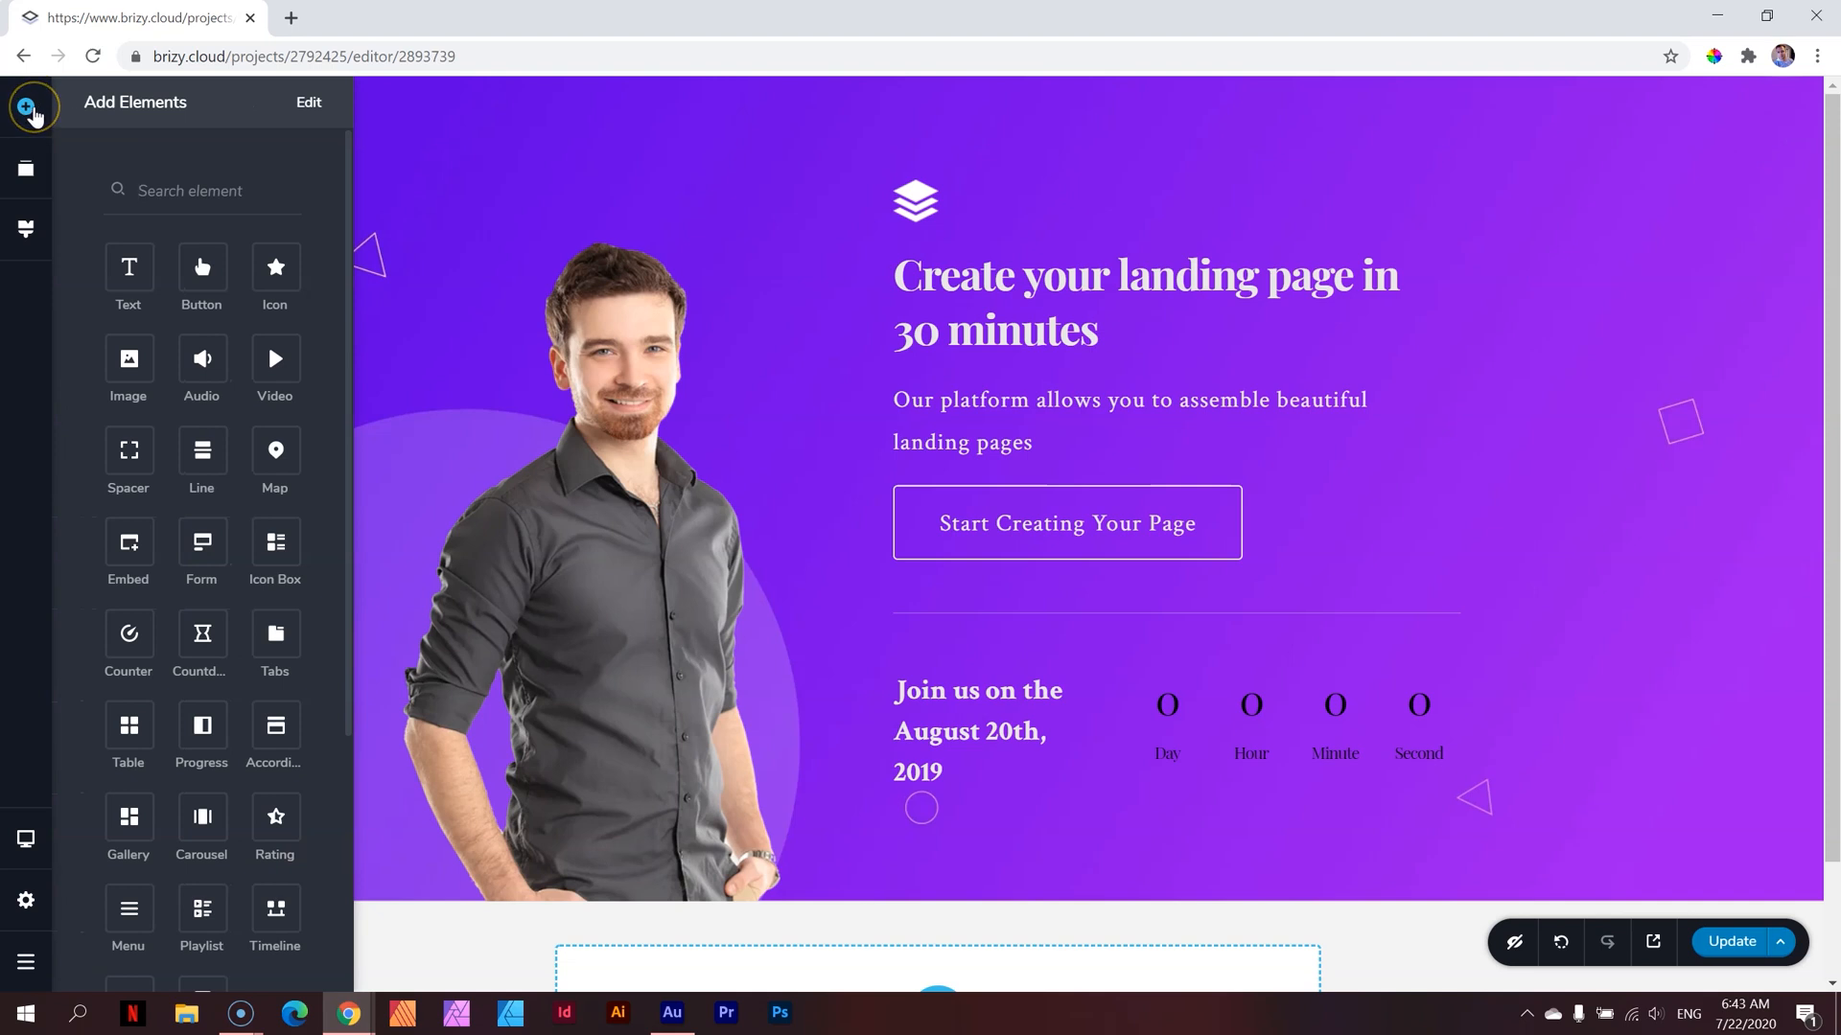
mouse_move(130, 267)
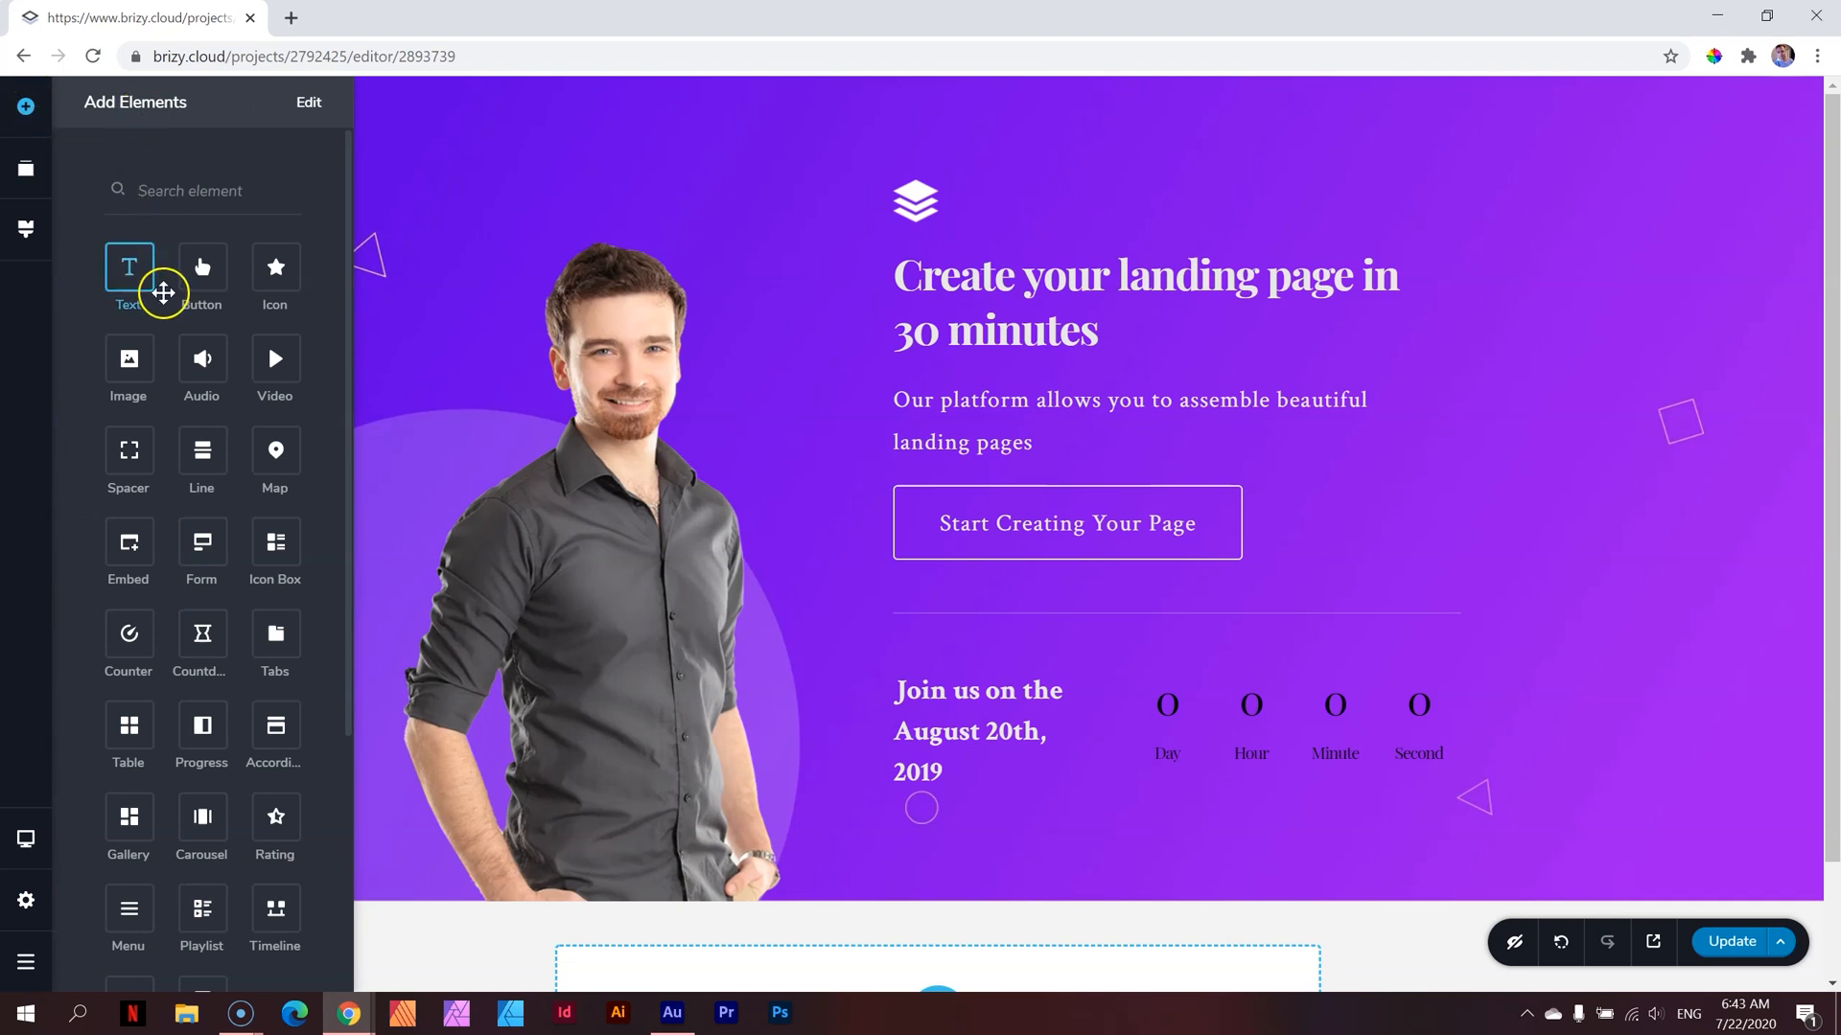
scroll(down, 3)
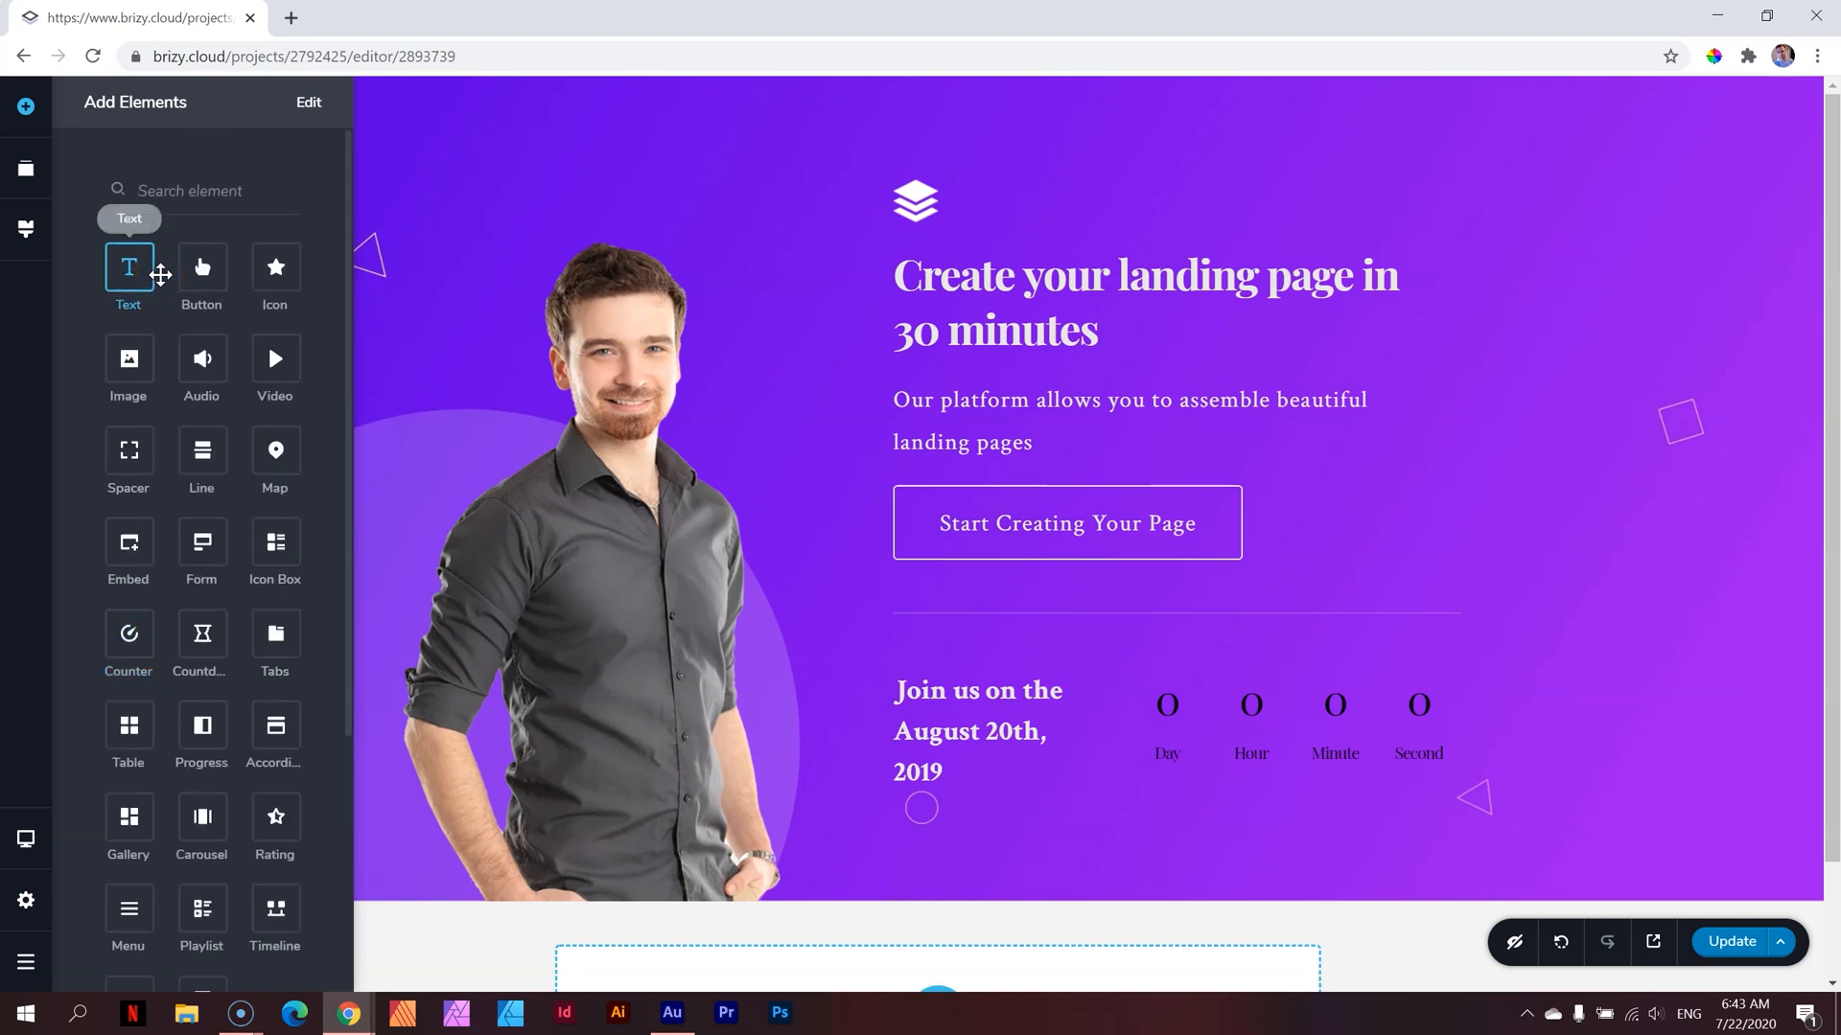
mouse_move(200, 640)
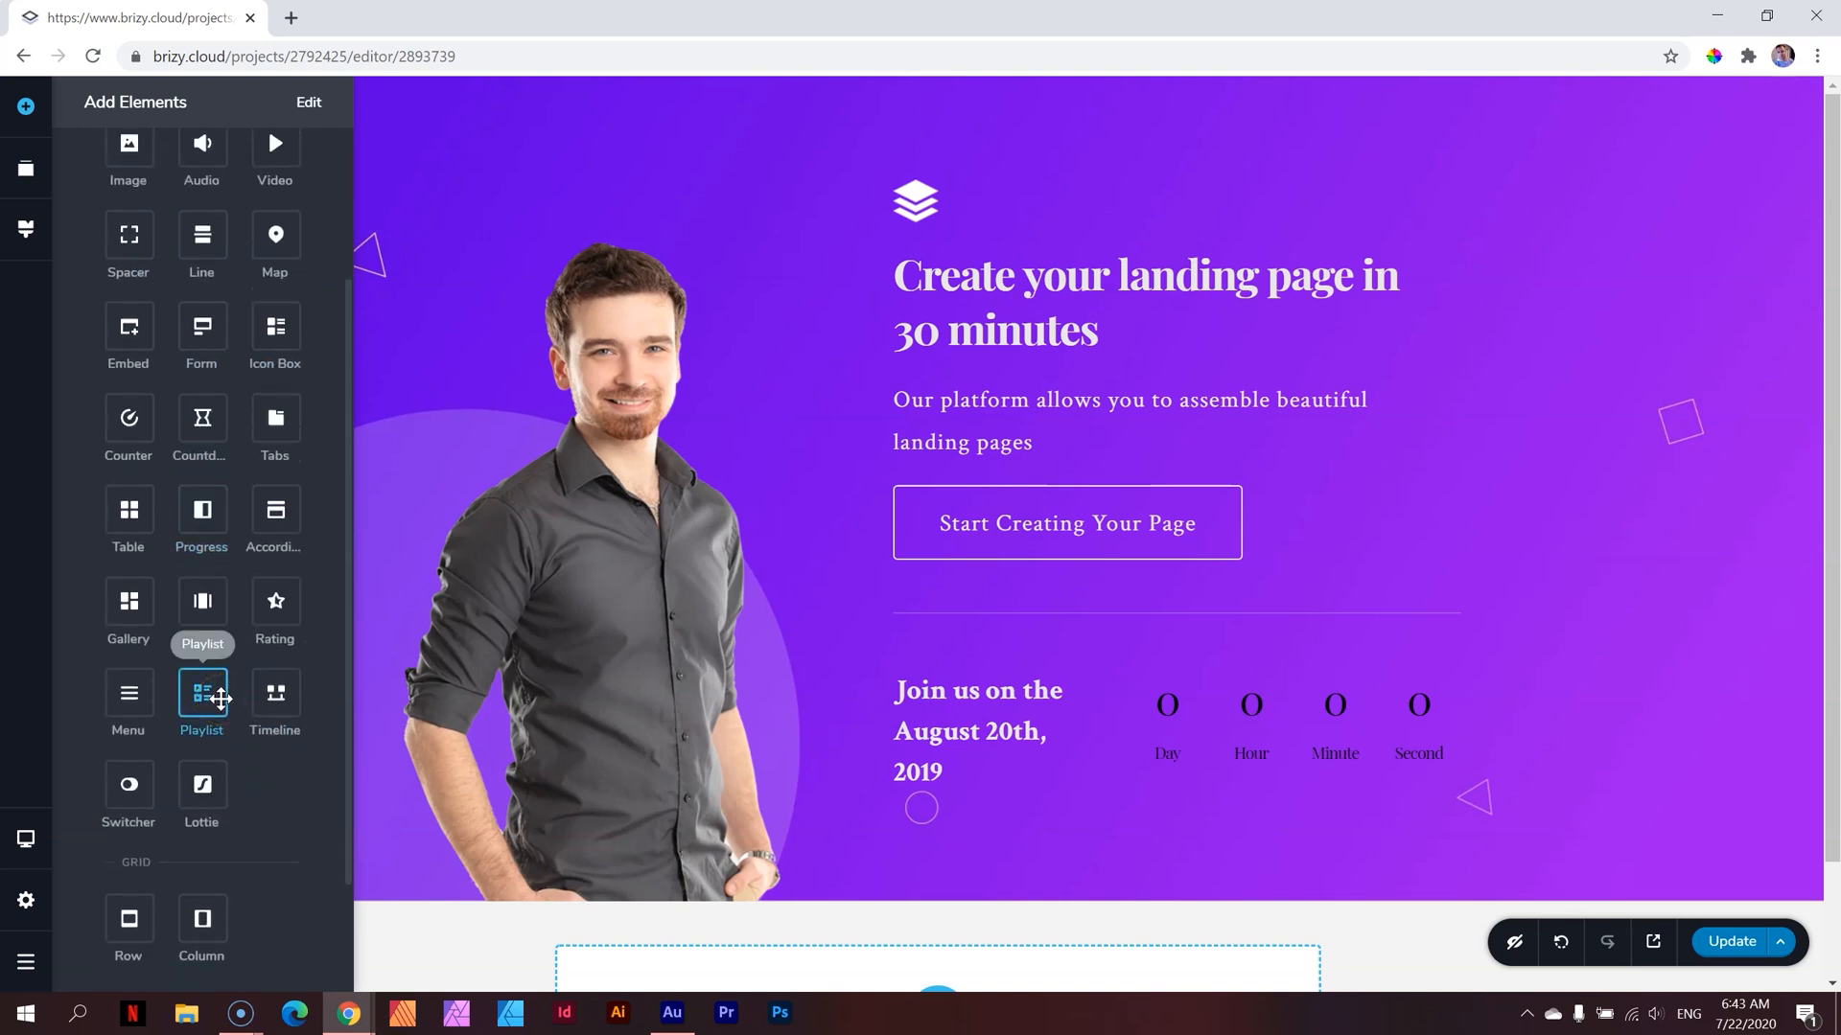
scroll(up, 3)
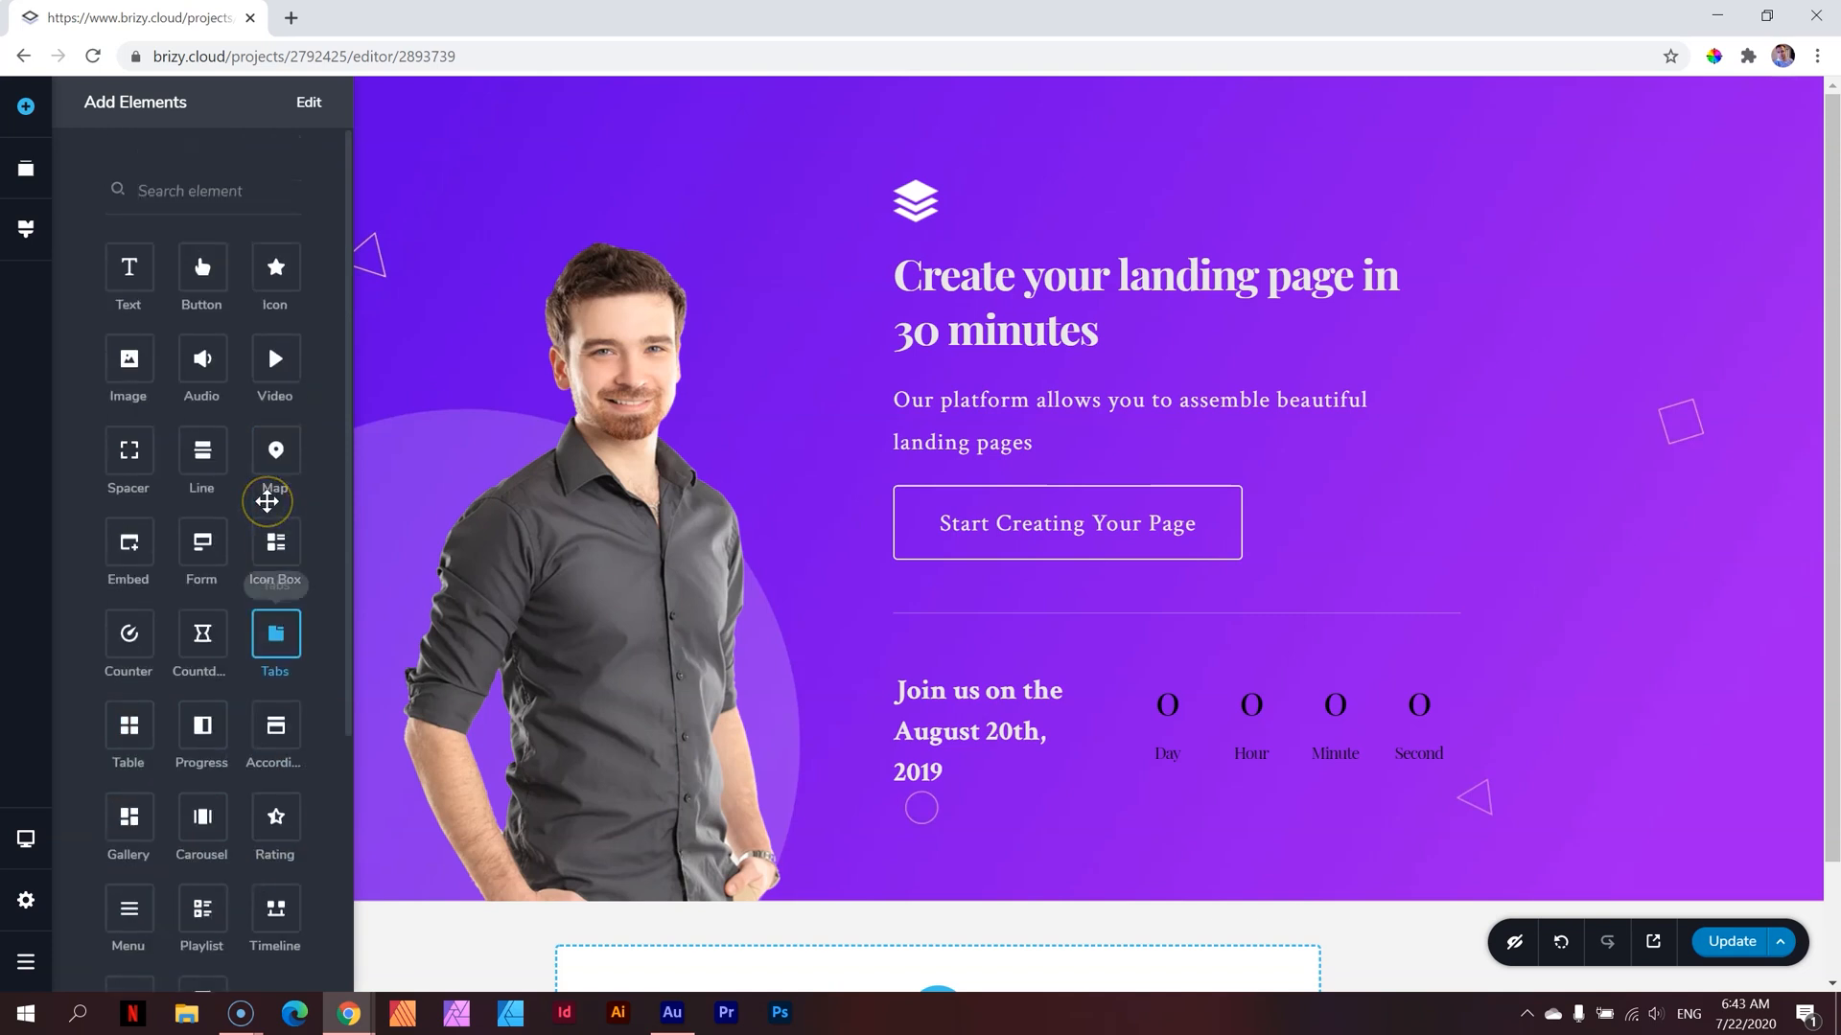
mouse_move(127, 266)
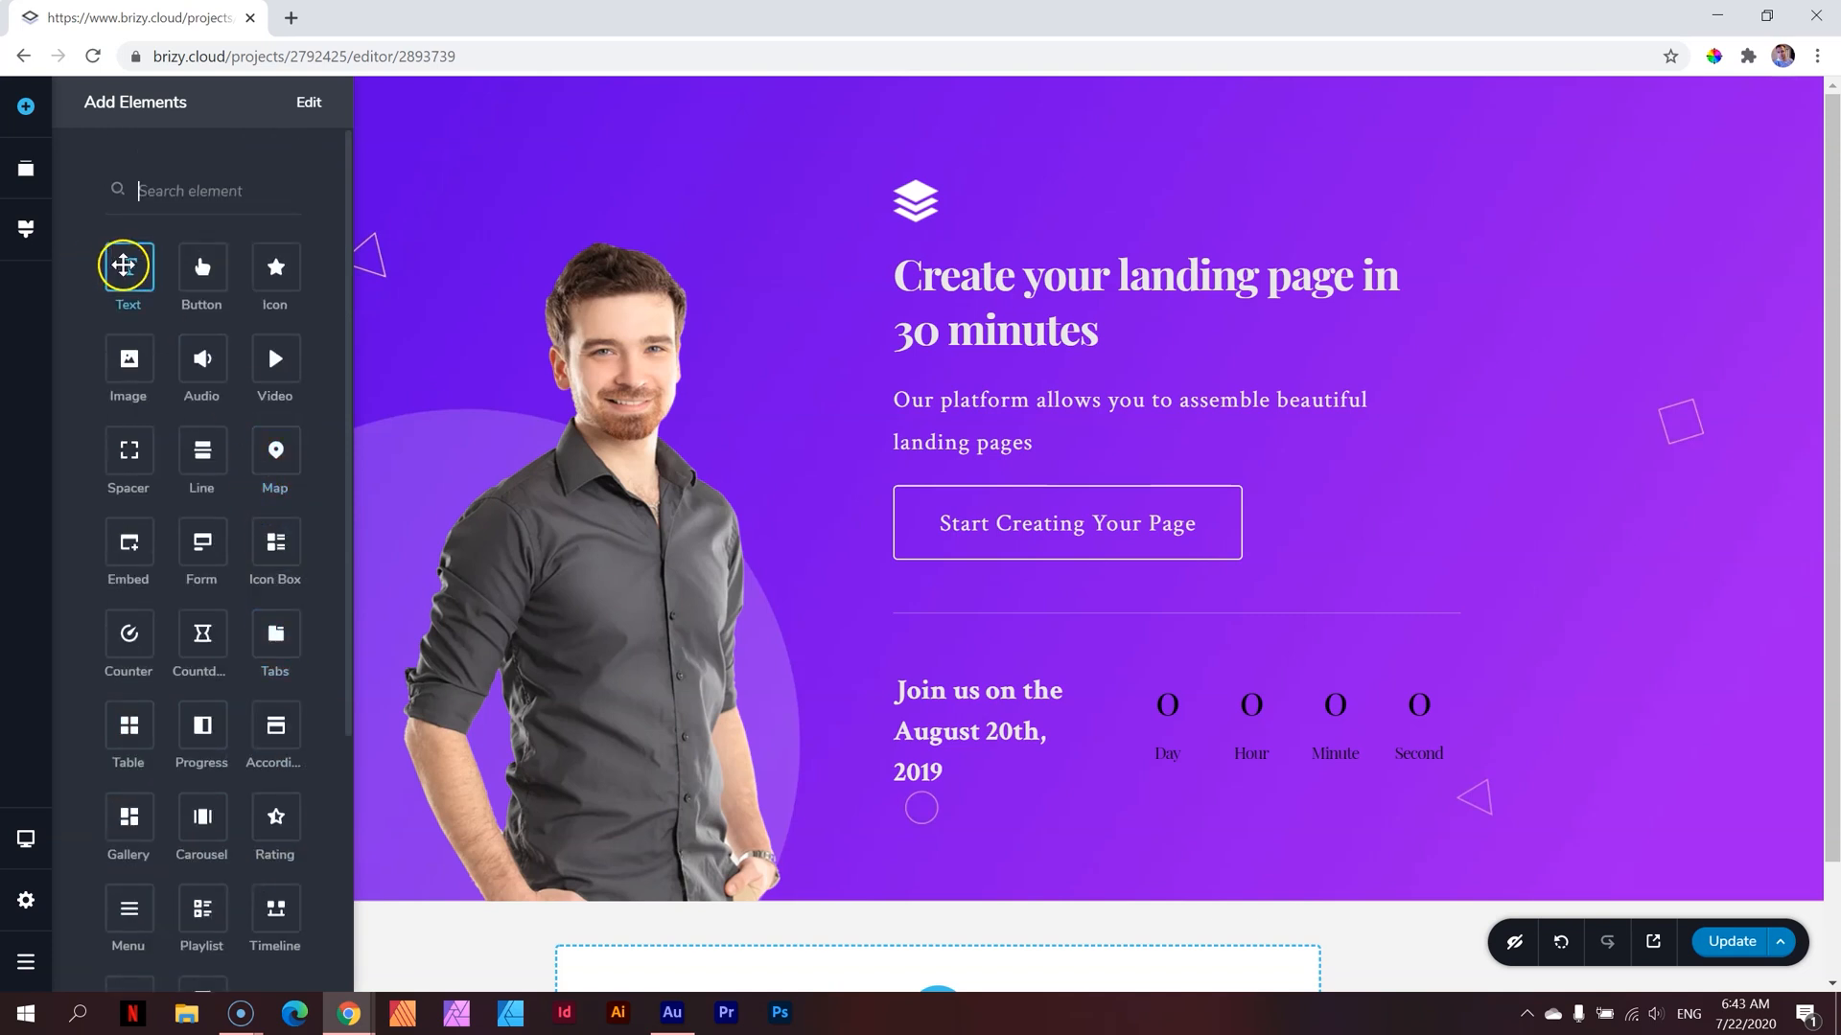
mouse_move(128, 268)
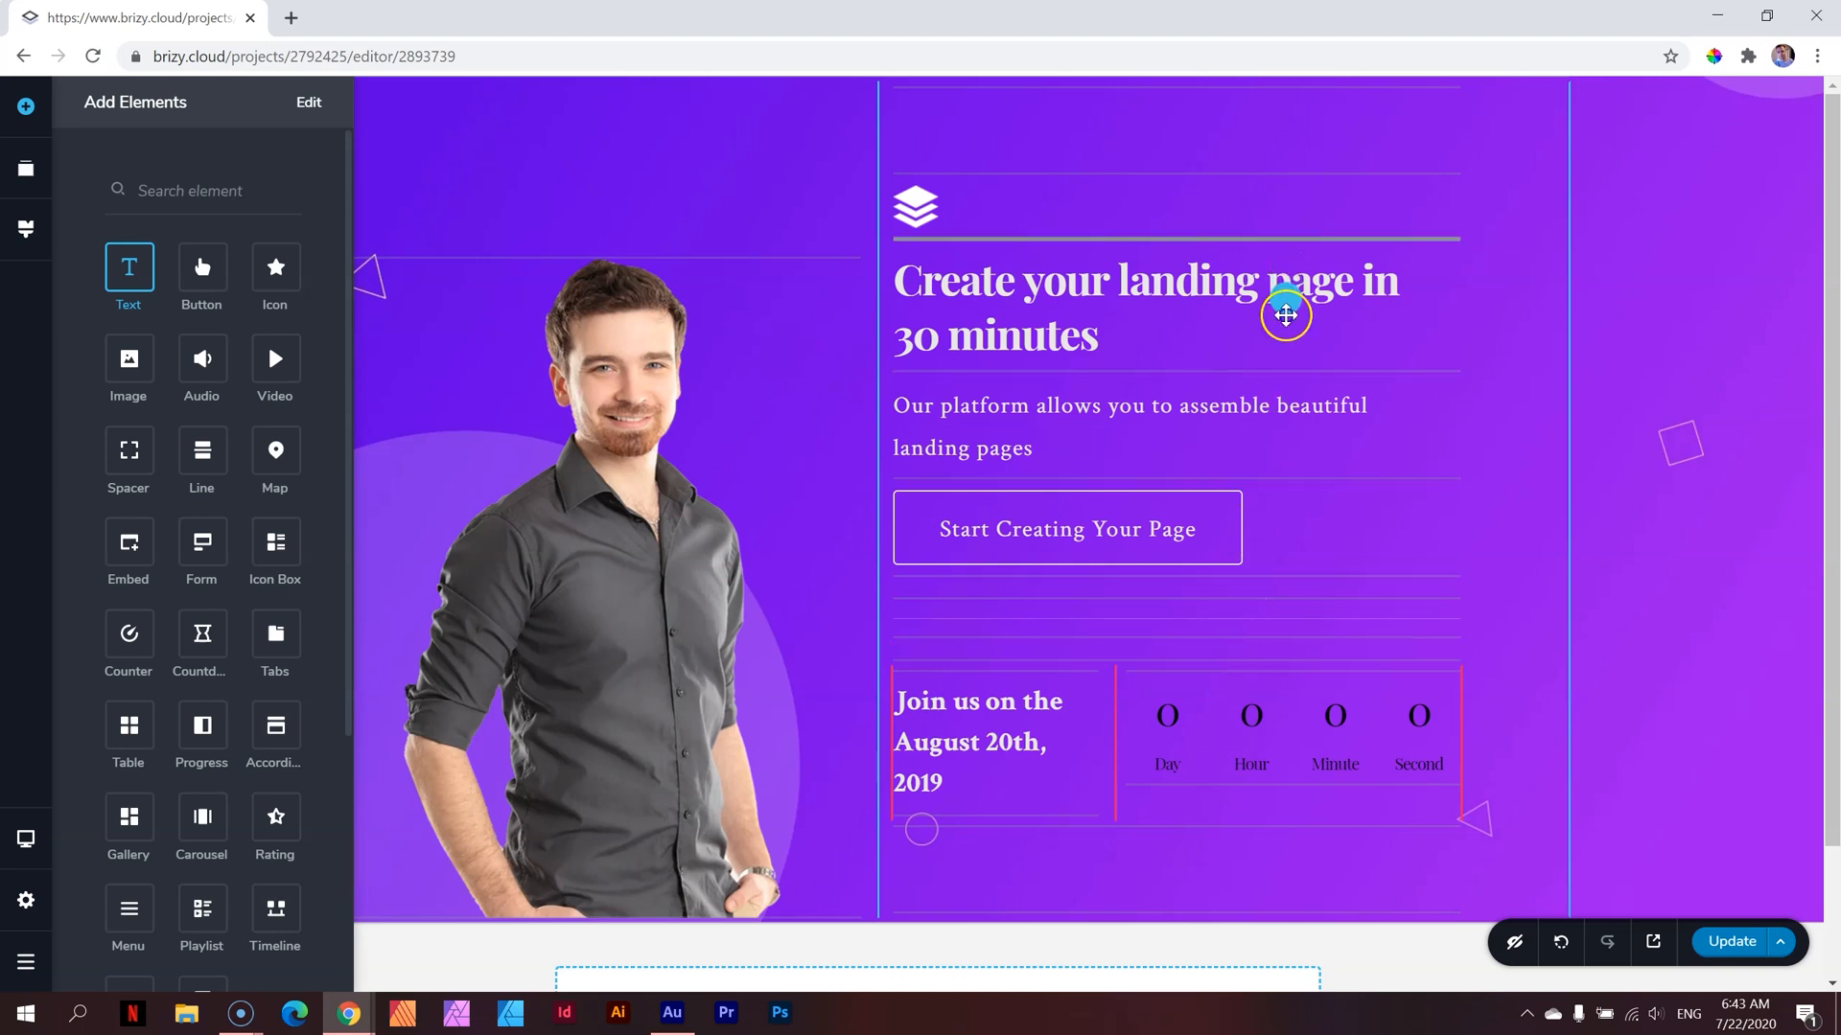
mouse_move(1194, 399)
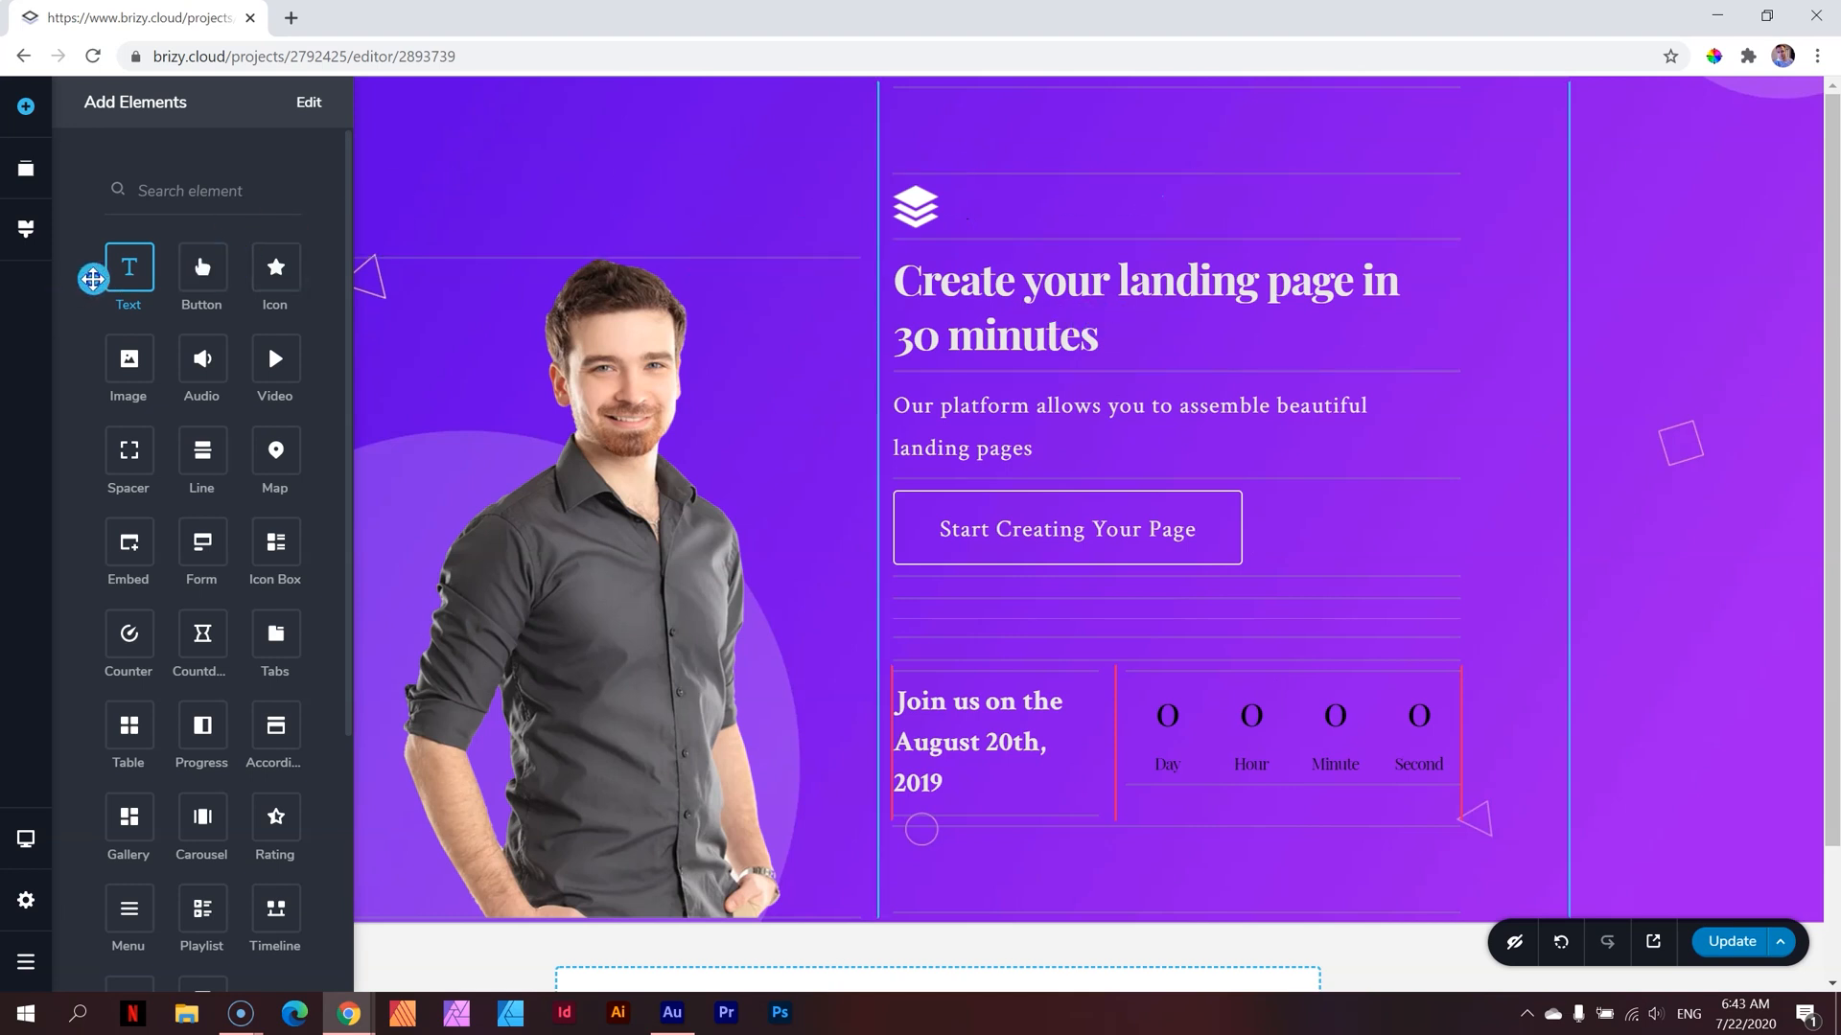
mouse_move(209, 282)
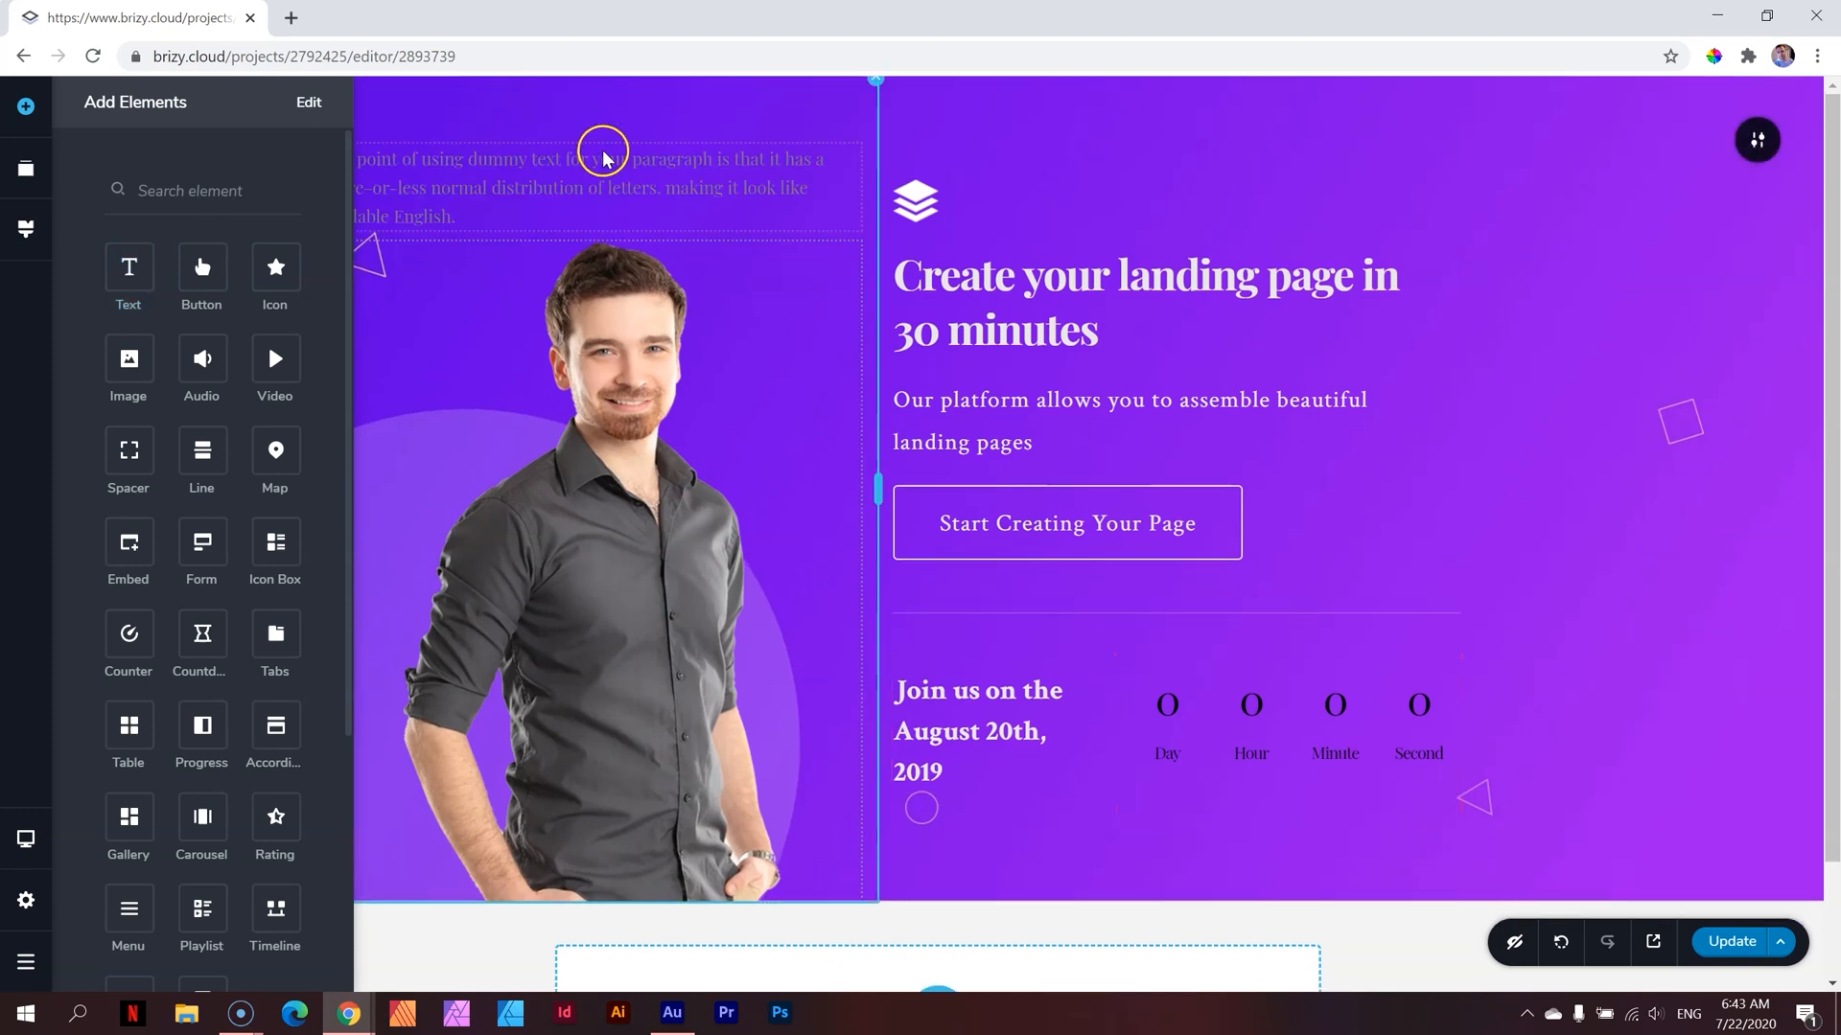
mouse_move(554, 214)
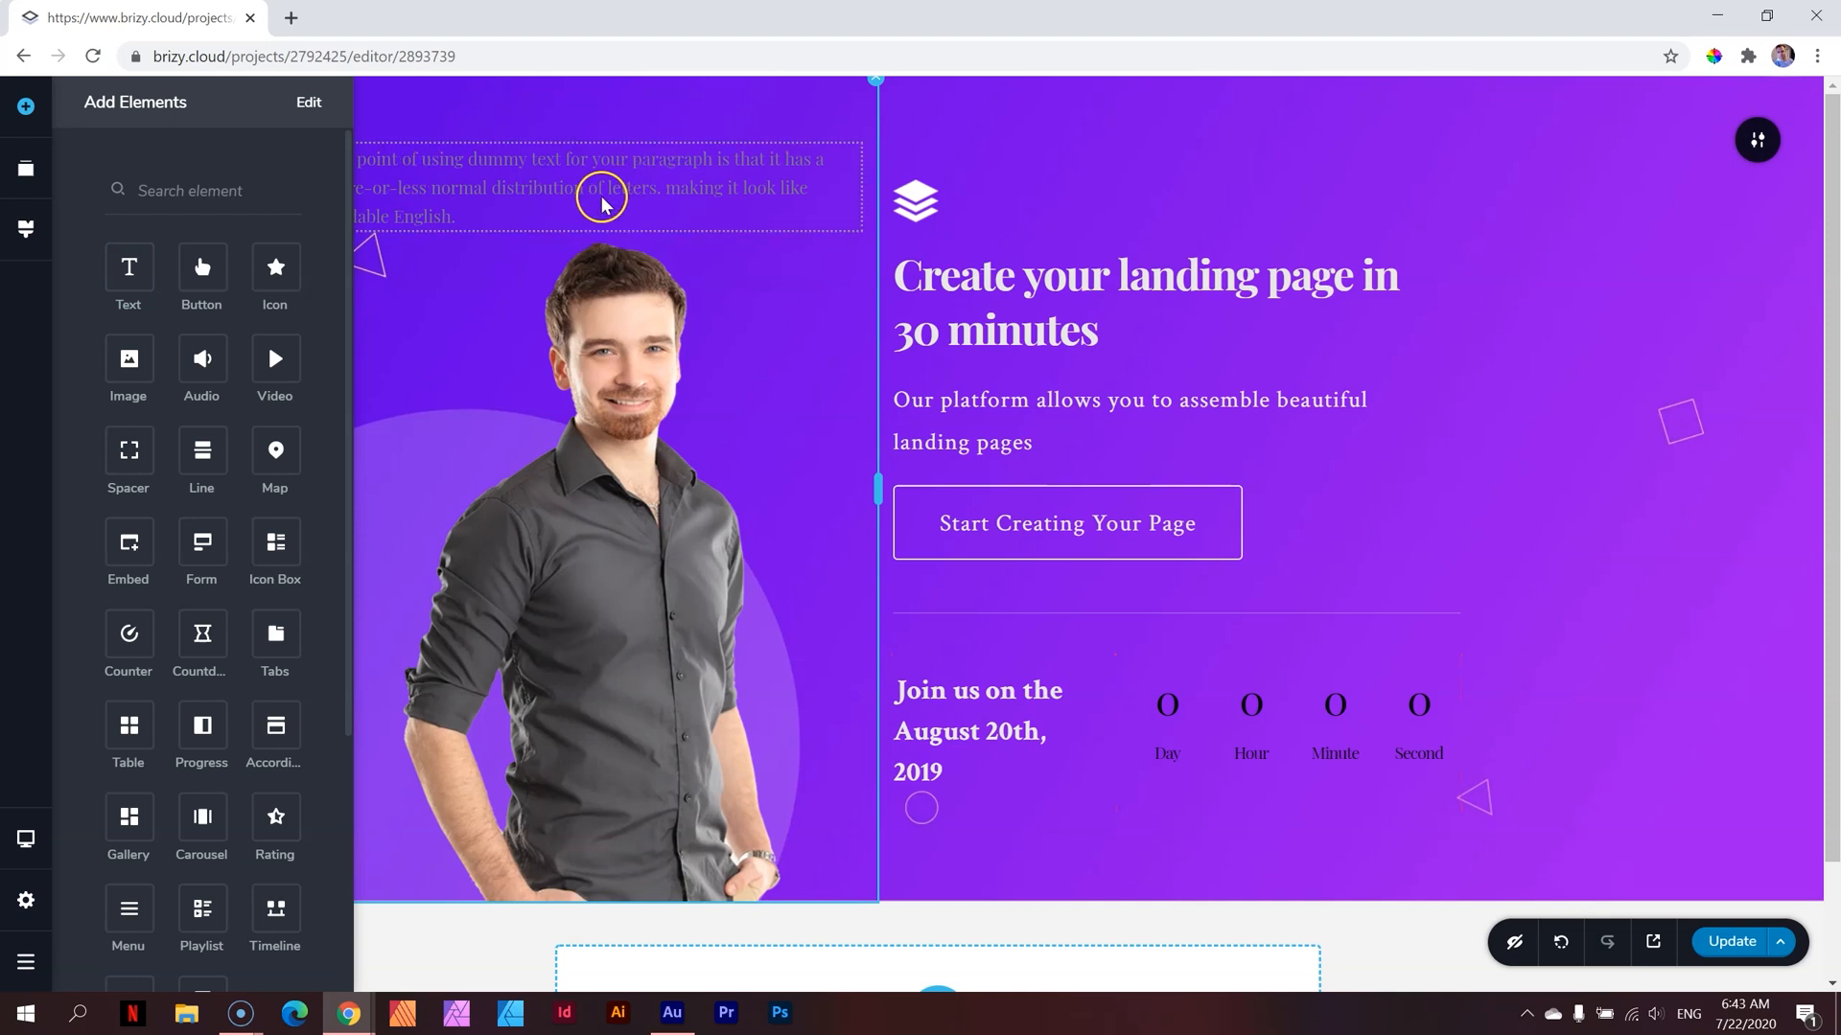
click(602, 196)
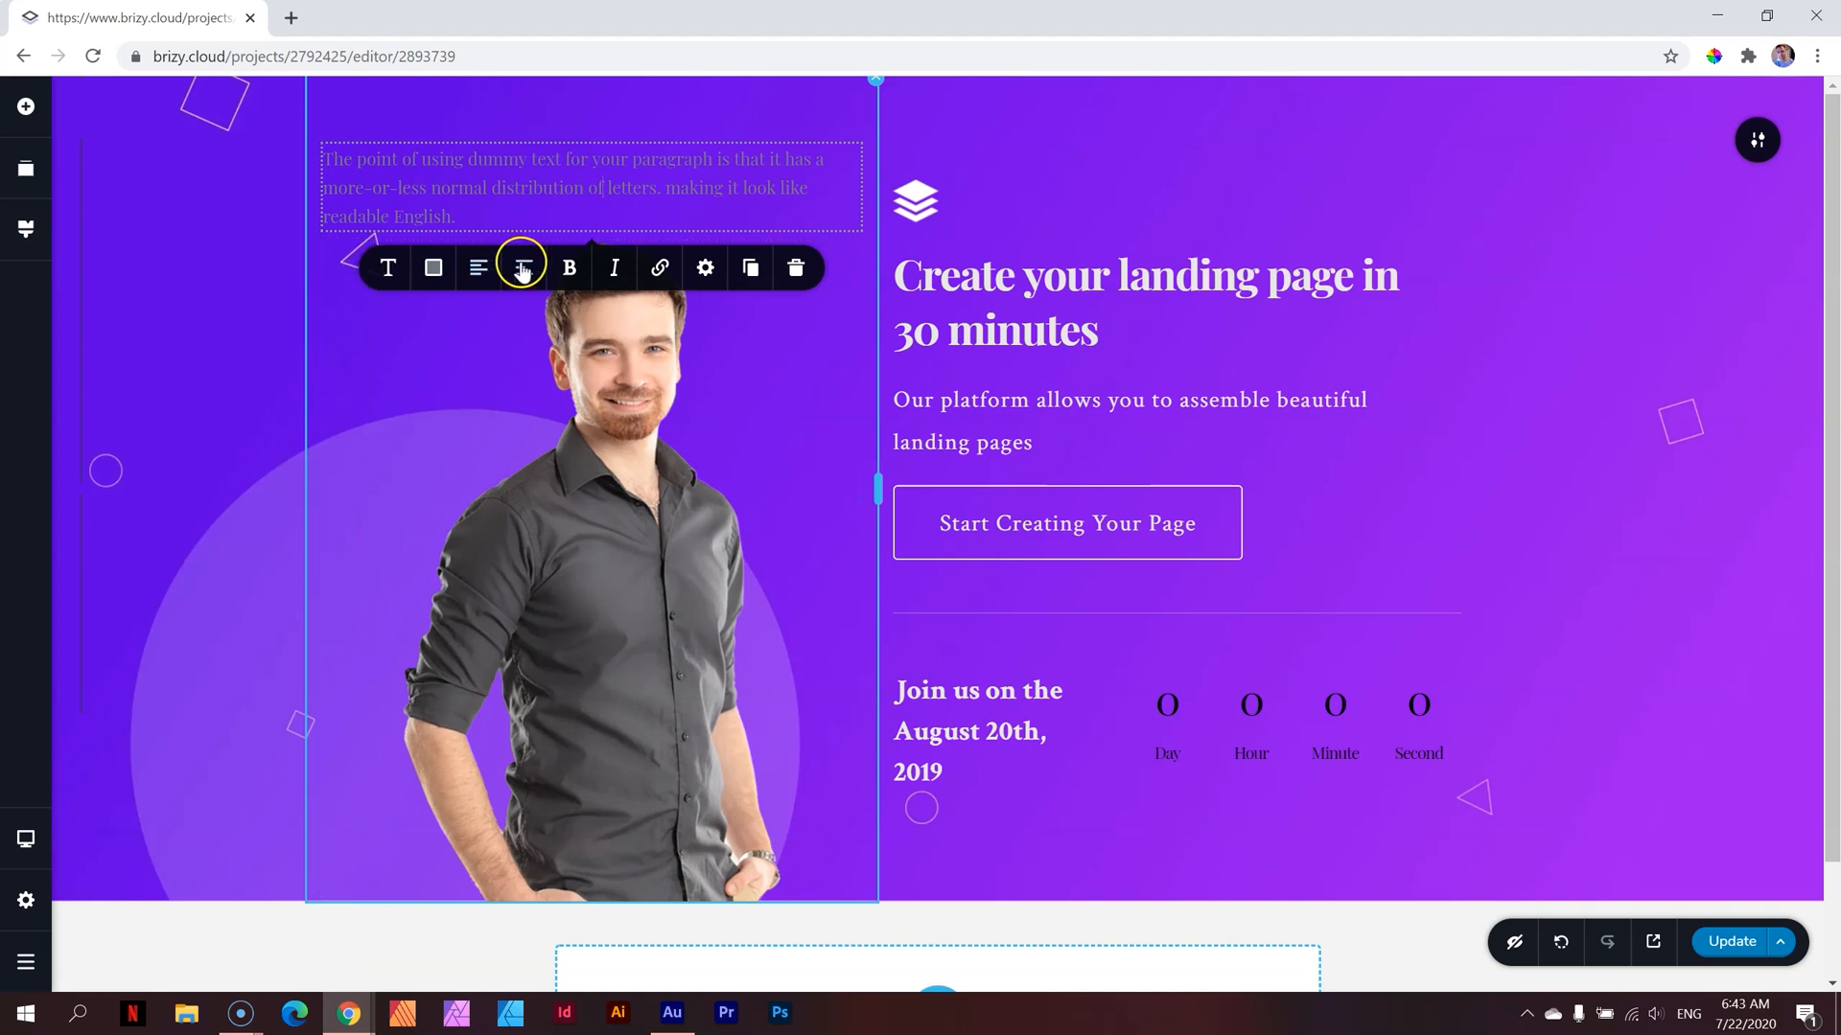
click(522, 267)
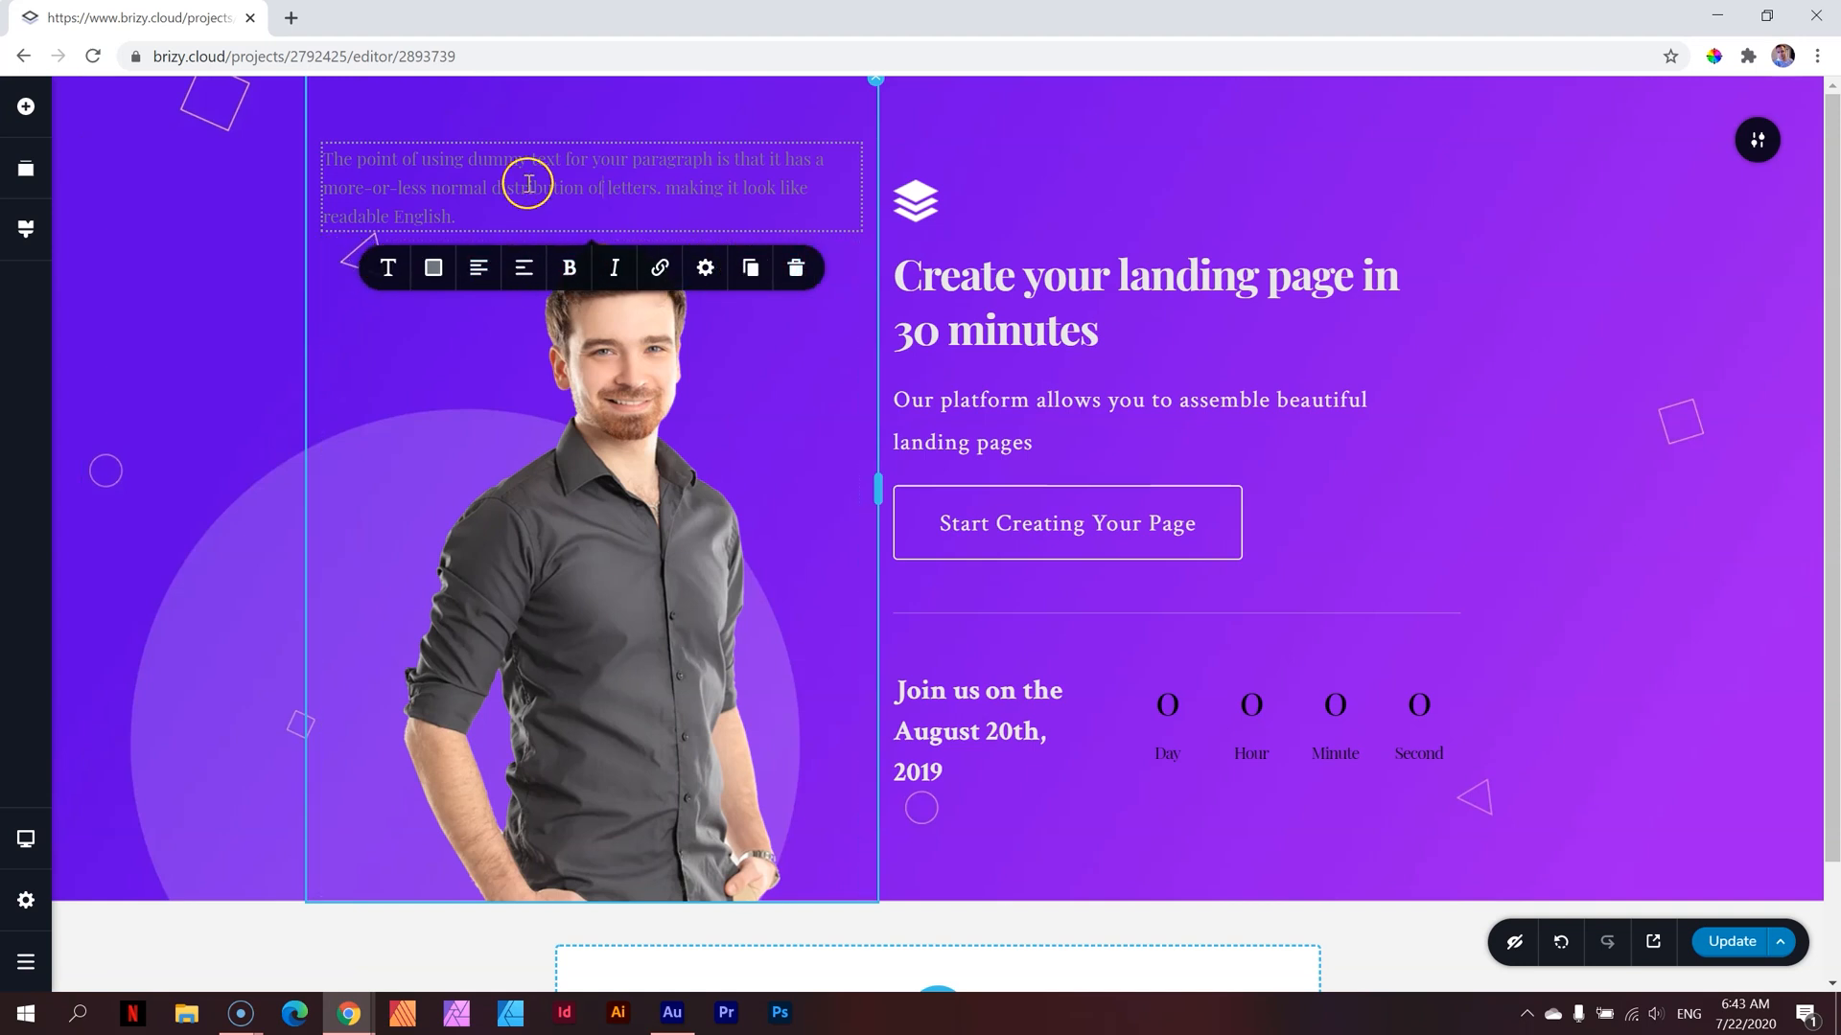
click(915, 200)
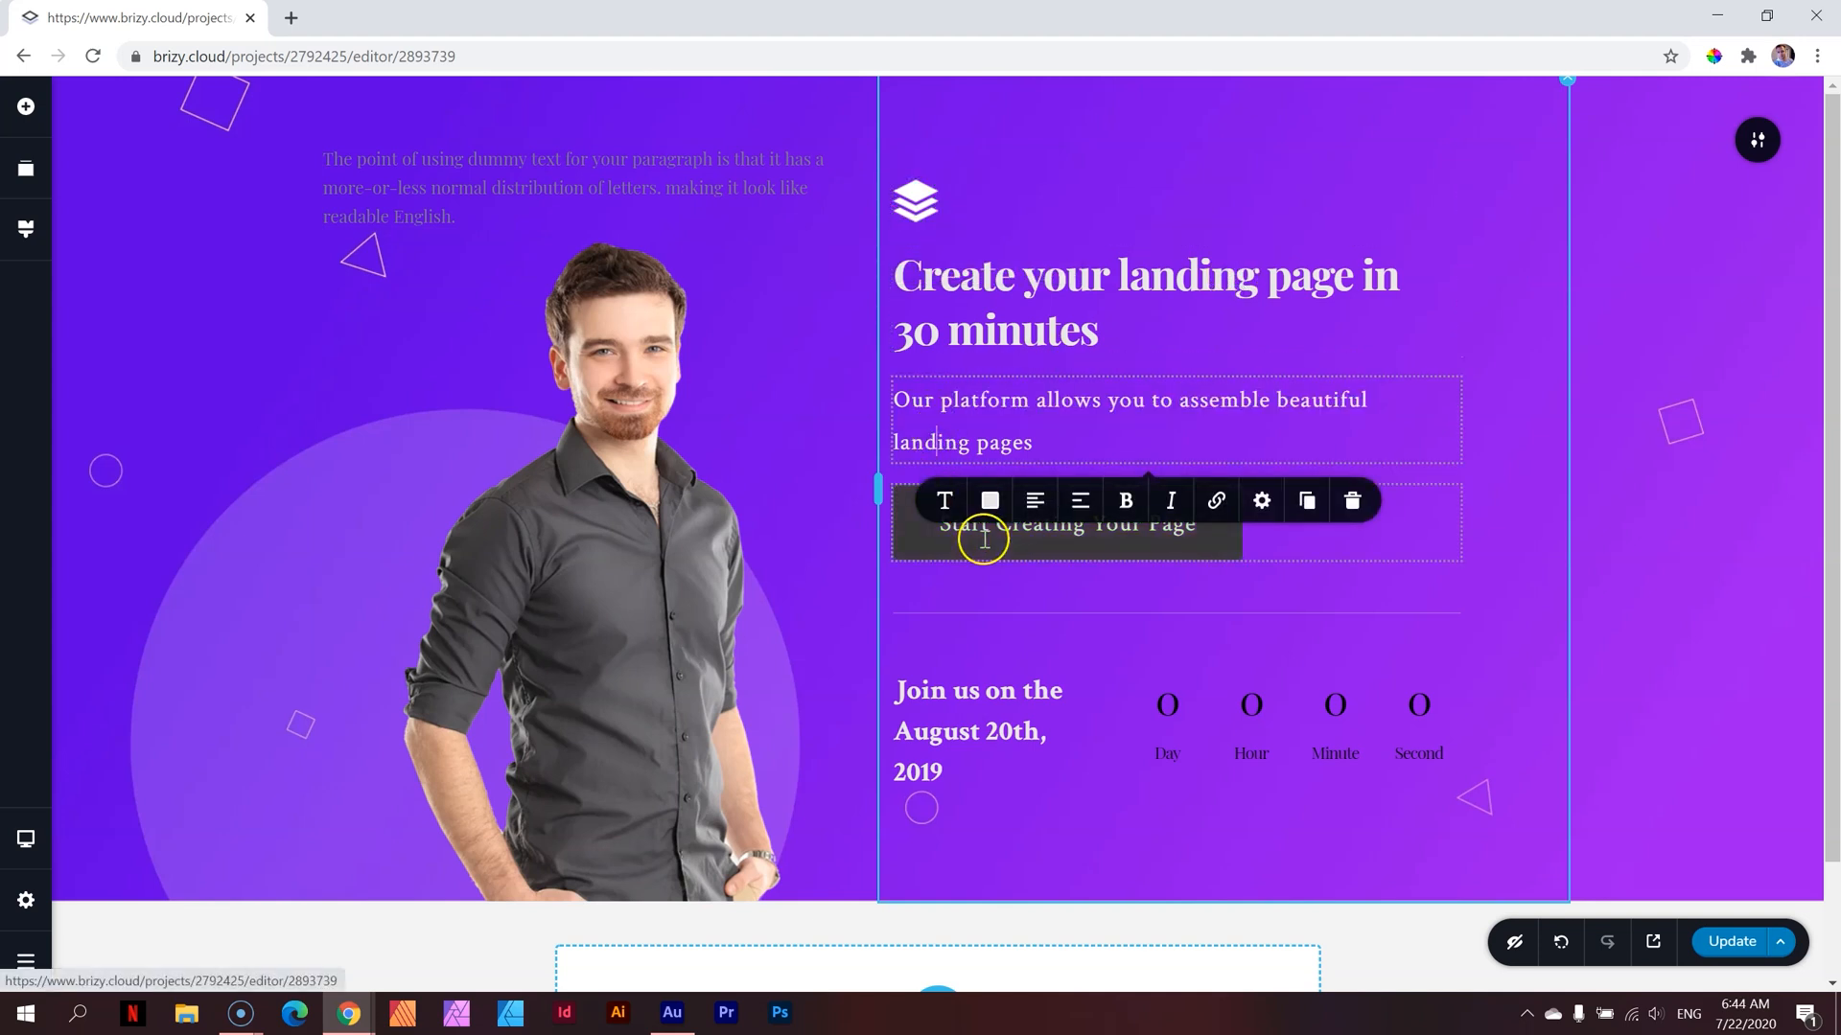
click(1065, 523)
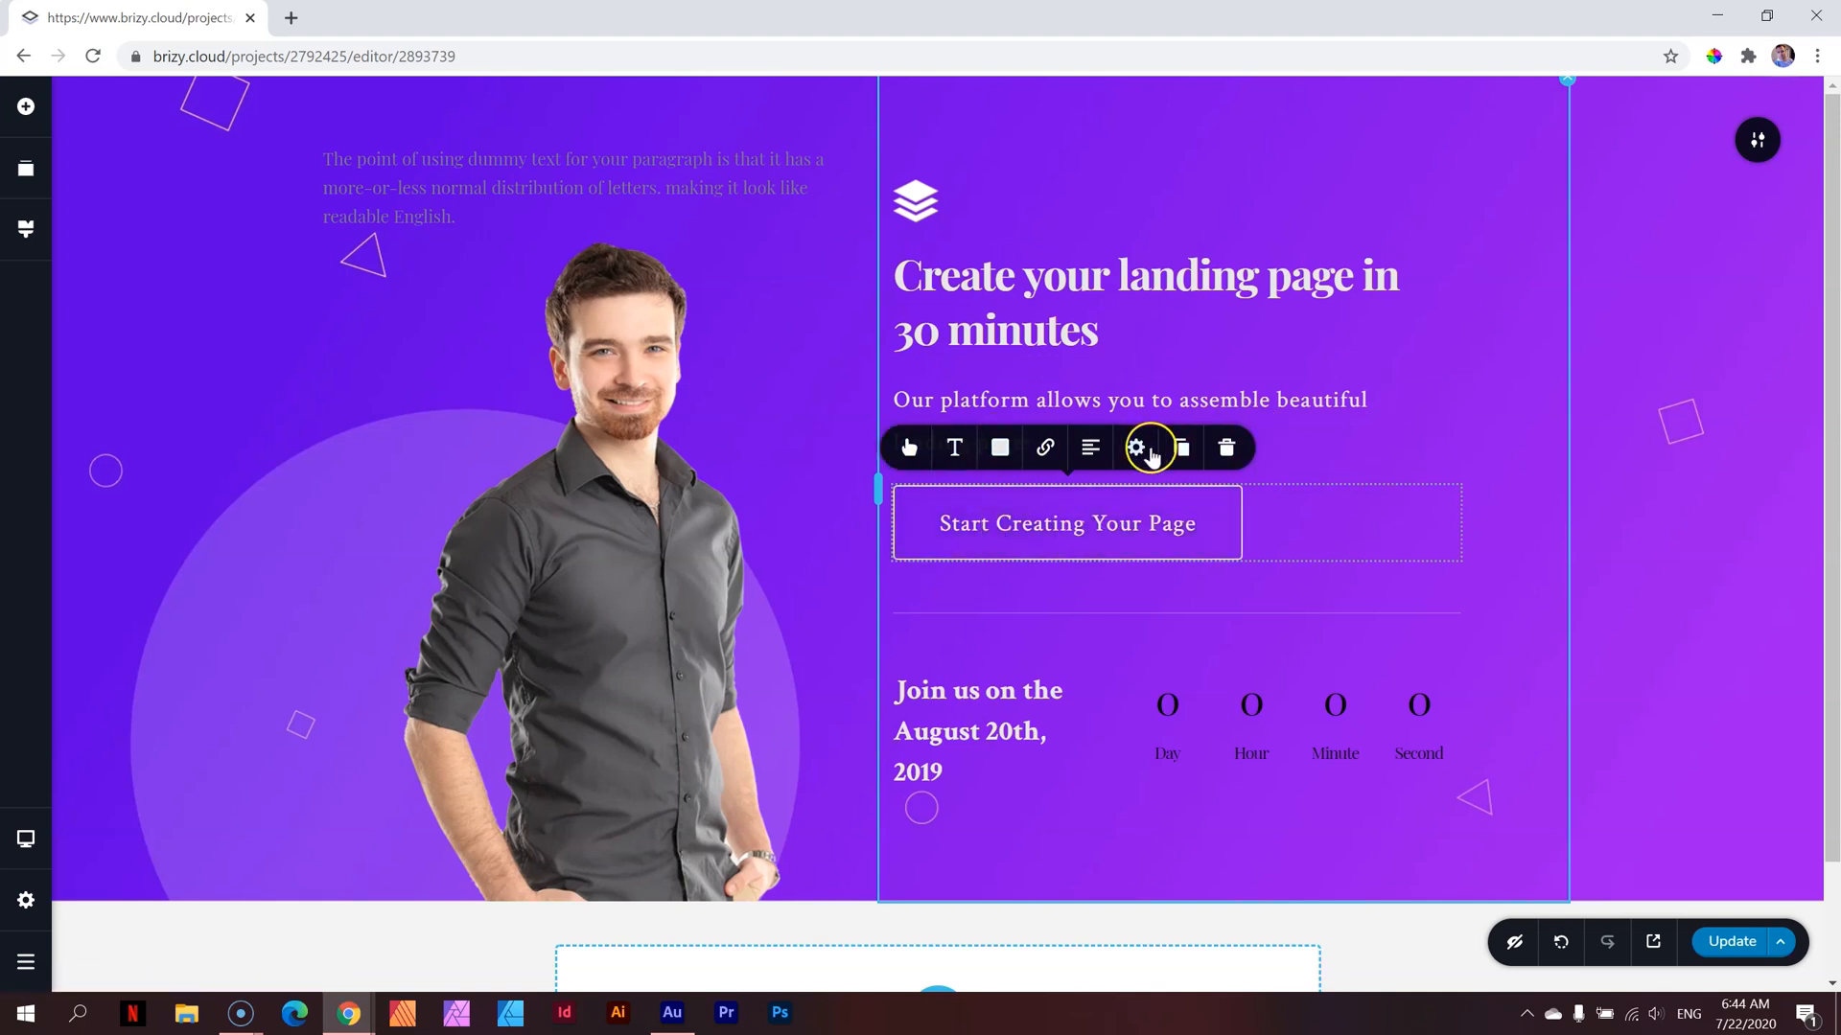
mouse_move(907, 448)
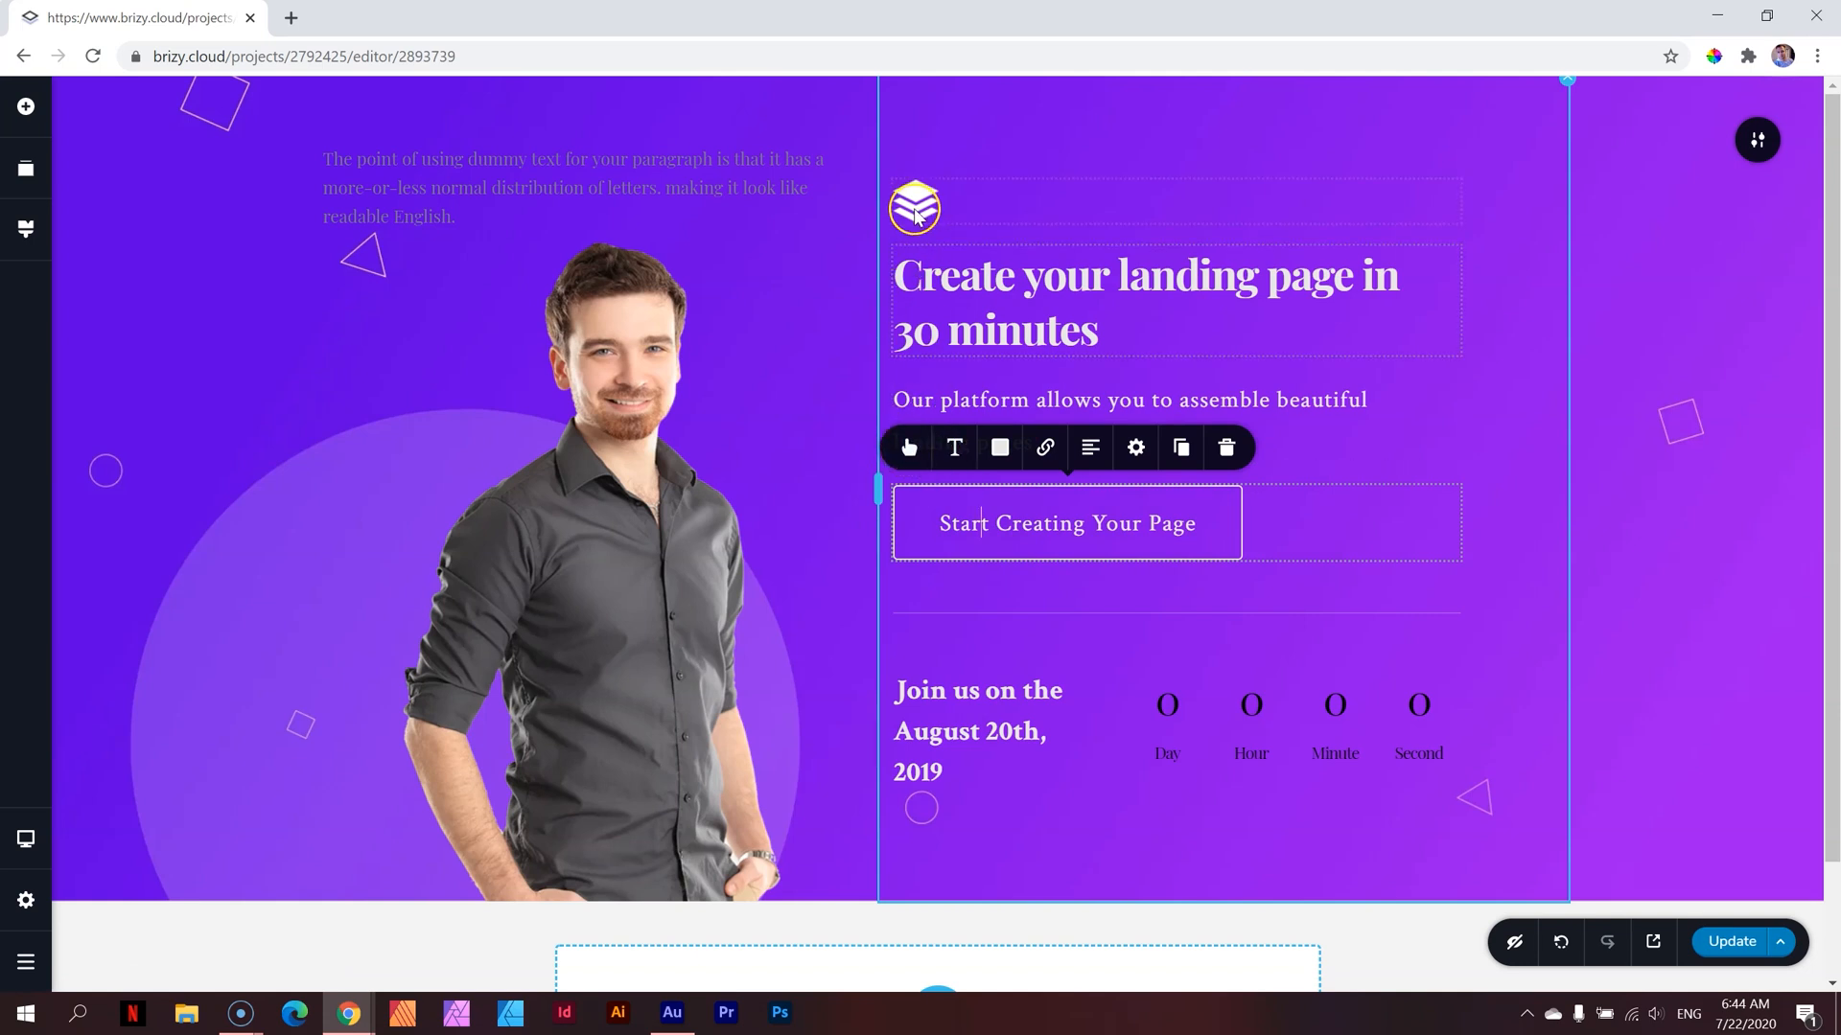
click(915, 209)
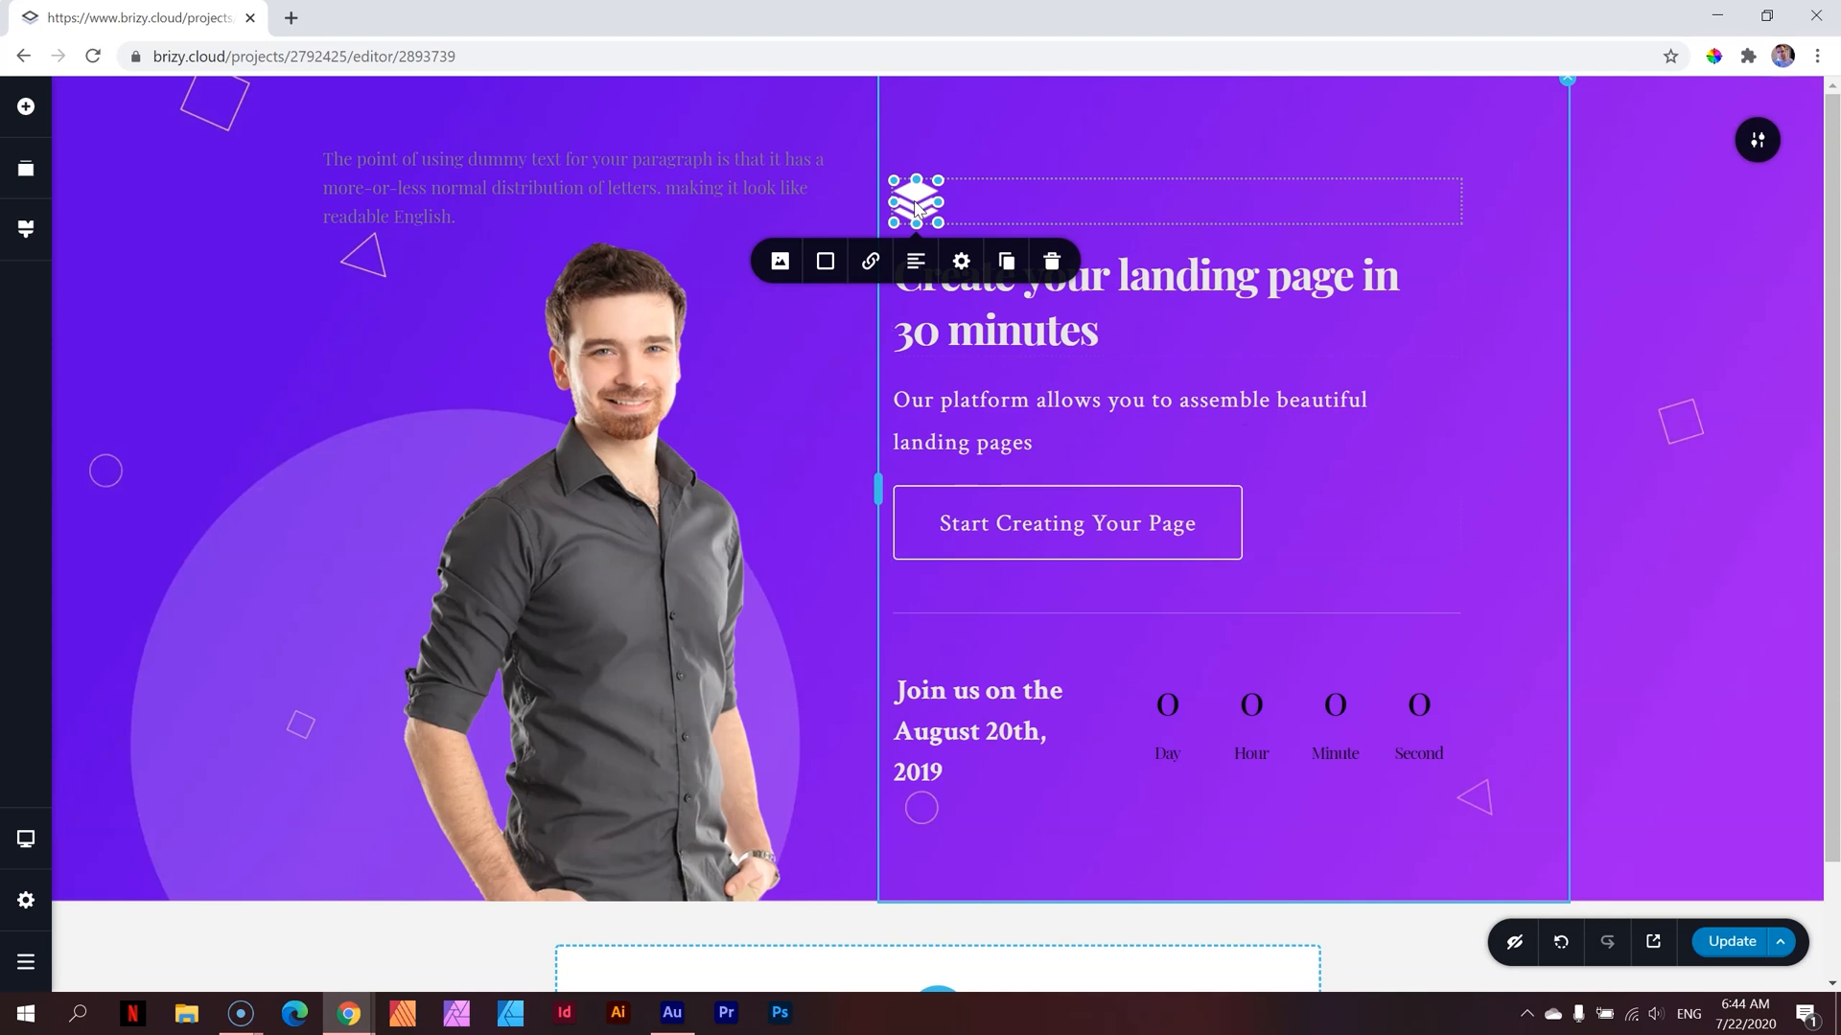
mouse_move(779, 260)
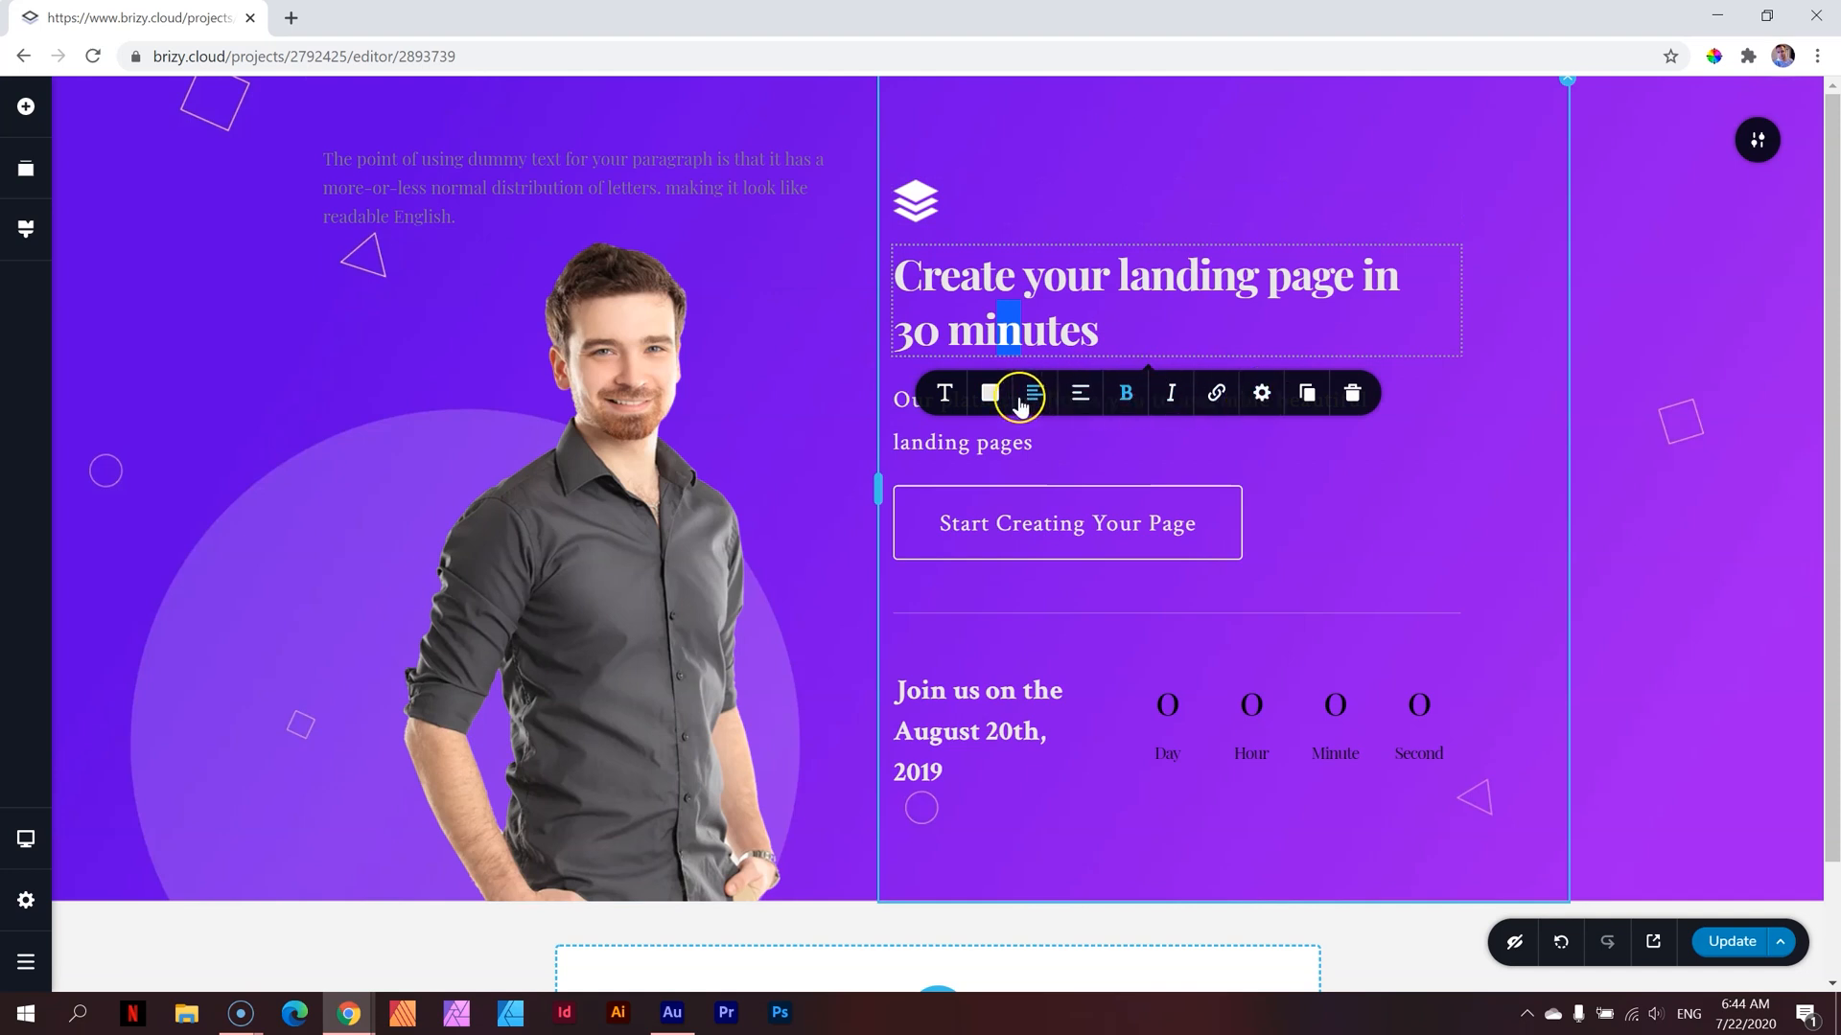
click(1281, 740)
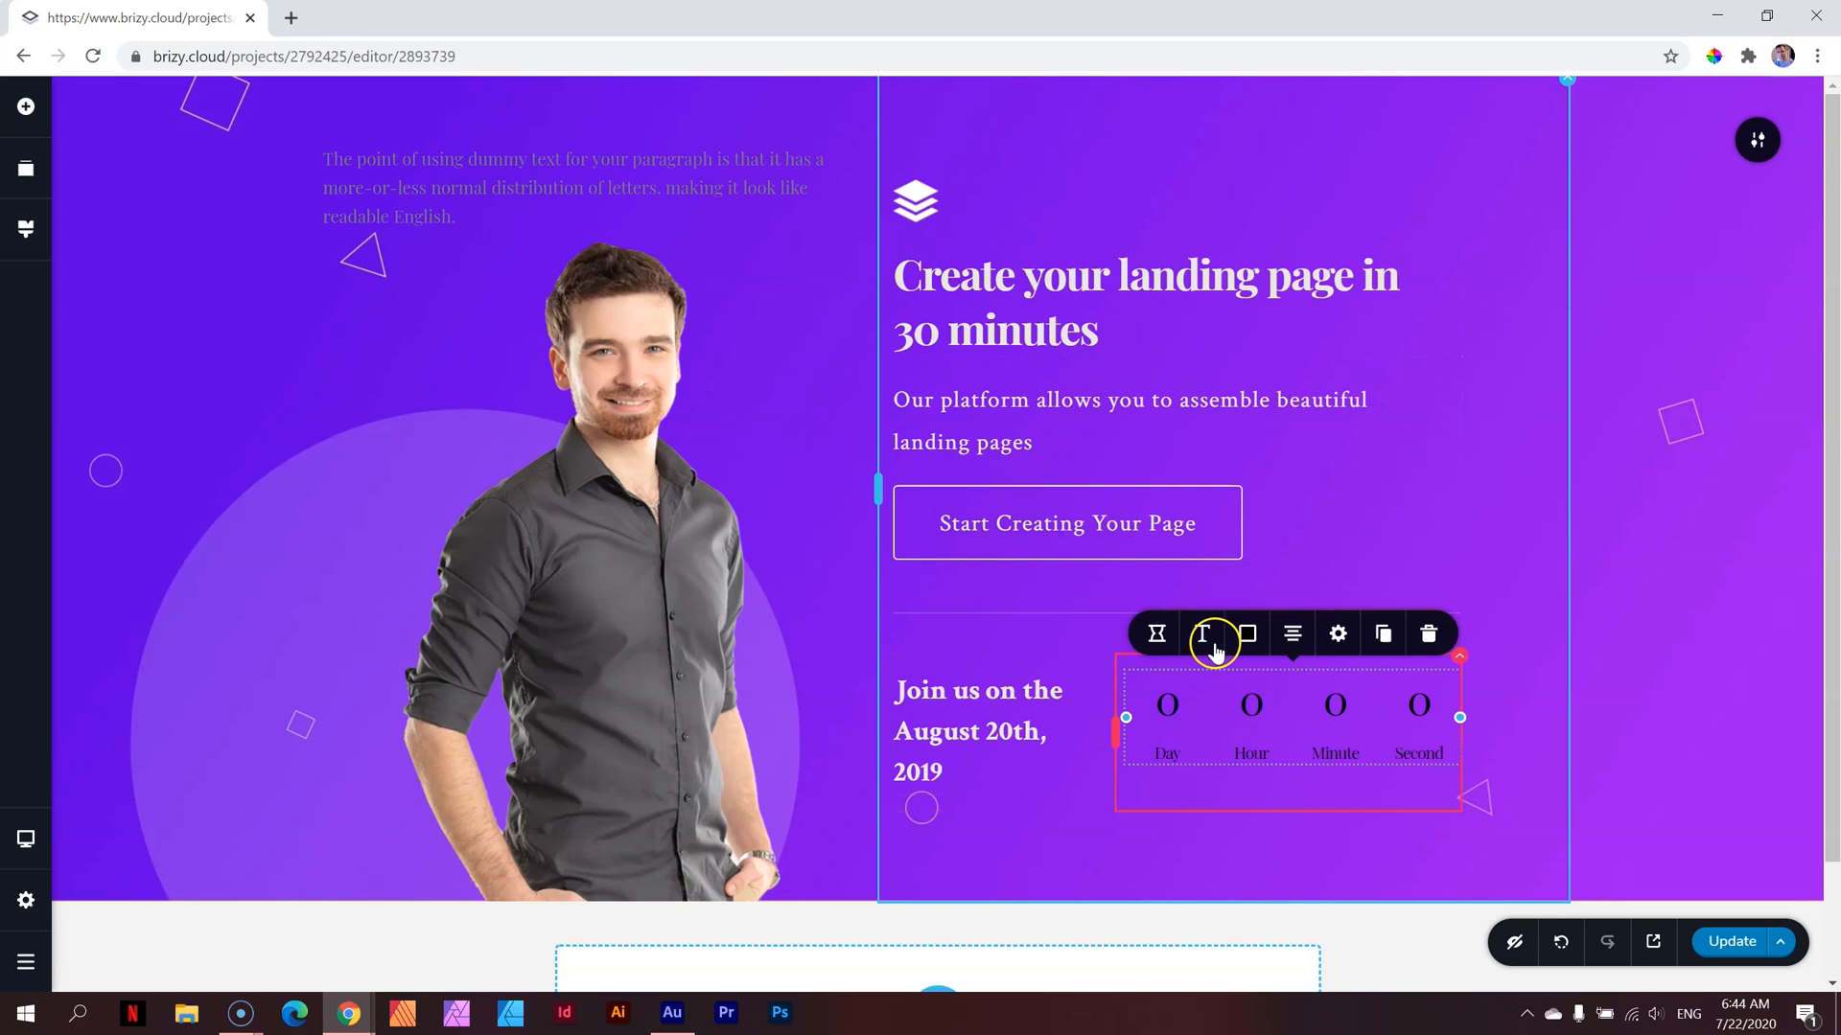
mouse_move(1204, 633)
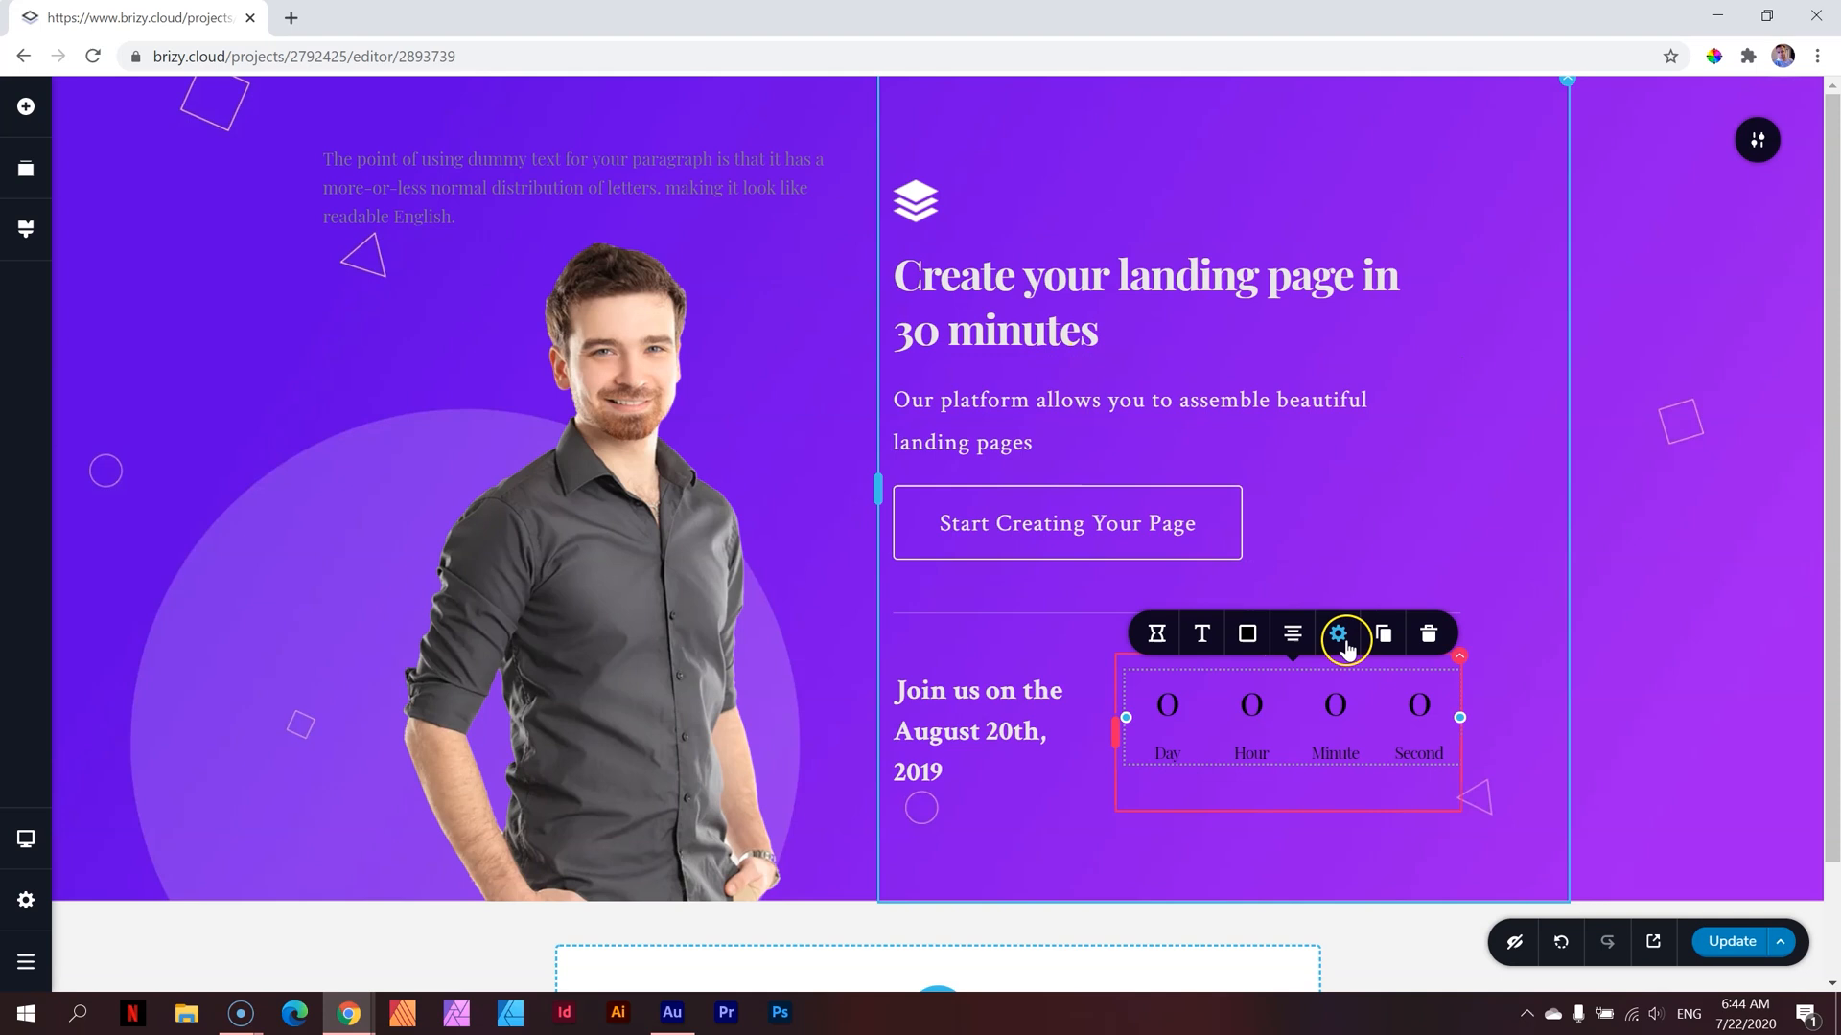
mouse_move(1381, 634)
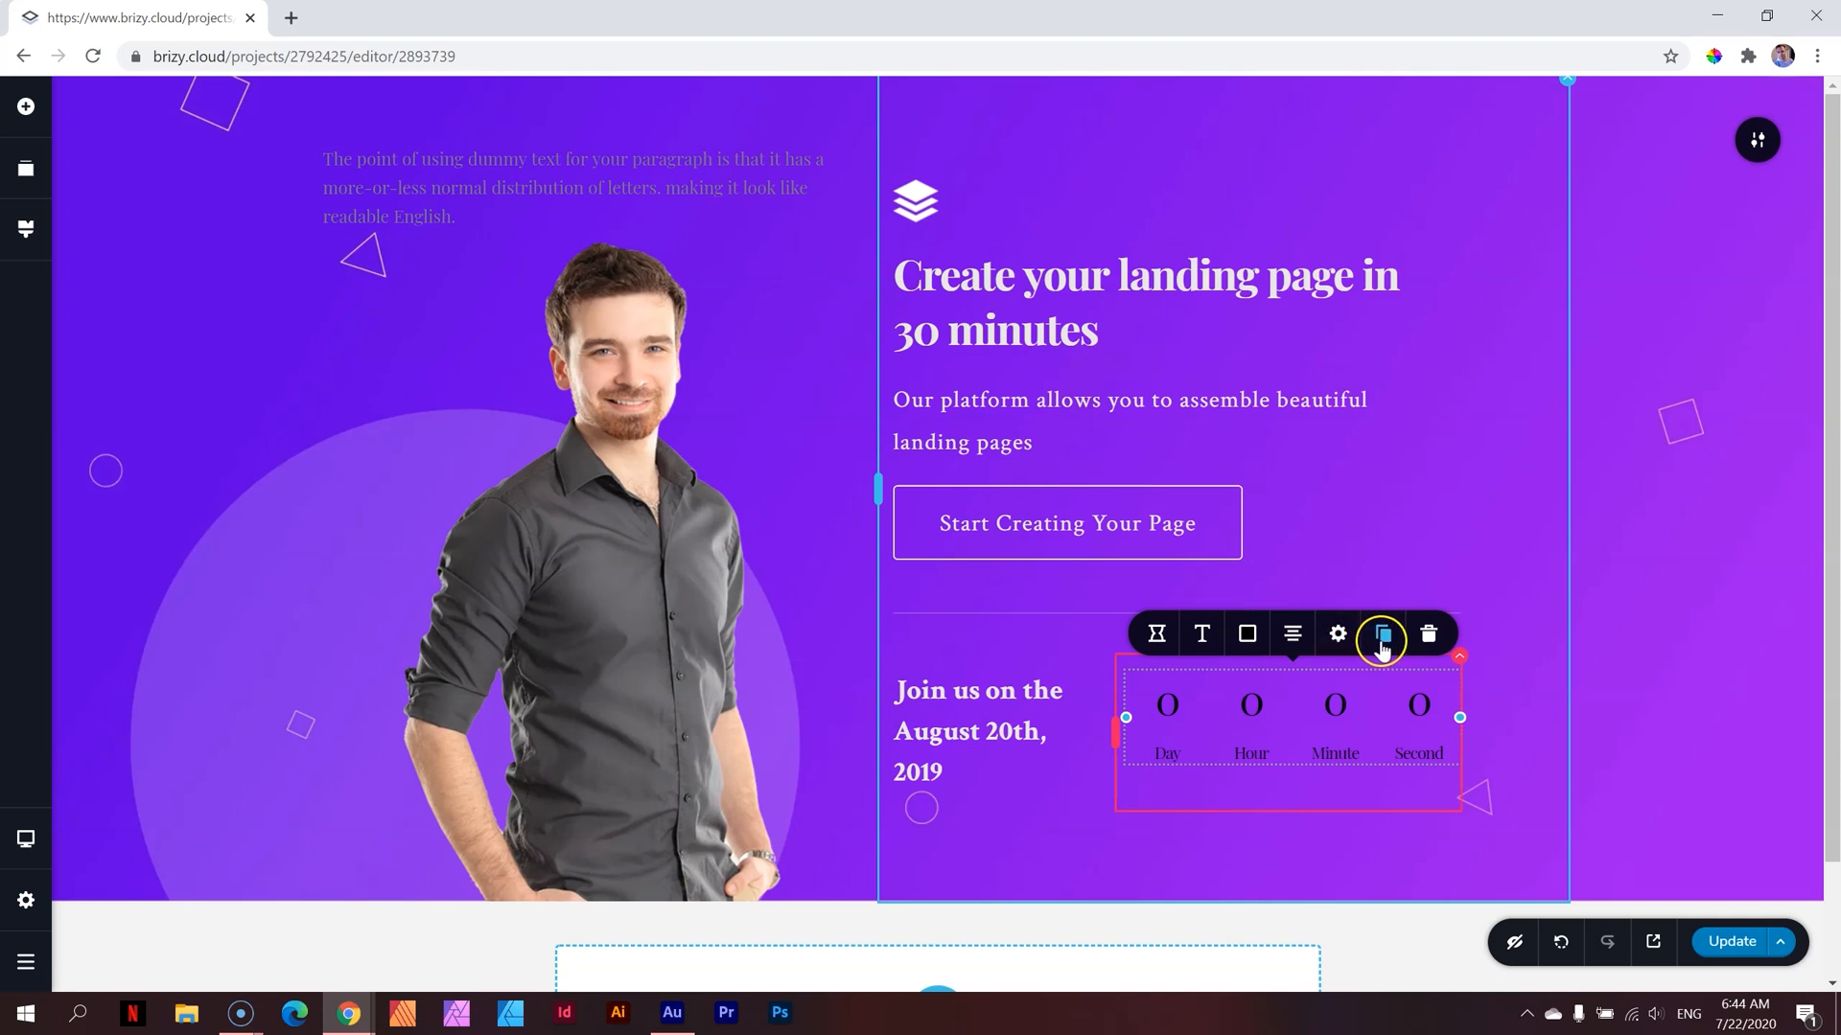
mouse_move(1429, 634)
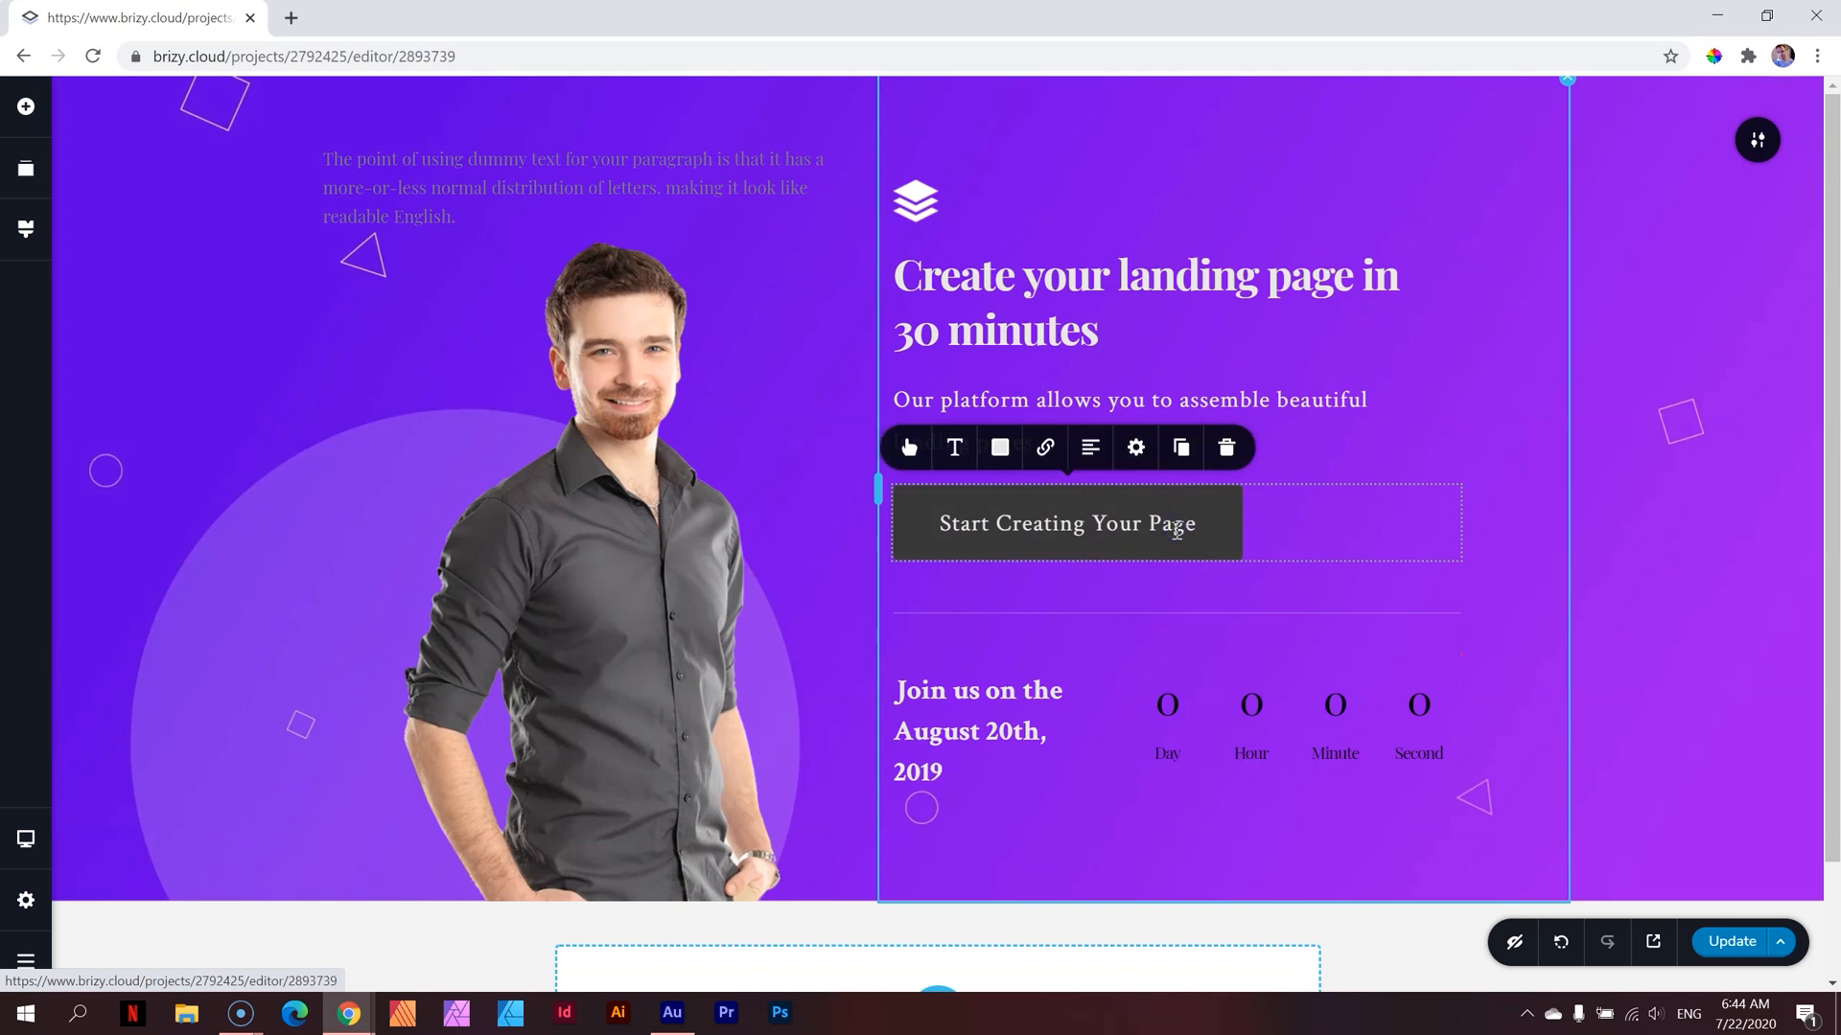
click(1197, 398)
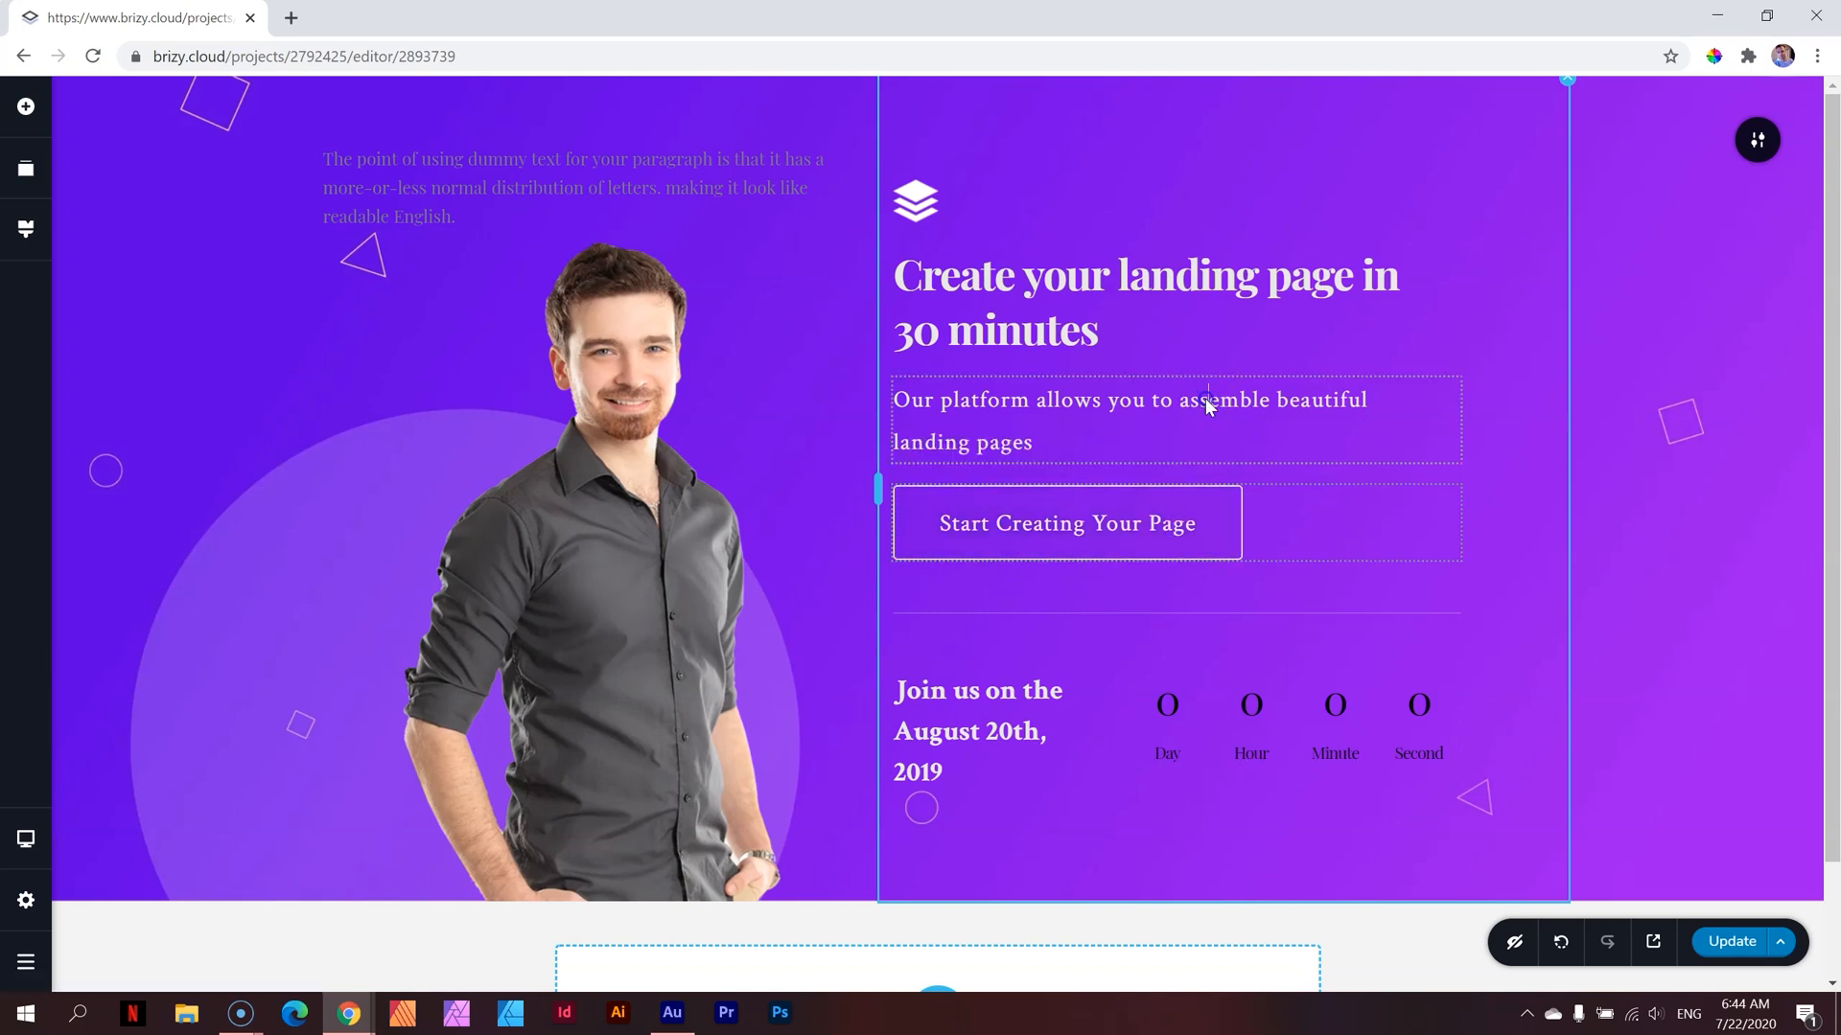
click(1173, 420)
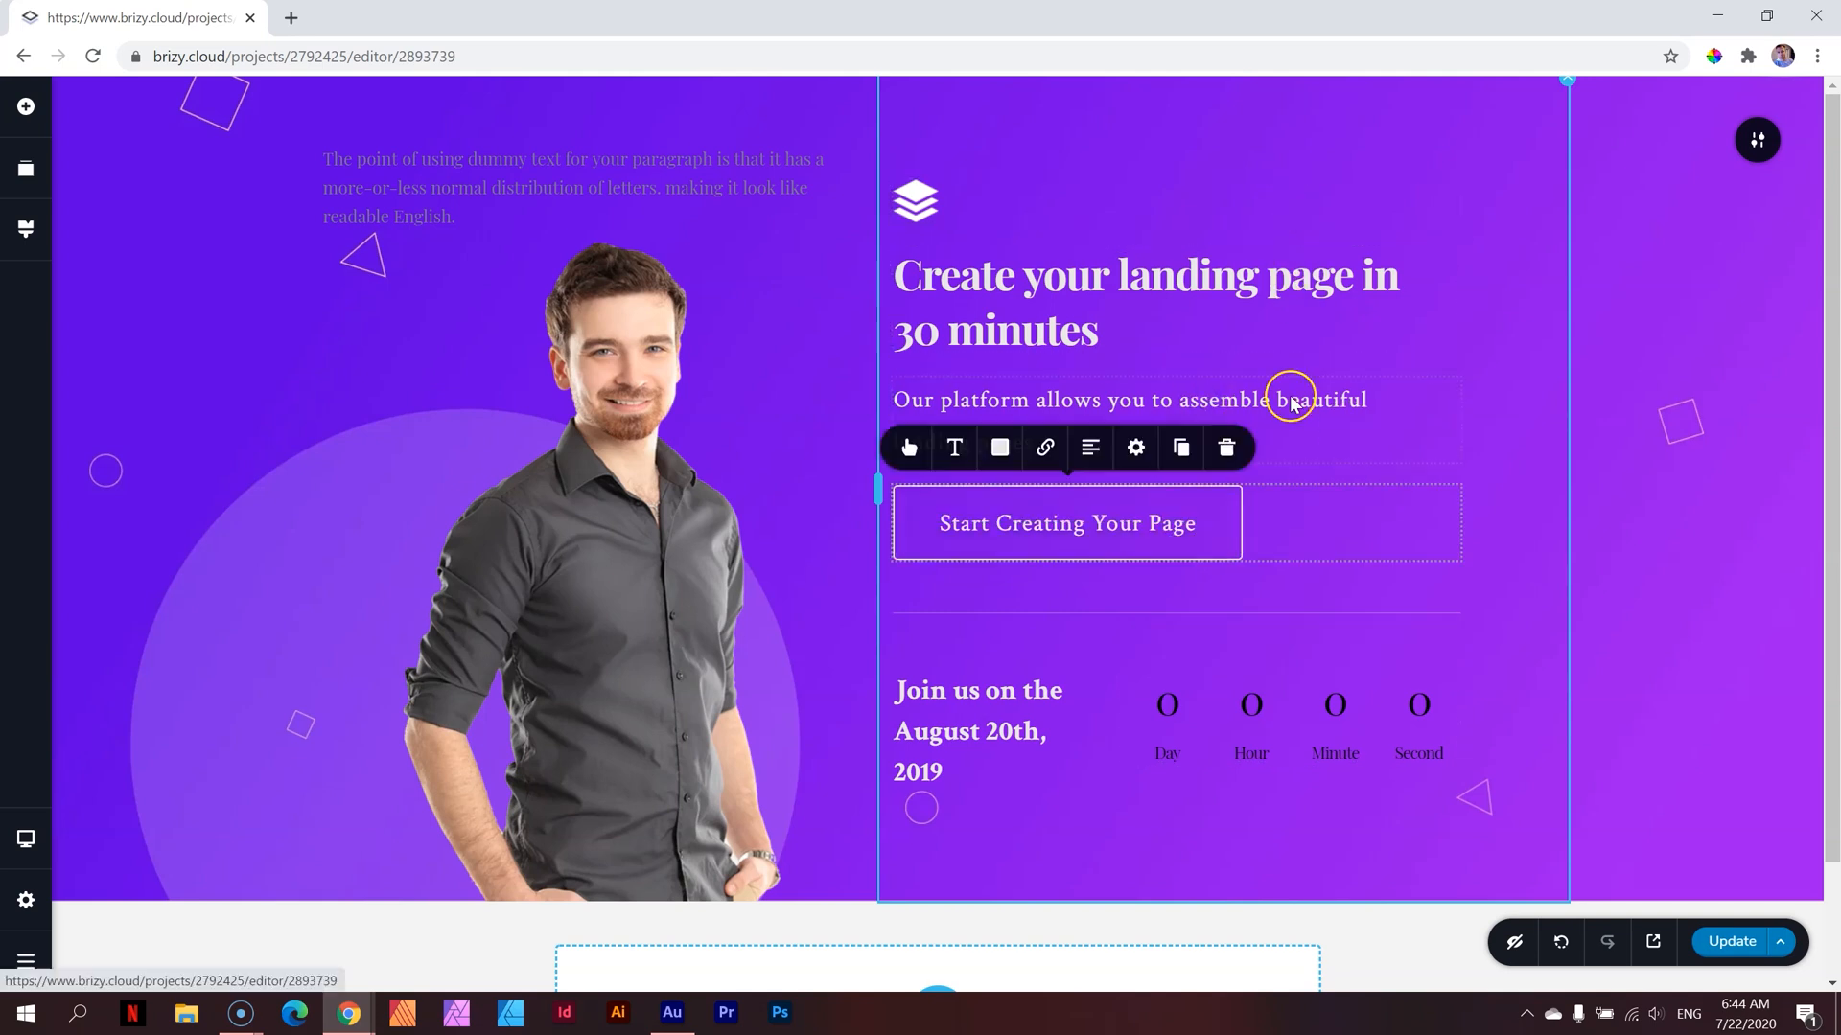
click(1144, 300)
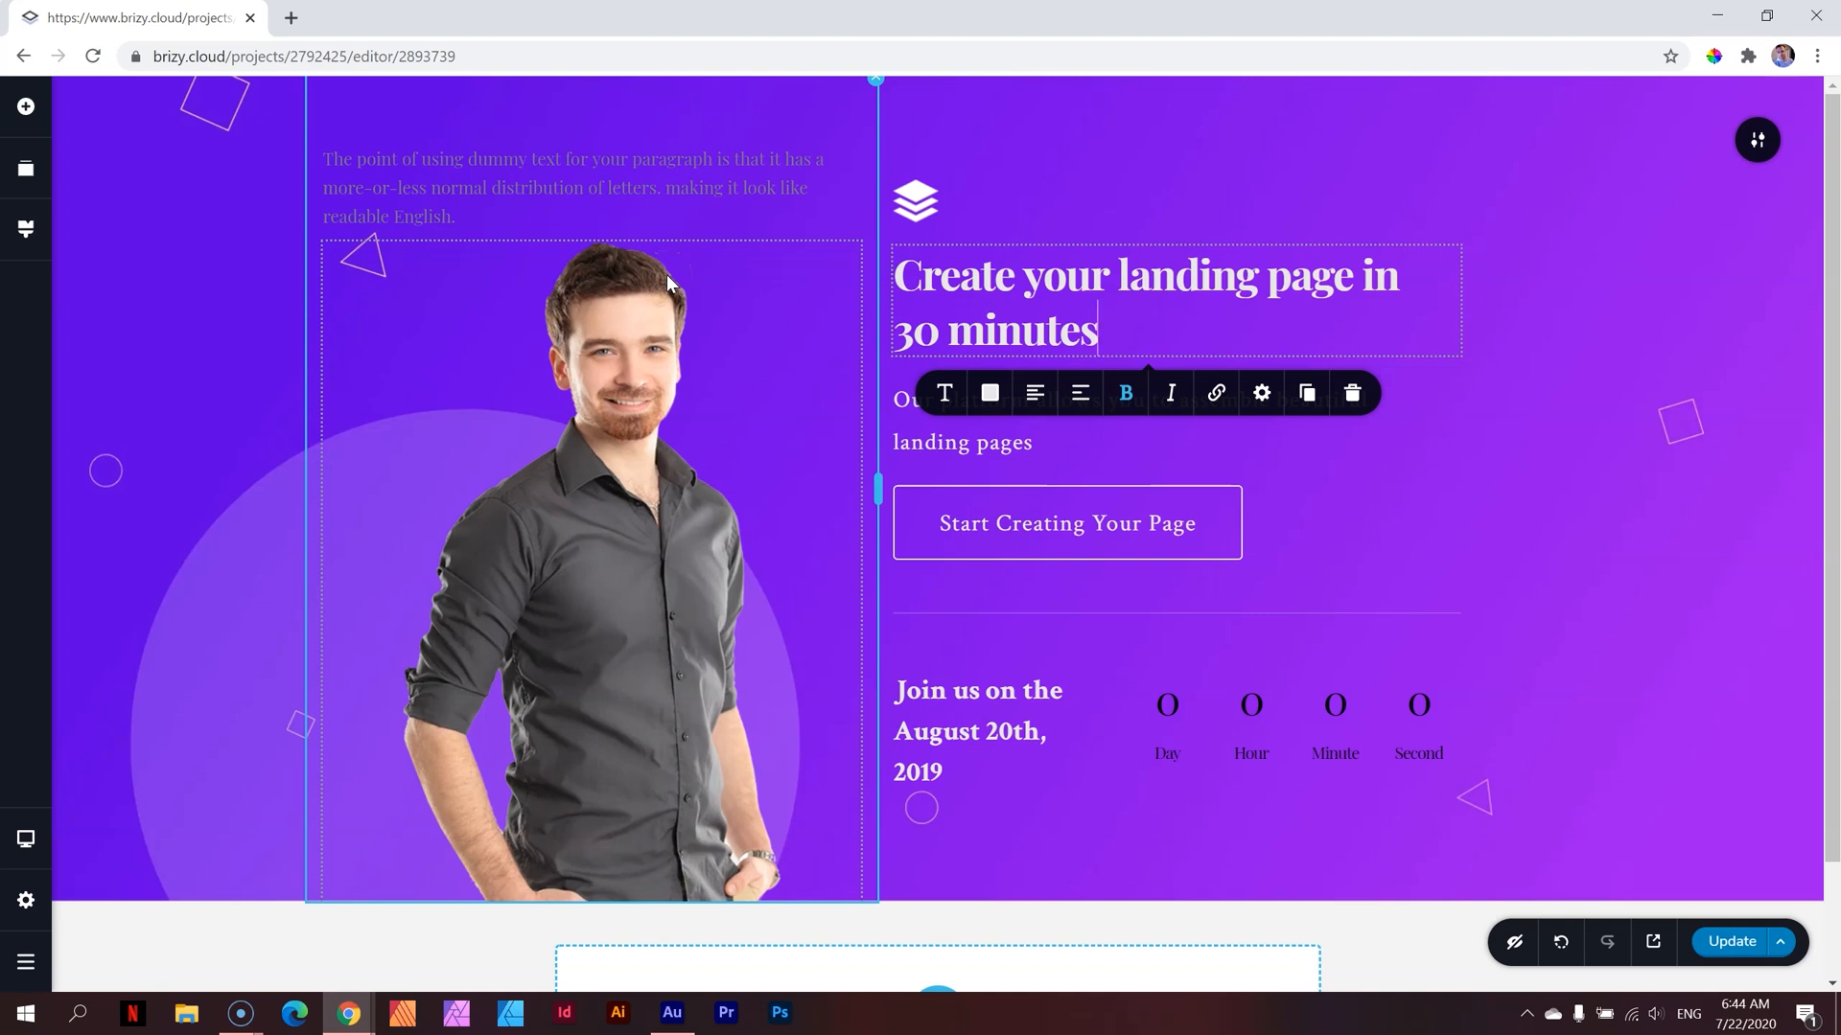
mouse_move(487, 458)
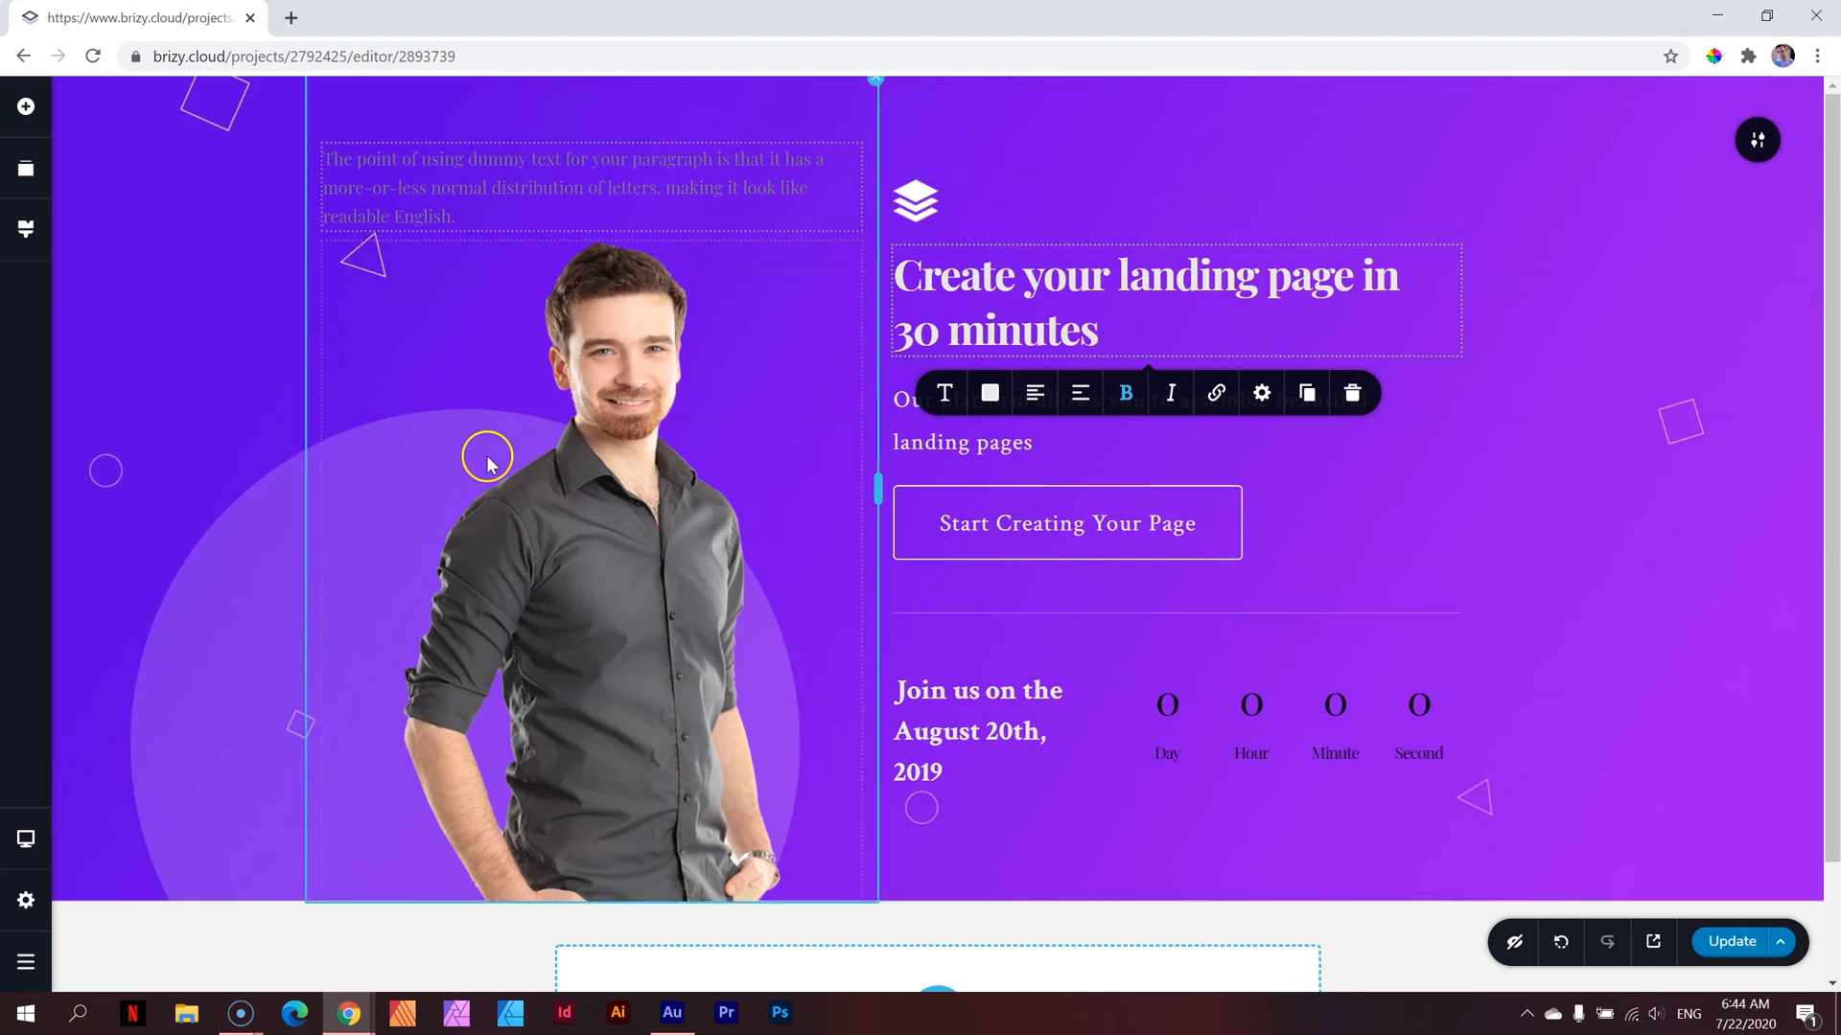
mouse_move(716, 602)
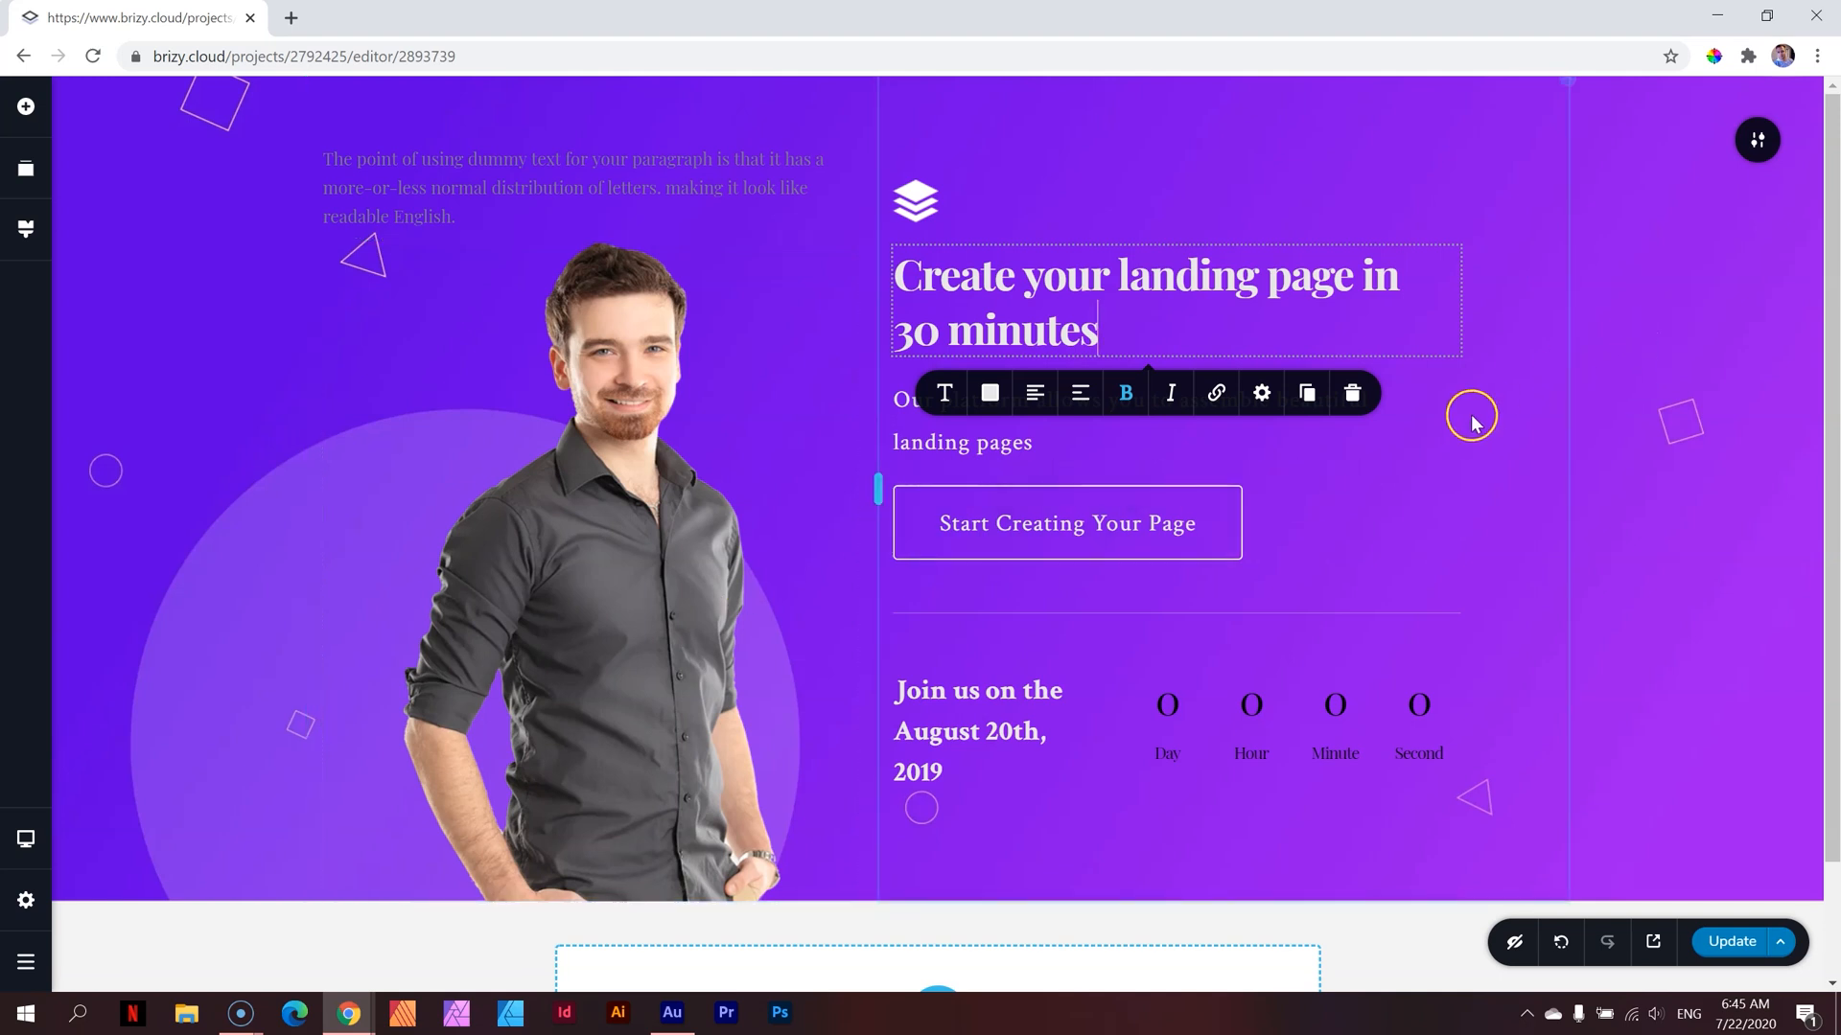
scroll(down, 3)
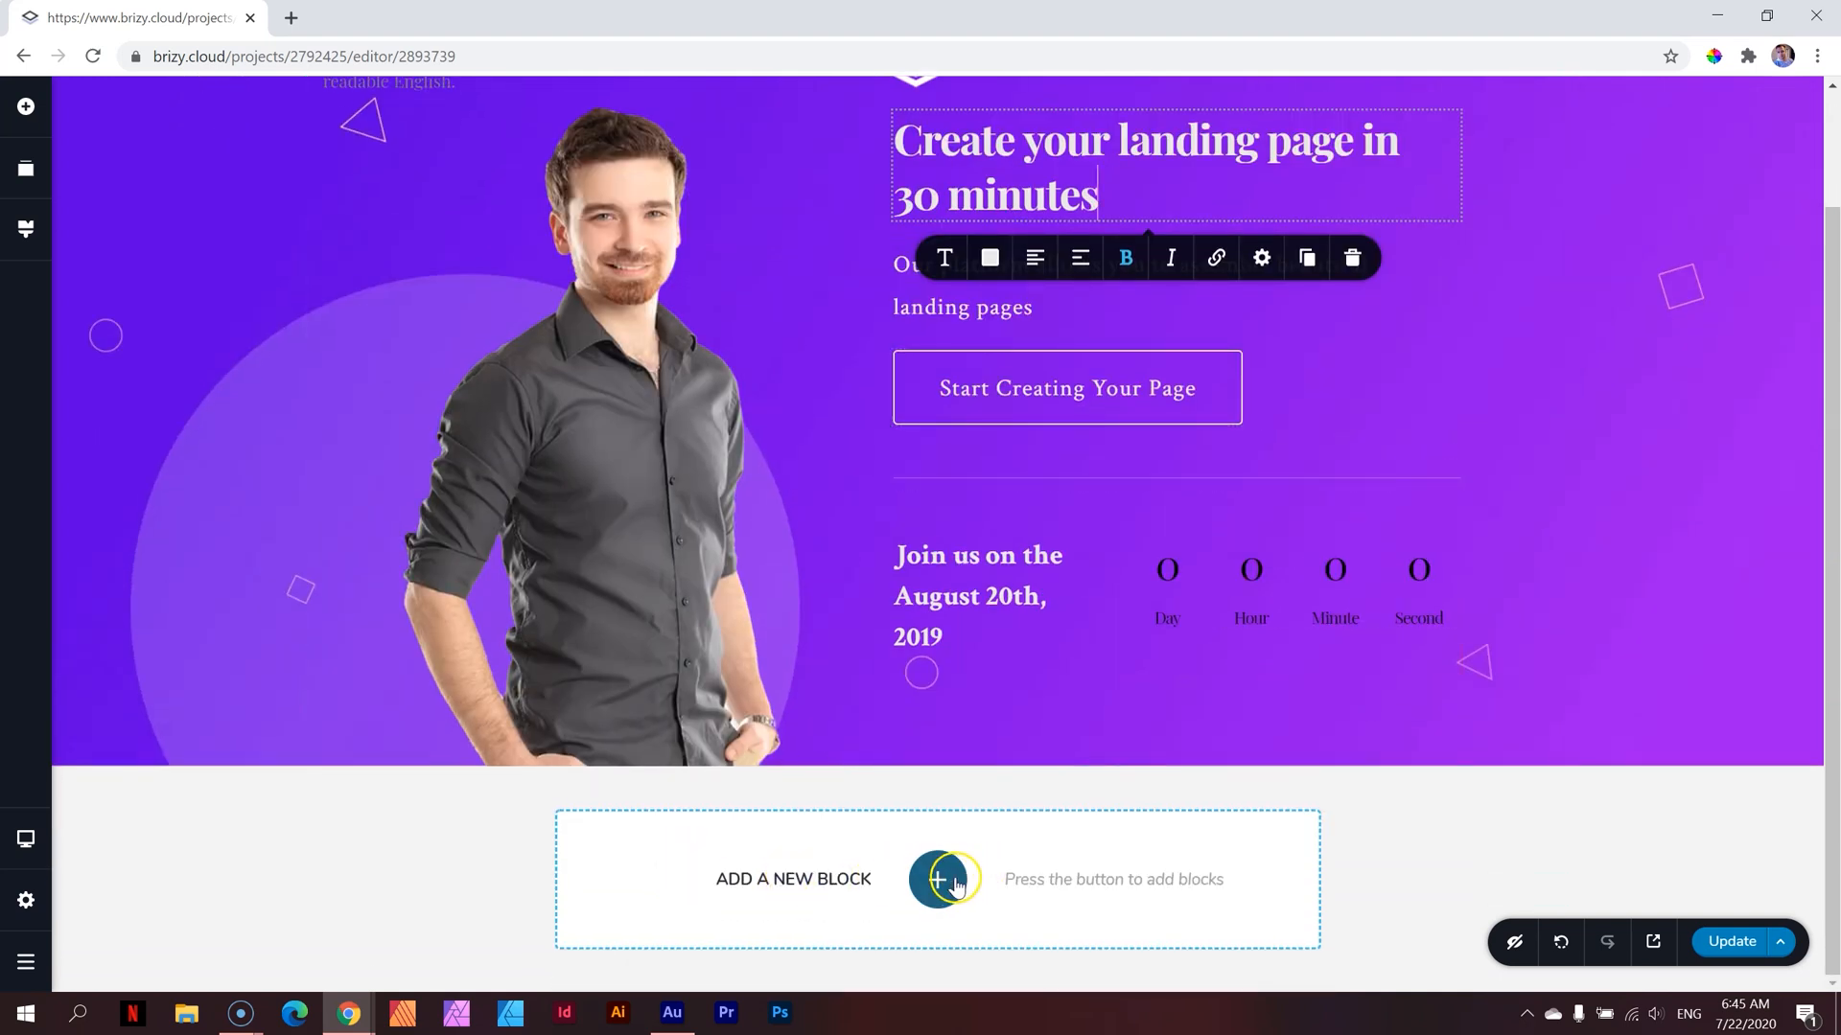
Insert a blank 'Create your own' block below the hero from the Blocks library
click(945, 878)
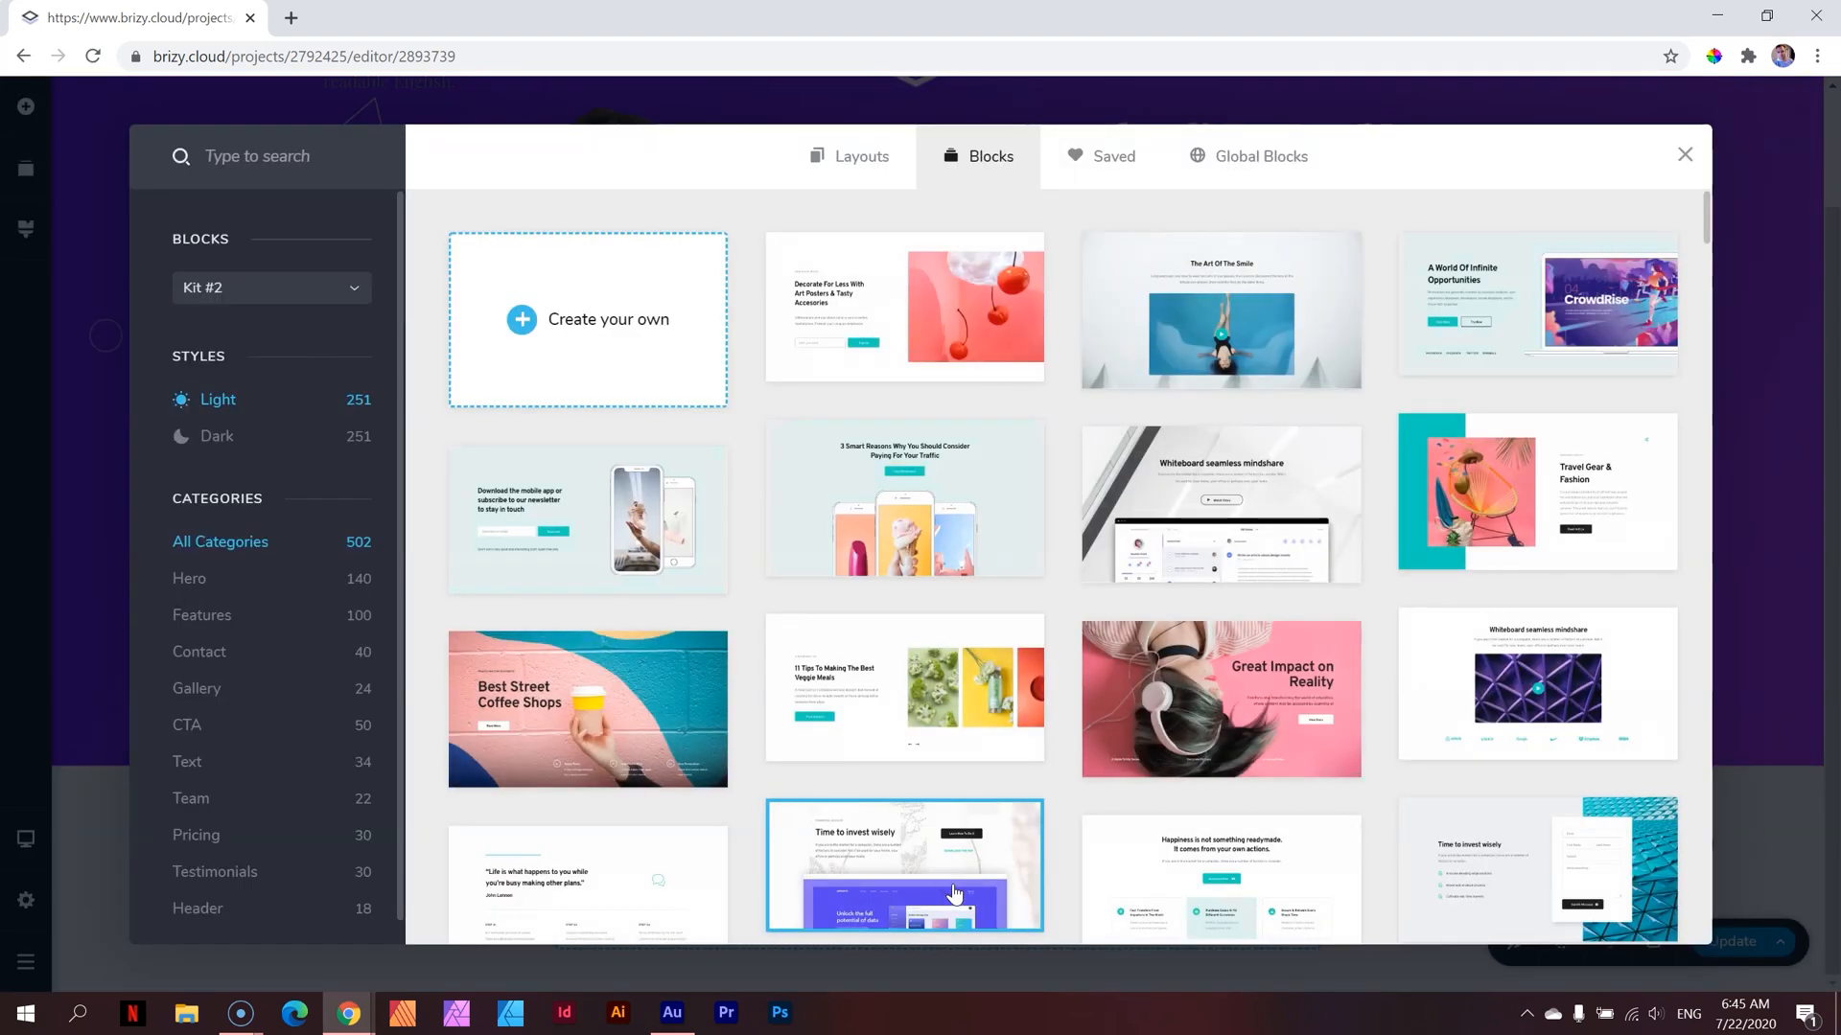
scroll(down, 3)
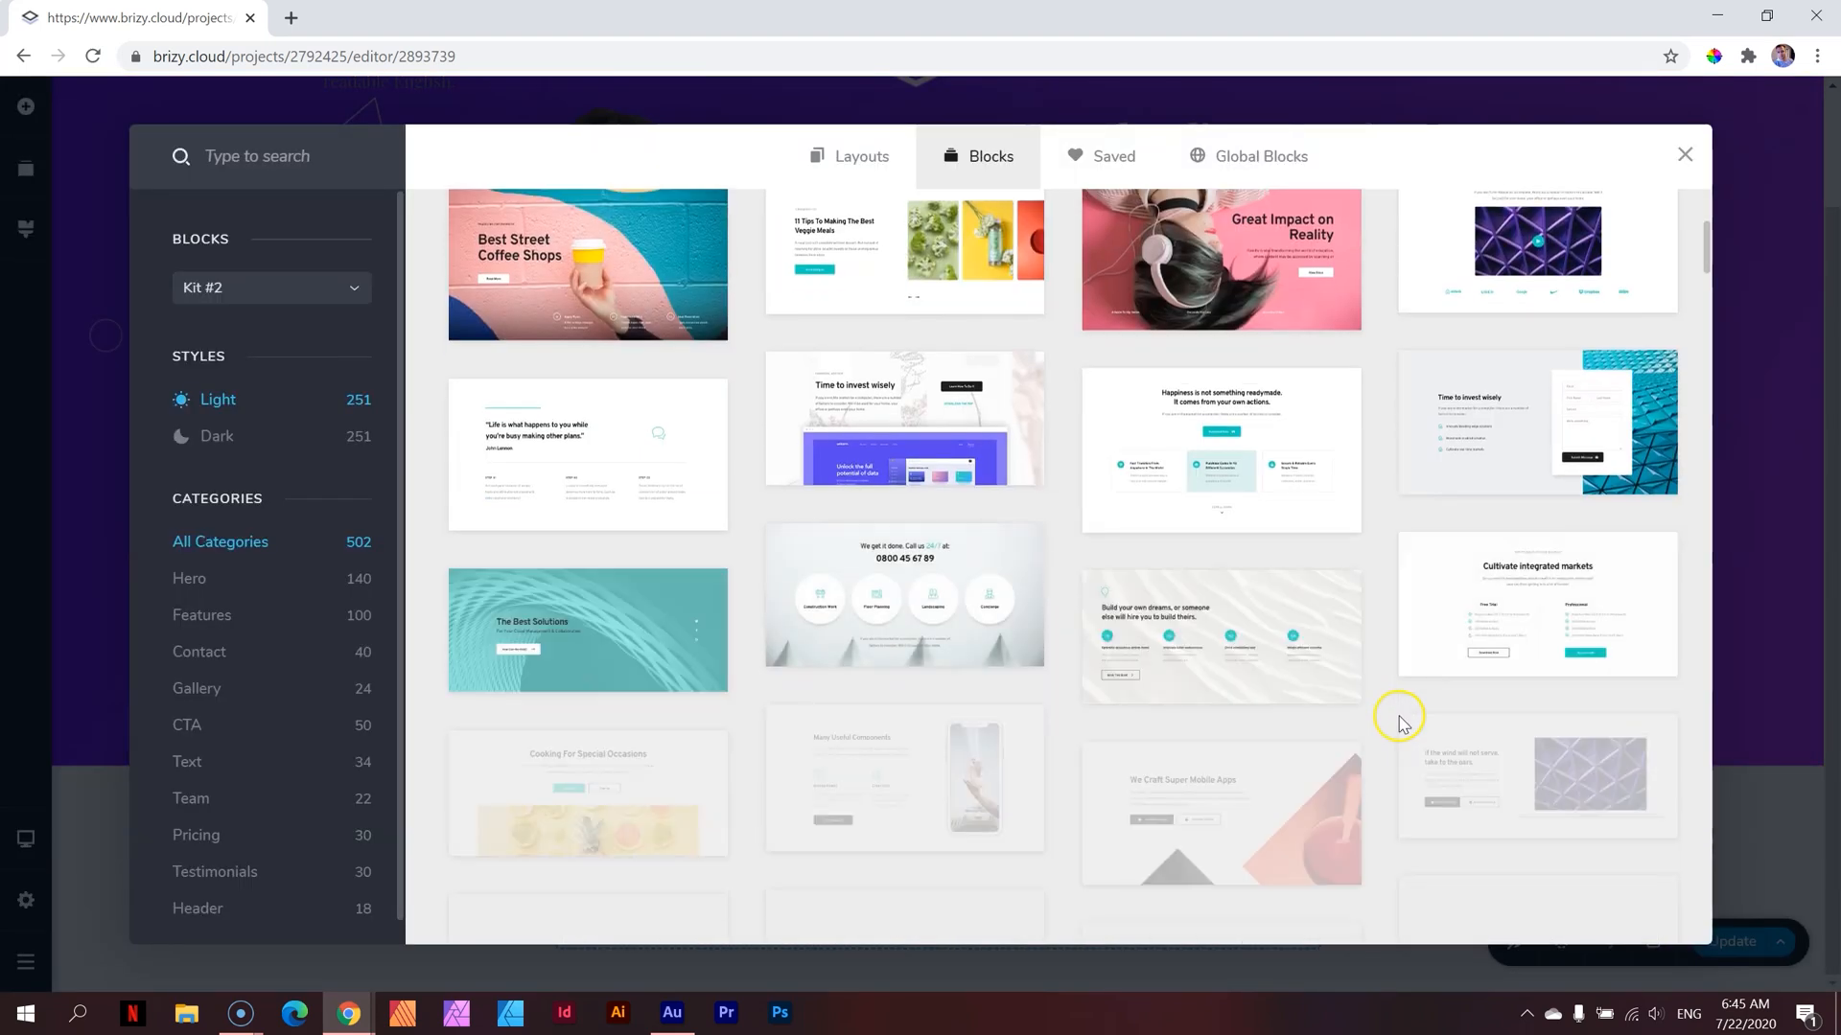
scroll(up, 3)
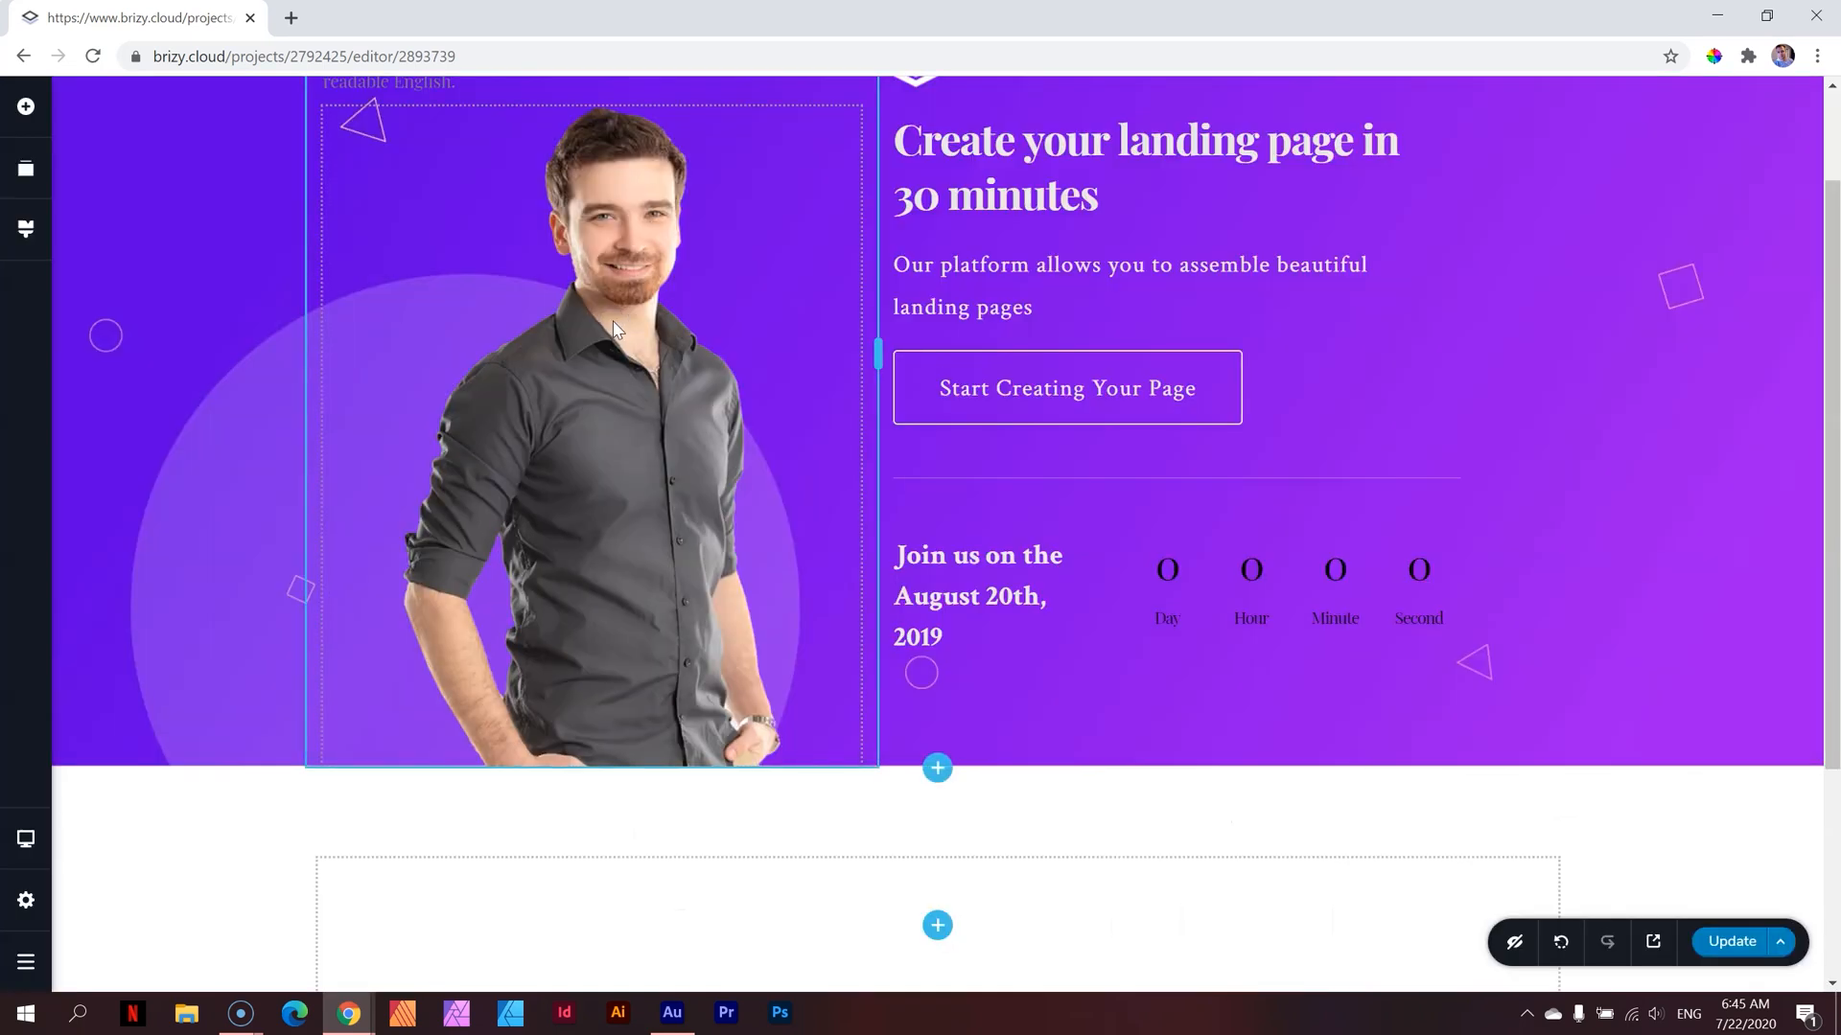
scroll(down, 3)
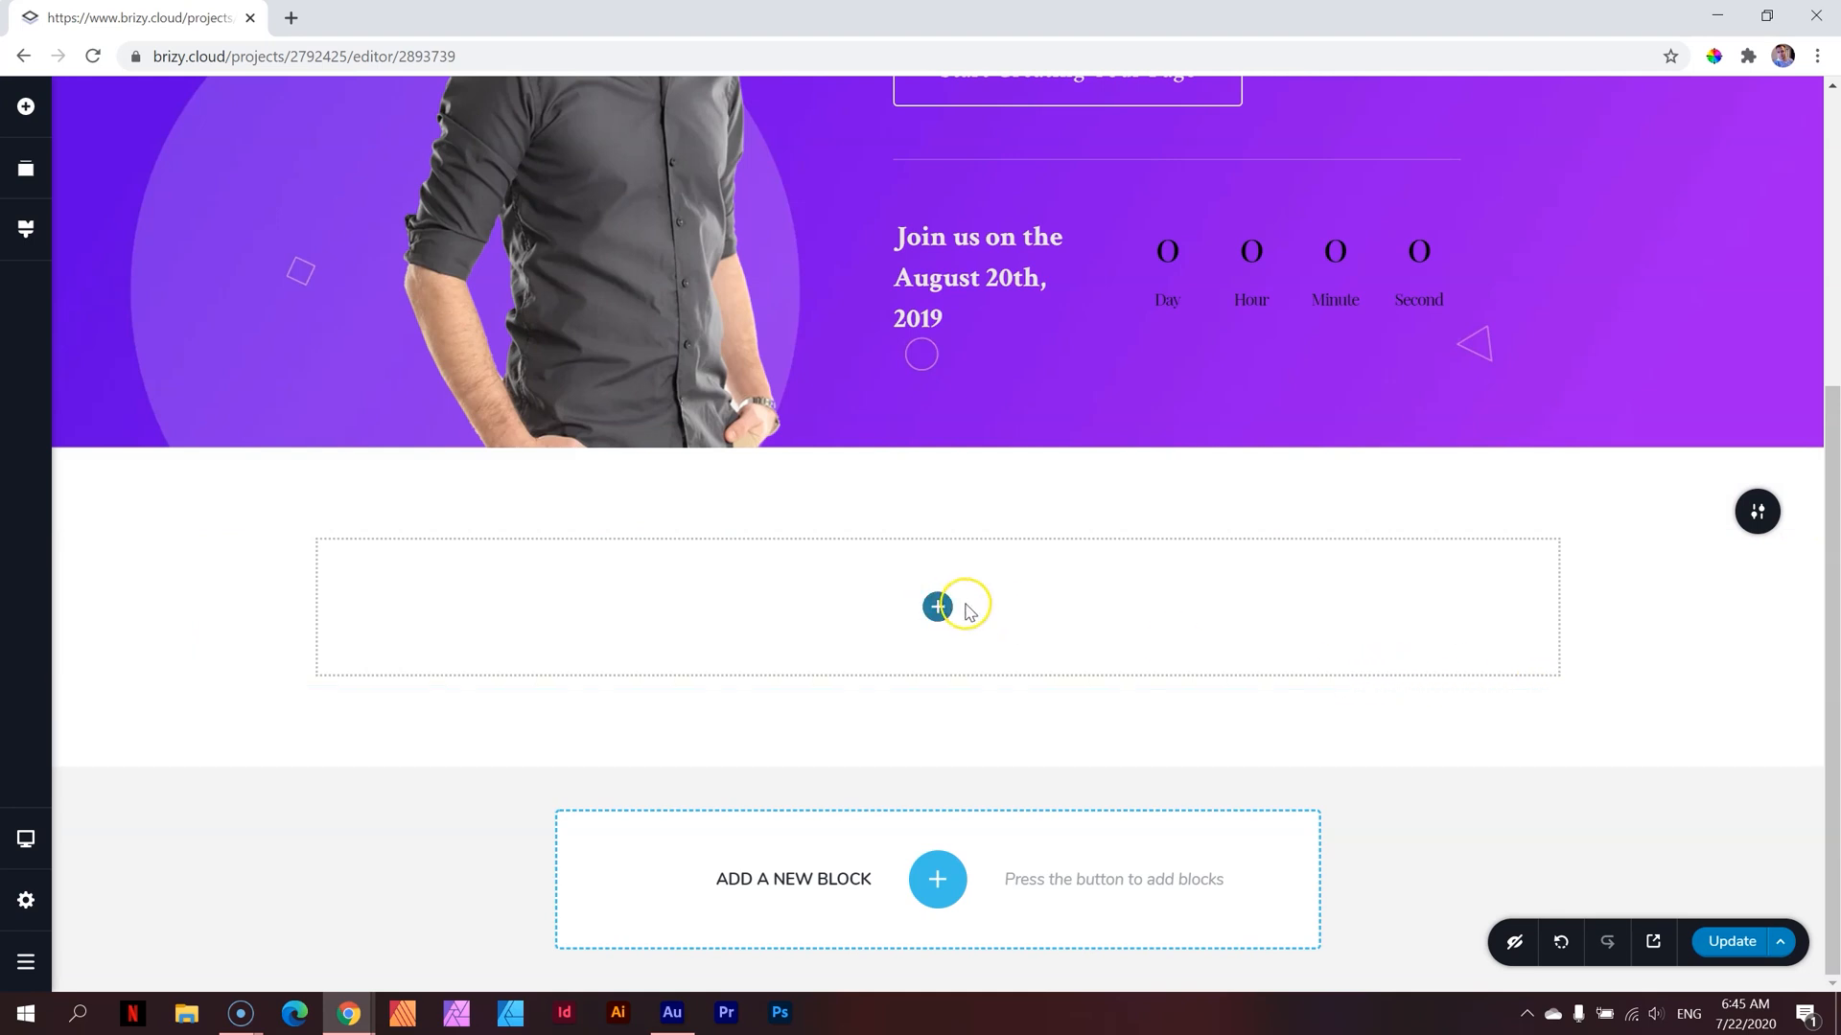
Reopen the Add Elements list and scroll to the Grid section to add a column
click(937, 606)
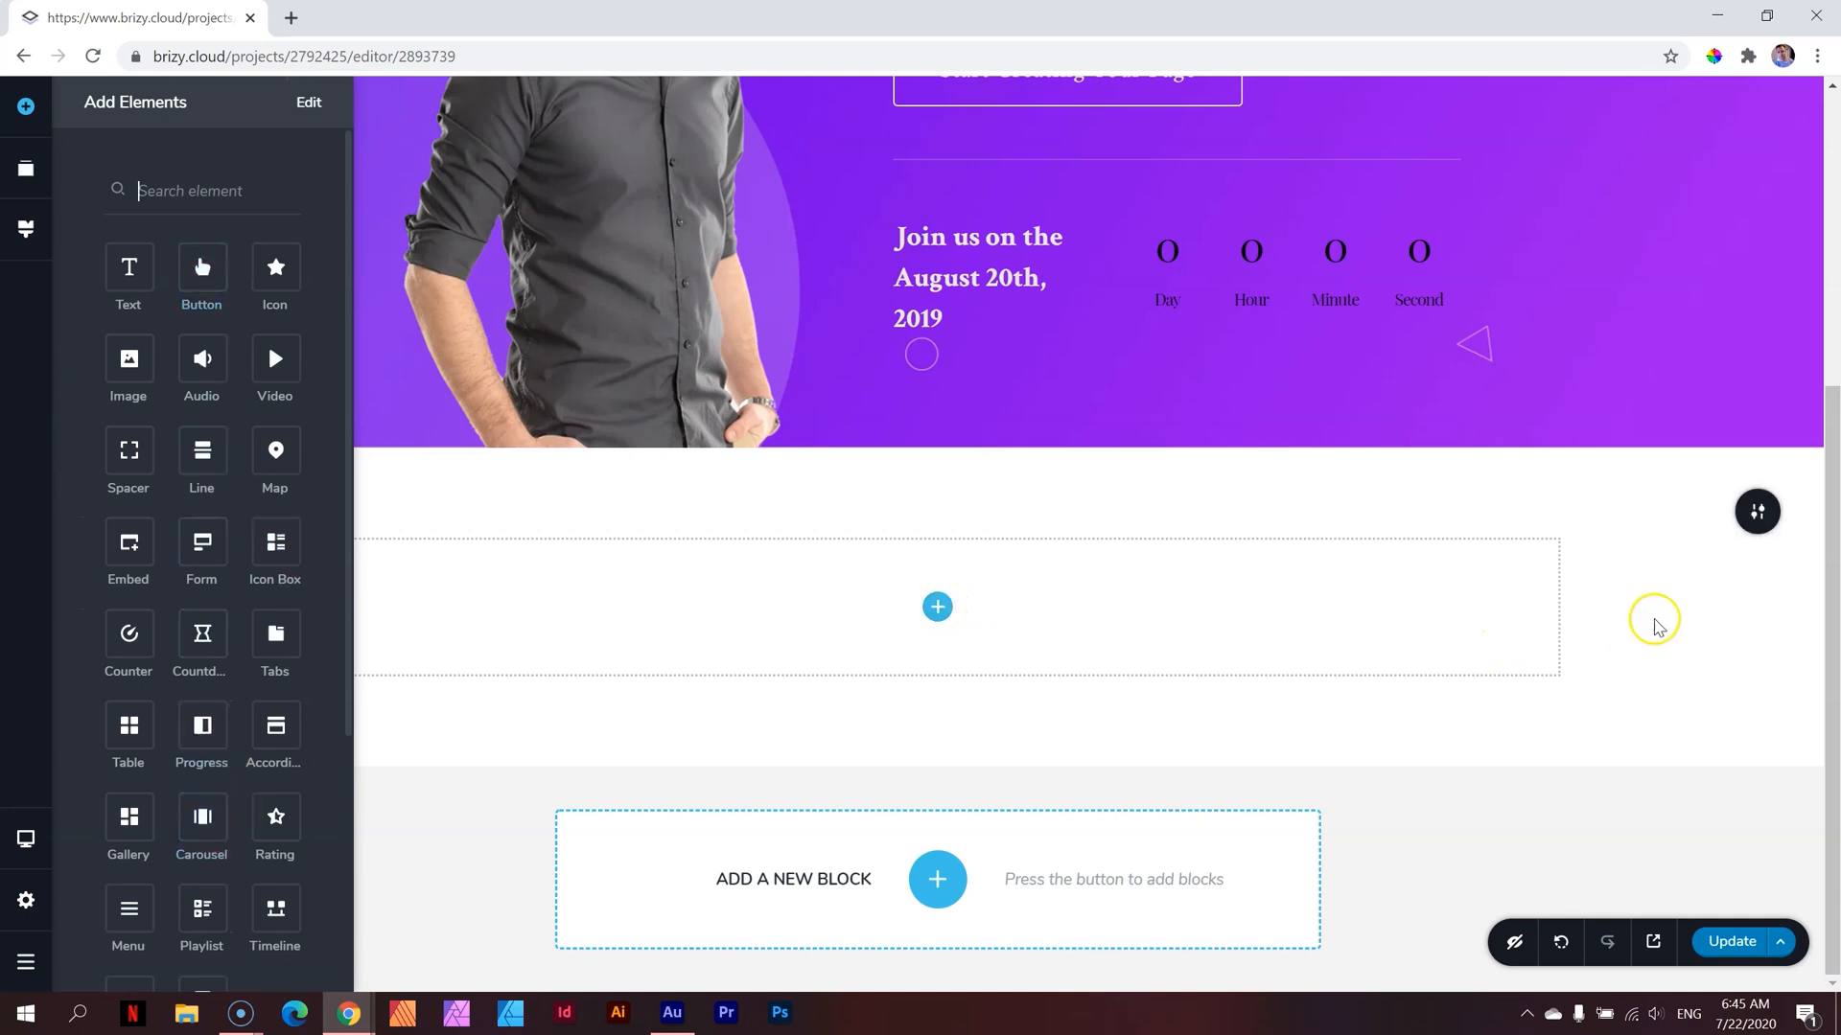
click(26, 106)
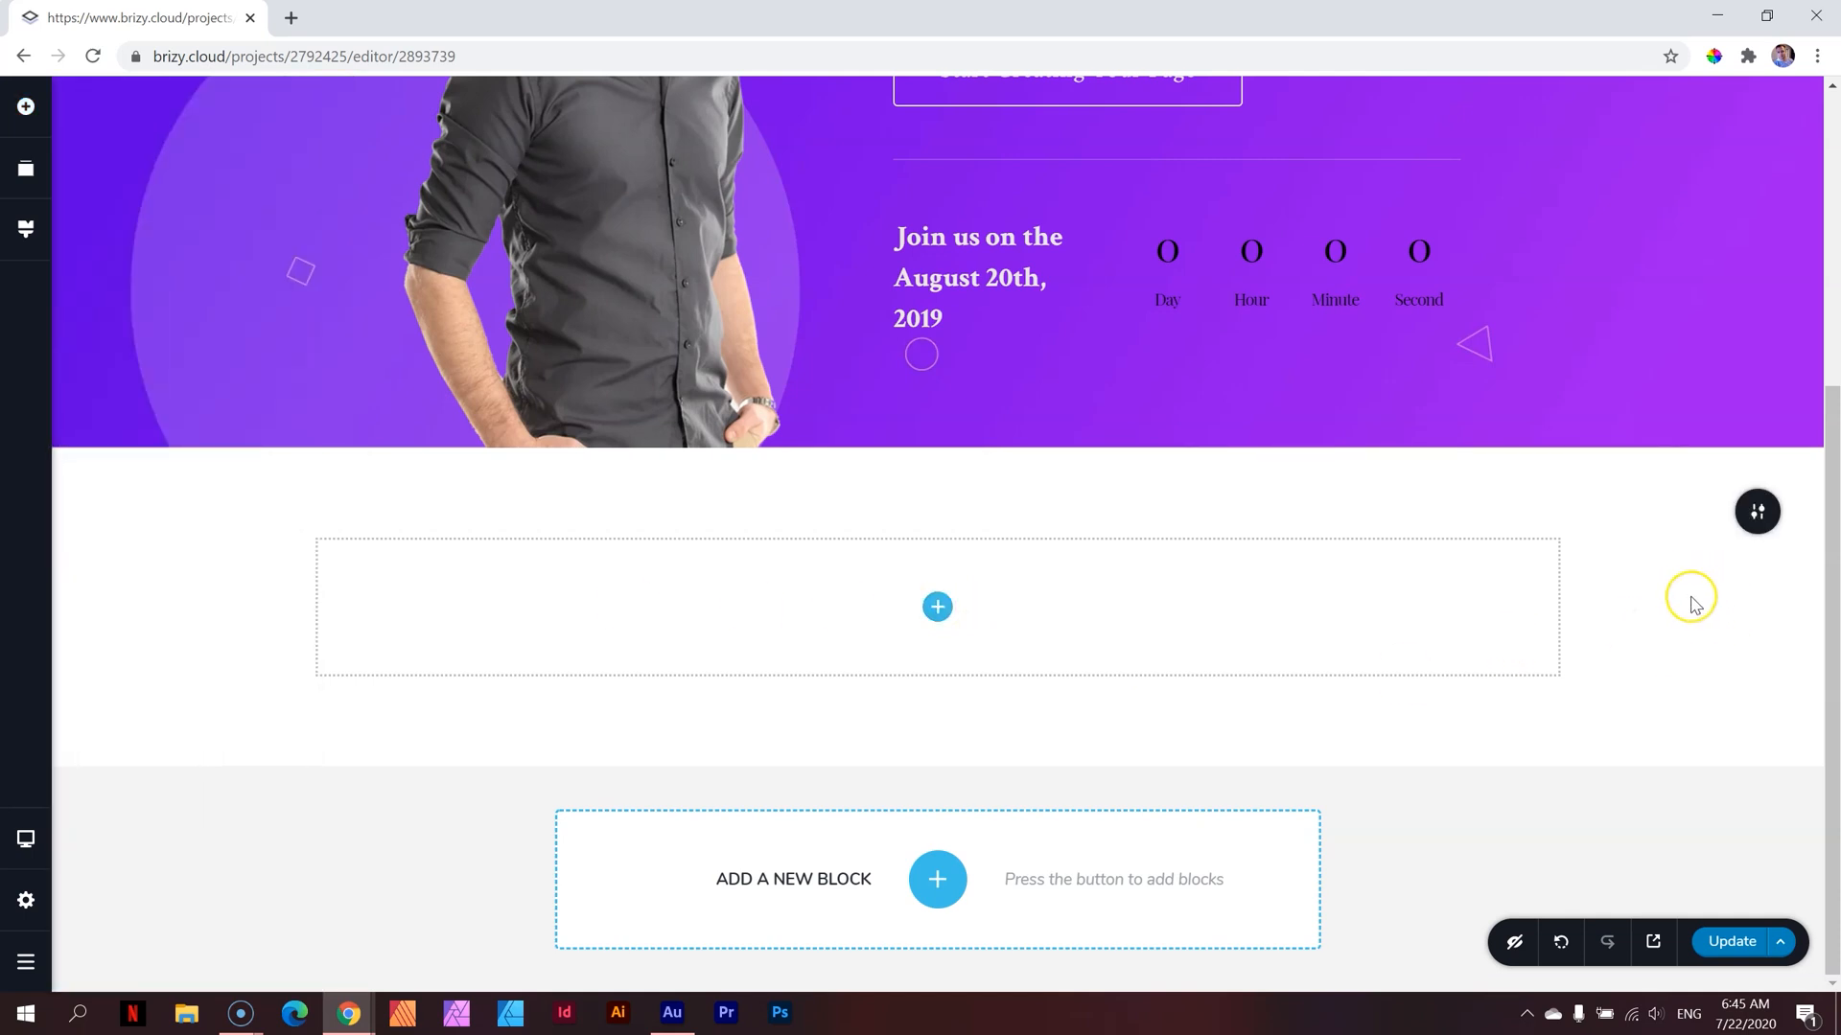
mouse_move(25, 106)
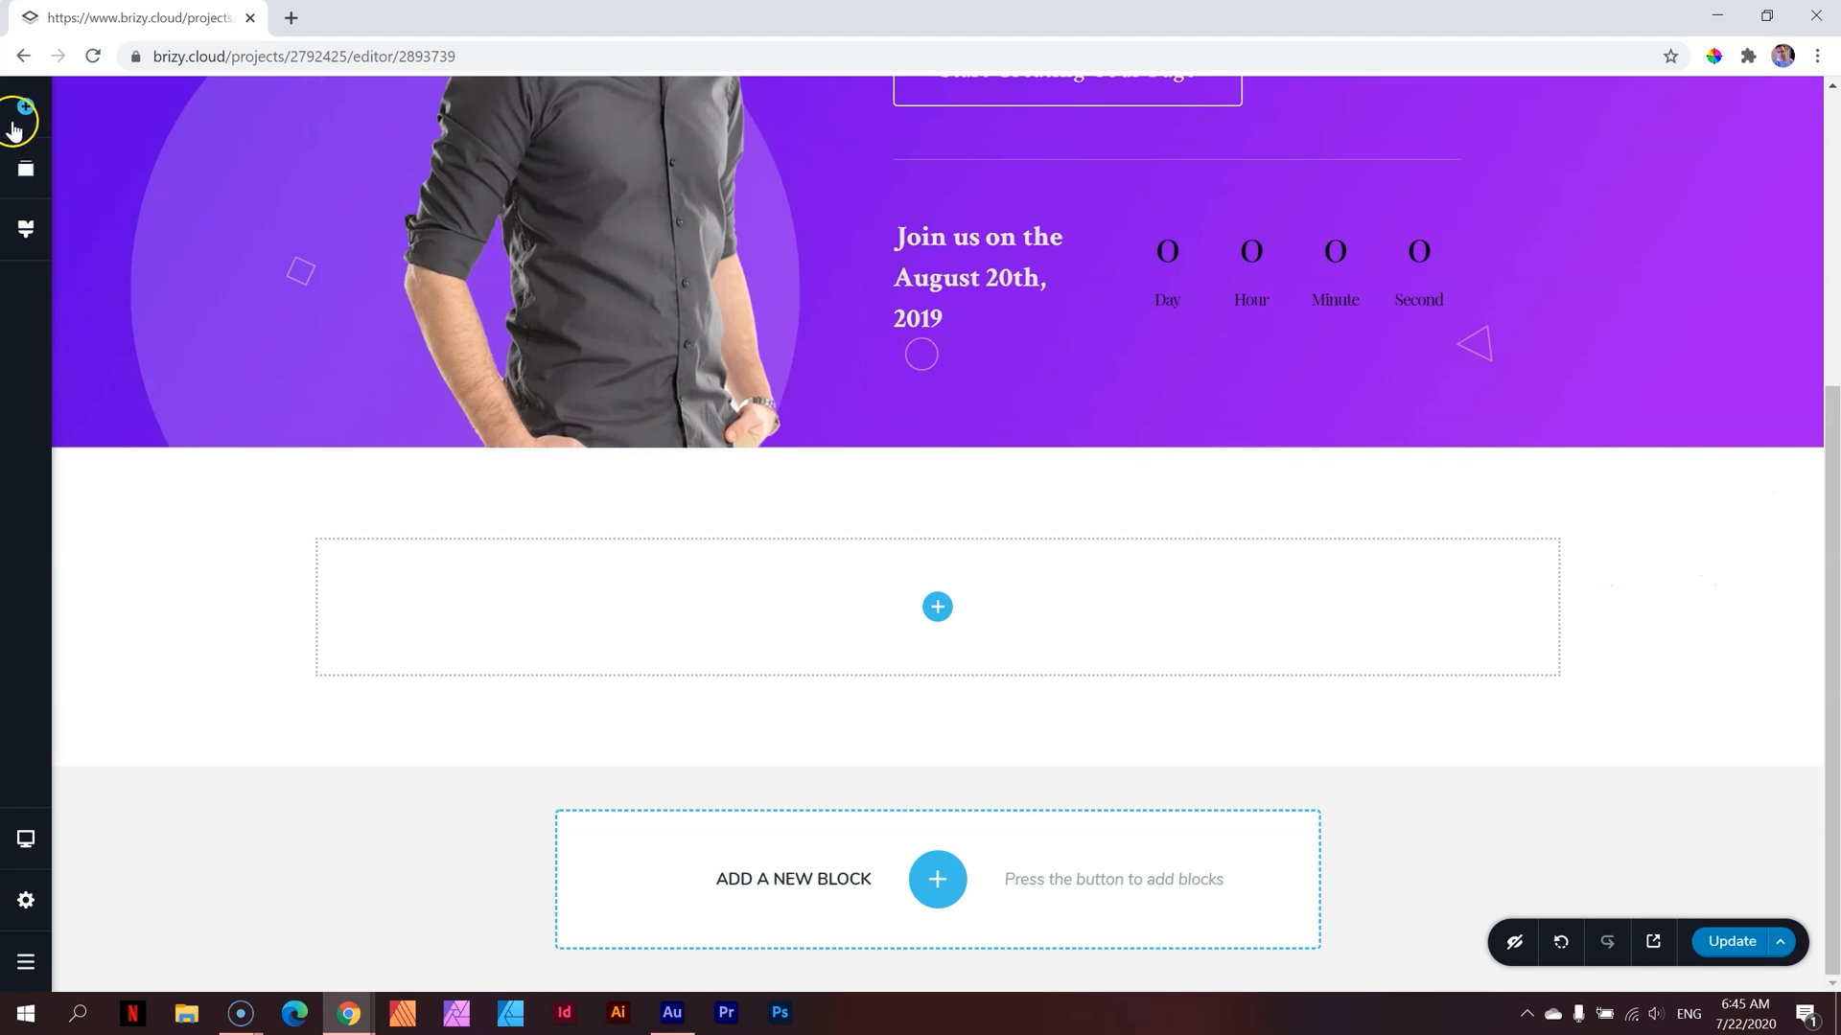
mouse_move(23, 110)
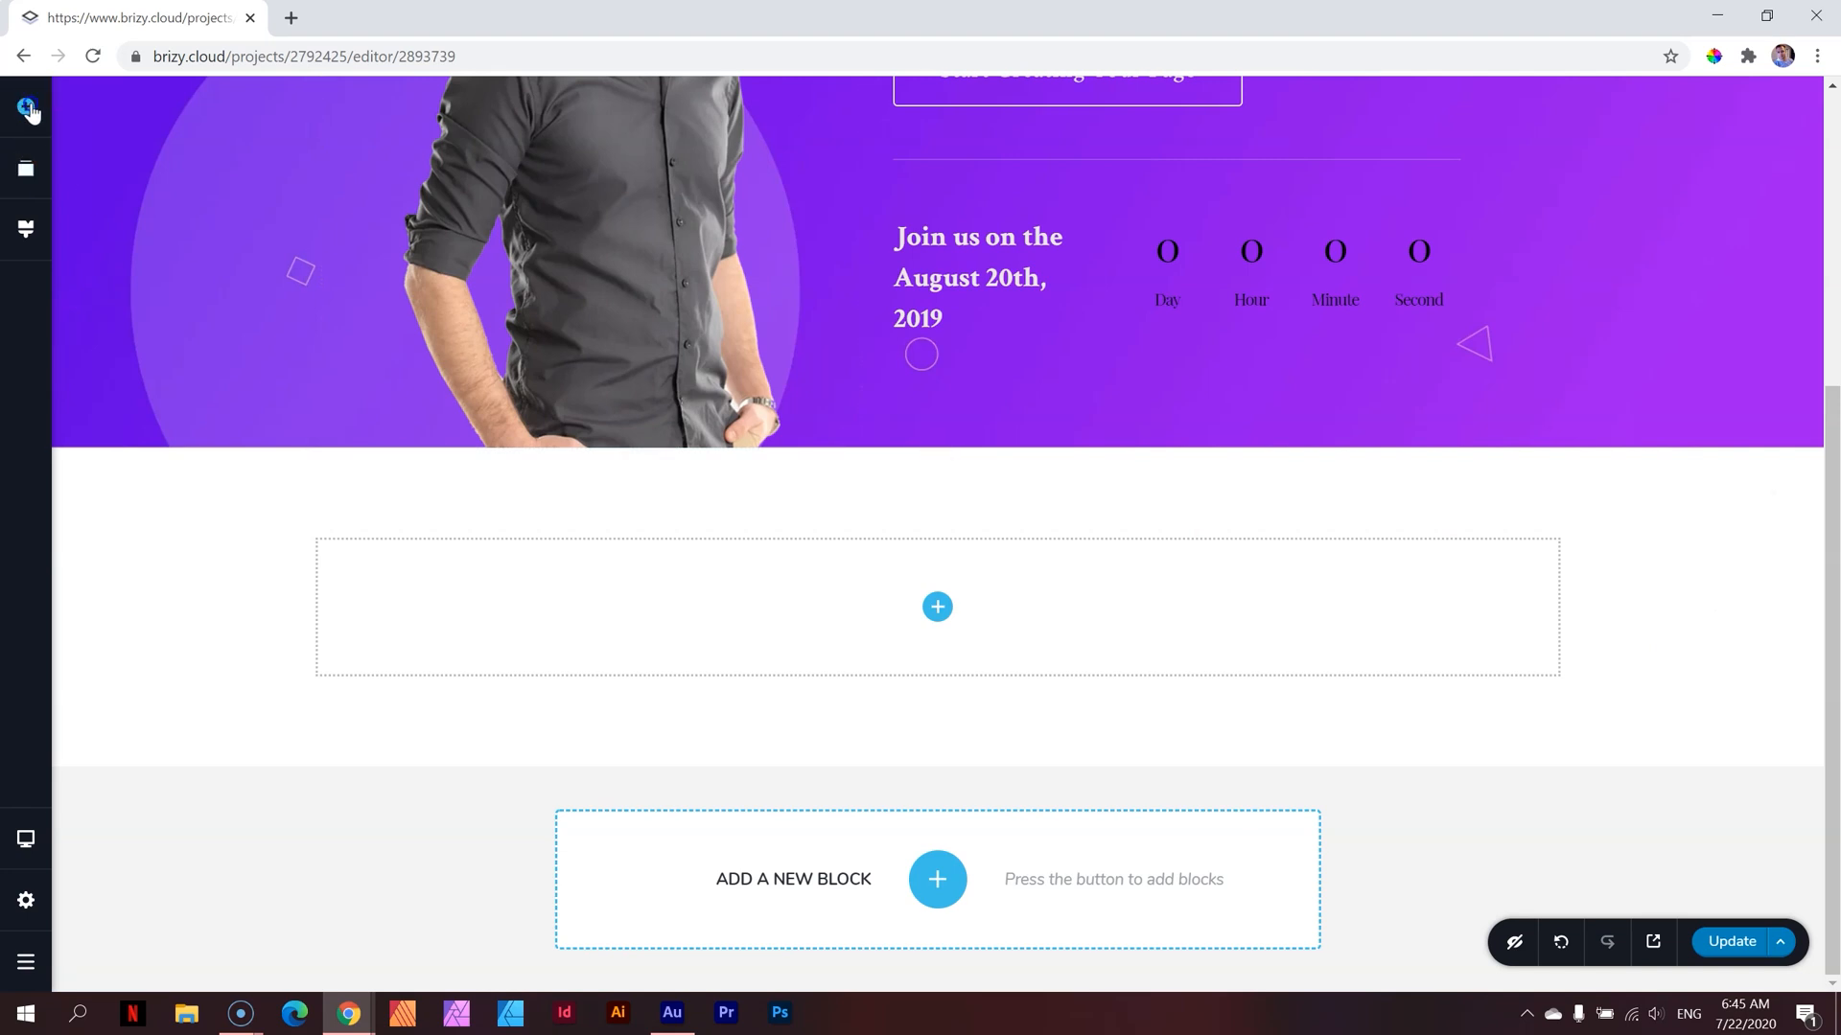
click(26, 107)
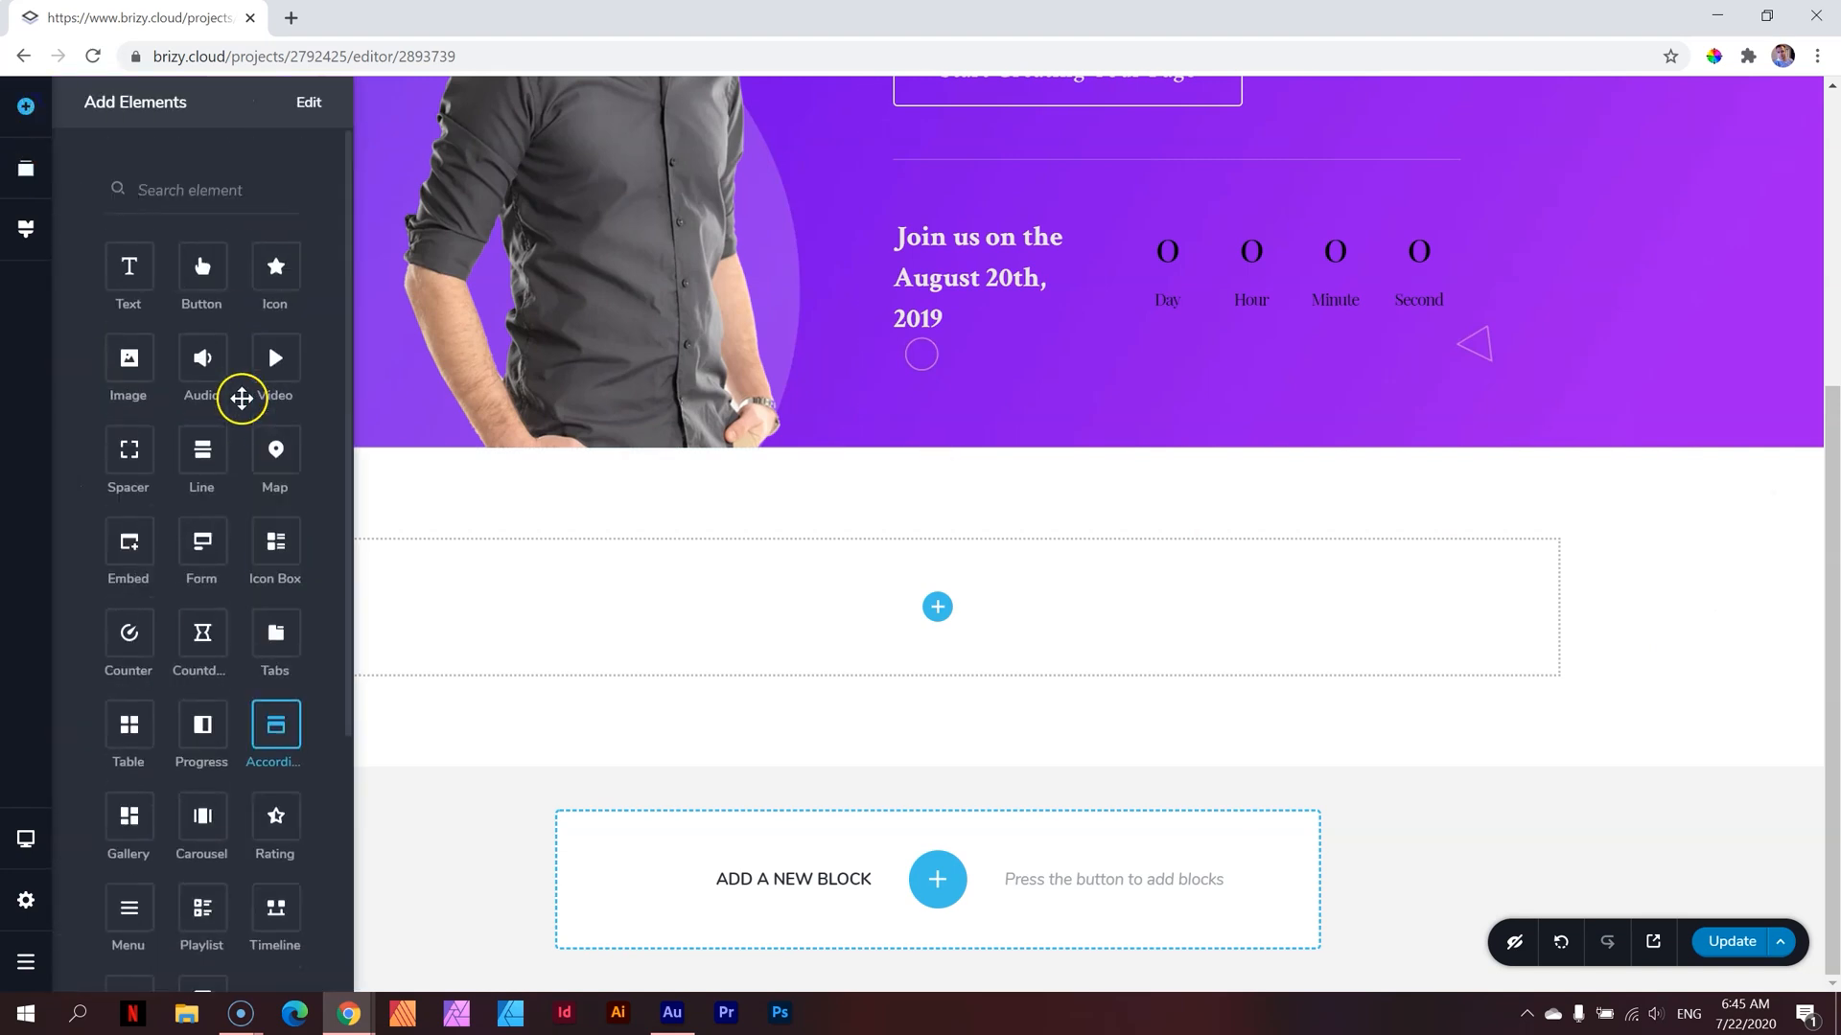
mouse_move(127, 267)
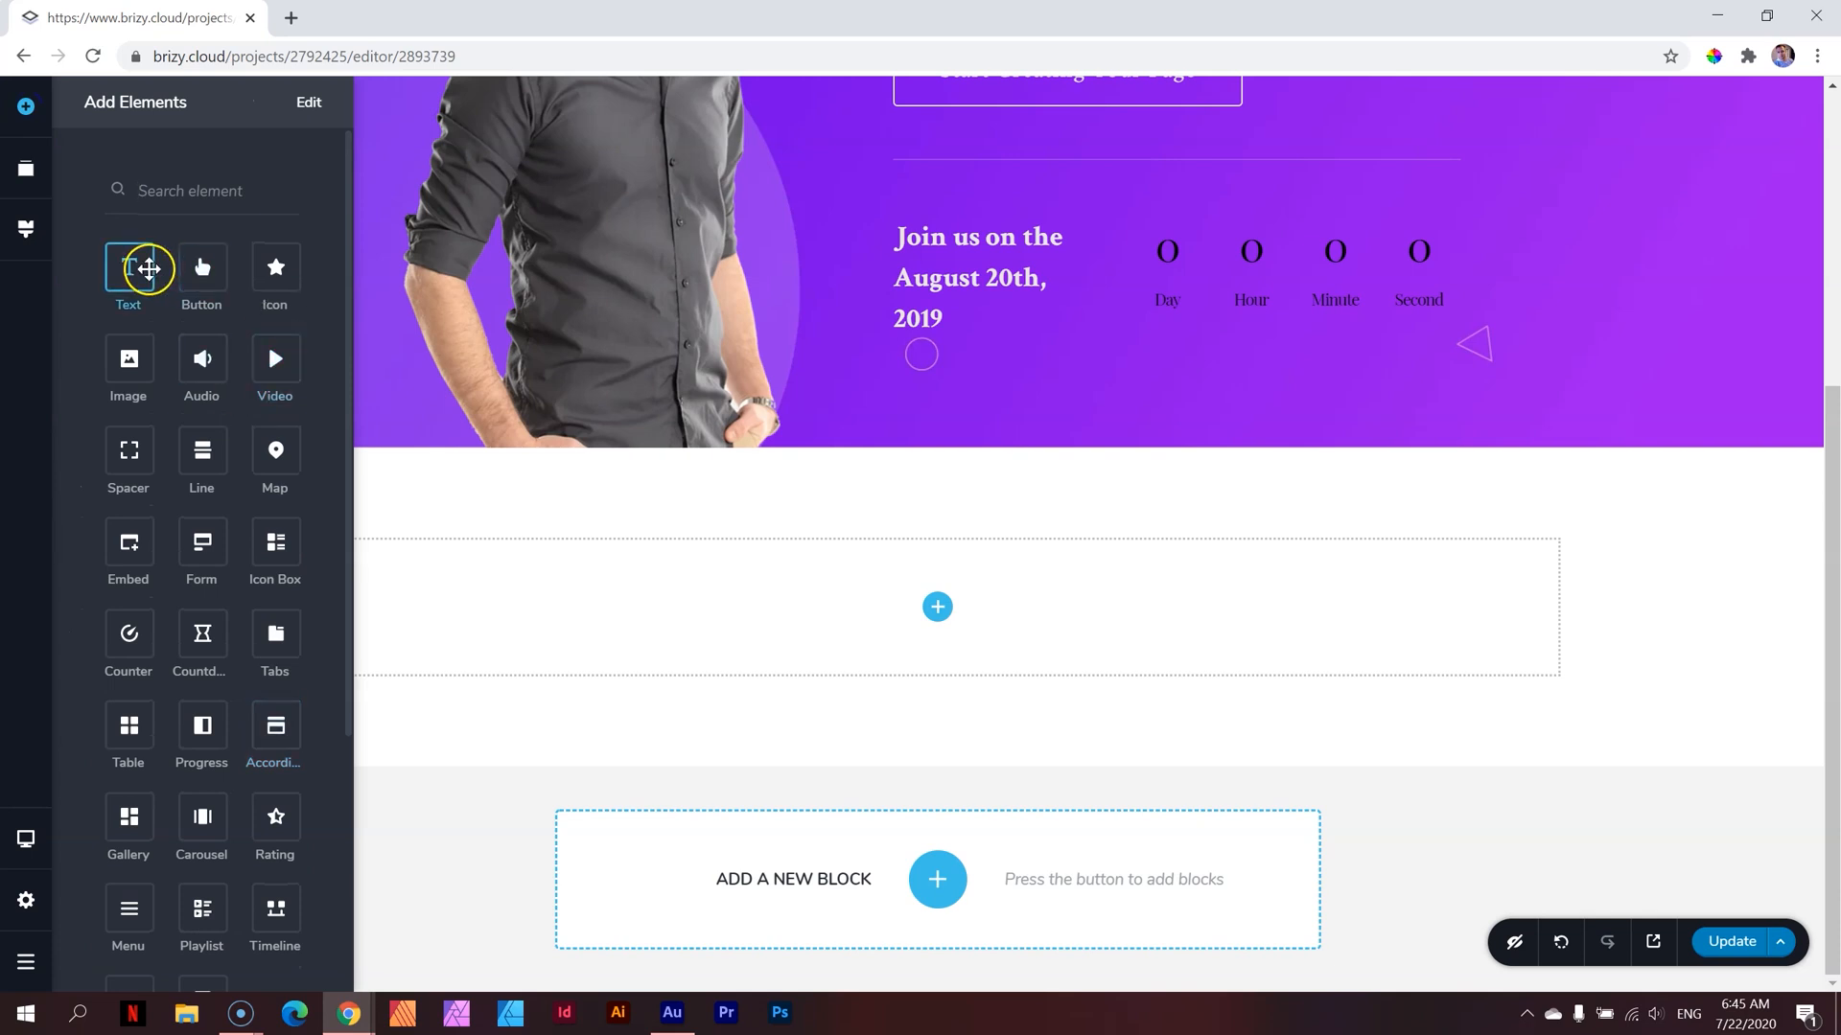
mouse_move(127, 268)
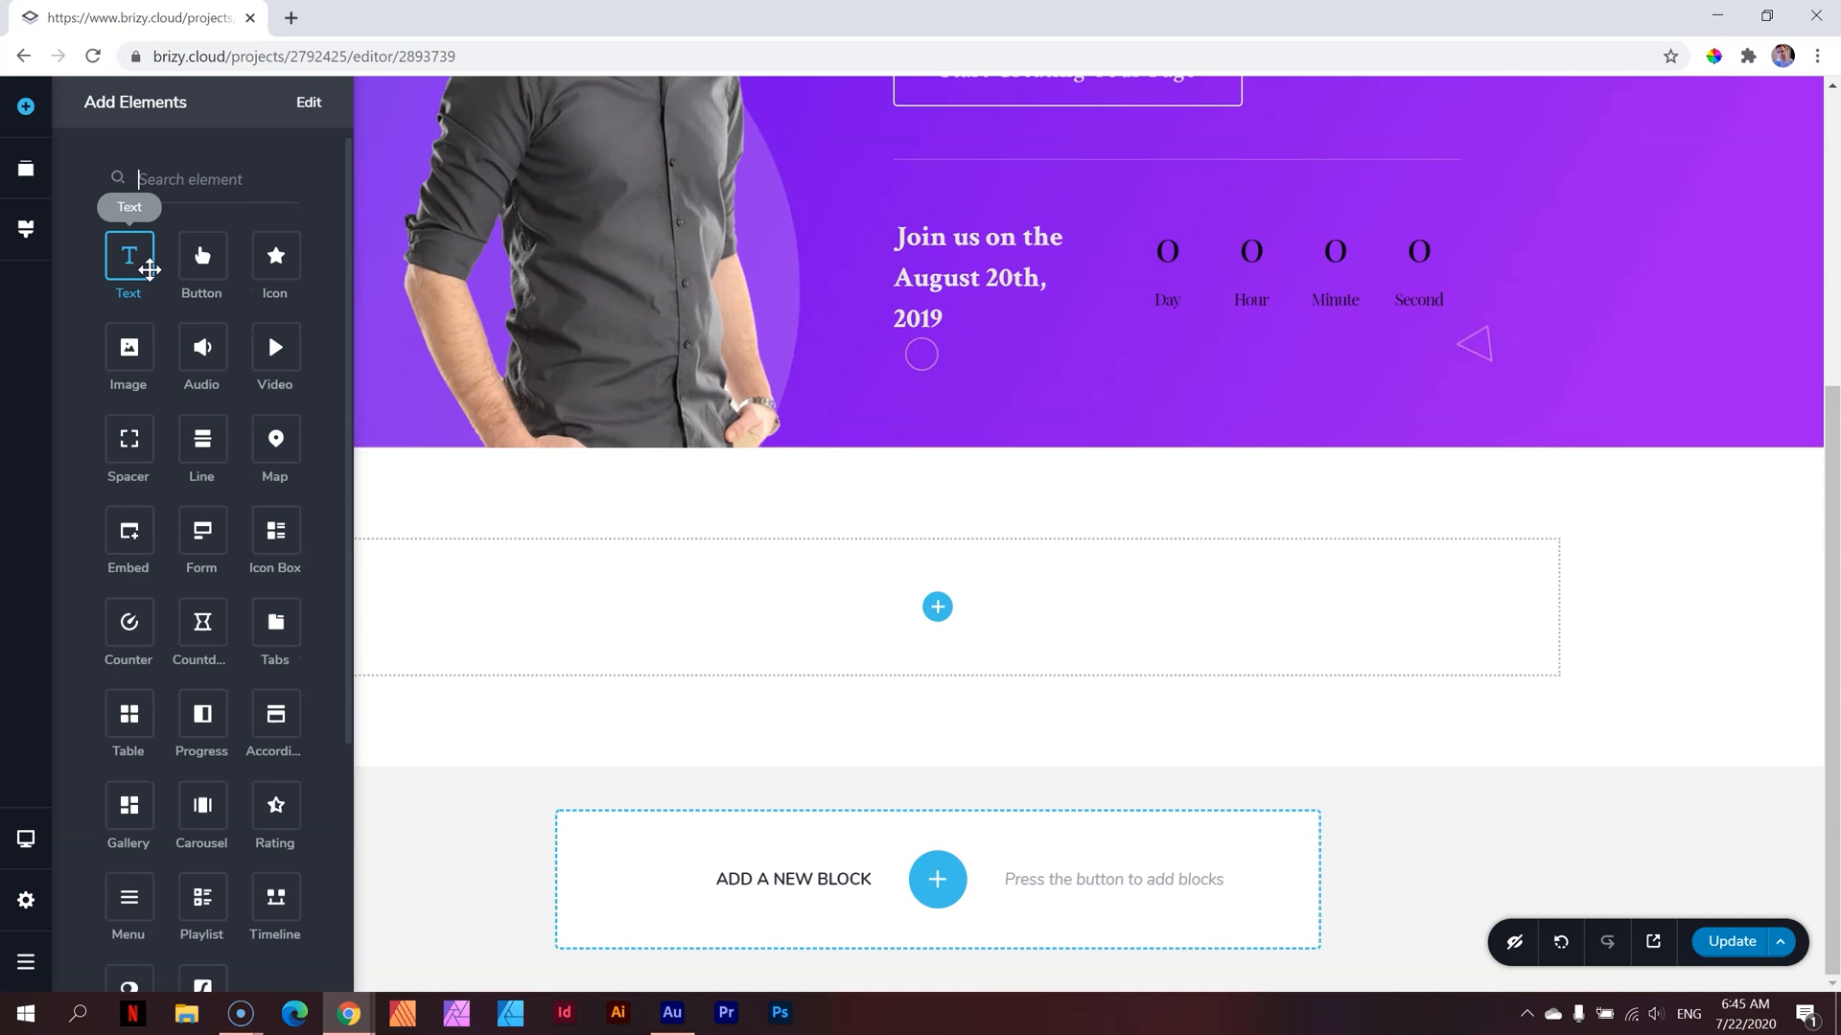
scroll(down, 3)
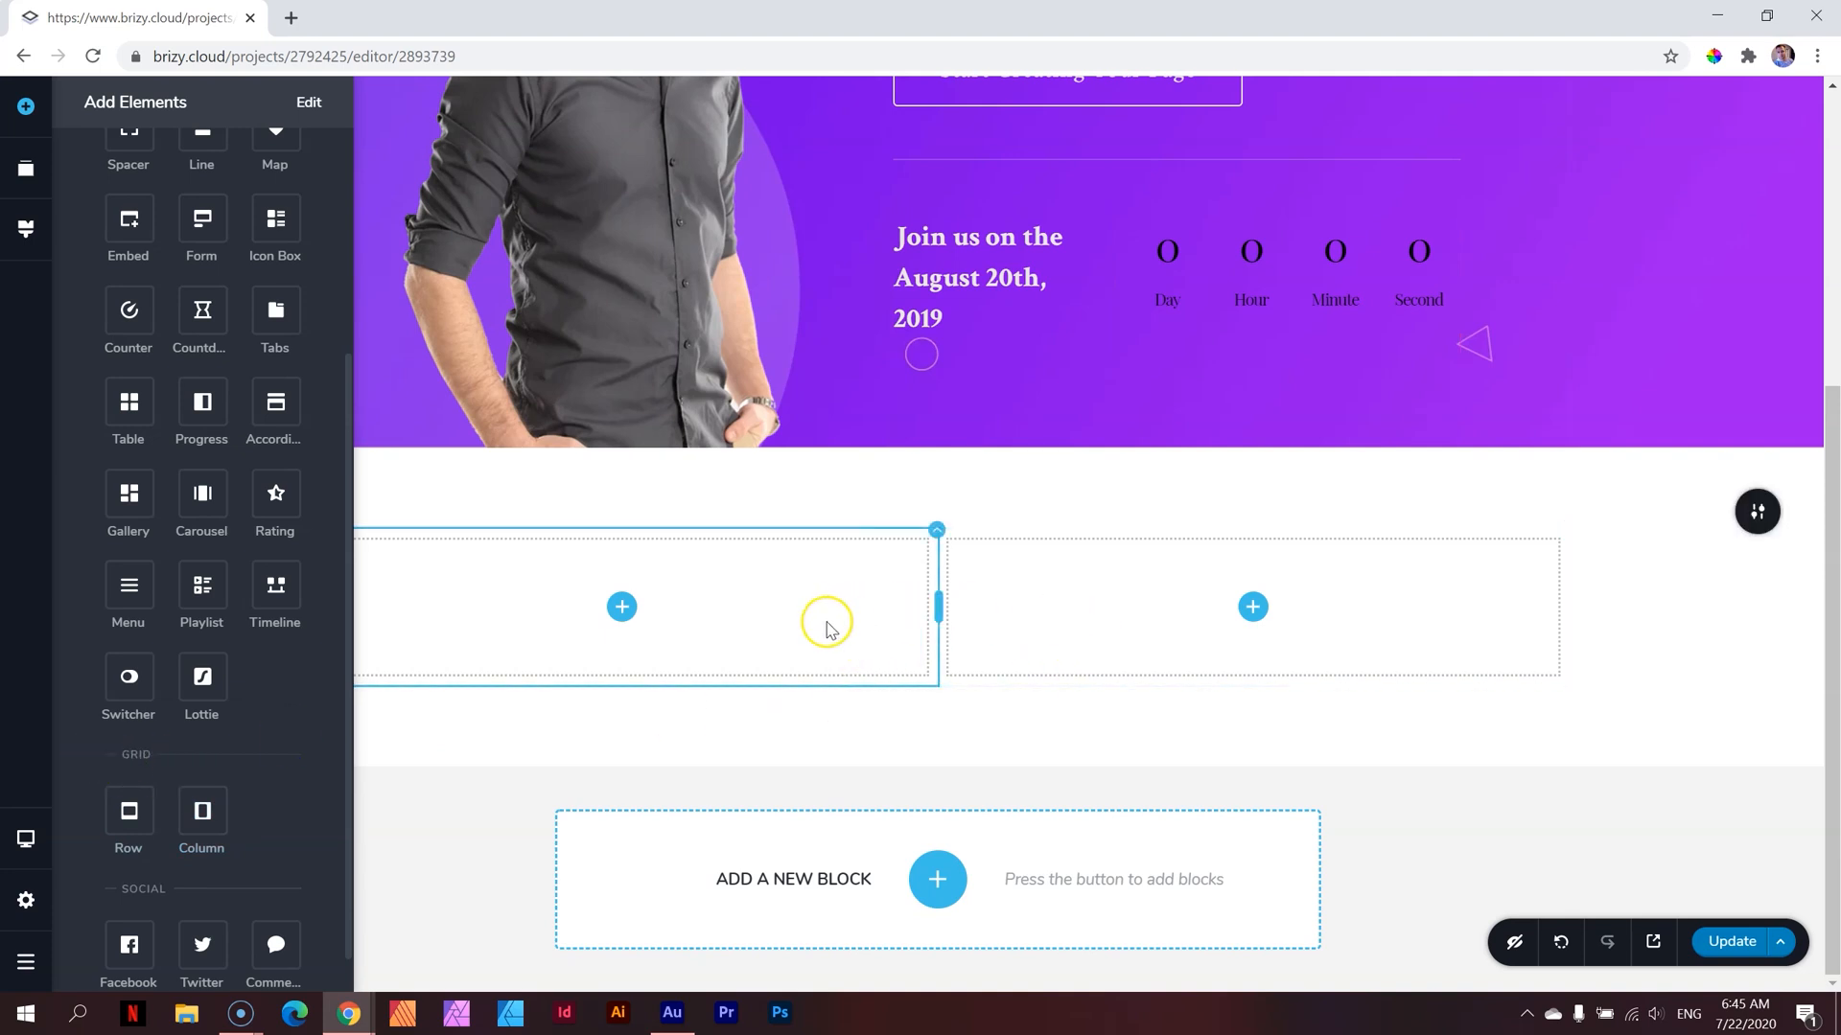
mouse_move(858, 601)
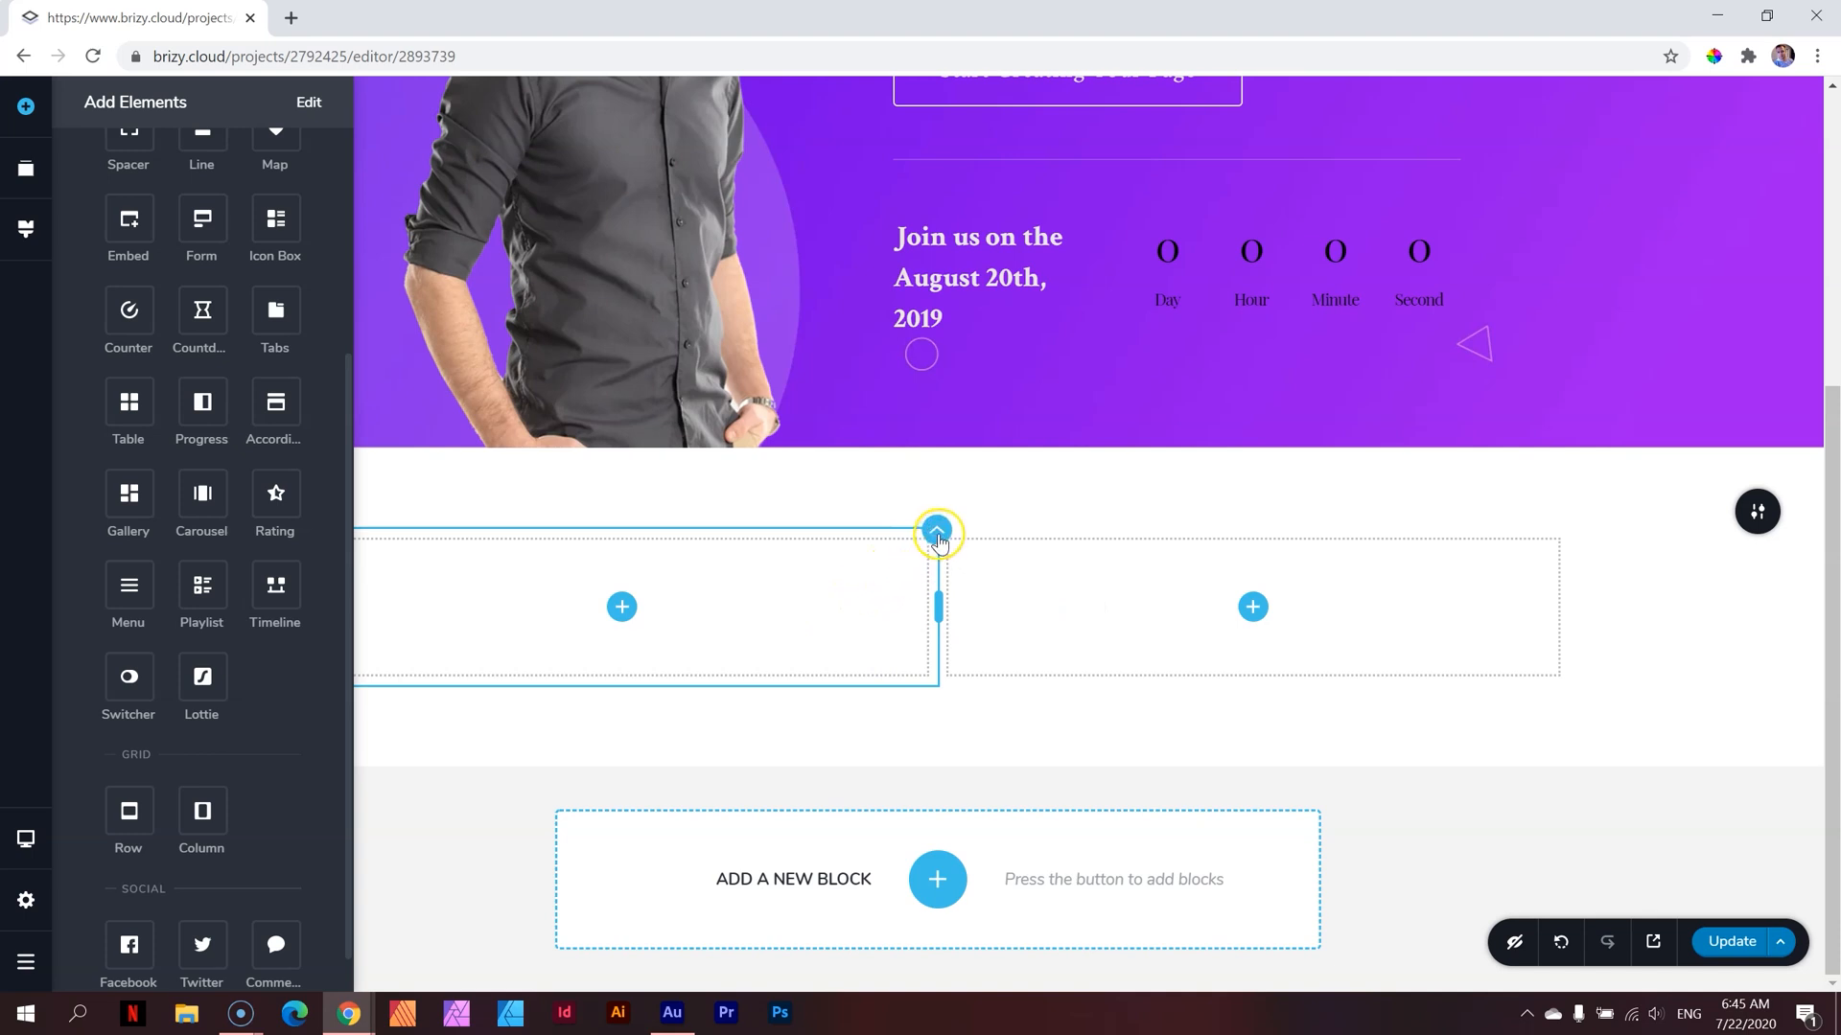
Select the first column and add a third column to the new block
click(936, 529)
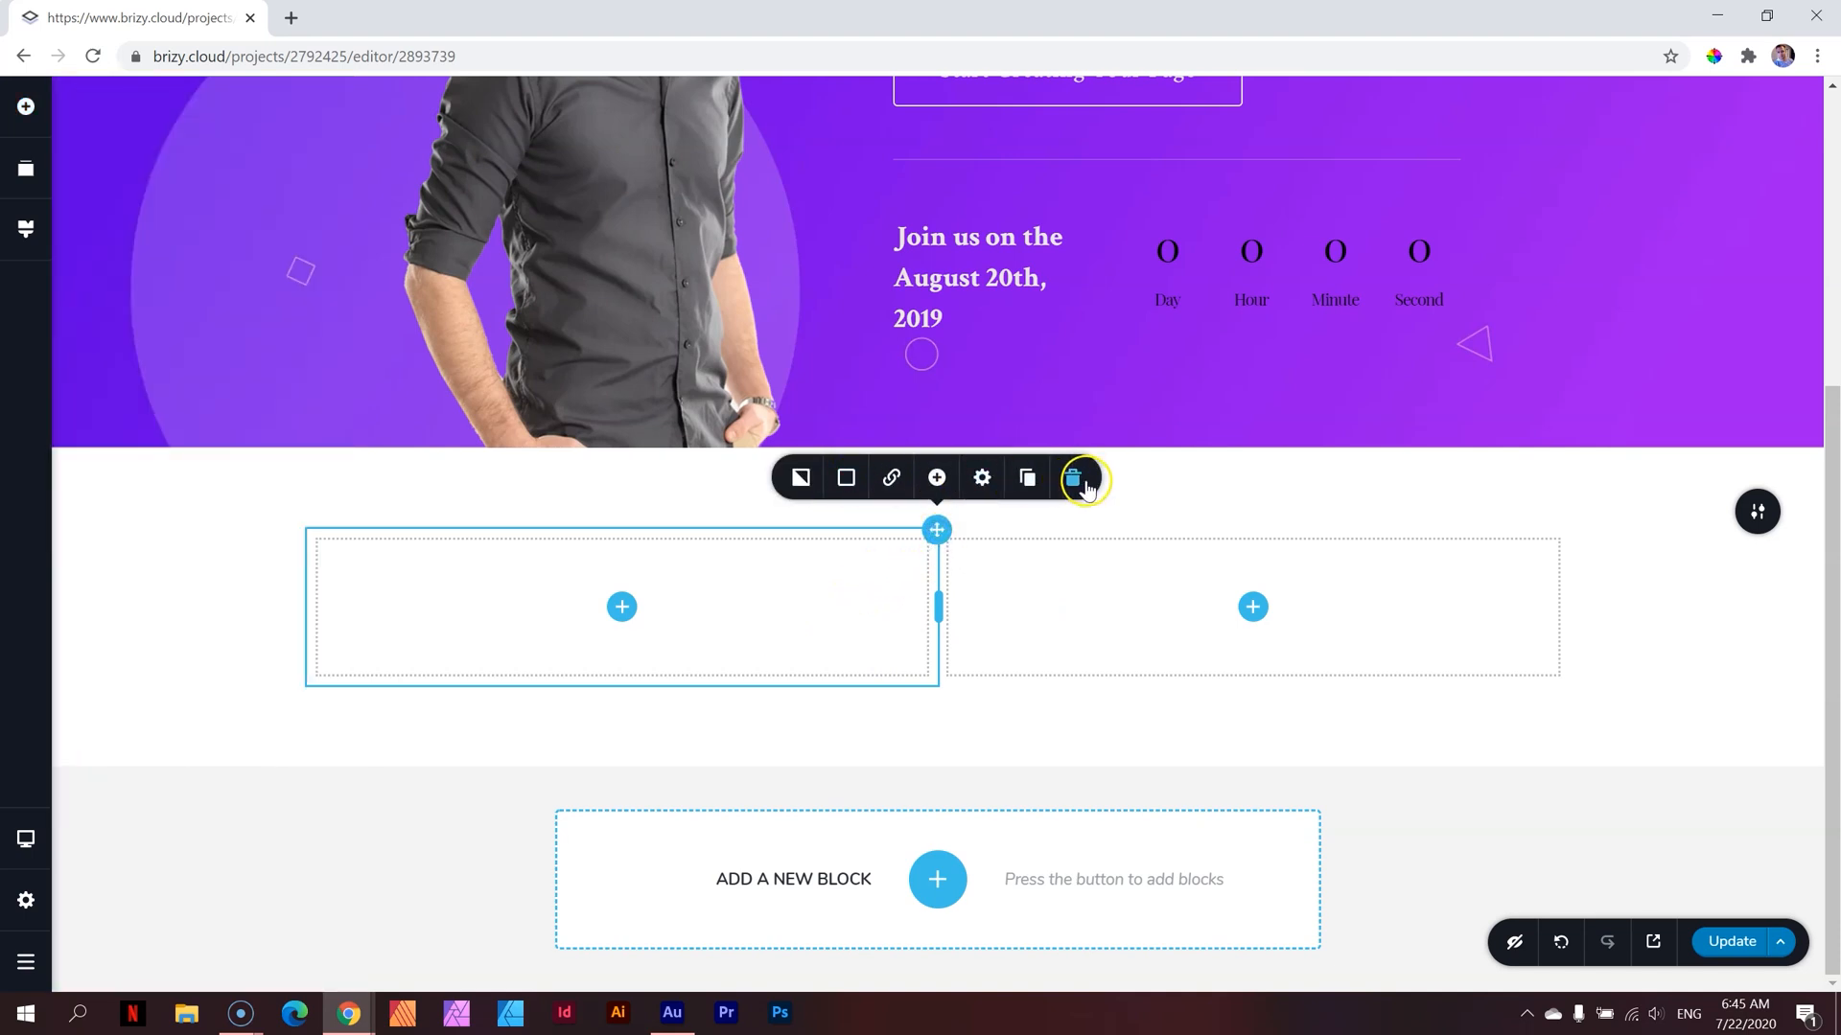
mouse_move(936, 478)
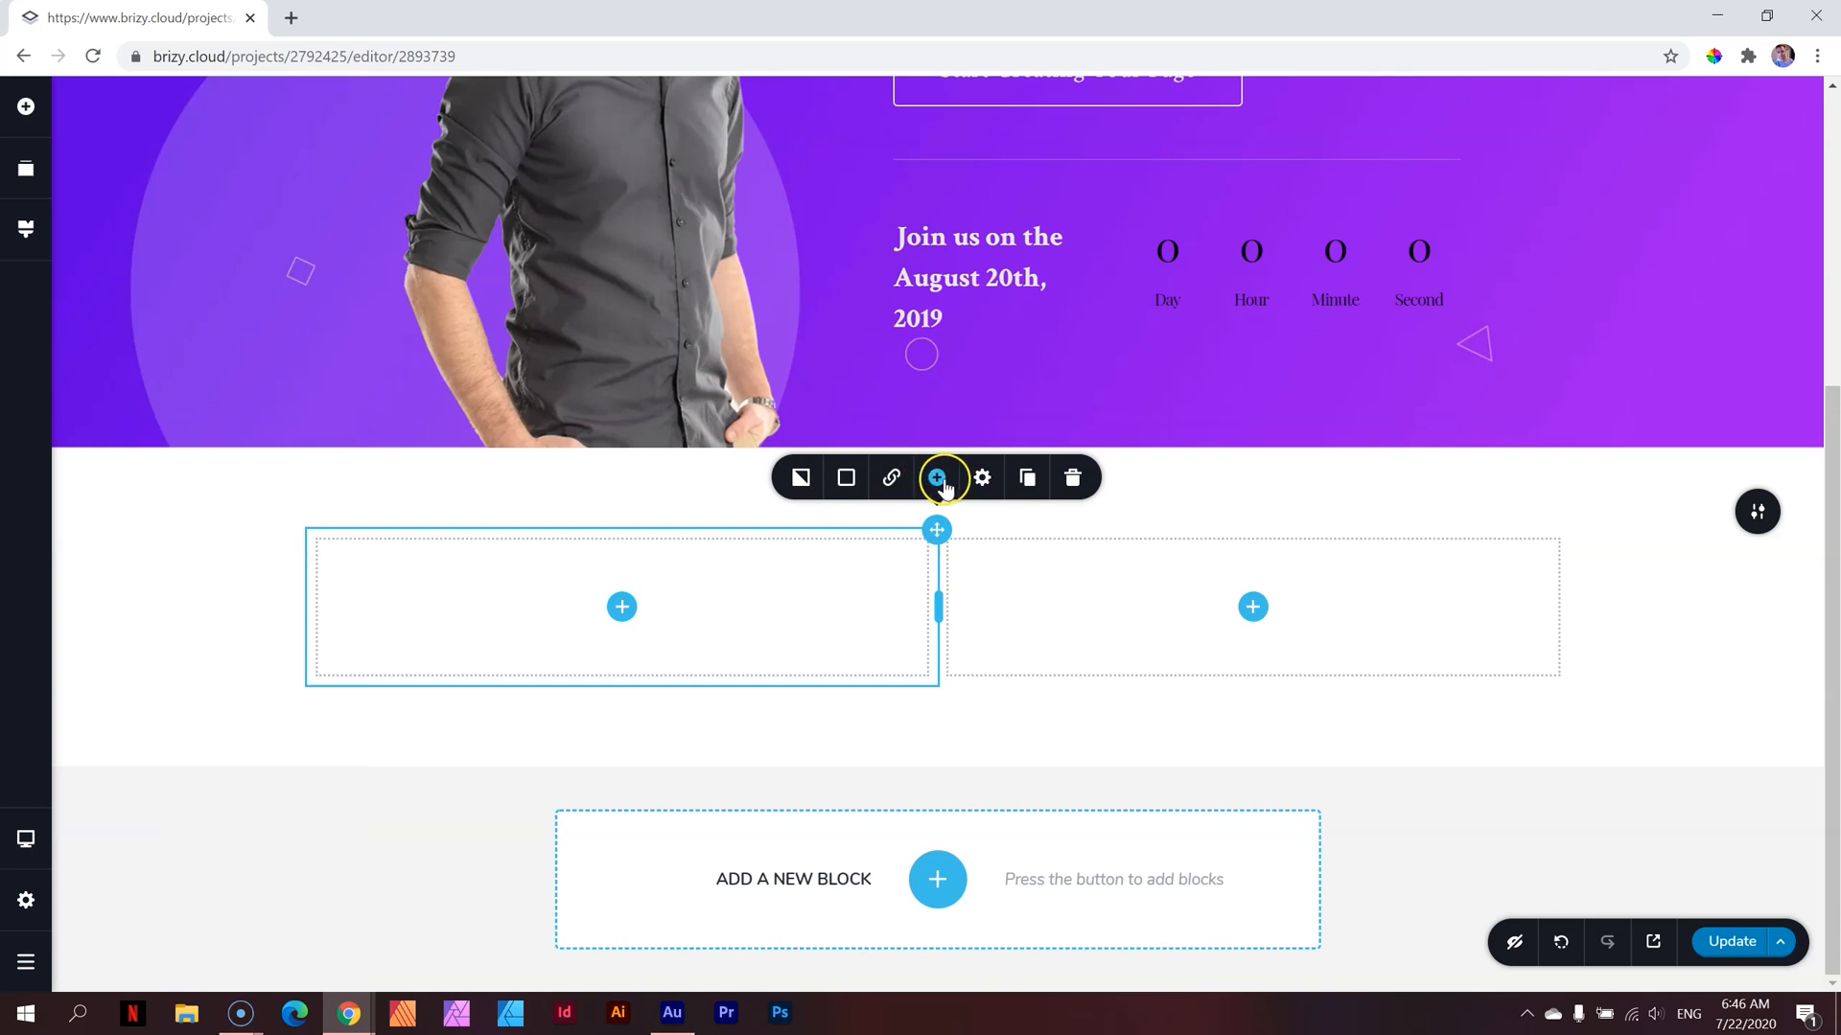
click(936, 478)
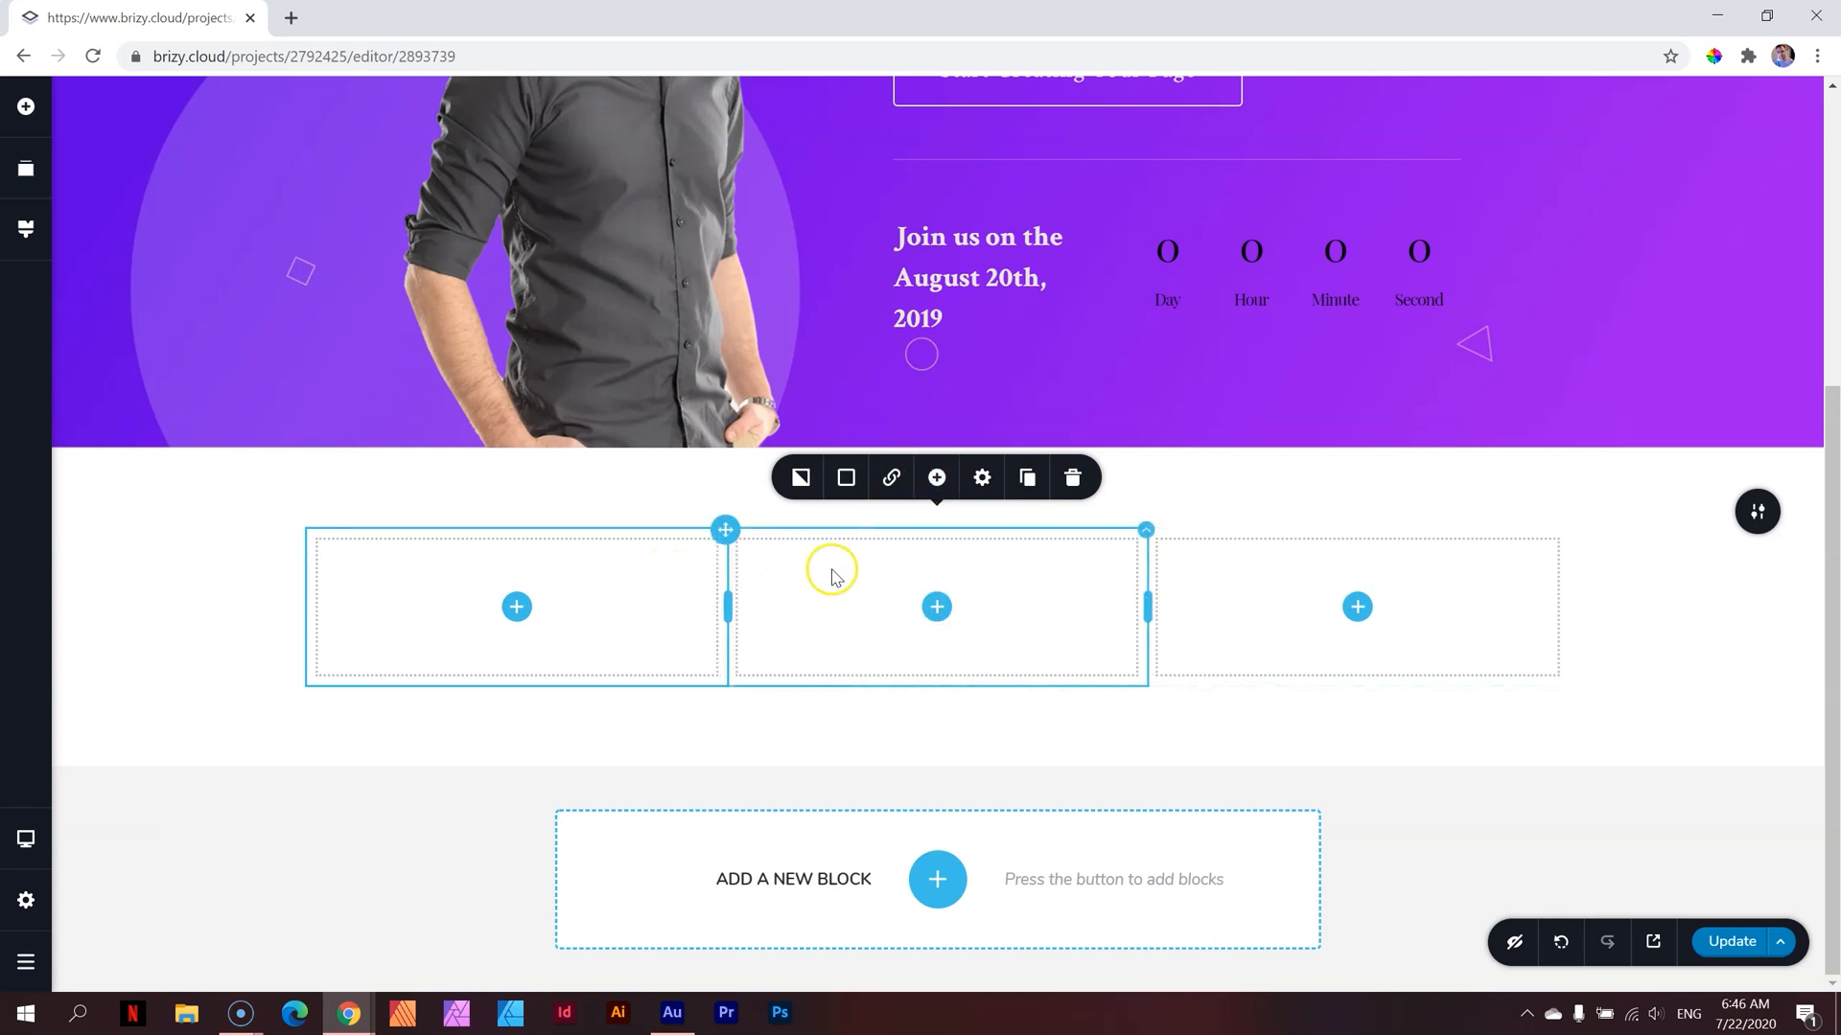
click(26, 107)
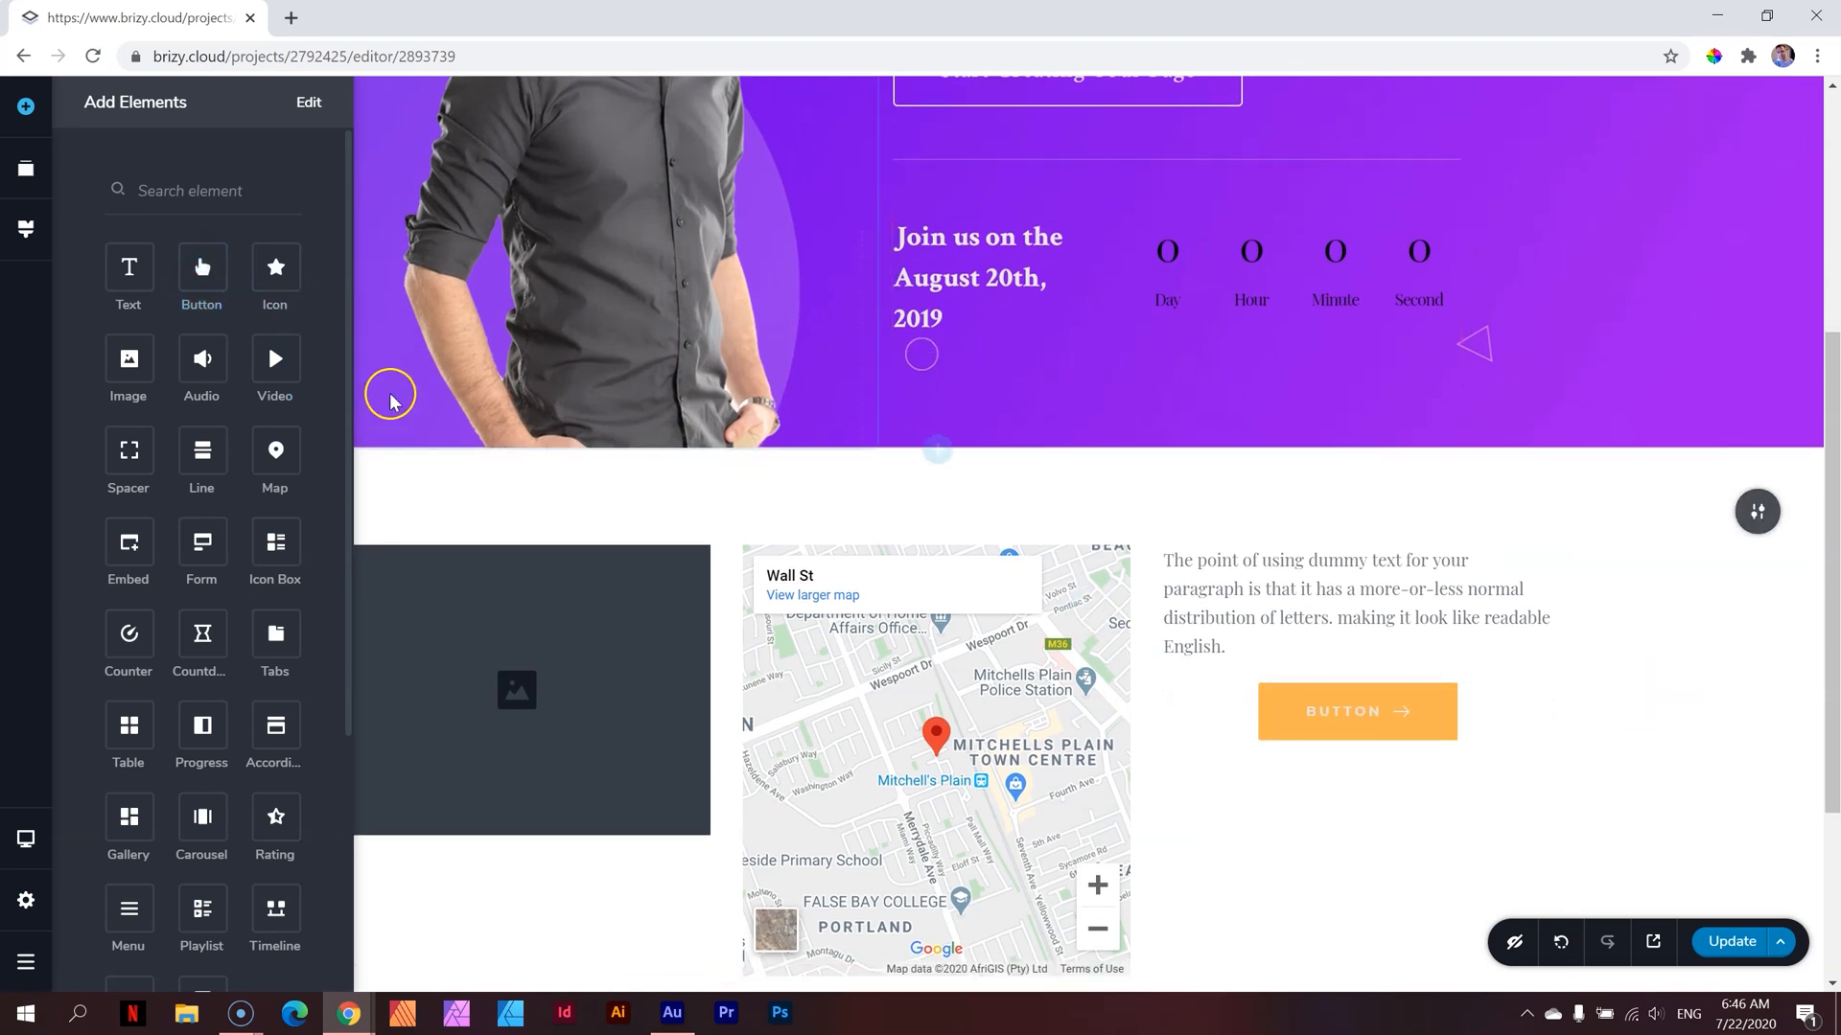
mouse_move(200, 540)
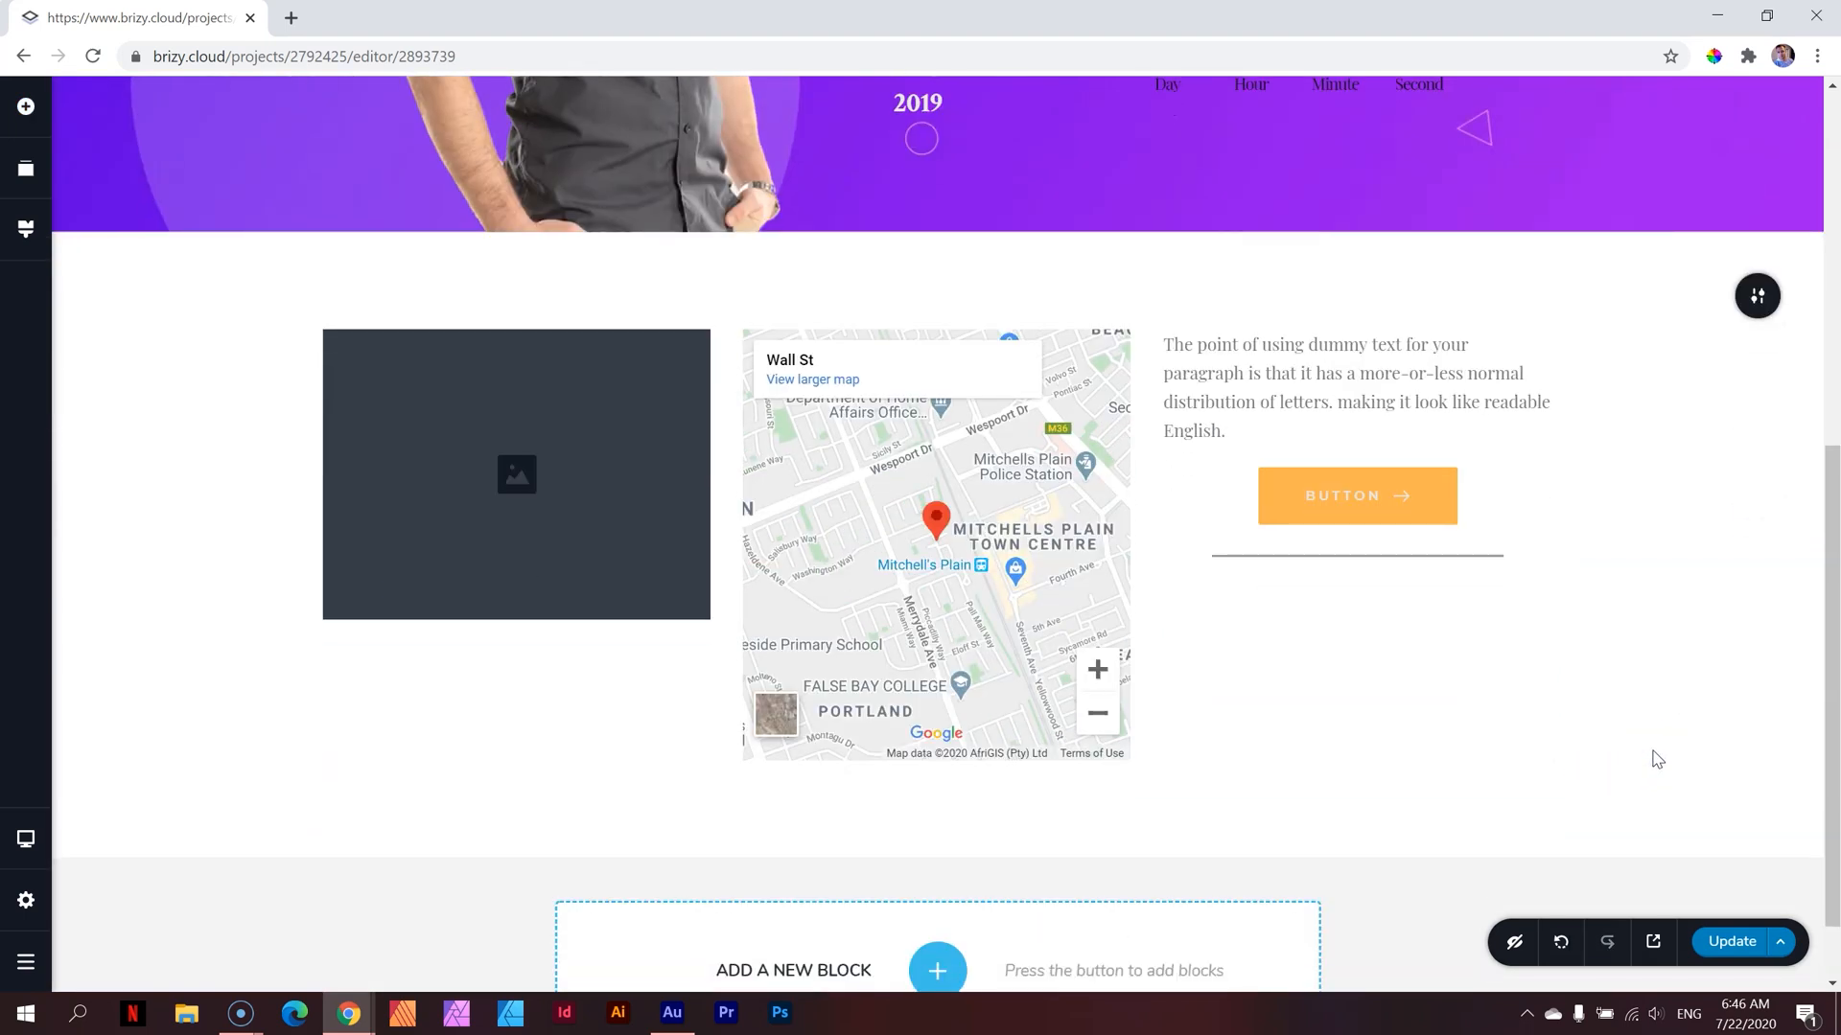
mouse_move(1579, 451)
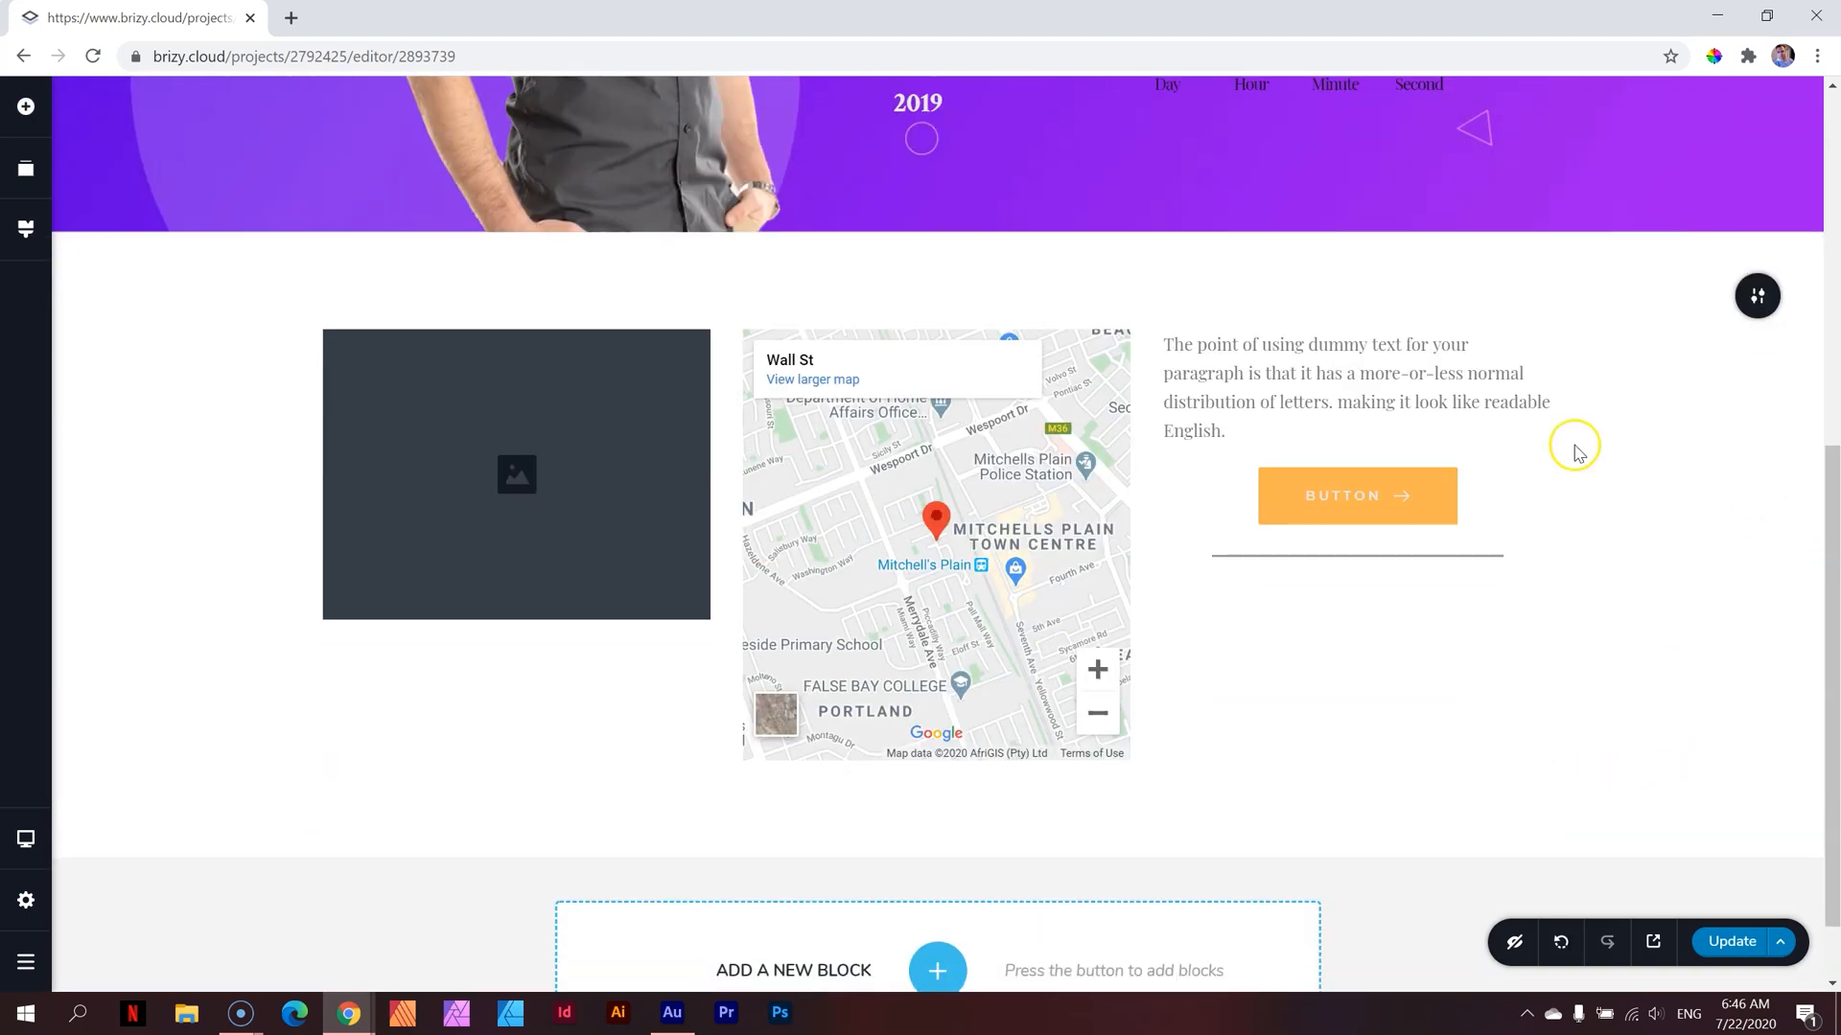
mouse_move(1681, 548)
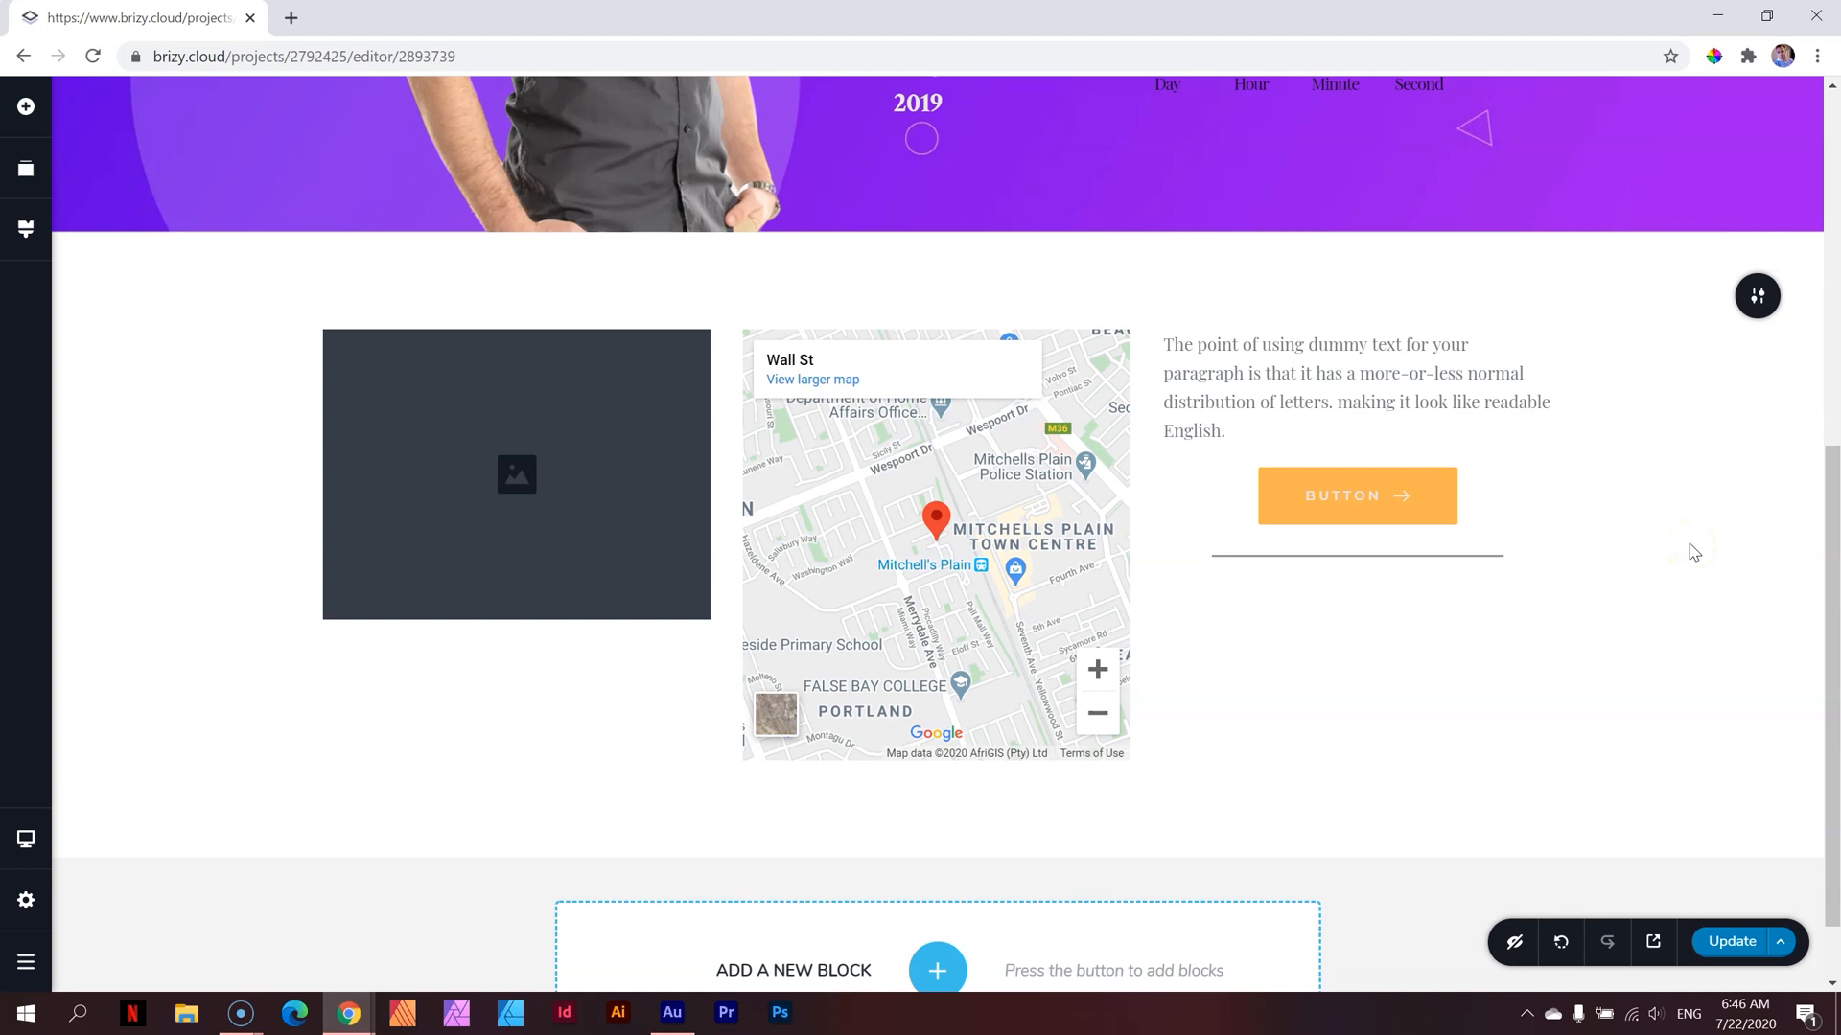
Browse the Alpine Lodge pack's restaurant page, the Saved and Global Blocks, then close the library
scroll(down, 3)
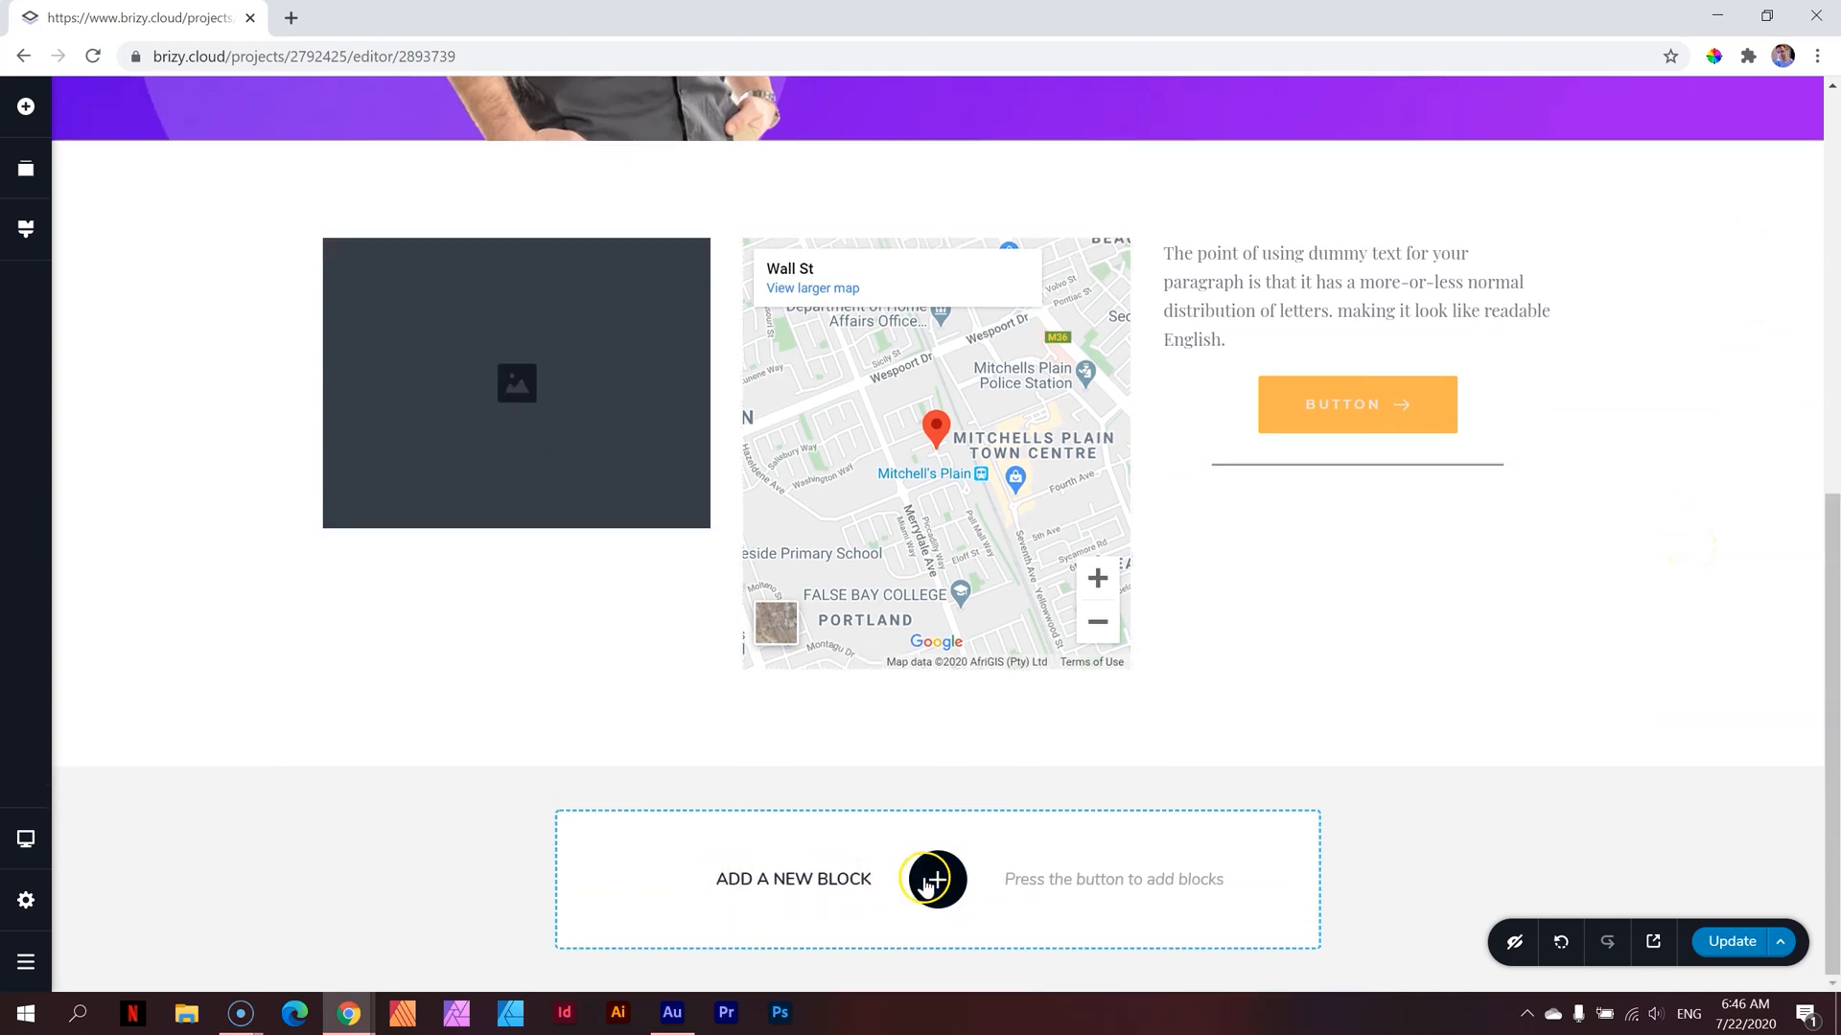
click(932, 878)
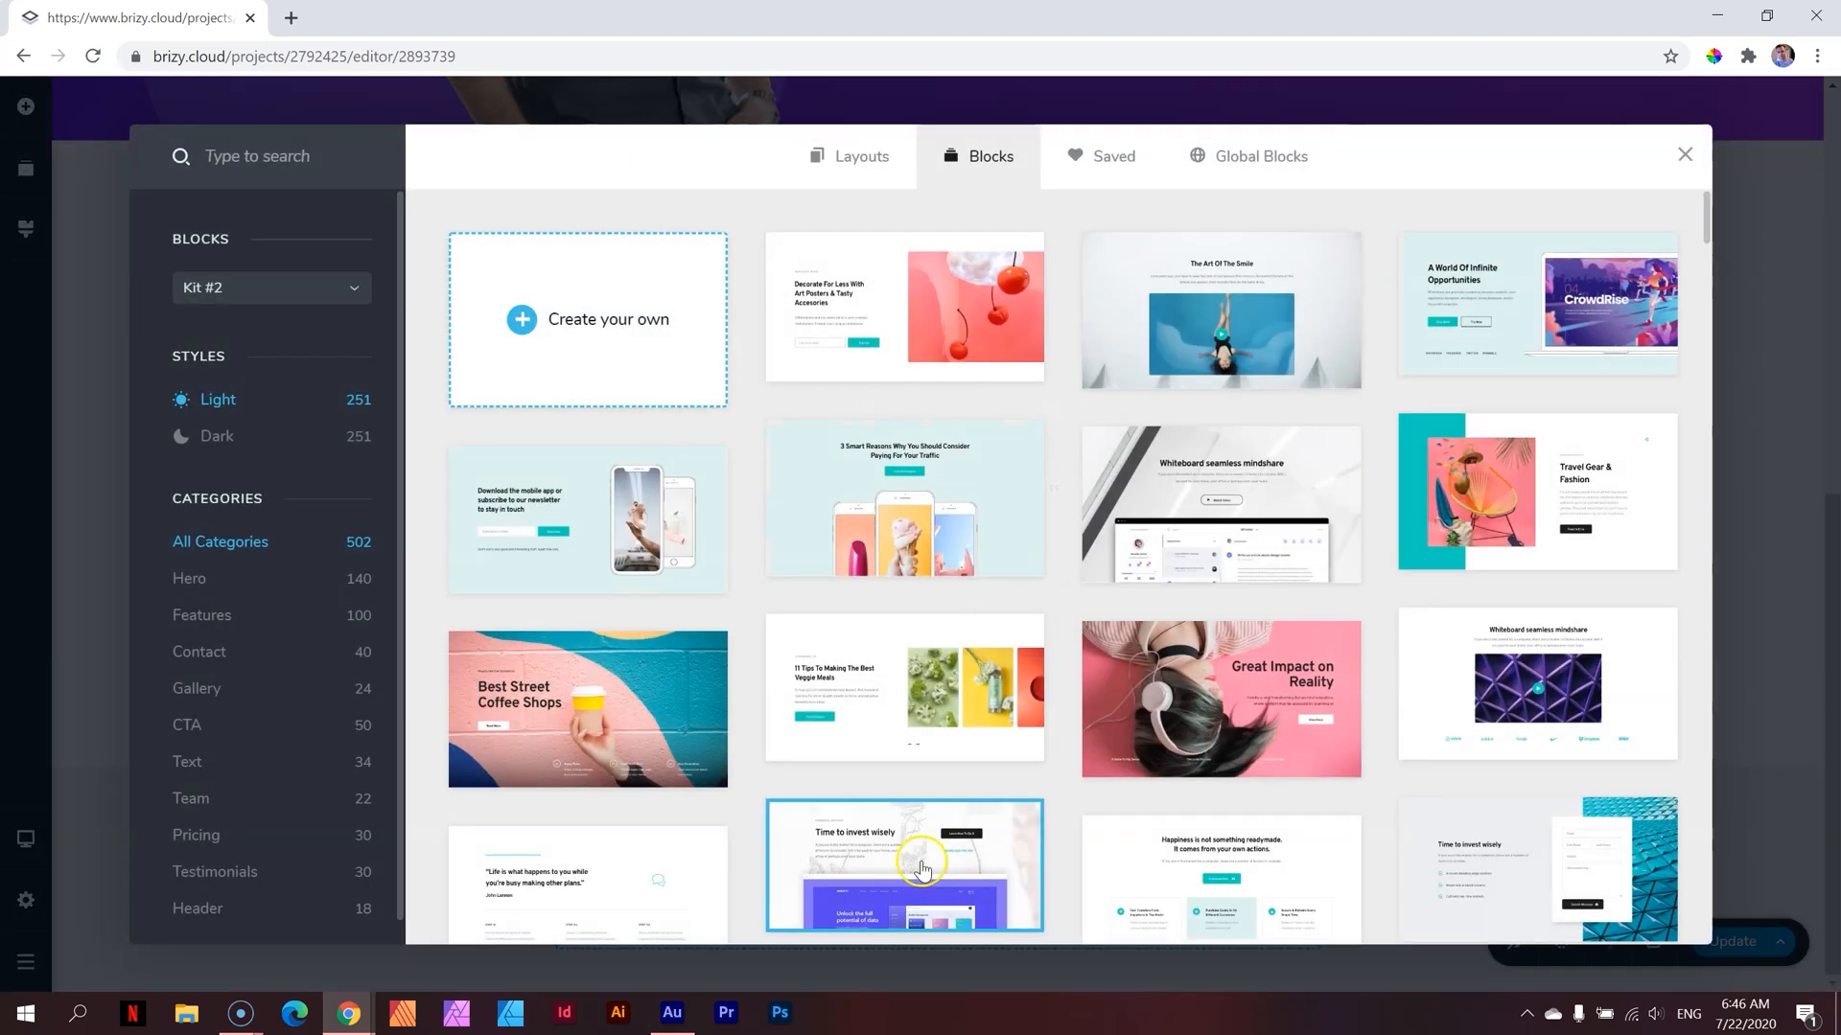
click(861, 156)
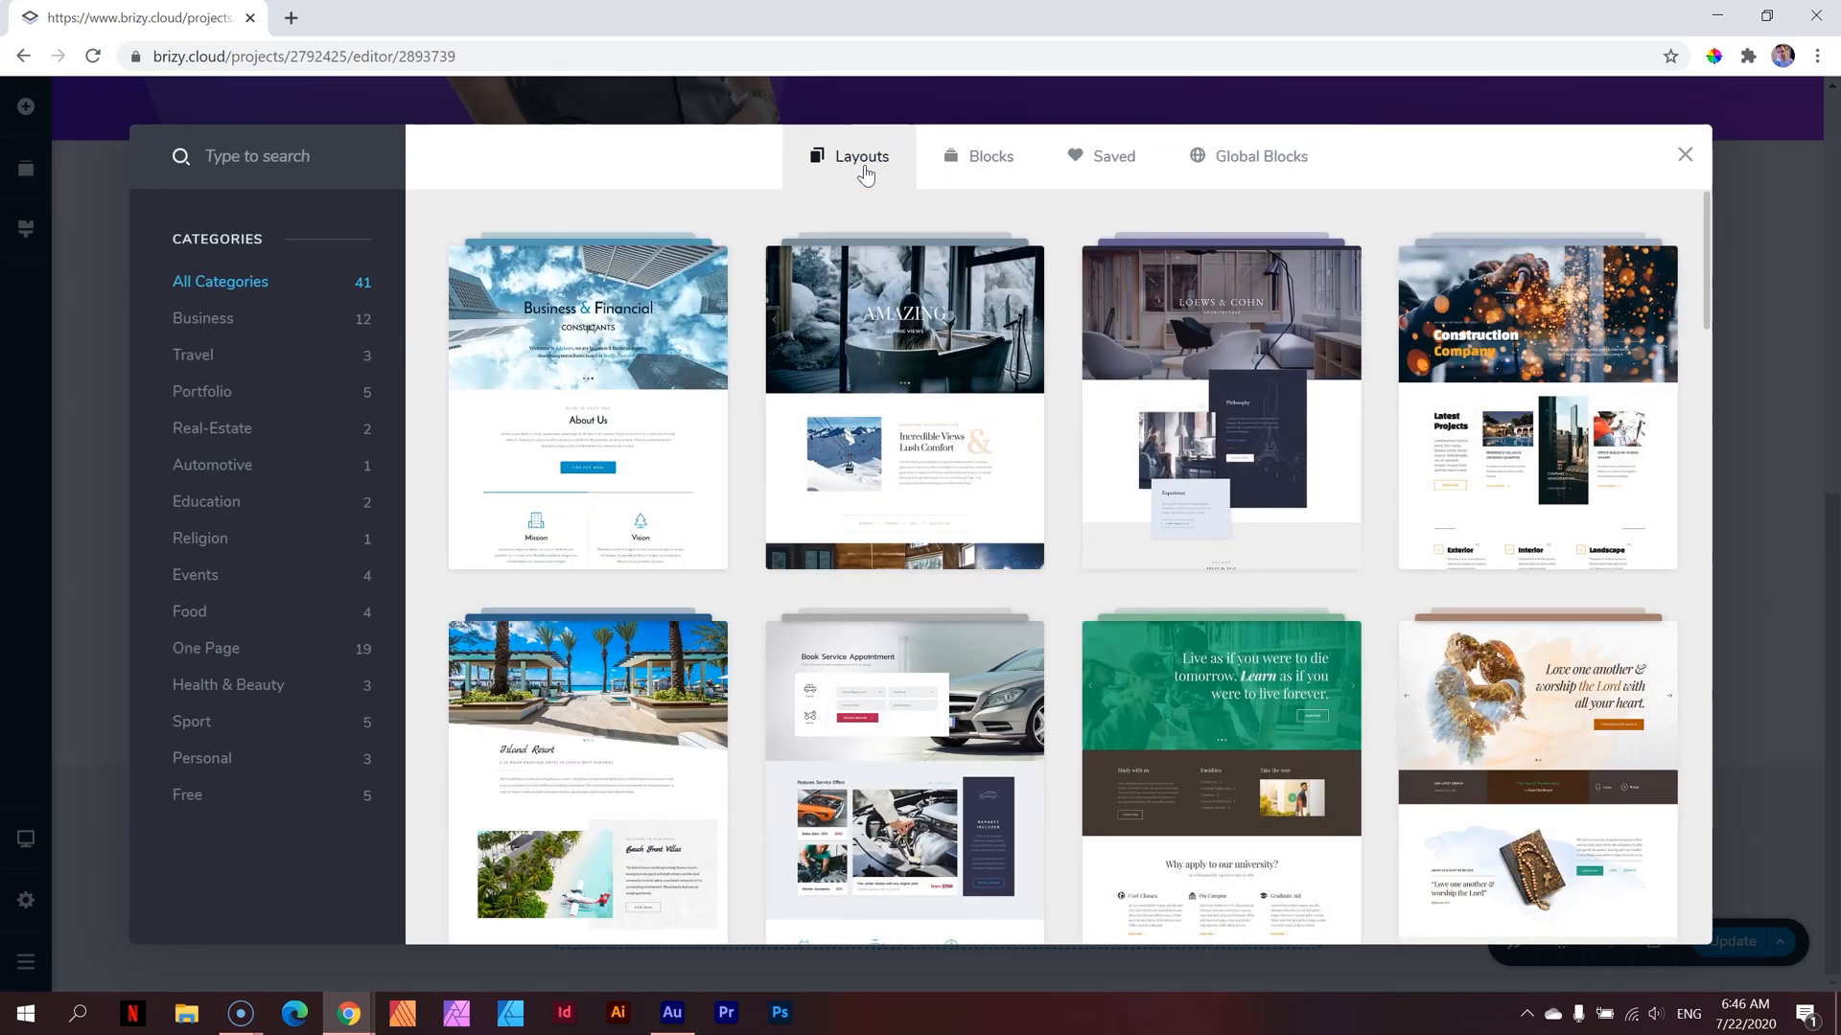
mouse_move(903, 358)
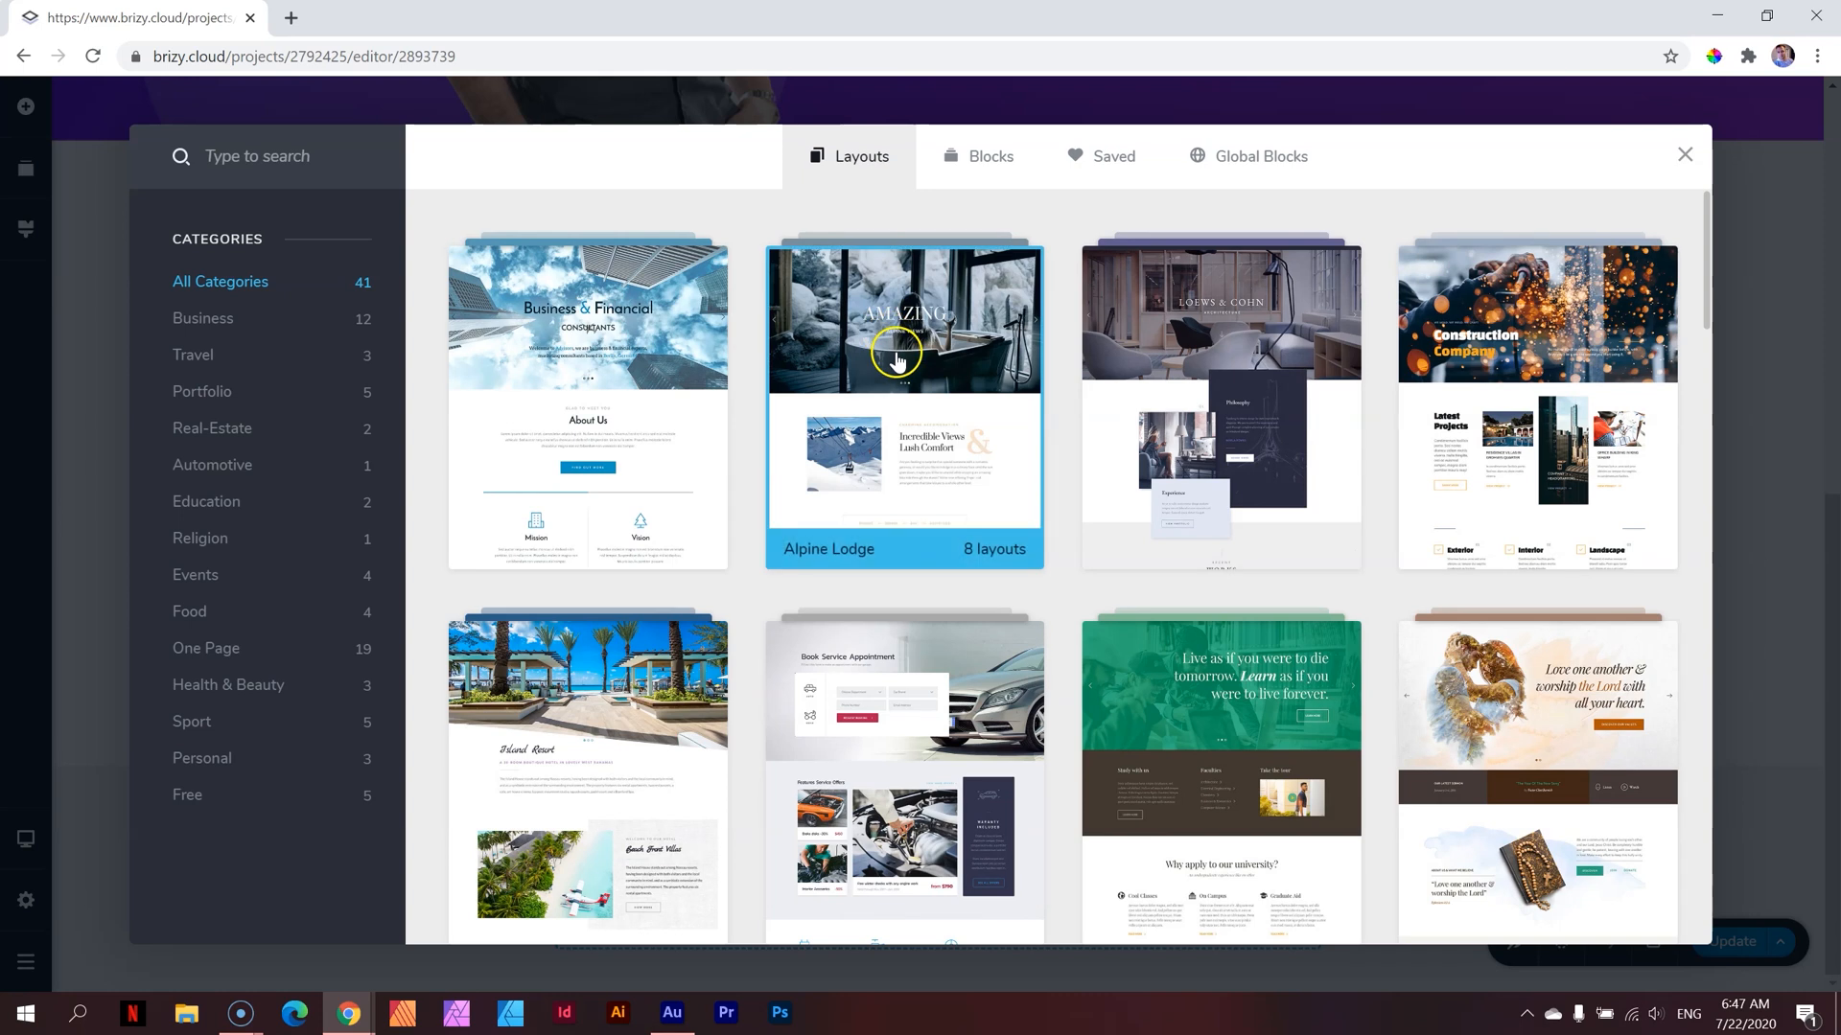
click(903, 399)
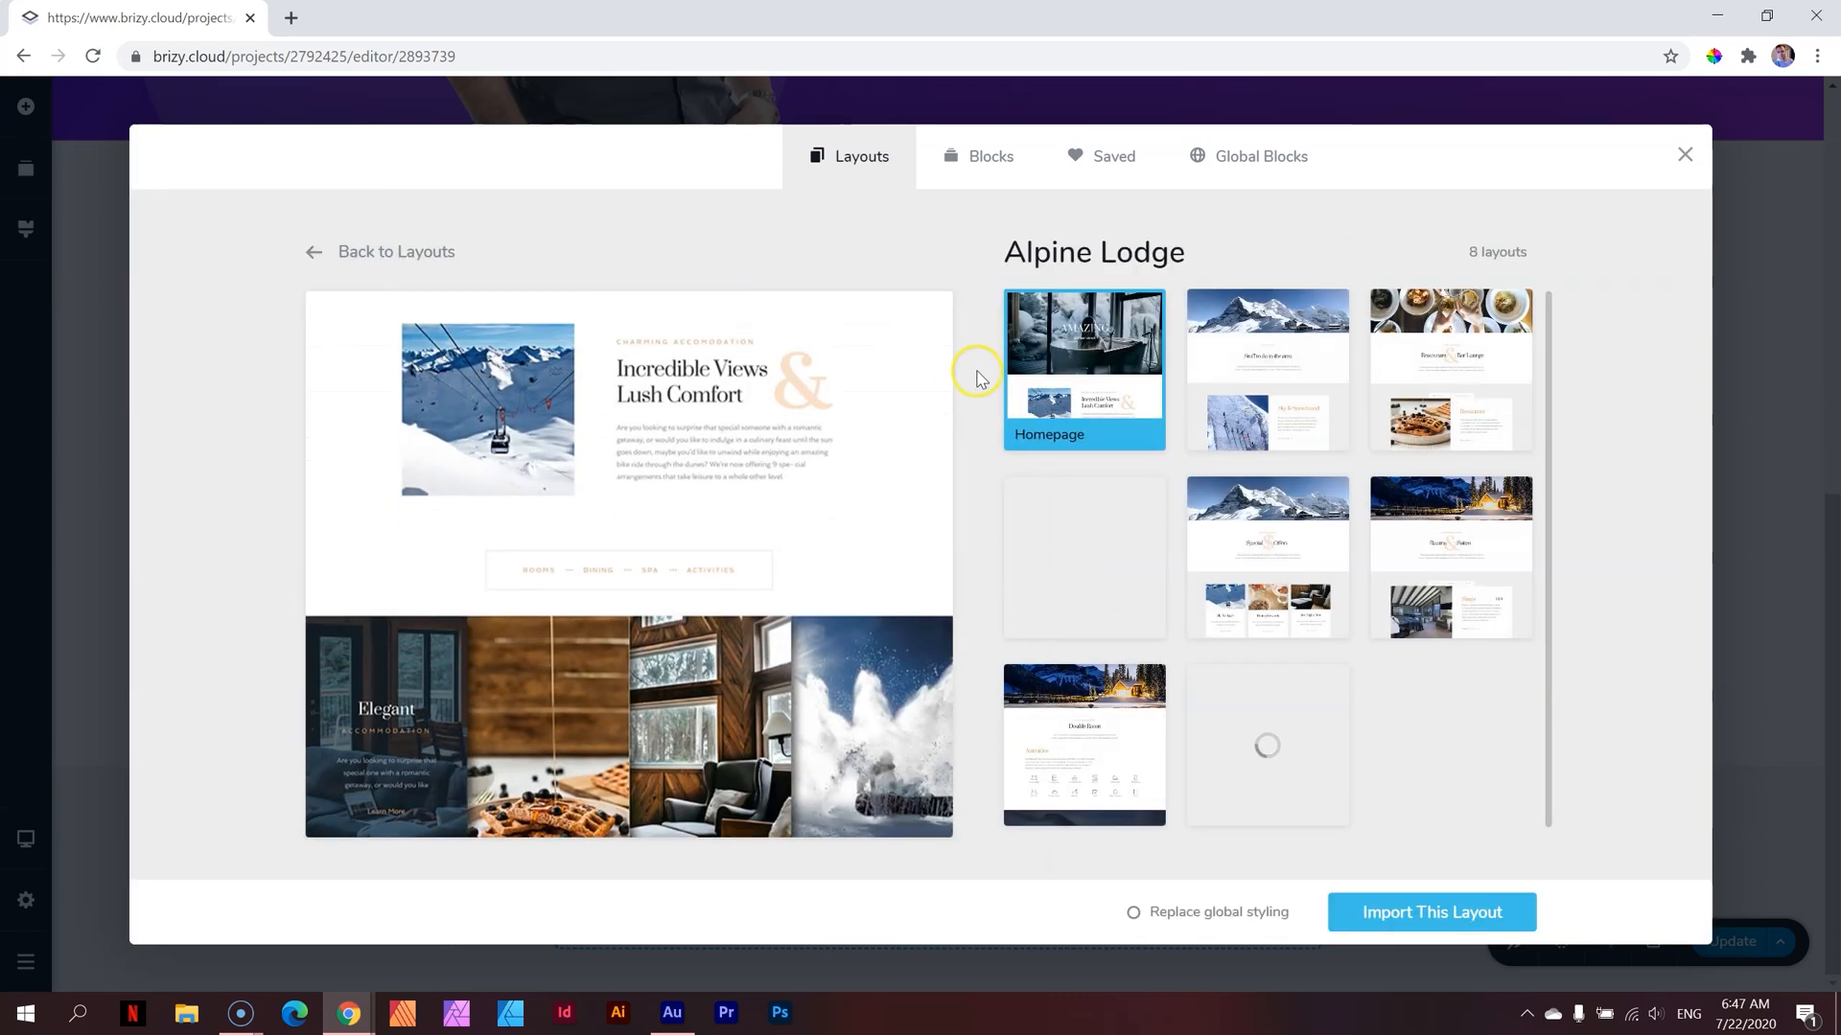
click(1449, 368)
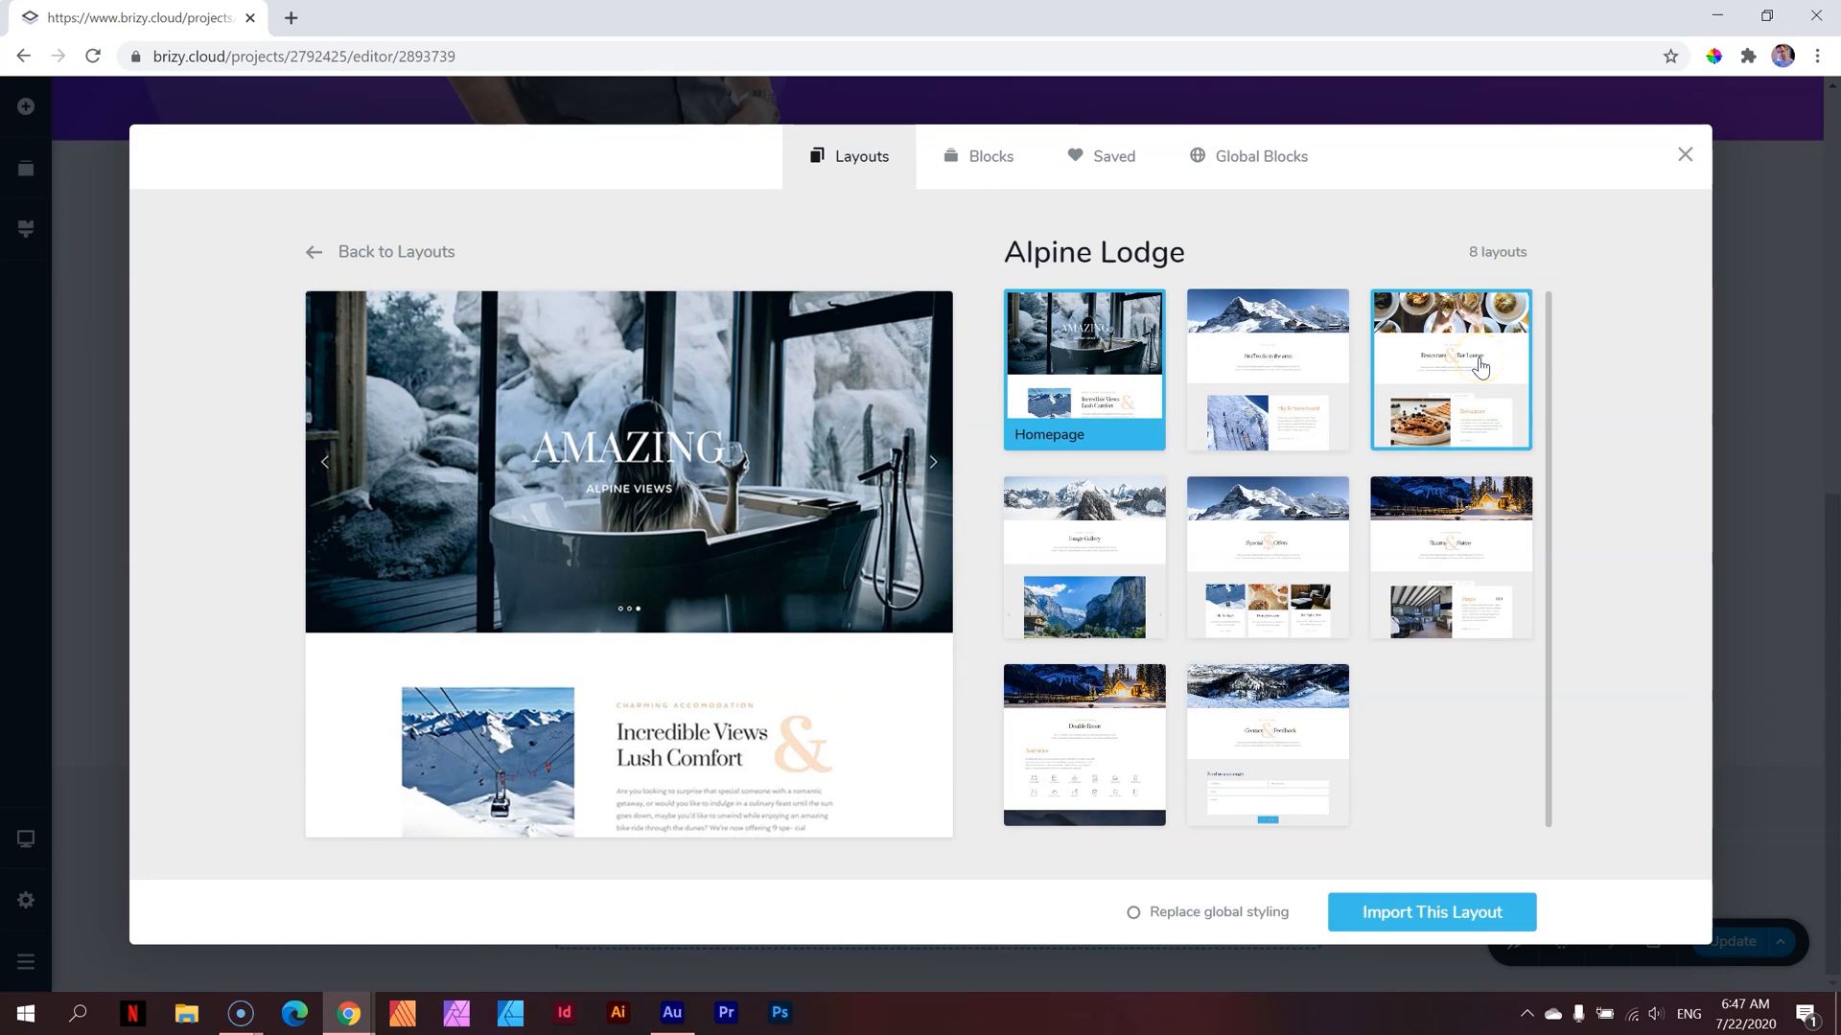
click(989, 157)
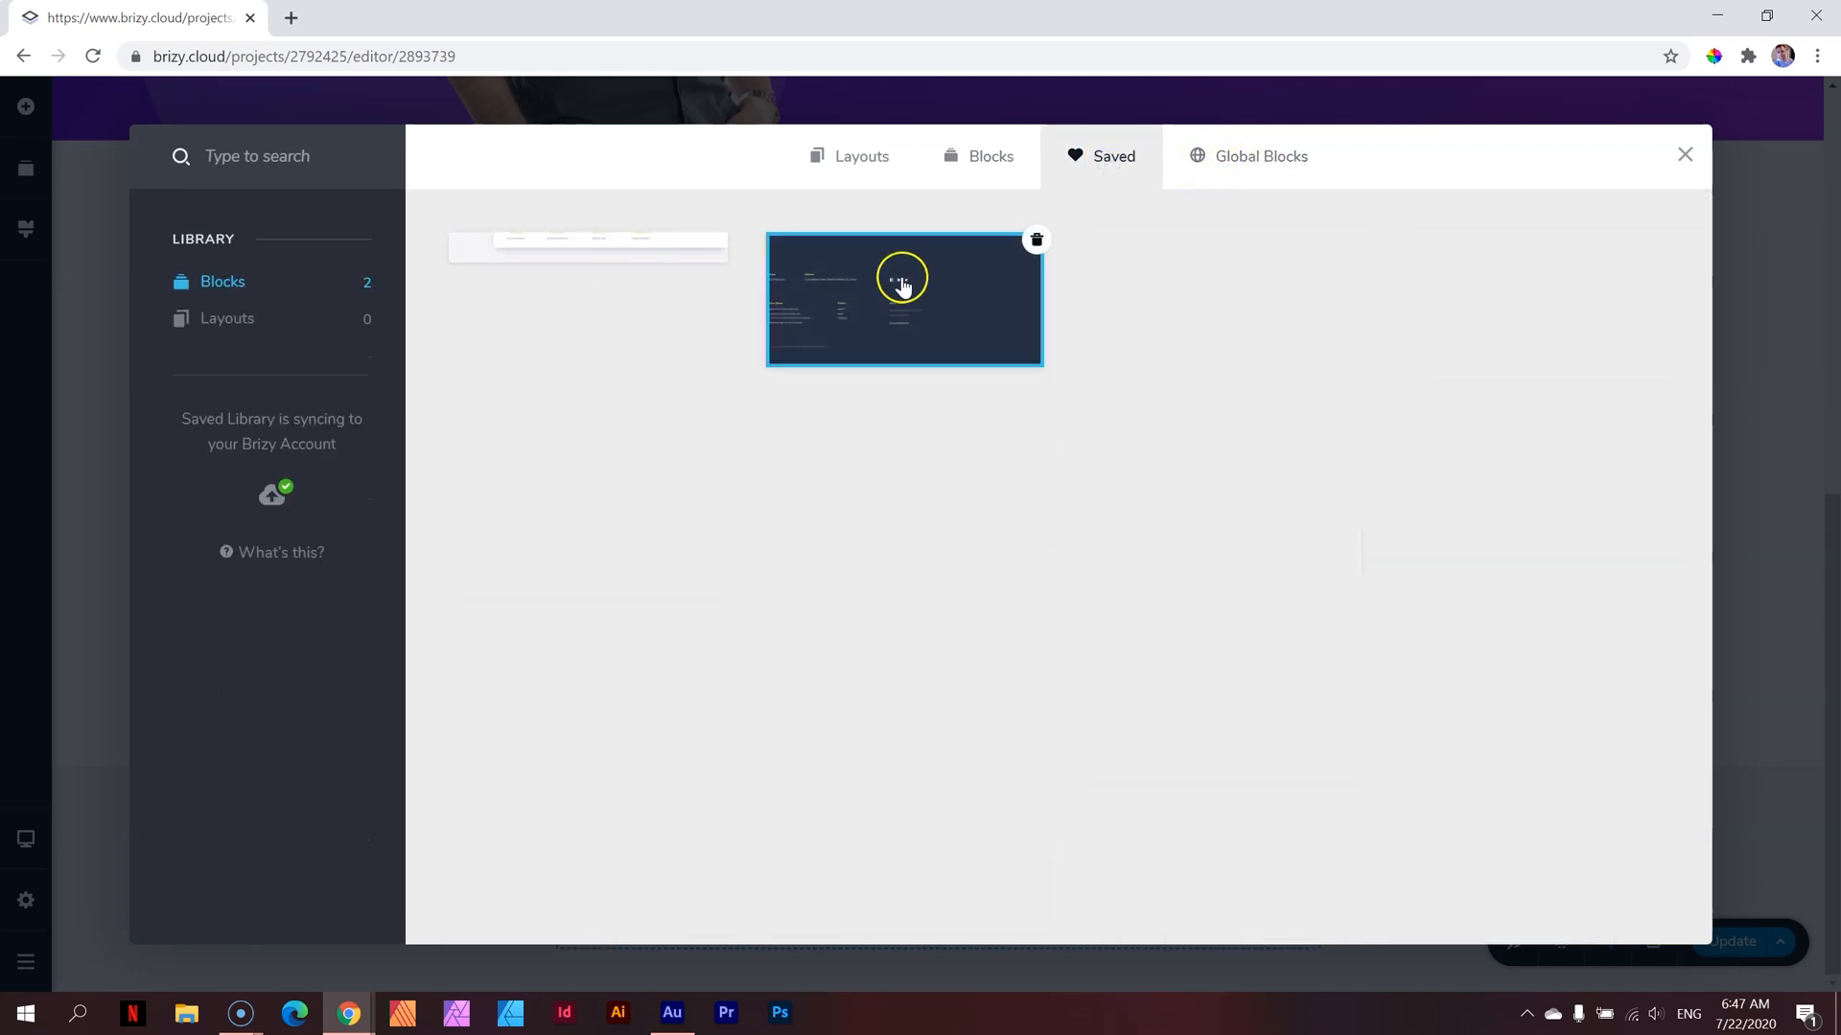
click(1260, 155)
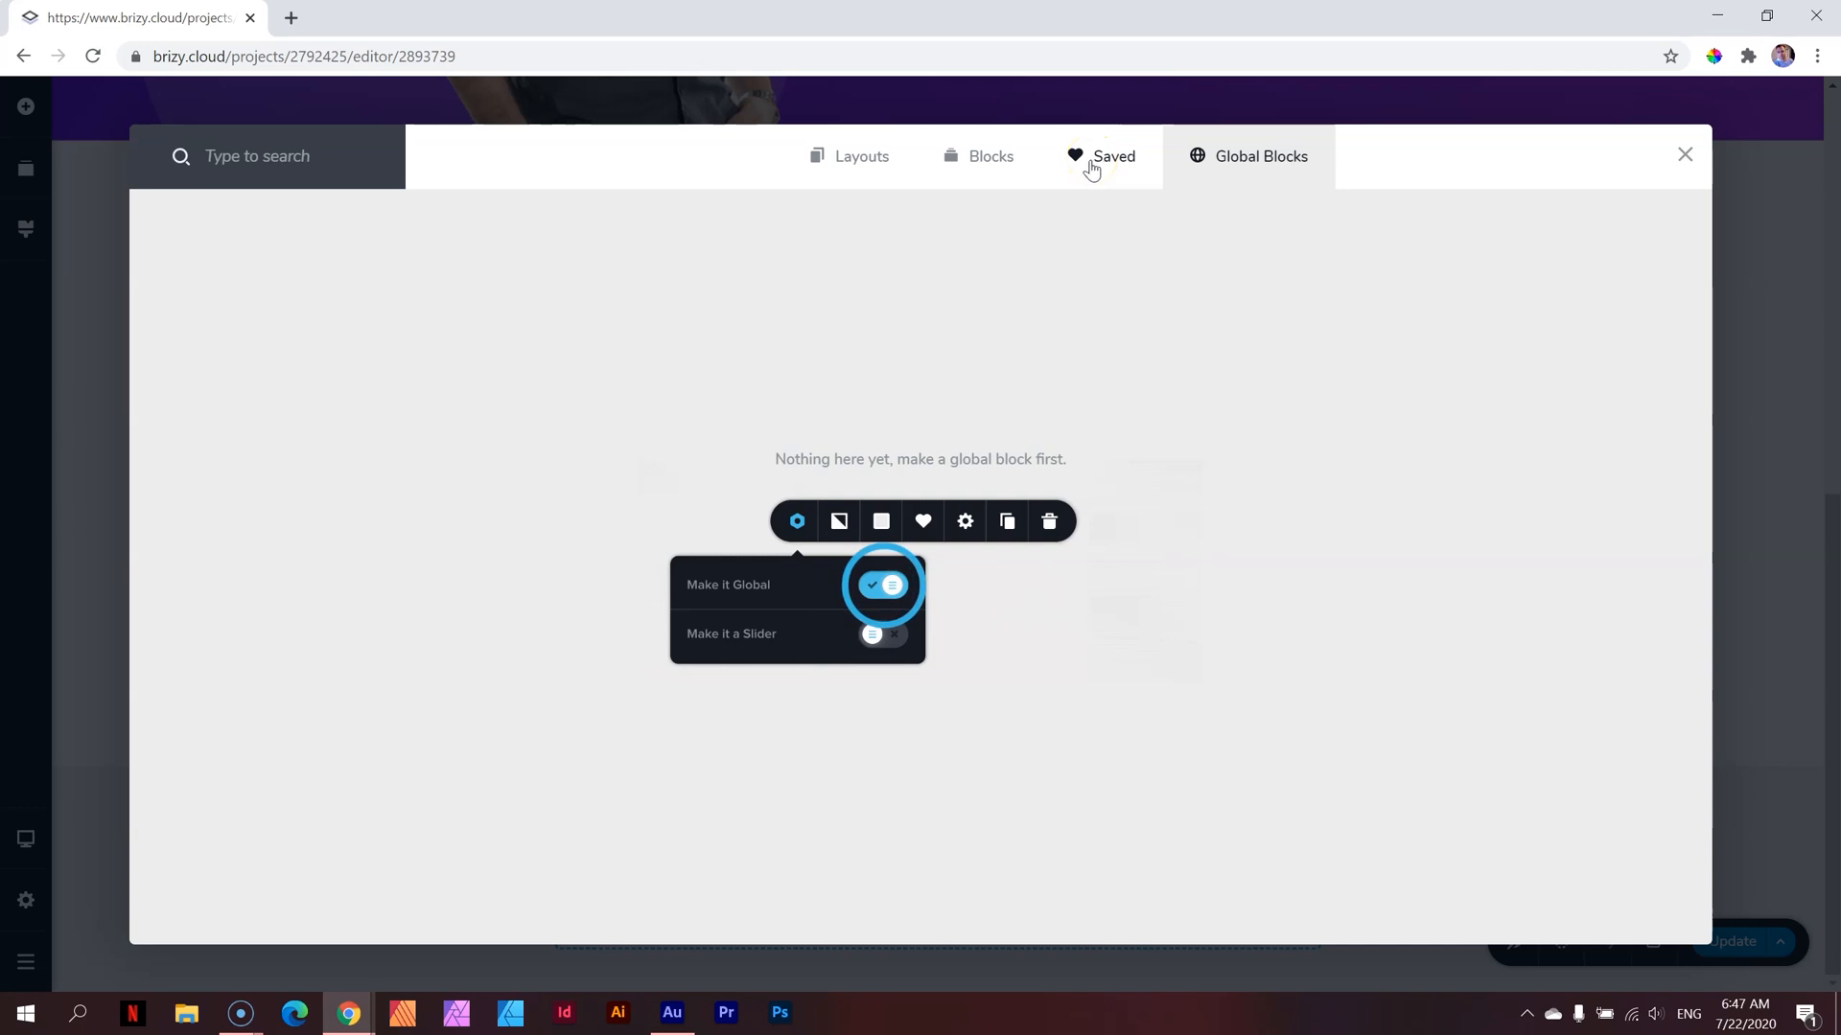
mouse_move(816, 425)
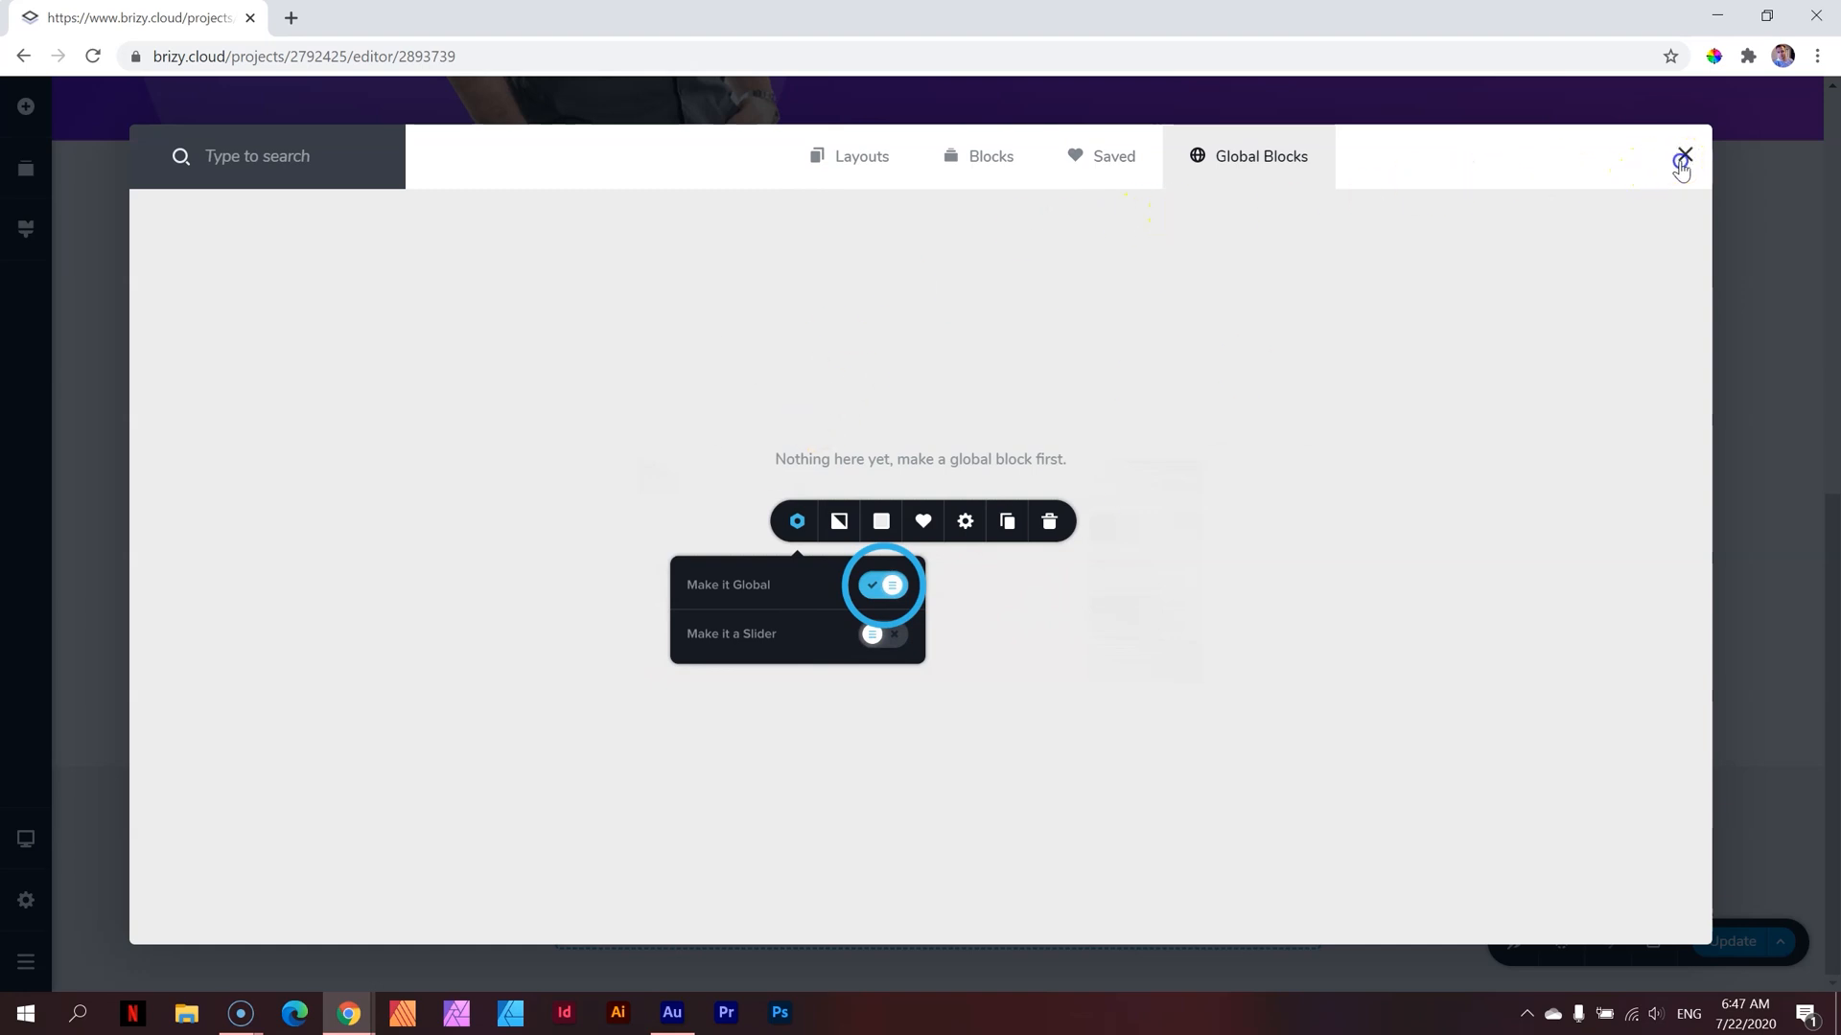
click(1681, 156)
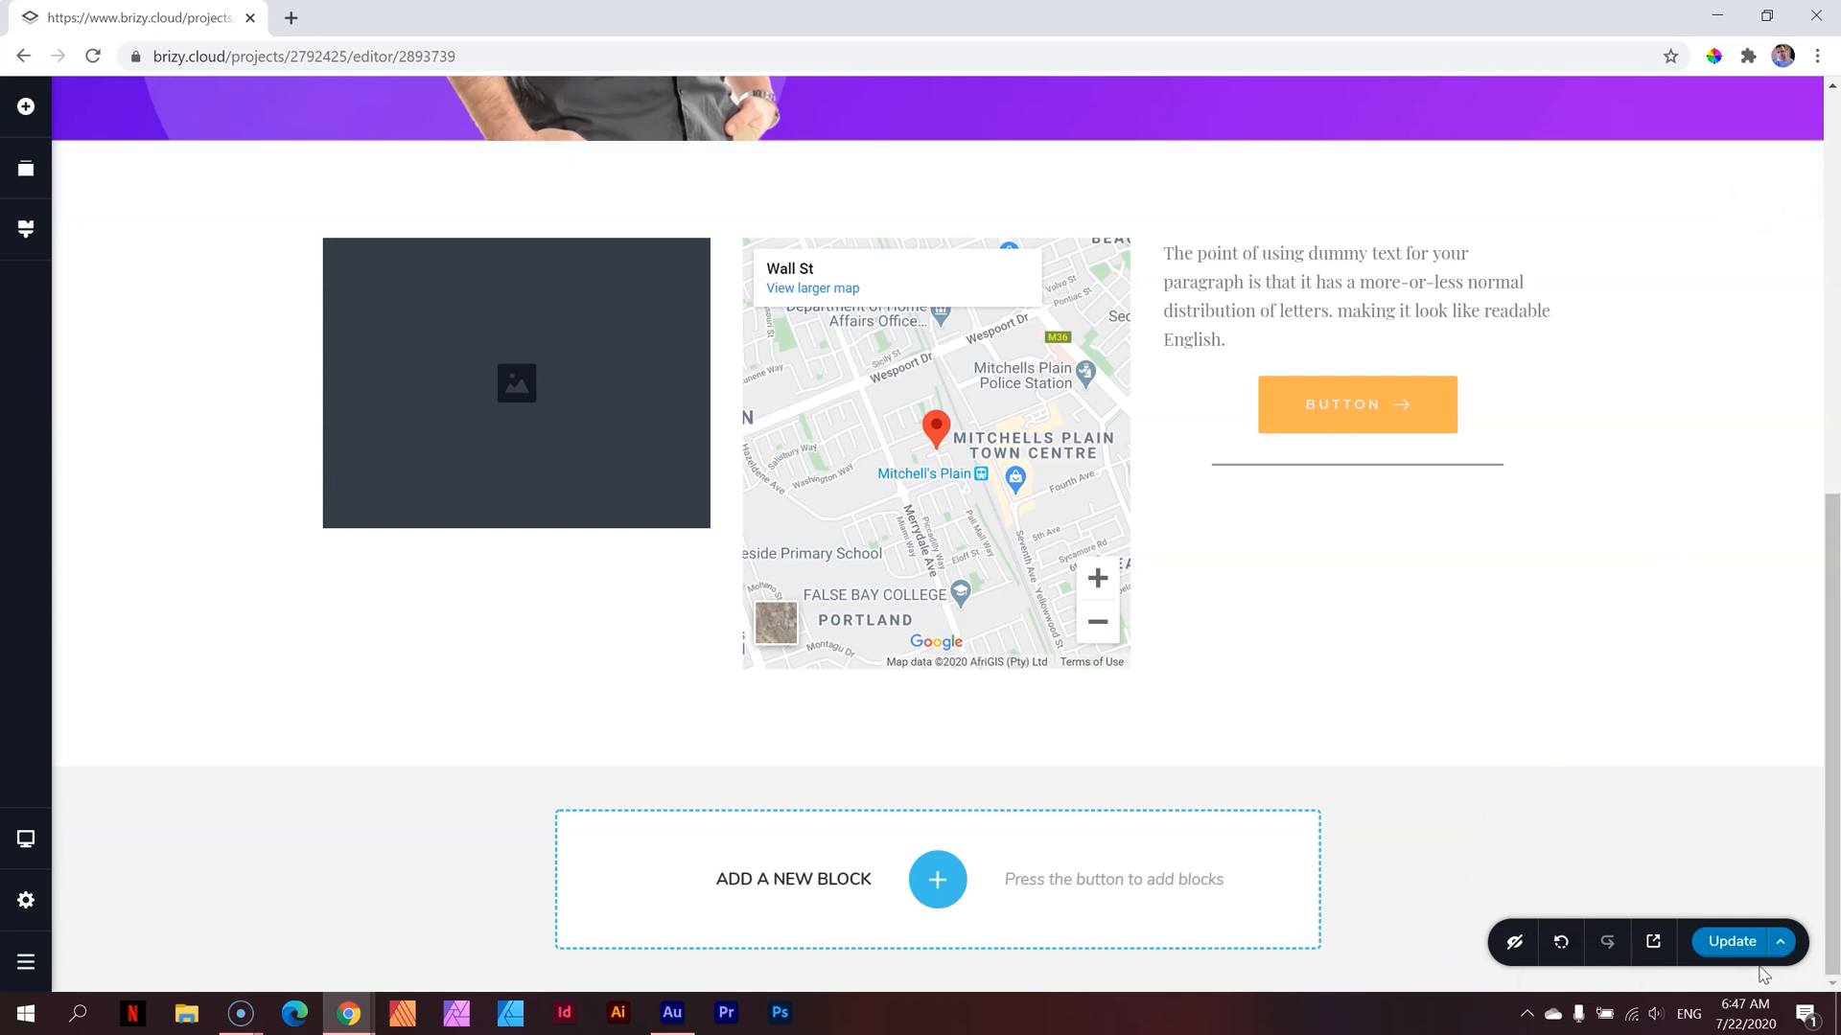
mouse_move(1643, 491)
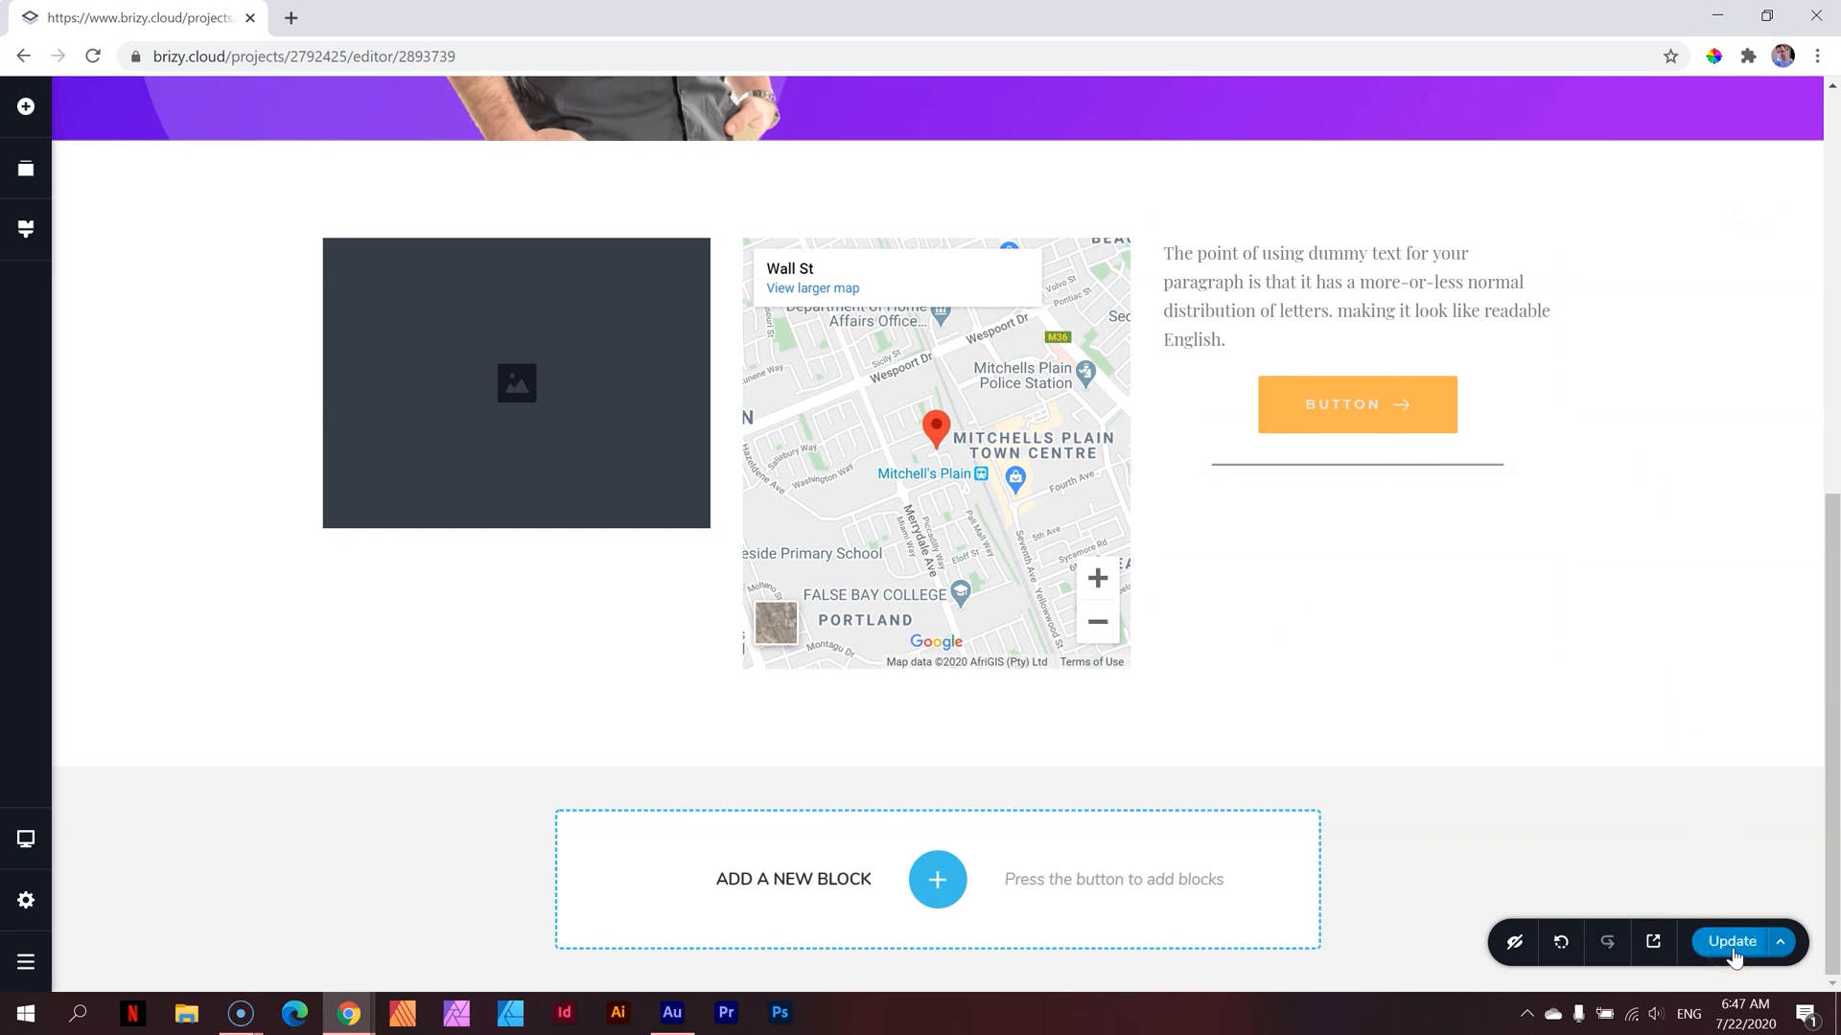
scroll(up, 3)
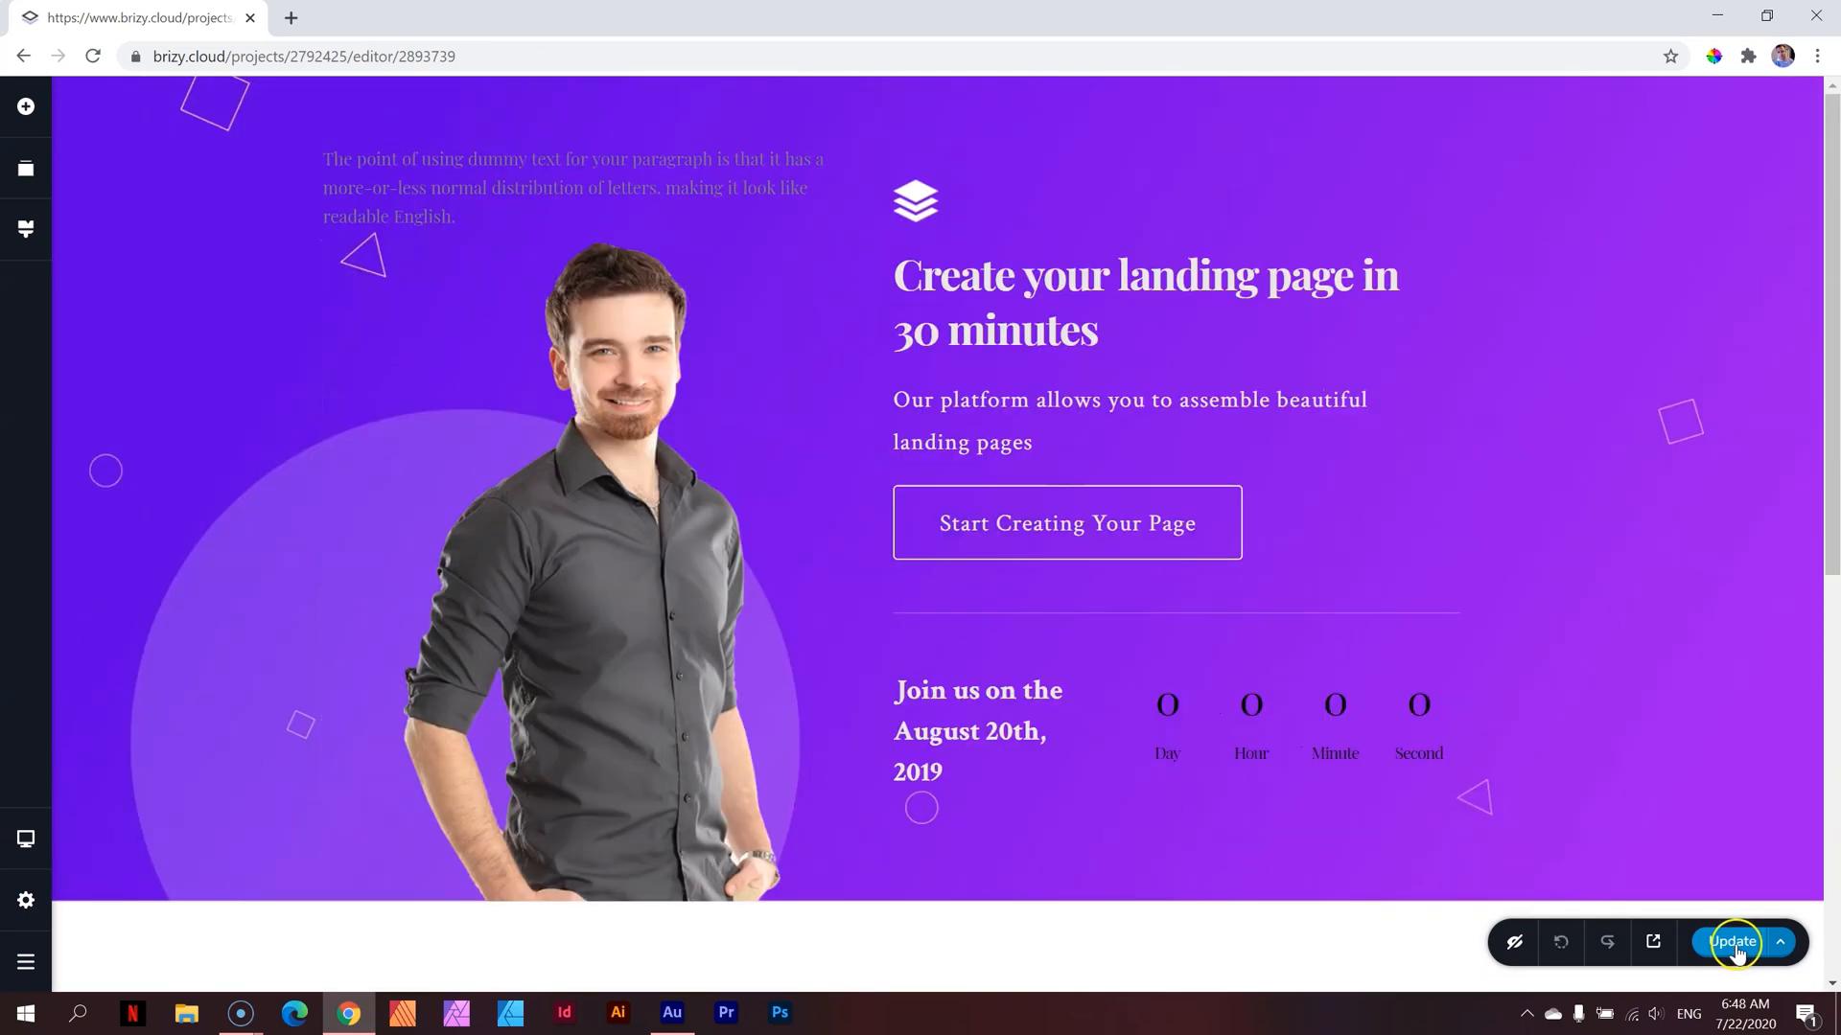
mouse_move(1653, 941)
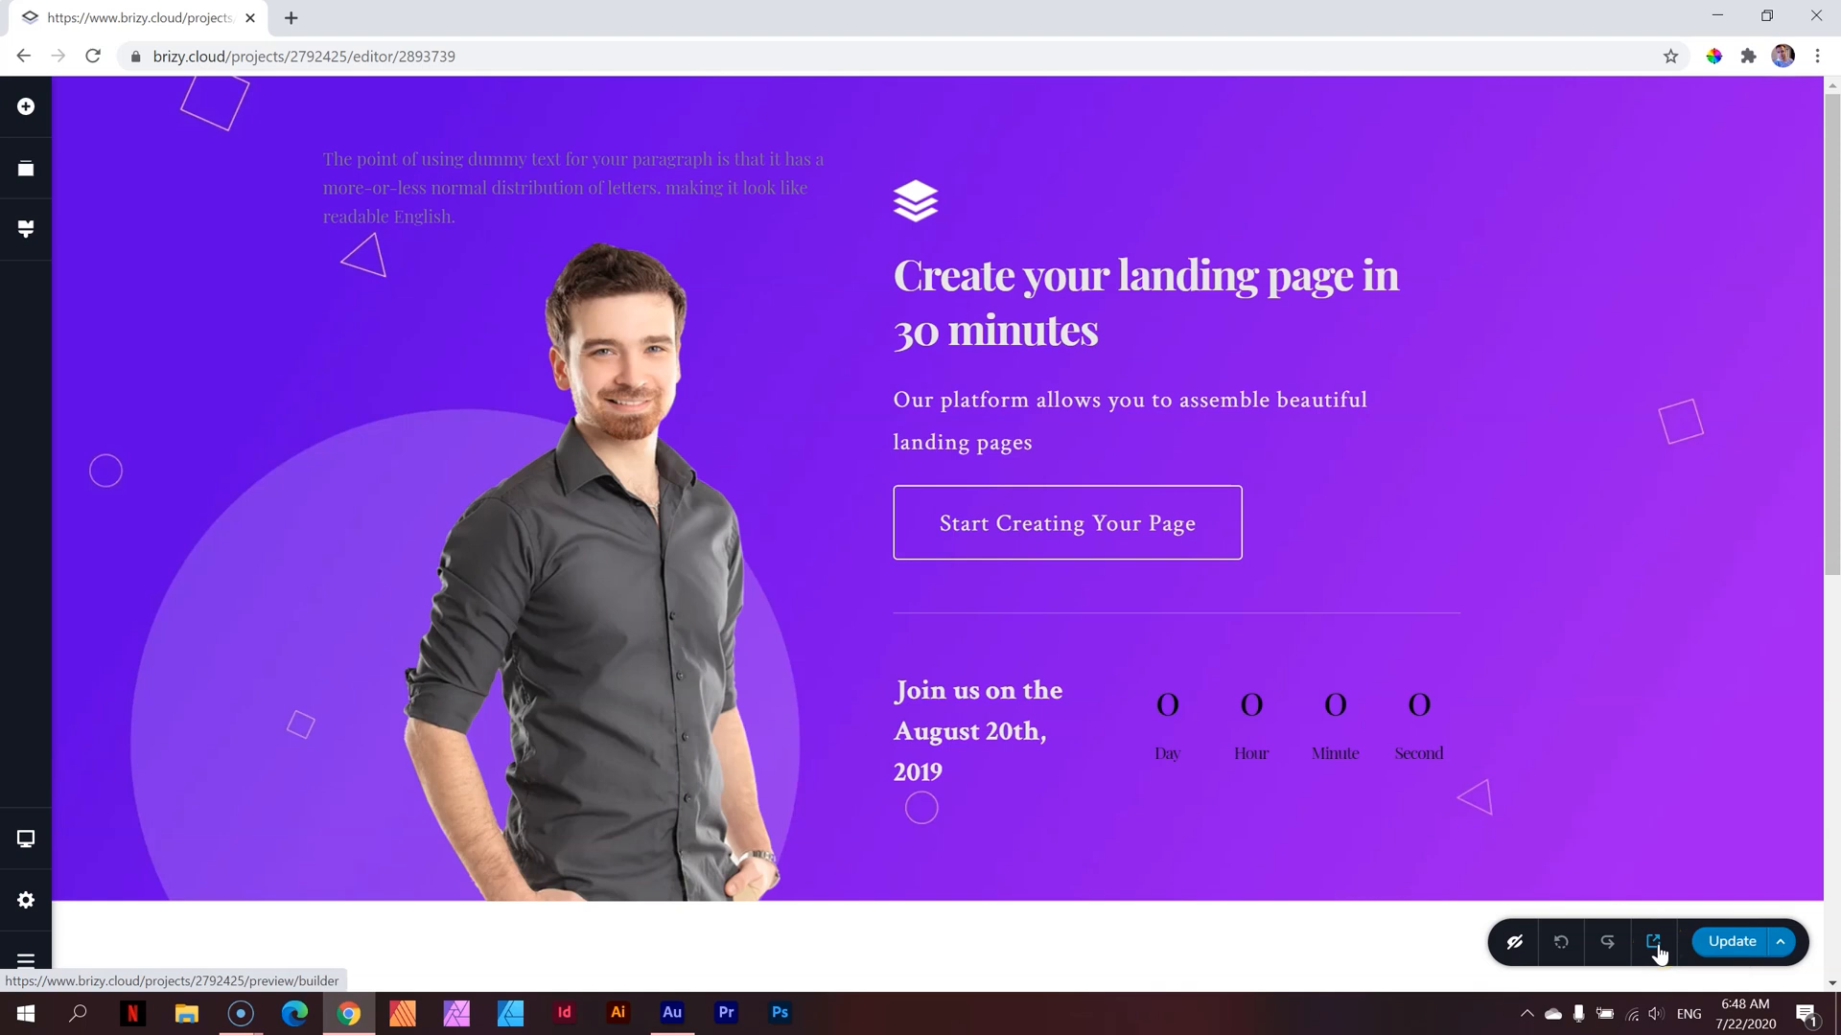
mouse_move(1656, 941)
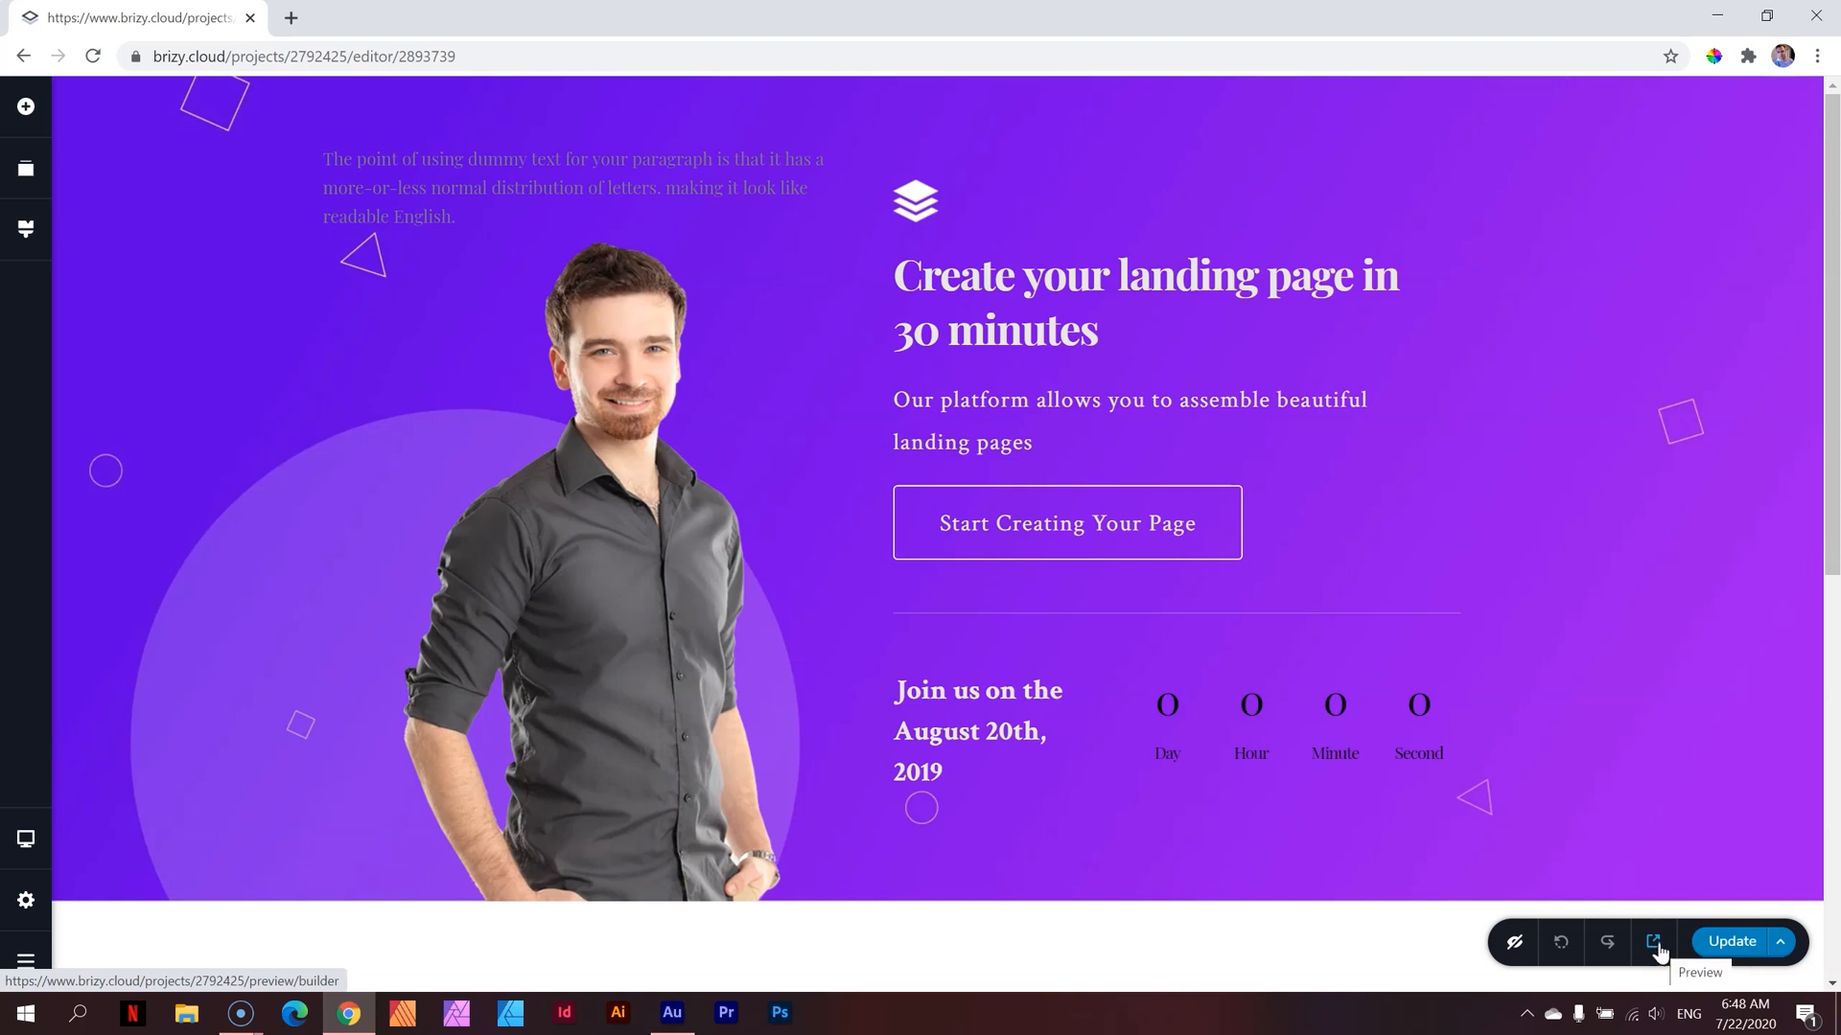
click(1653, 942)
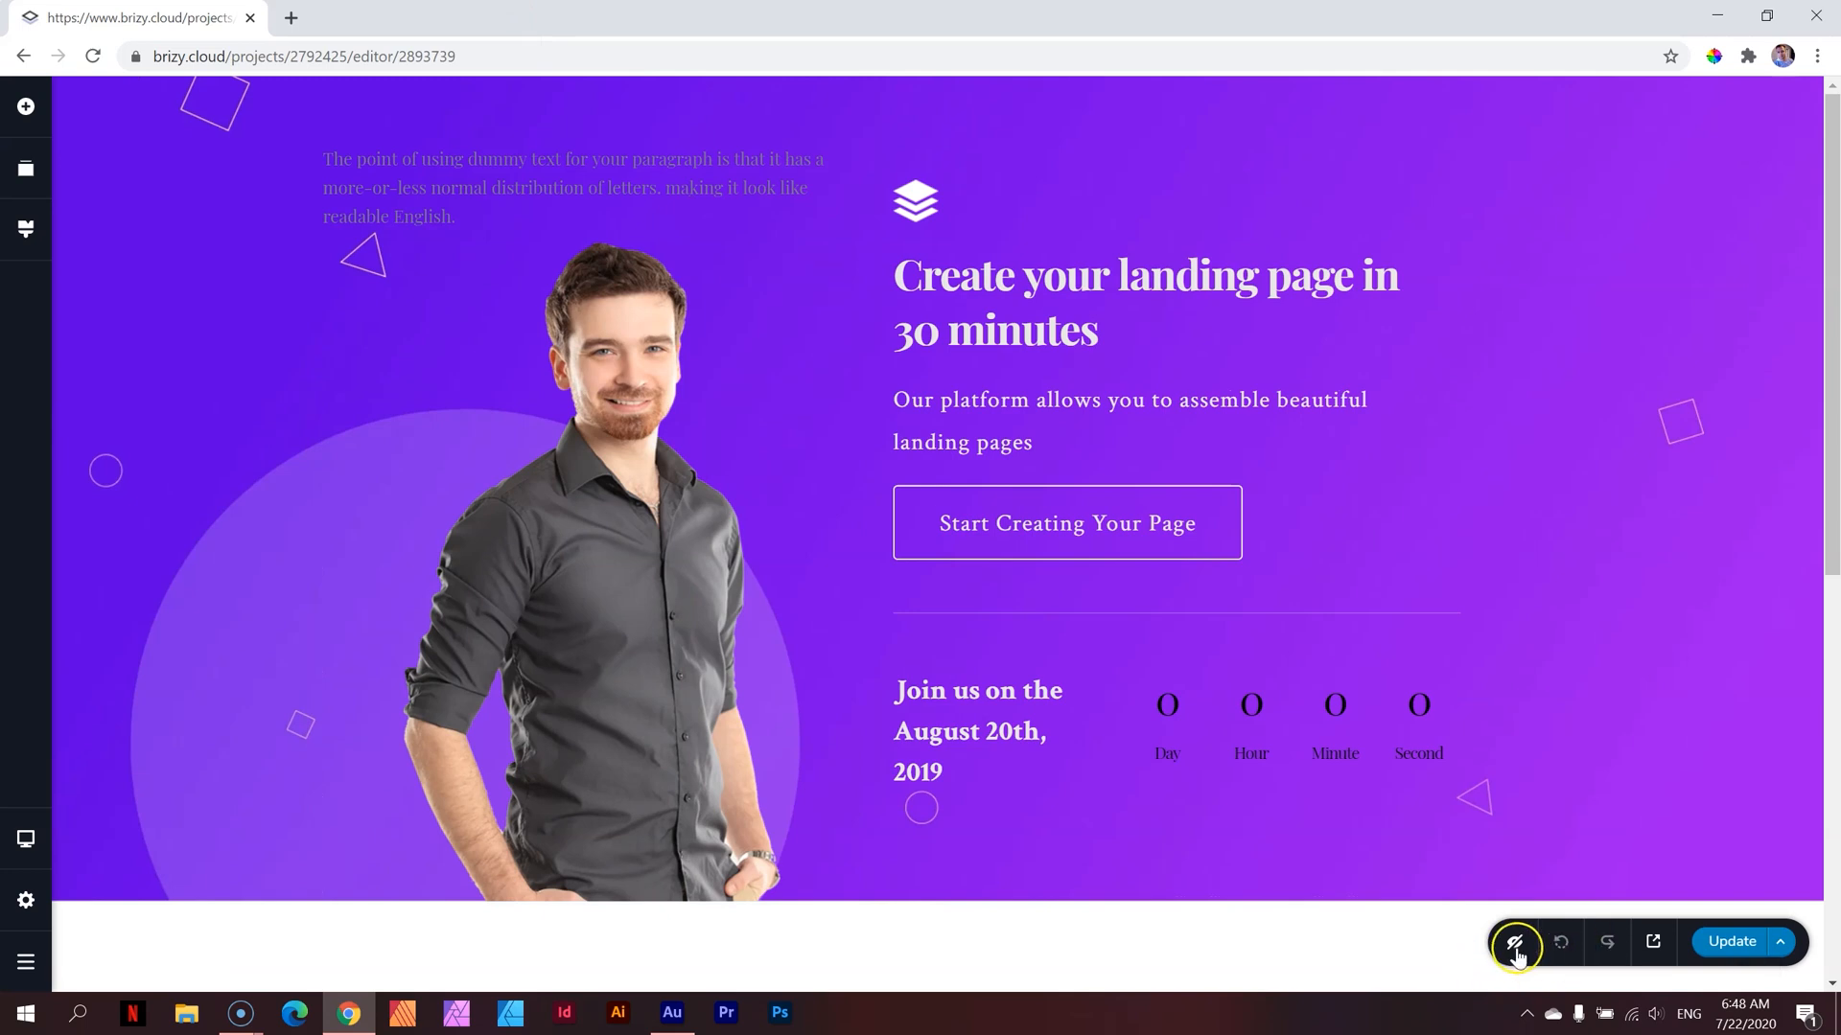
mouse_move(1516, 941)
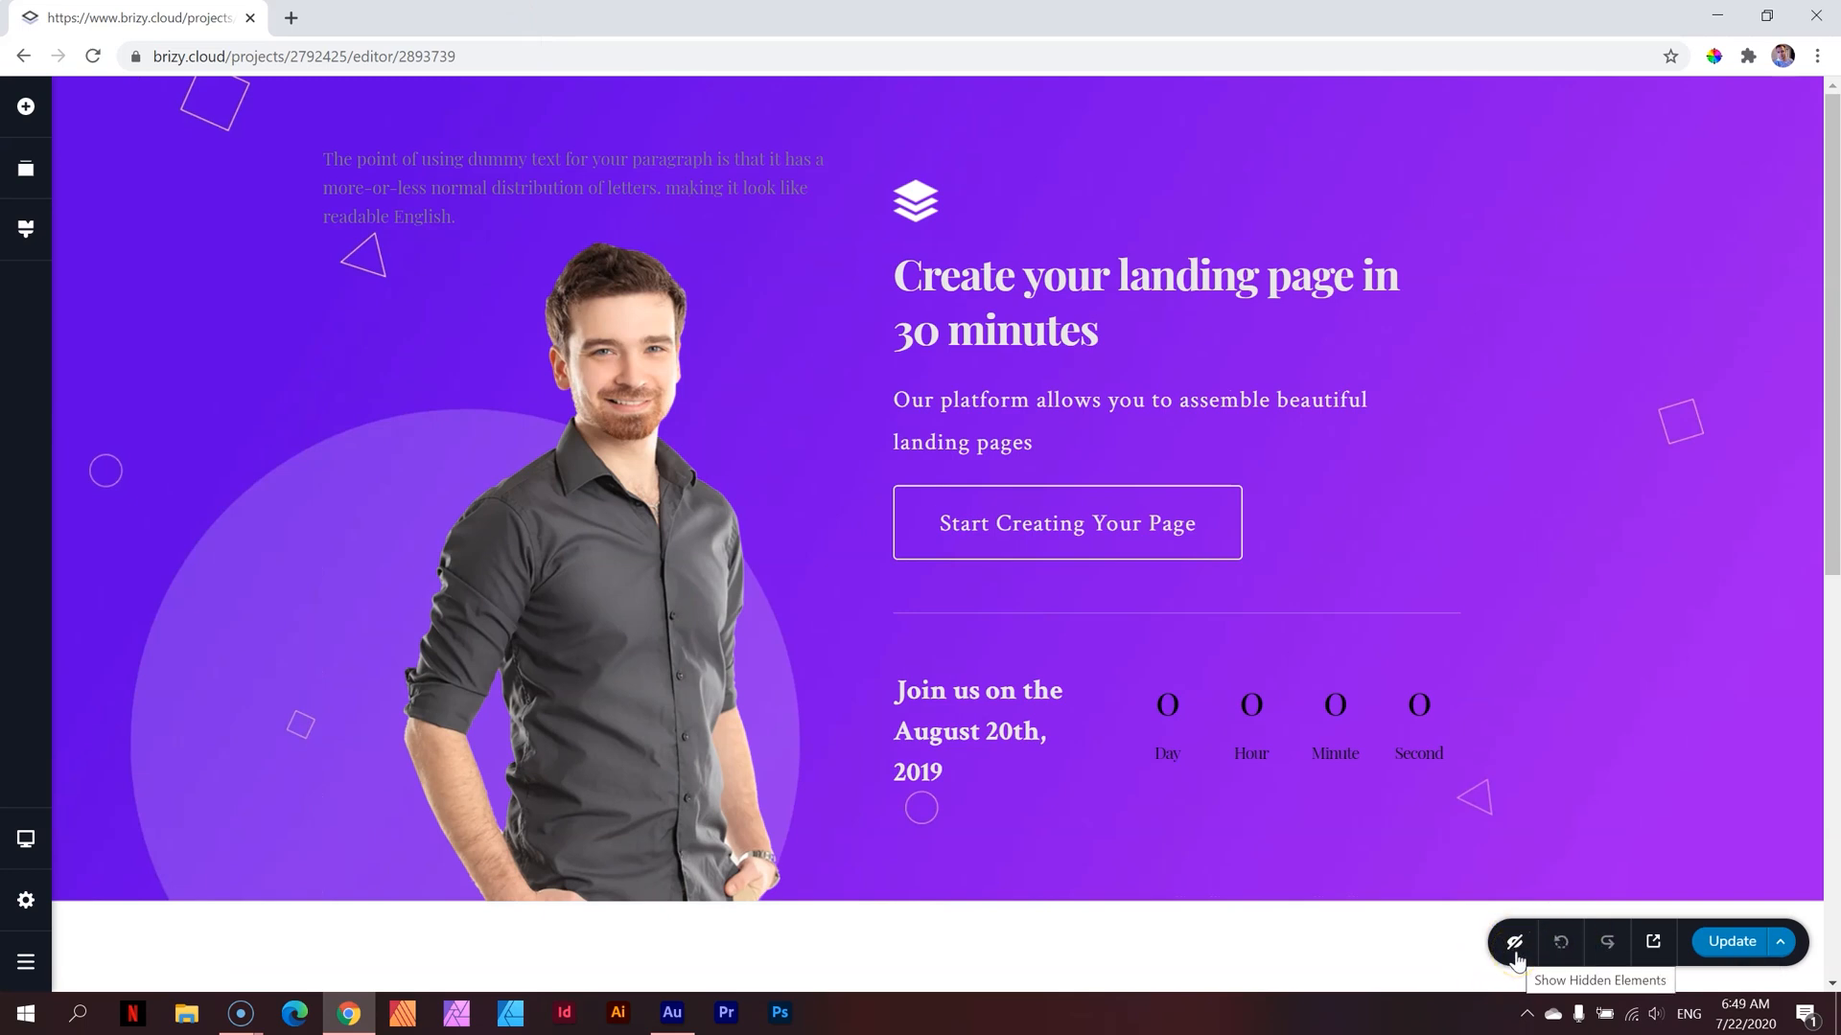
mouse_move(1779, 942)
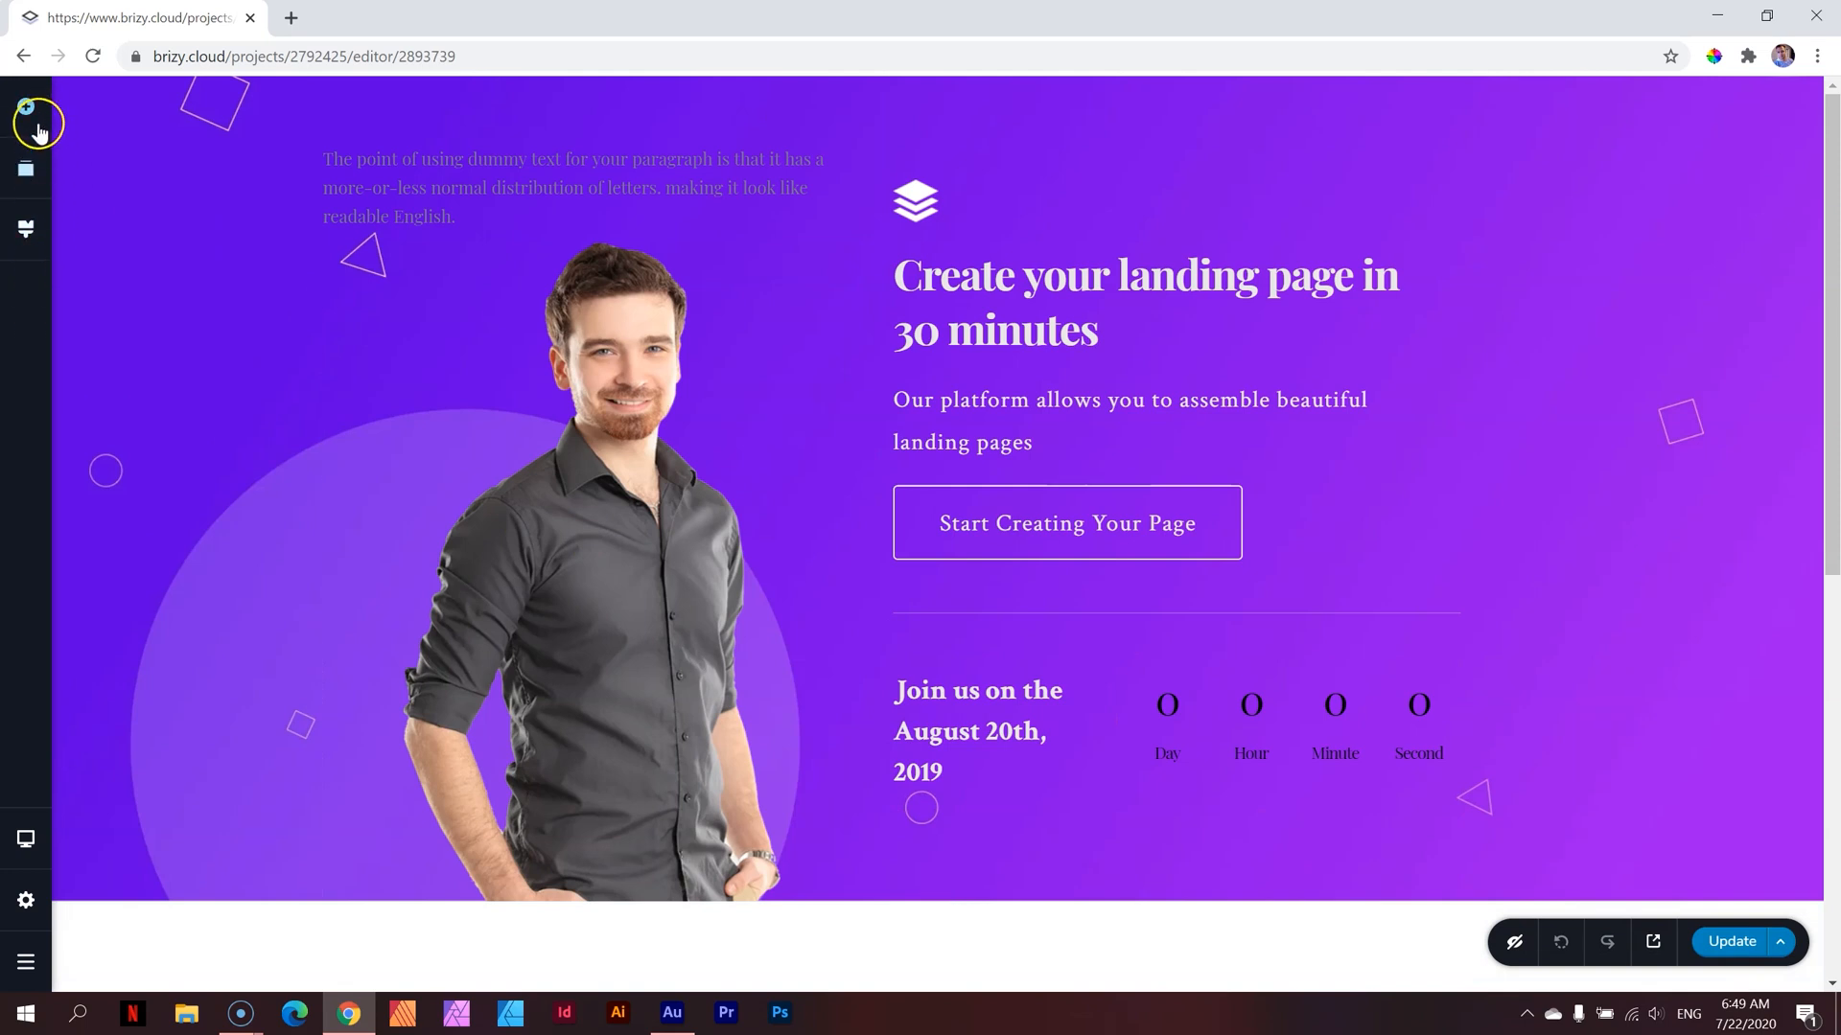
mouse_move(33, 127)
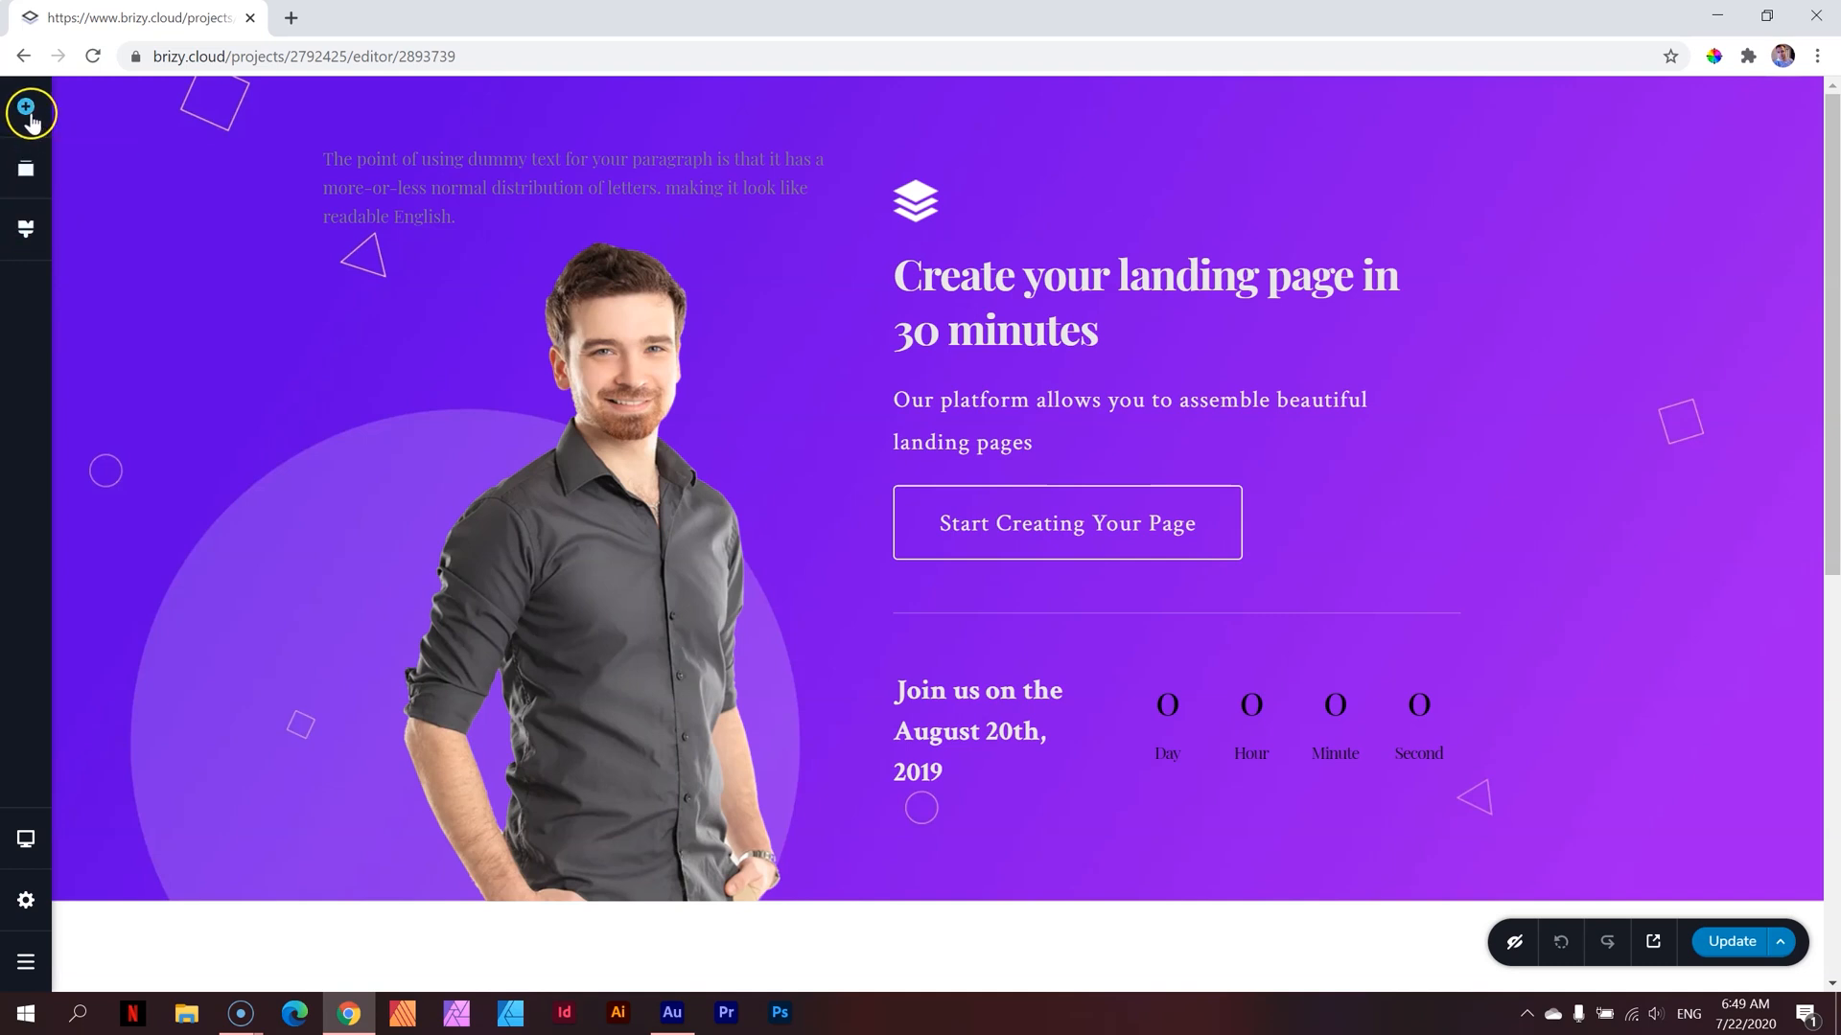
Show the Reorder Blocks list with the purple hero and three-column section
click(26, 106)
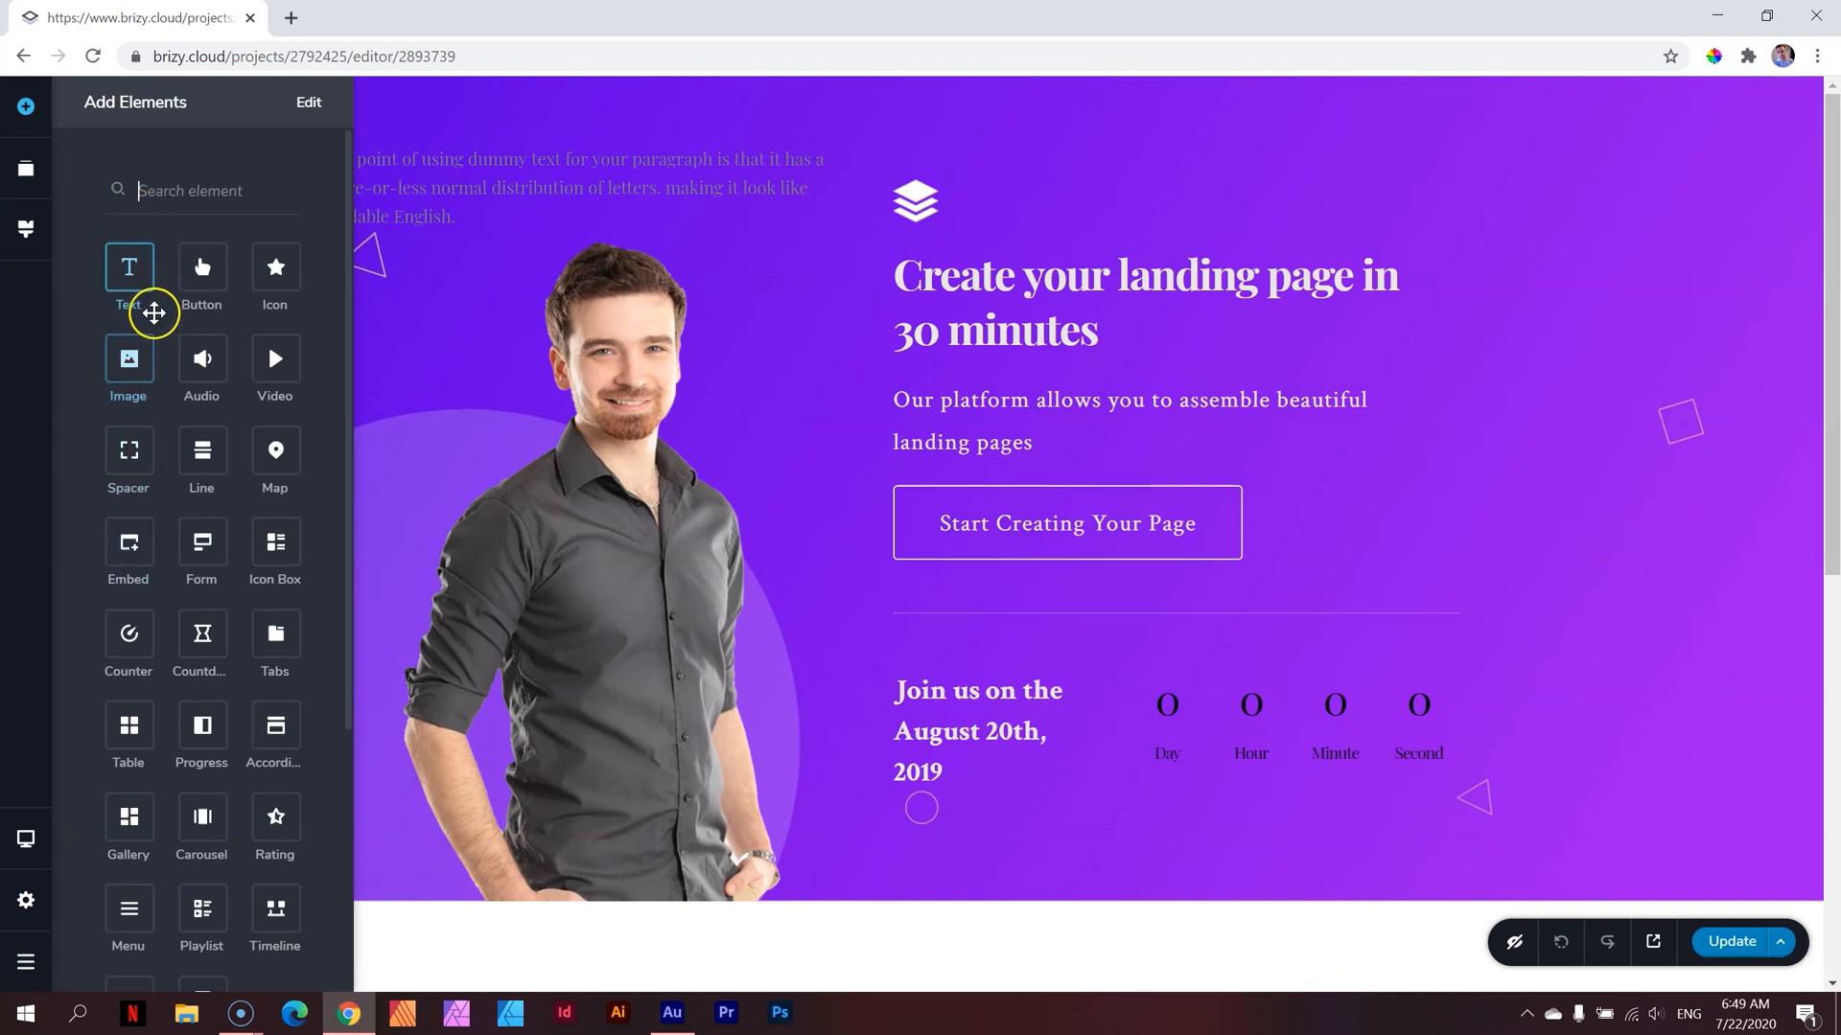
click(26, 168)
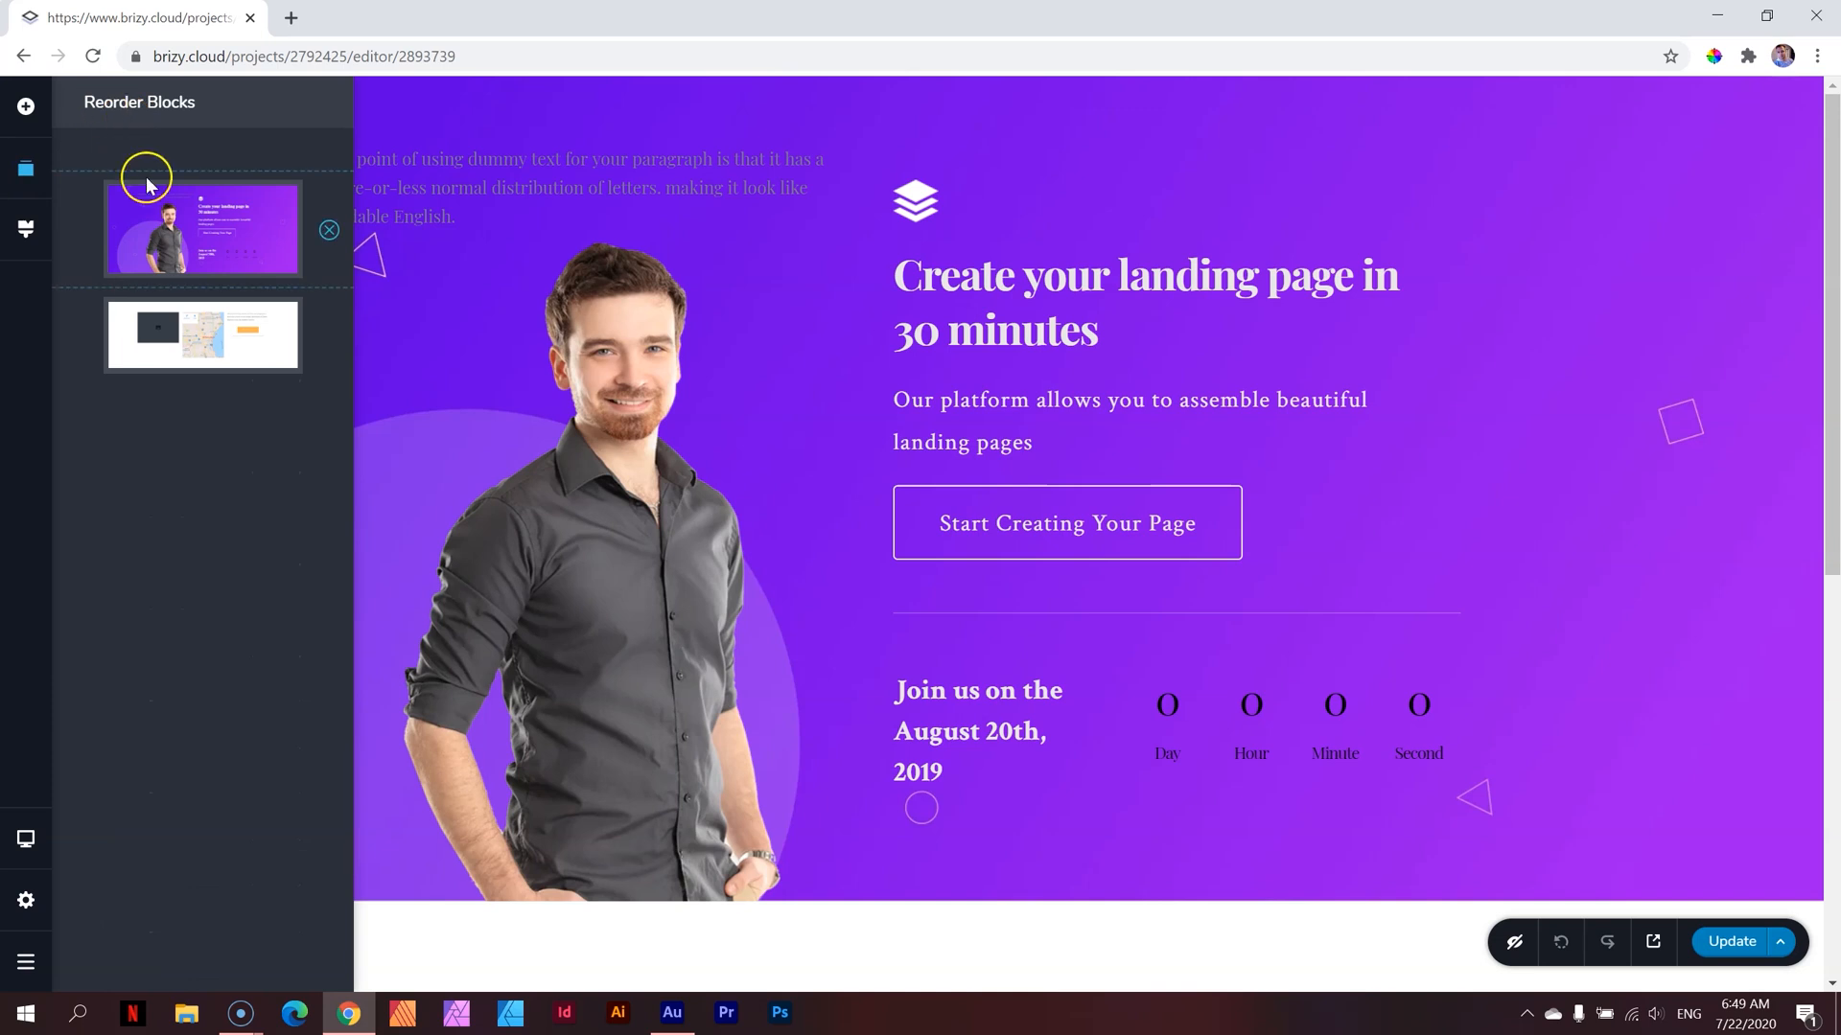
mouse_move(202, 334)
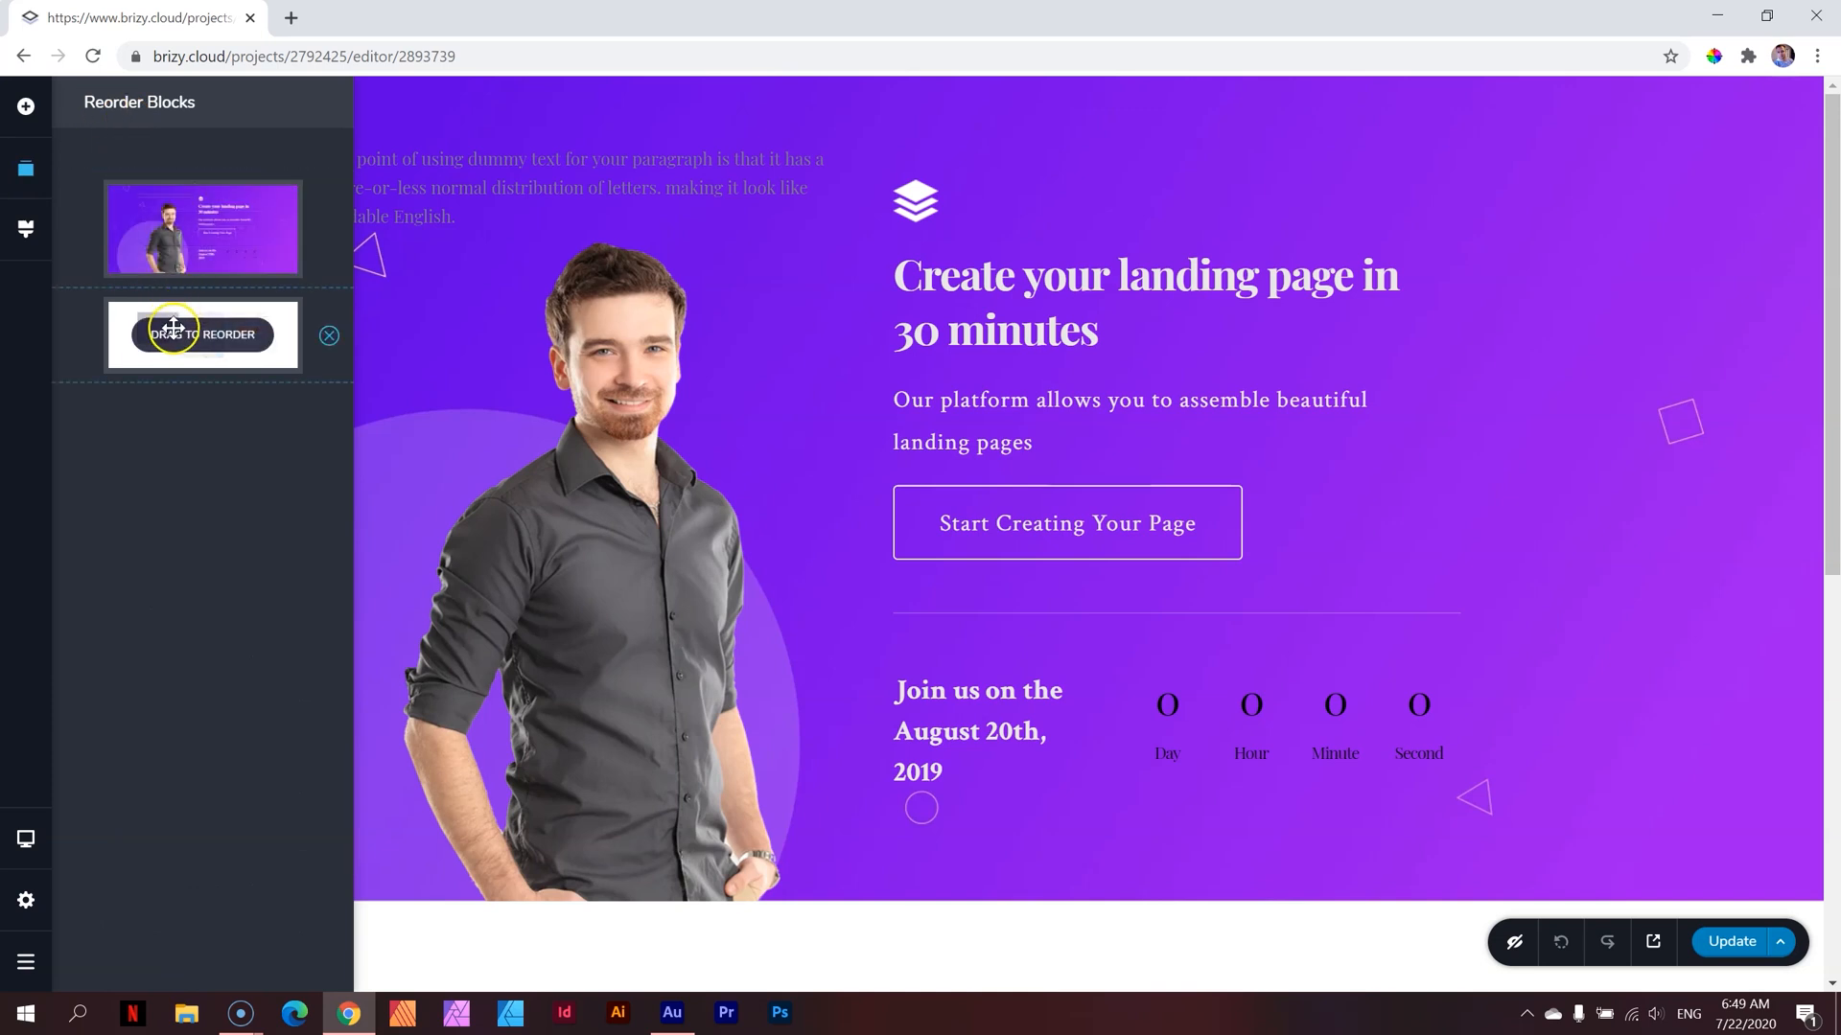
drag(203, 334, 203, 229)
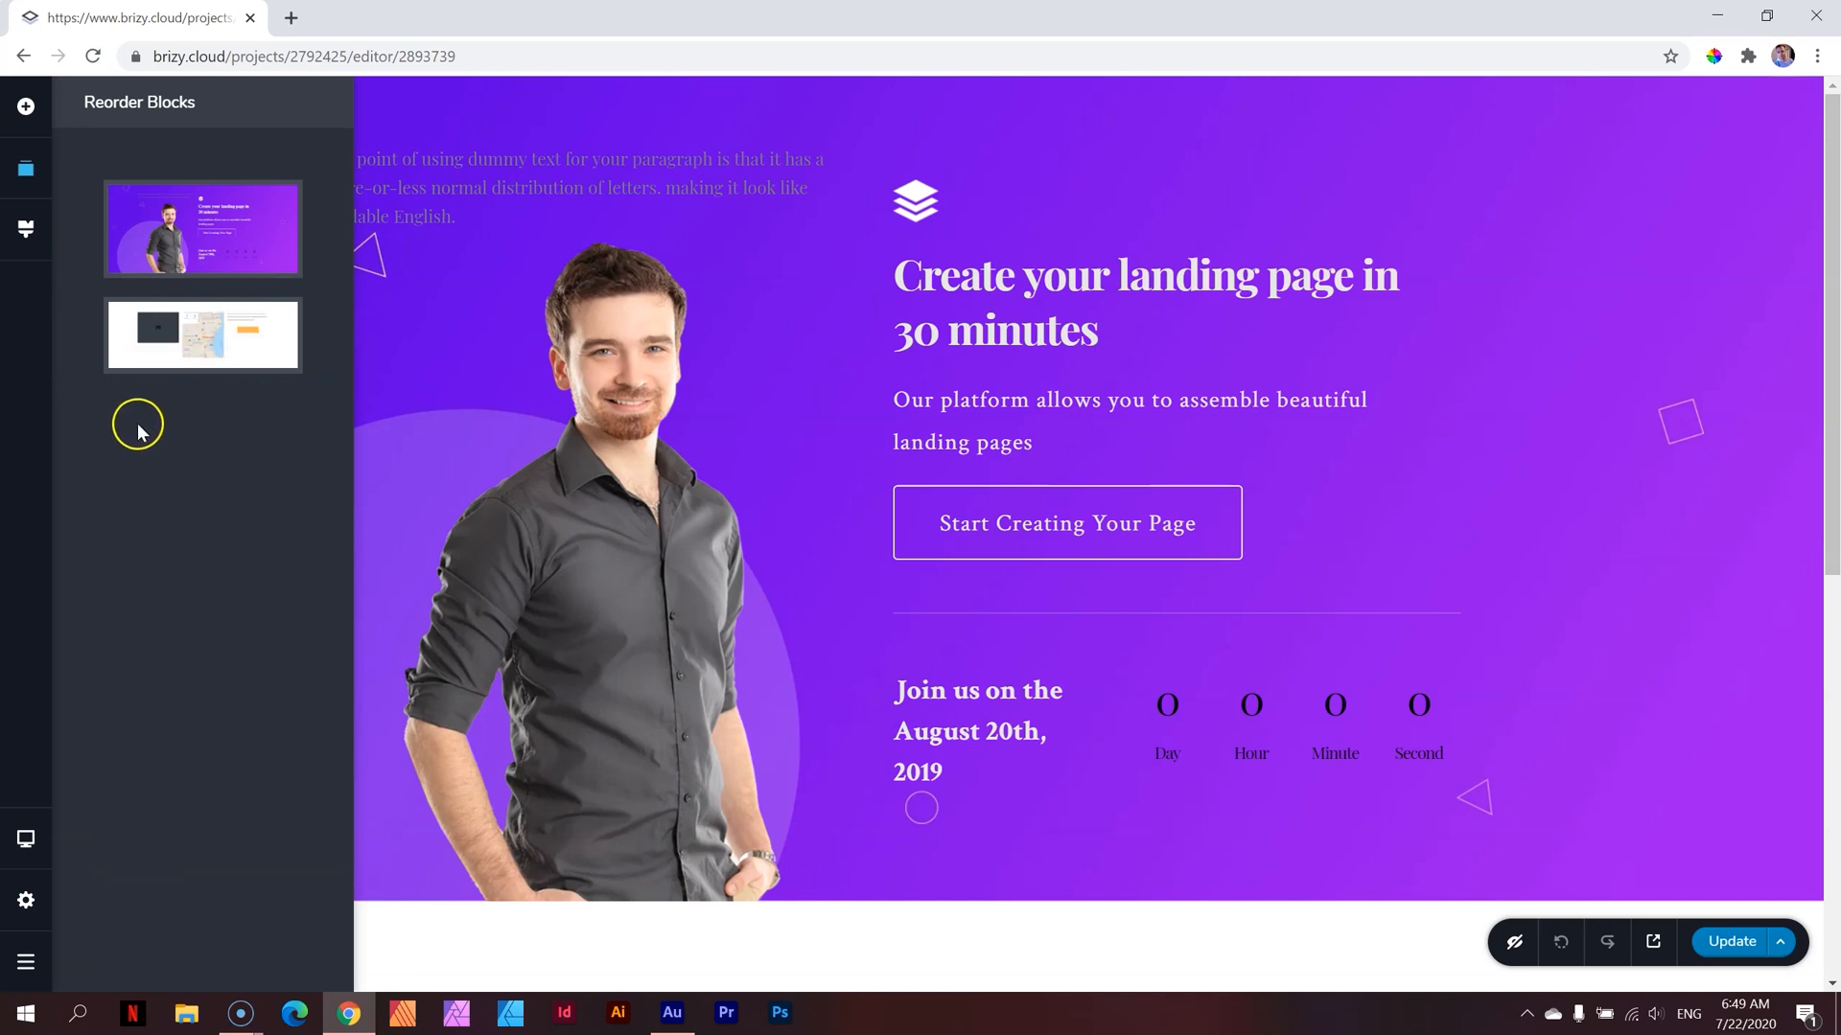
mouse_move(167, 364)
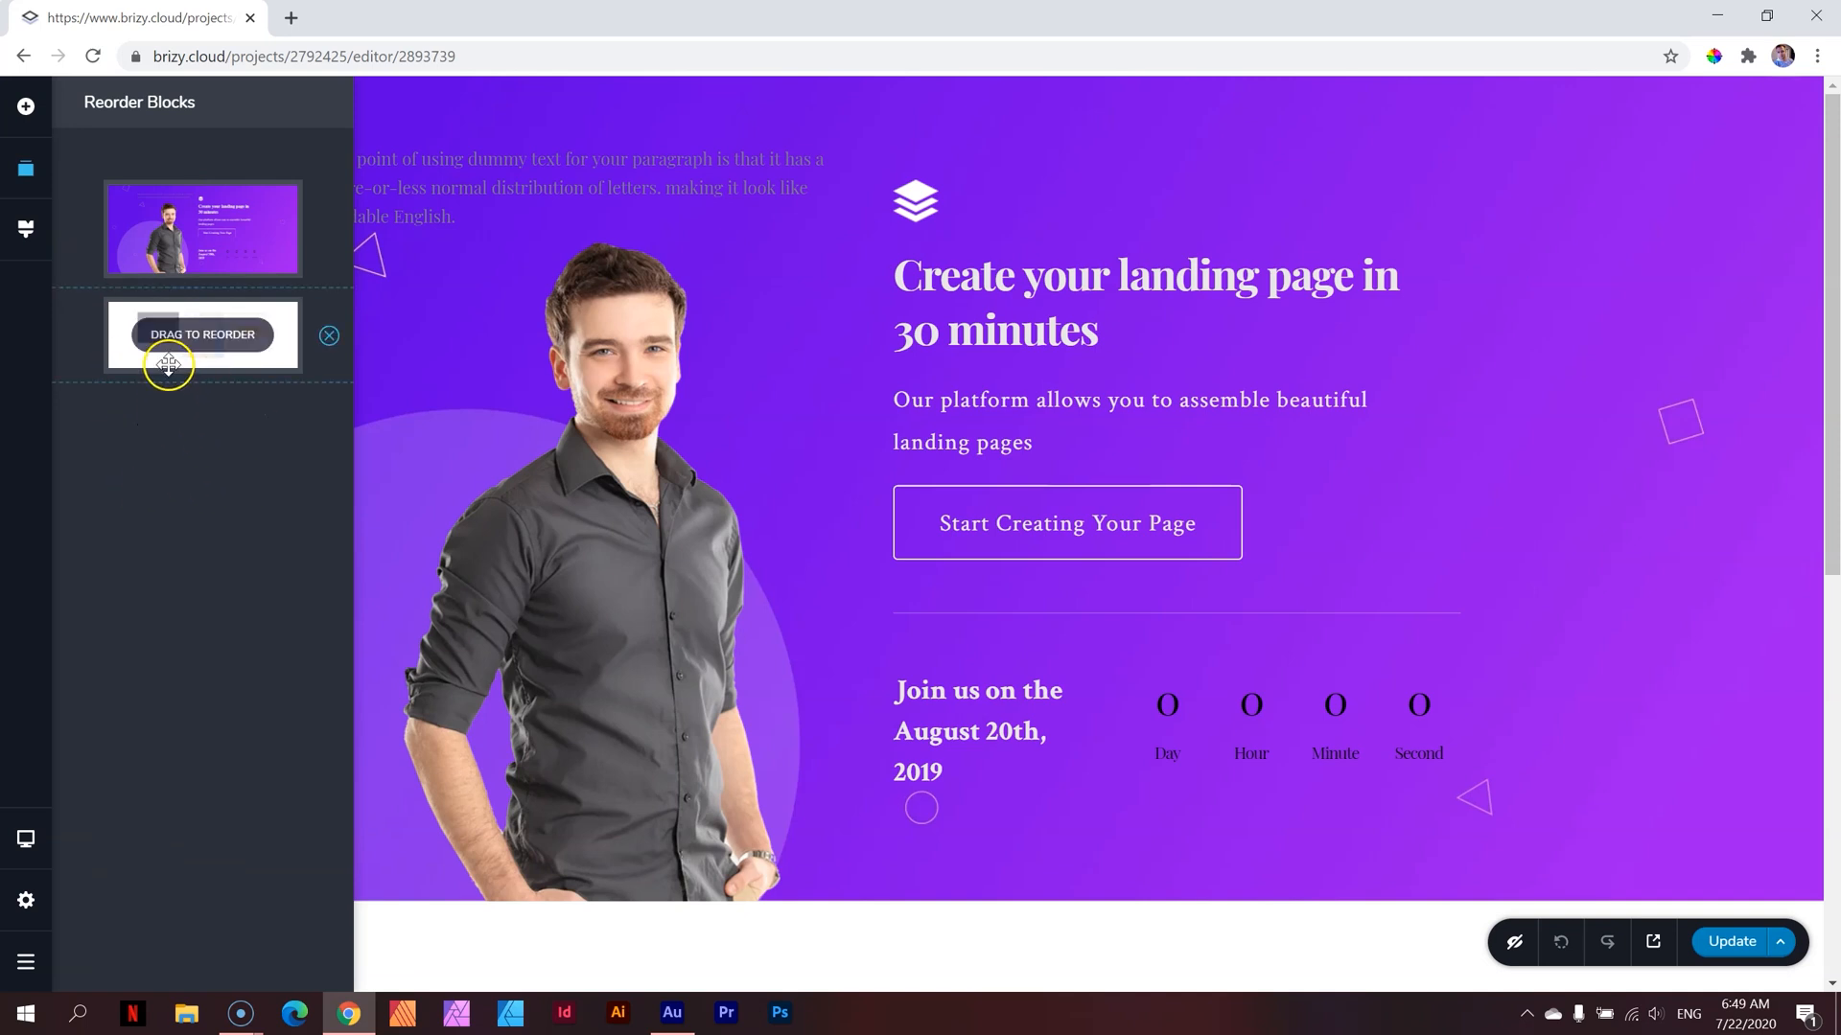
mouse_move(270, 343)
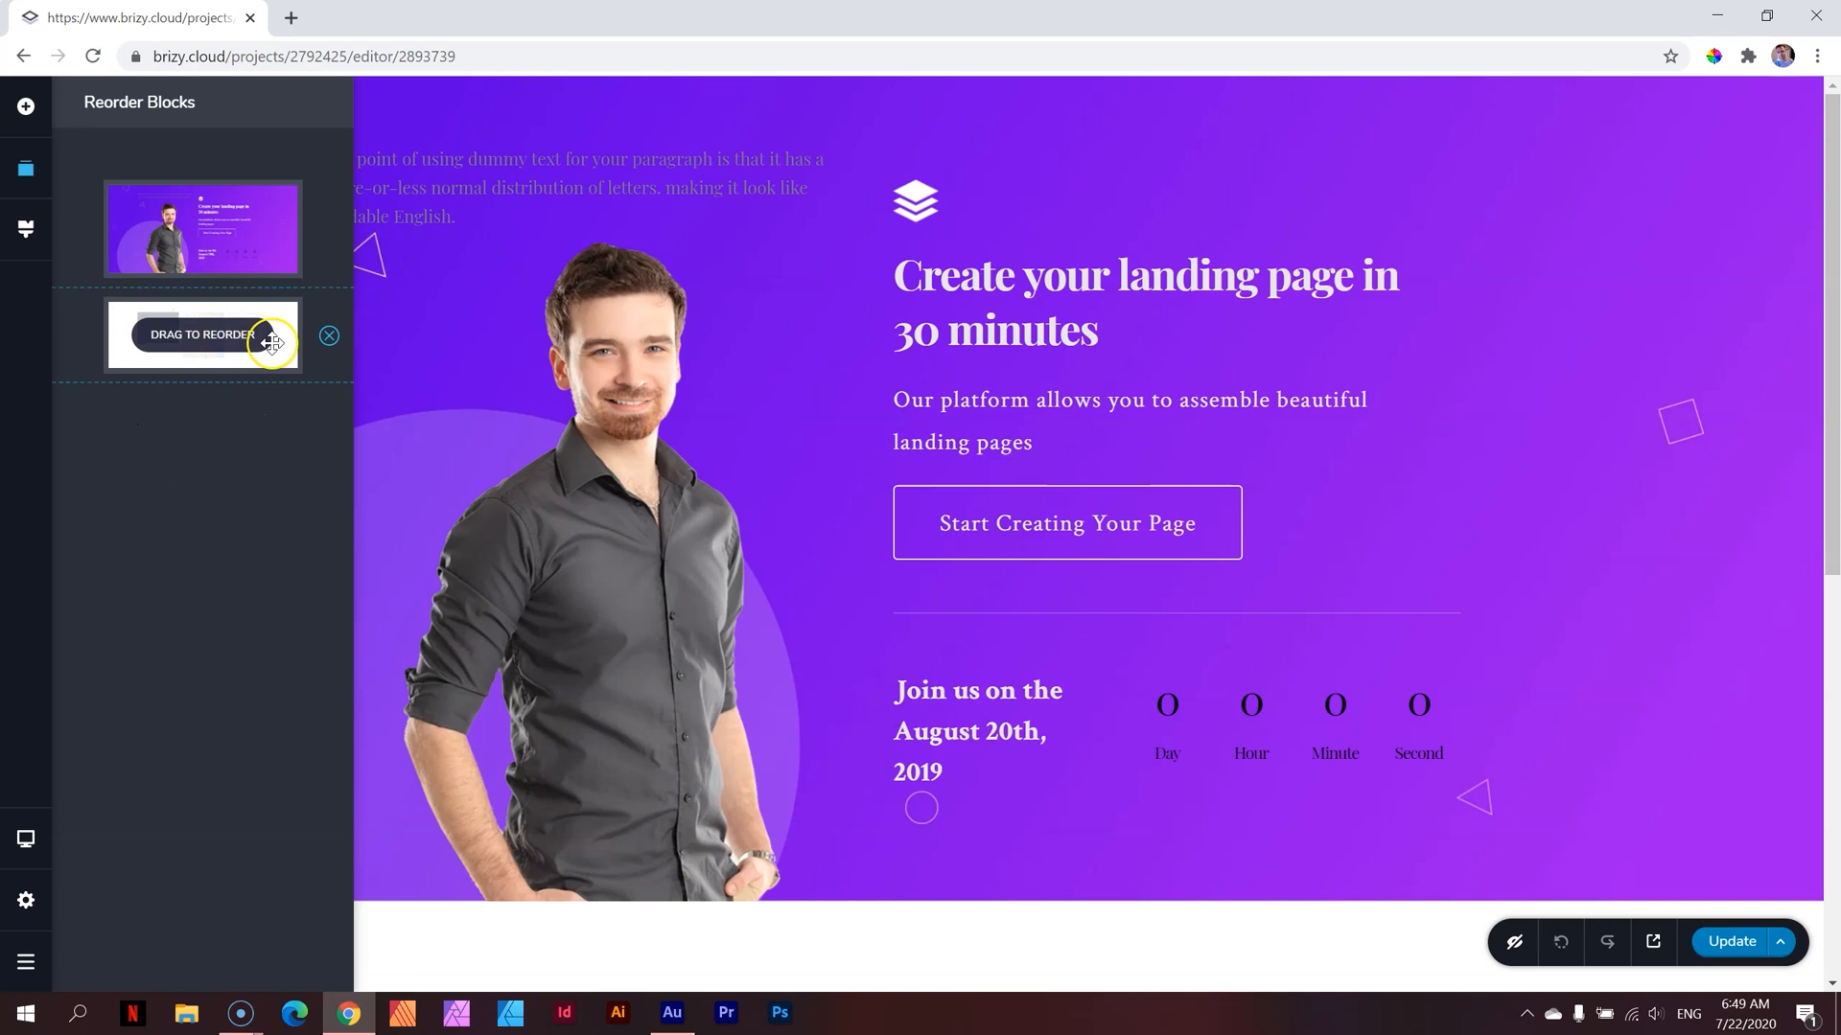
mouse_move(228, 455)
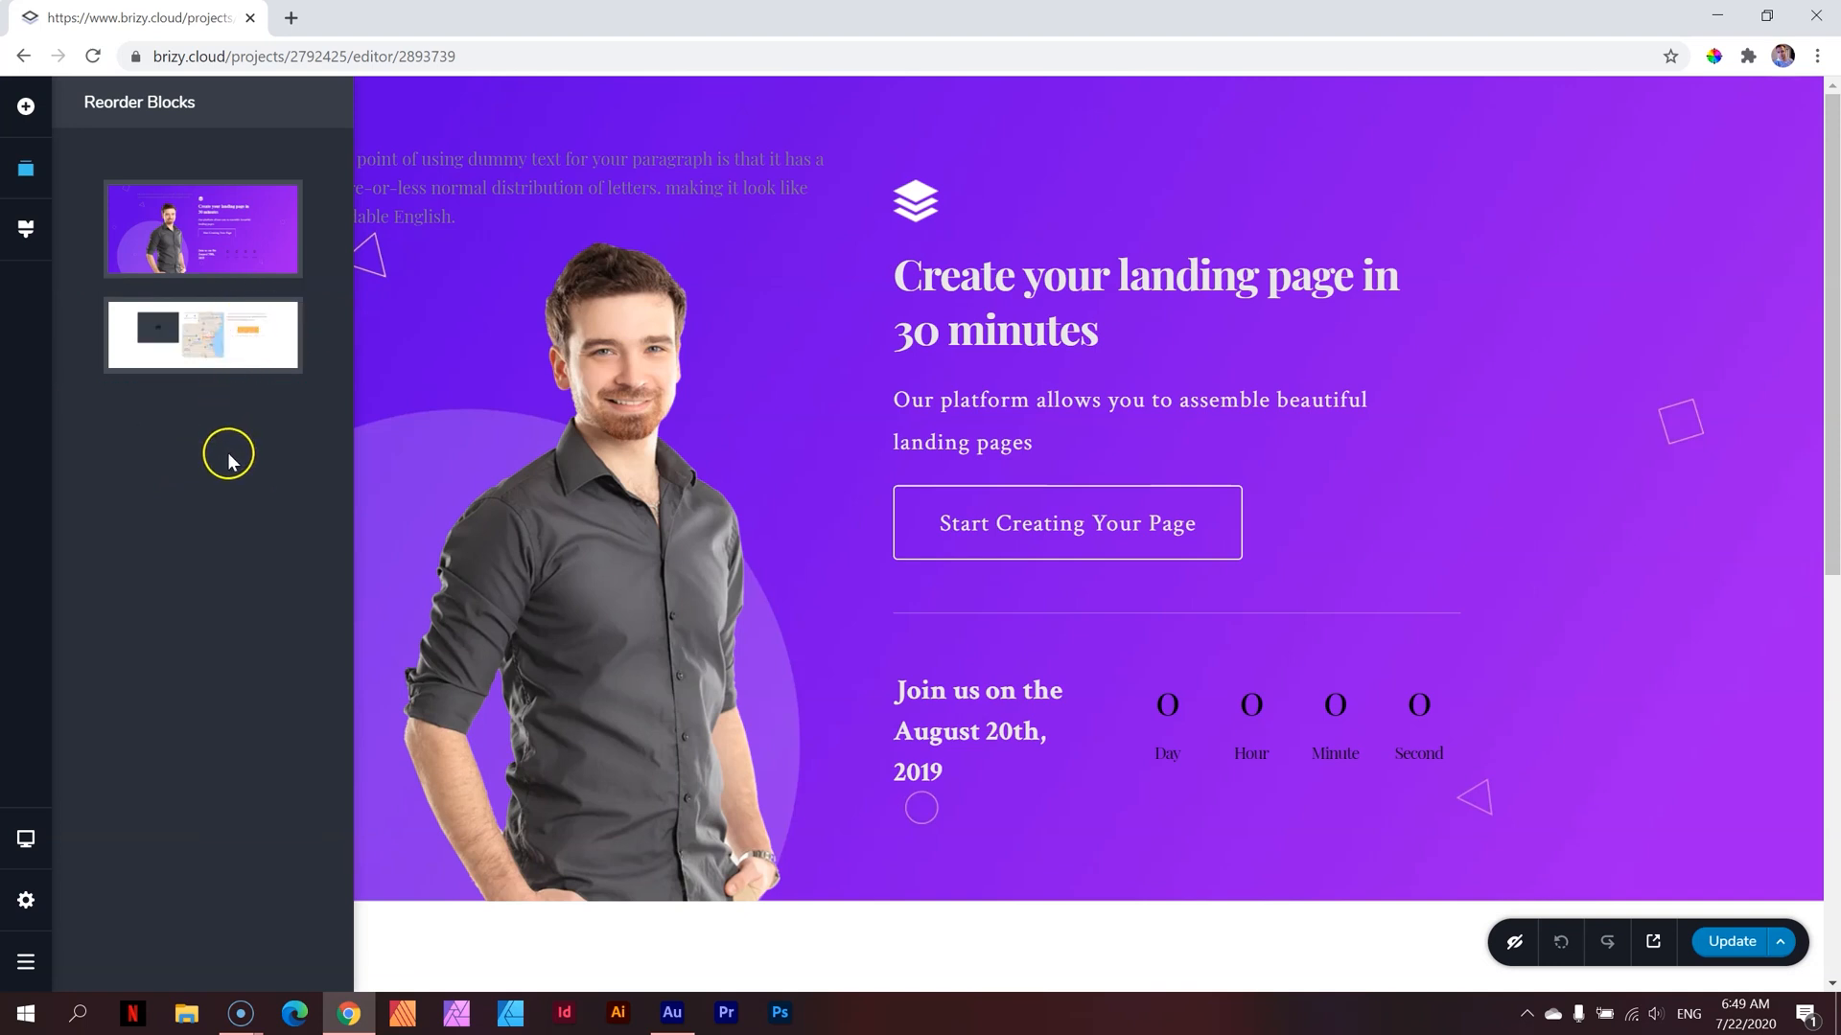
mouse_move(243, 529)
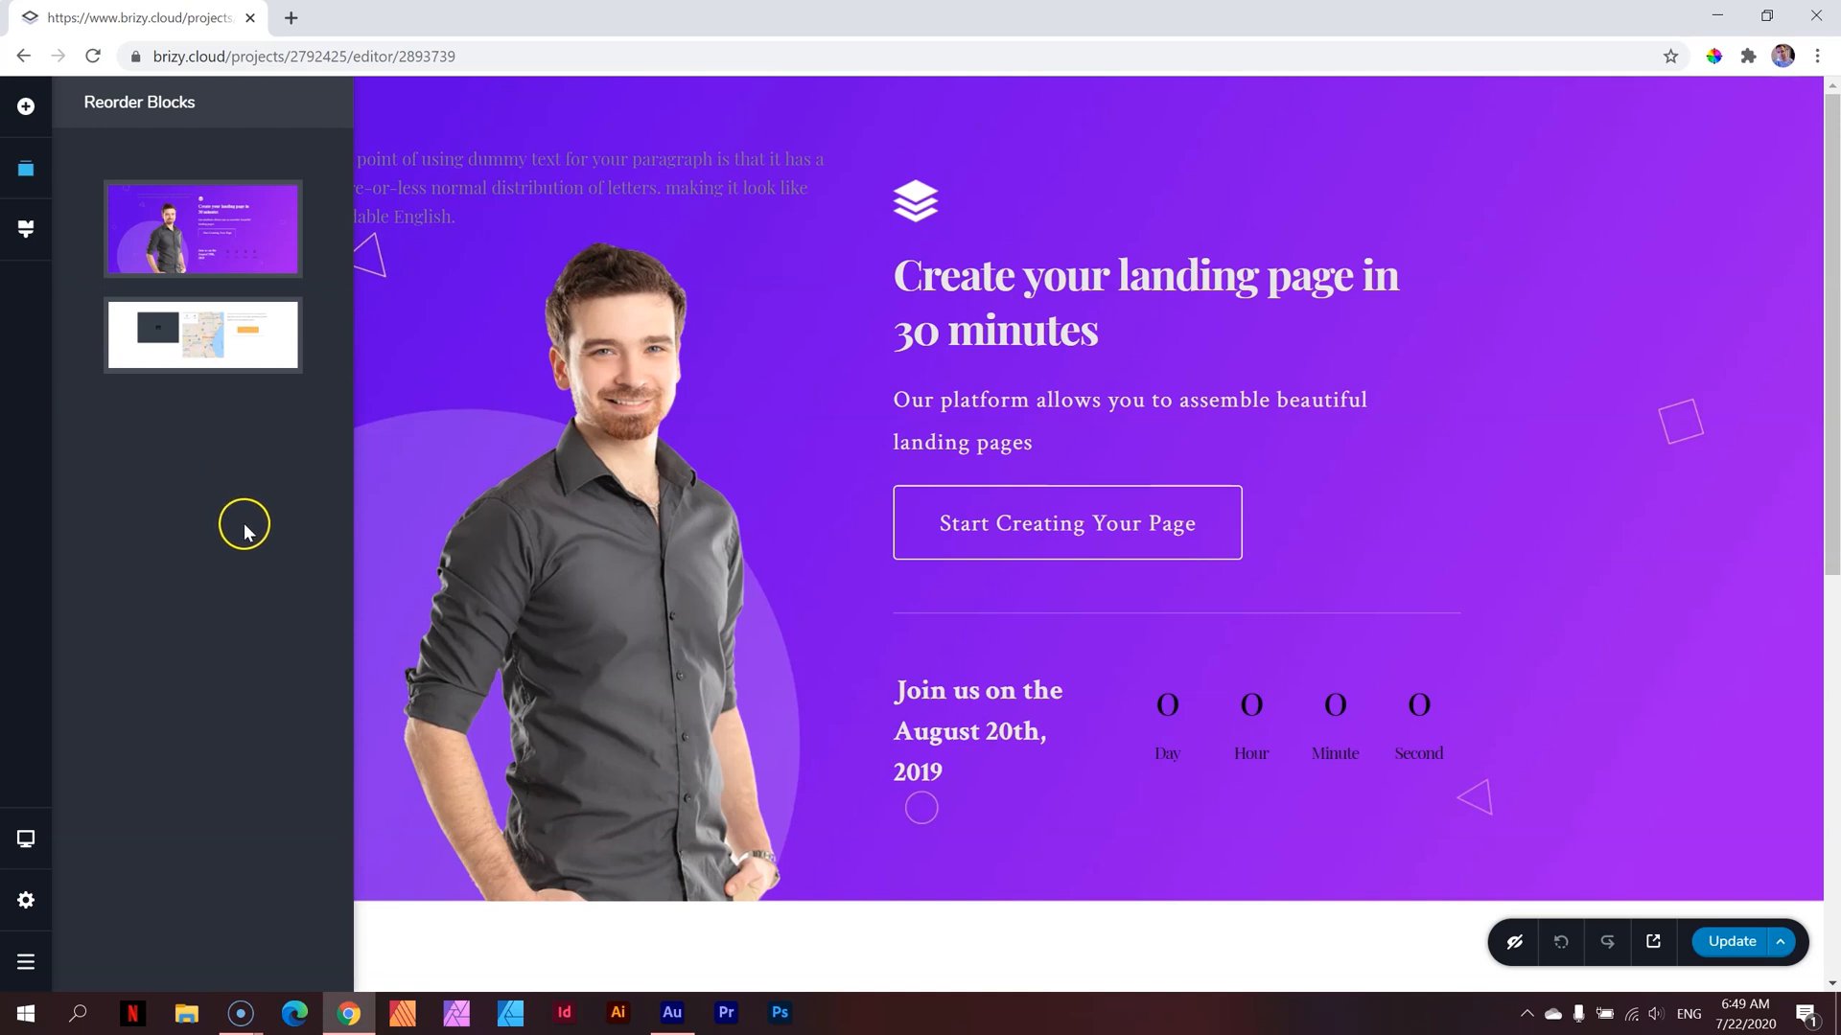
mouse_move(307, 546)
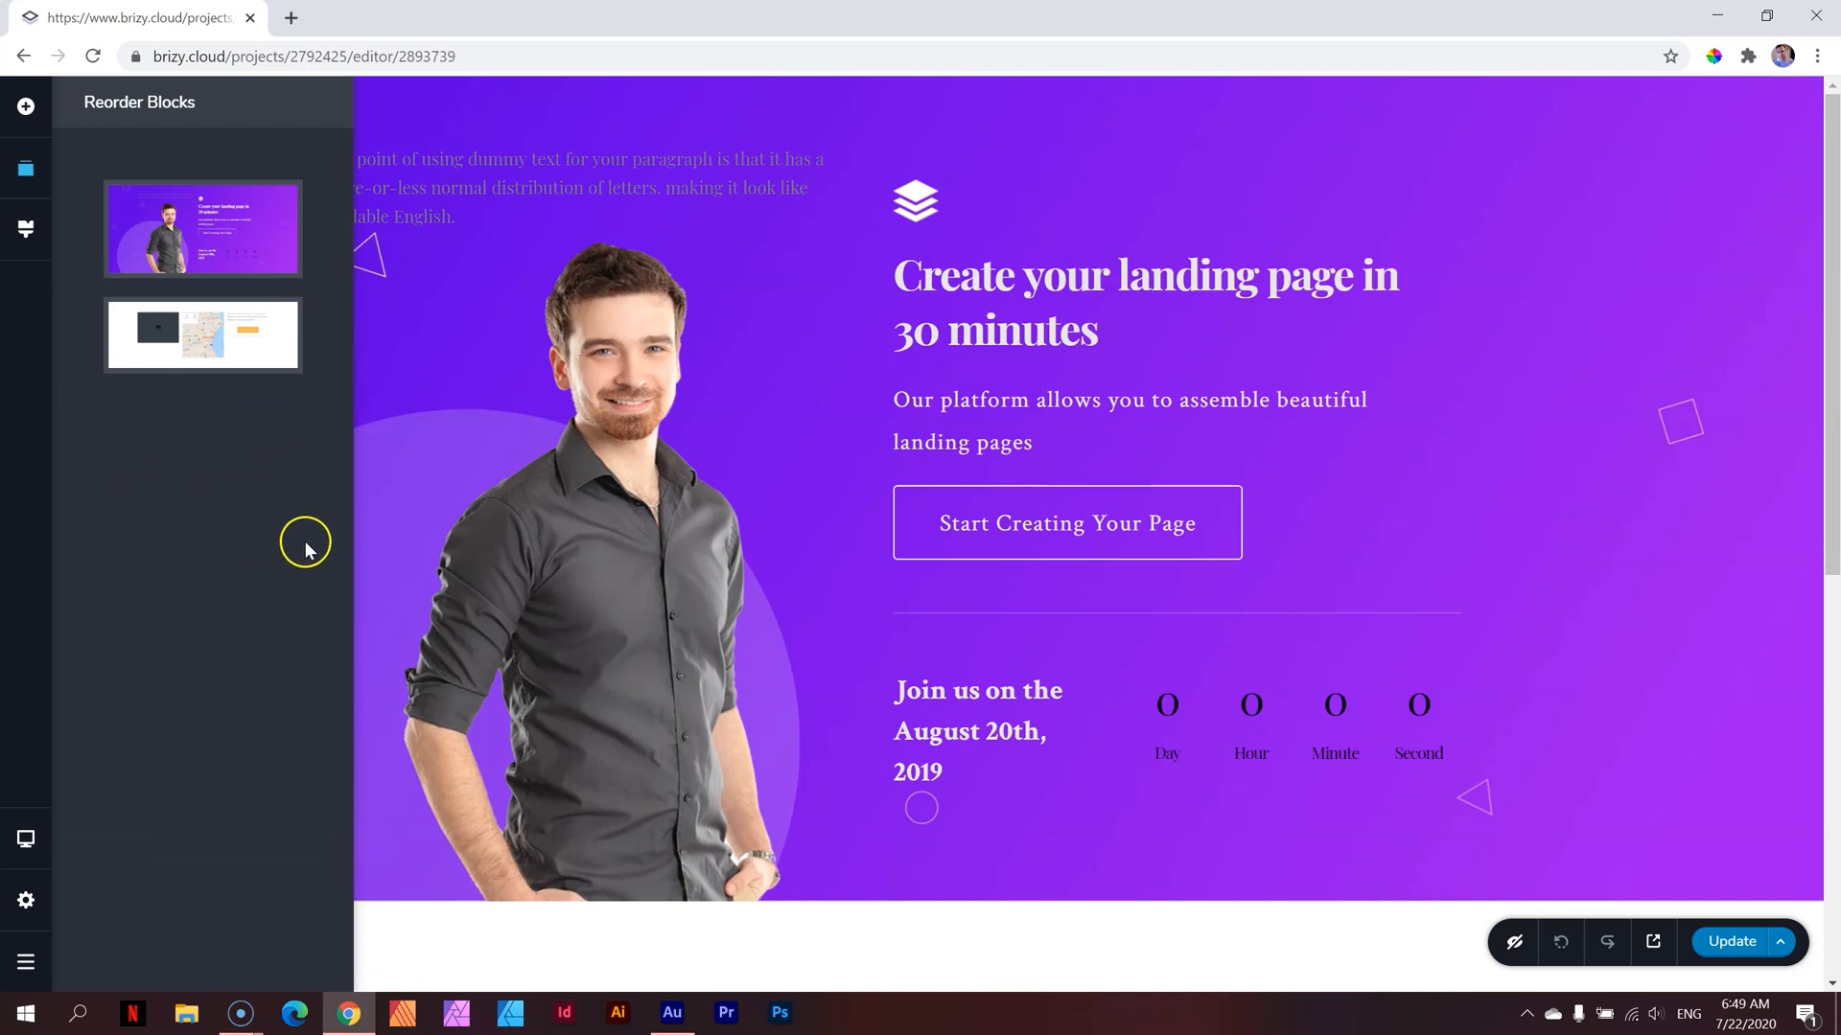
mouse_move(202, 335)
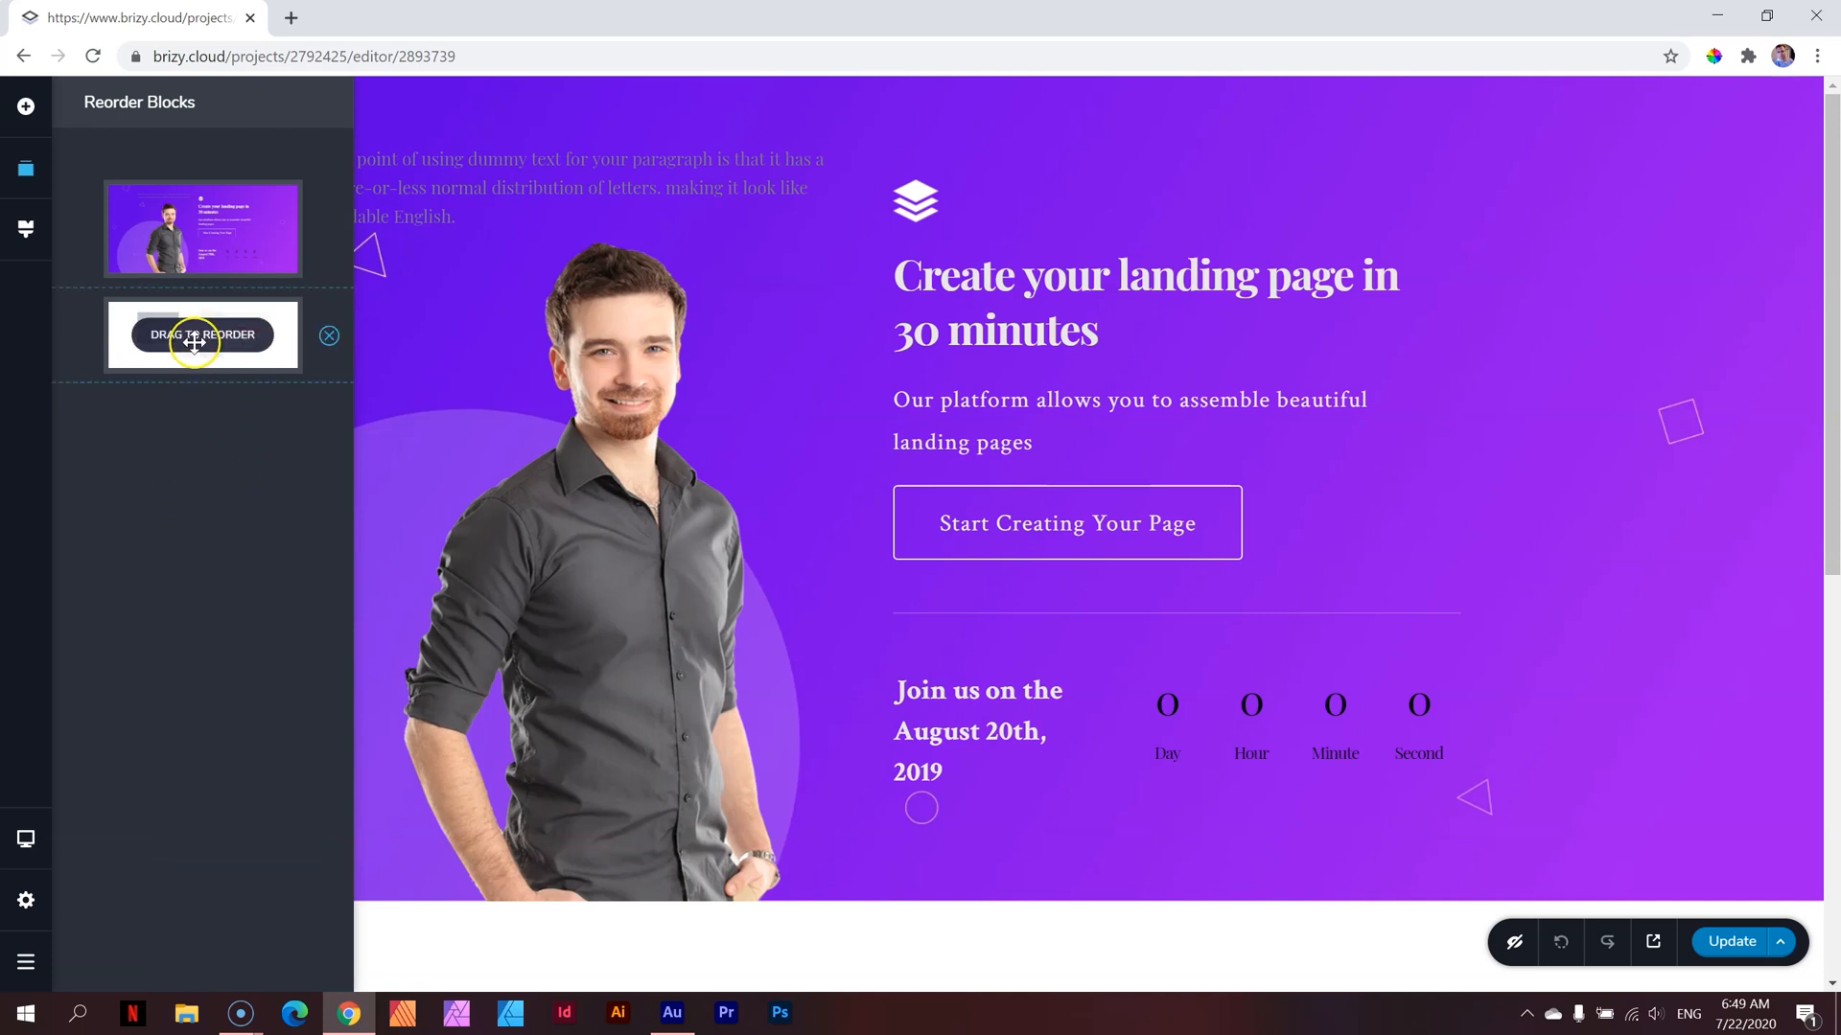
drag(203, 335, 209, 209)
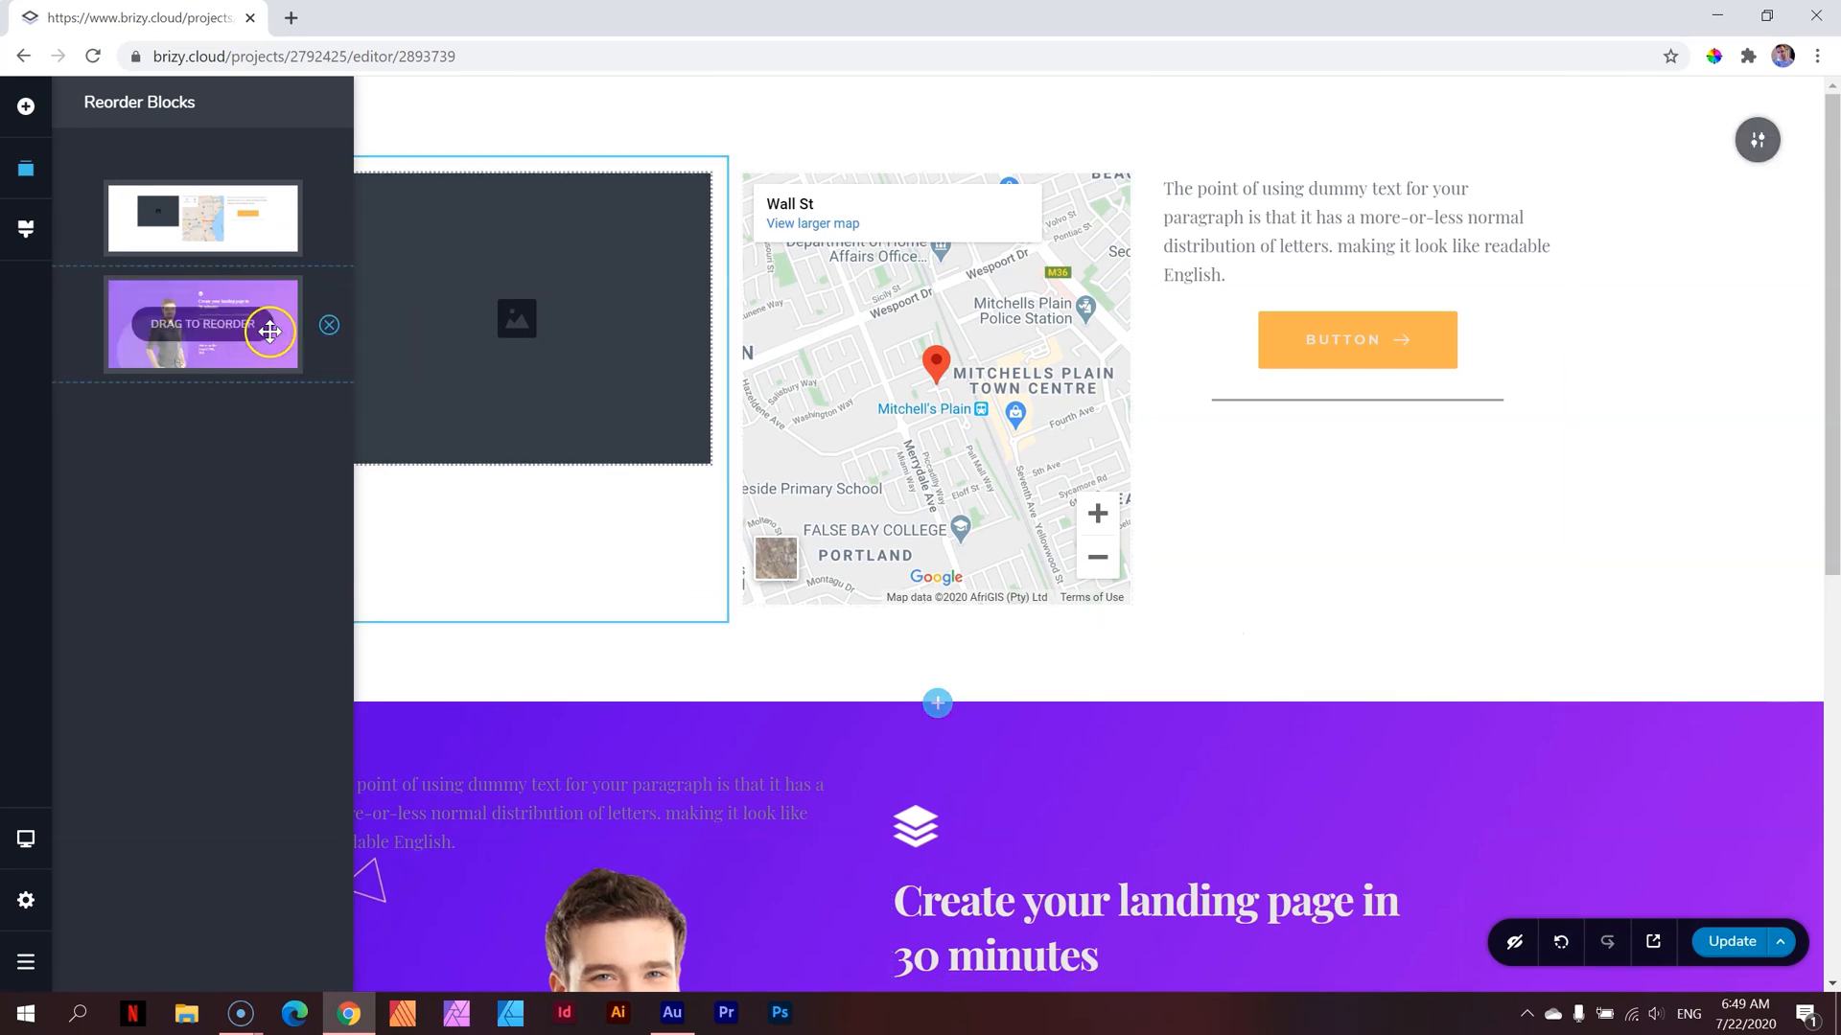
drag(202, 325, 202, 217)
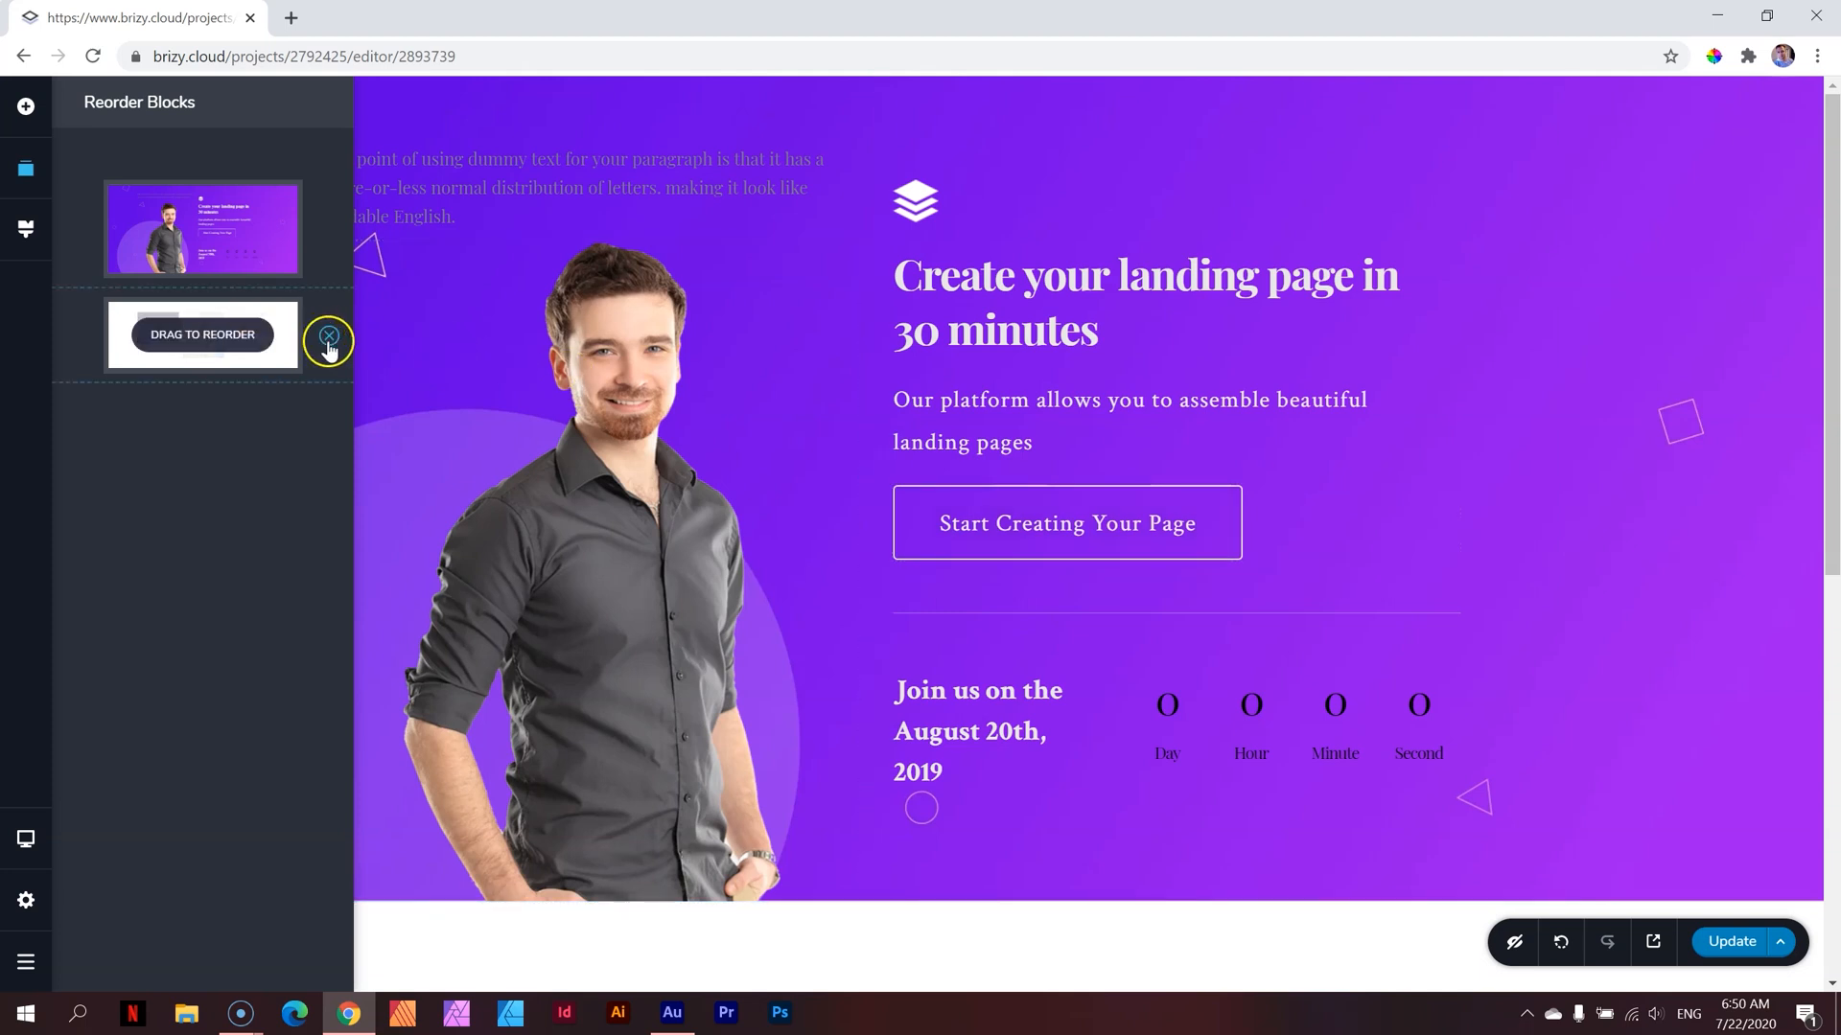
mouse_move(310, 355)
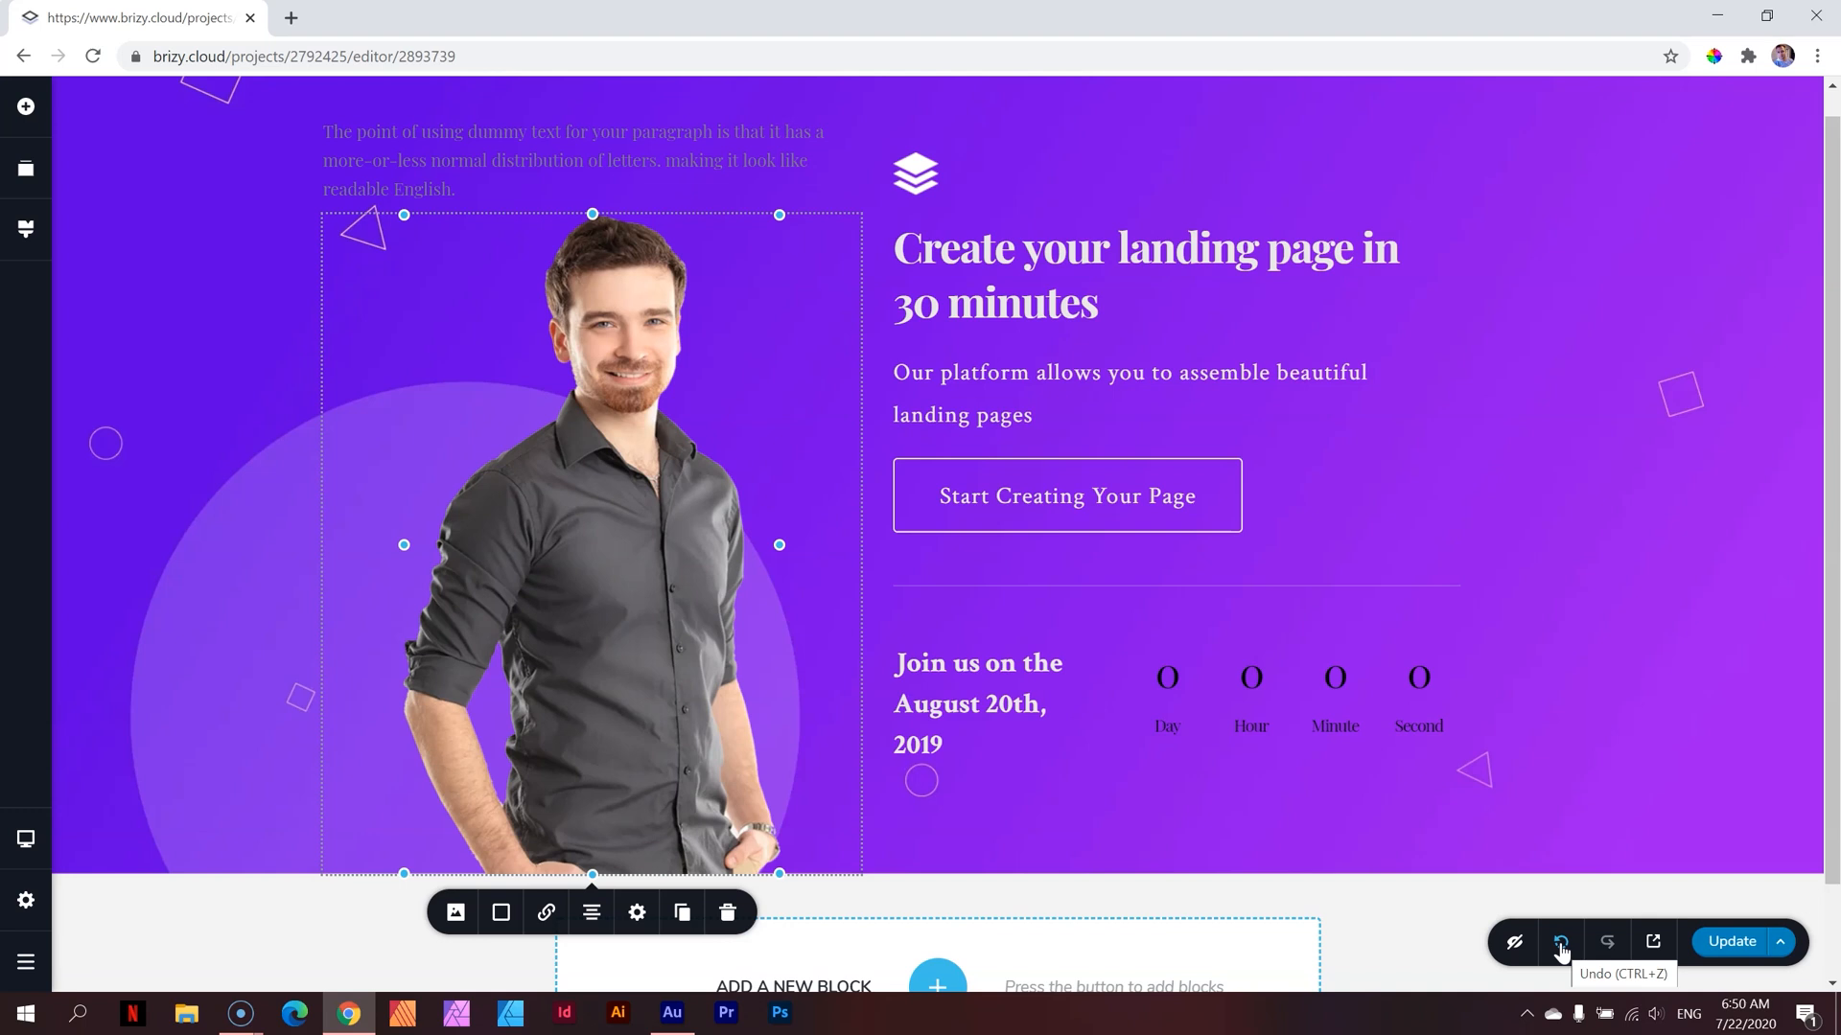
Undo the last page change and show the Gourmet style's palette and text presets
click(1562, 941)
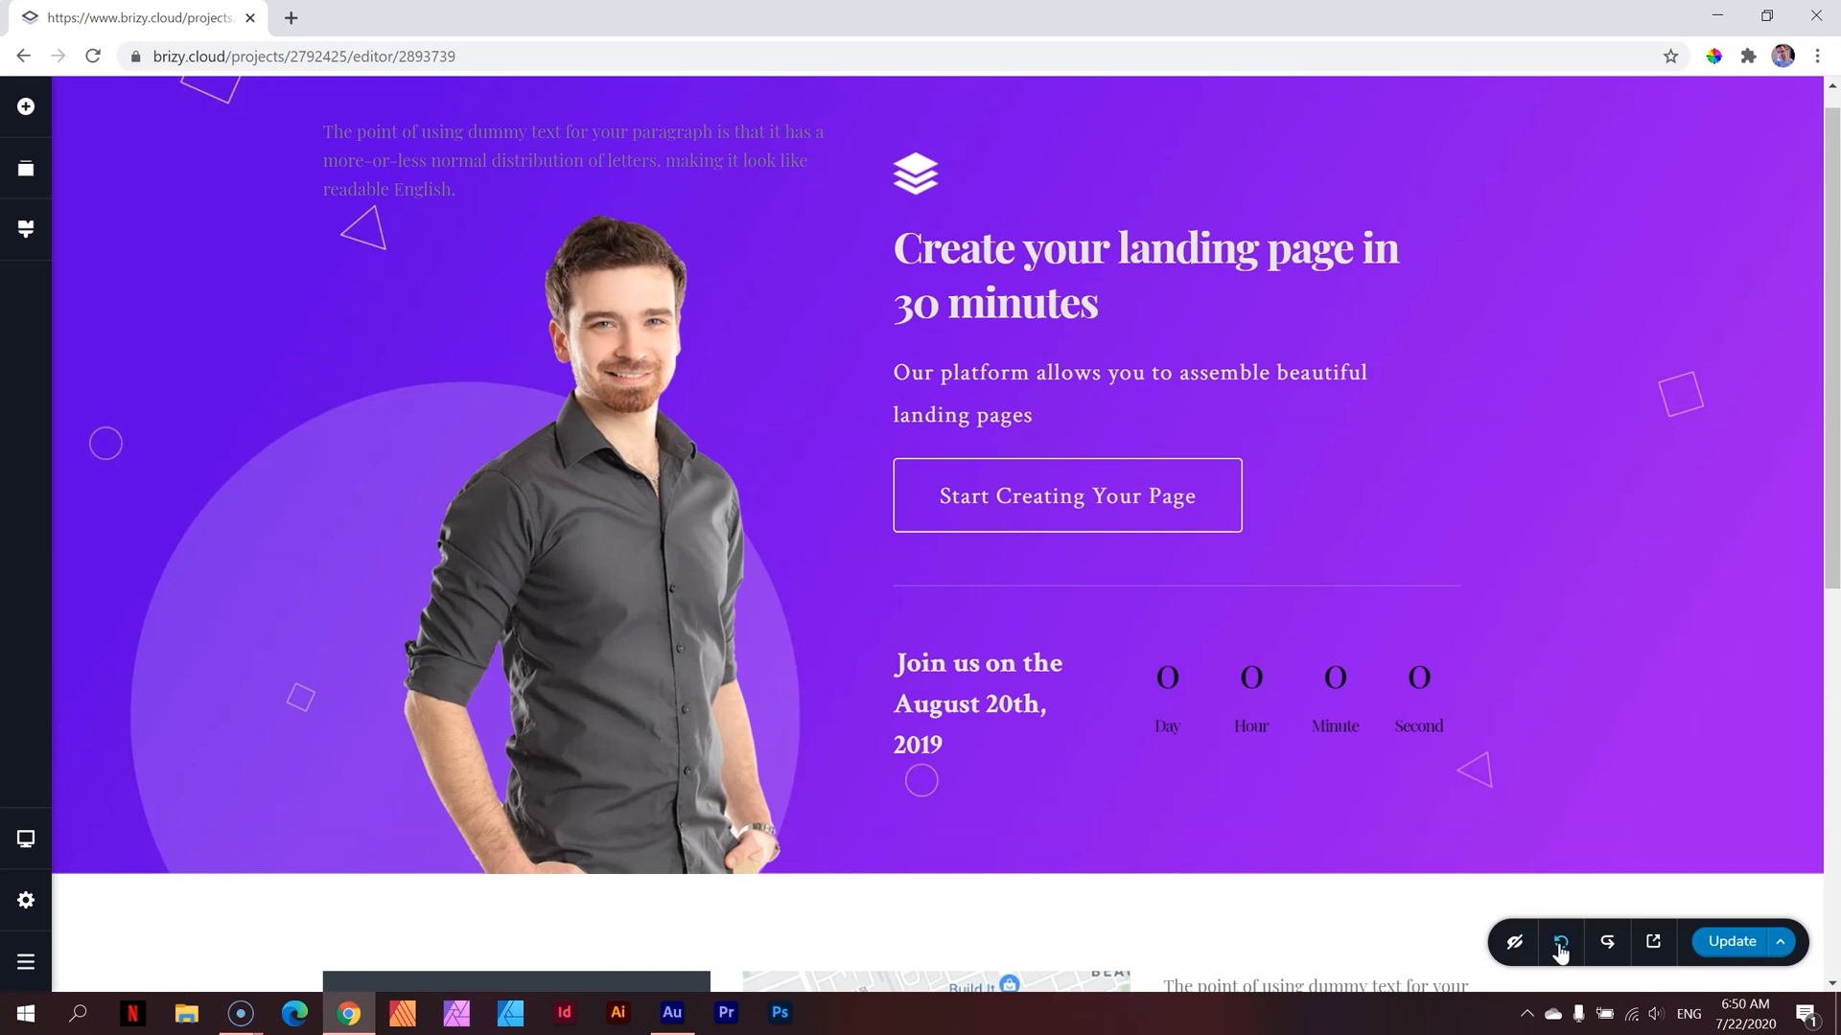
scroll(down, 3)
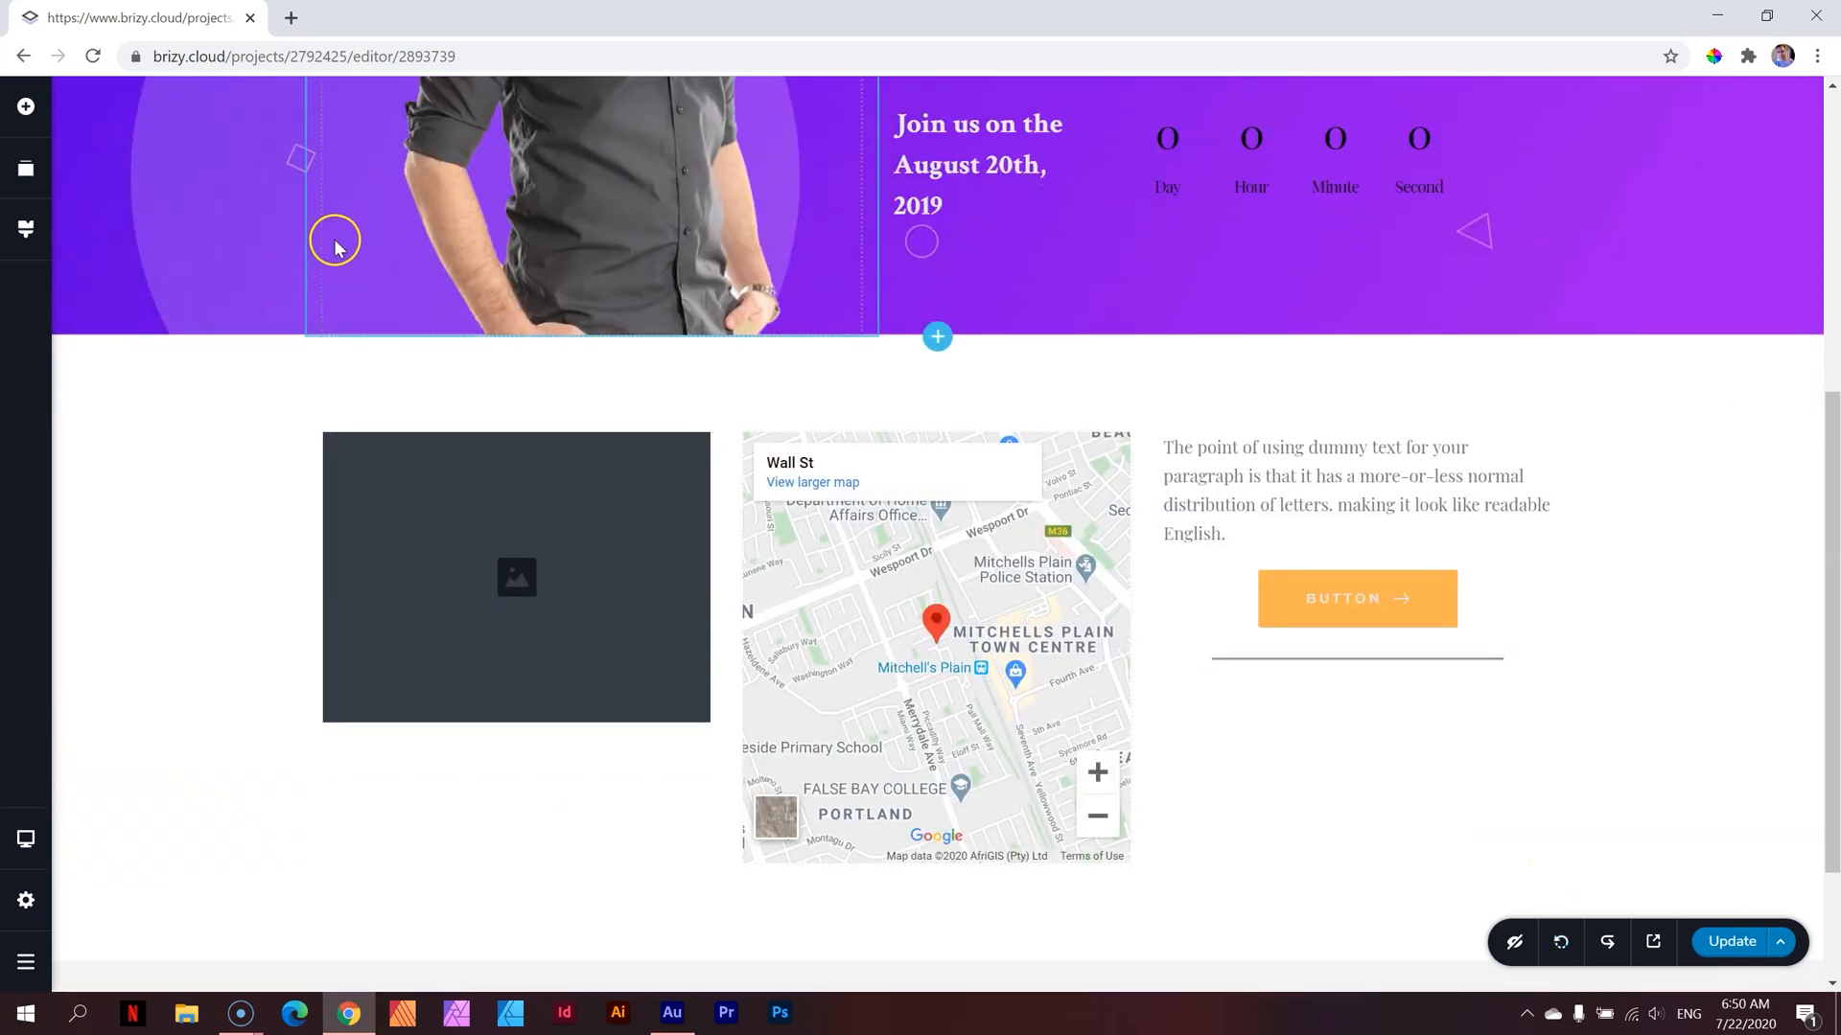
mouse_move(25, 171)
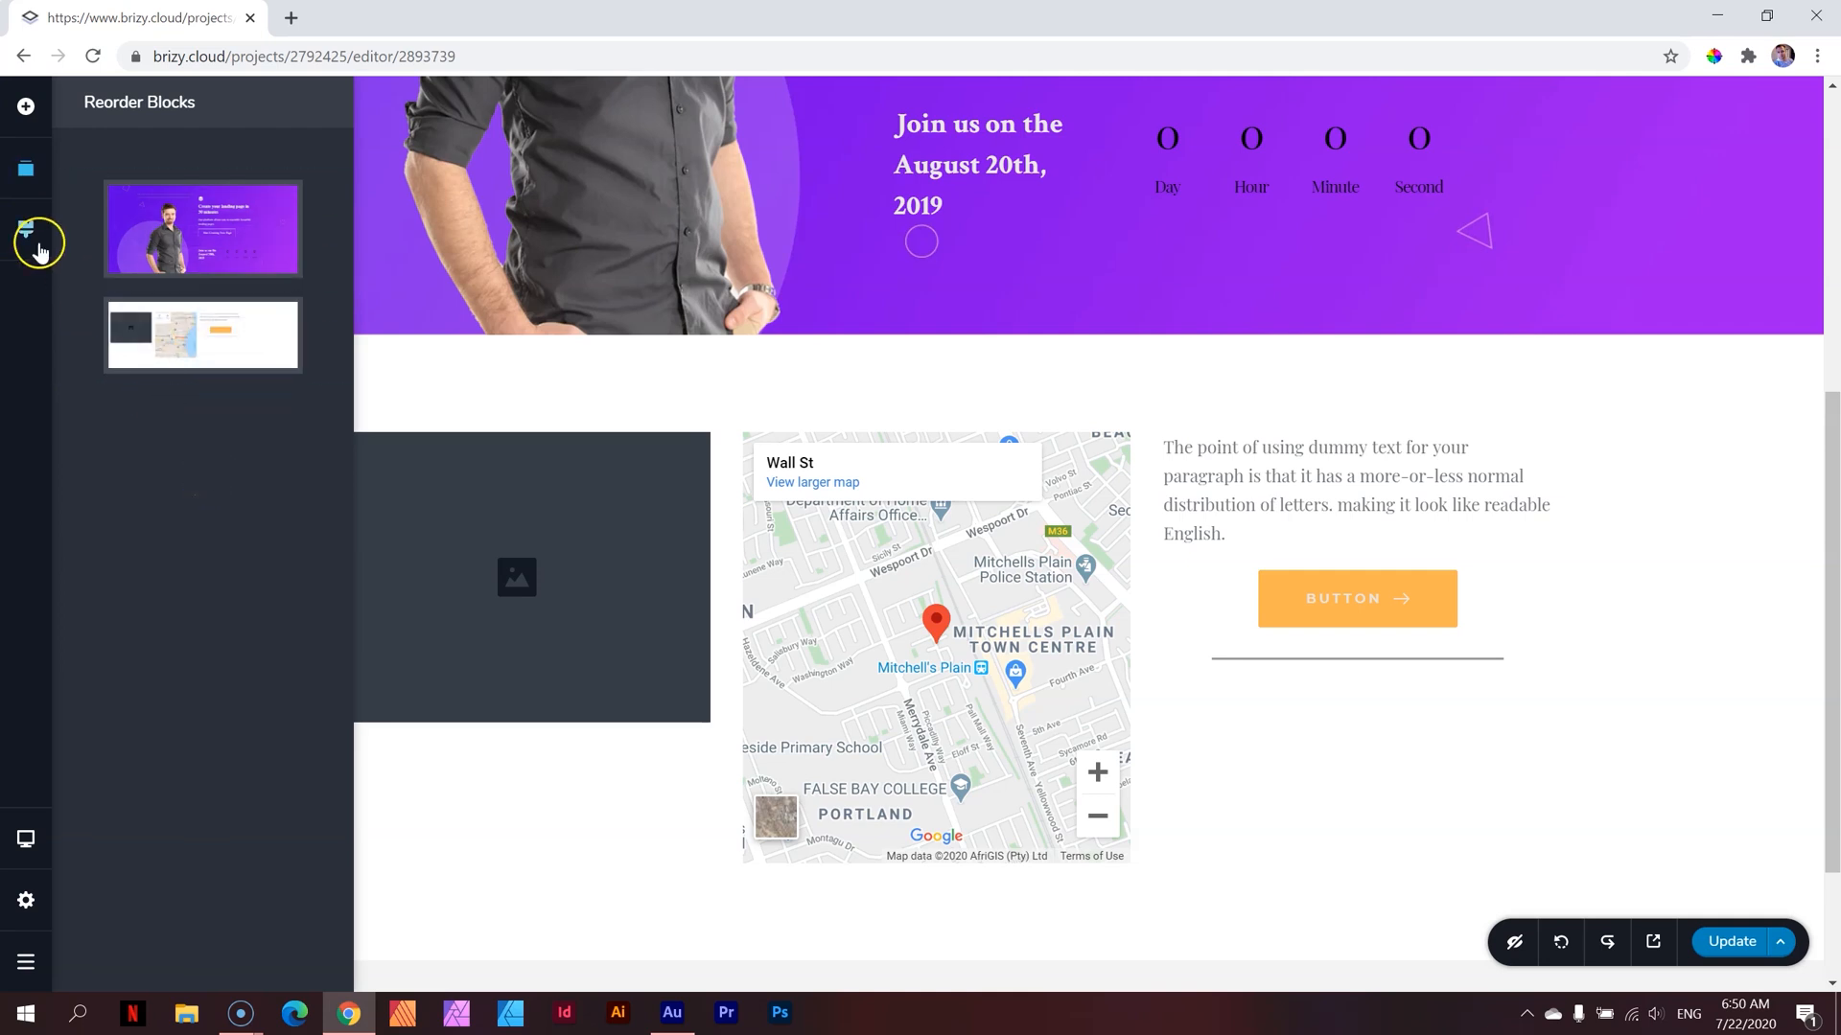
mouse_move(26, 234)
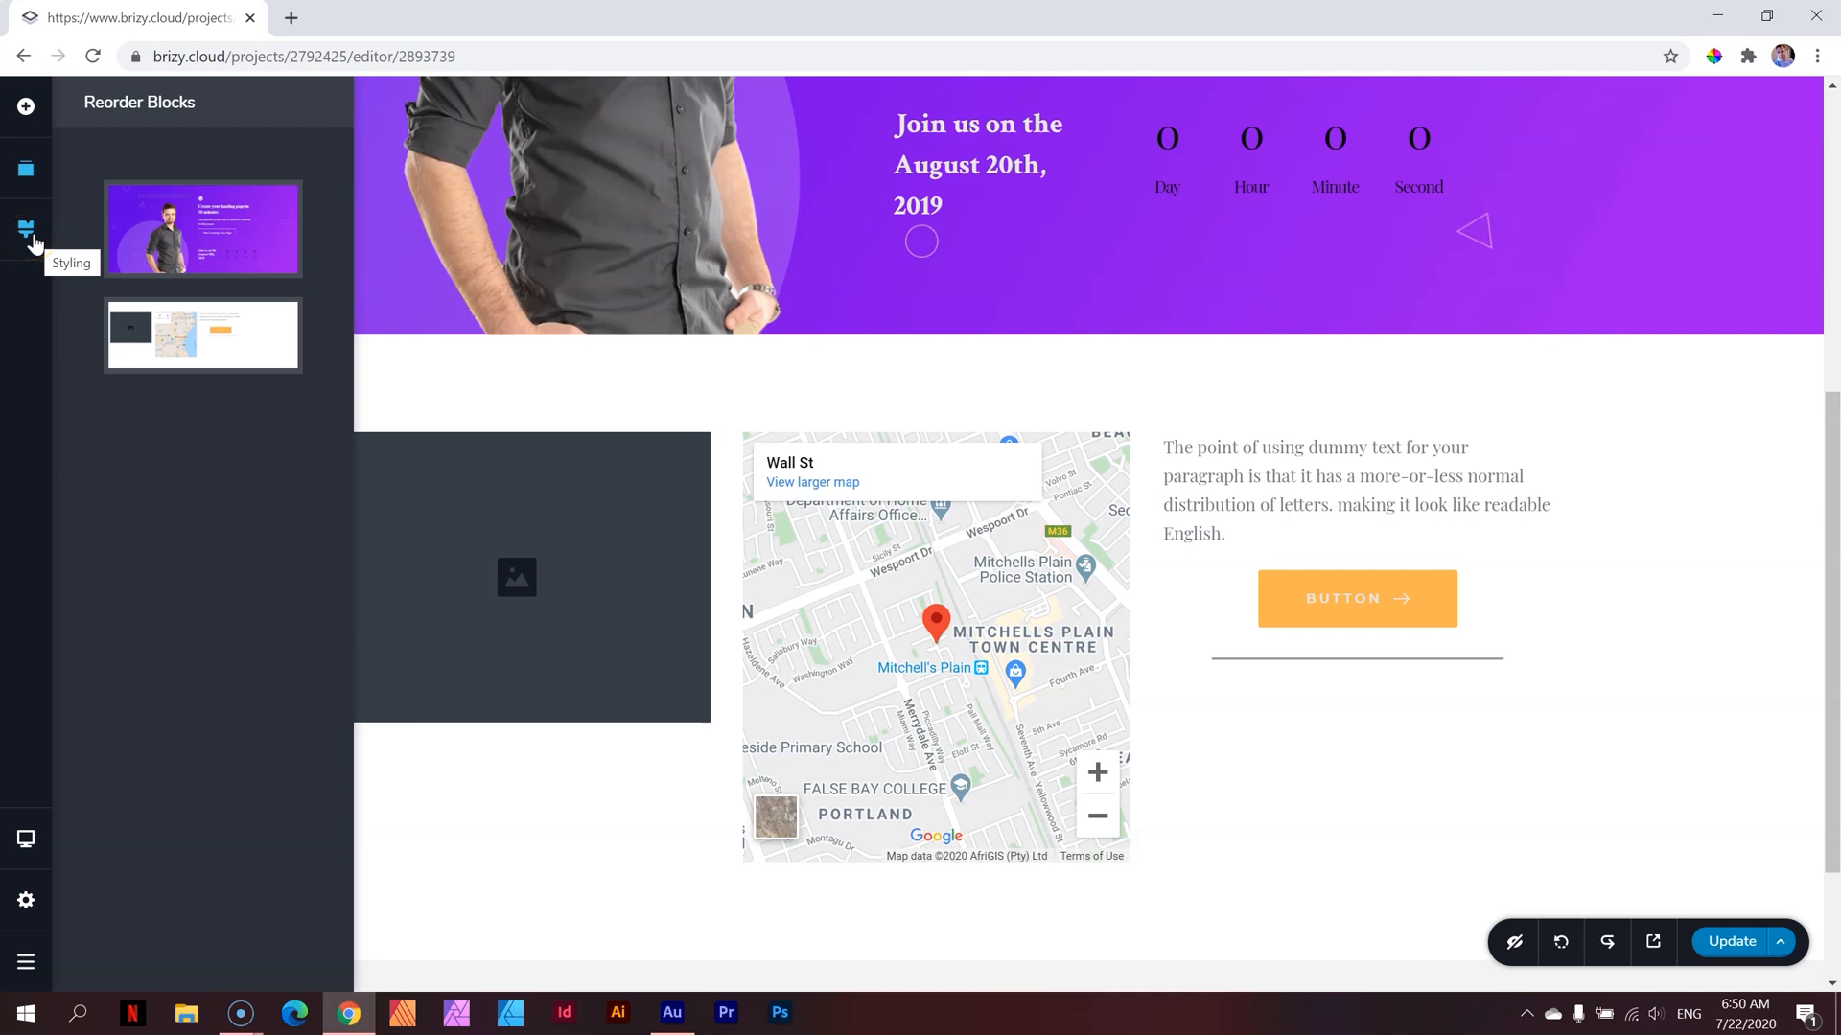
click(26, 230)
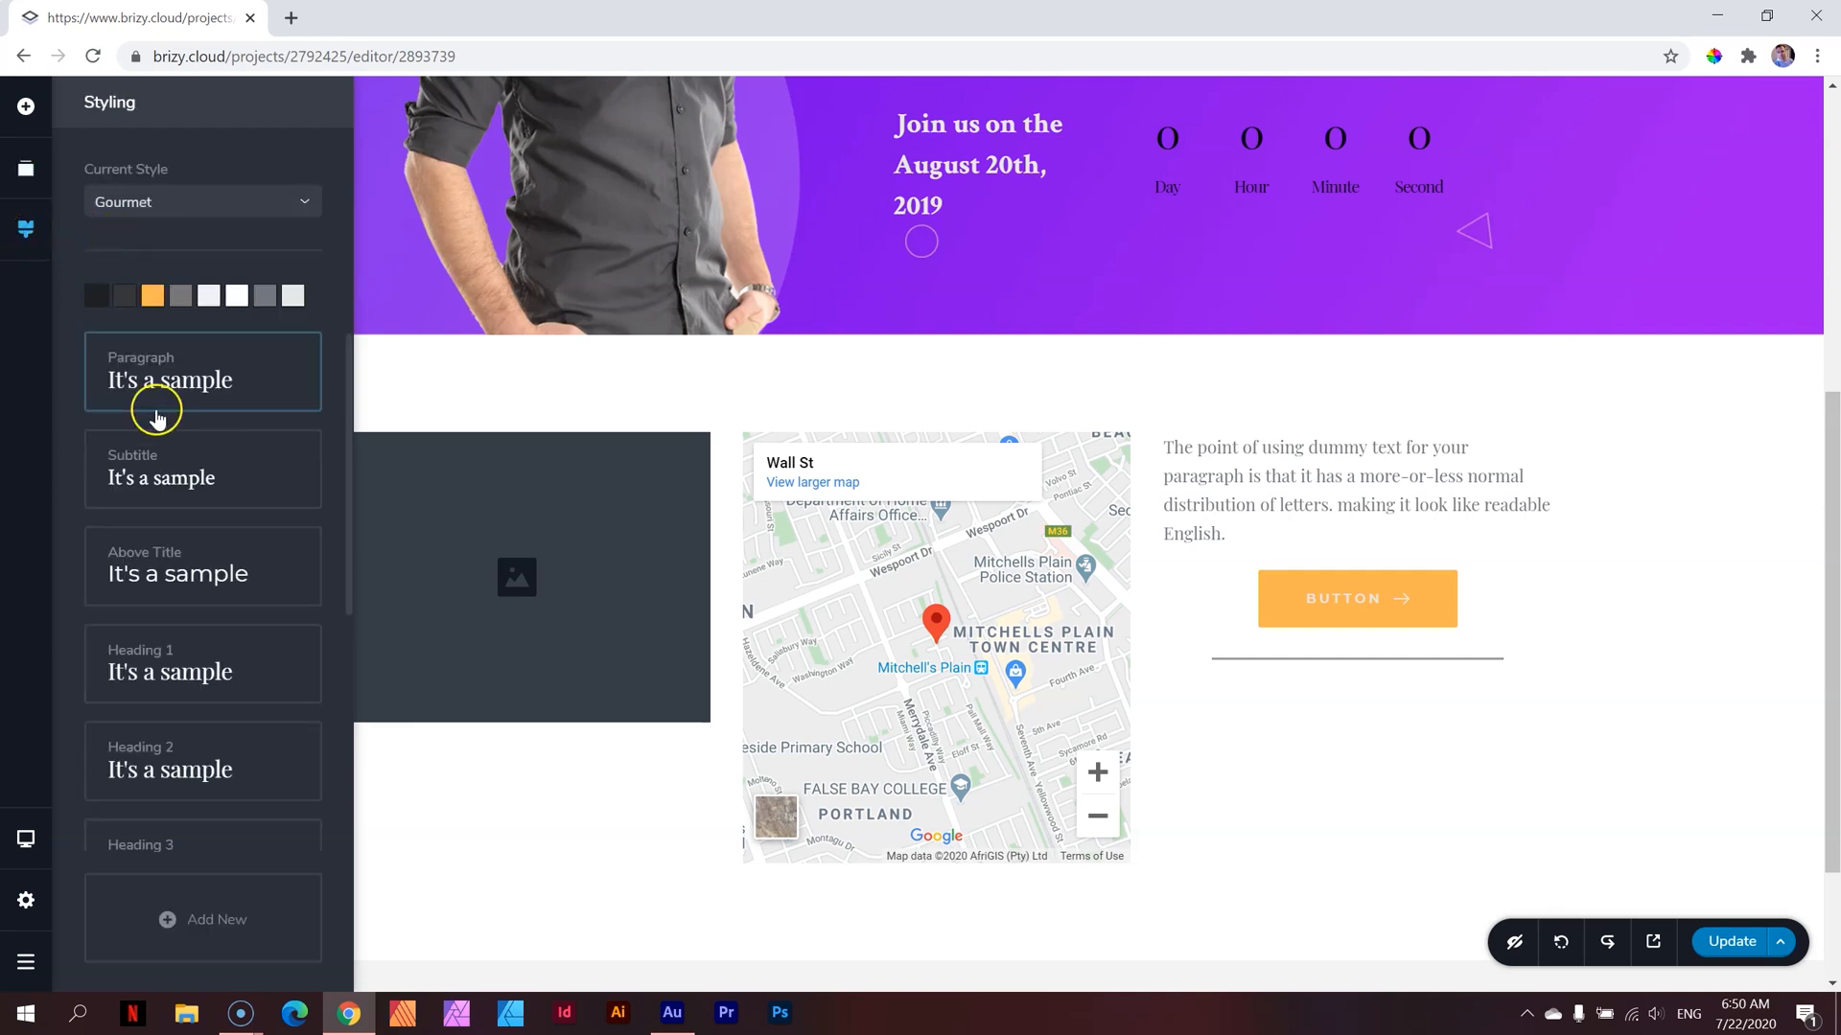
mouse_move(79, 176)
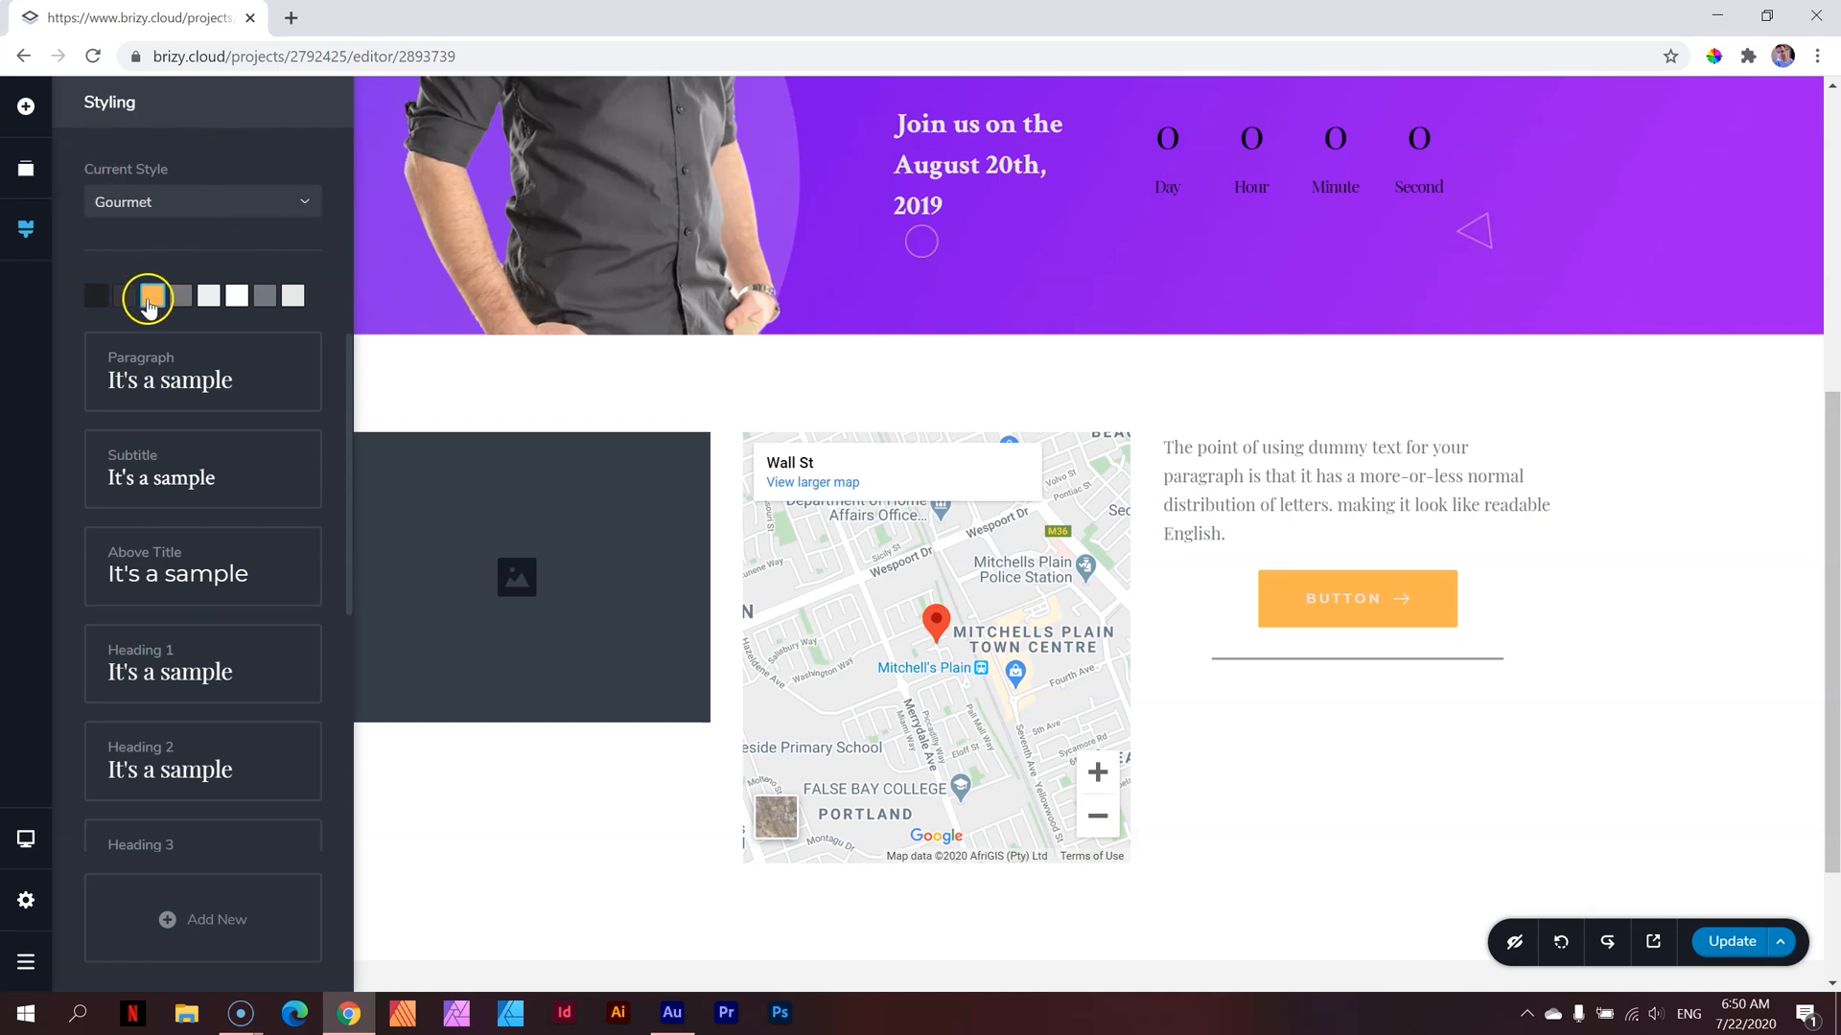
click(121, 296)
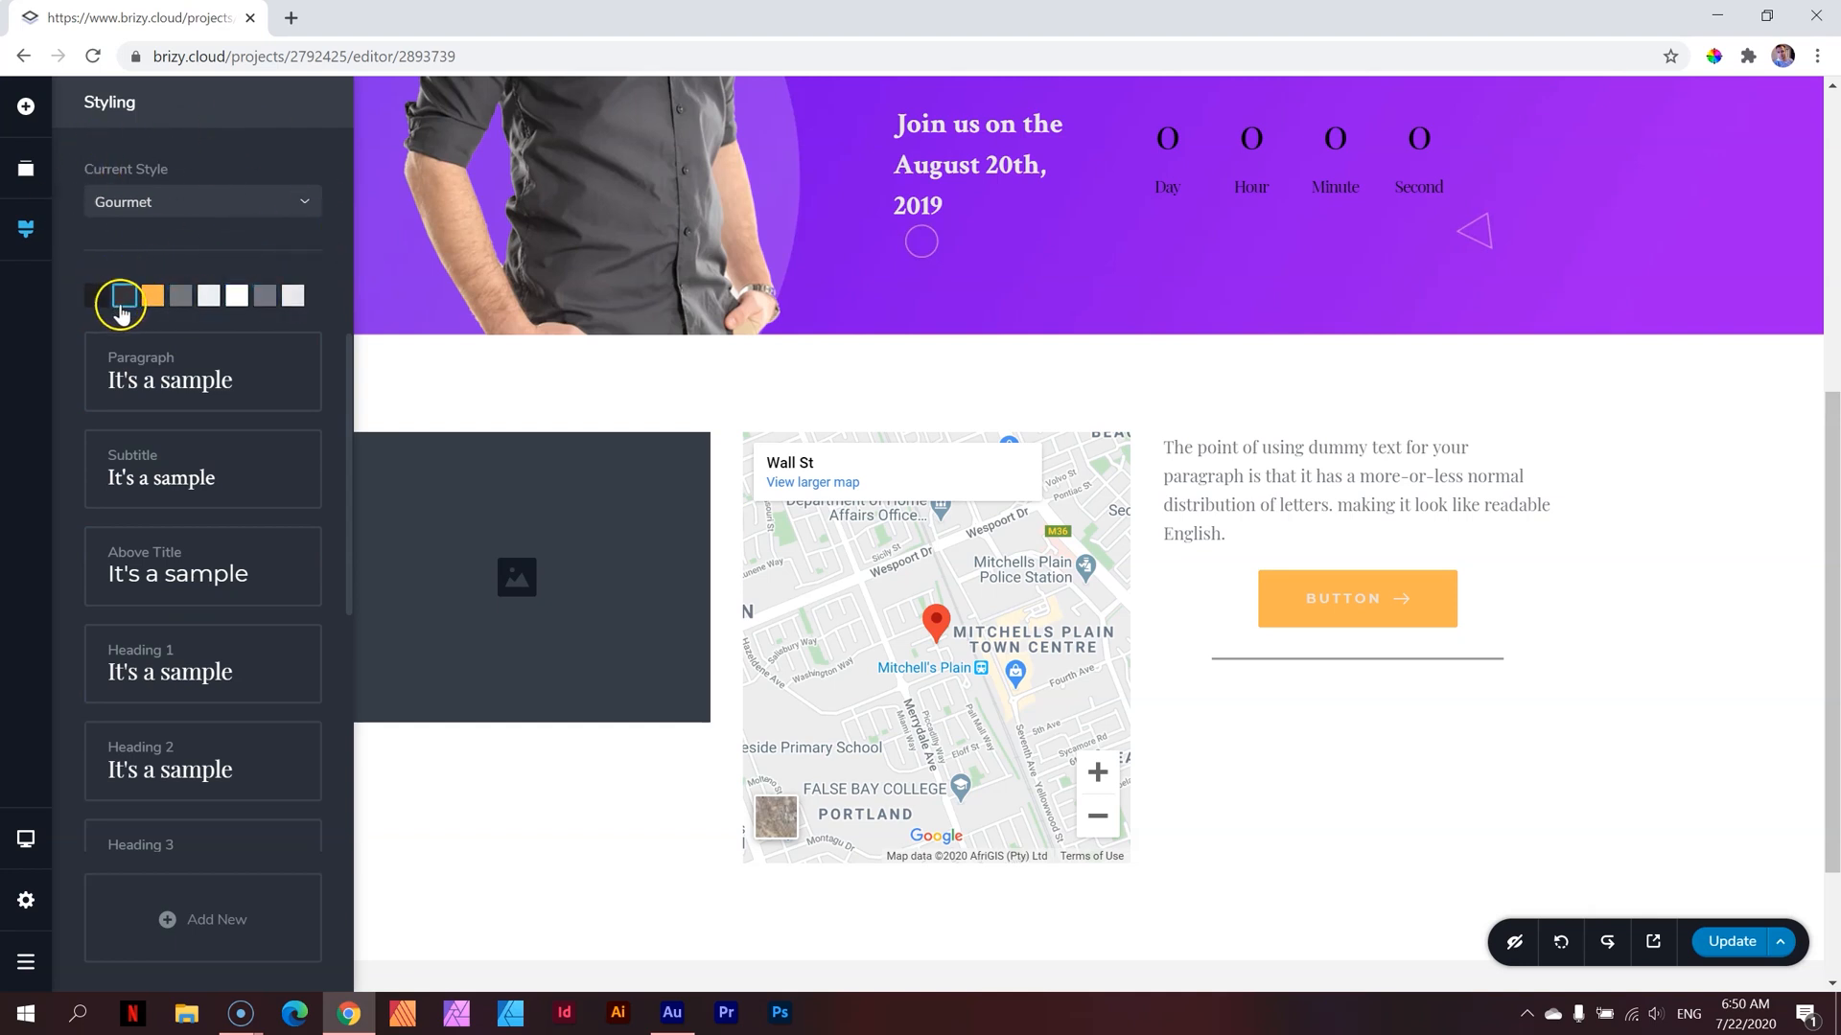
scroll(down, 3)
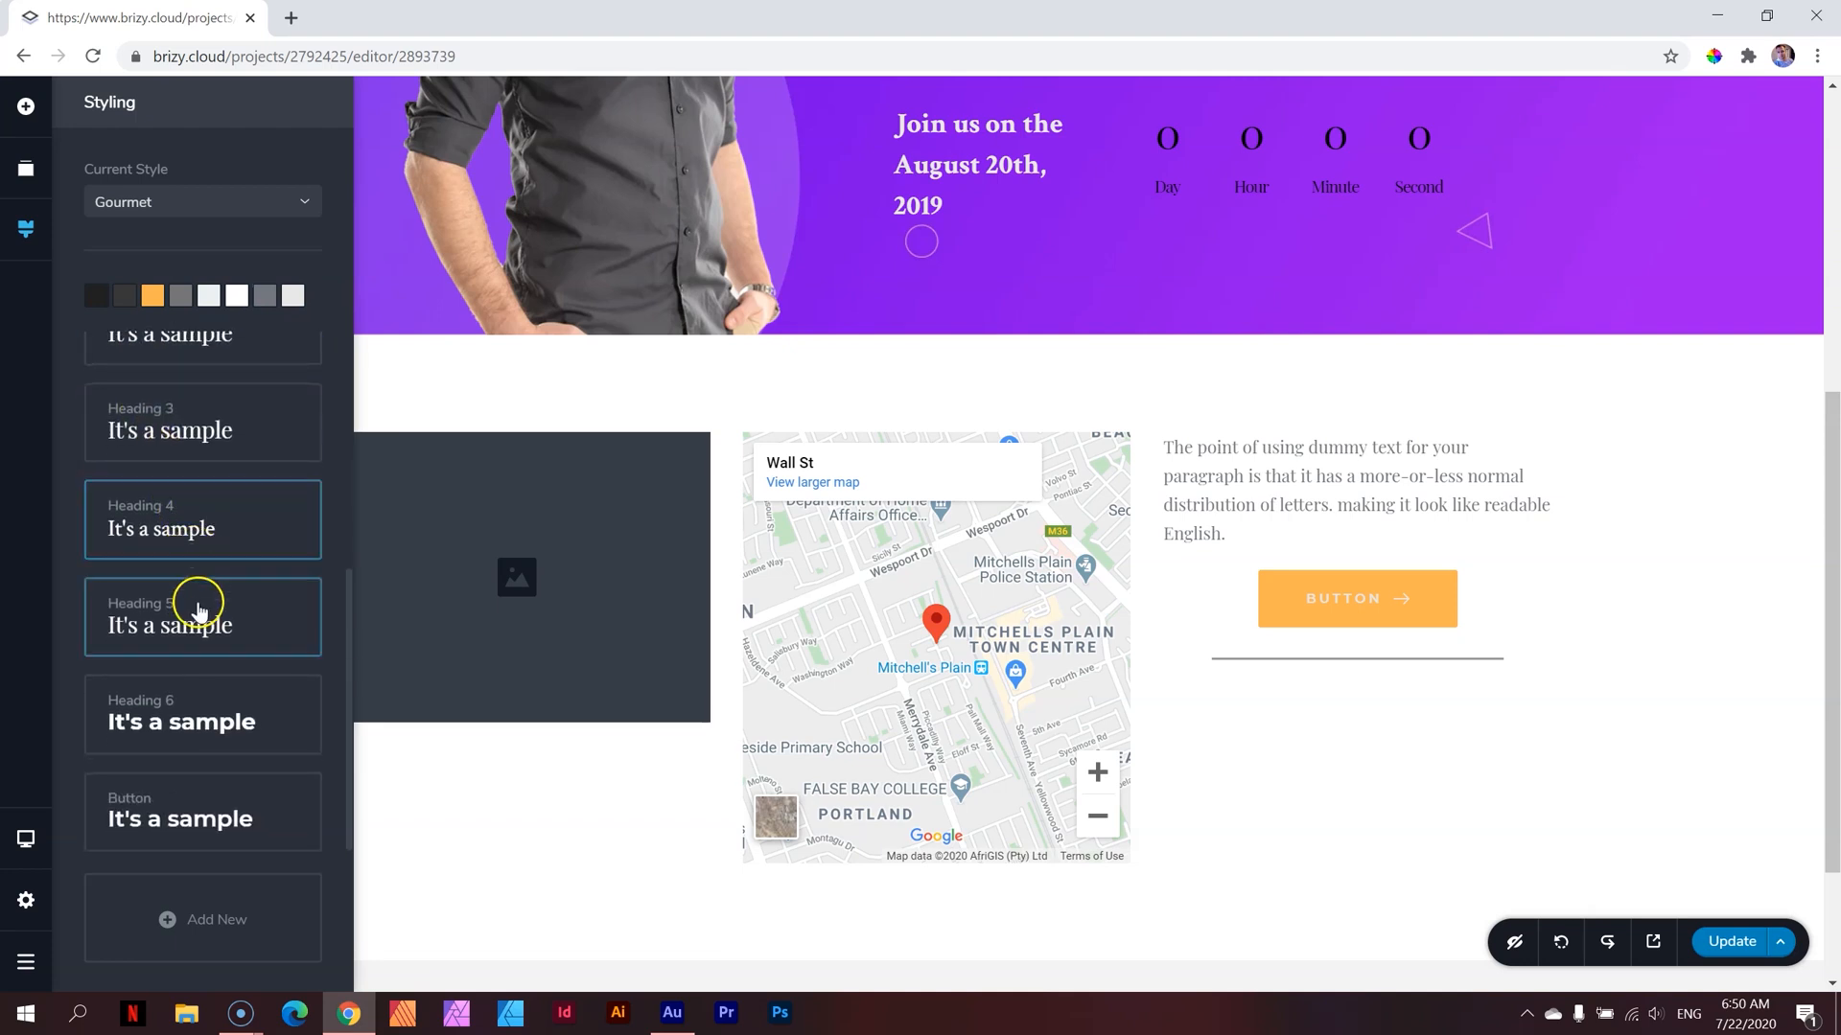
scroll(up, 3)
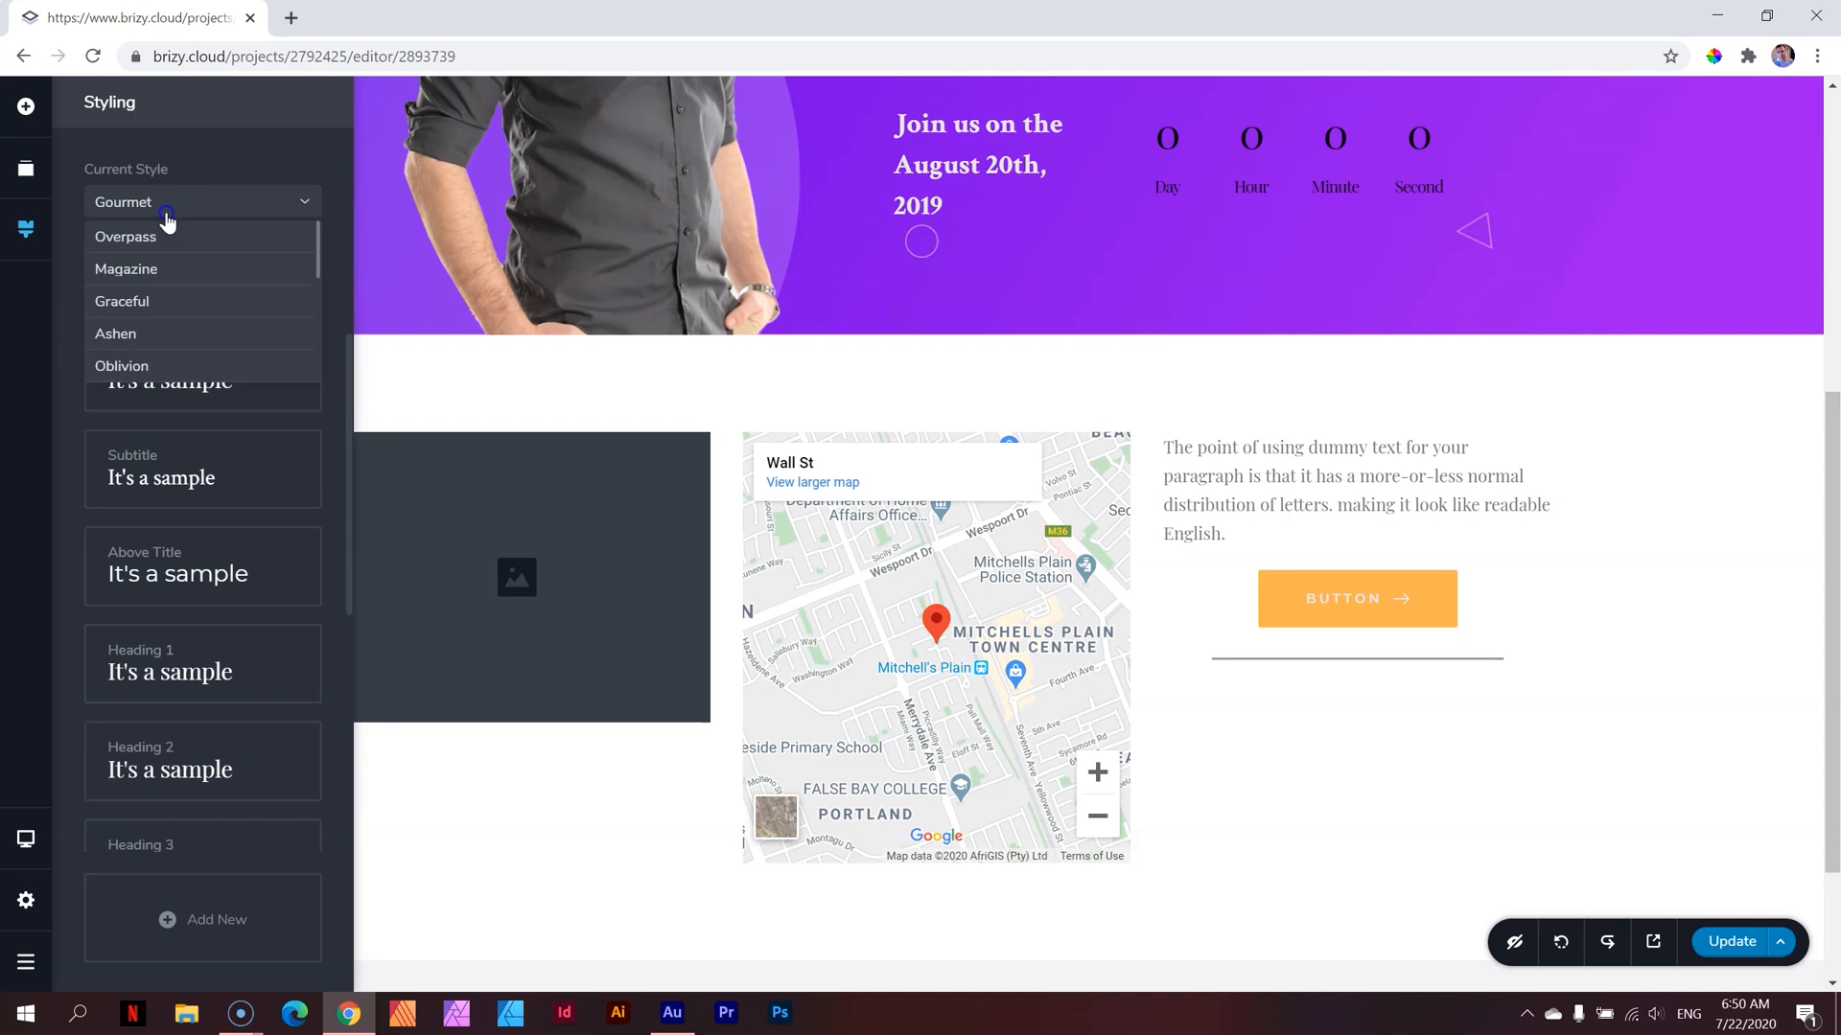
click(170, 202)
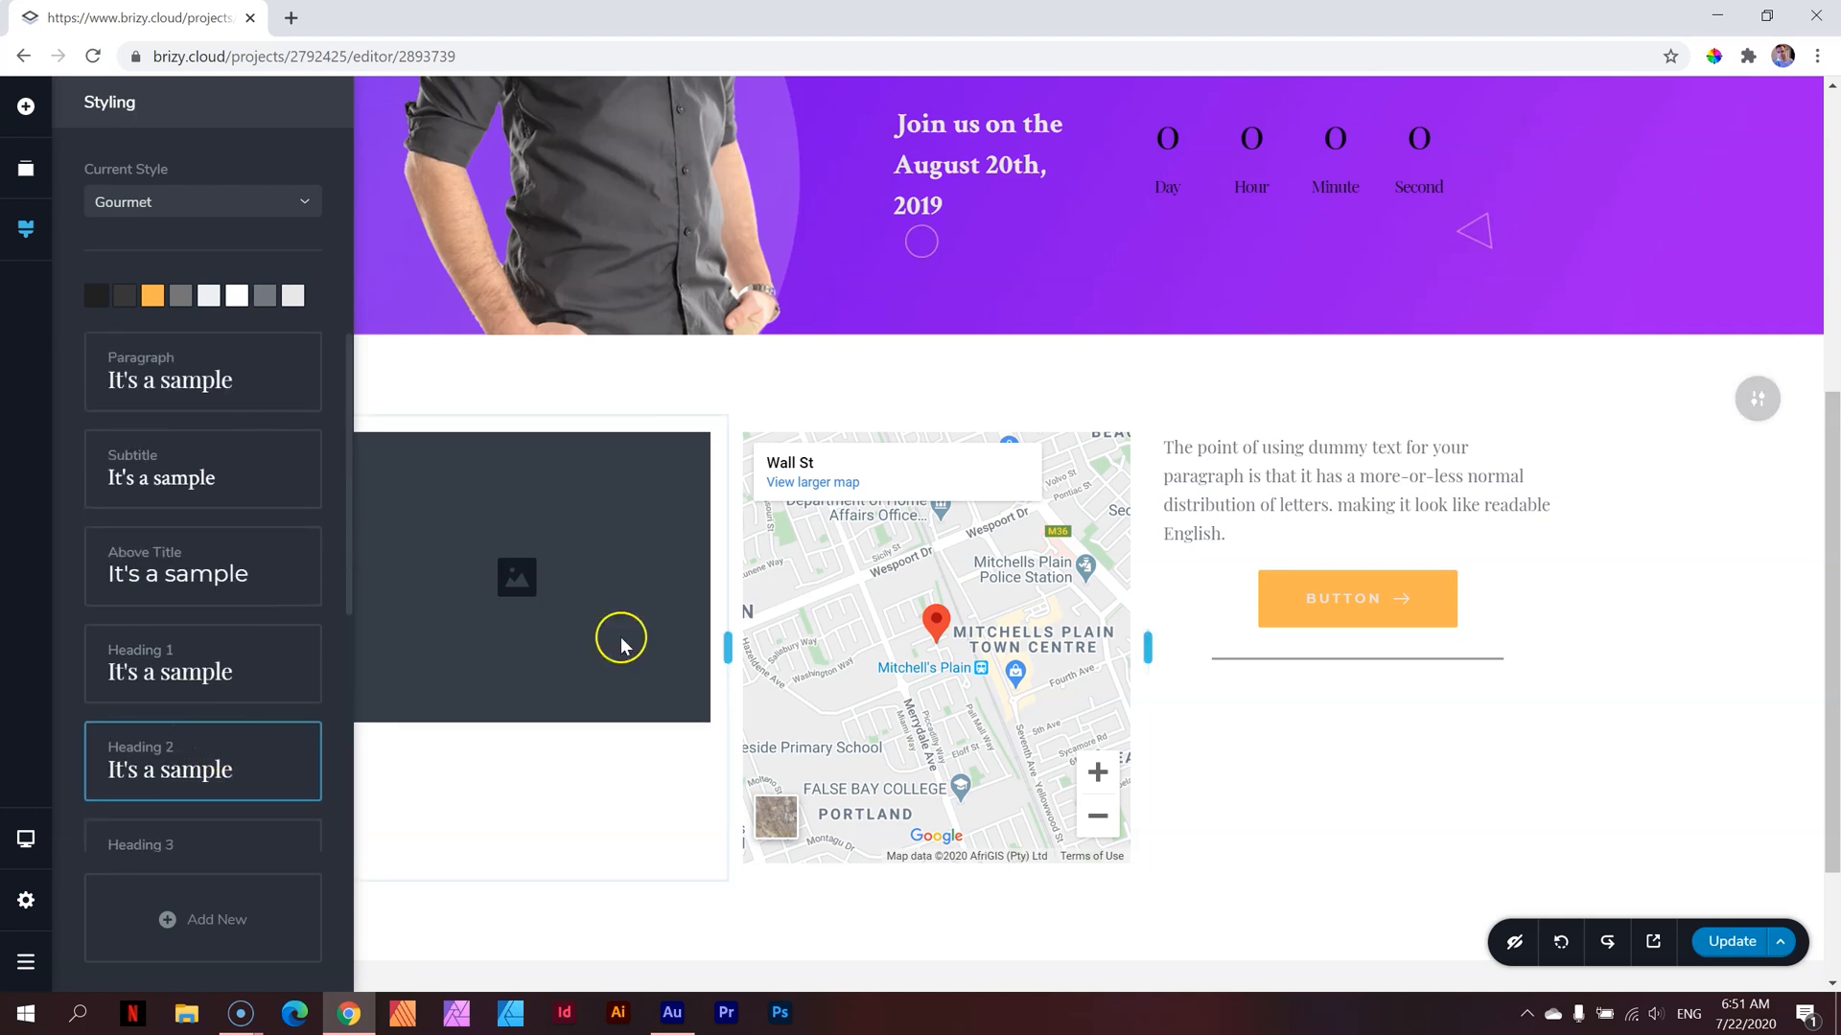
scroll(up, 3)
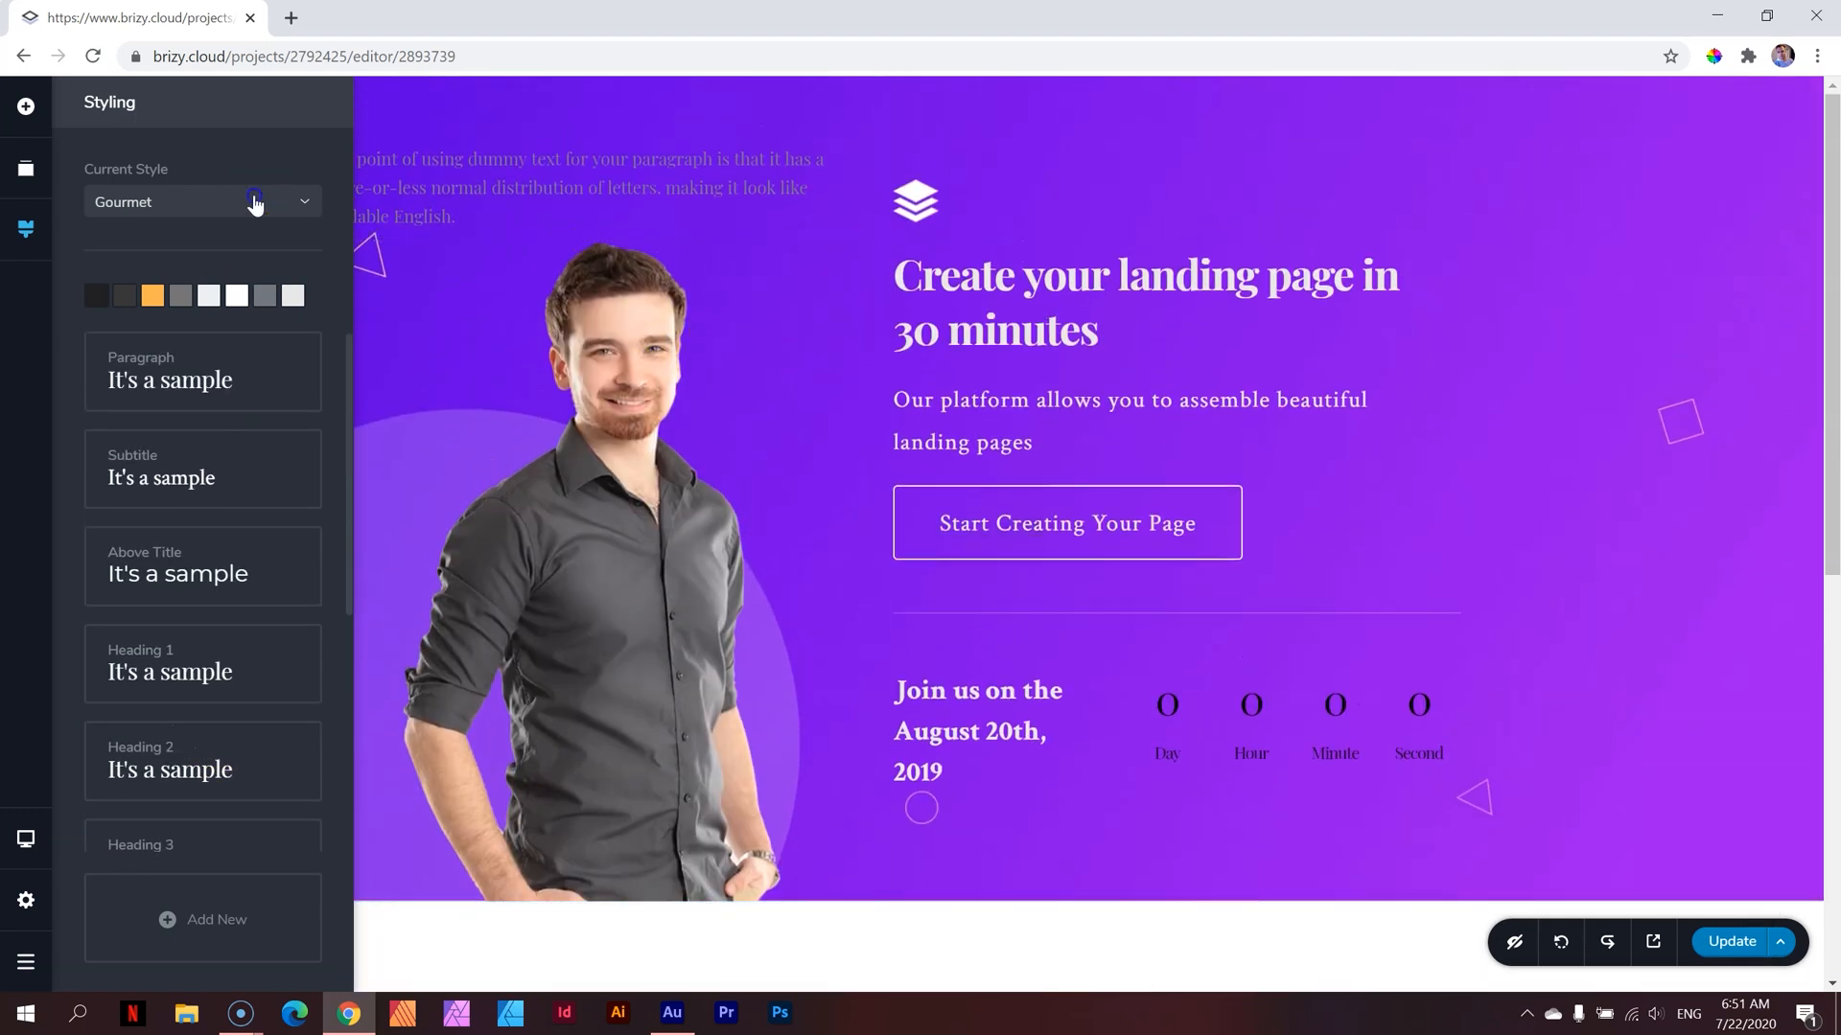
Preview the Overpass and Magazine global style presets on the page
click(303, 202)
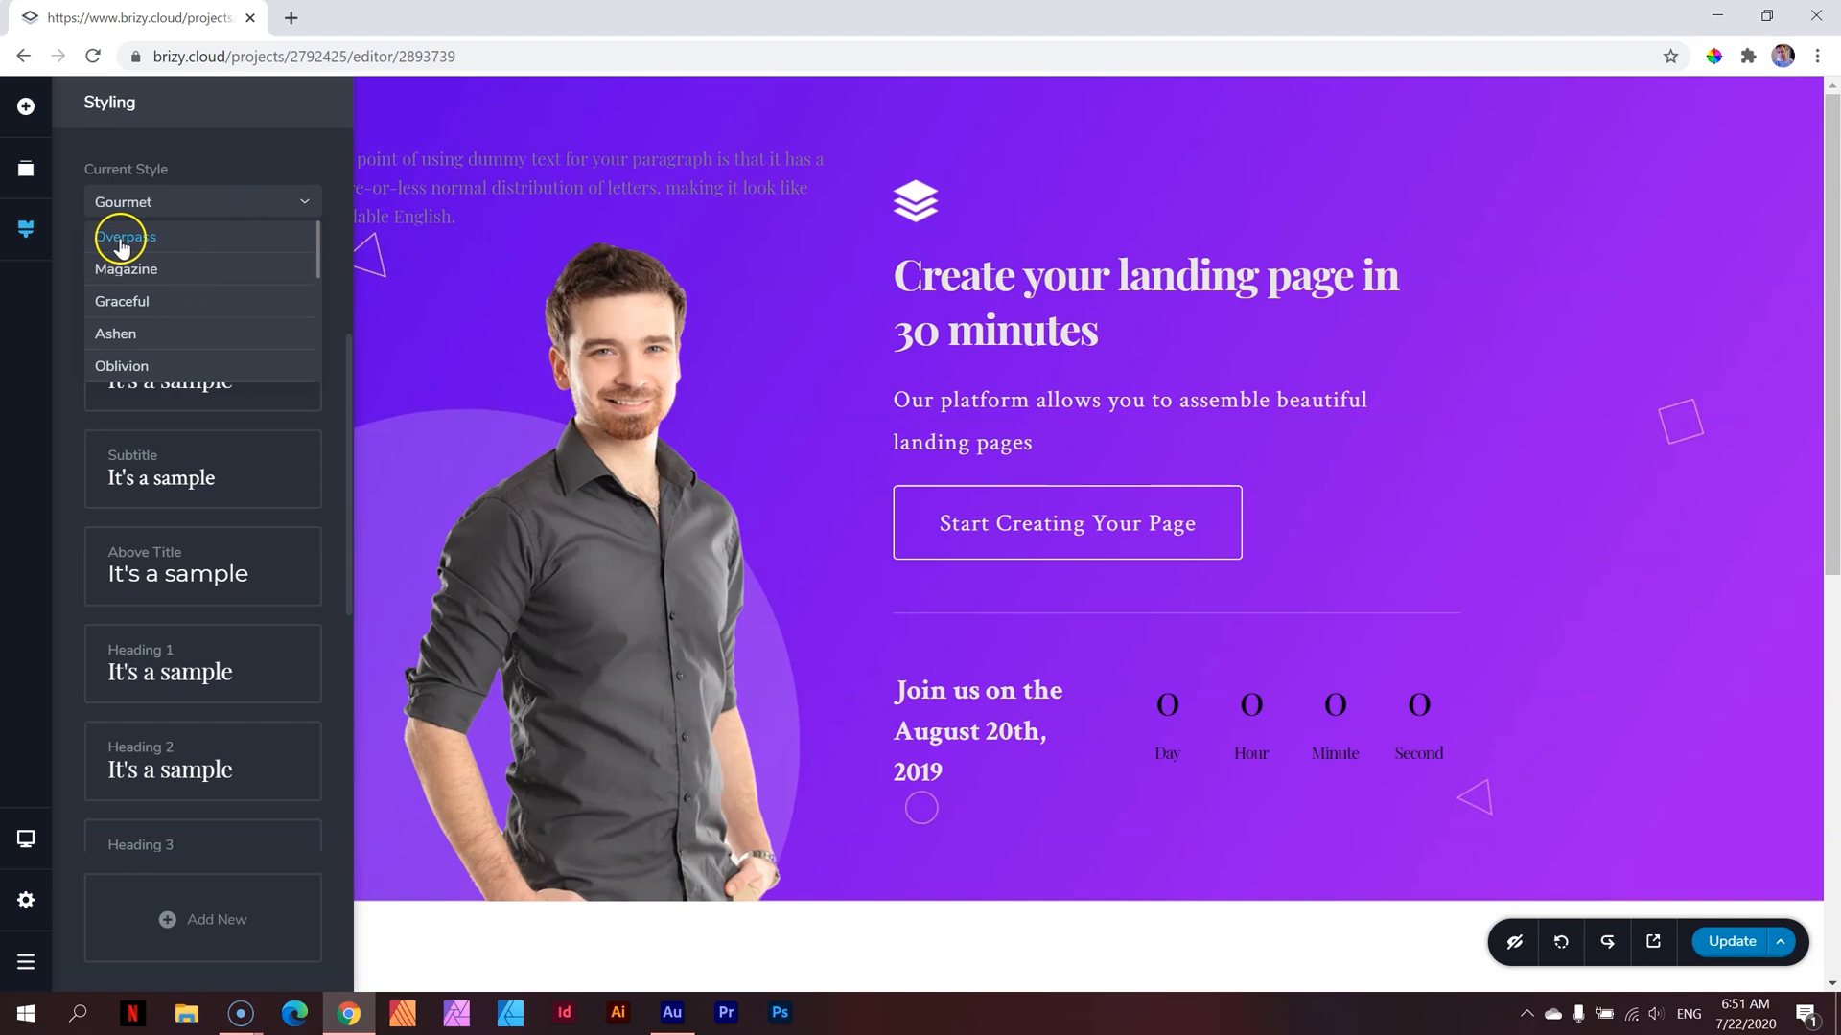
click(126, 237)
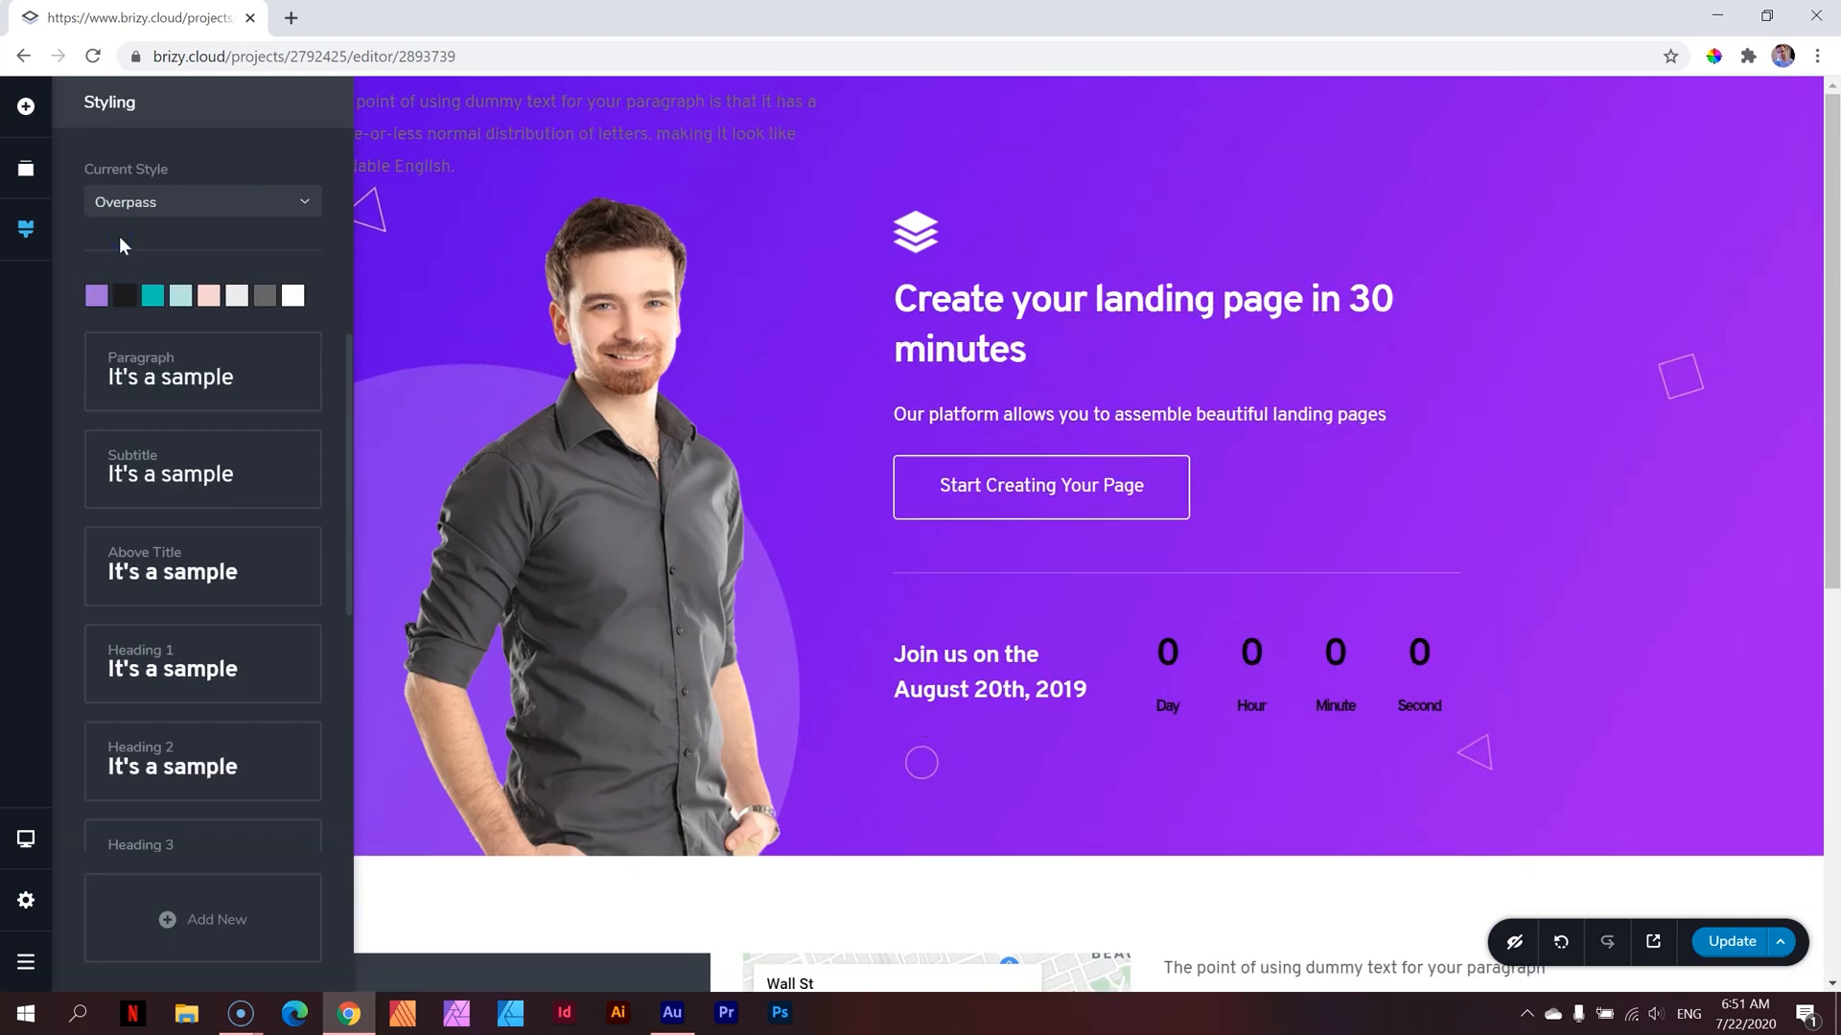
mouse_move(242, 239)
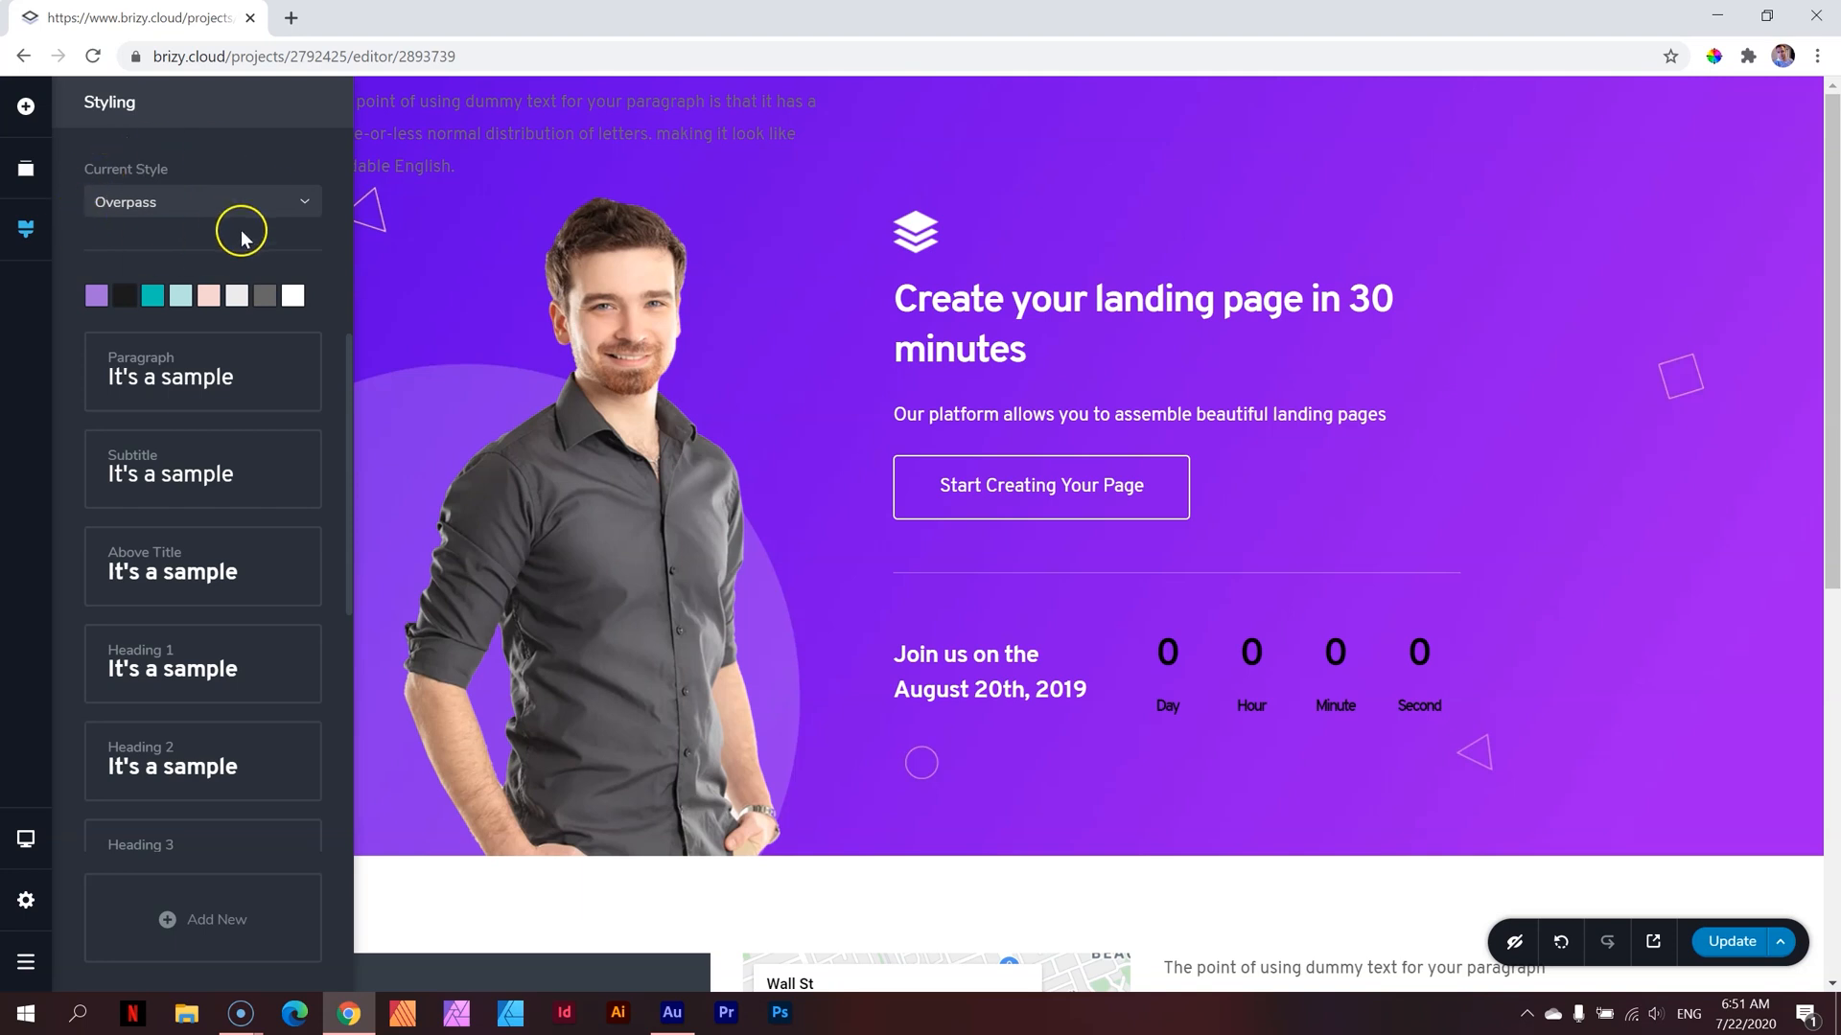
click(1077, 385)
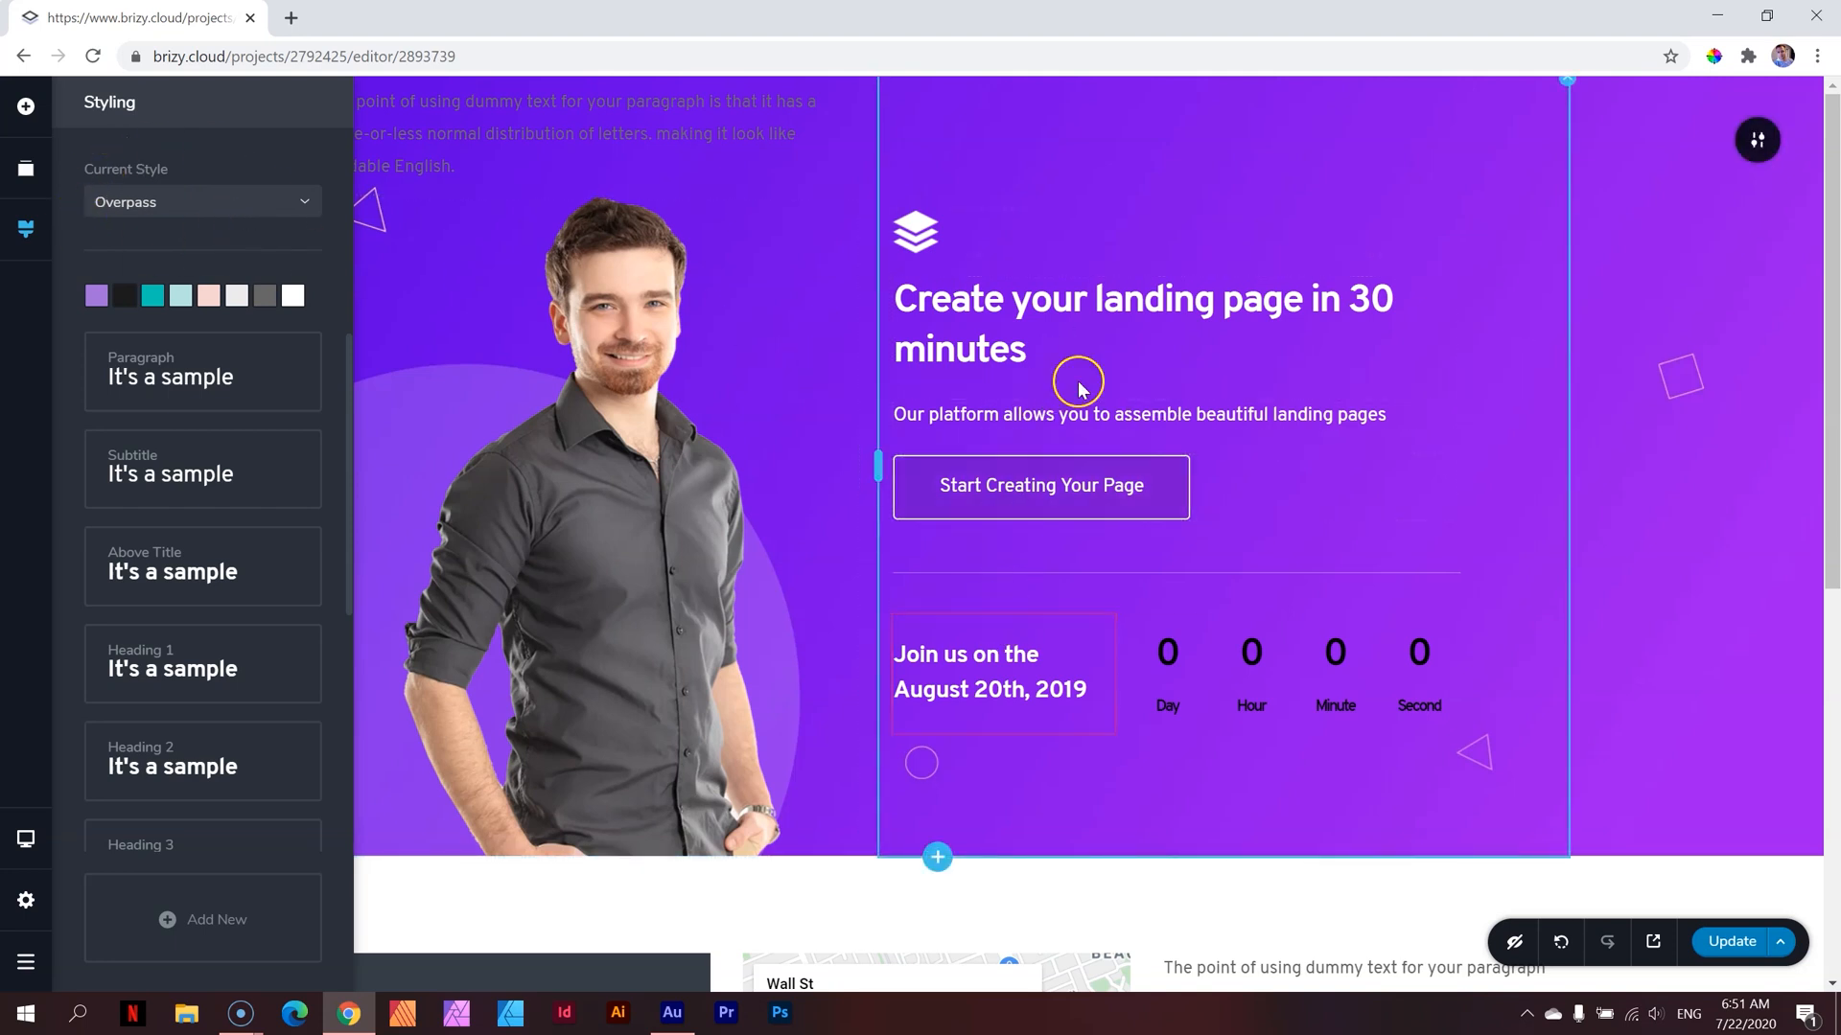
scroll(down, 3)
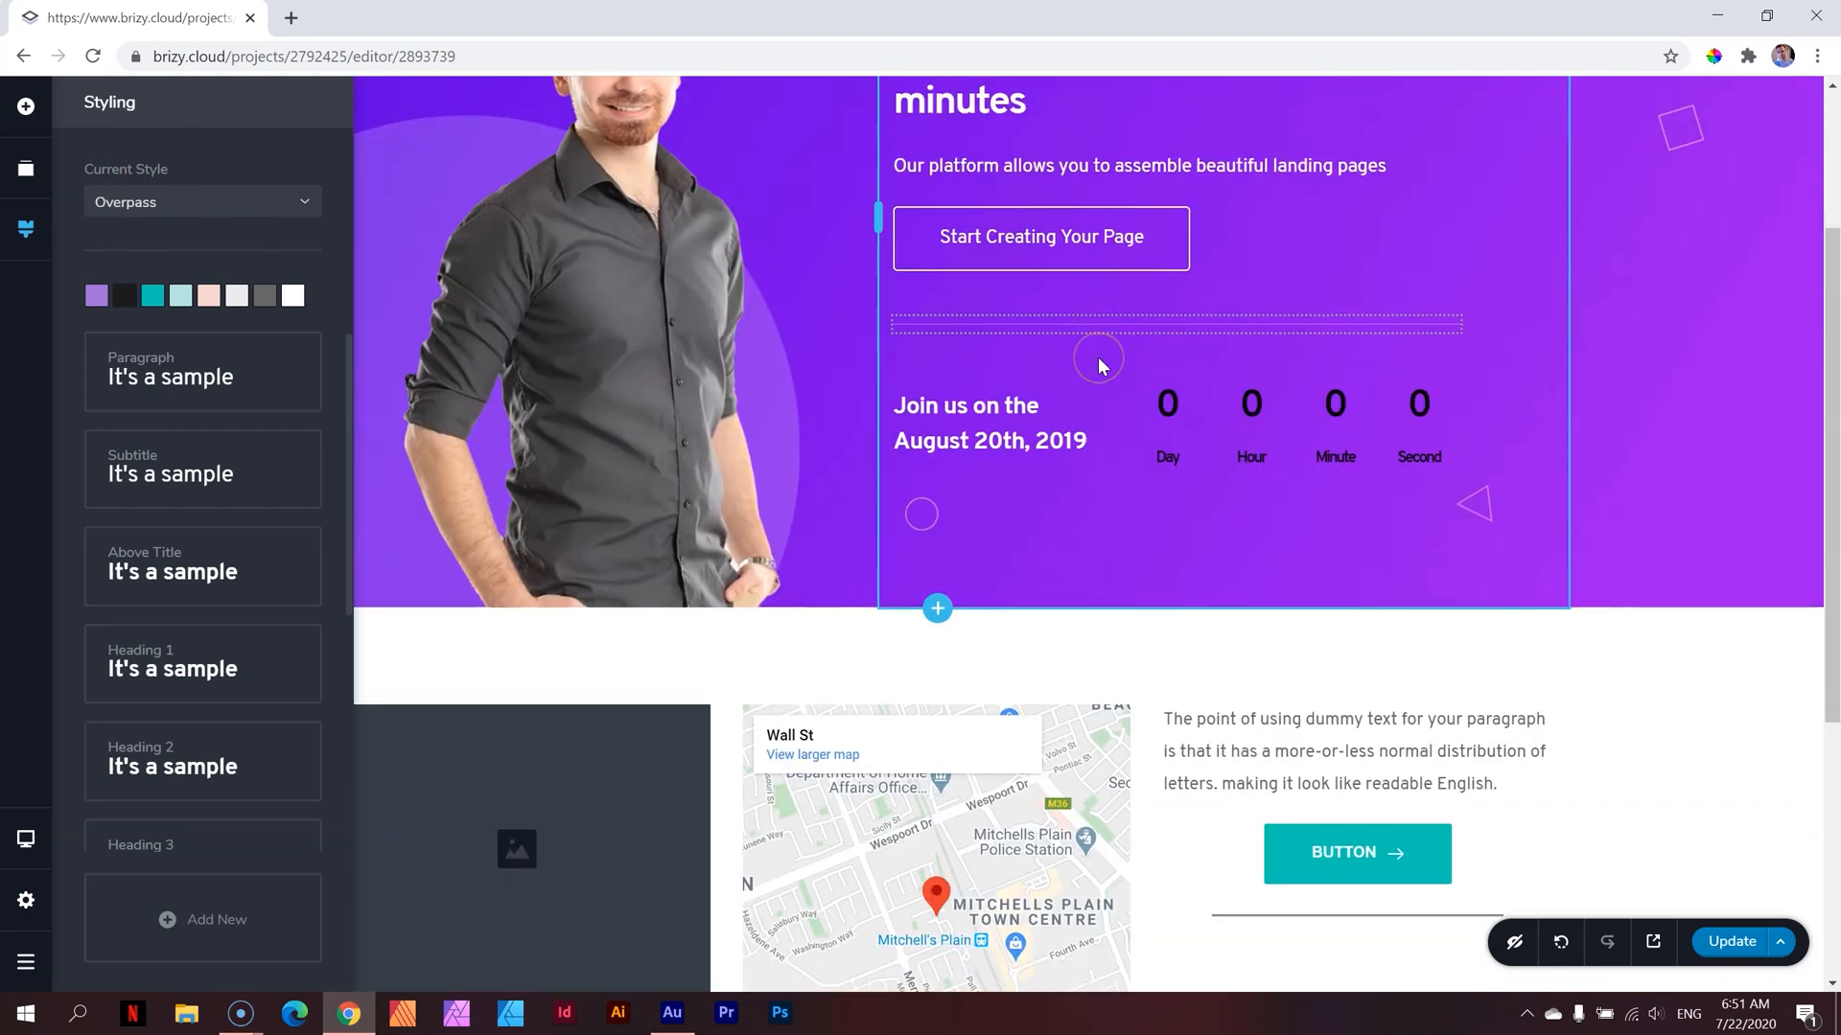
click(202, 202)
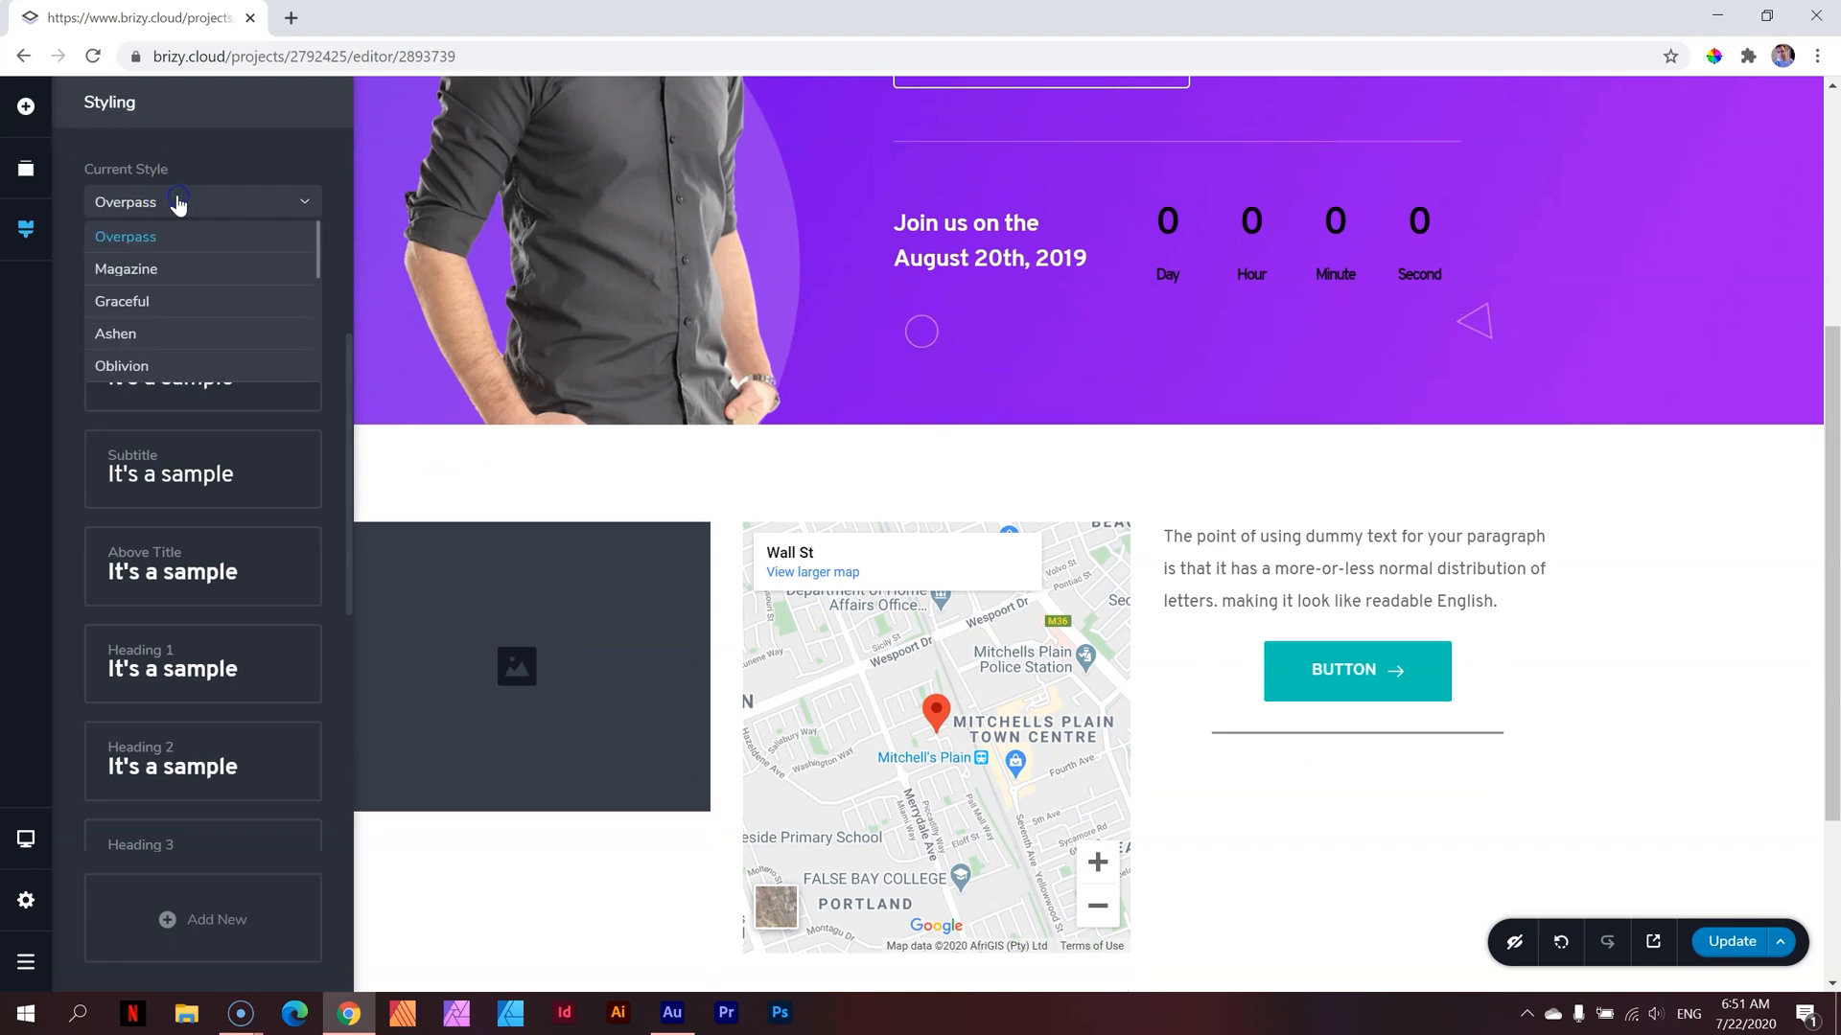
click(1356, 568)
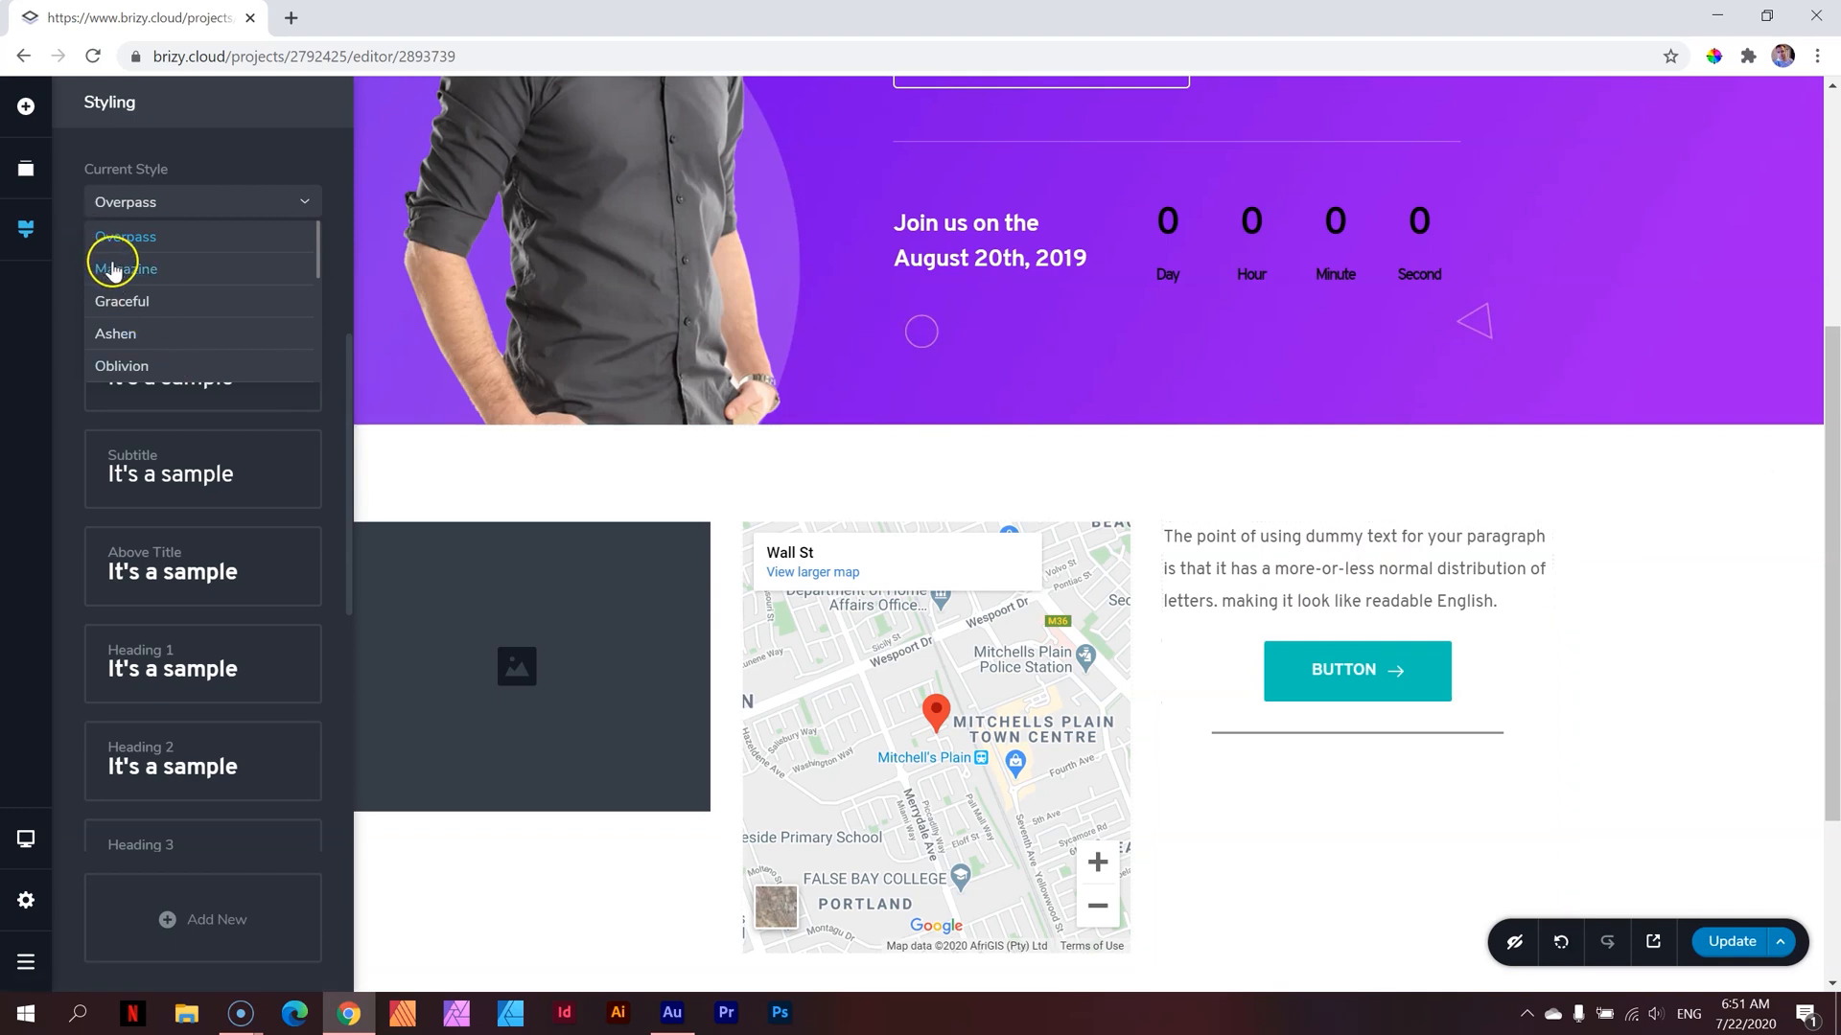
click(125, 269)
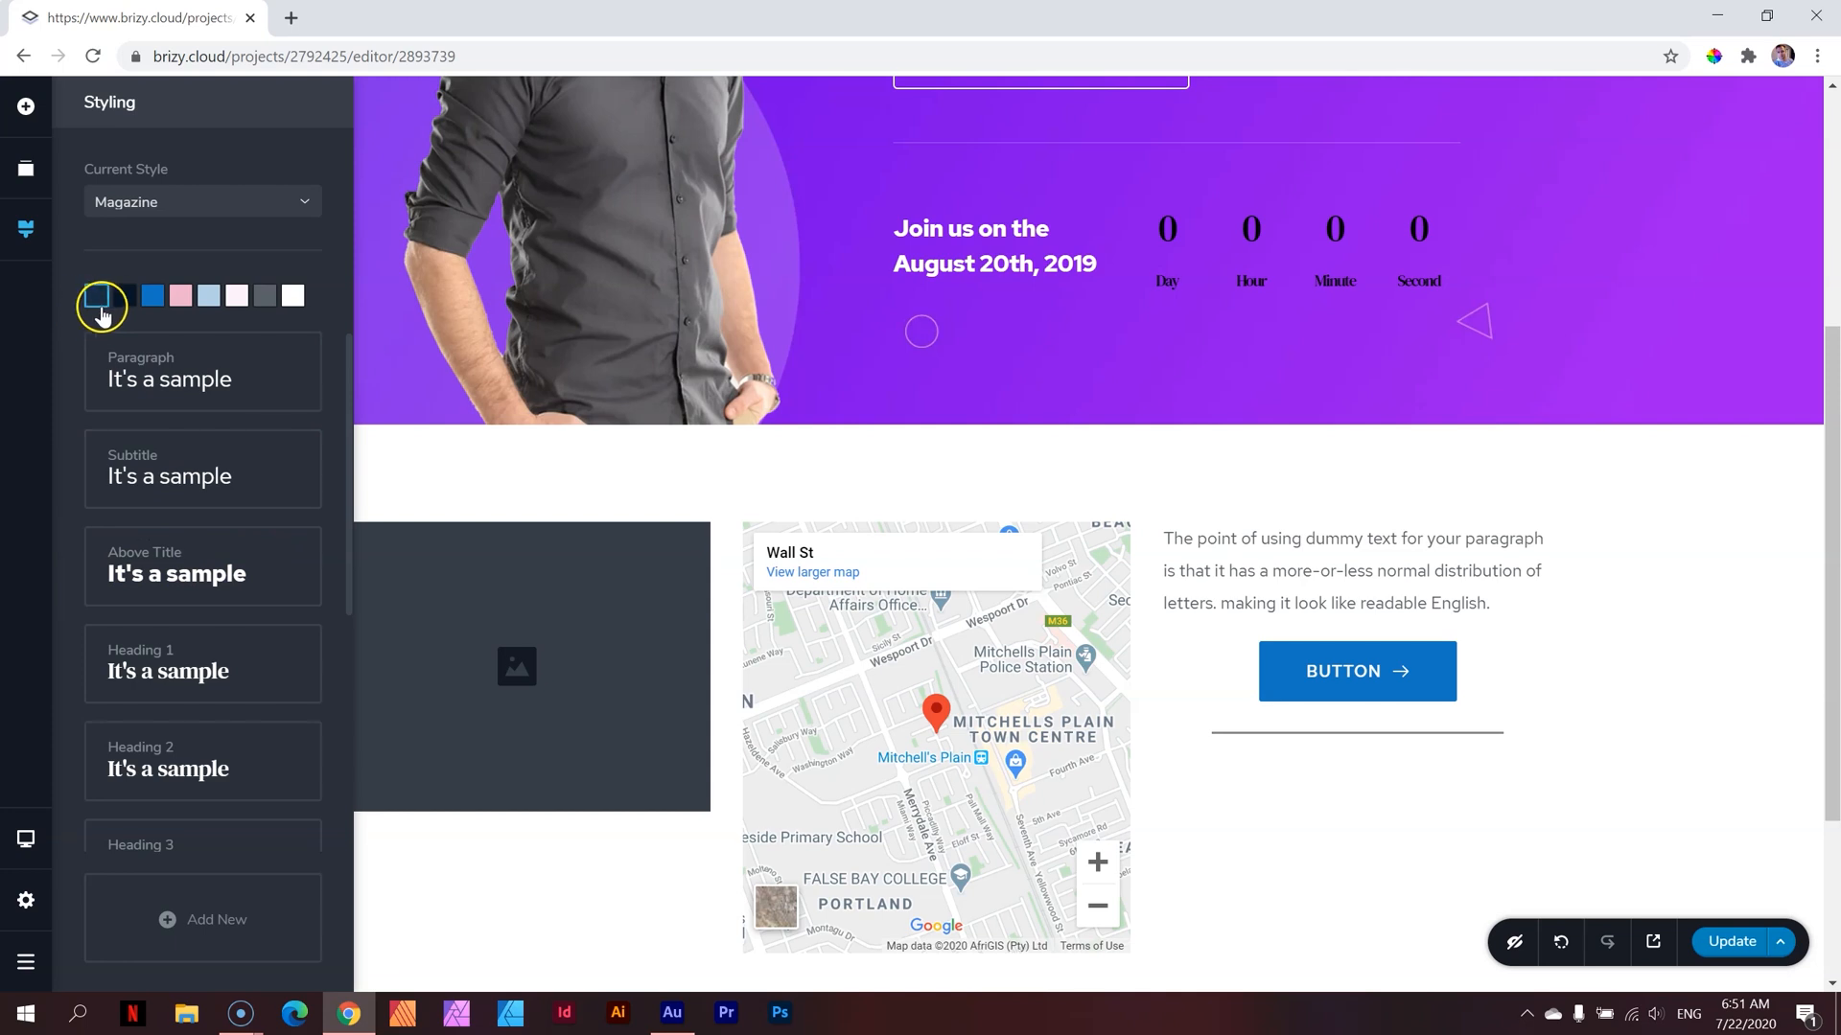
Try the Graceful preset, then apply Ashen as the current style
click(152, 294)
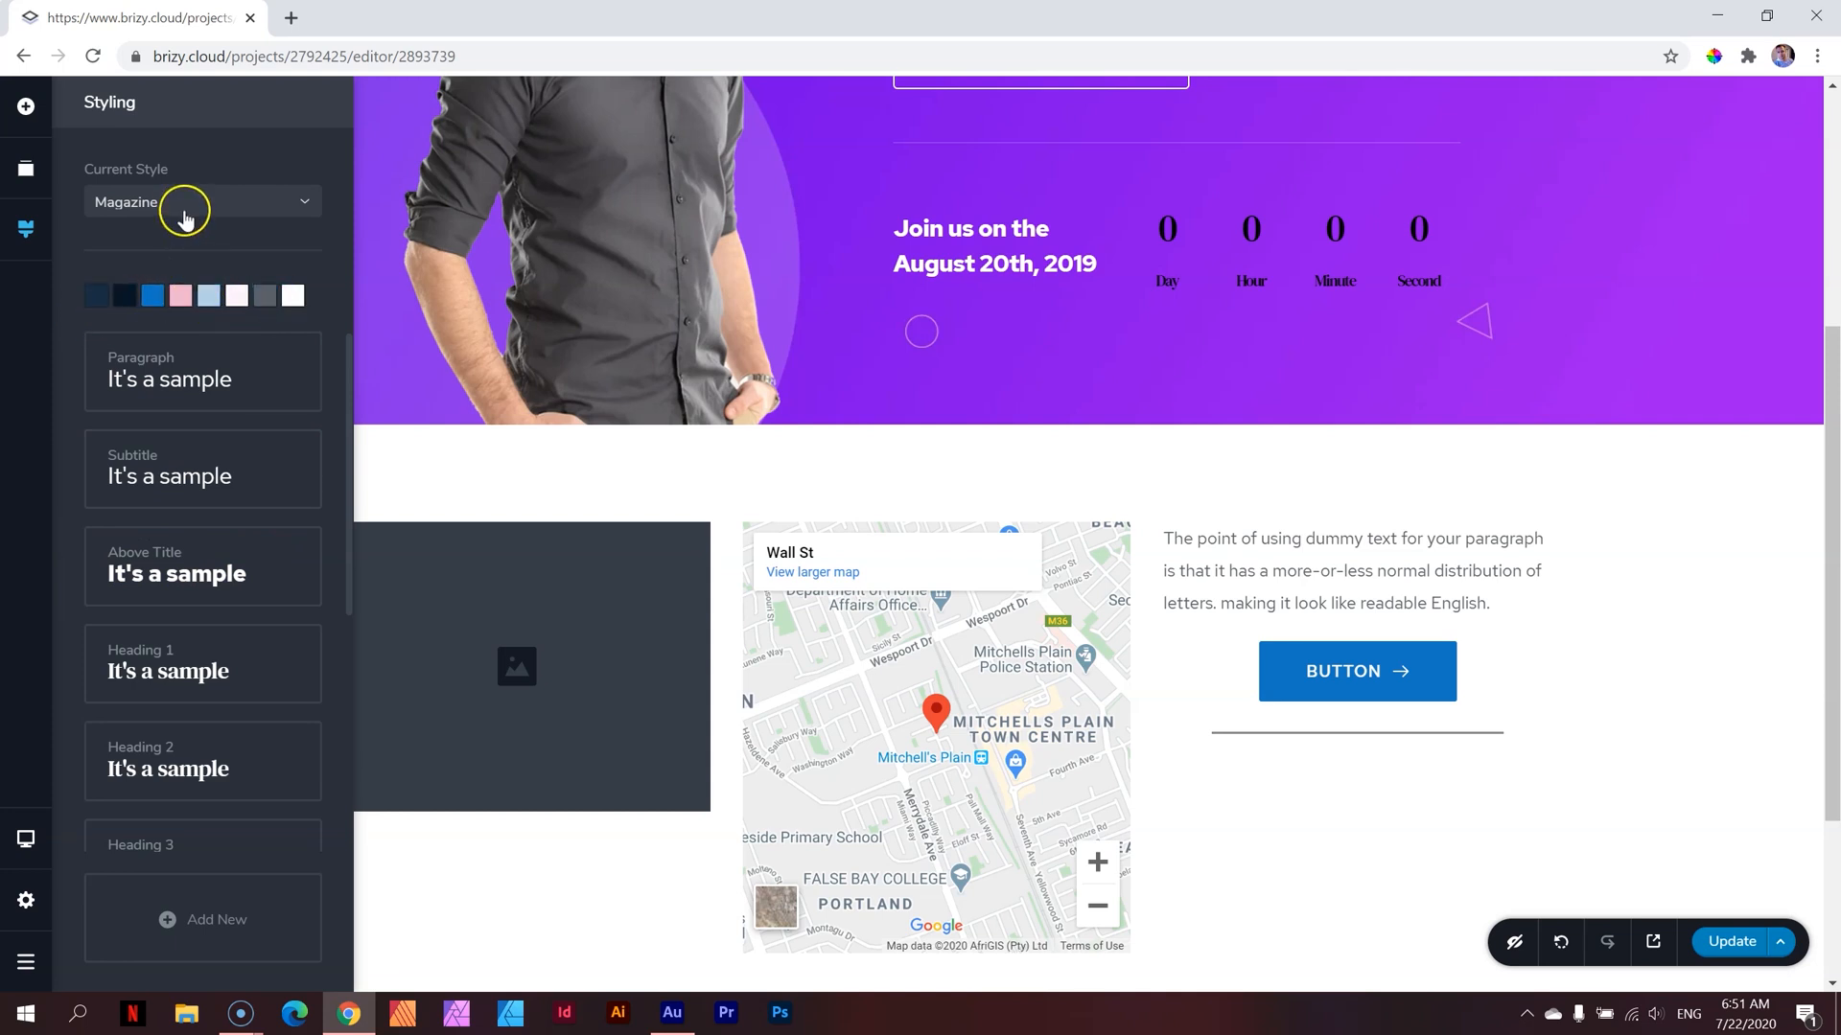
click(203, 200)
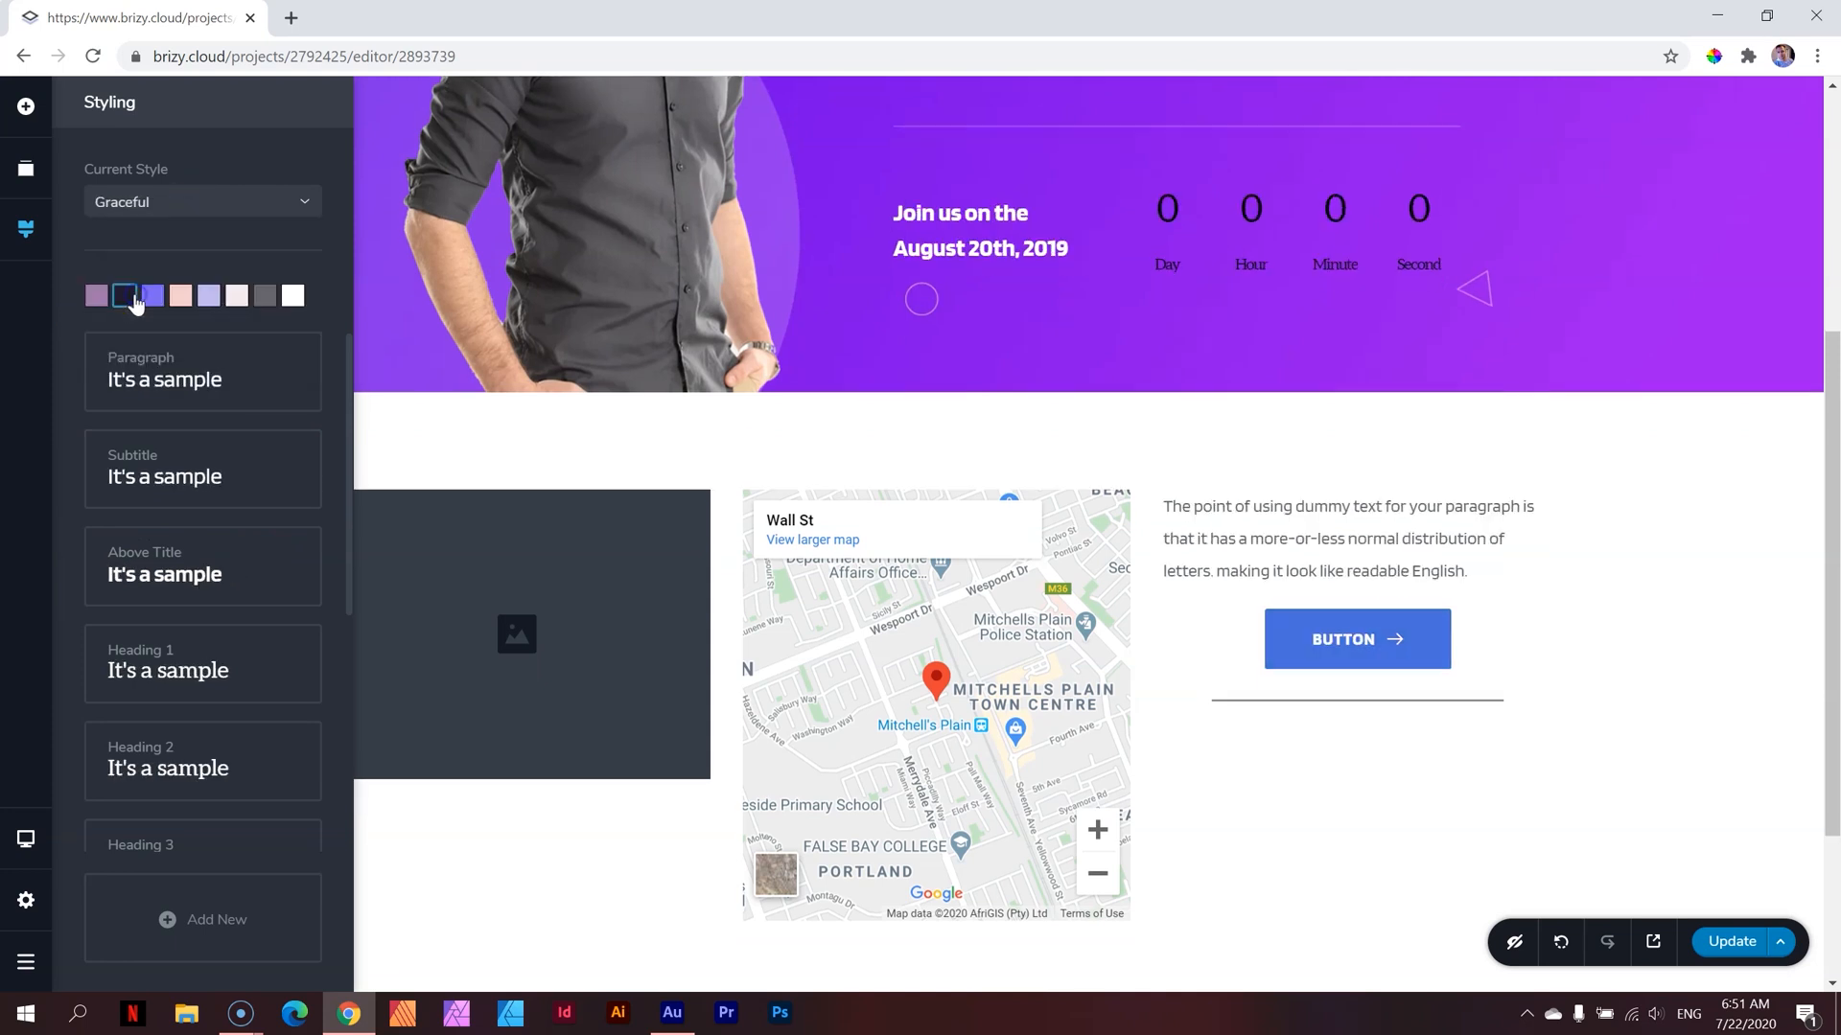
click(98, 294)
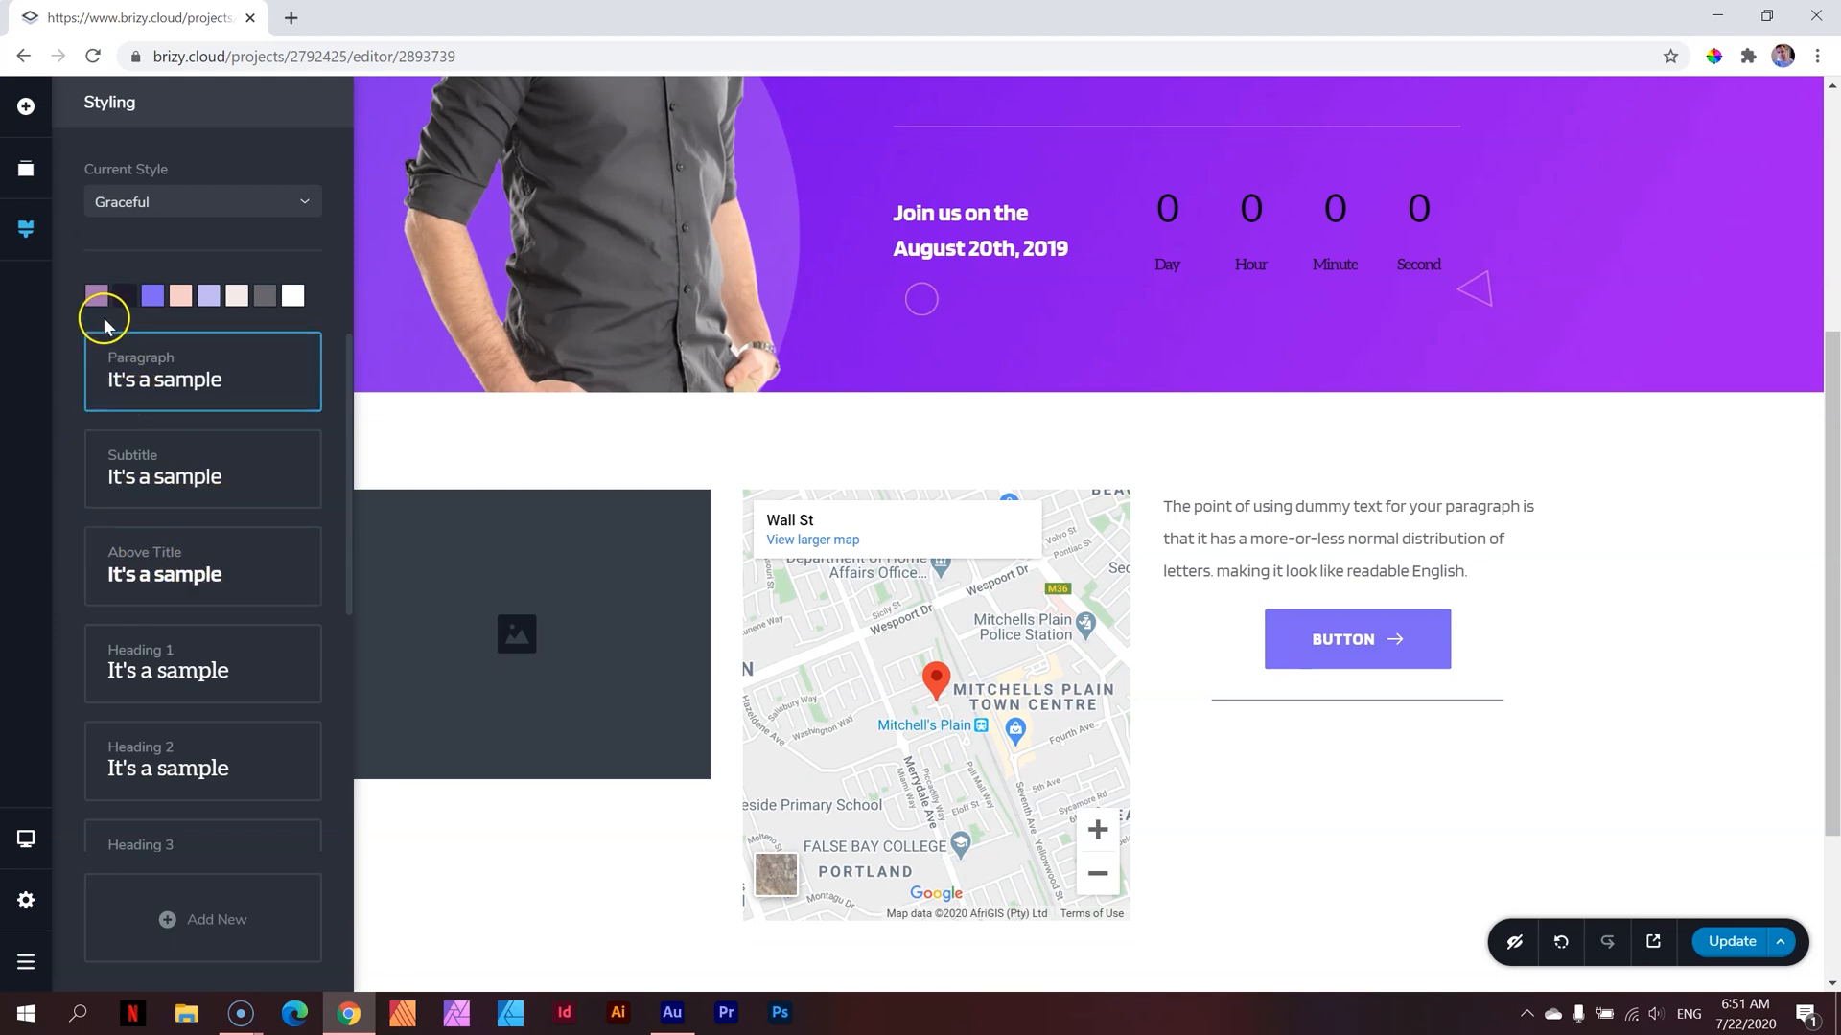
click(202, 201)
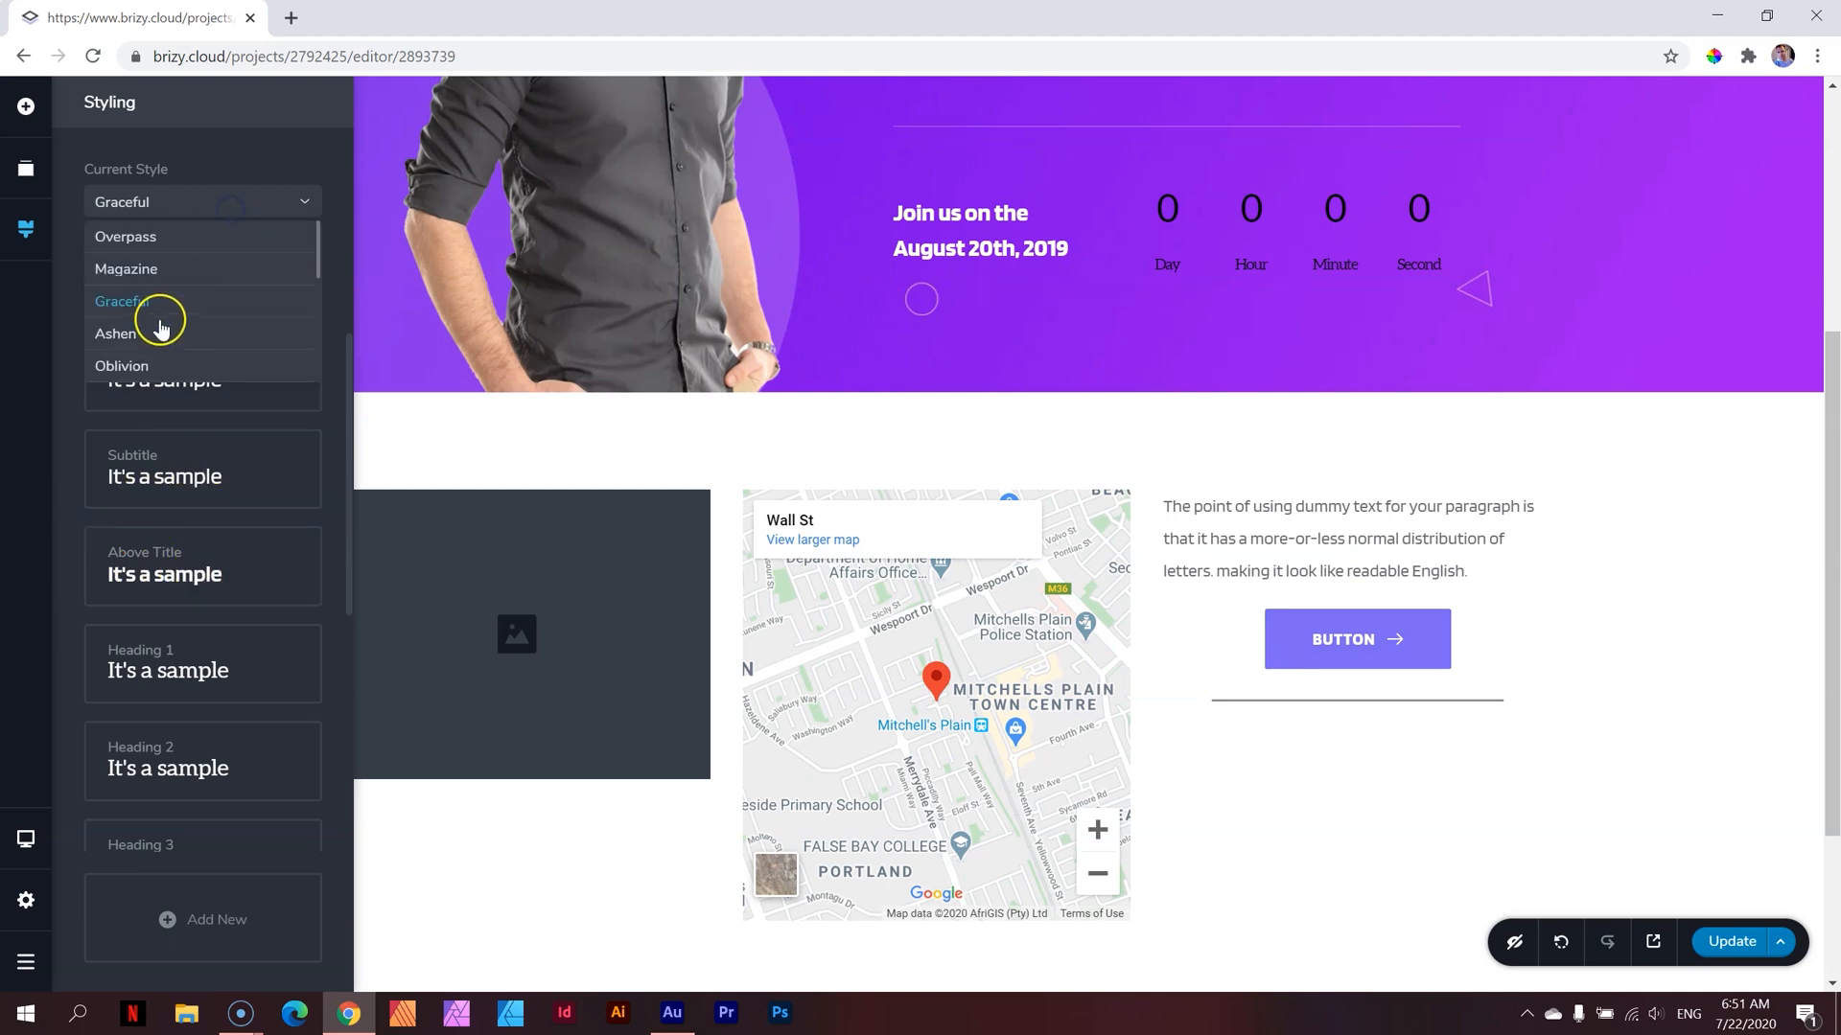
click(116, 334)
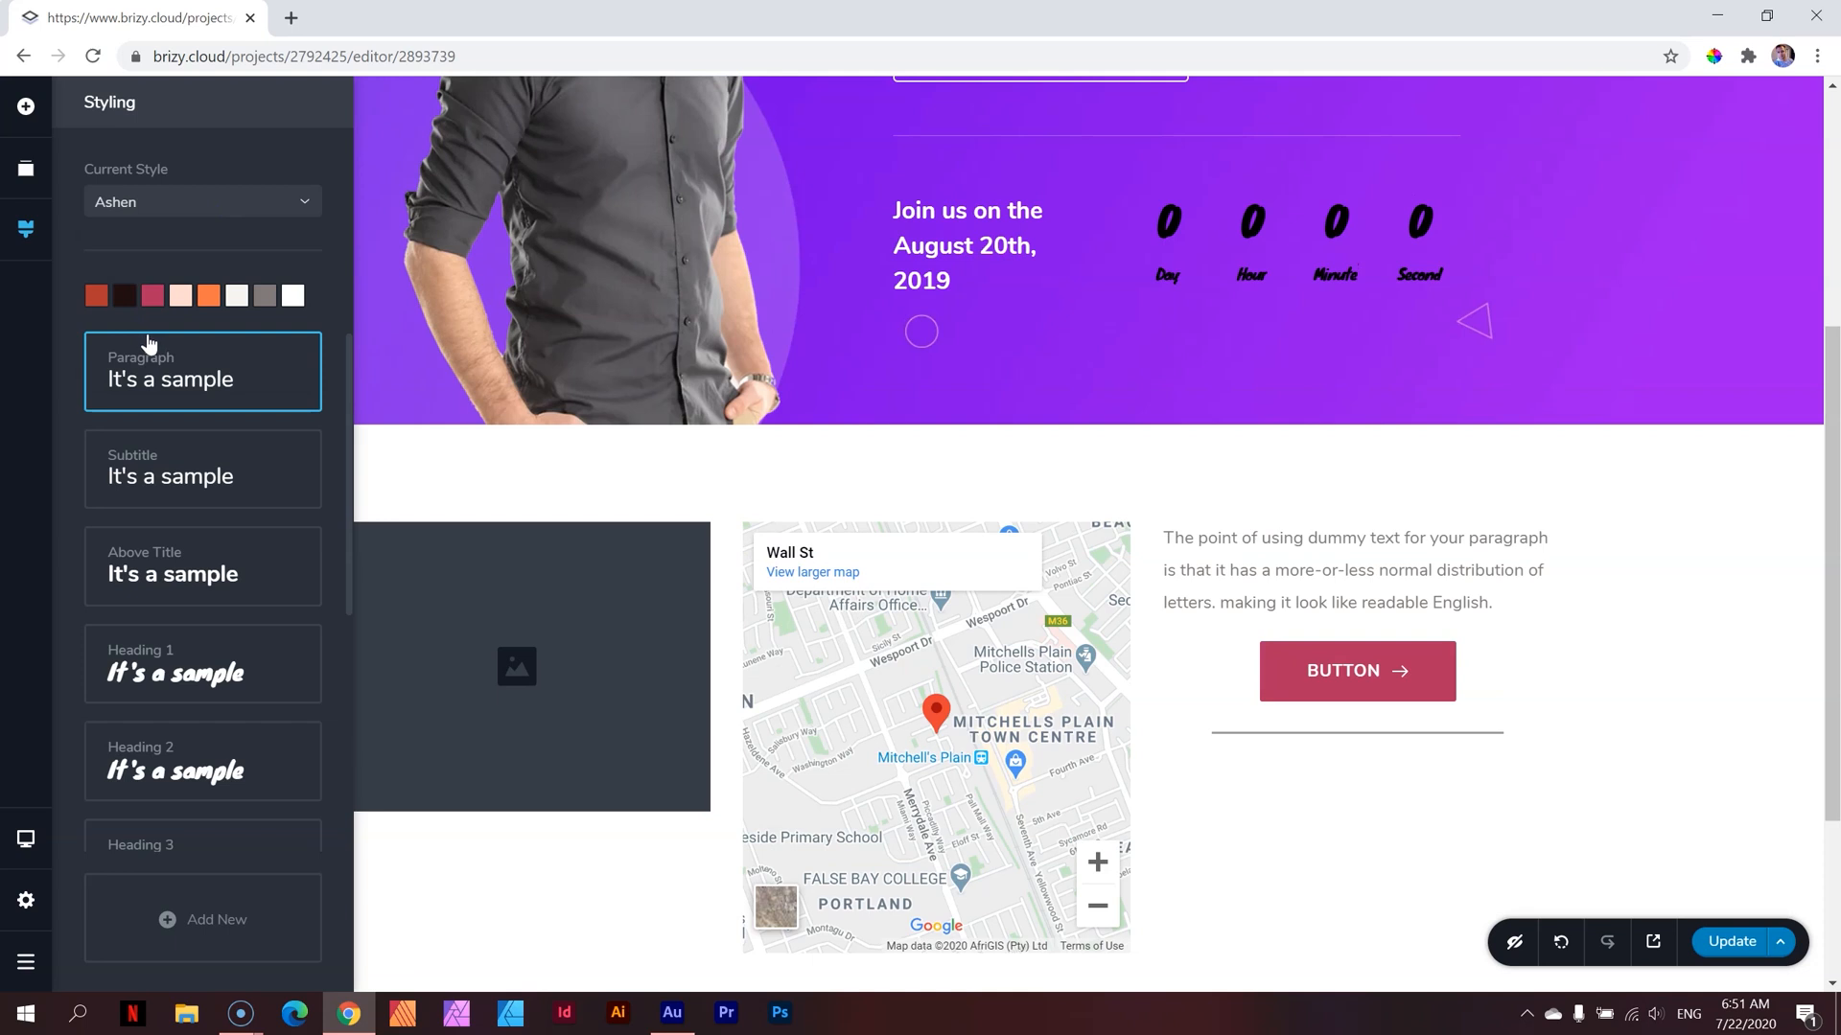
mouse_move(1081, 463)
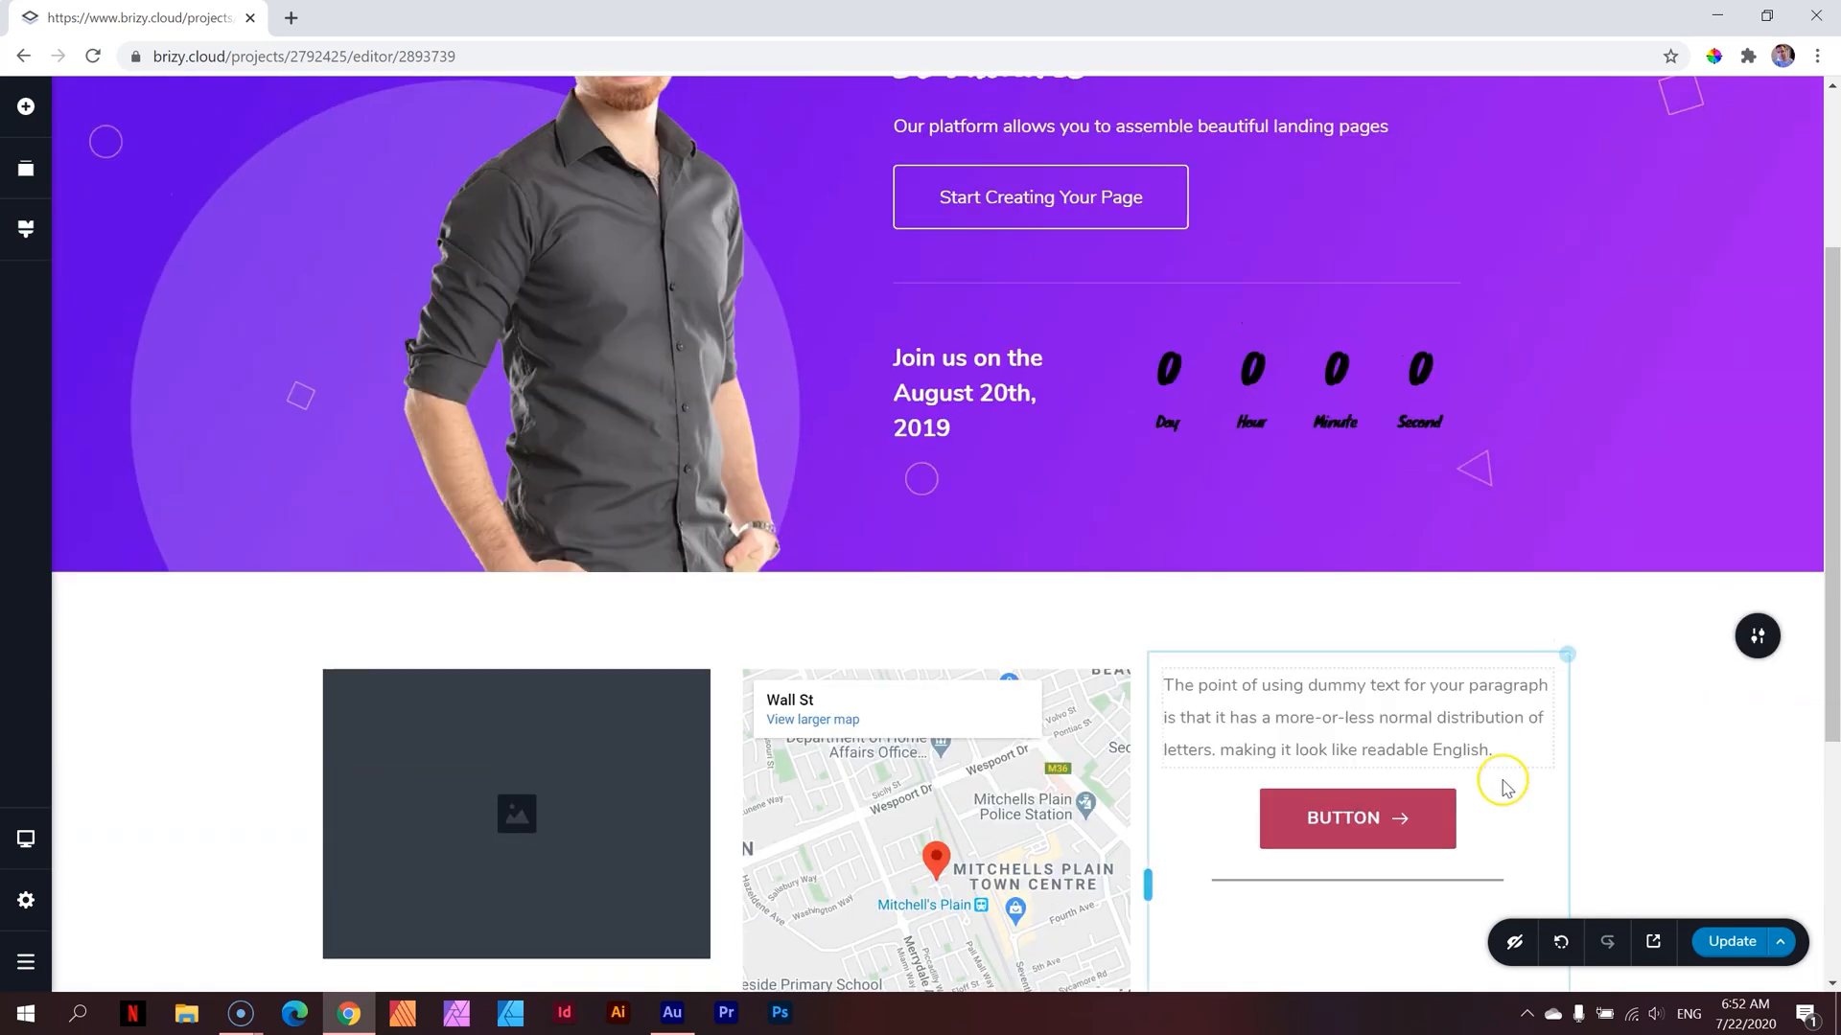
In the Styling panel, shift the Ashen palette's rose swatch hue to soft purple
click(1356, 818)
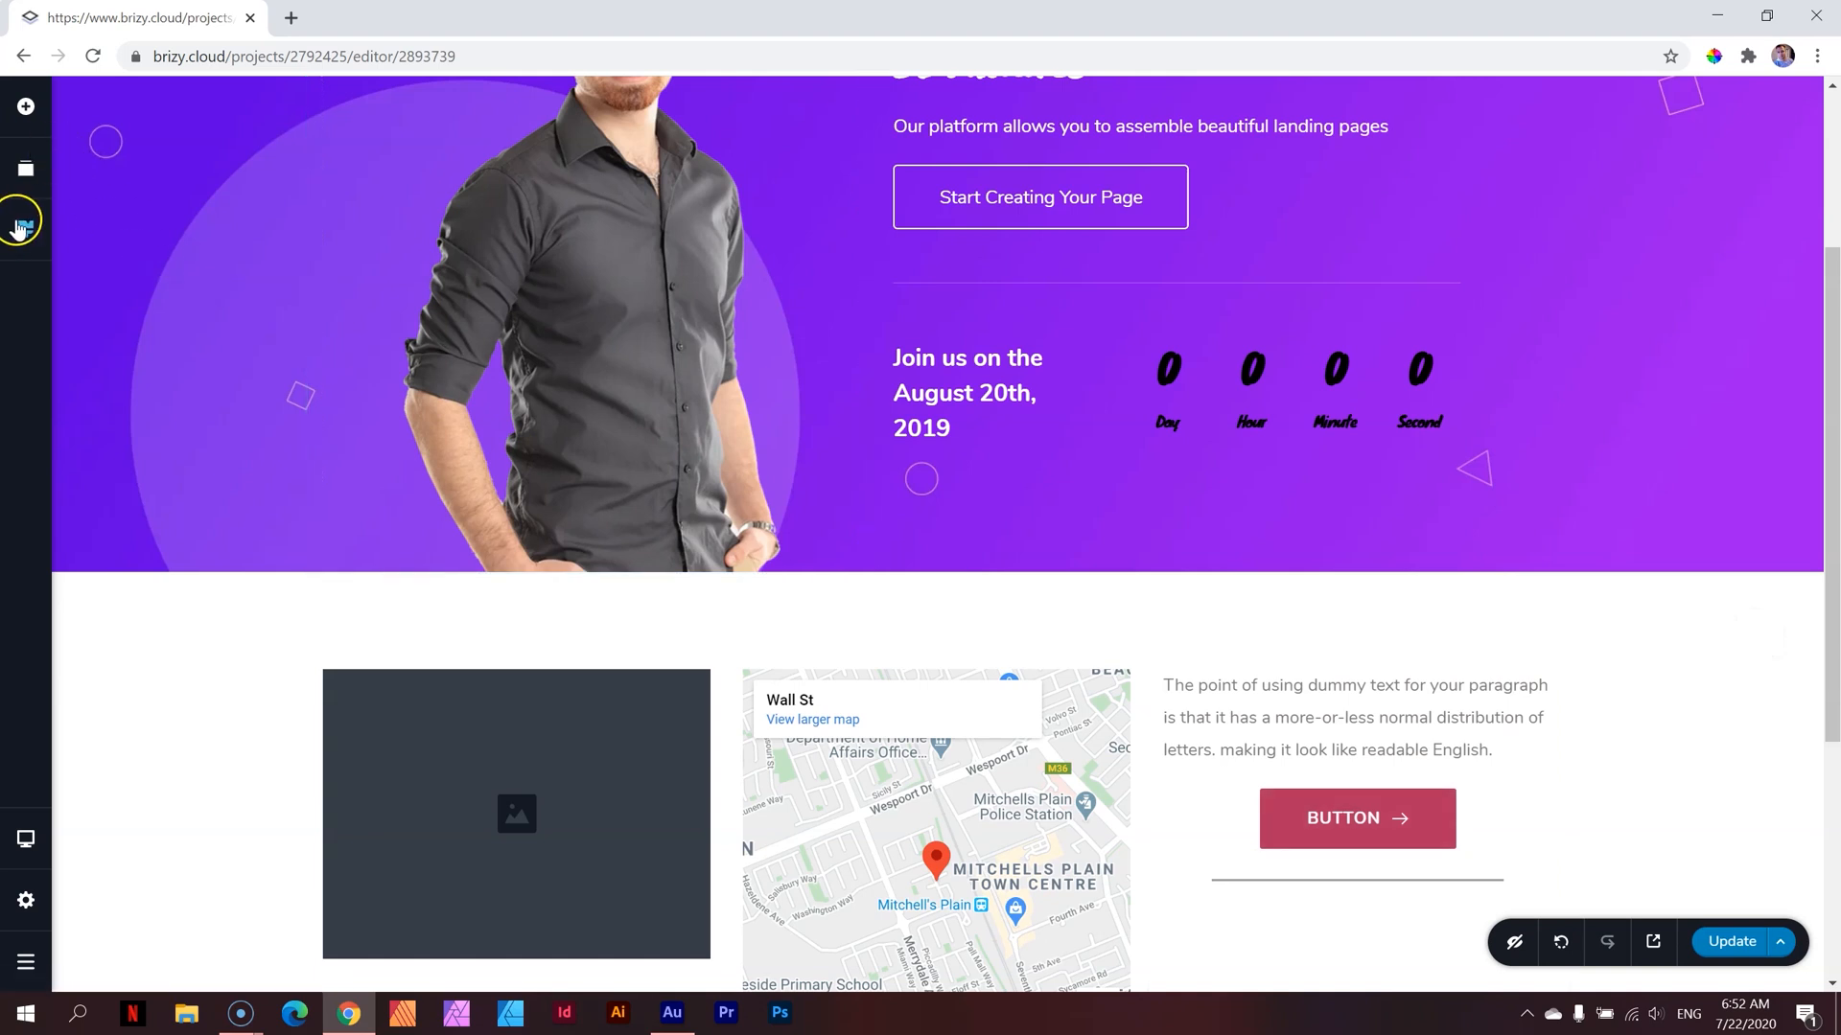
click(25, 230)
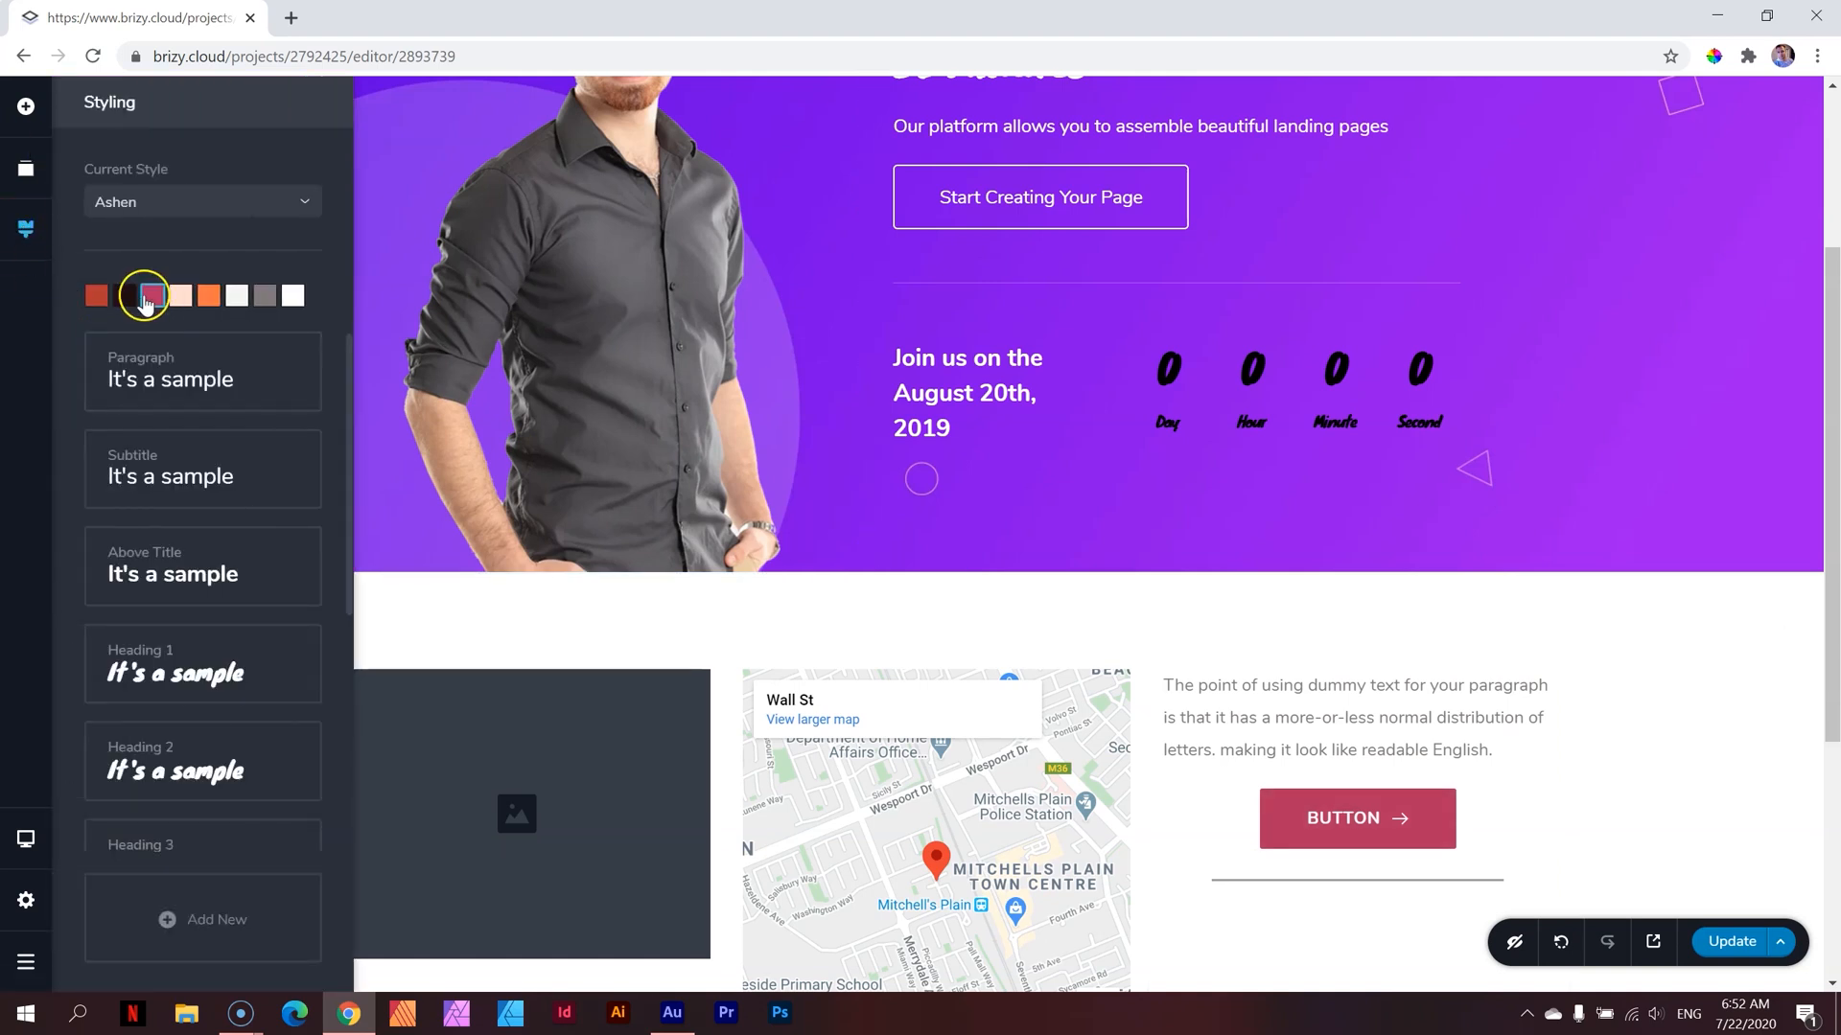
click(146, 294)
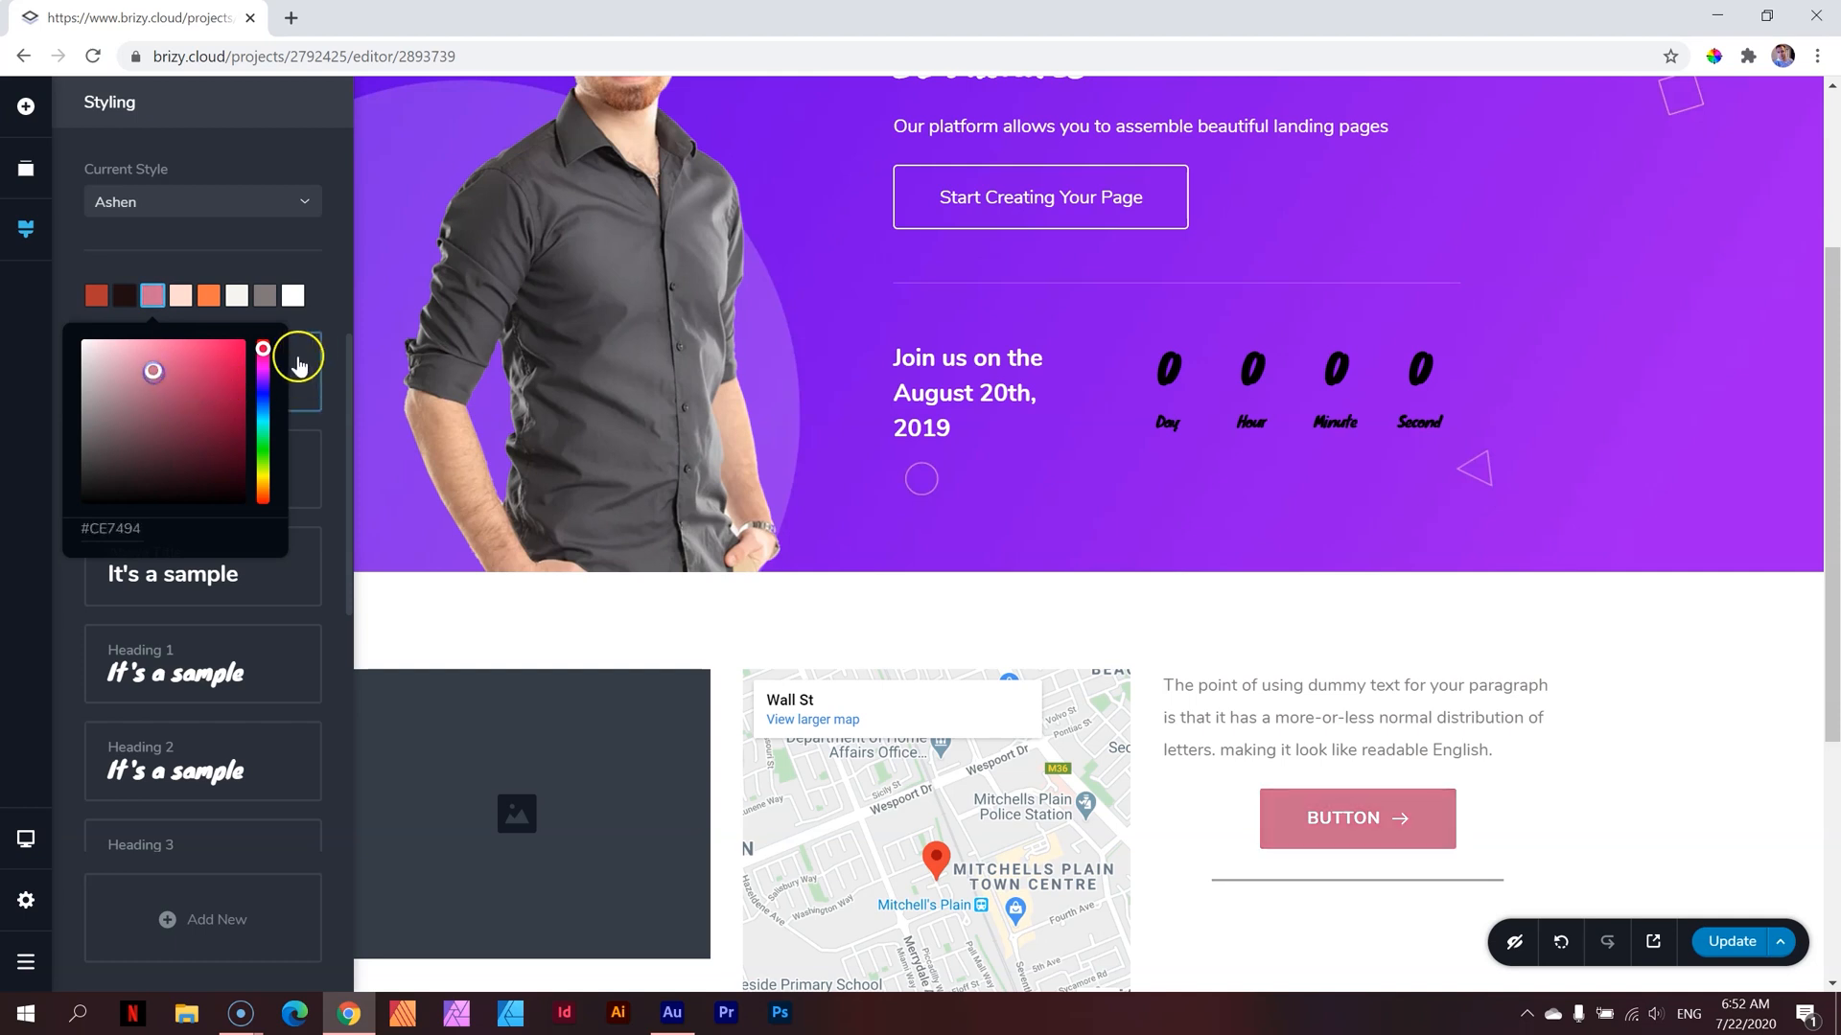
drag(262, 349, 263, 393)
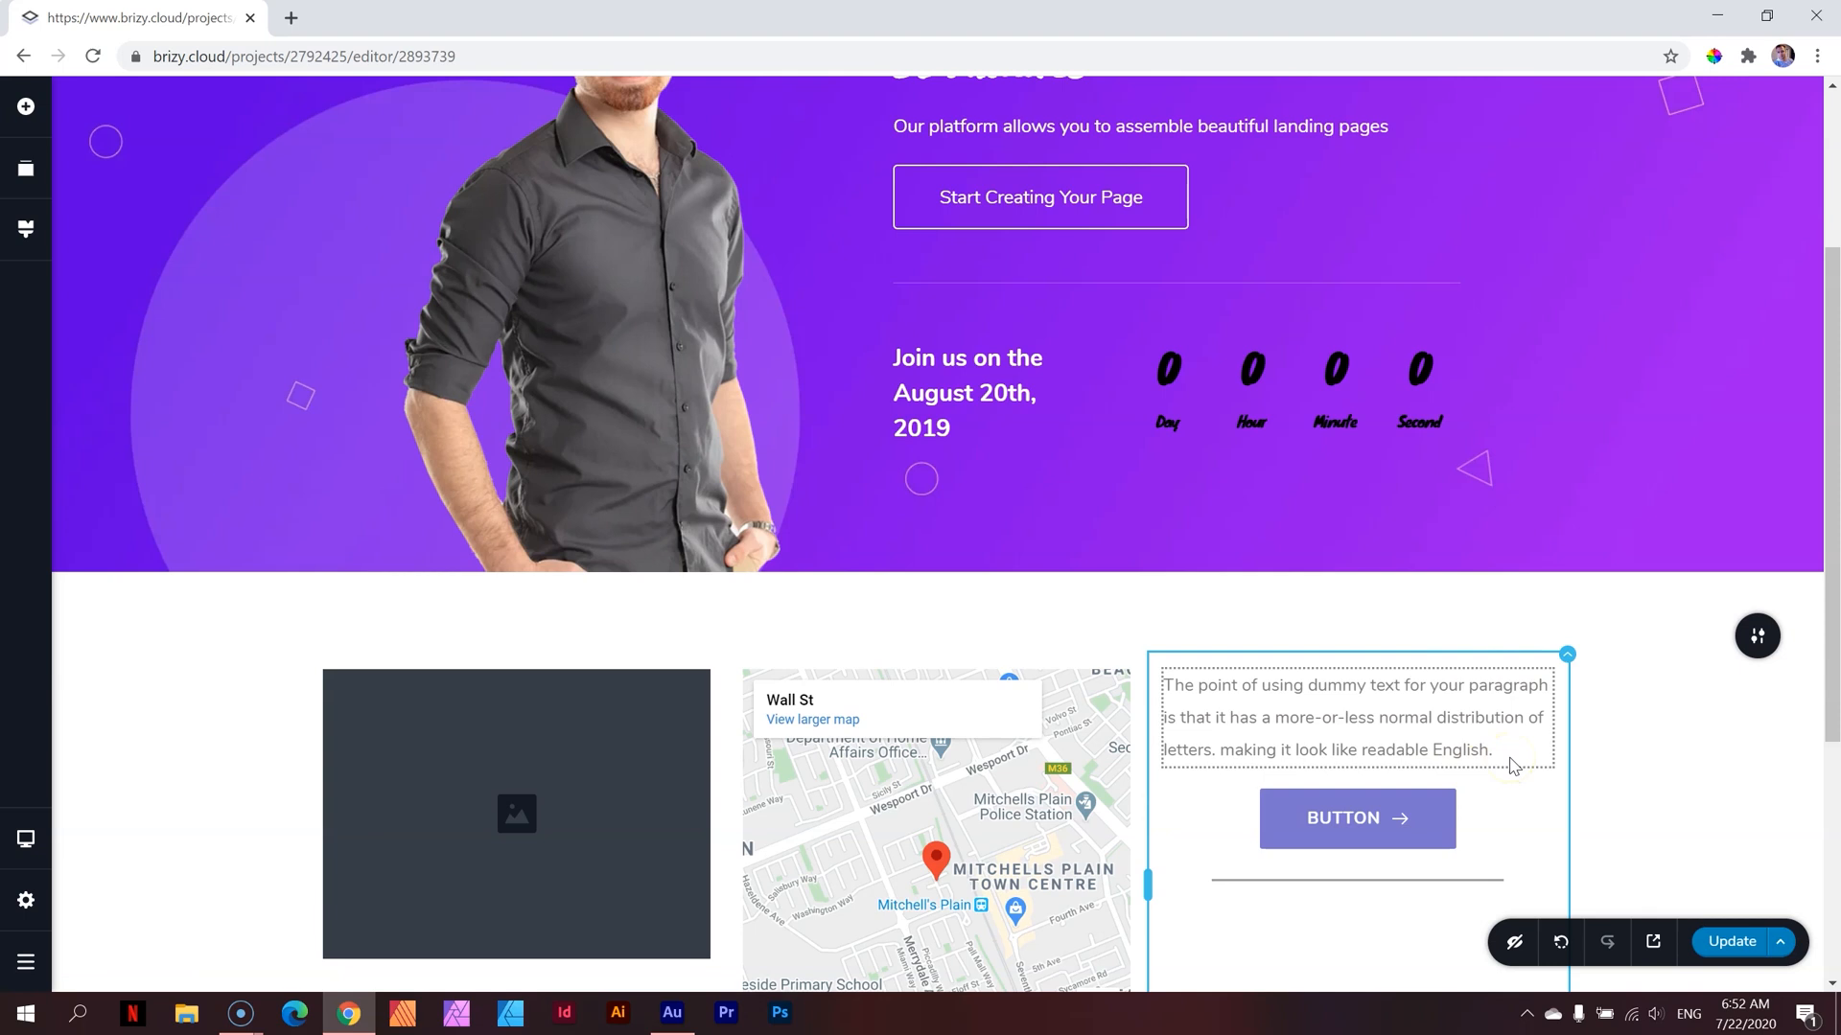
Insert a Text element with dummy paragraph into the empty row below the three-column section
scroll(up, 3)
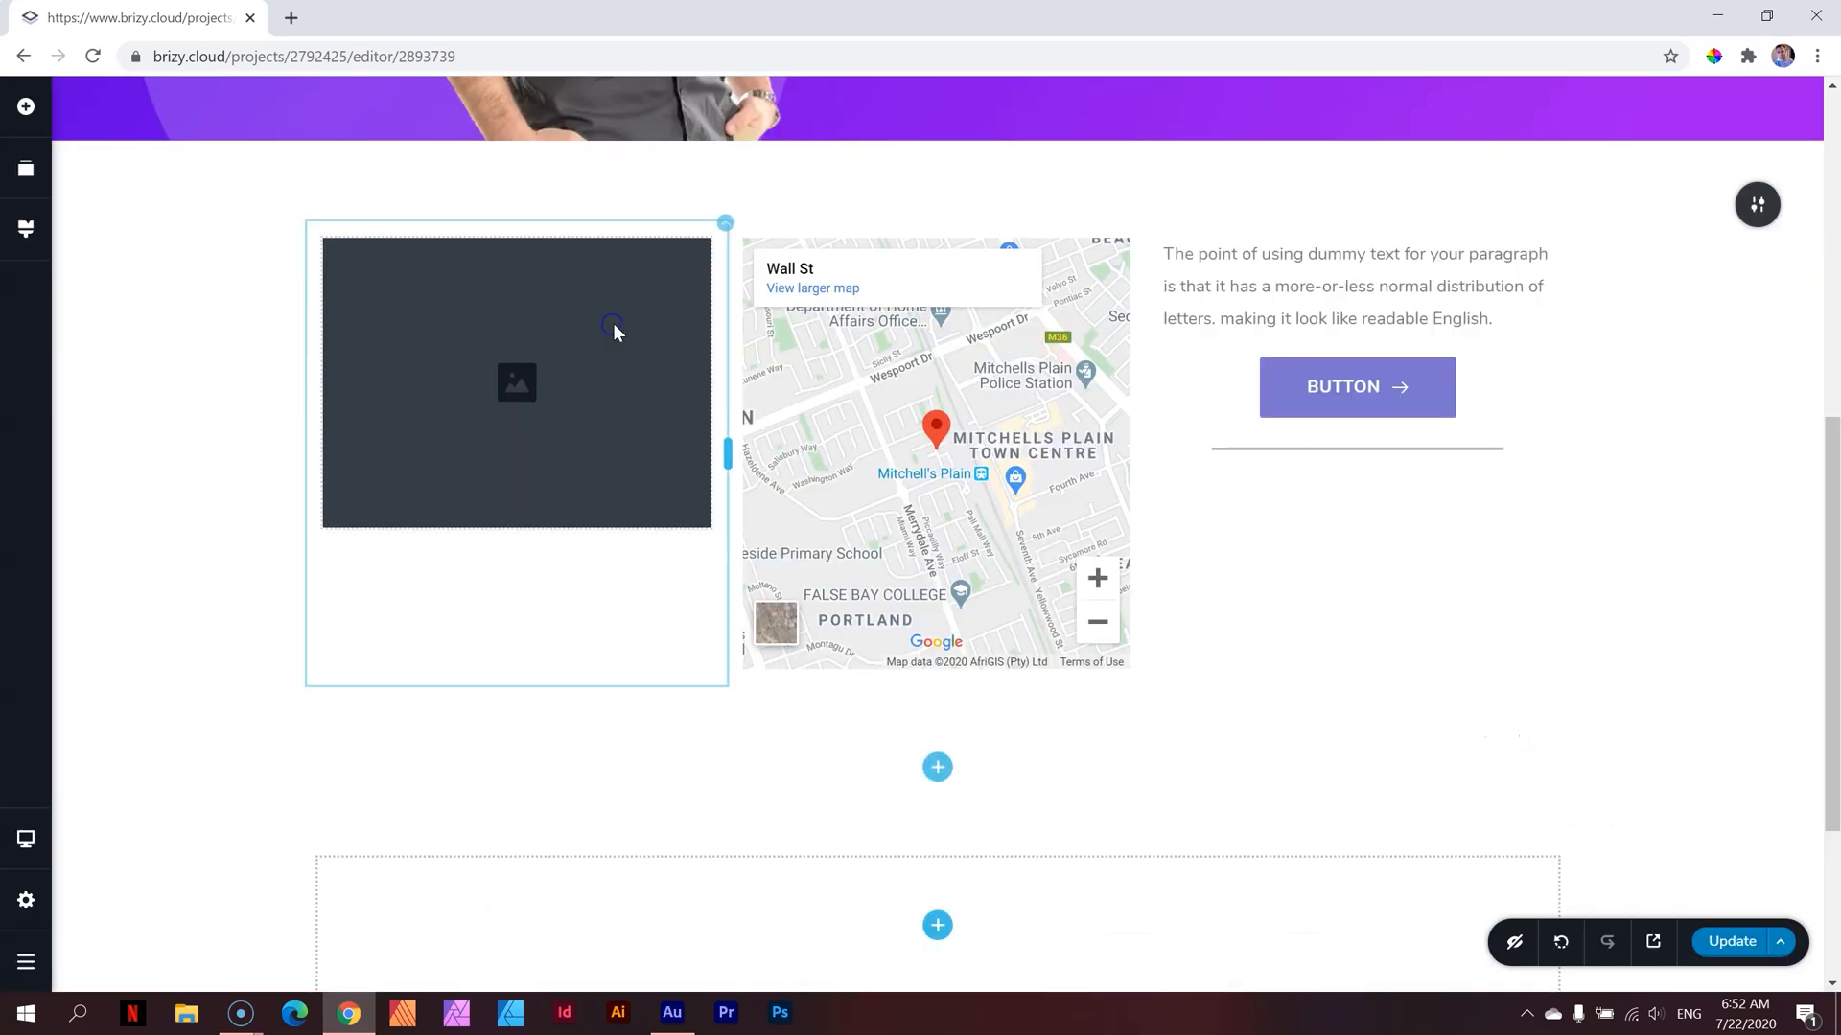
scroll(down, 3)
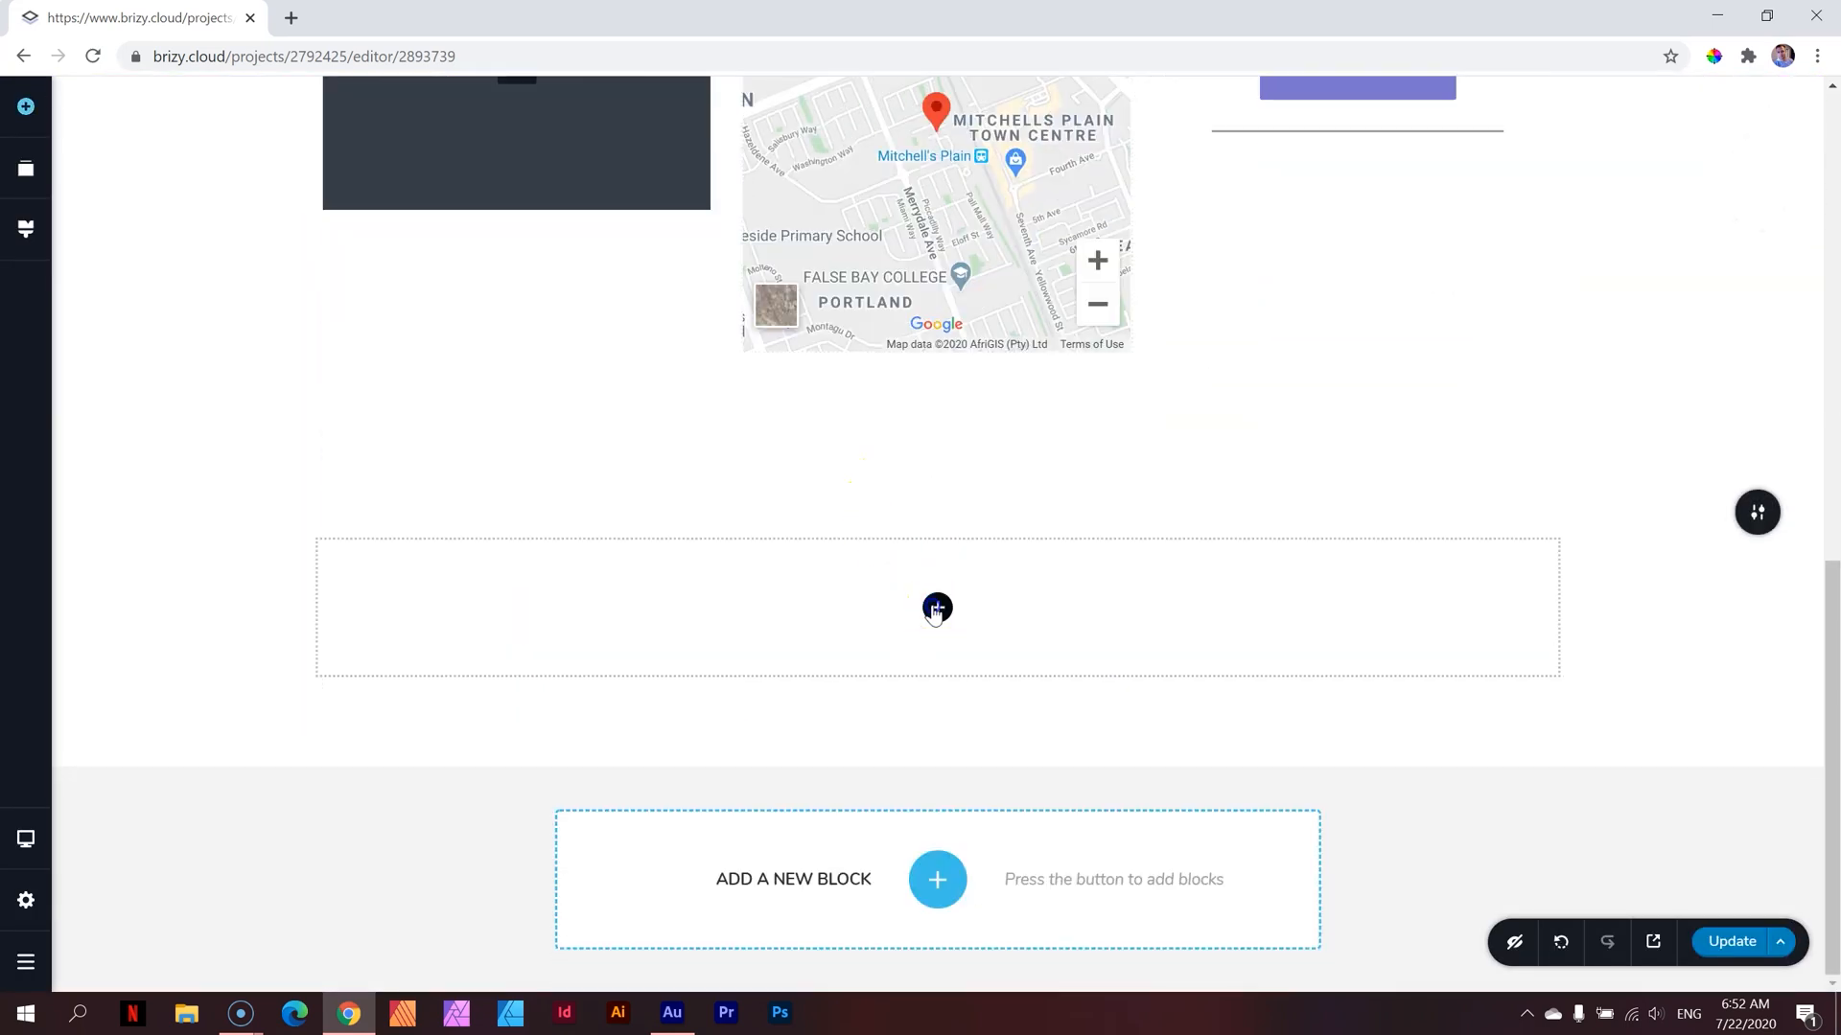
click(936, 607)
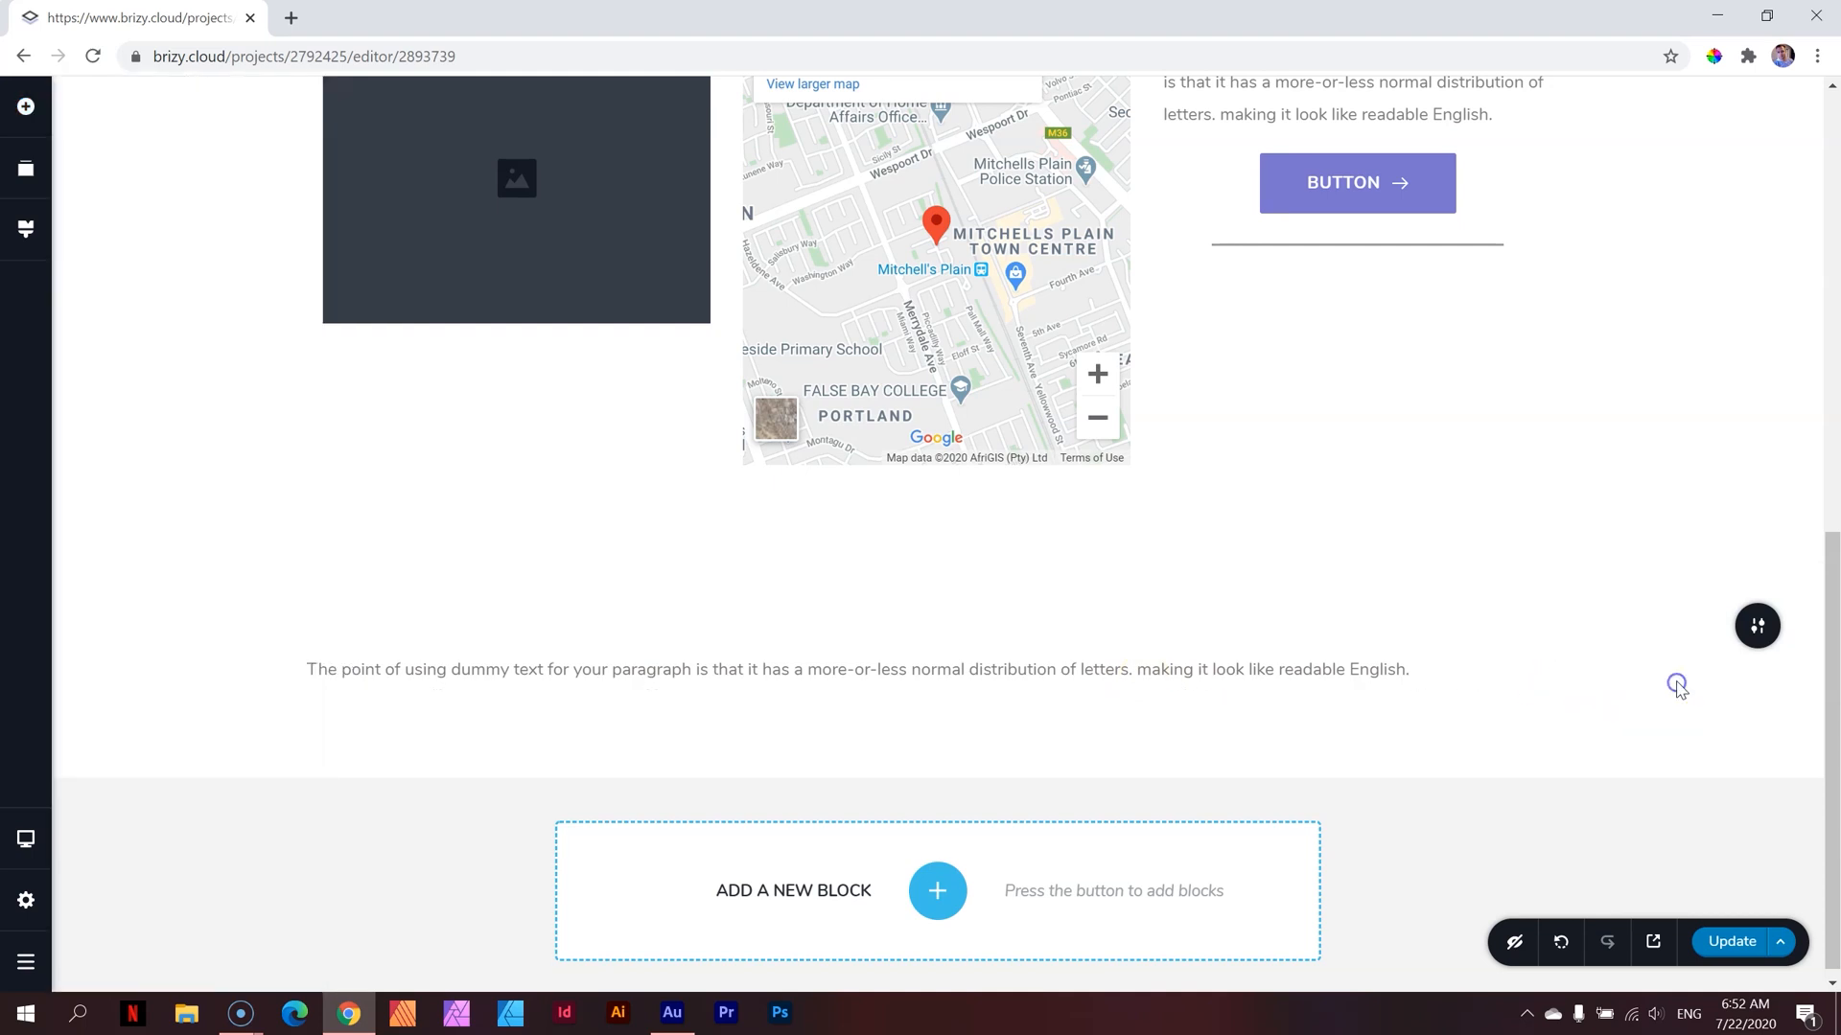
mouse_move(1680, 689)
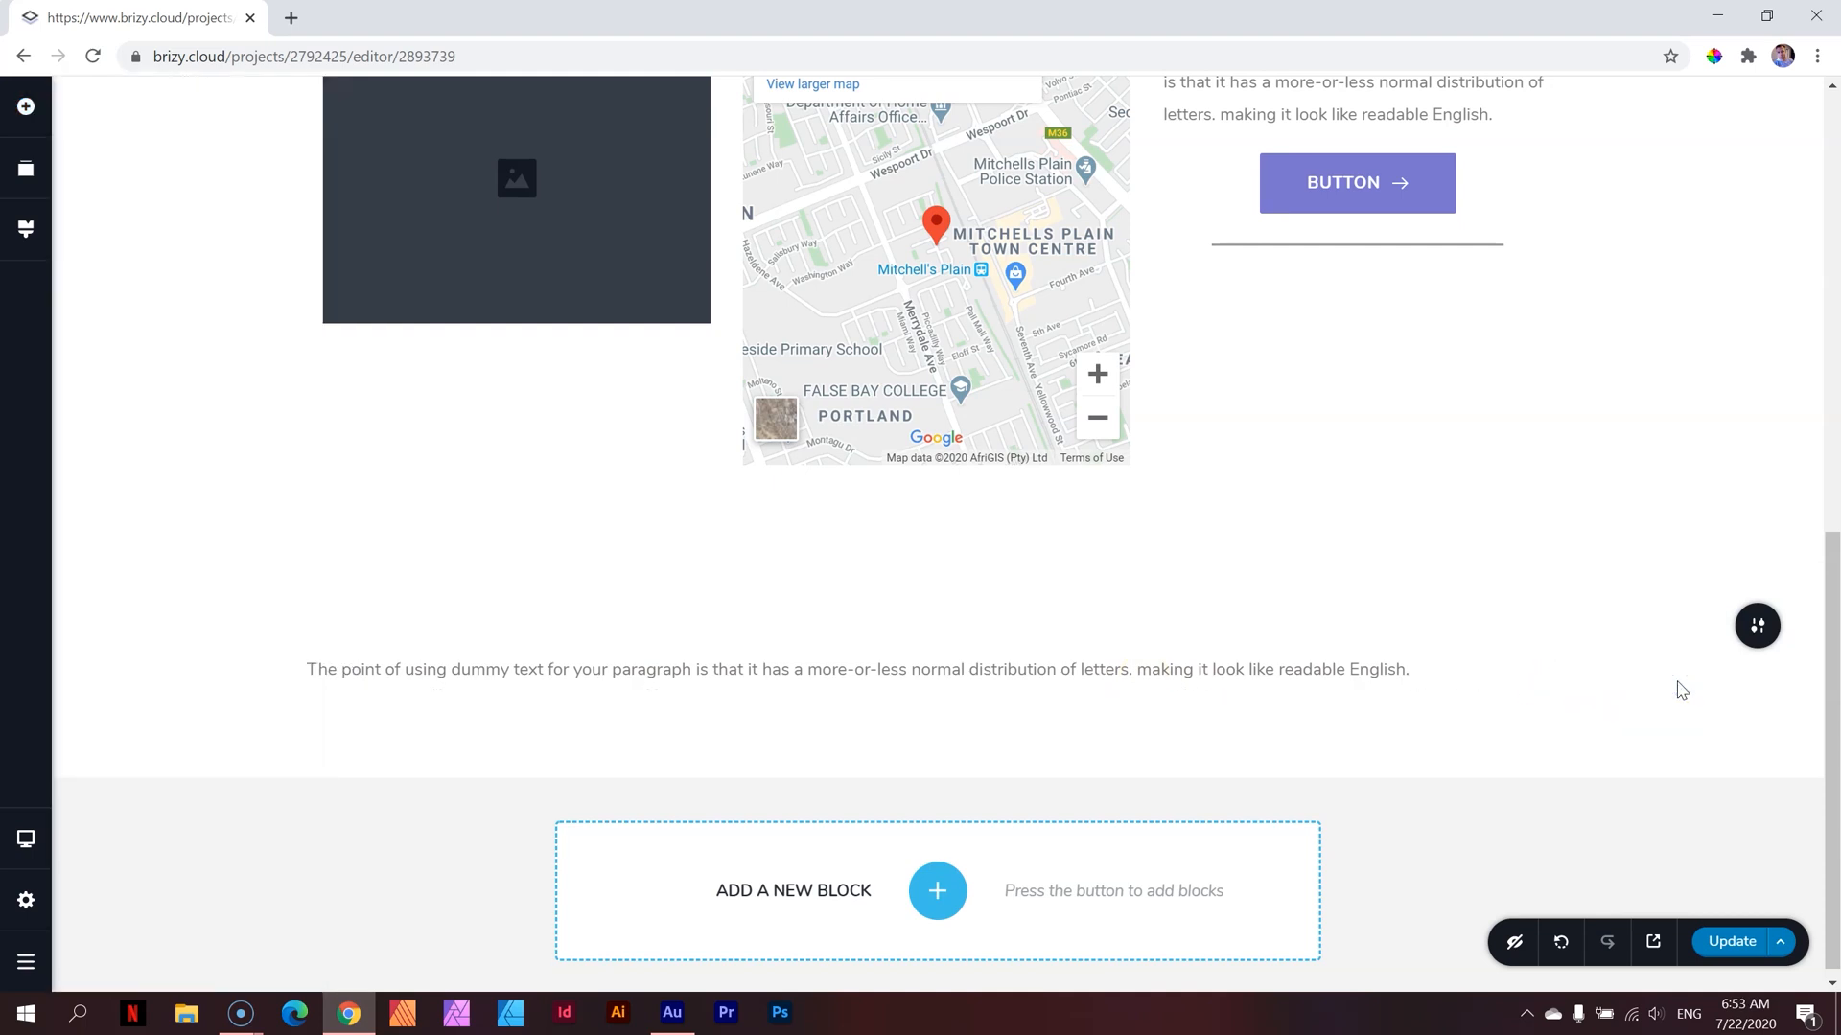